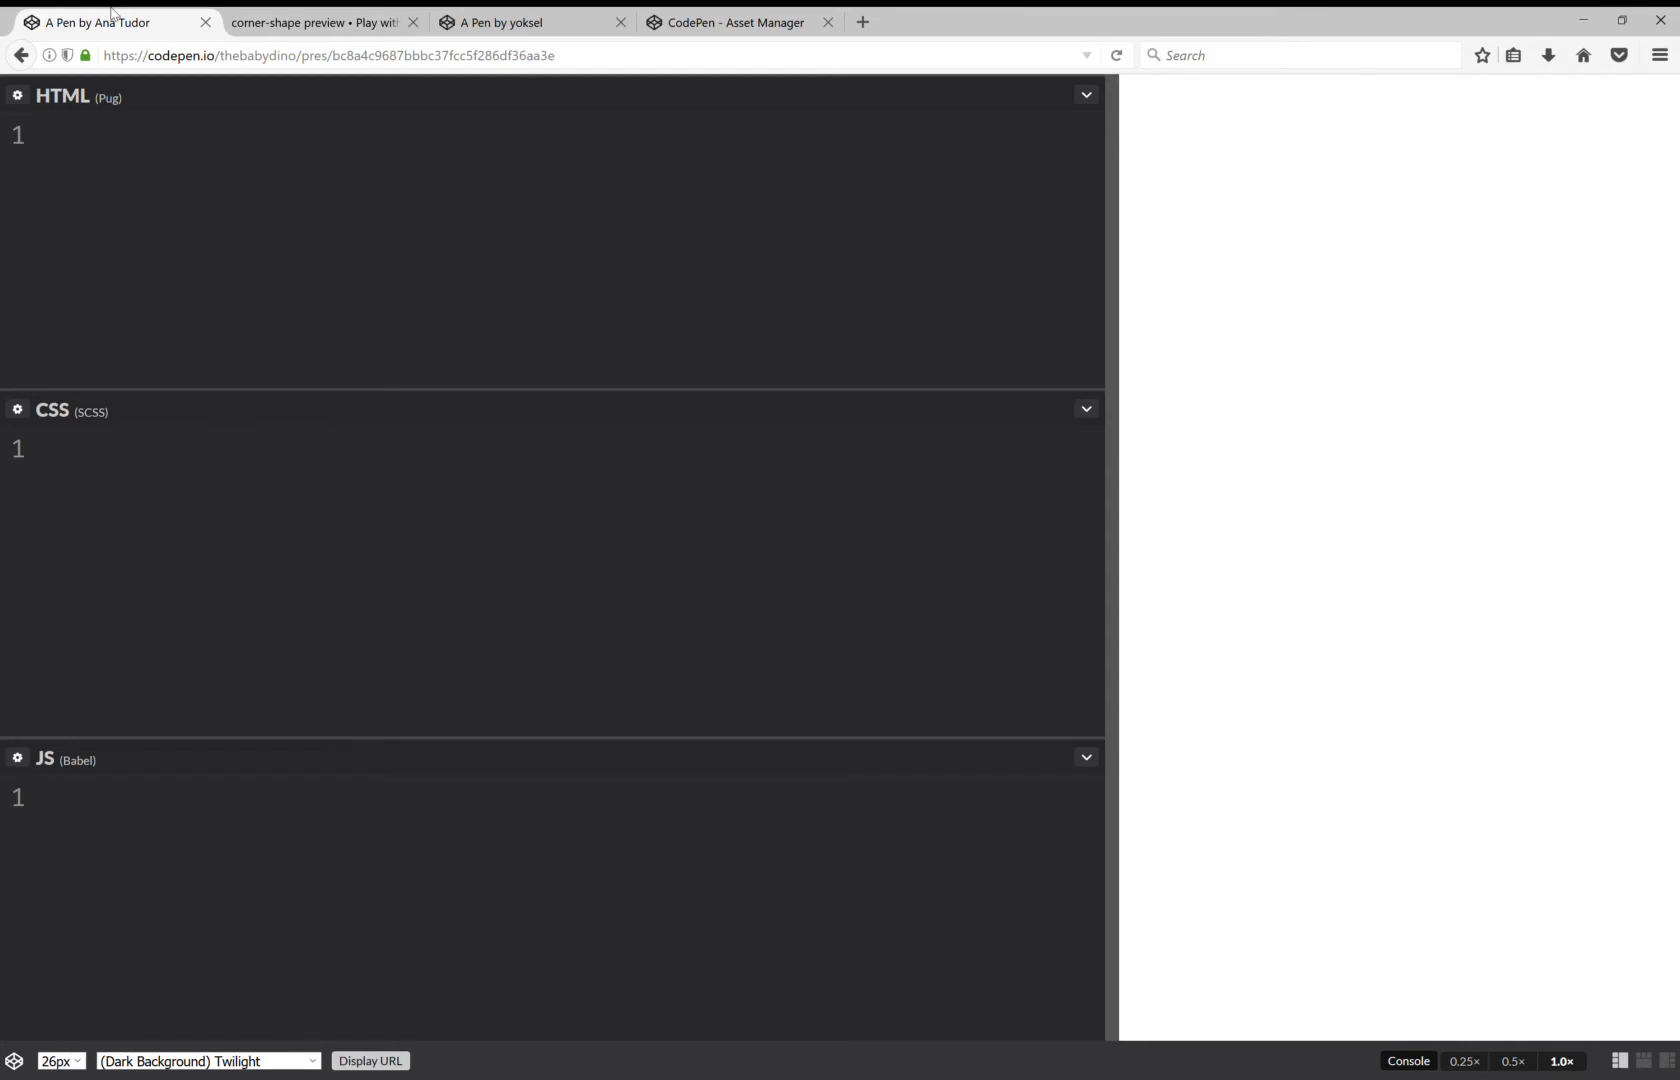
mouse_move(343, 220)
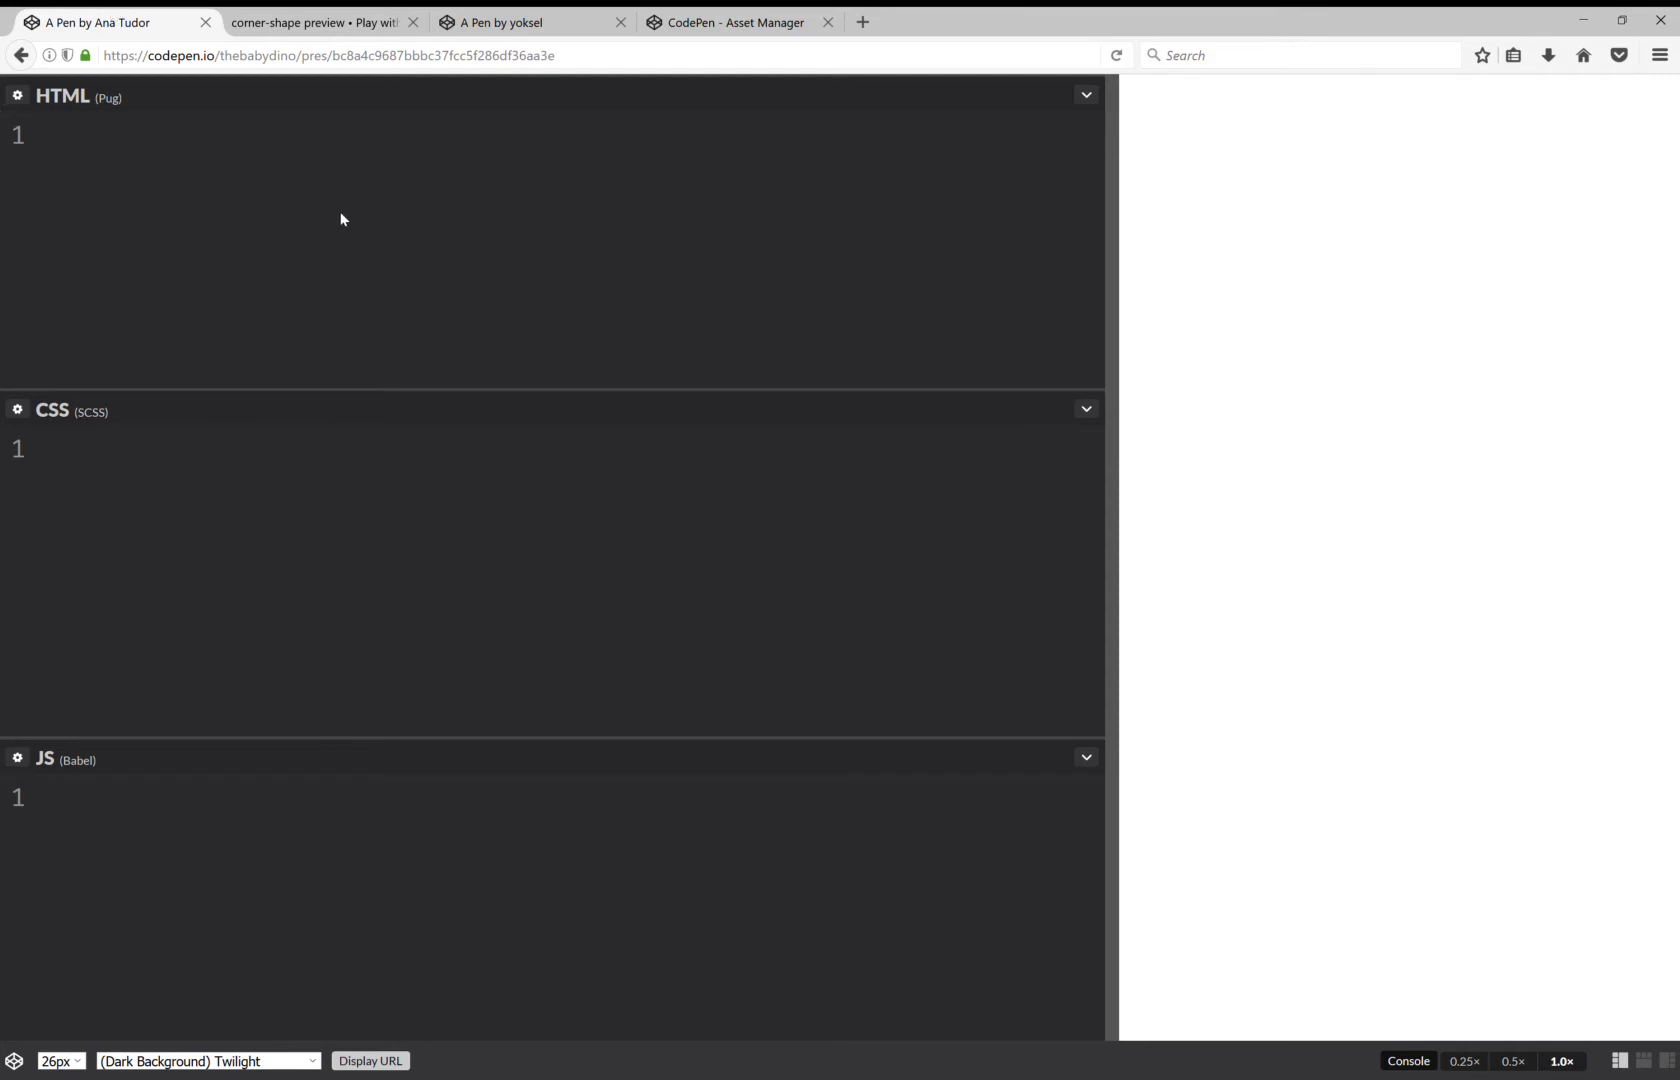
- Add a div in Pug and style it 15em wide, 5em high with a gold background
text(div)
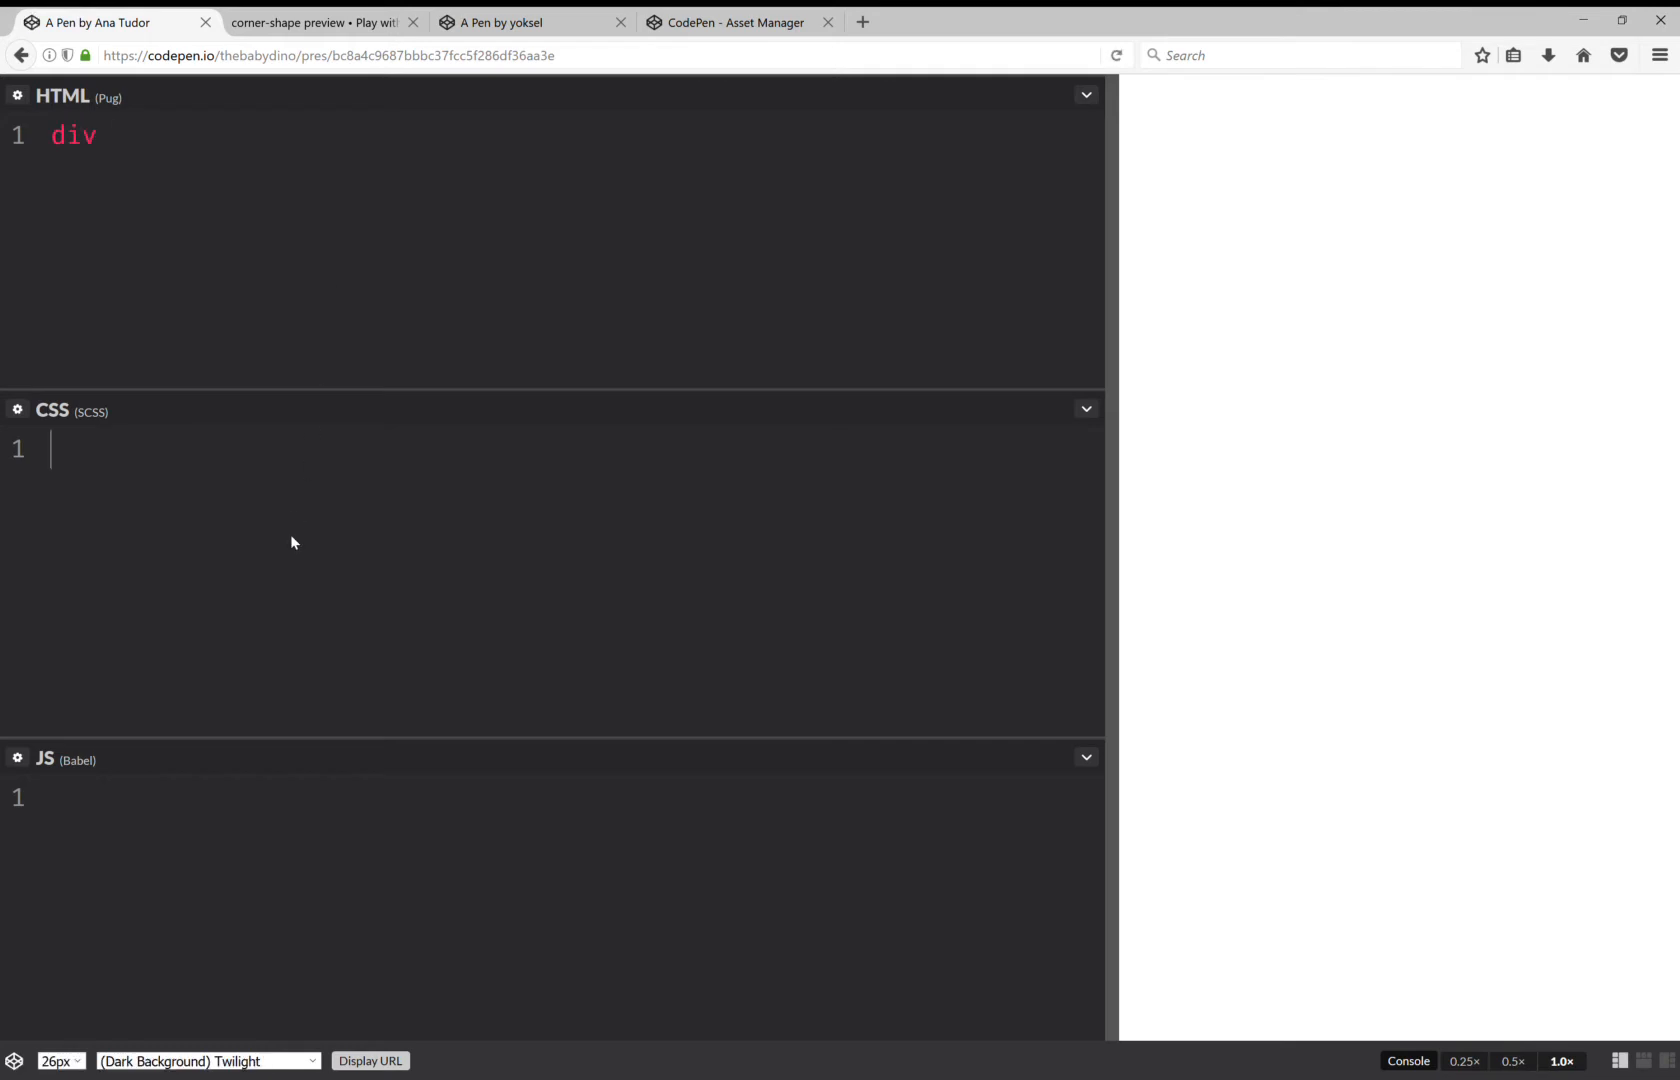
text(div {)
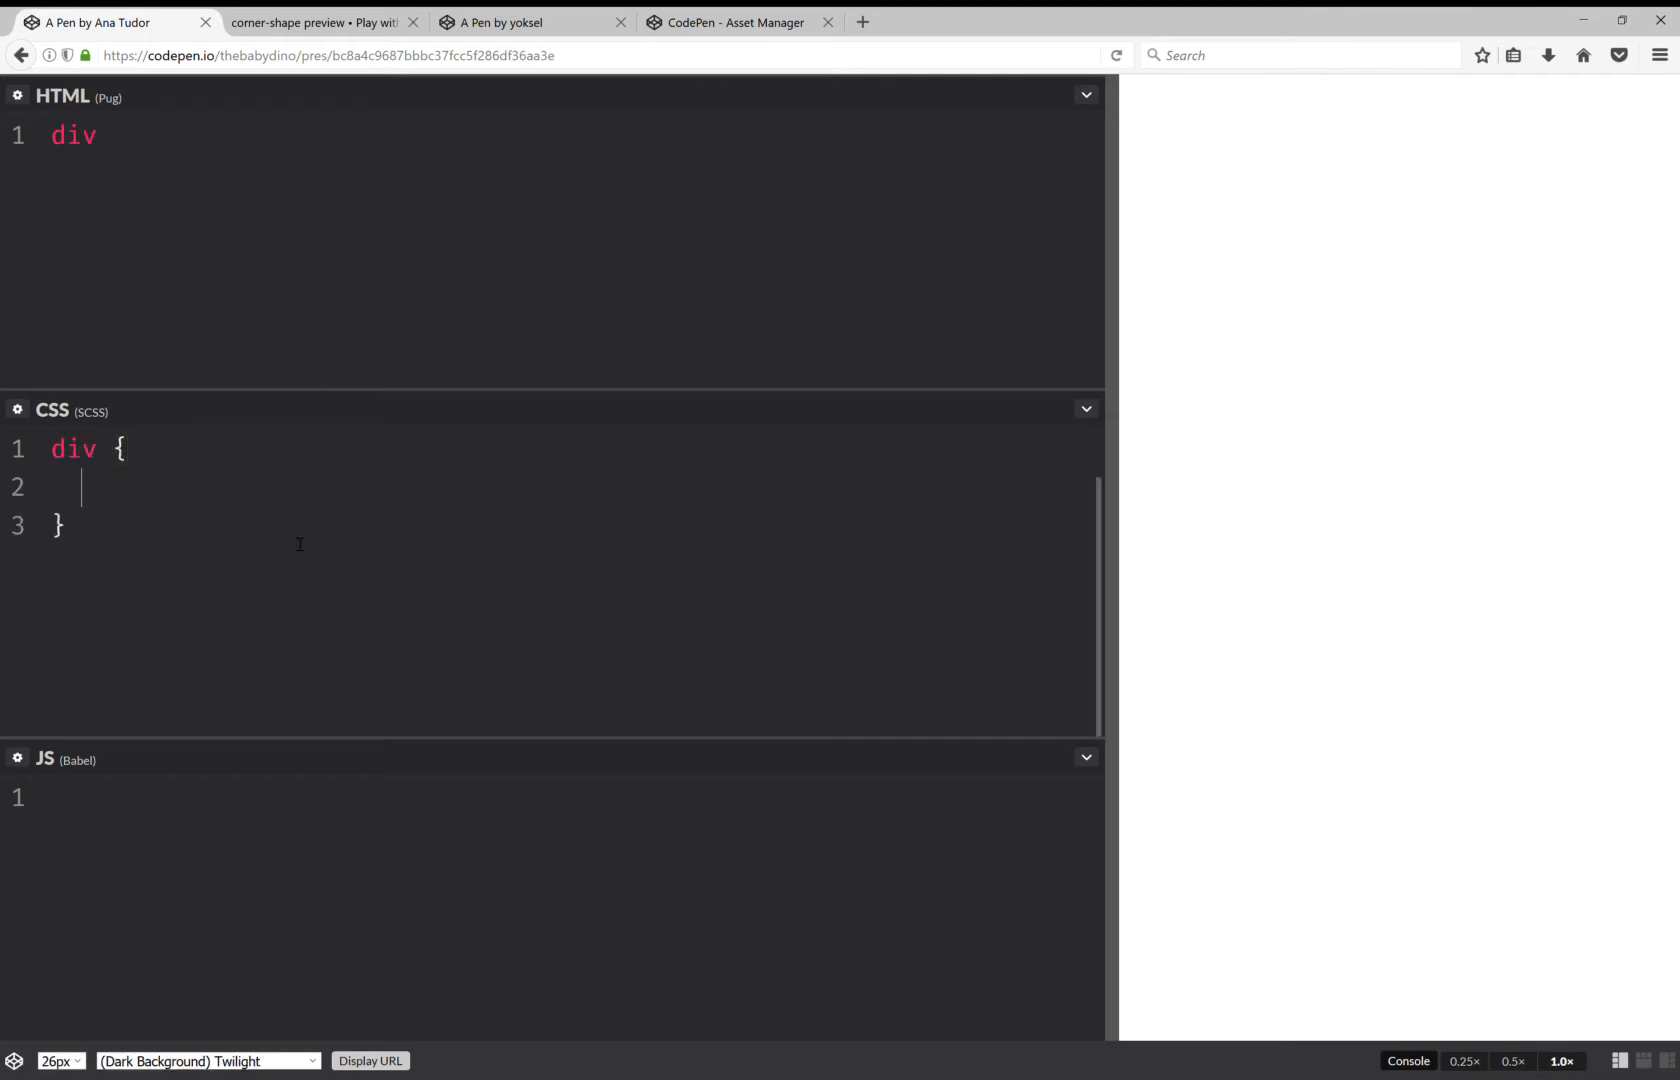
text(wid)
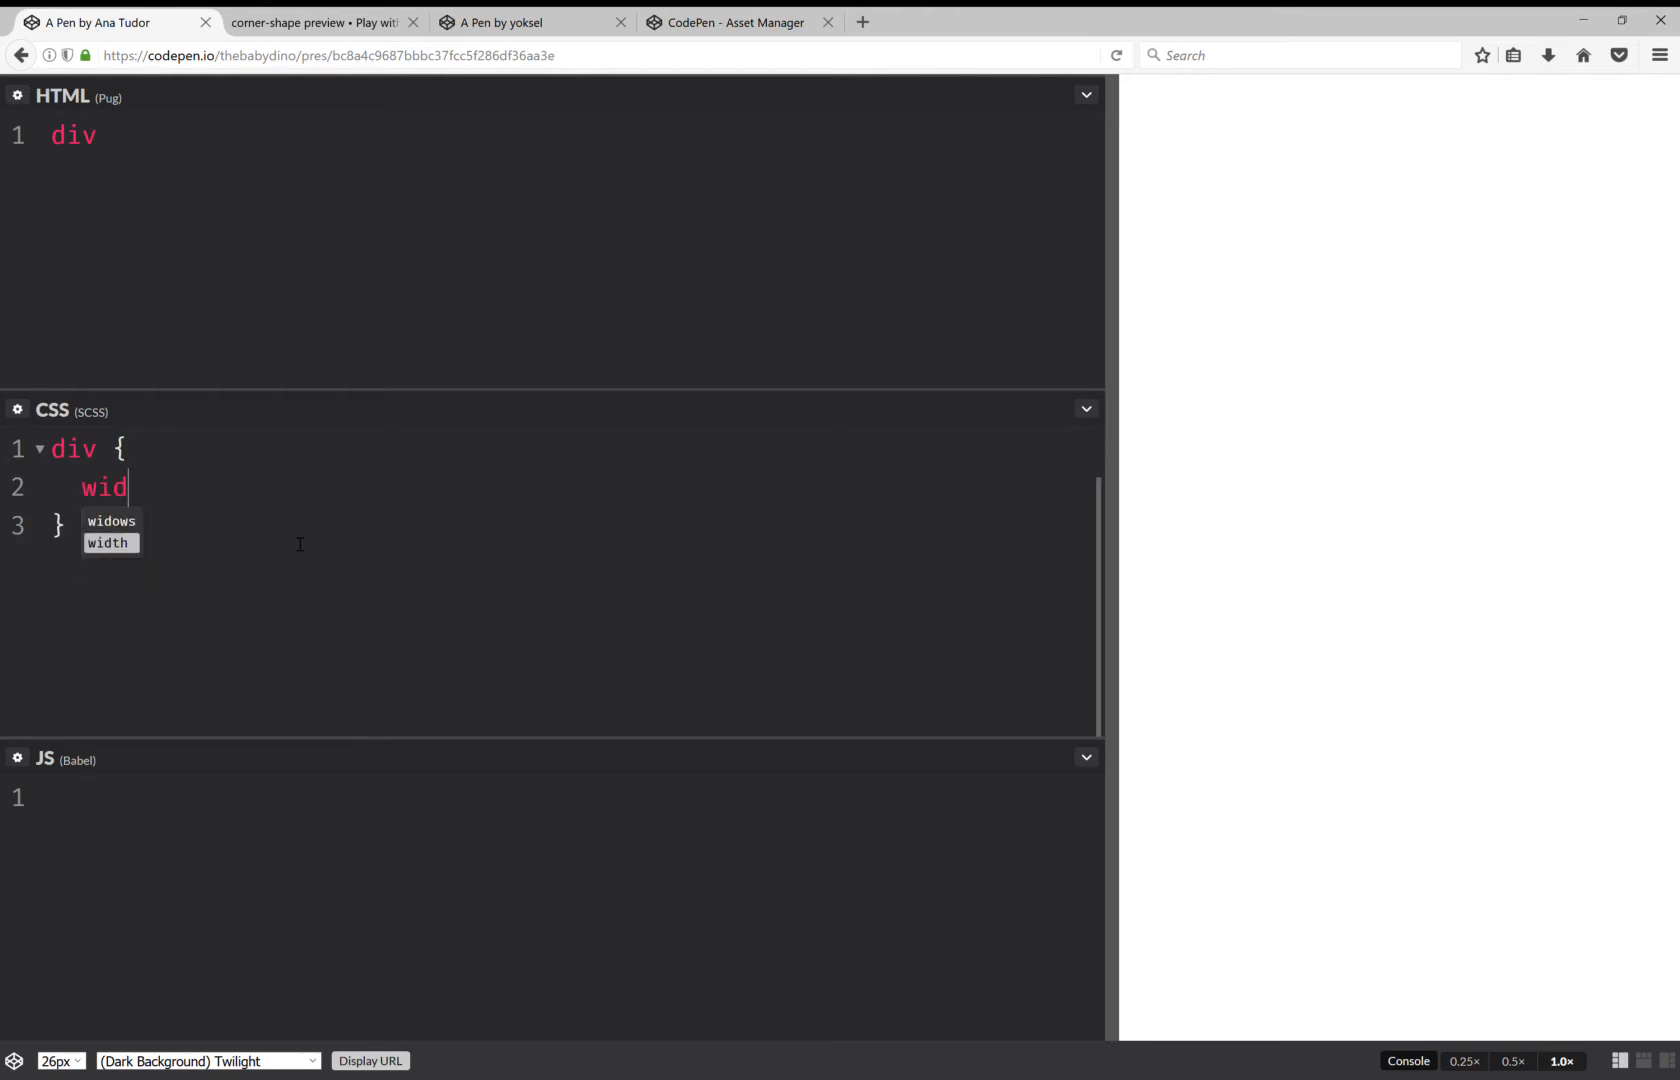
text(th: 15e)
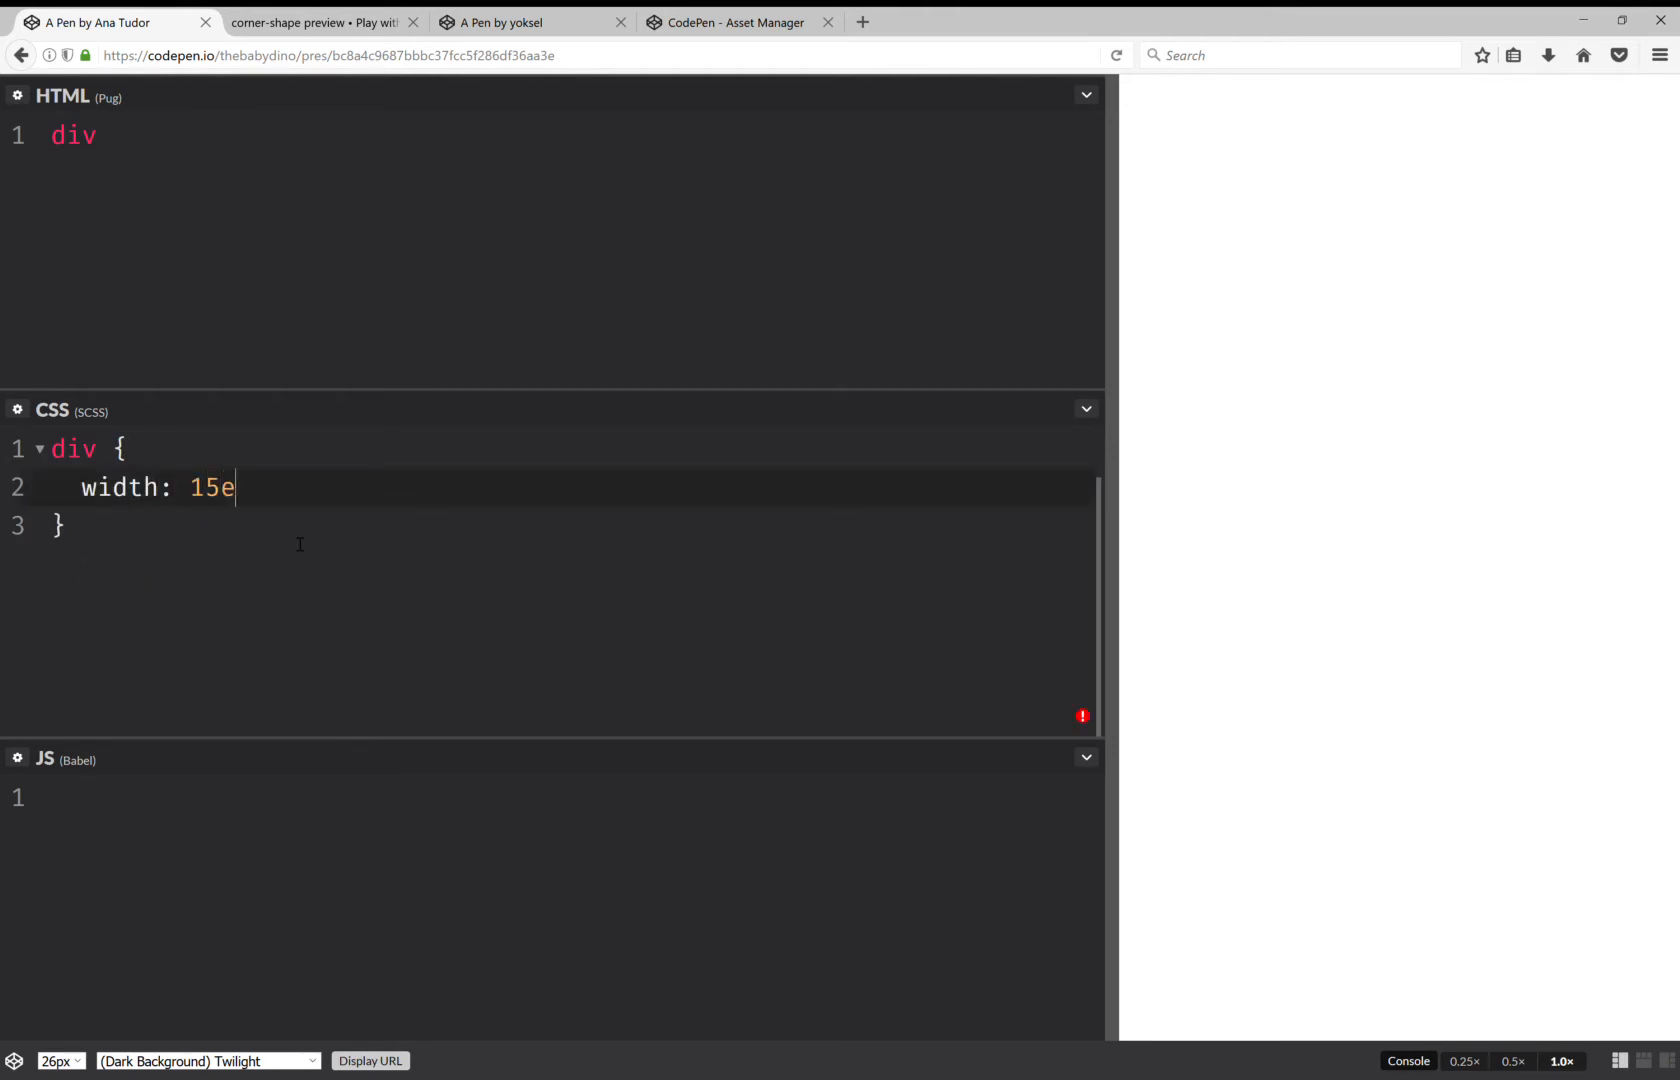
text(m; hei)
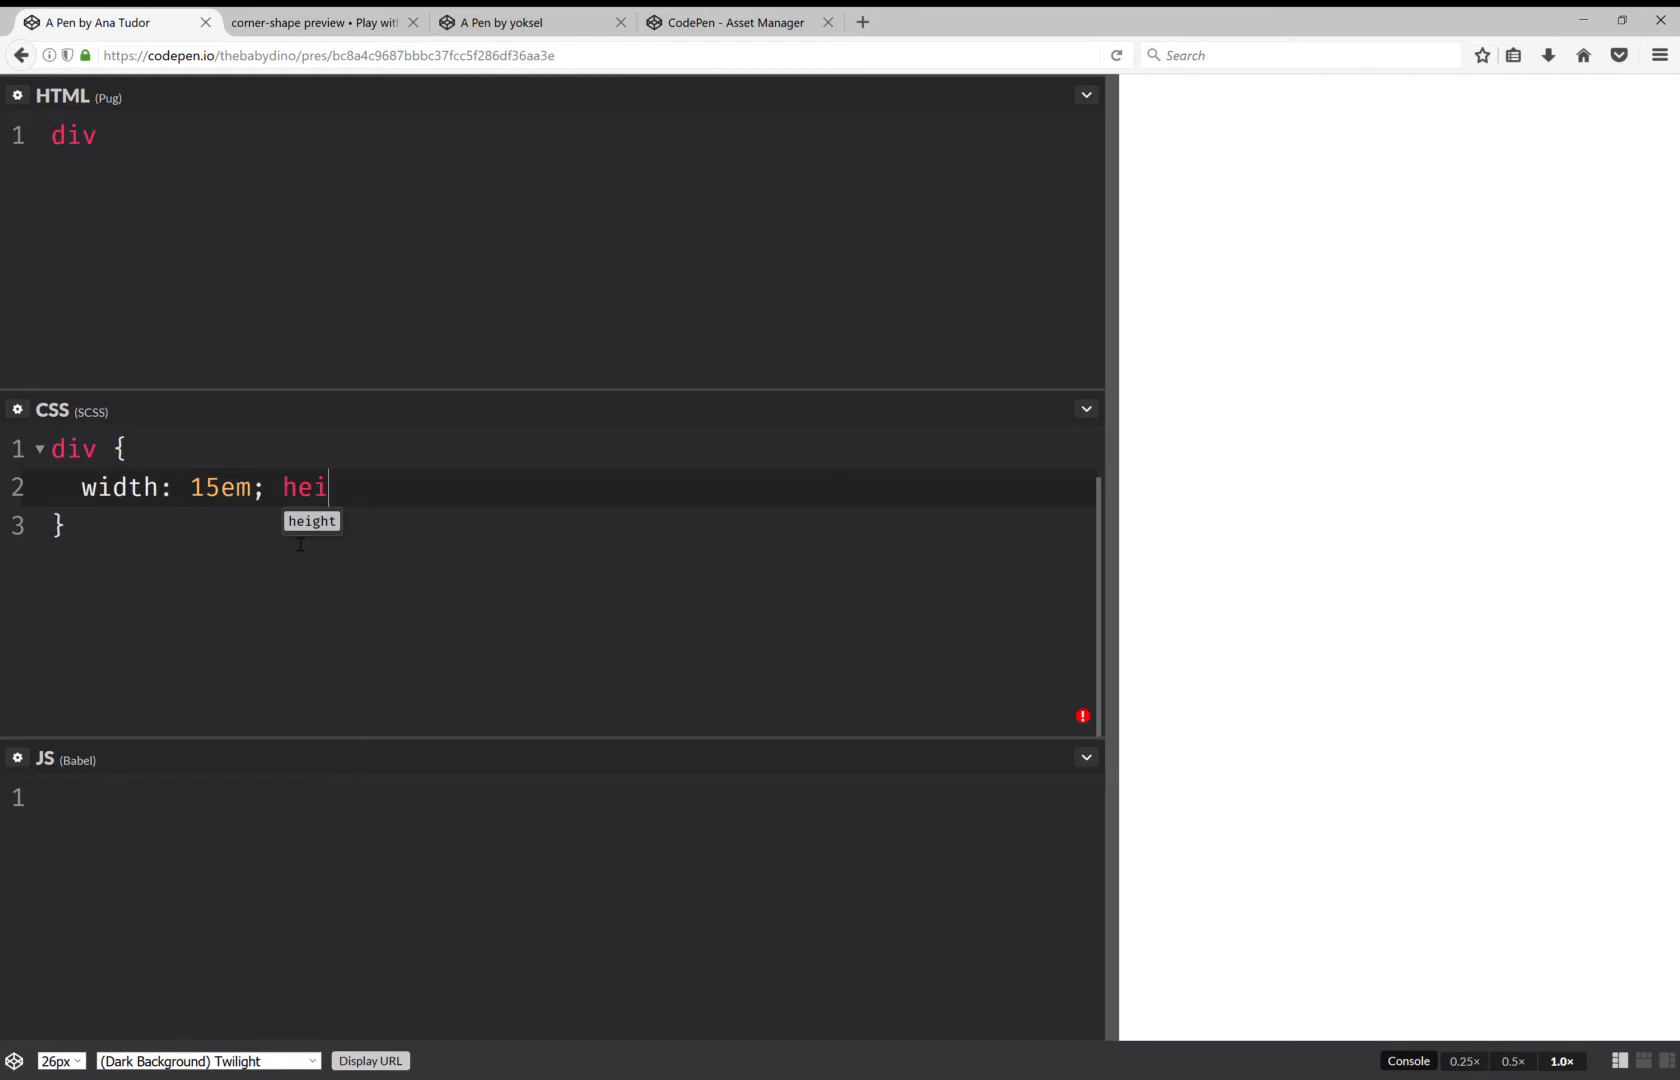
text(ght: 5em;)
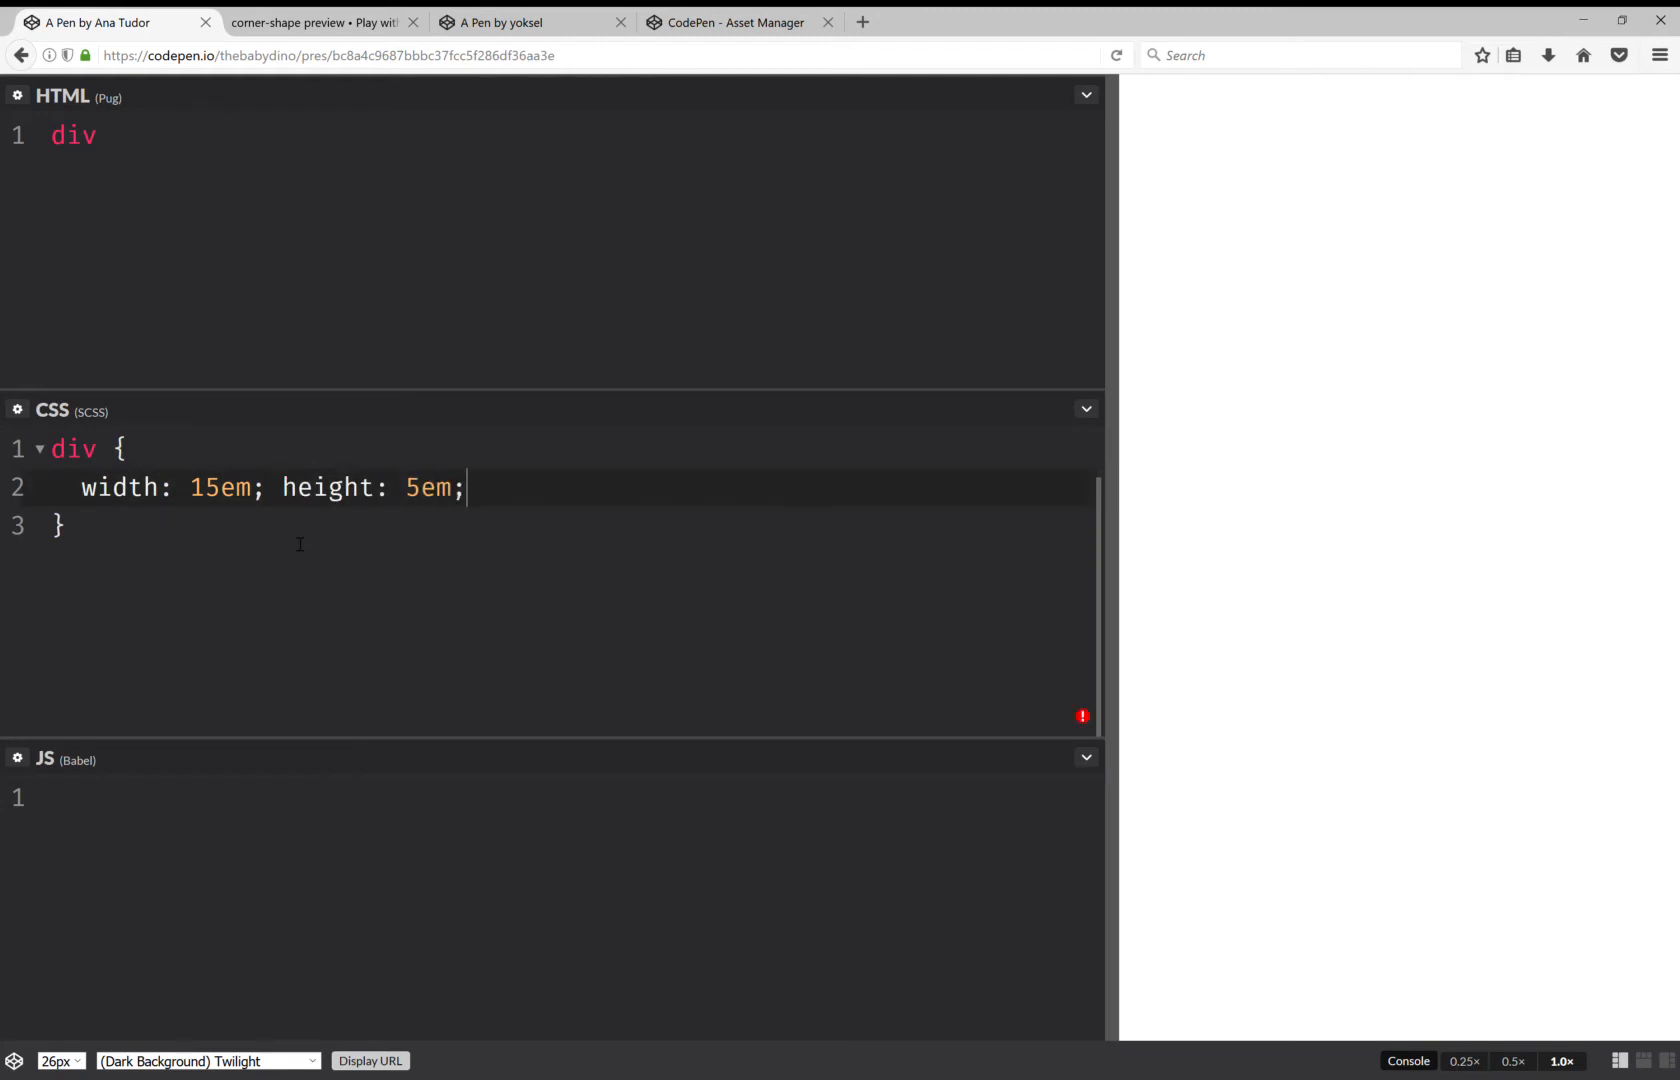
text(background: gold;)
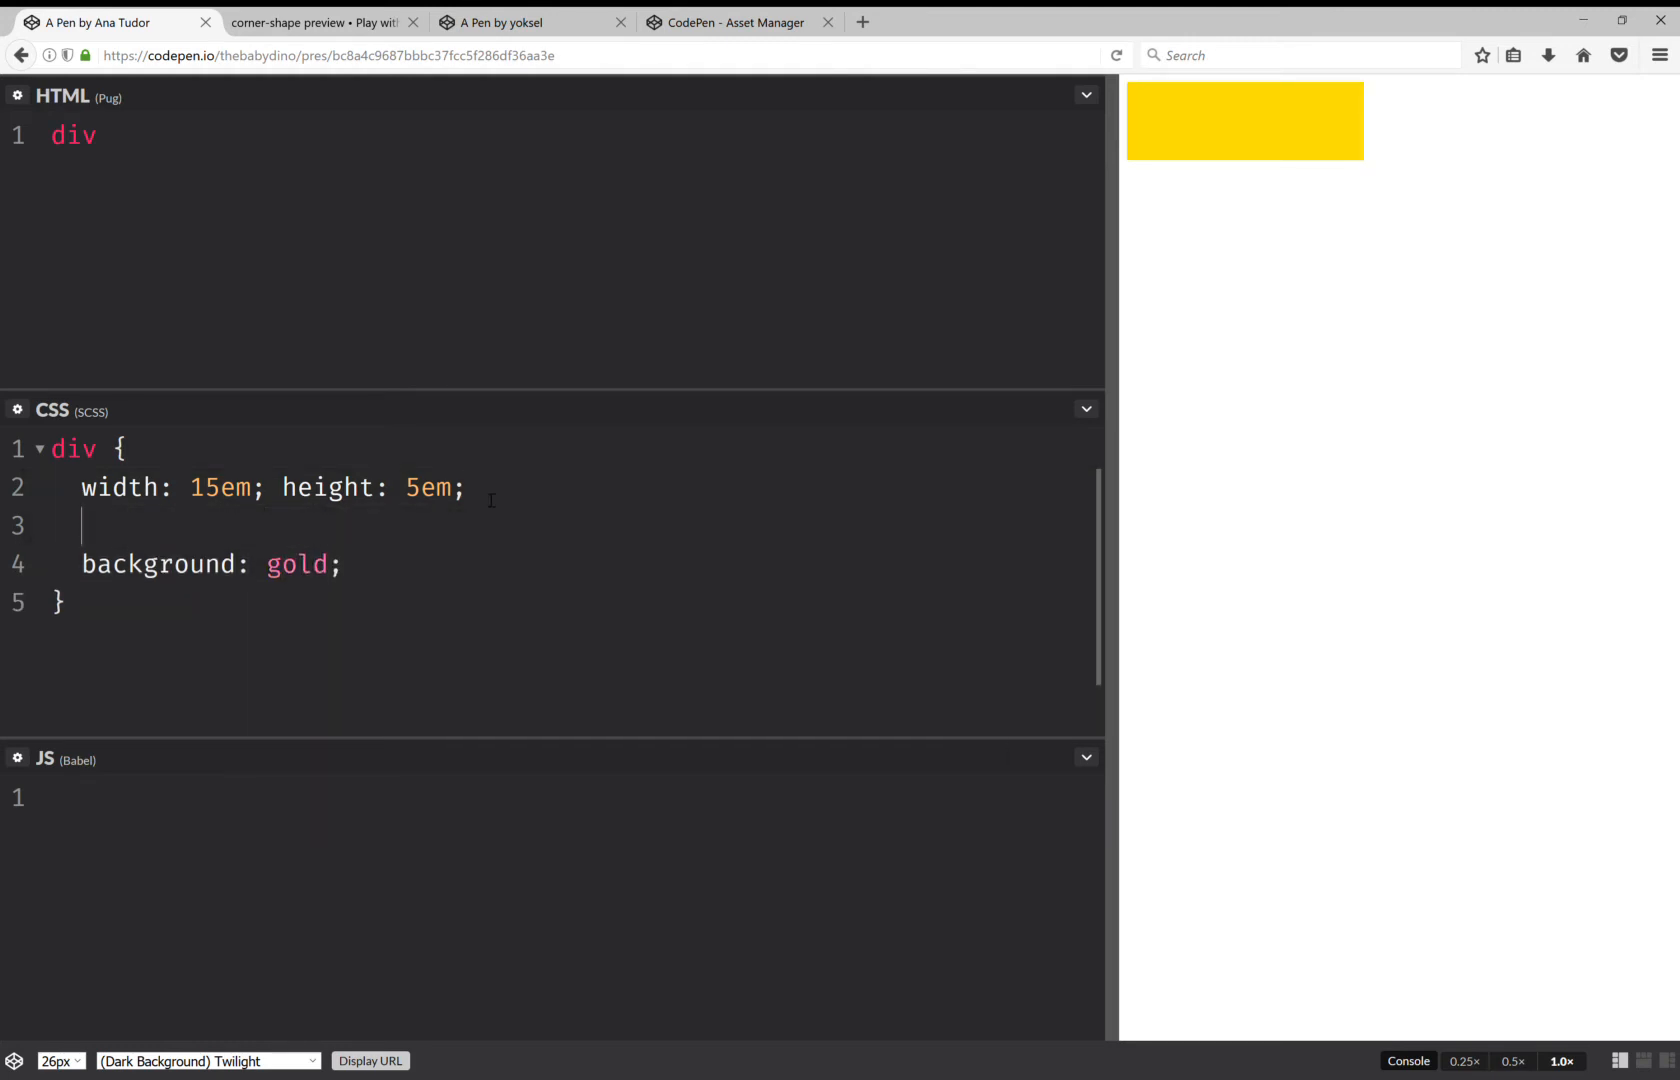
- Give the div an 8px inset dodgerblue box-shadow
text(box)
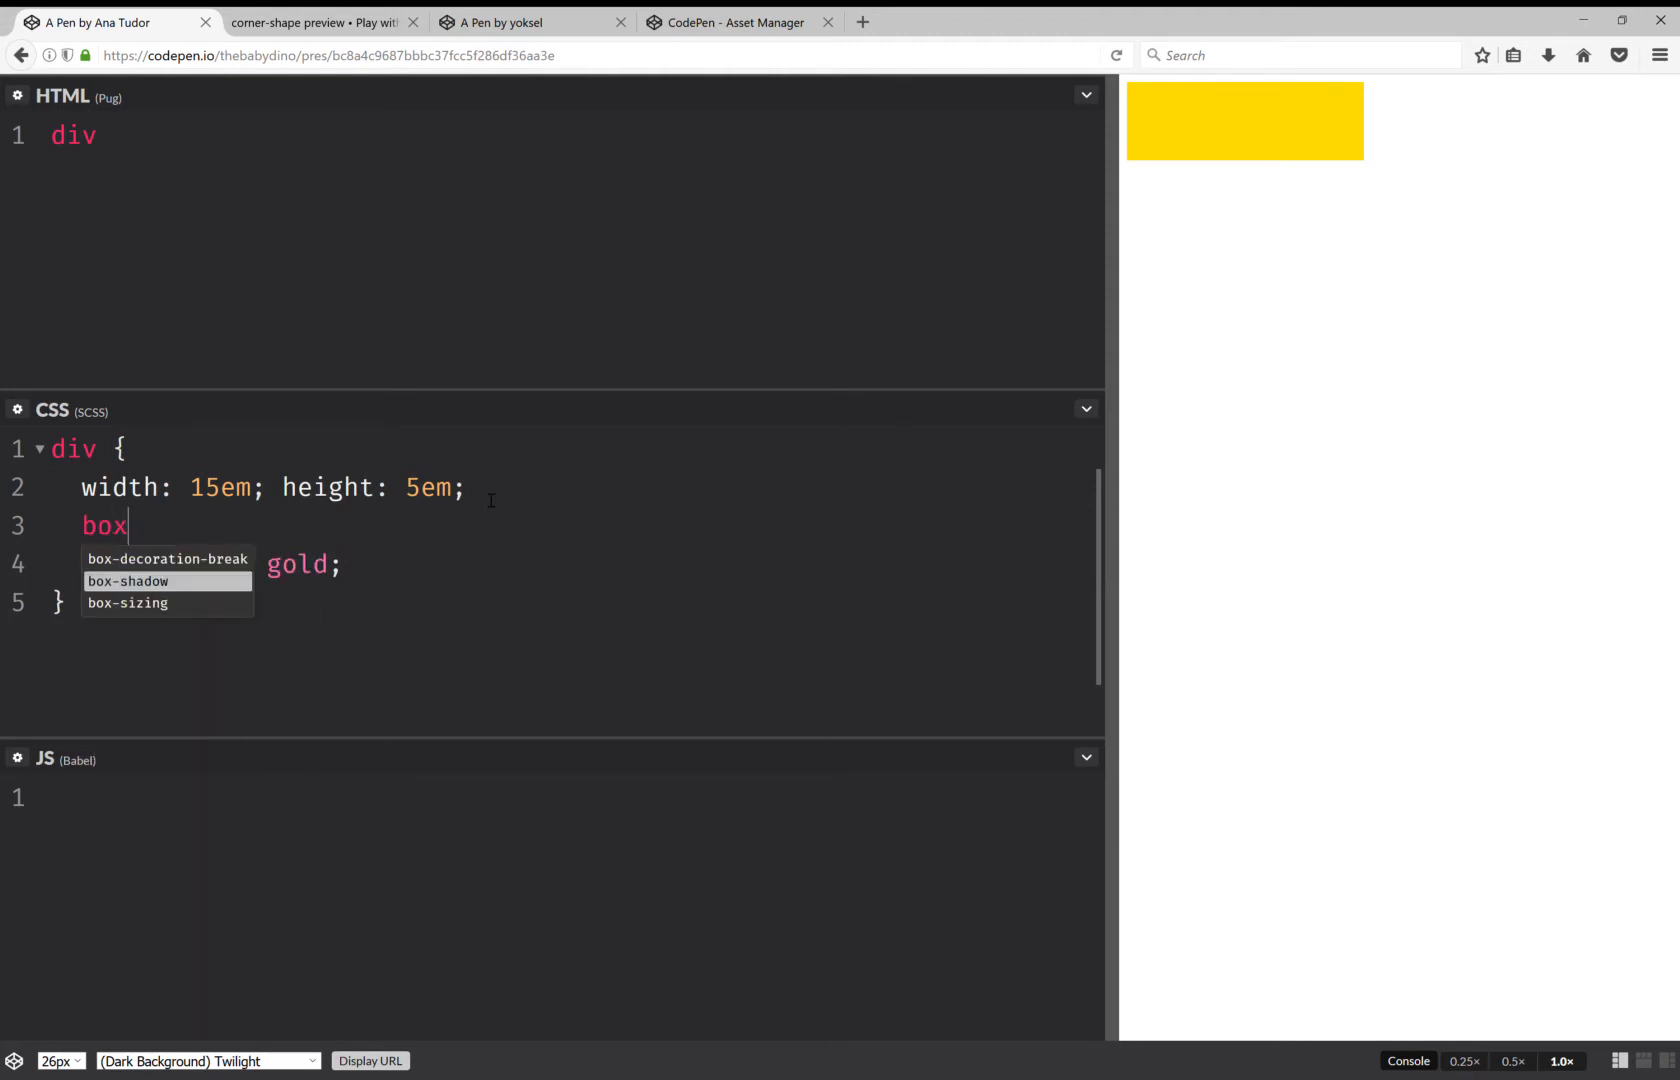
text(-shadow: inset 0 0)
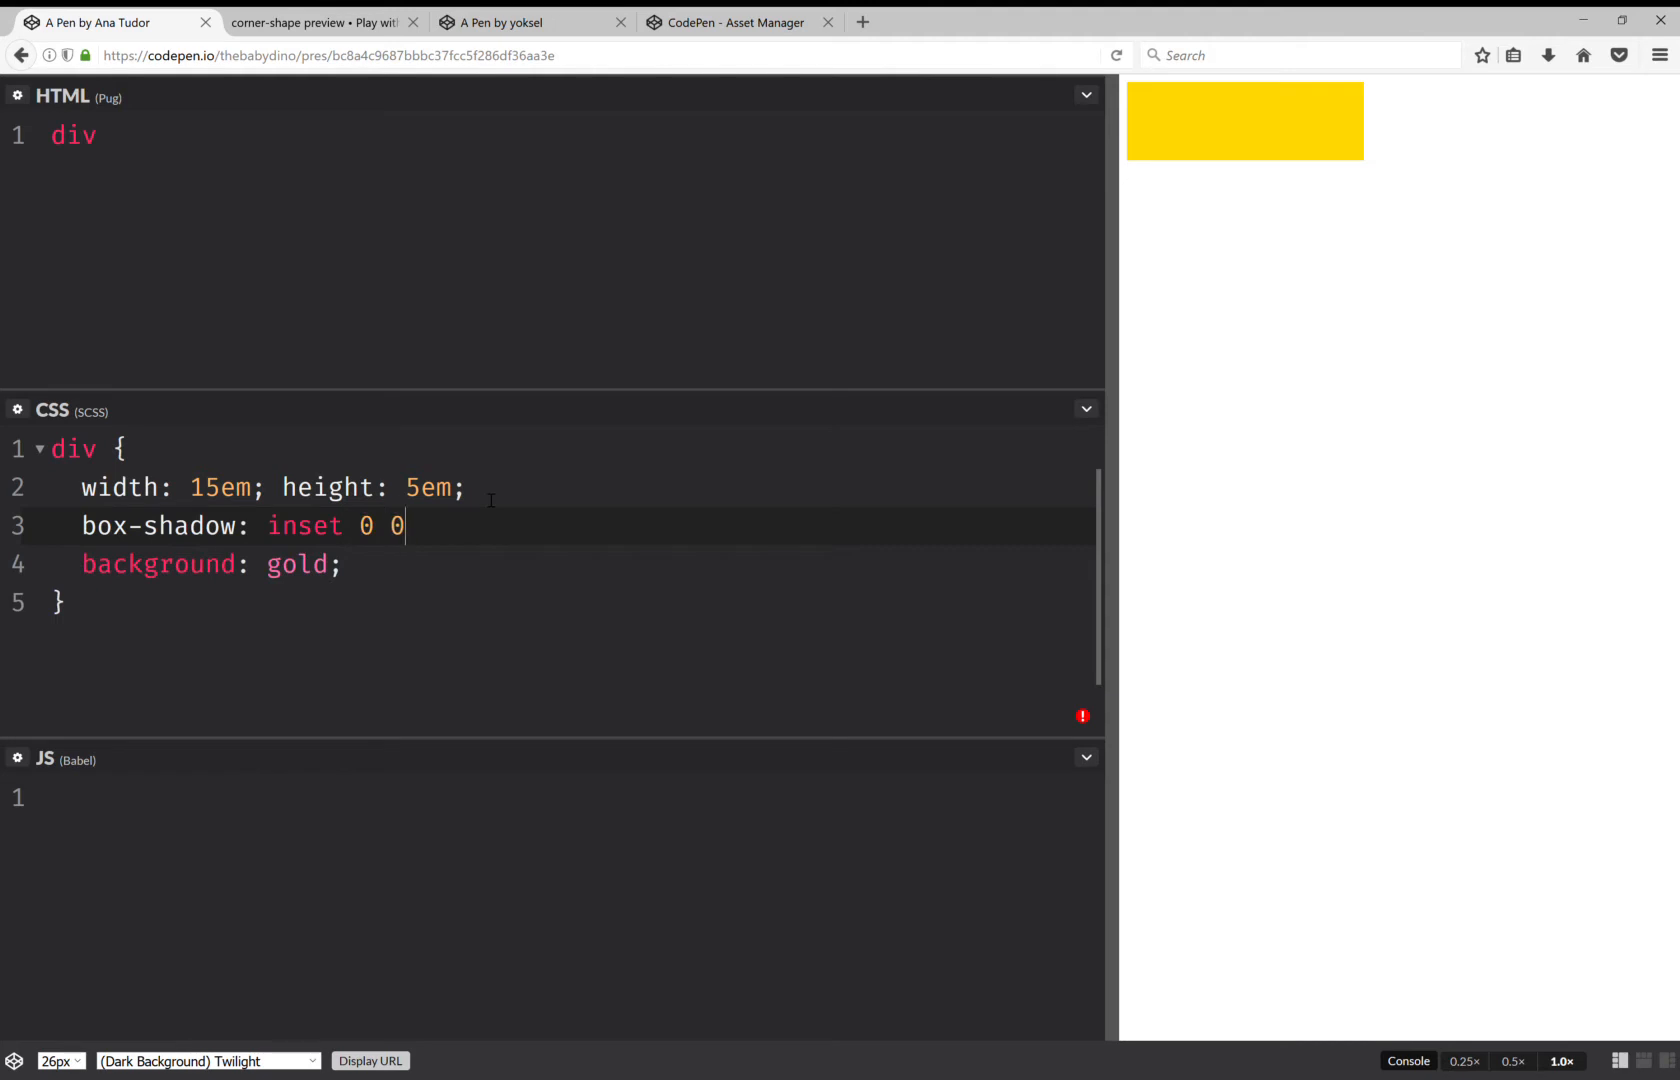
text(8px)
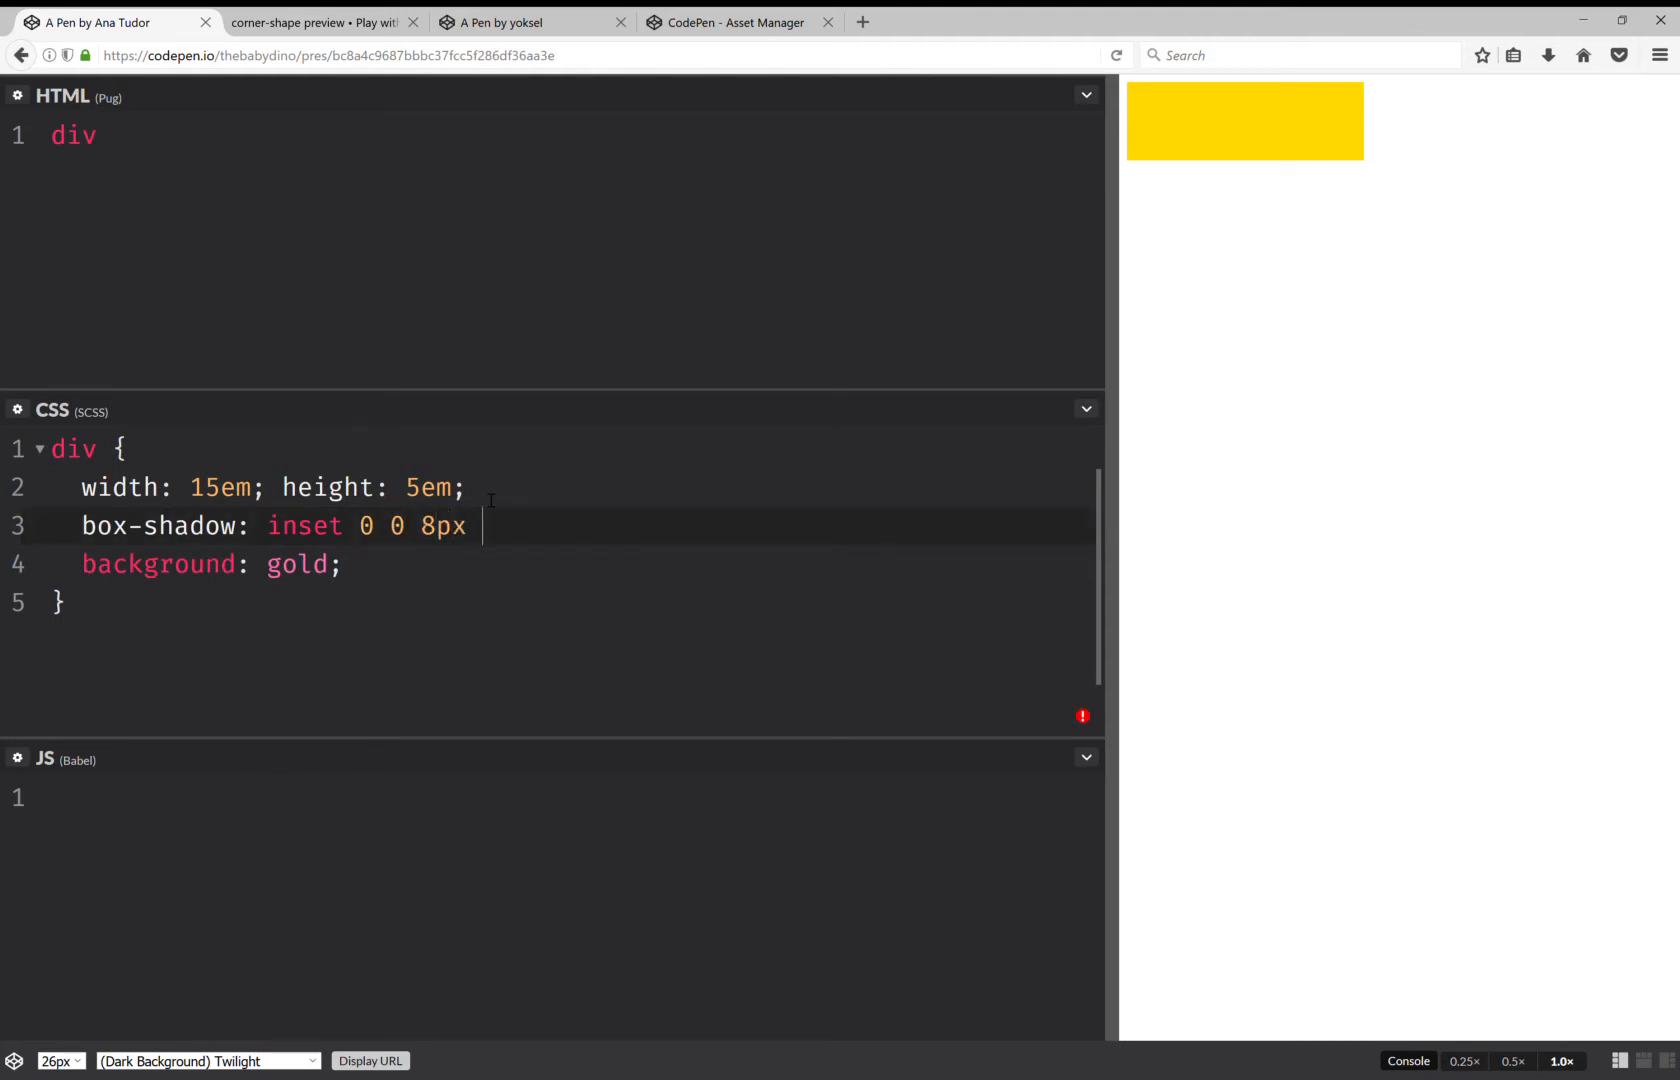
text(dodgerblue;)
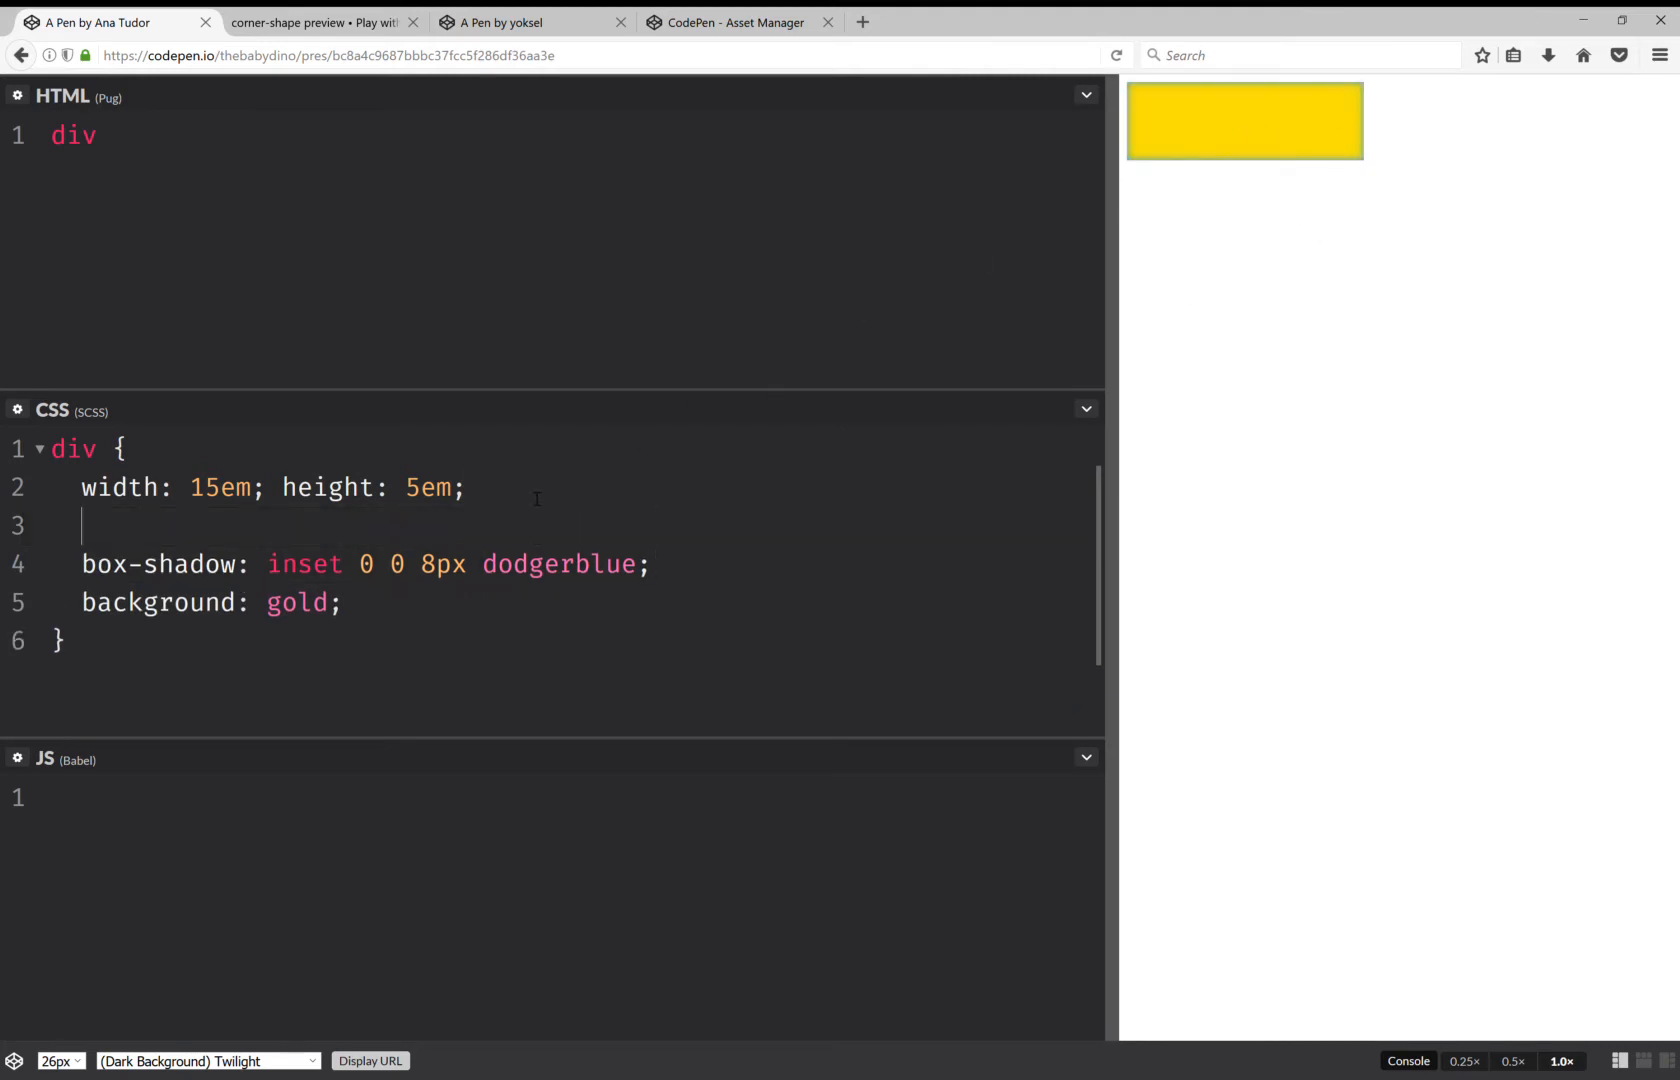
- Add border-radius: 3em to the div rule to make it a pill
text(b)
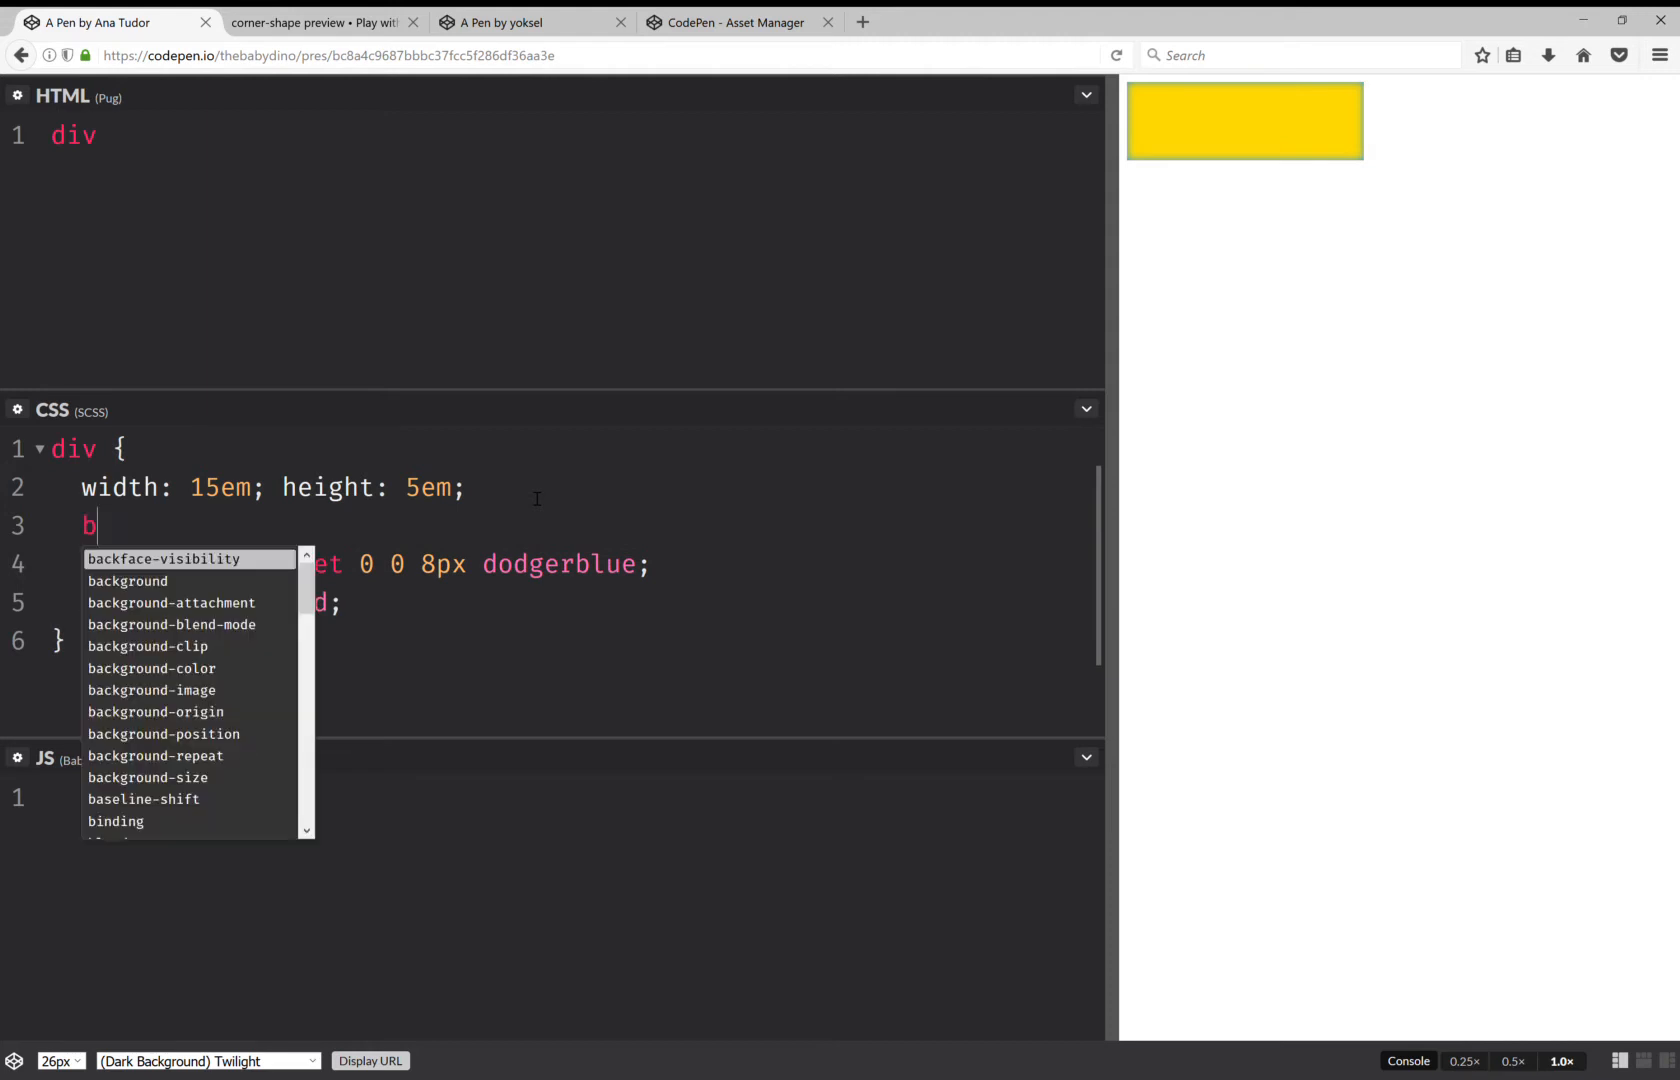
text(order-rad)
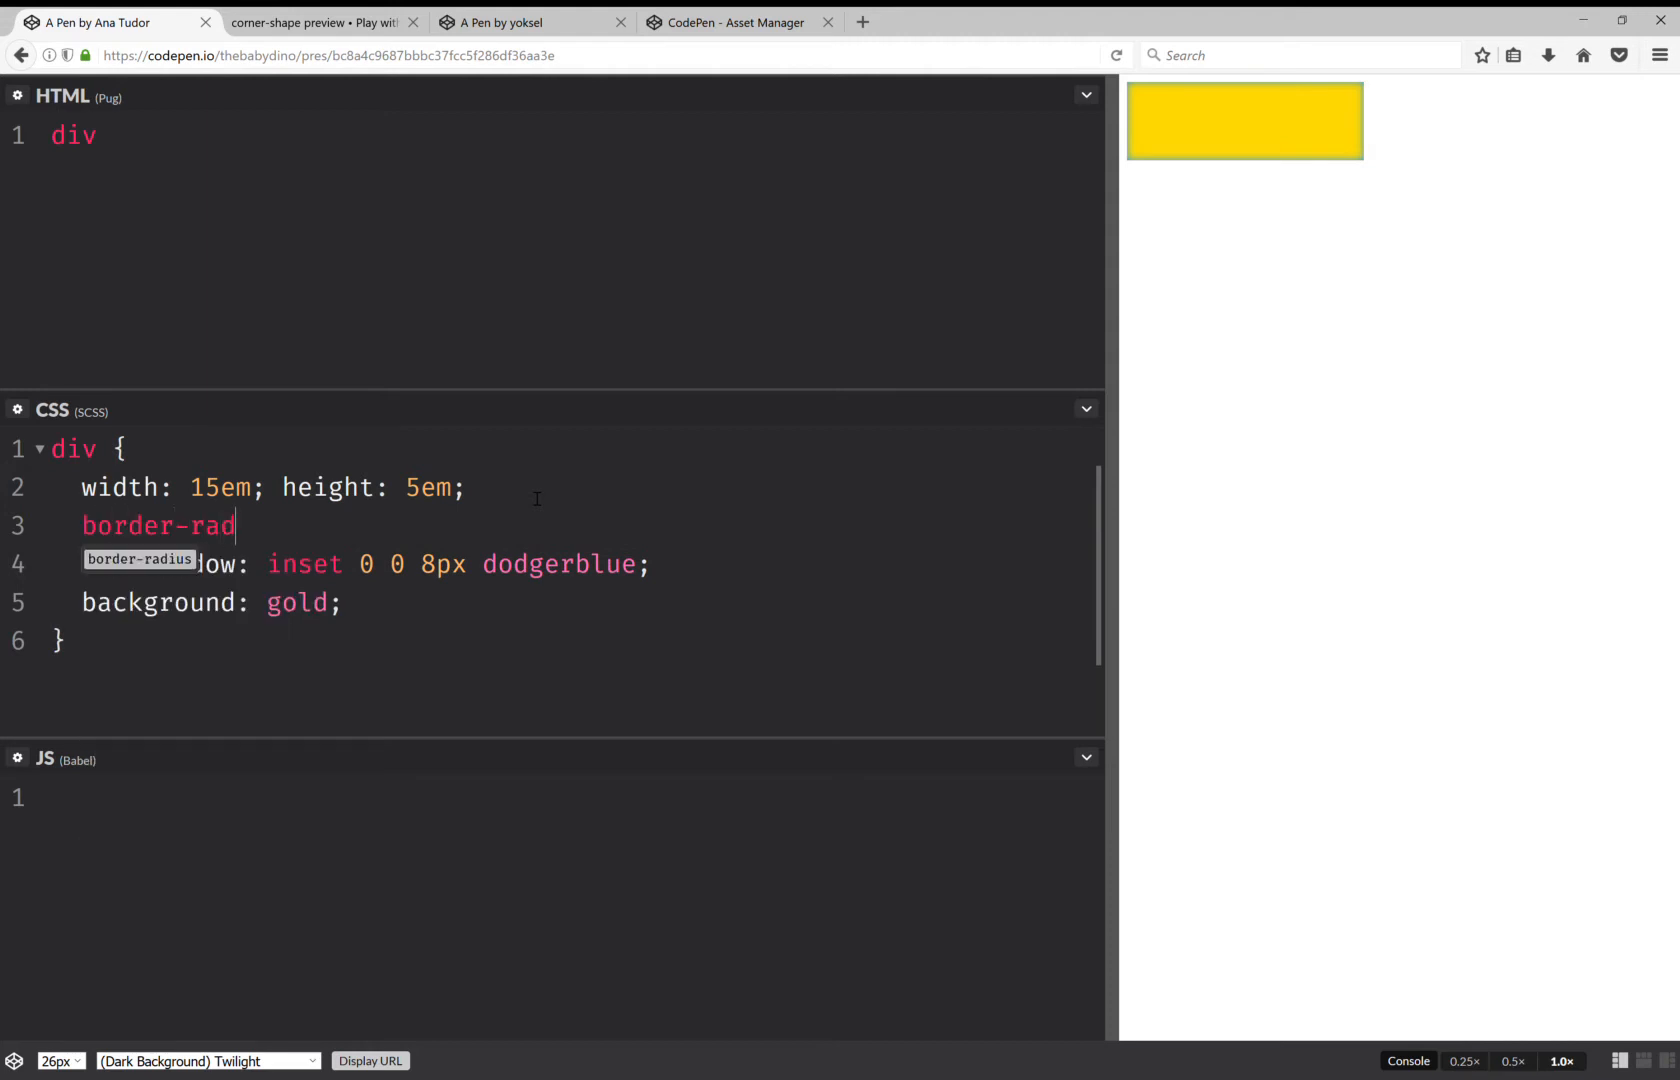
text(ius:)
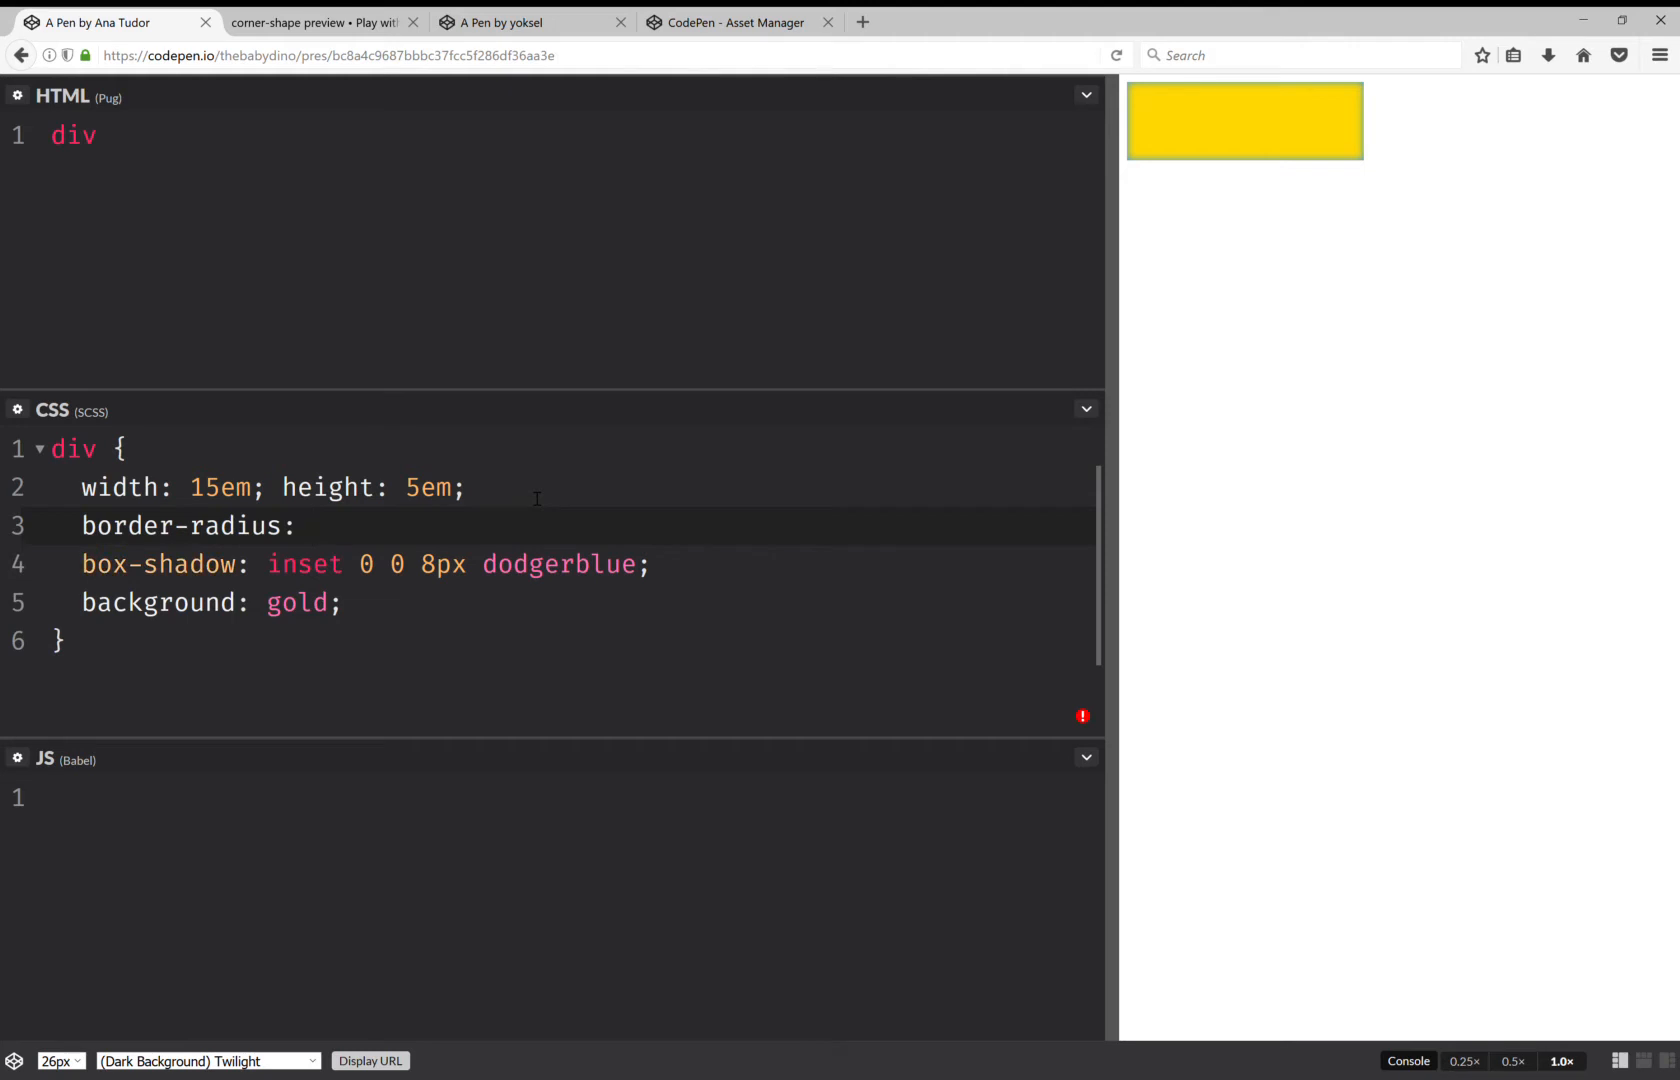
text(3p)
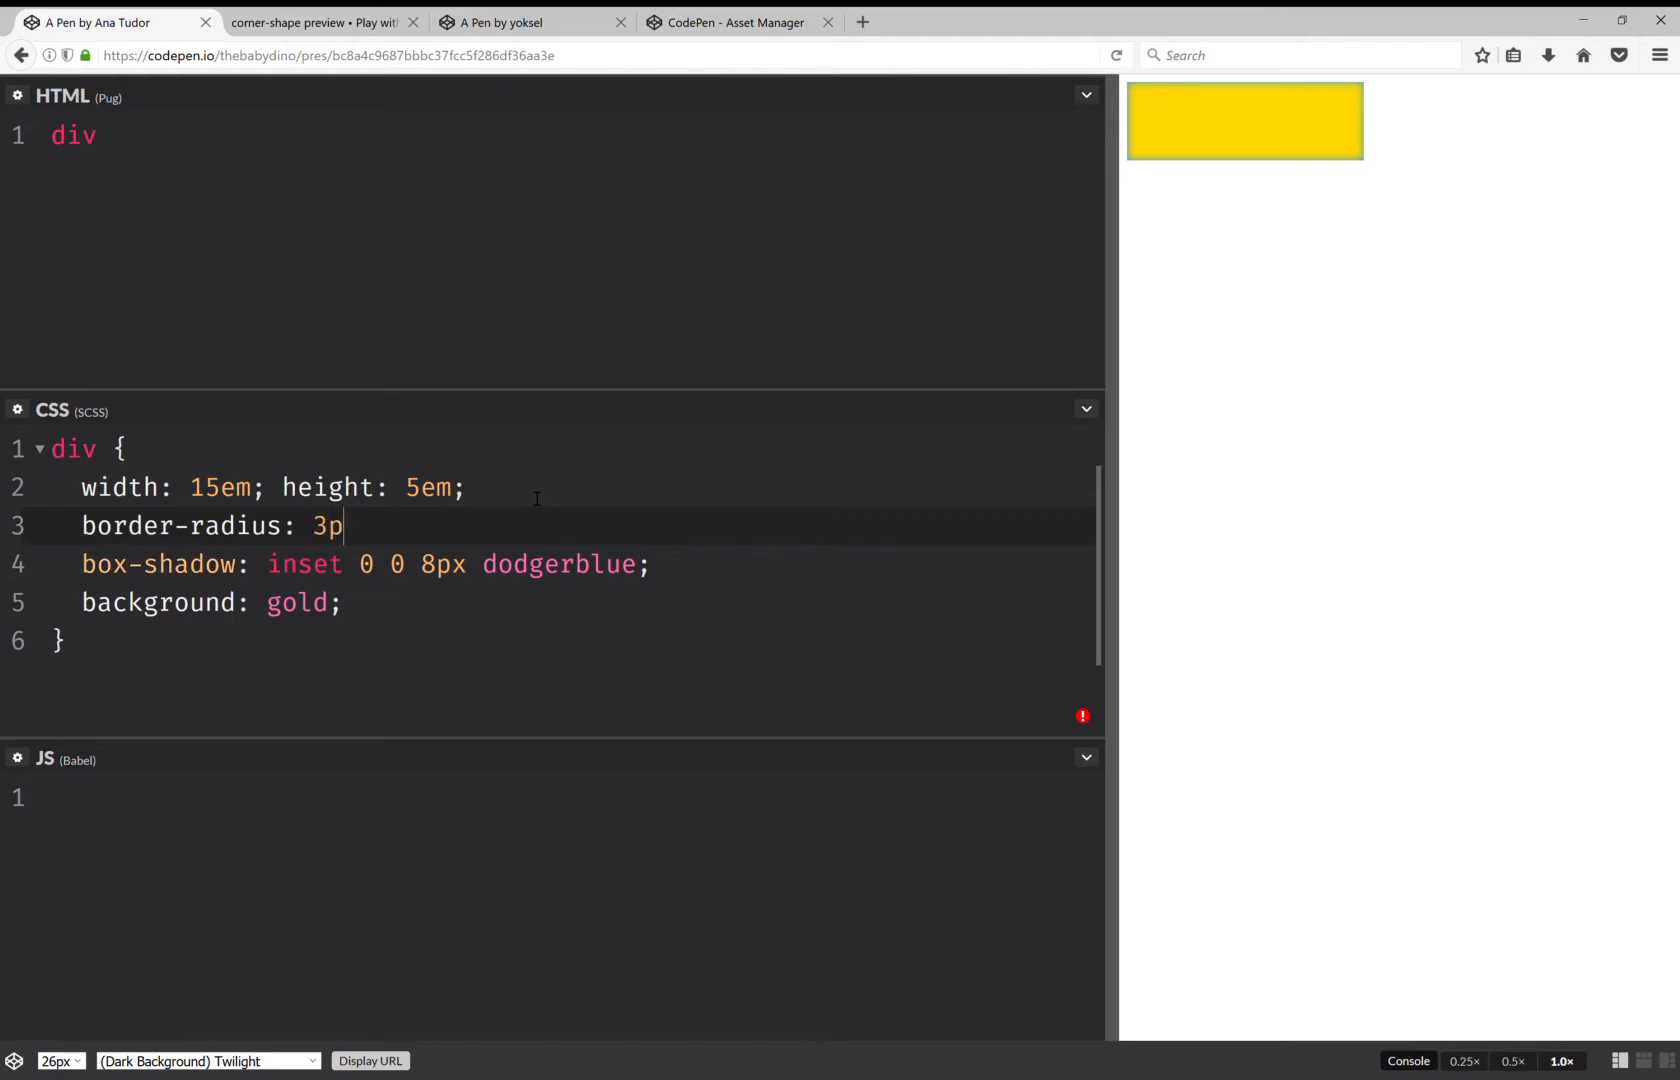
text(em;)
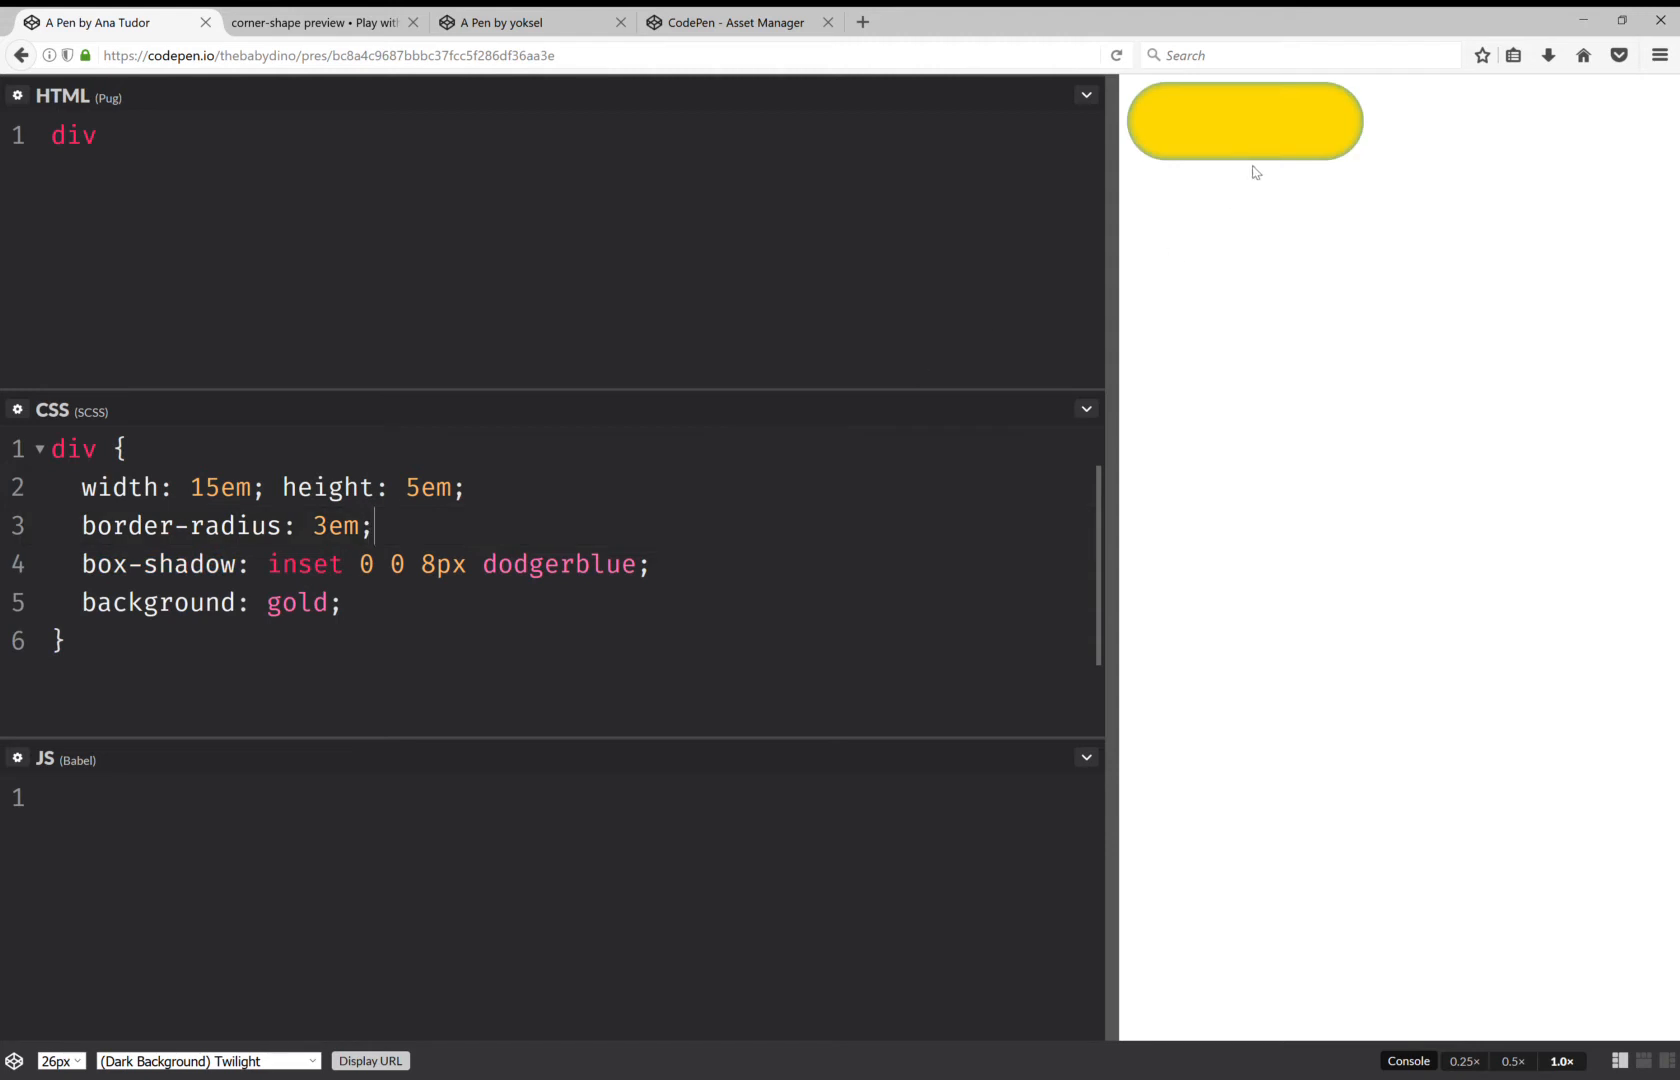
mouse_move(898, 284)
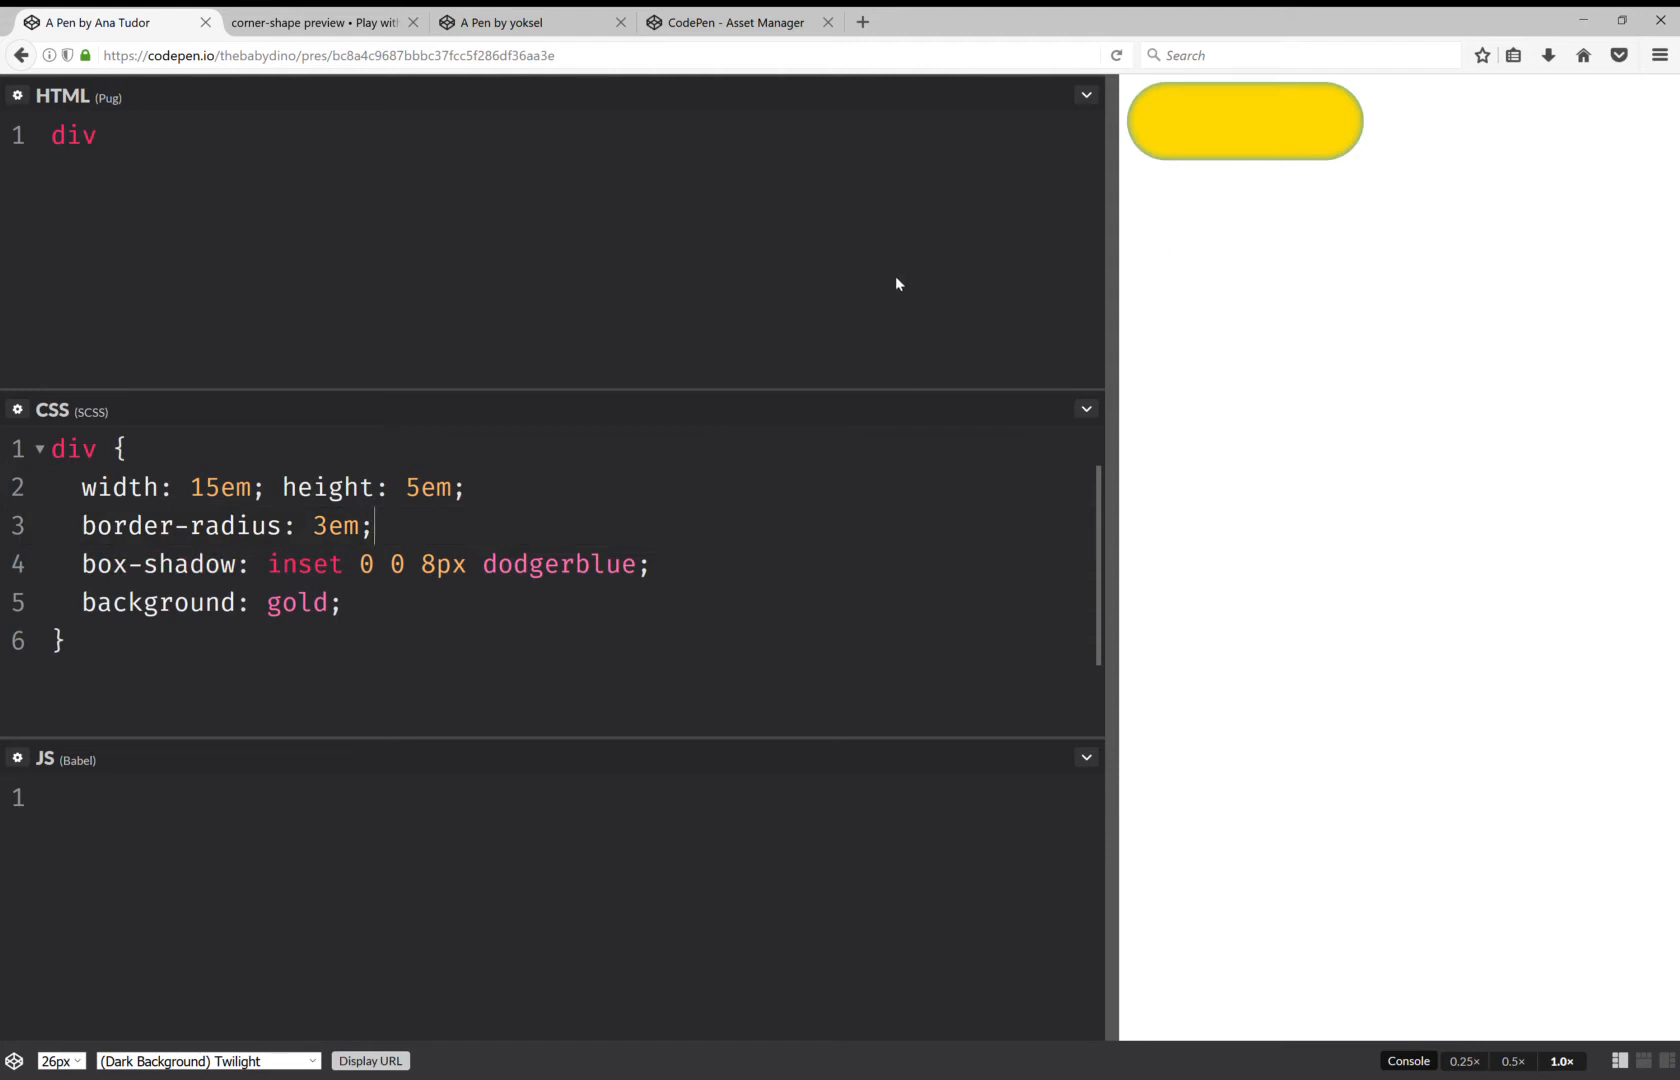
mouse_move(1246, 142)
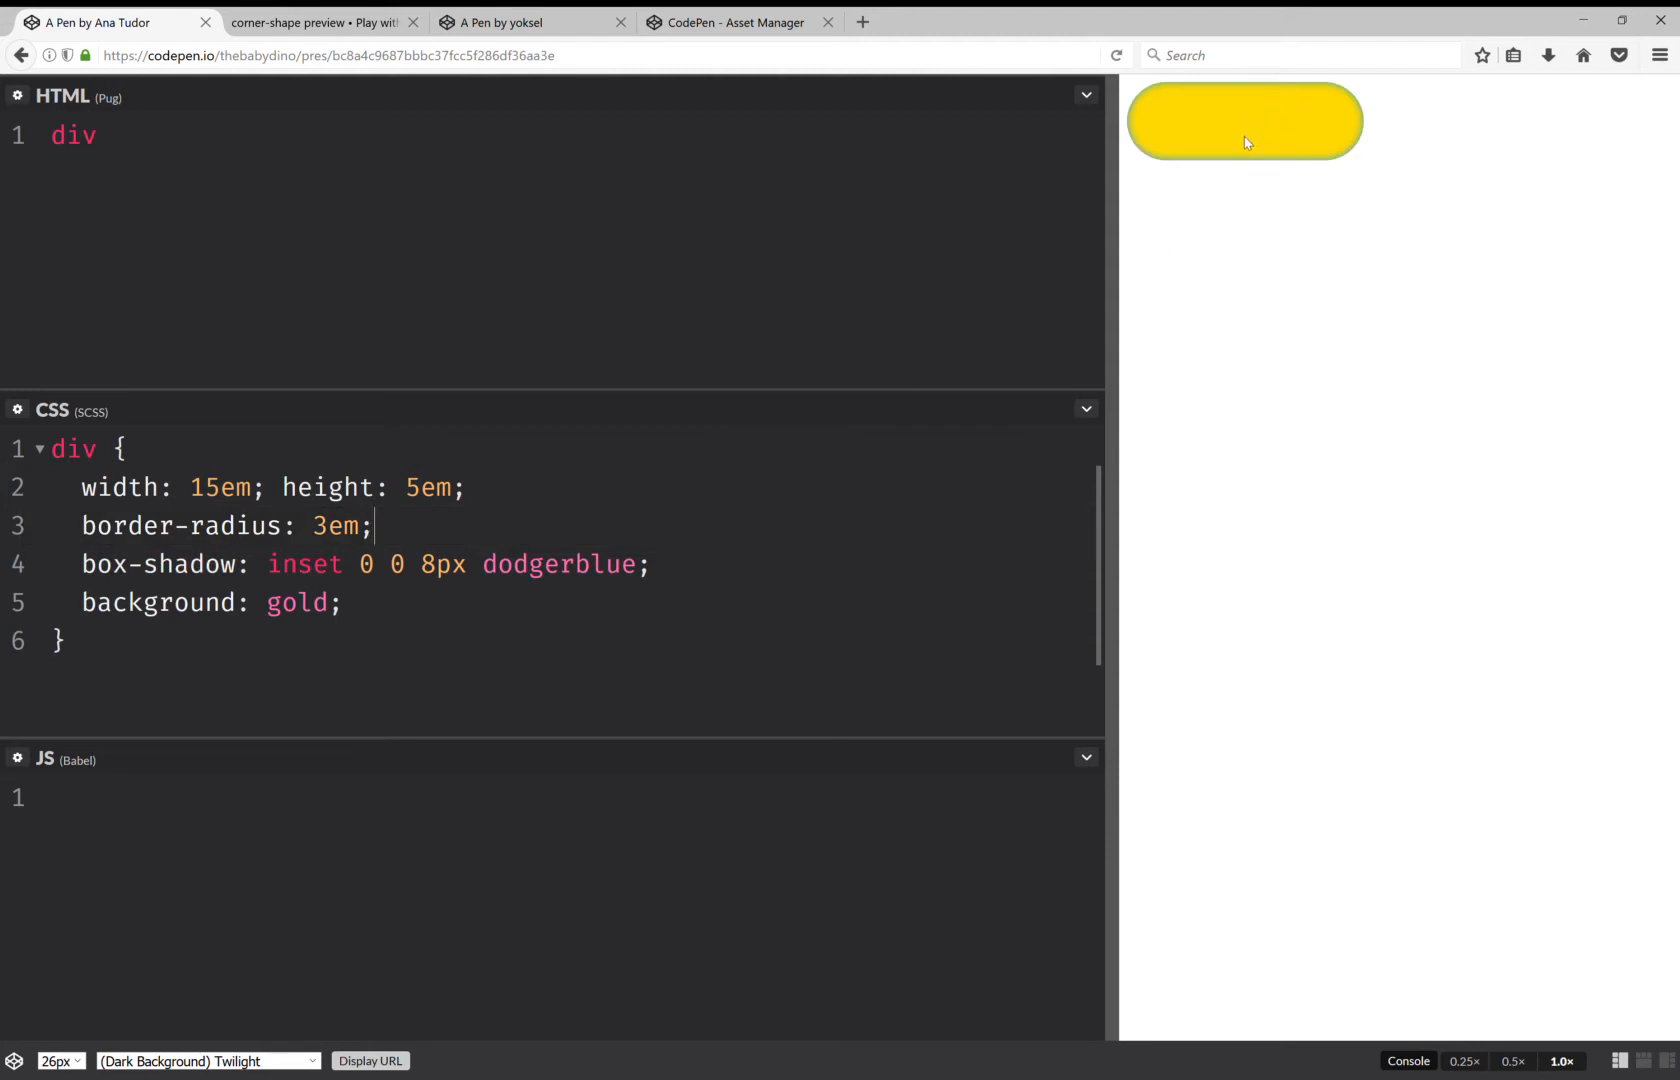
mouse_move(632, 255)
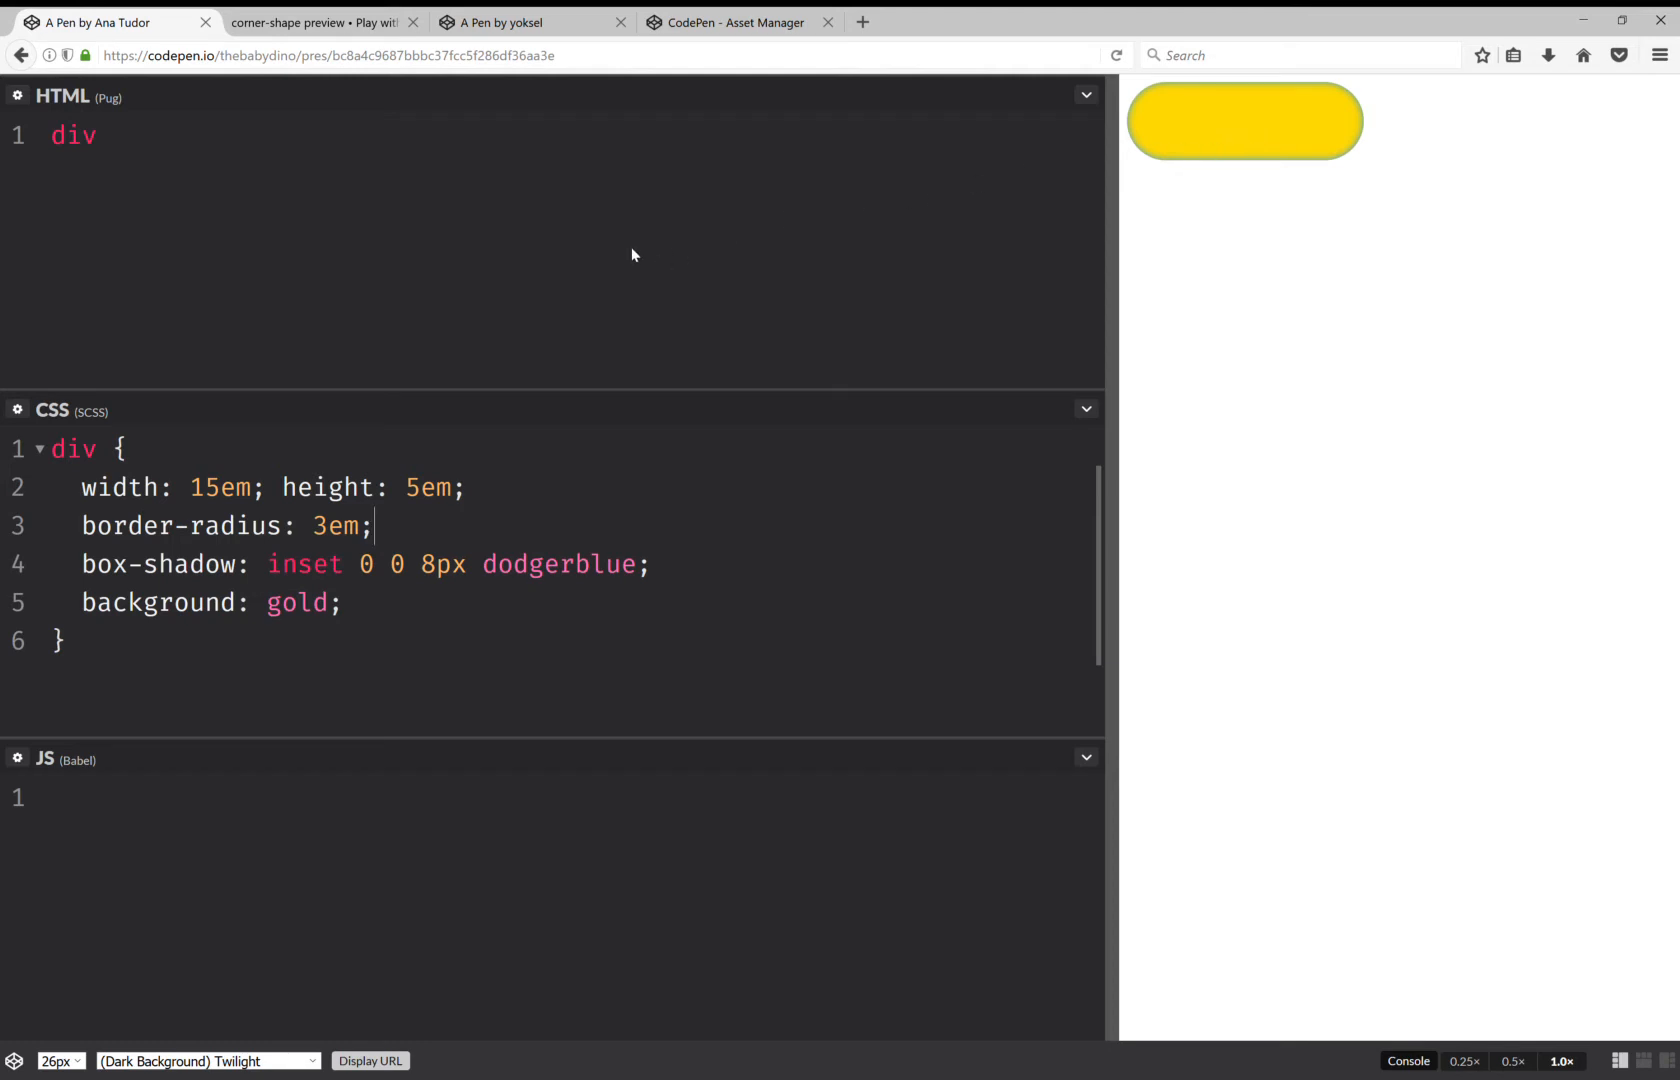
- In the corner-shape preview, change the corner-shape value from curve to notch
click(318, 21)
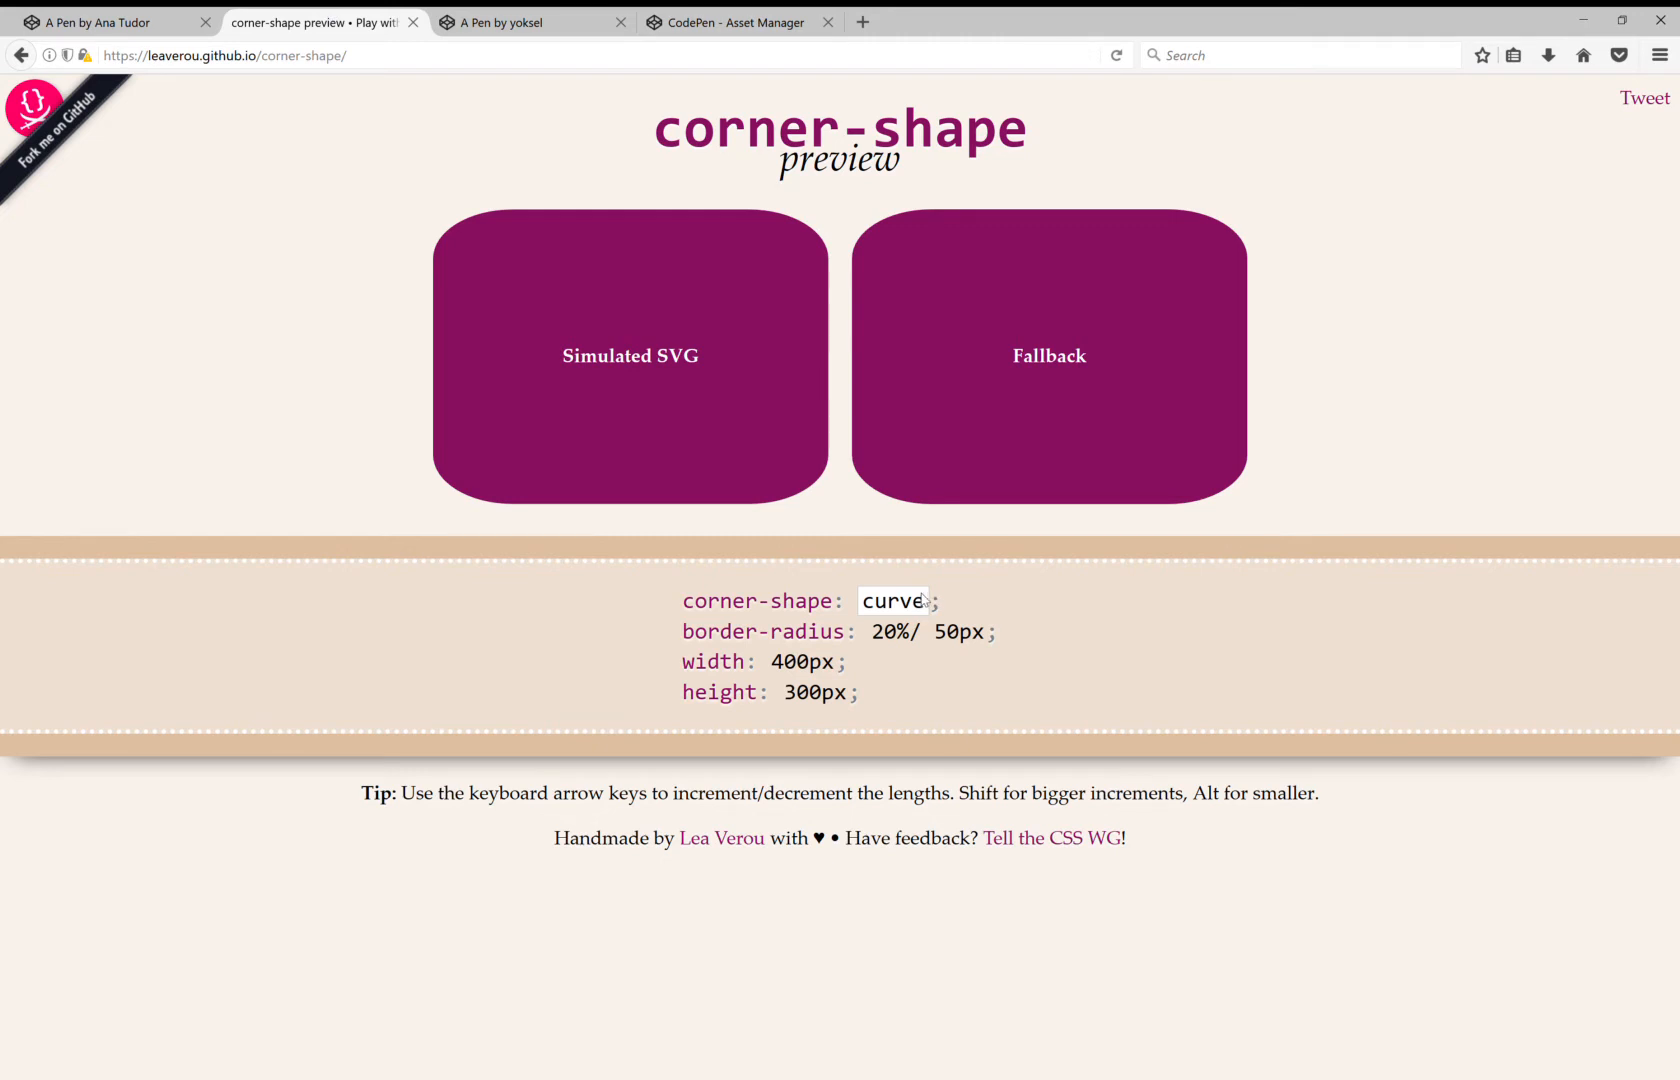
text(bevel)
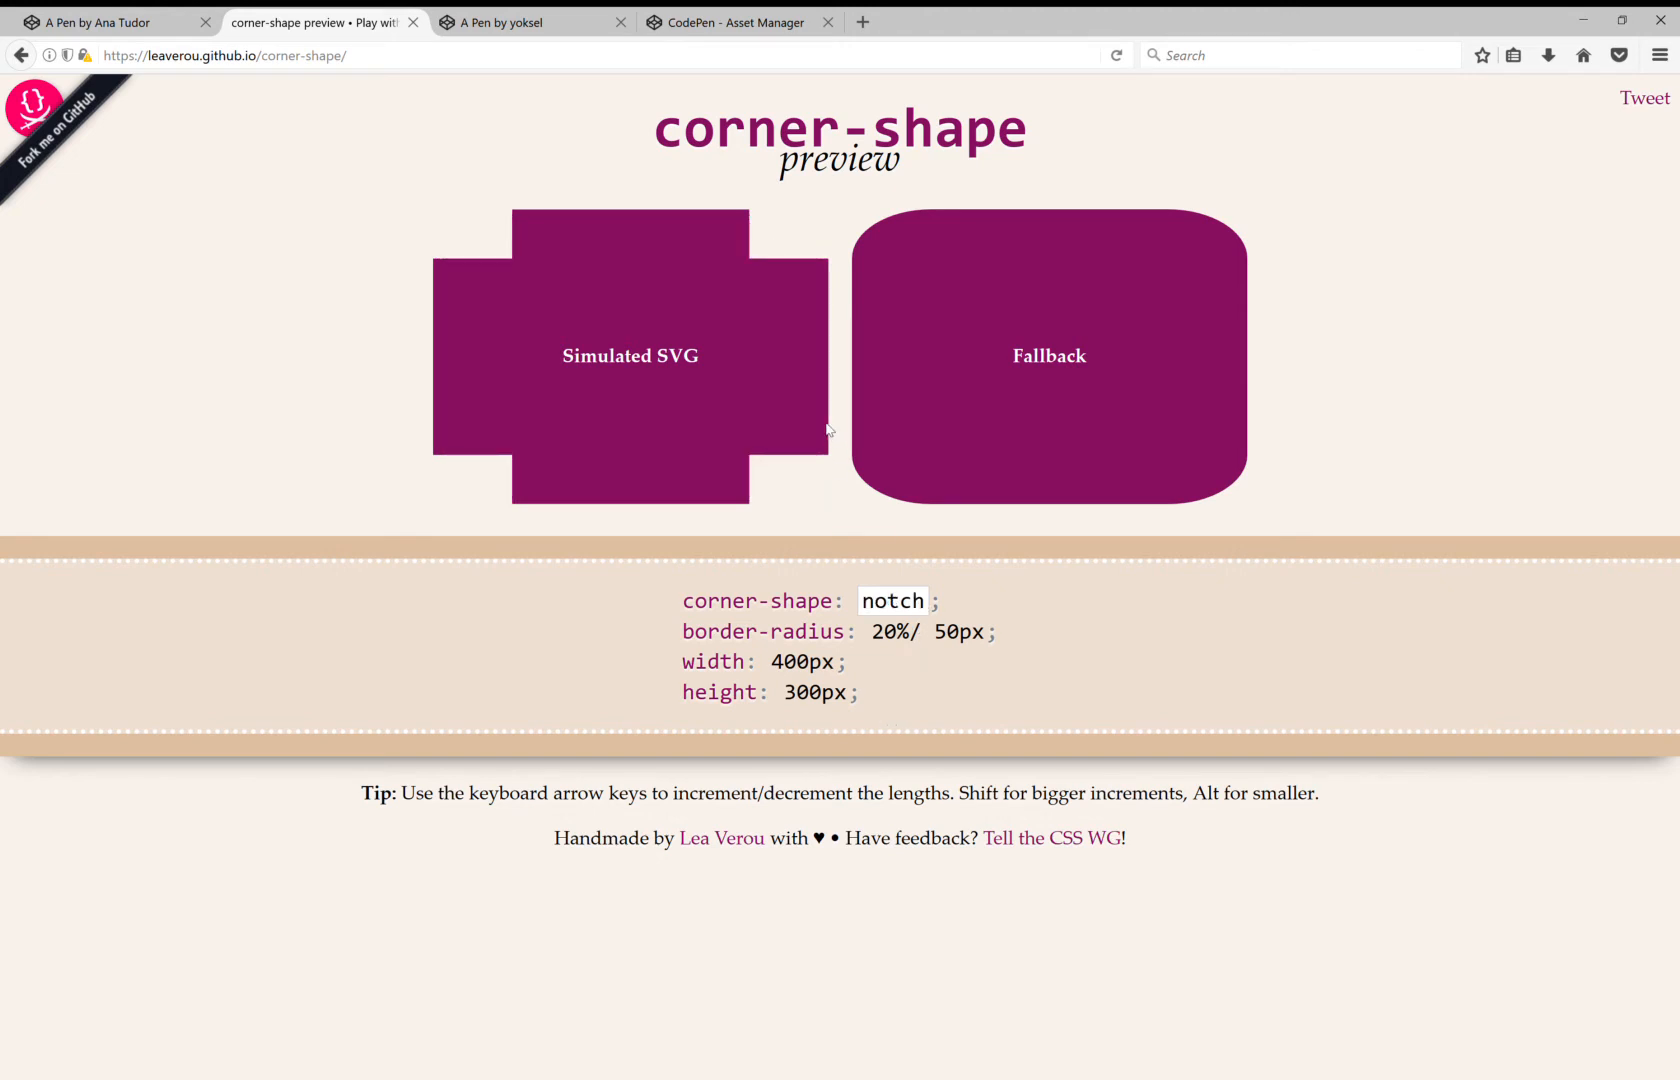
mouse_move(525, 230)
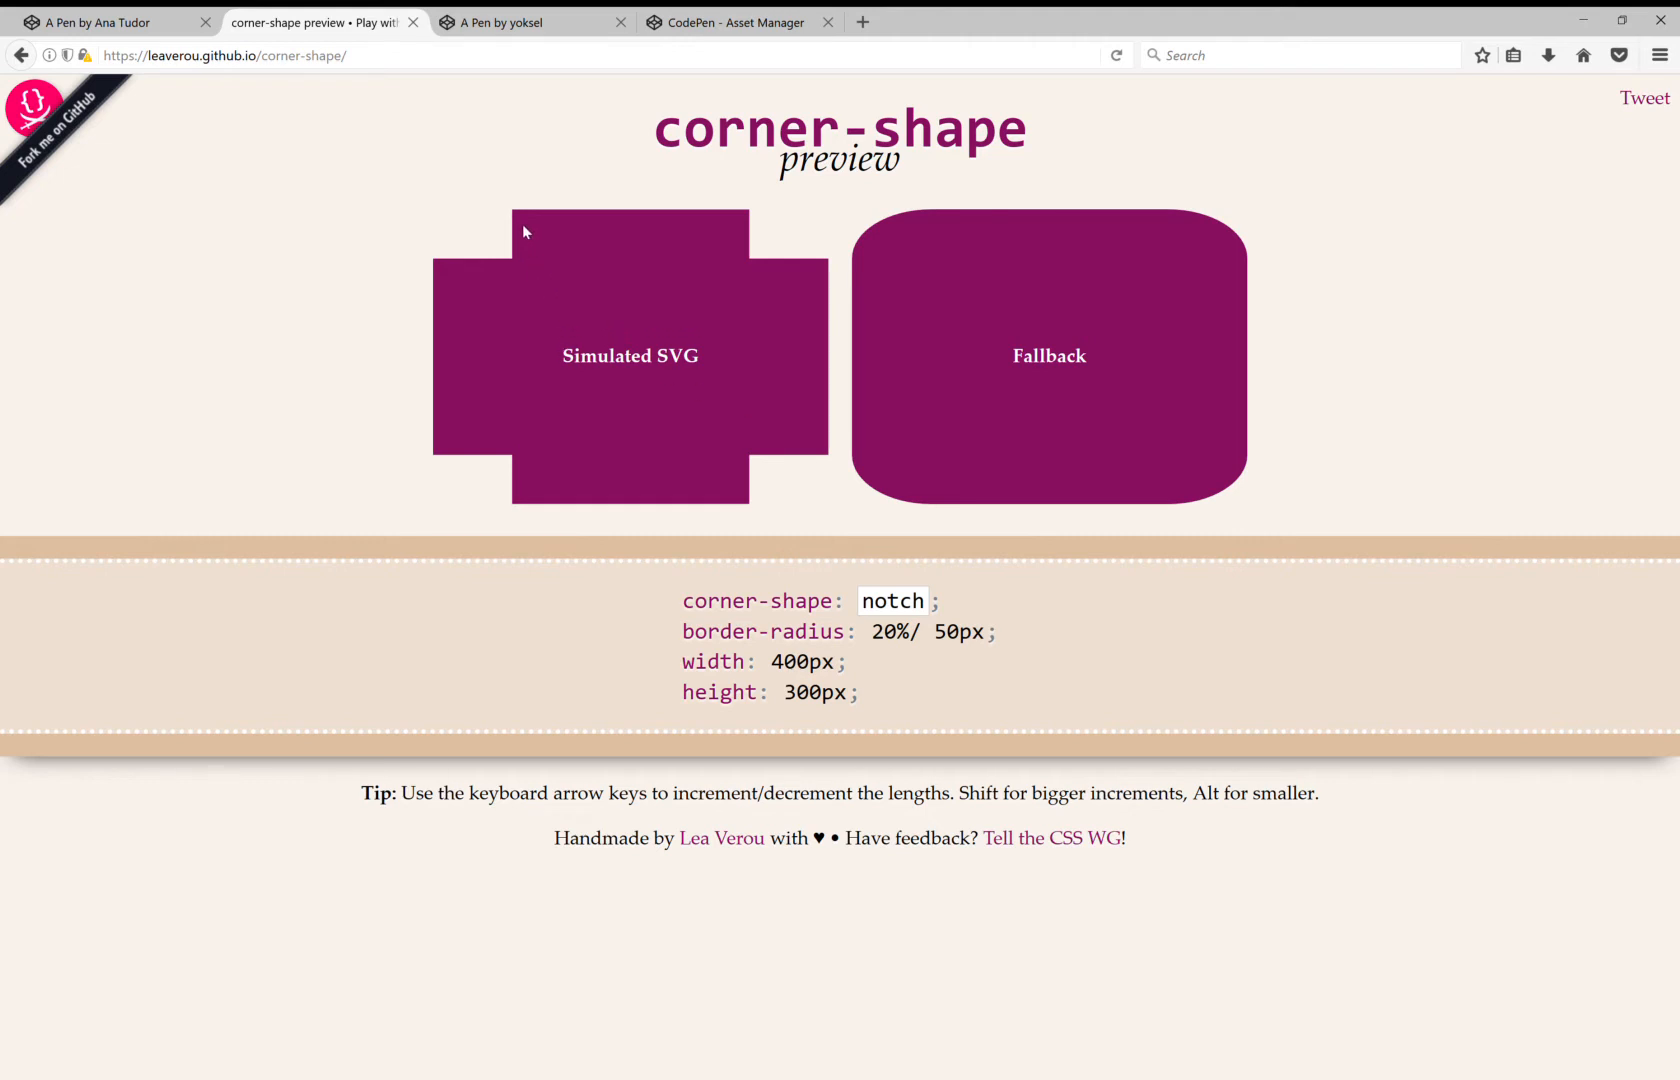
mouse_move(450, 402)
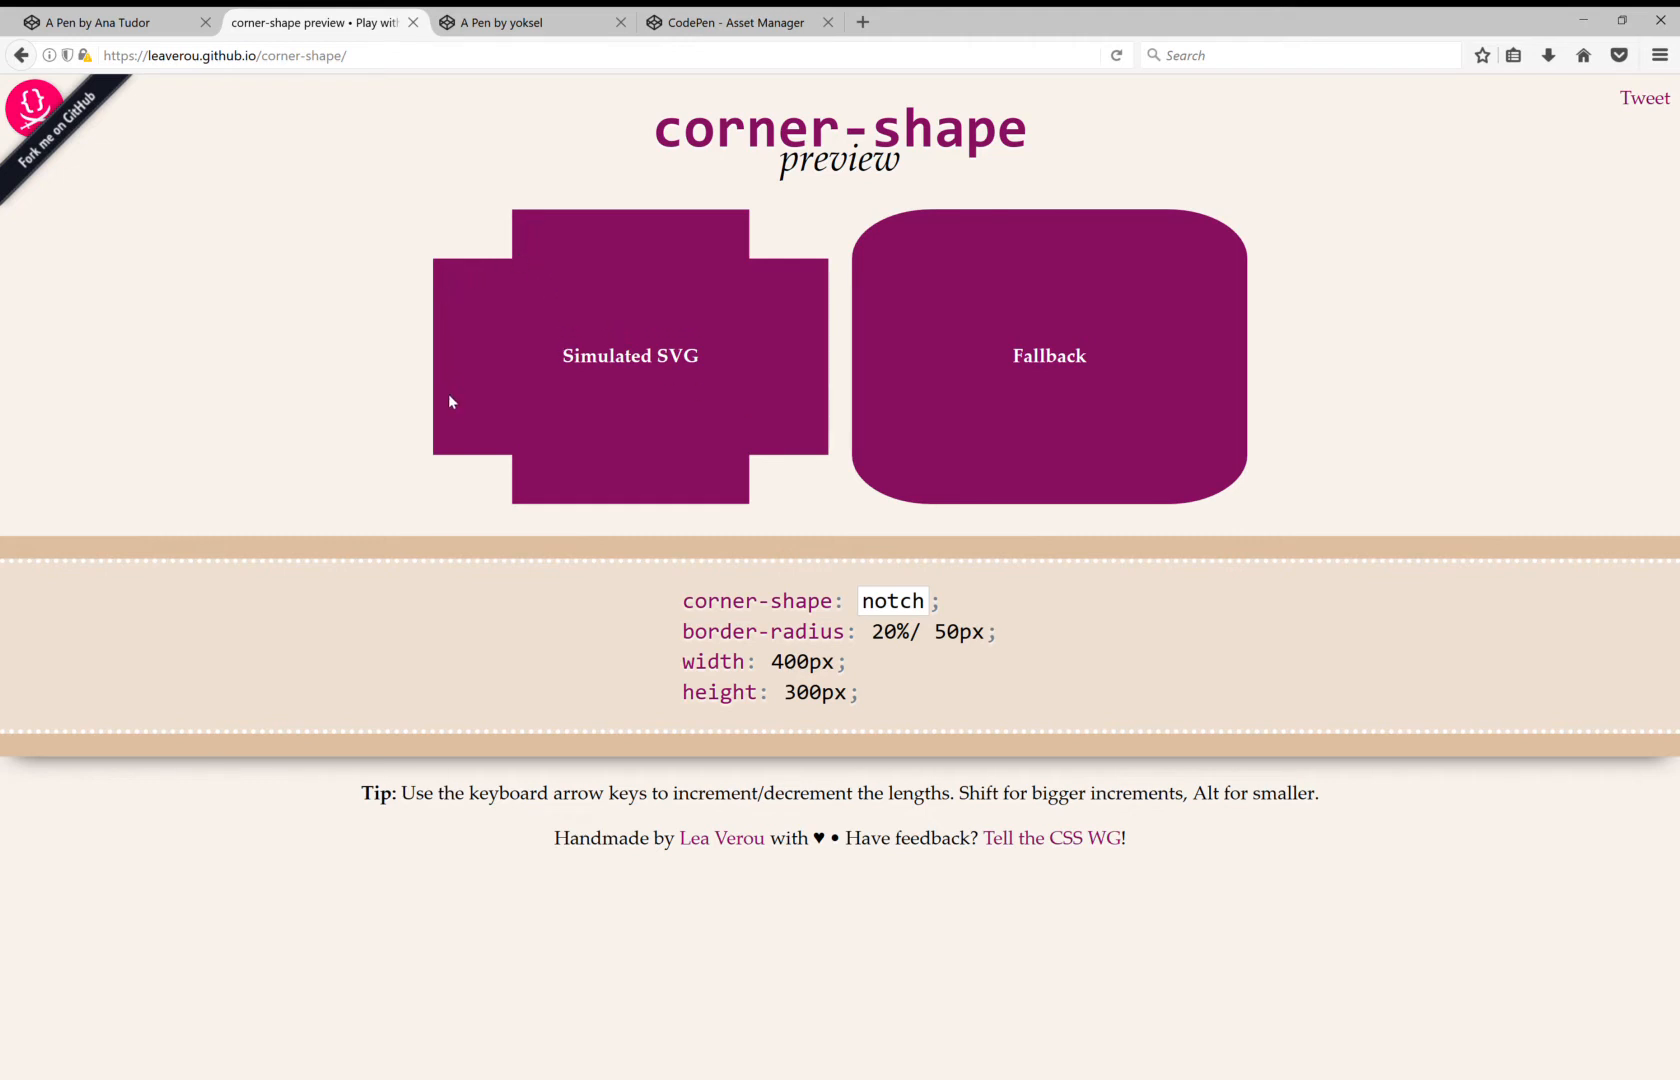
mouse_move(449, 372)
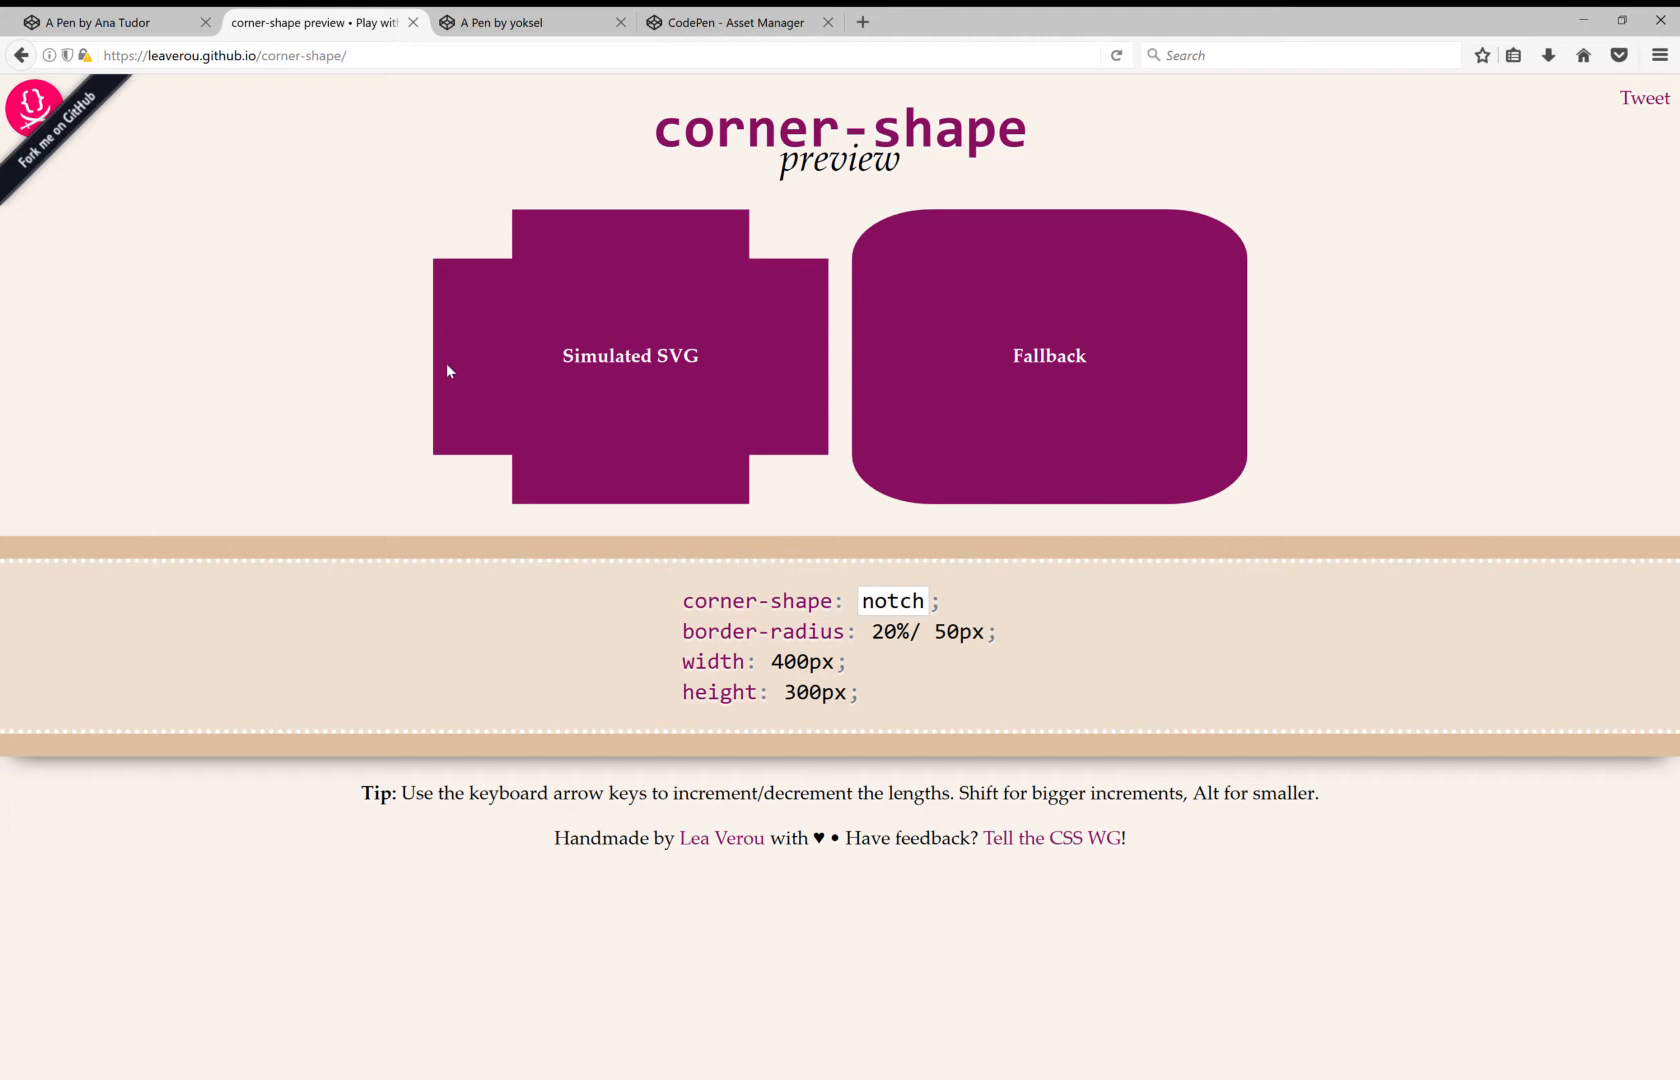
mouse_move(520, 470)
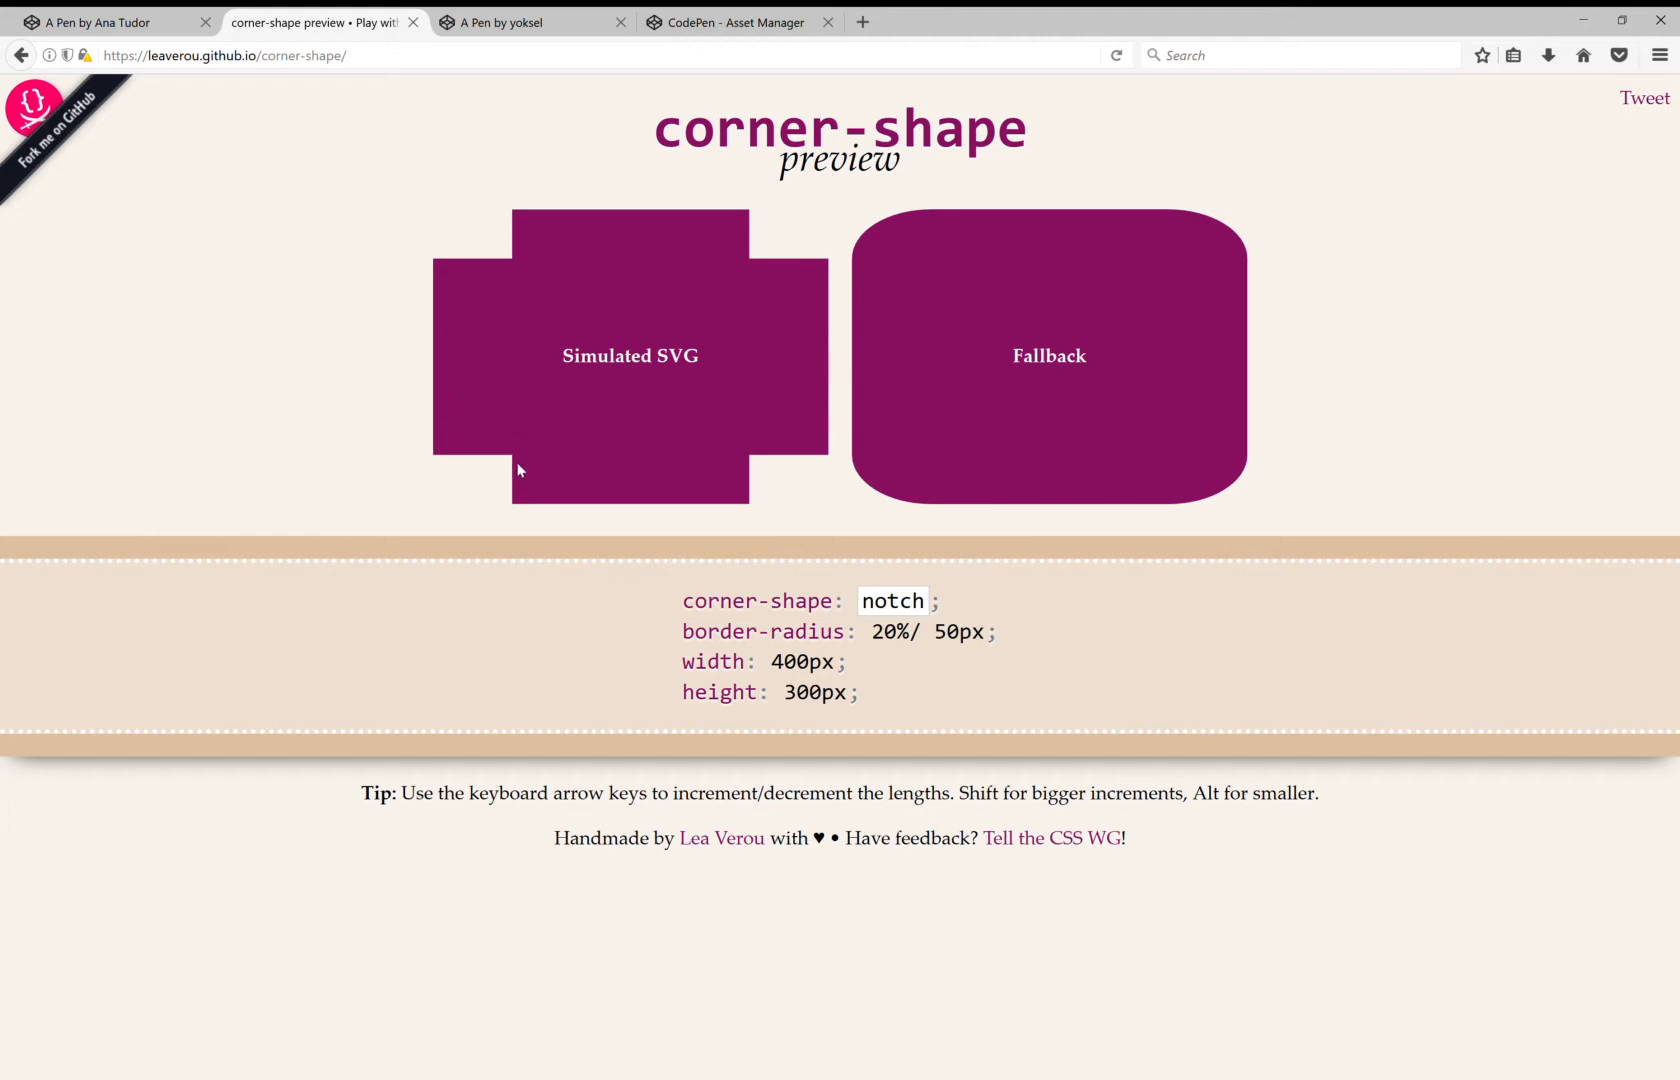
mouse_move(737, 492)
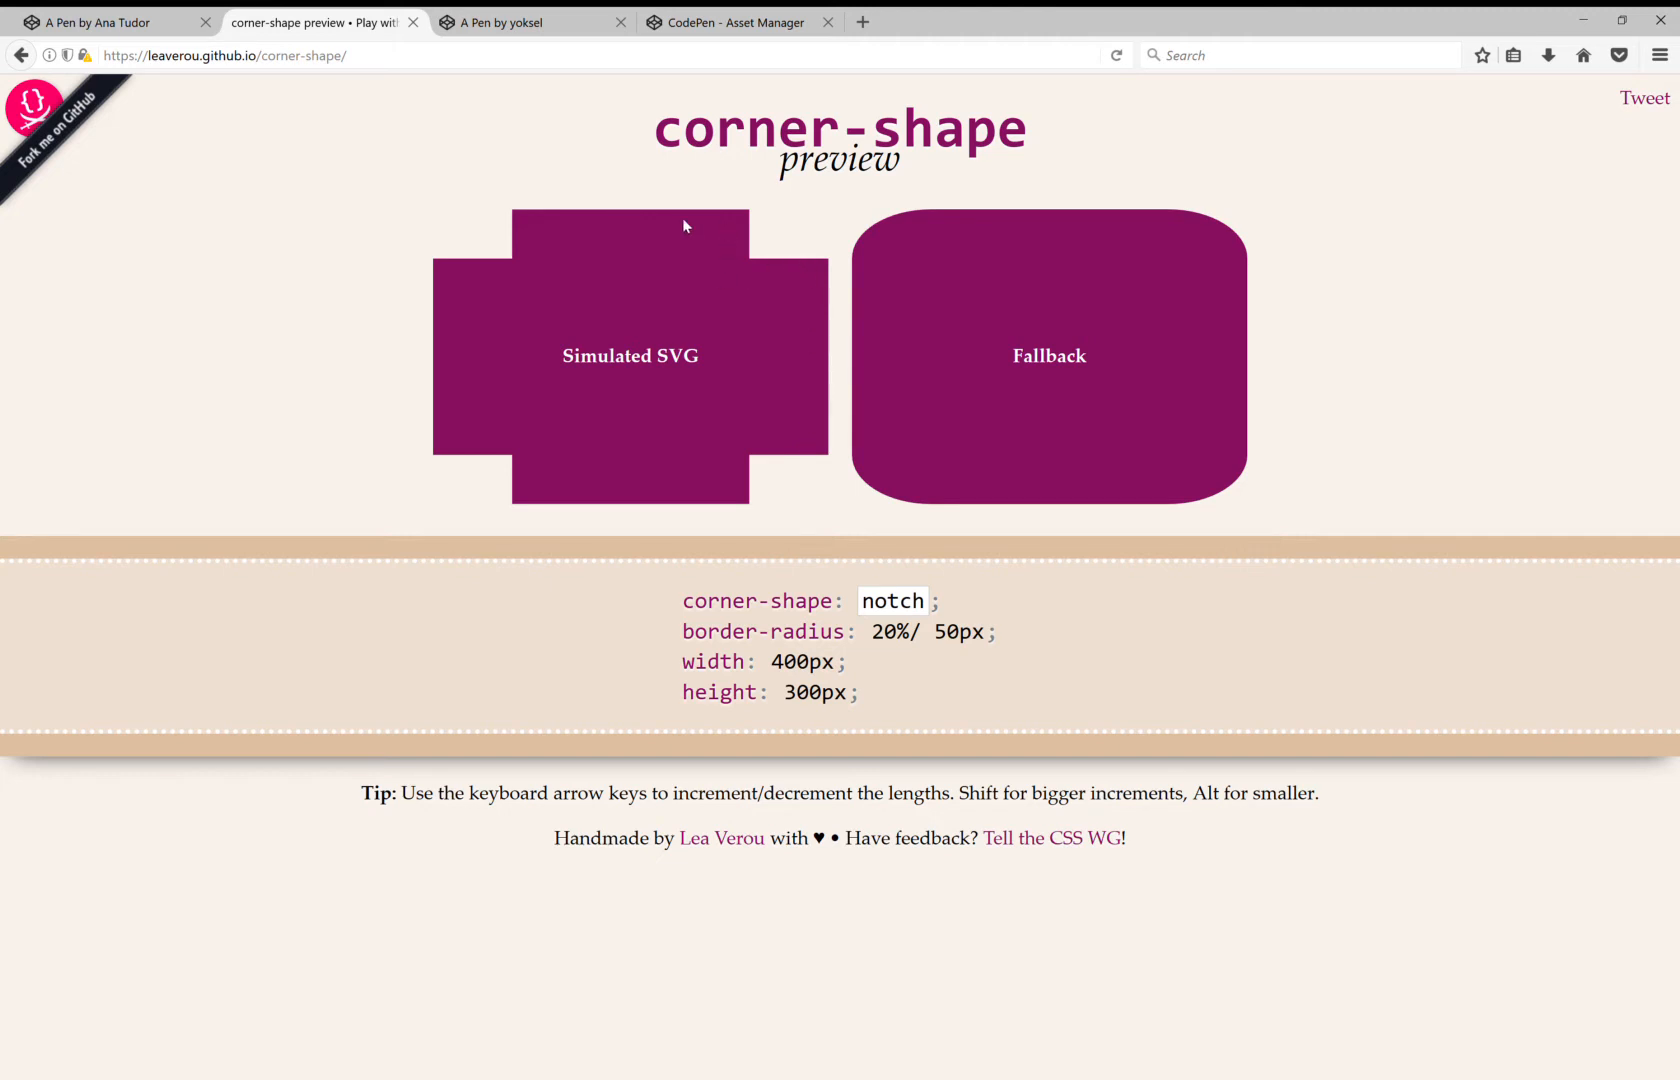
mouse_move(456, 281)
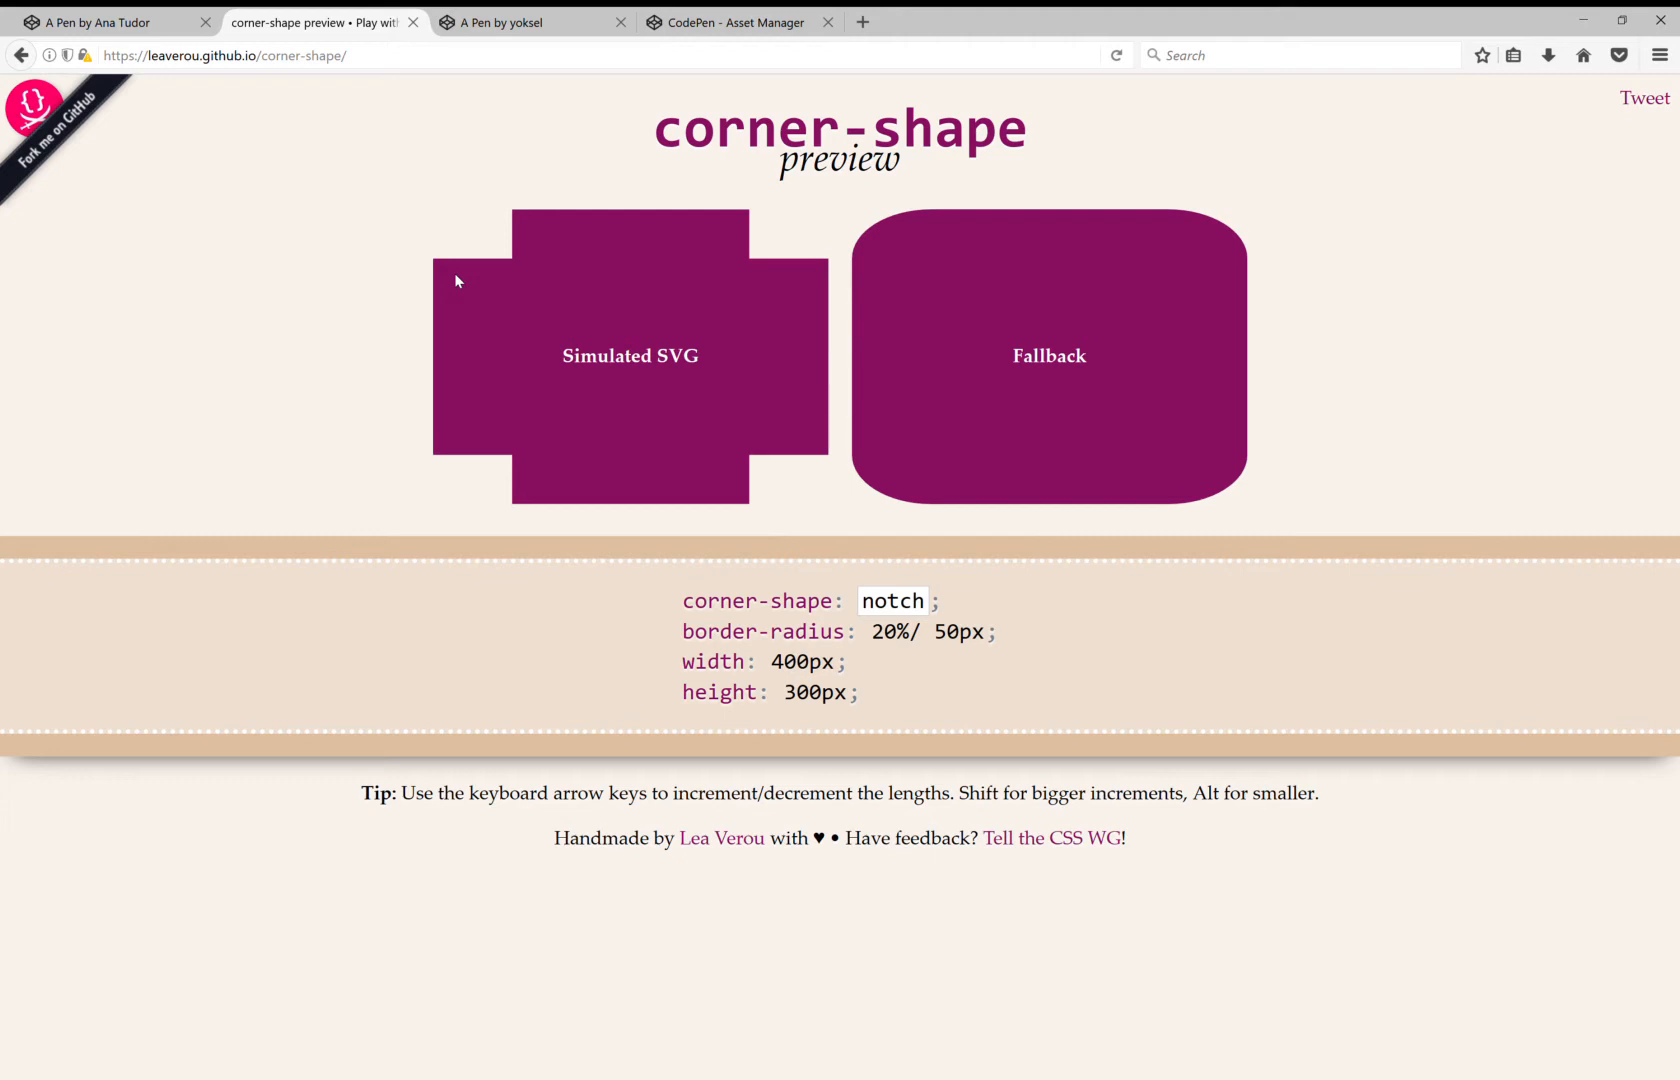
mouse_move(481, 301)
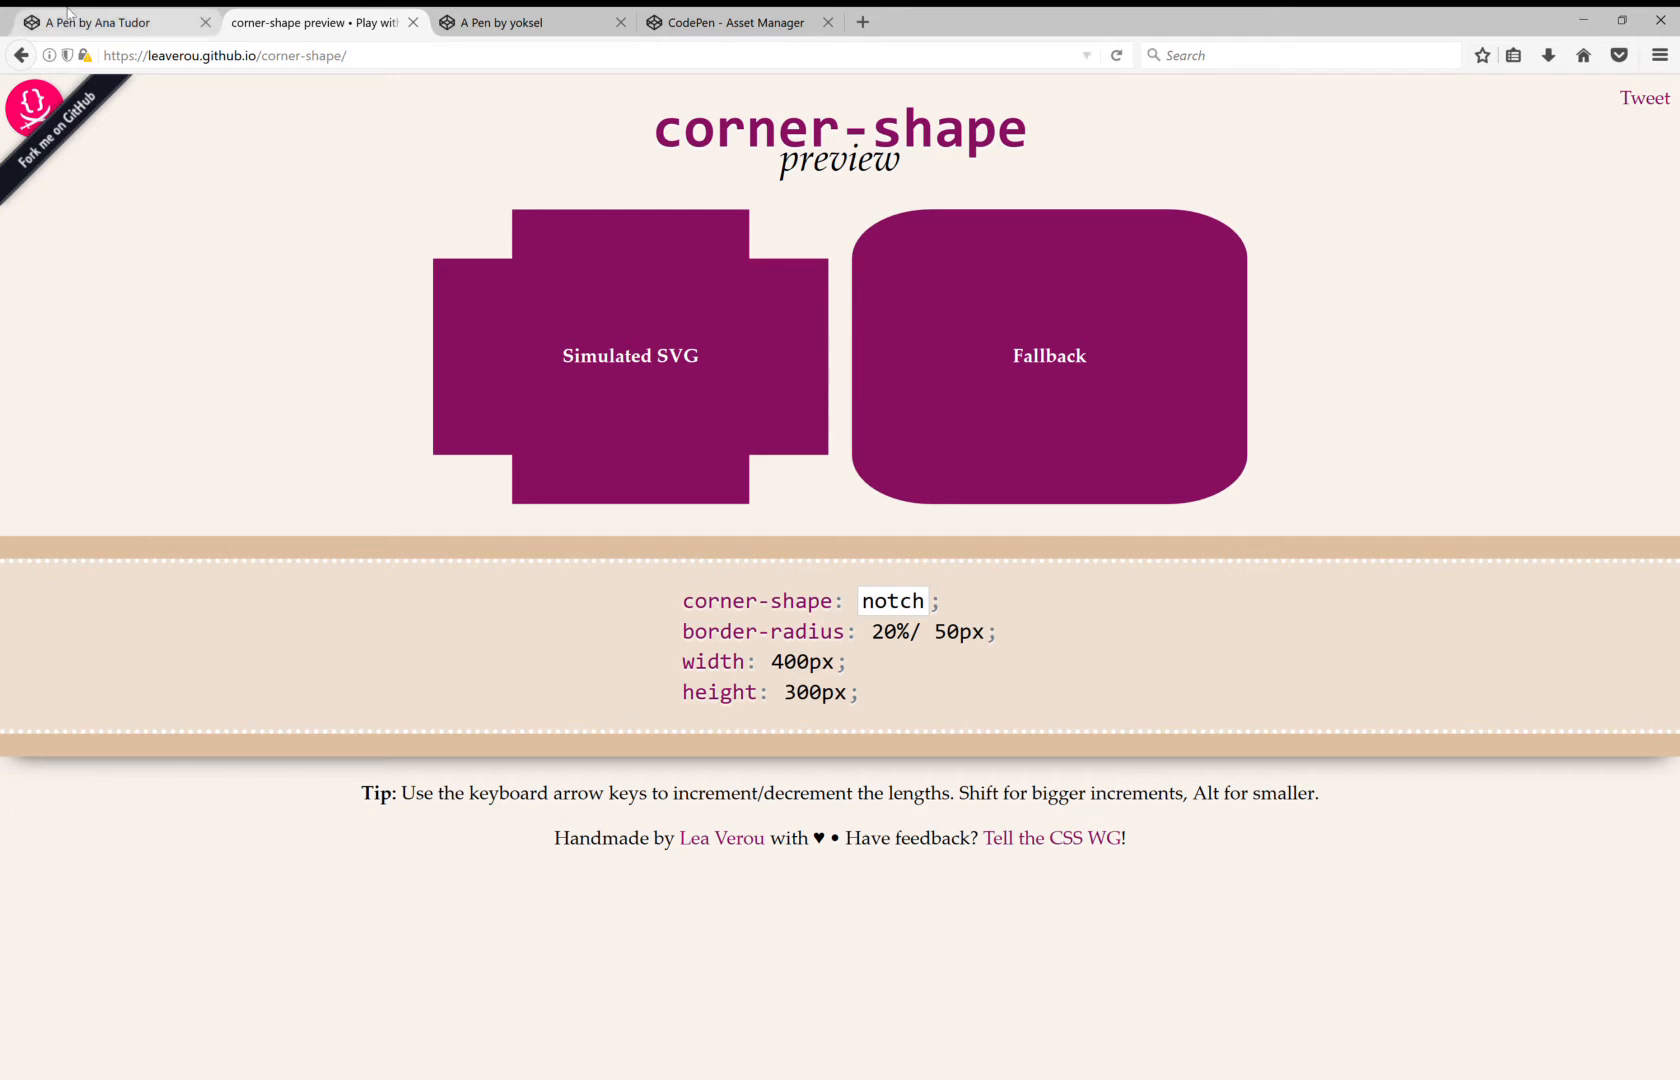
- Add clip-path: polygon(0 0, 0 100%, 100% 0) to the div rule
click(102, 21)
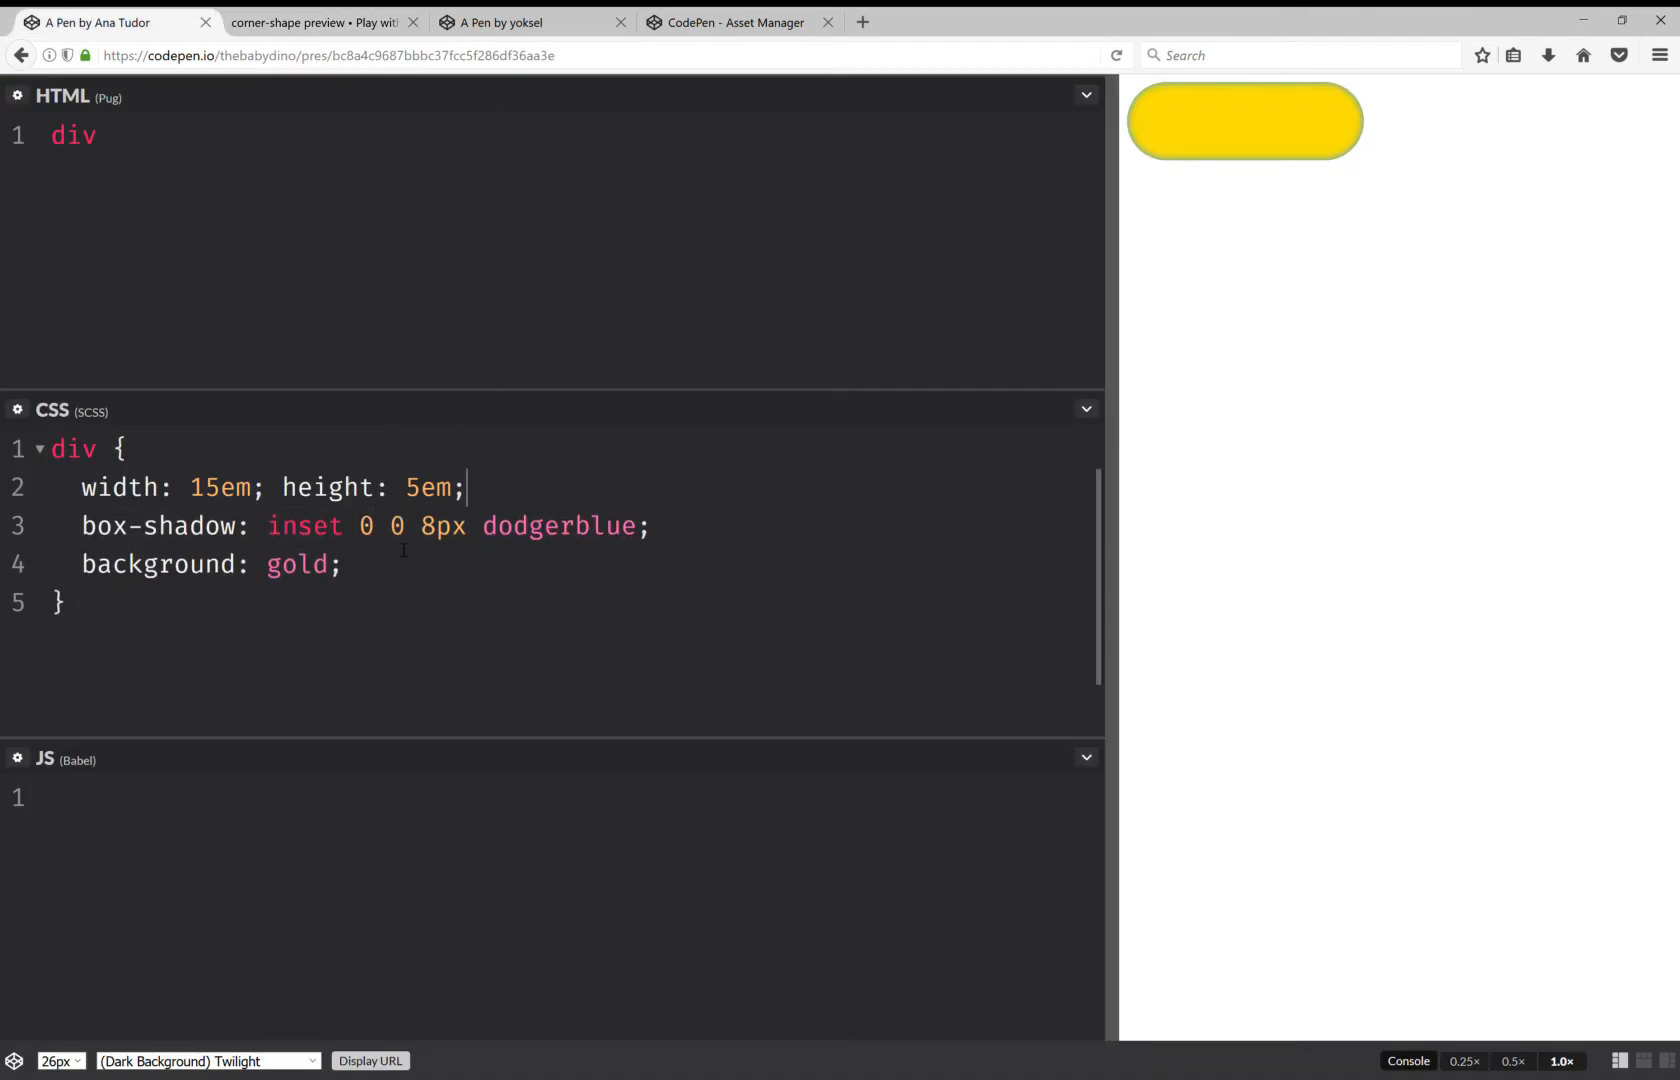
key(Enter)
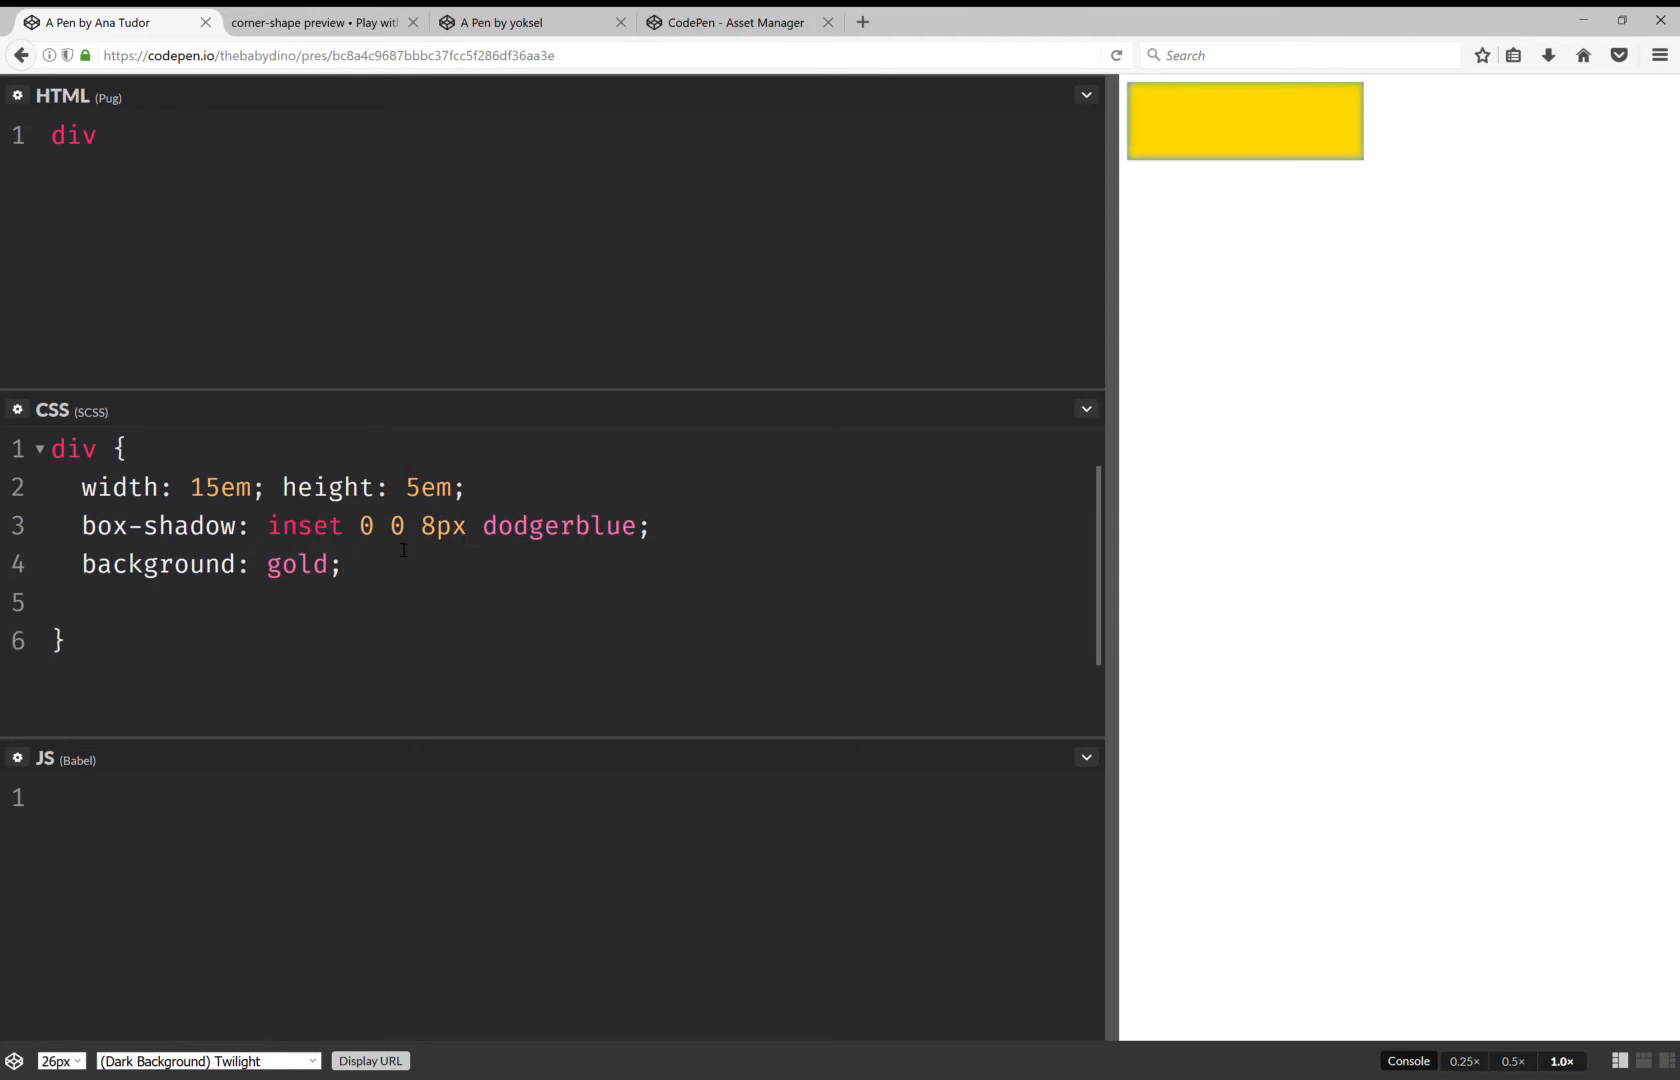
text(clip-path)
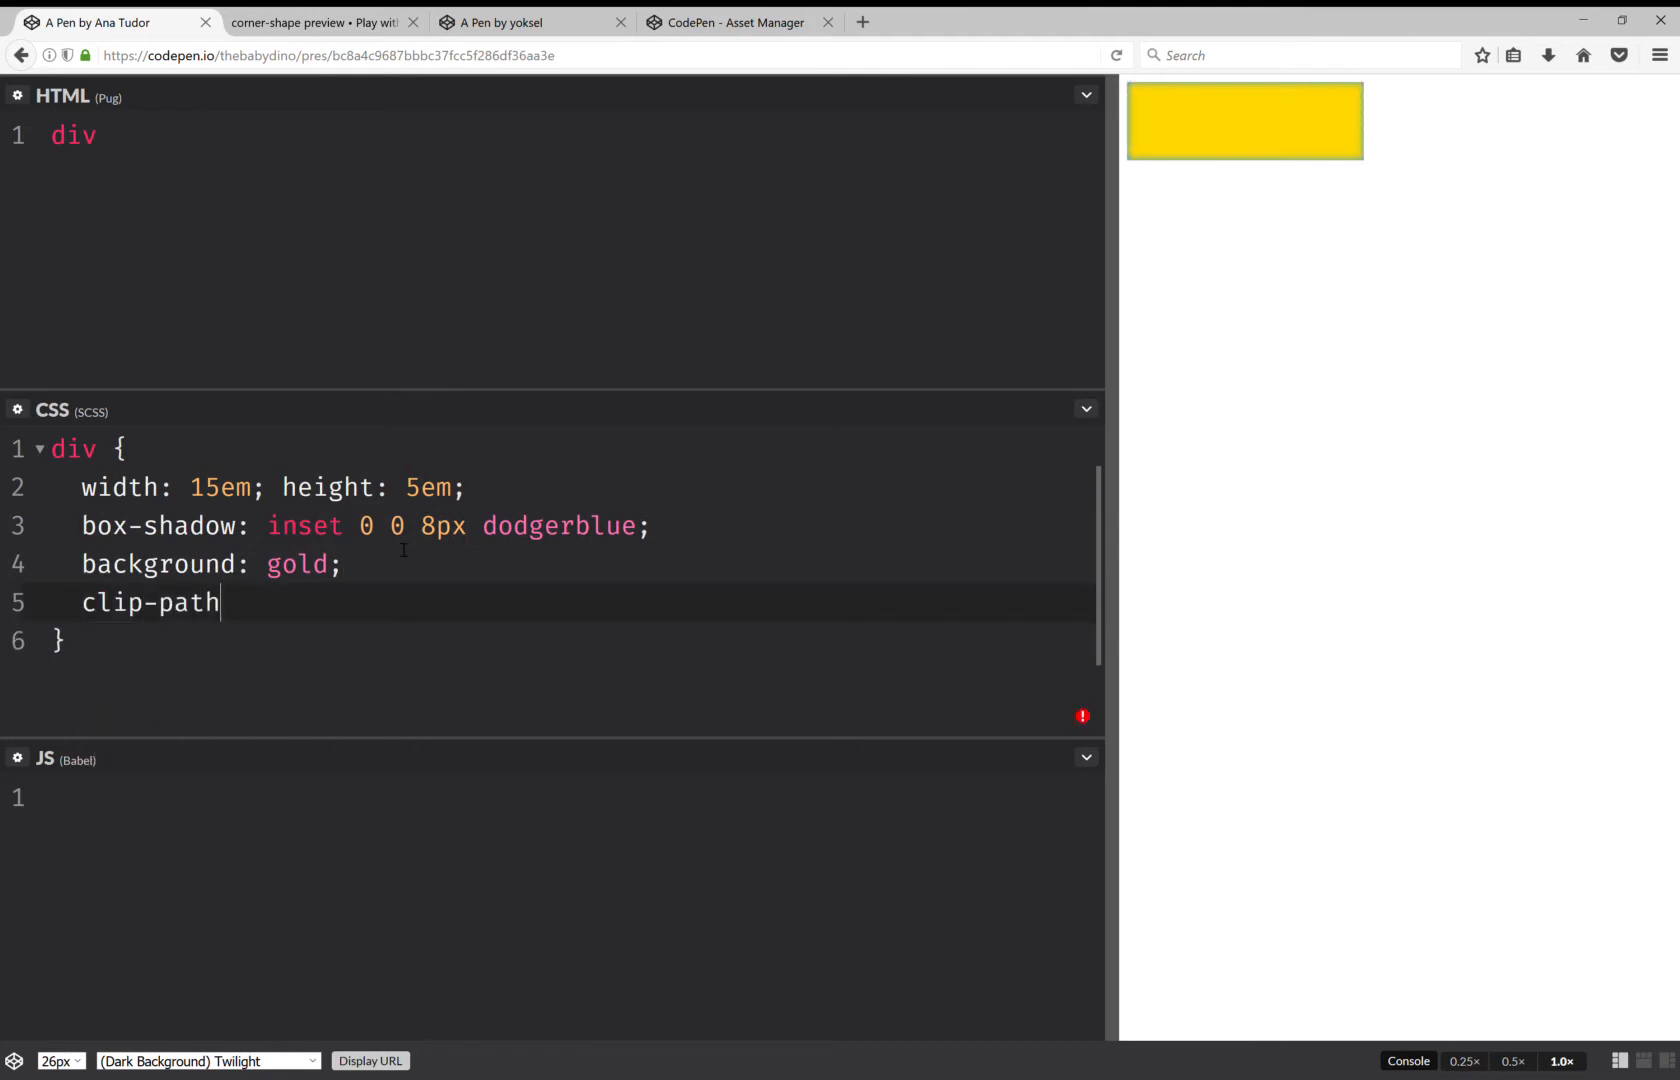
text(: polygon()
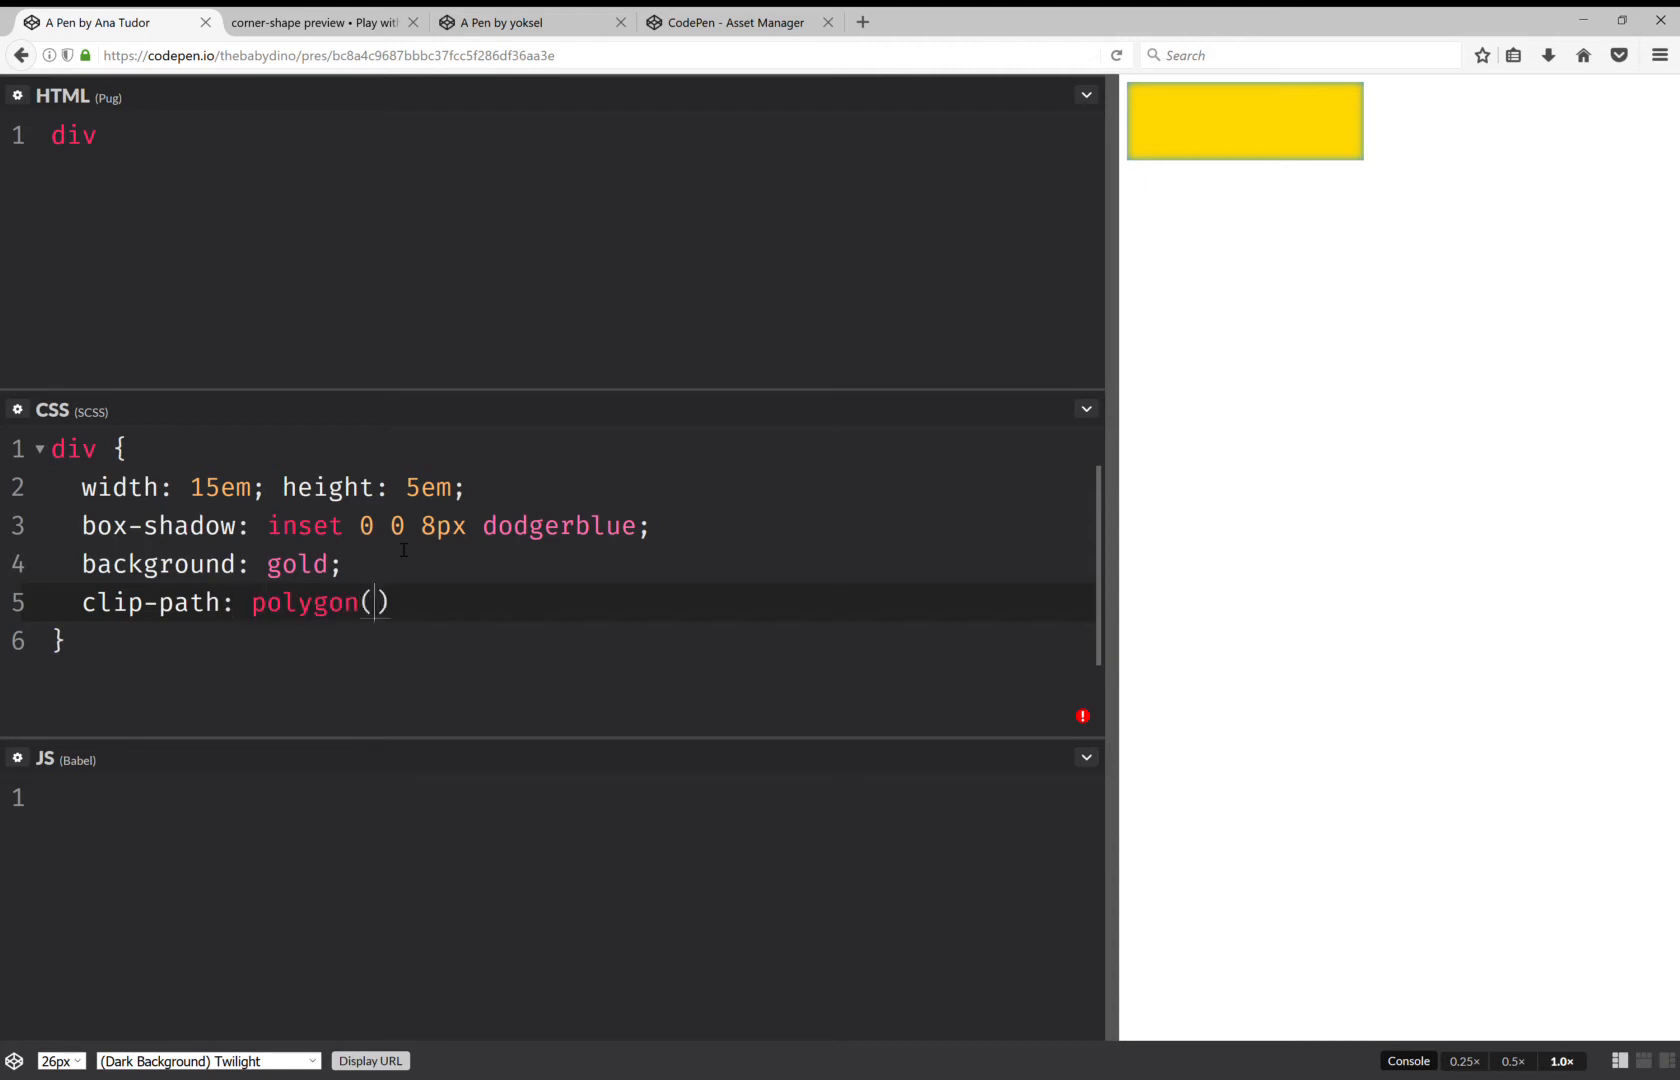
text(0 0)
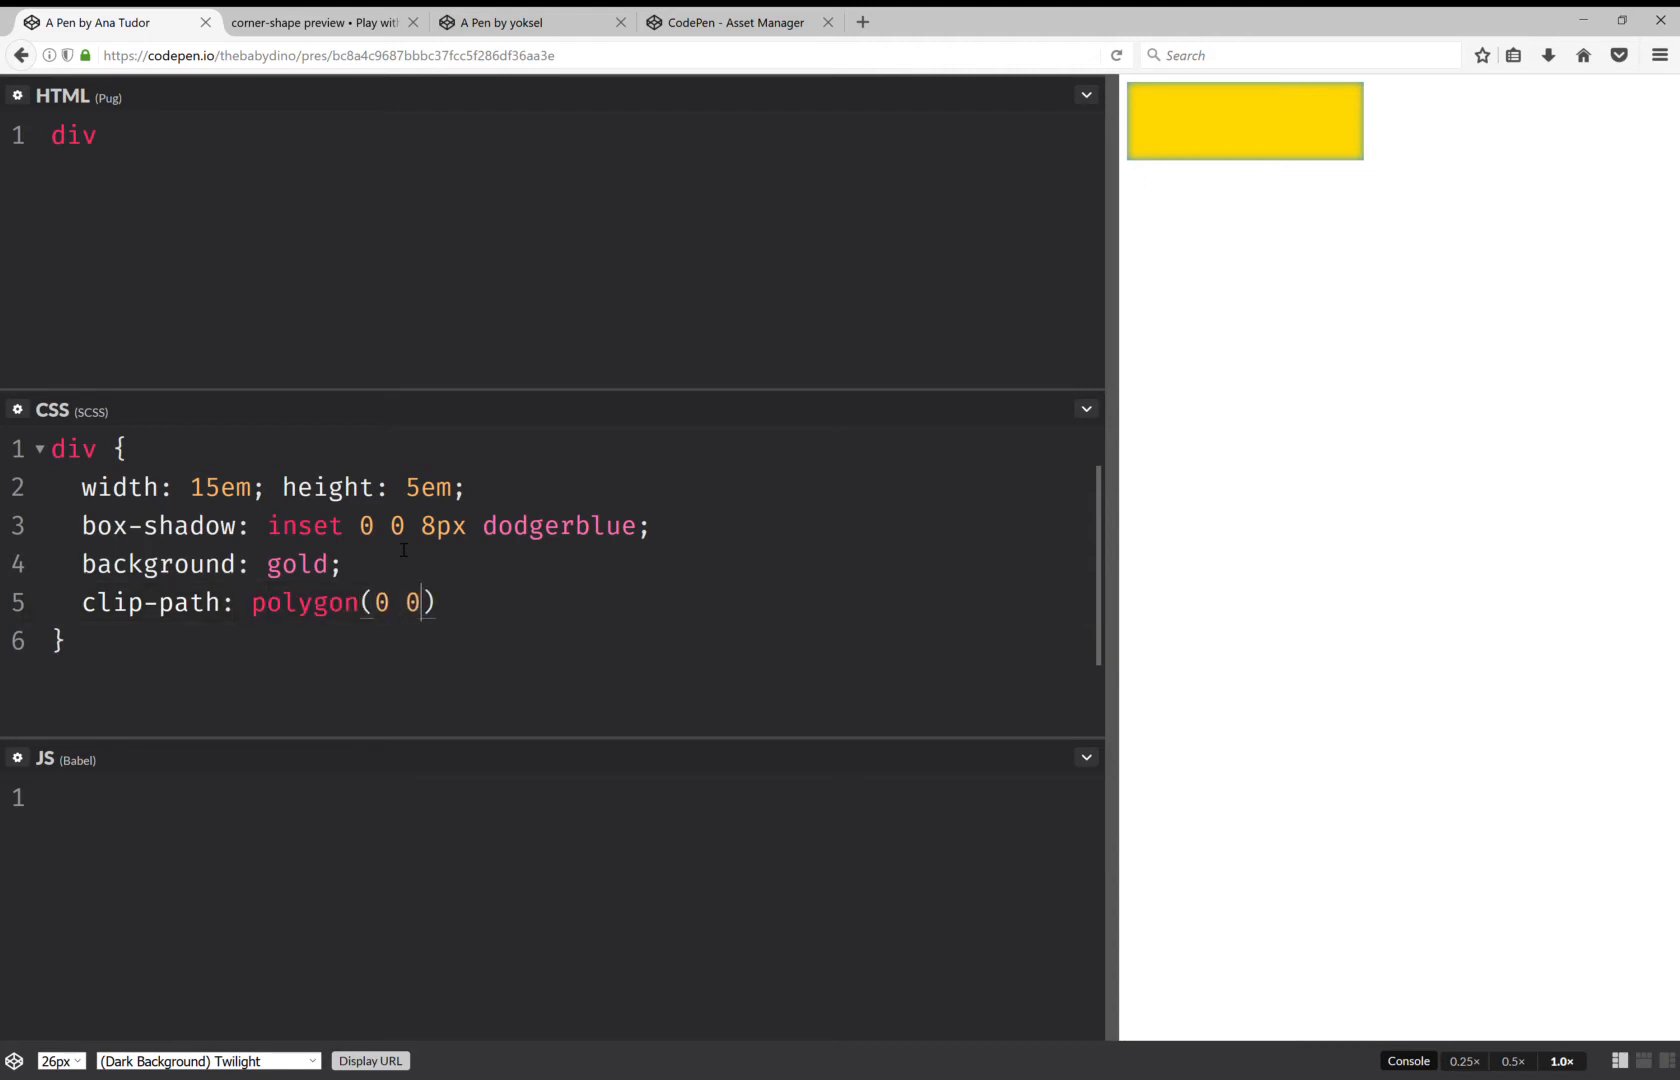
text(, 0 100%, 100)
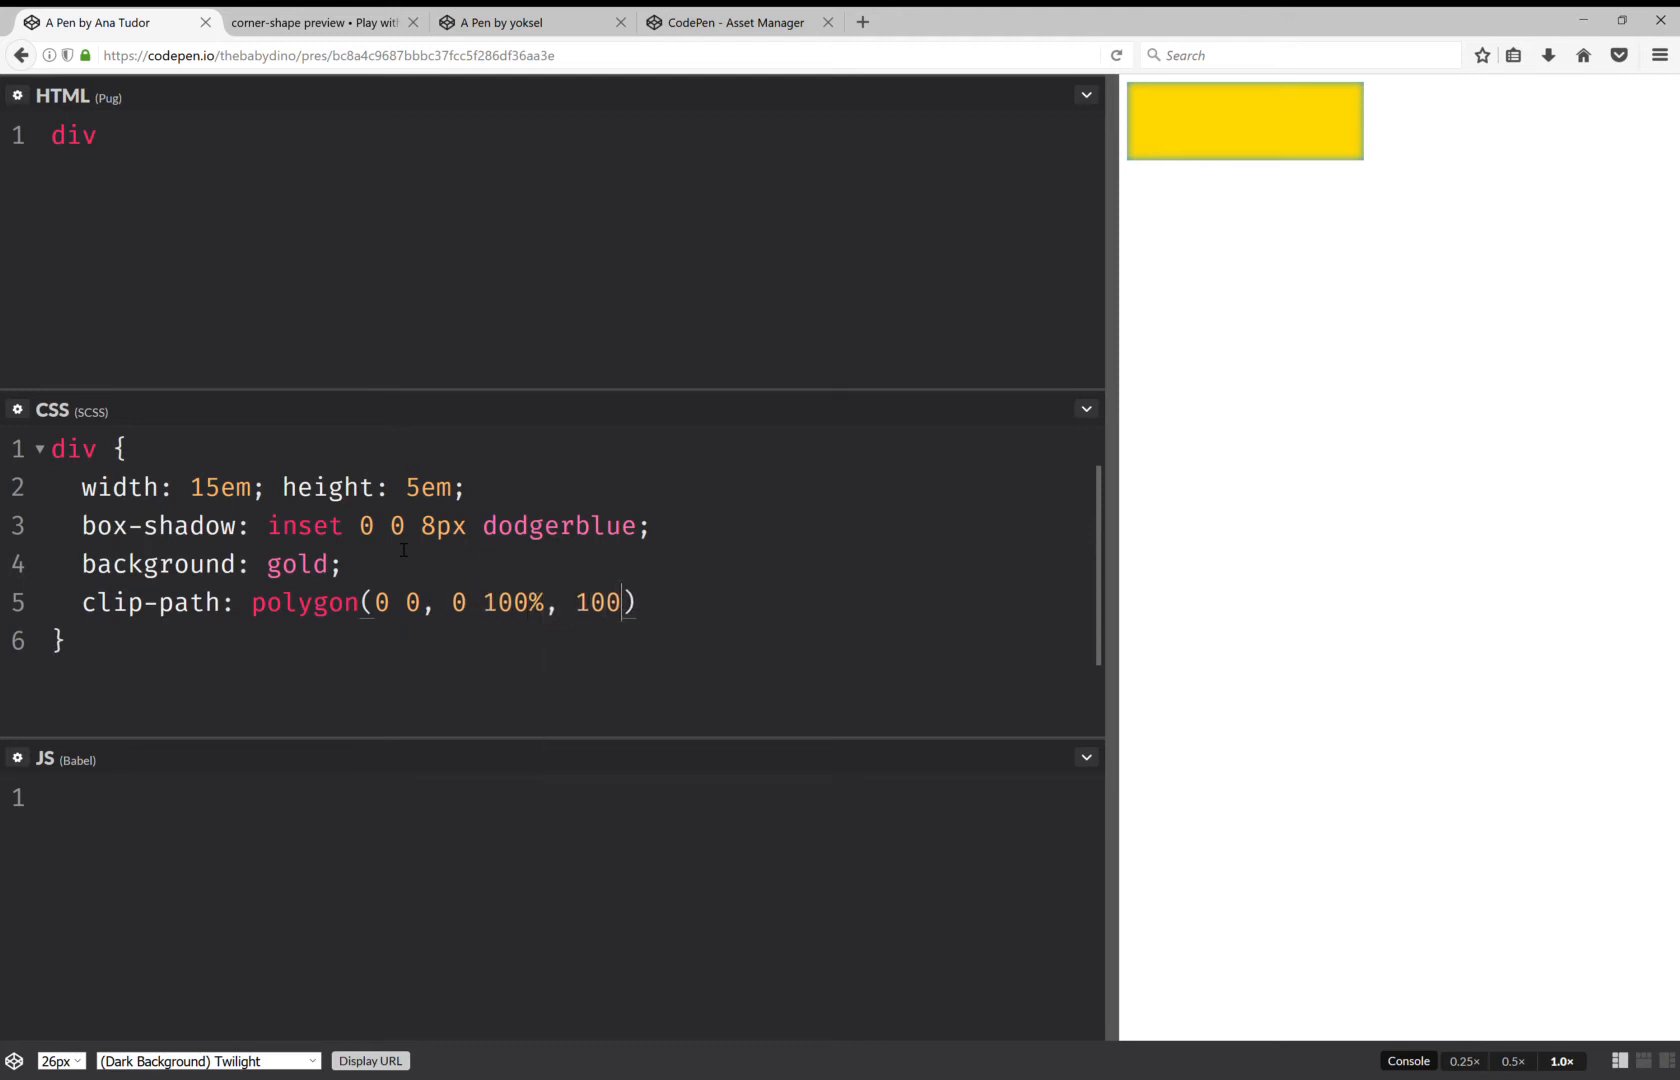
text(% 0)
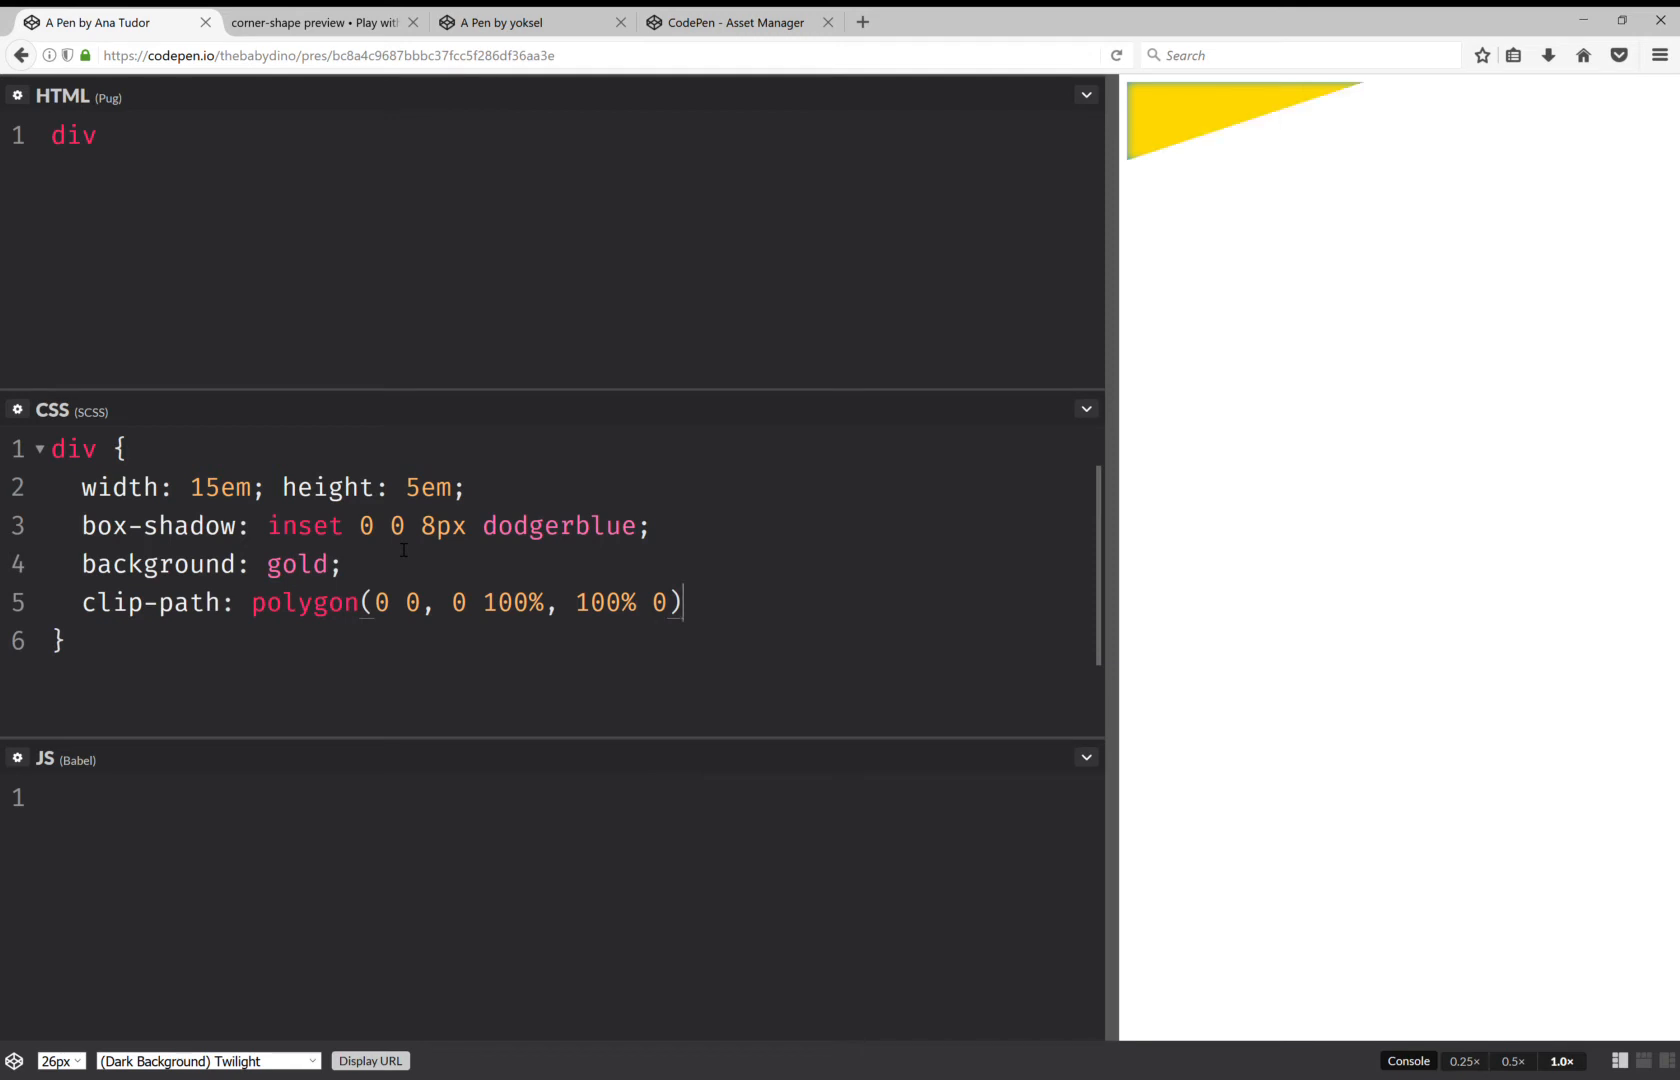
mouse_move(1160, 146)
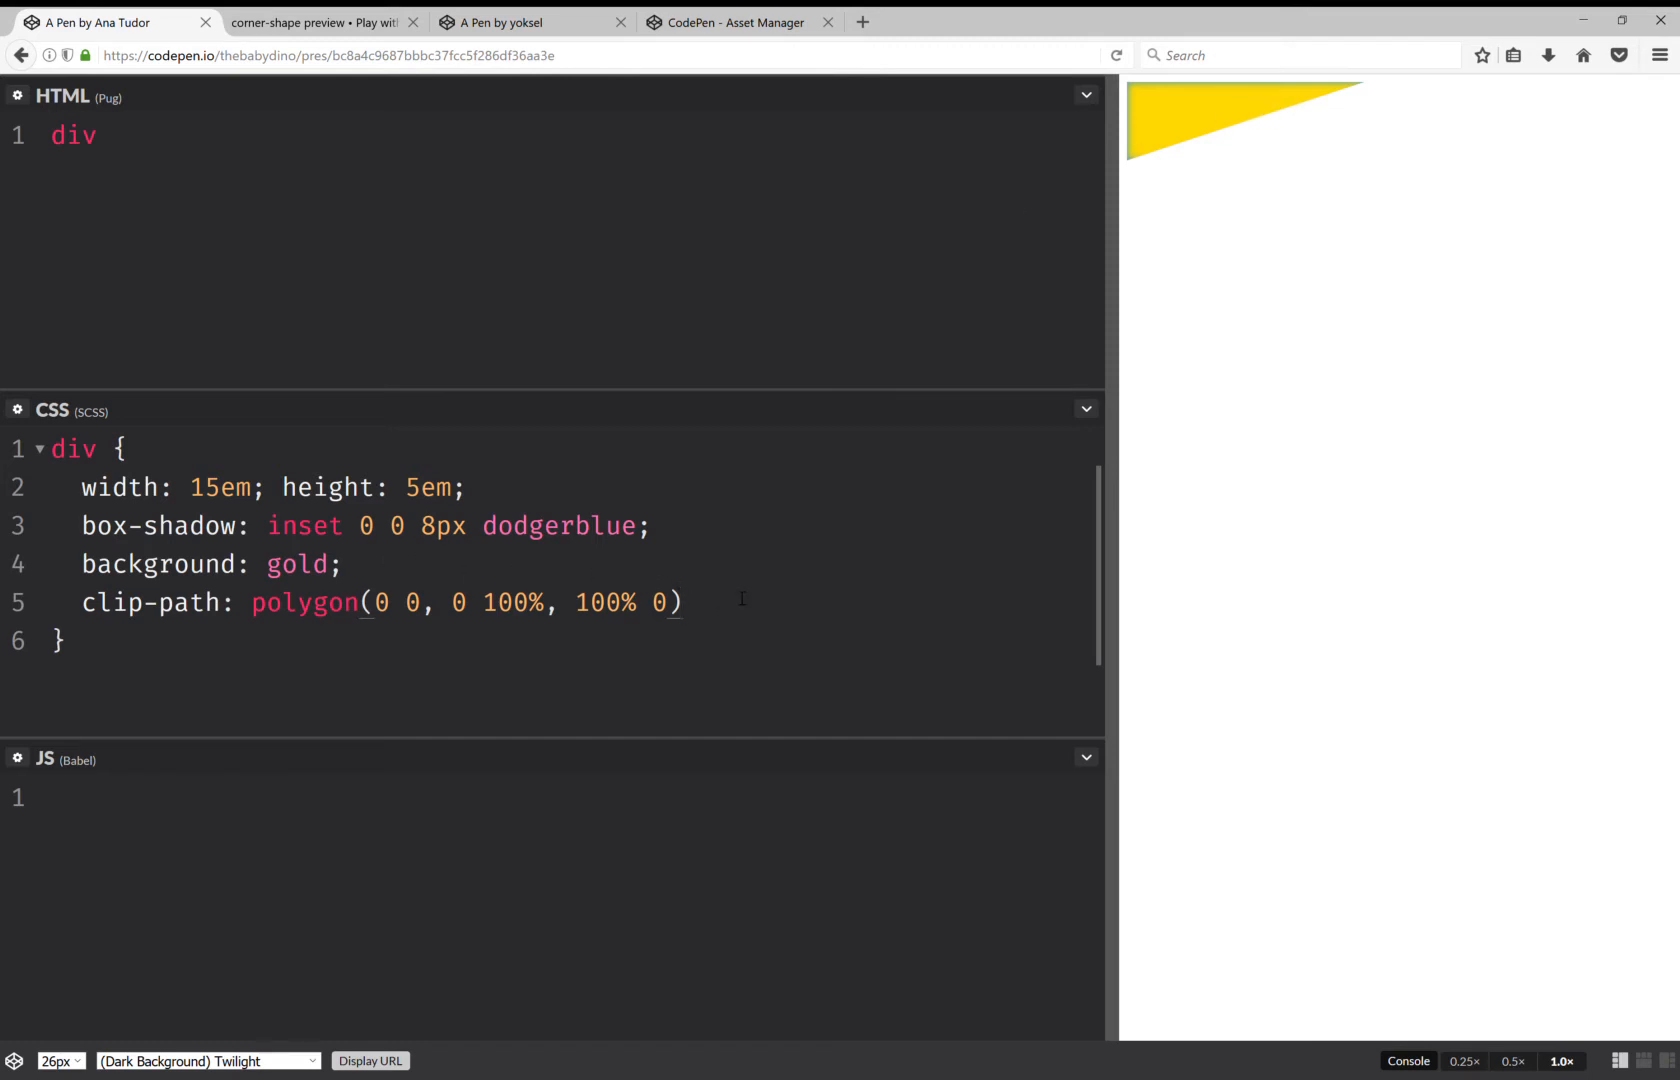
text(;)
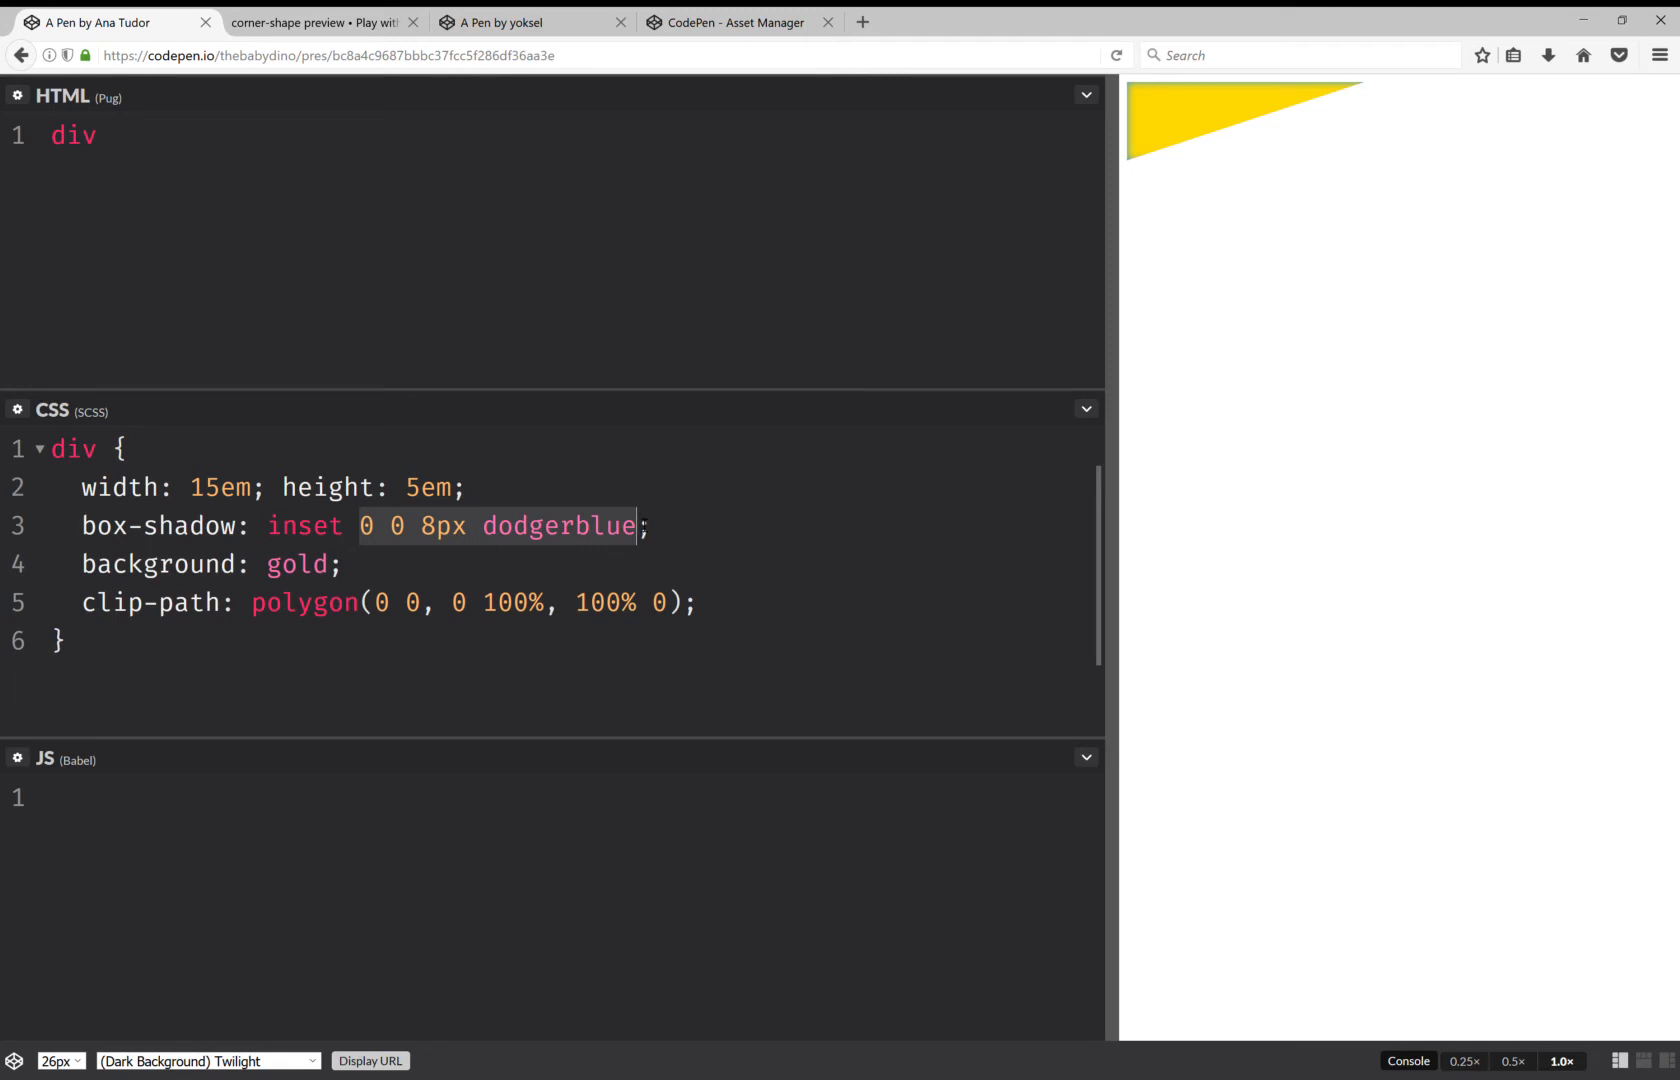
- Remove the dodgerblue box-shadow, briefly trying a drop-shadow(0 0 8px dodgerblue) filter instead
key(Delete)
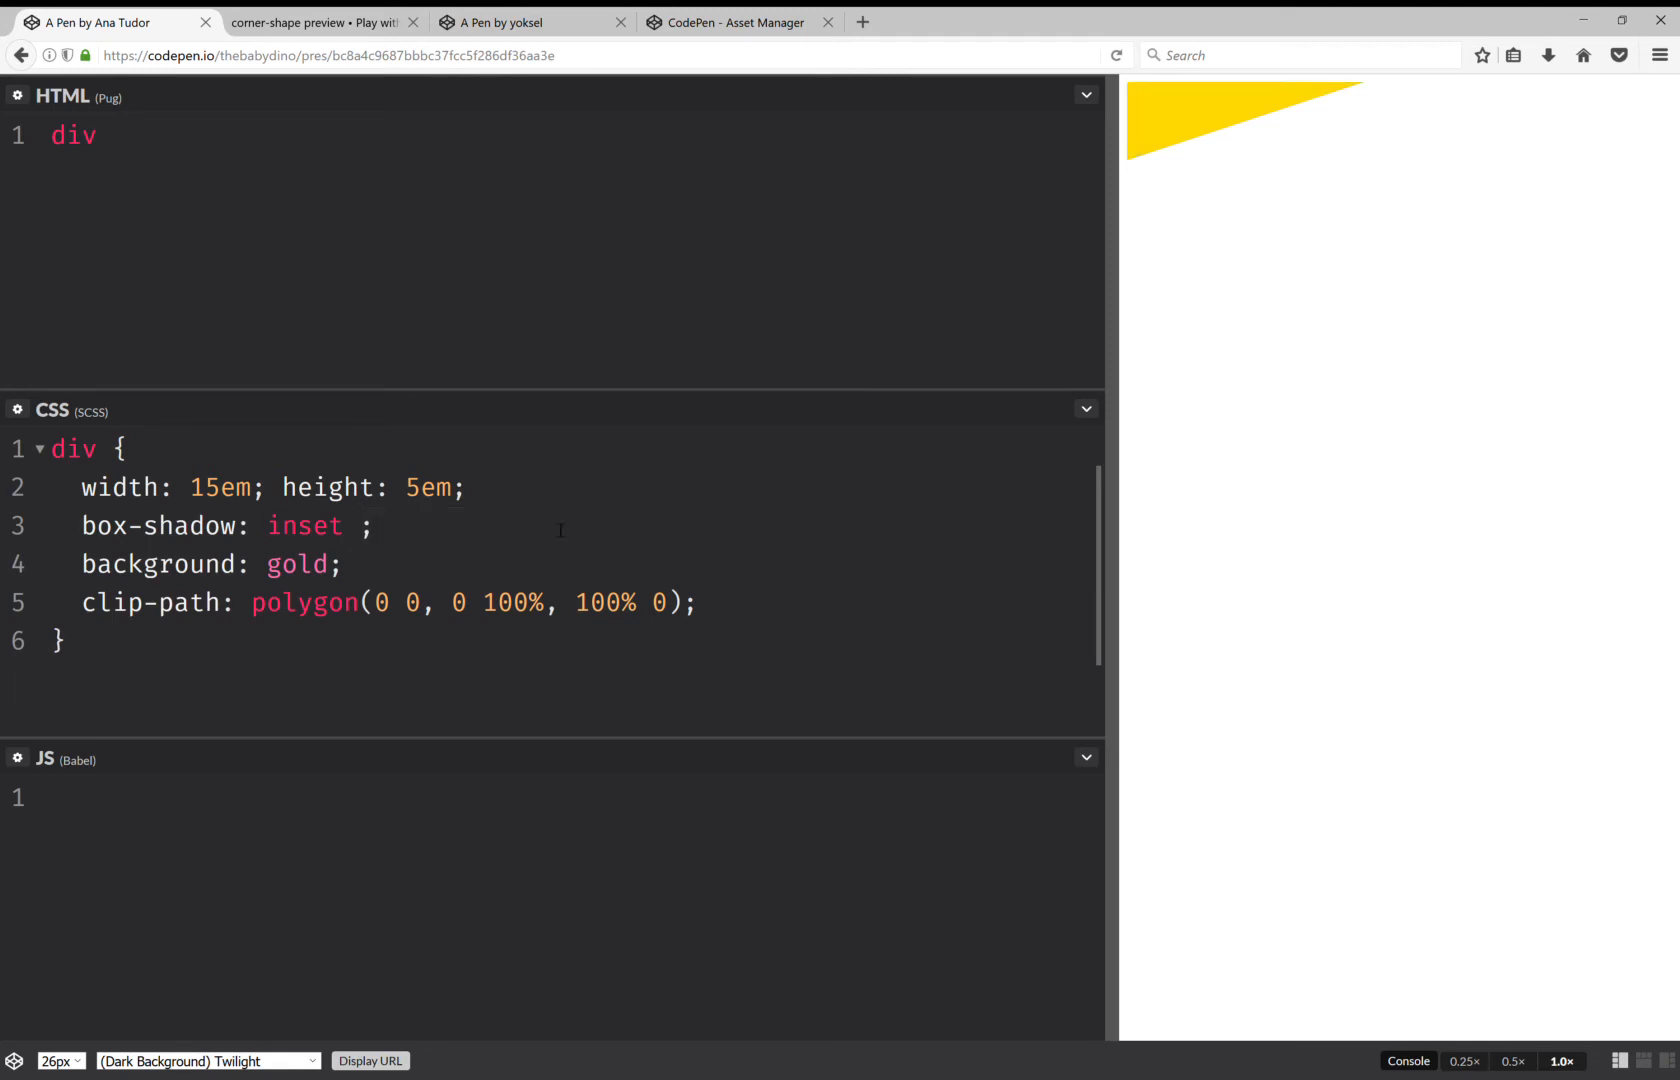
click(211, 525)
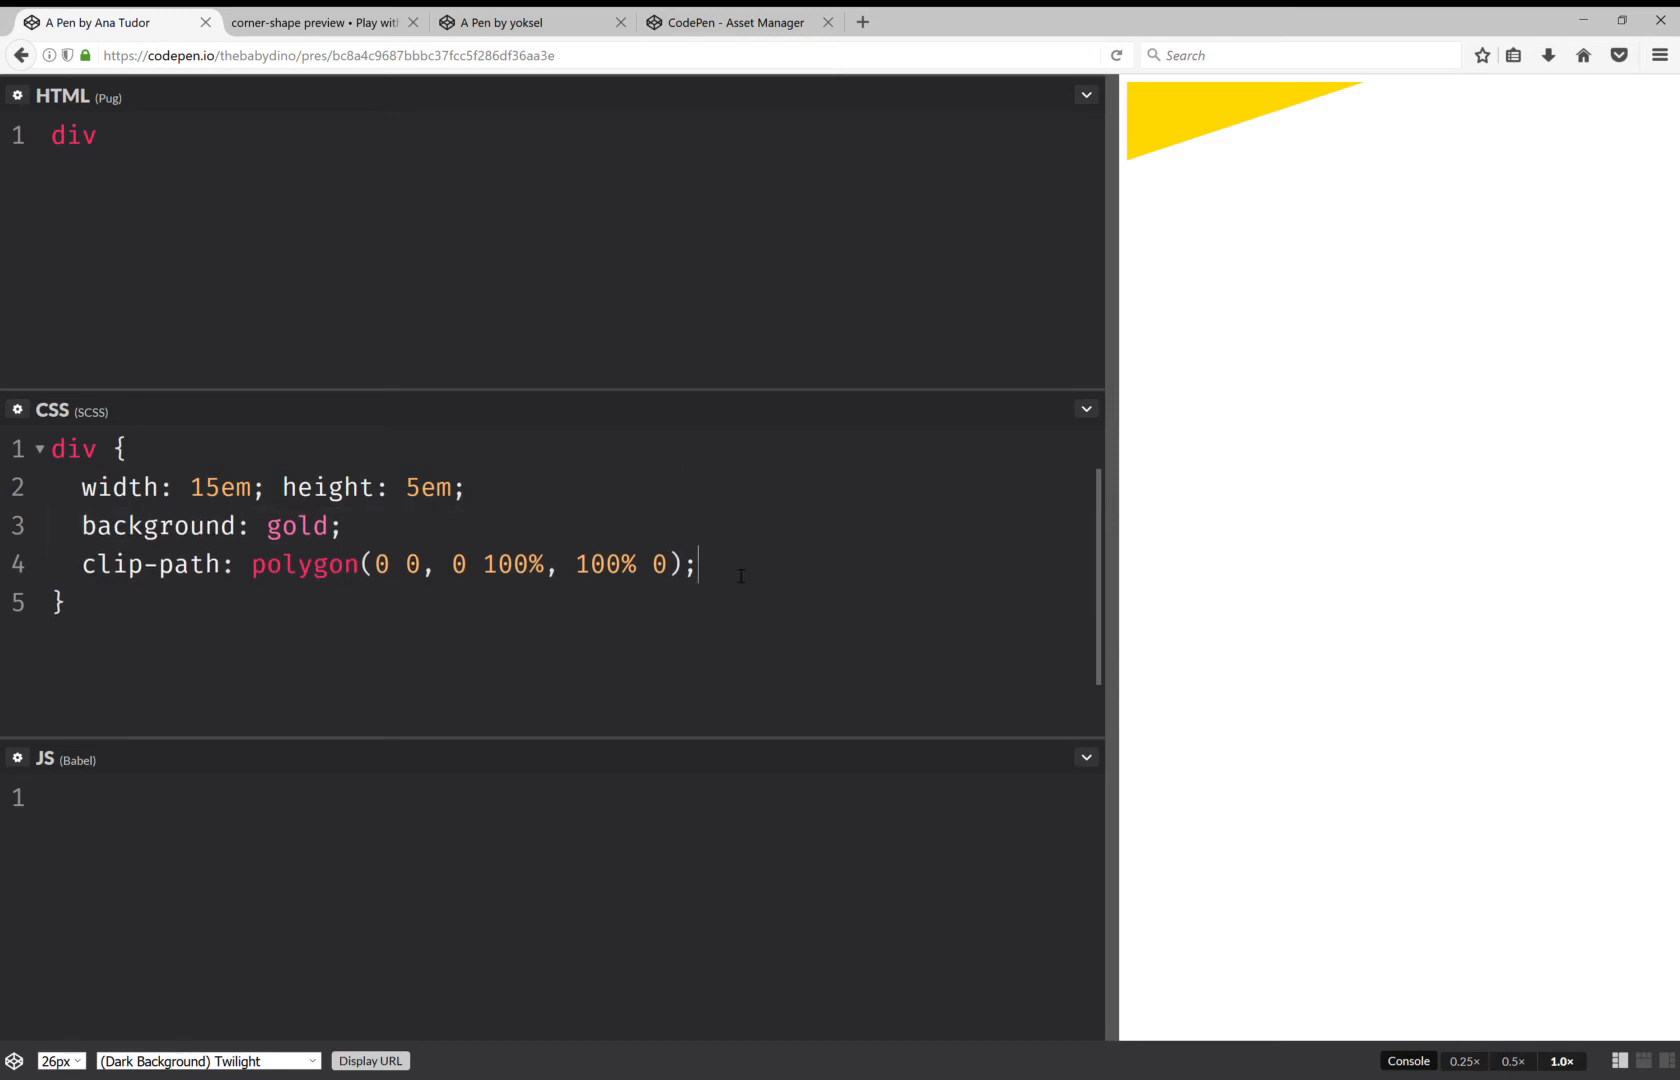
text(filter: dr)
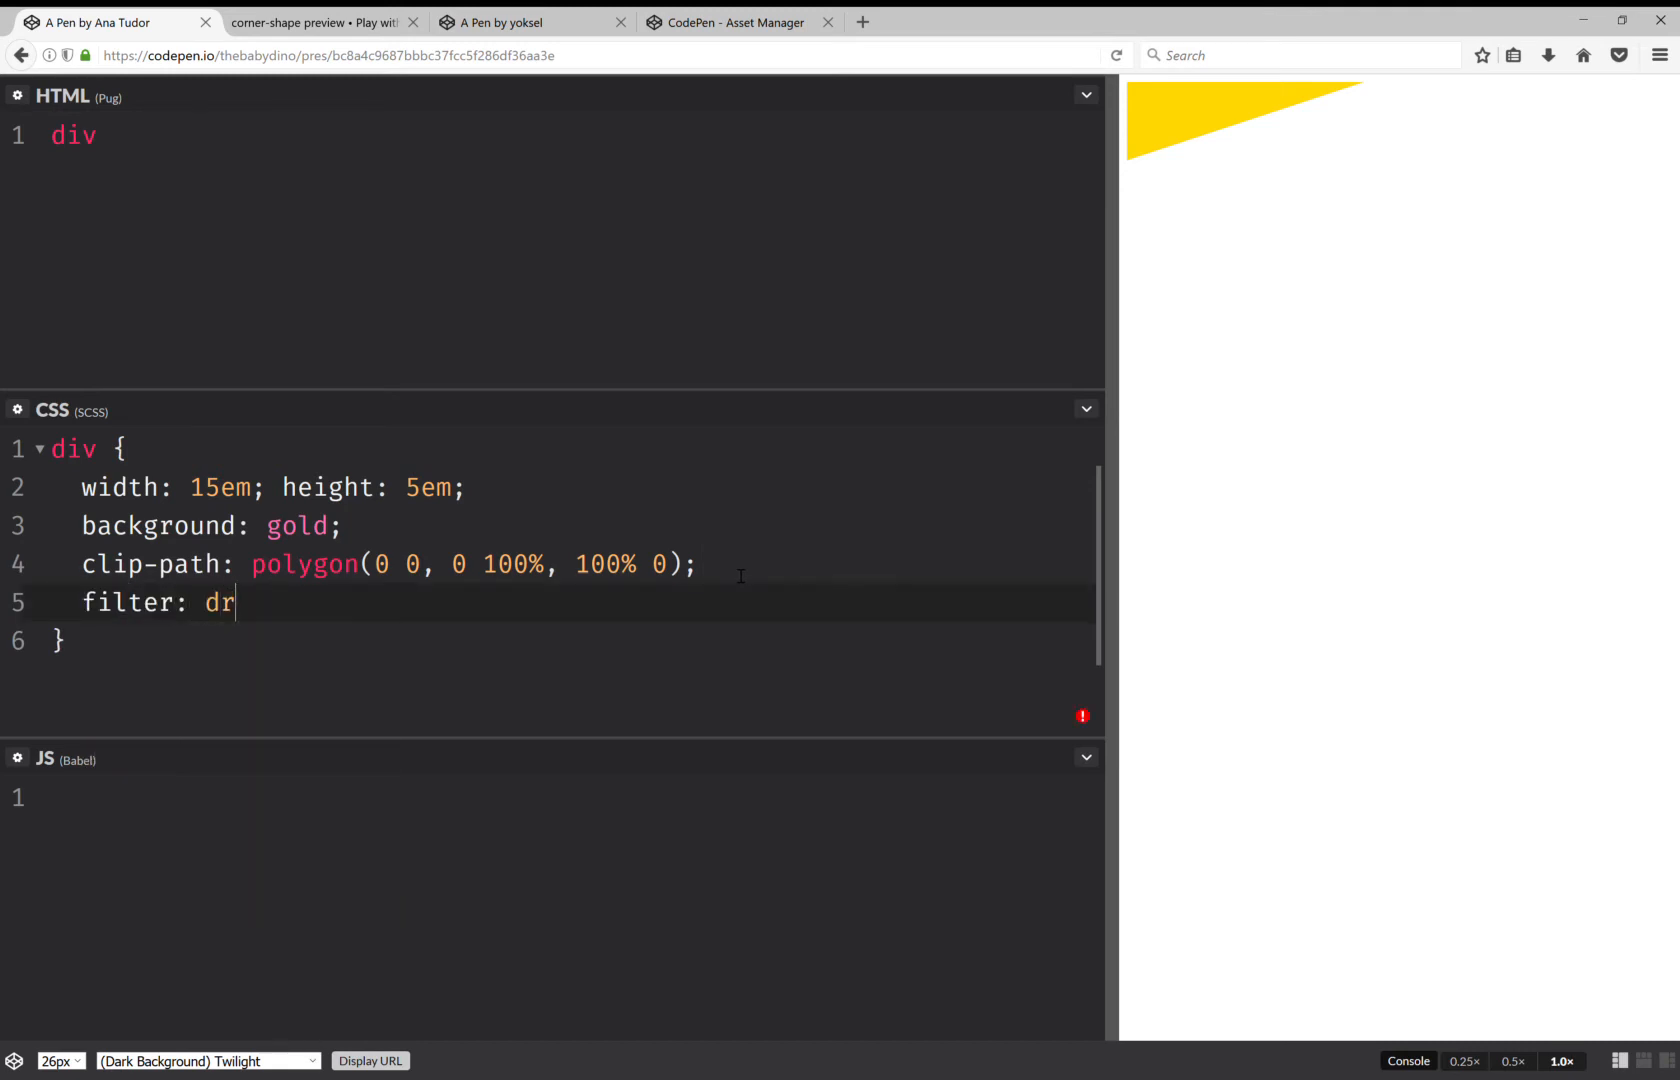
text(op-shad)
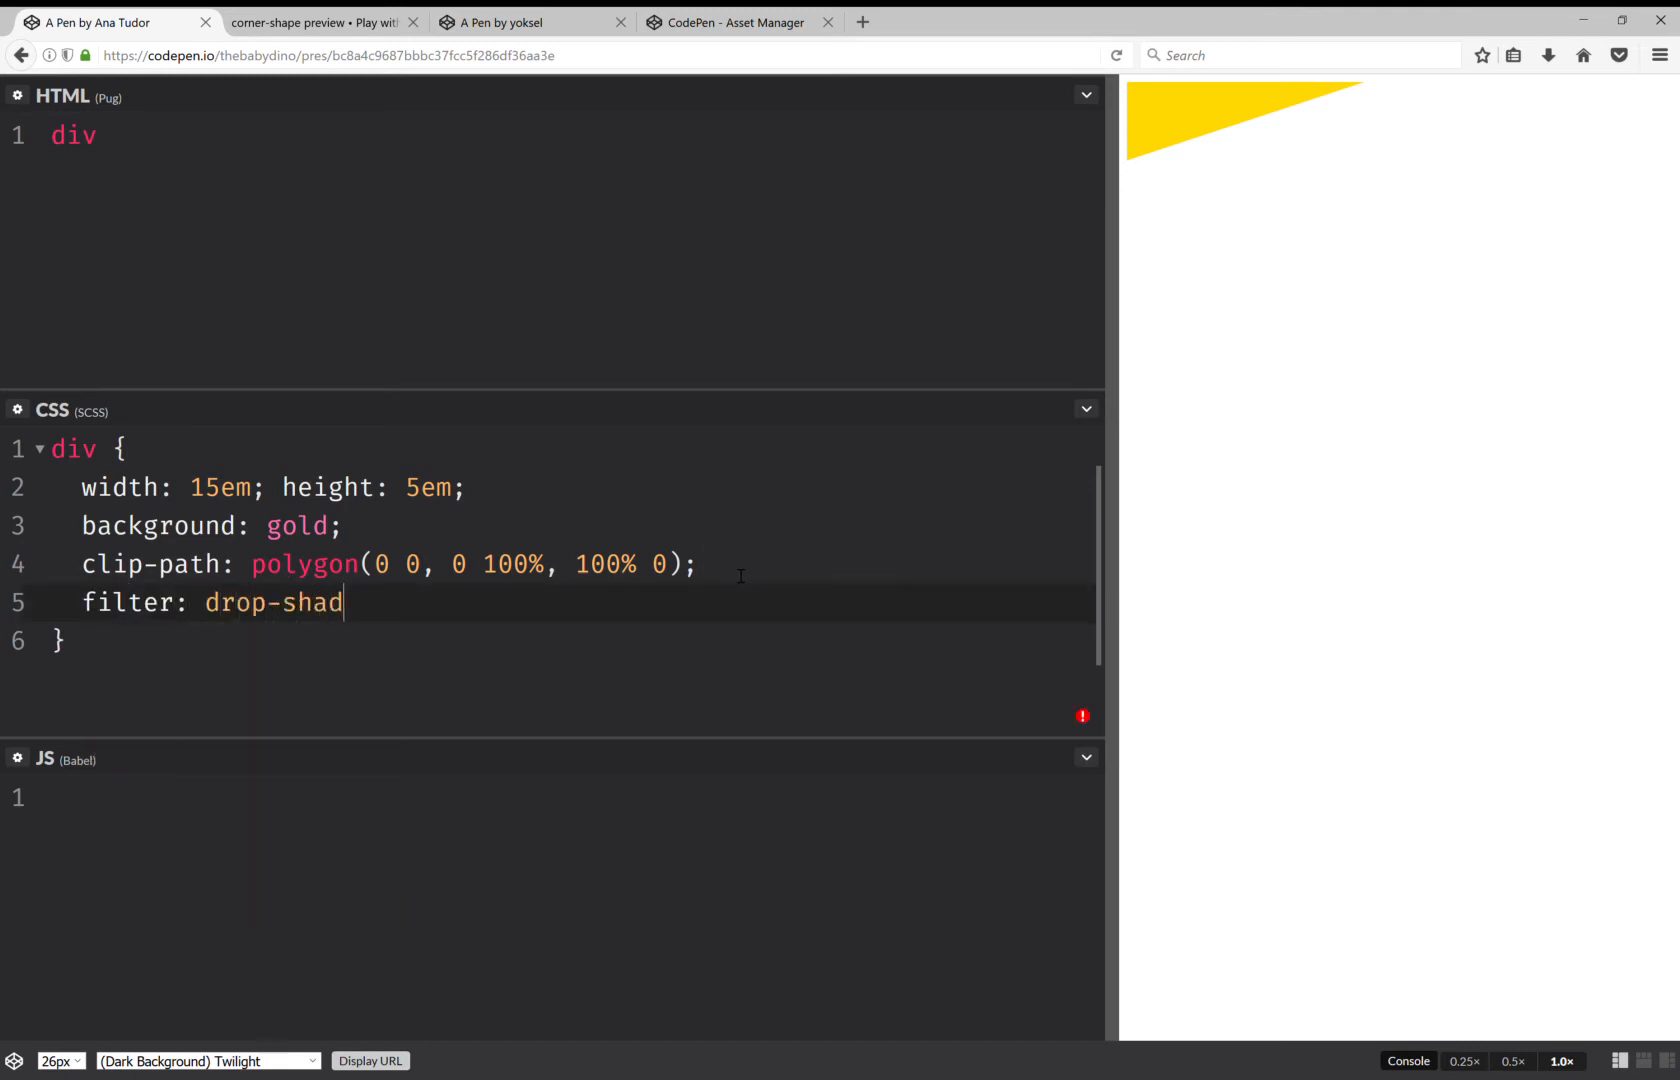
text(ow(0 0 8px dodgerblue))
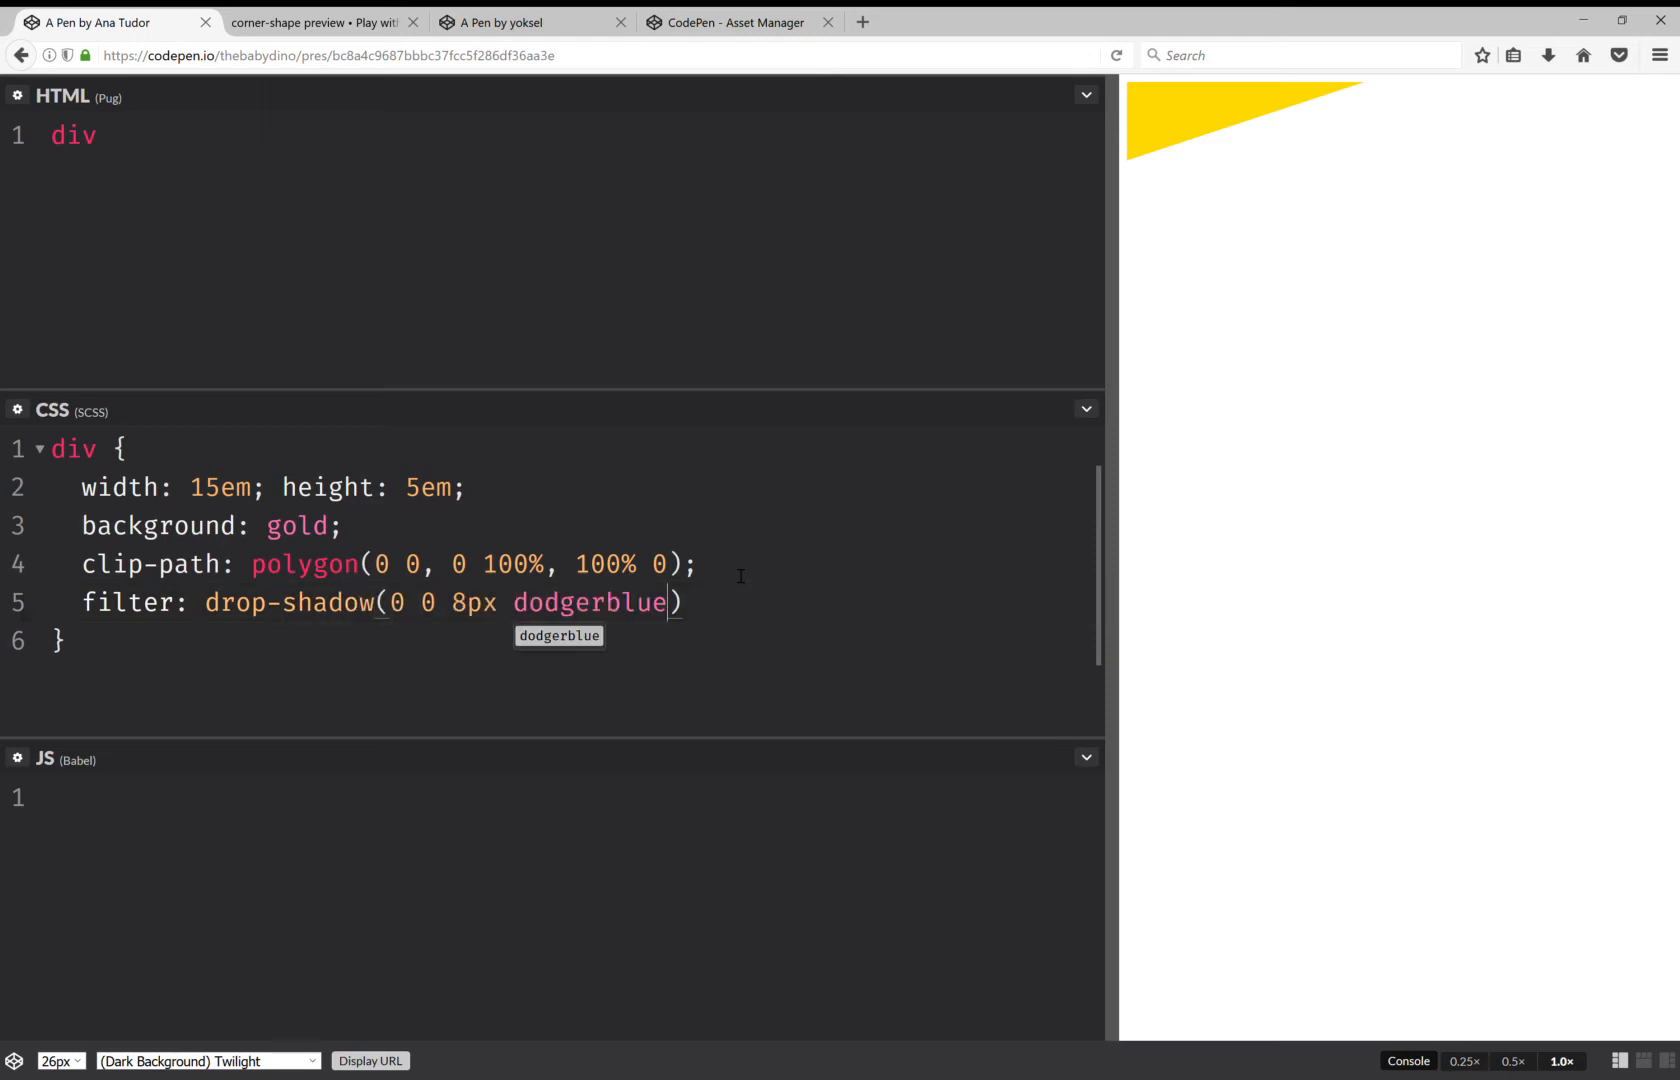
text();)
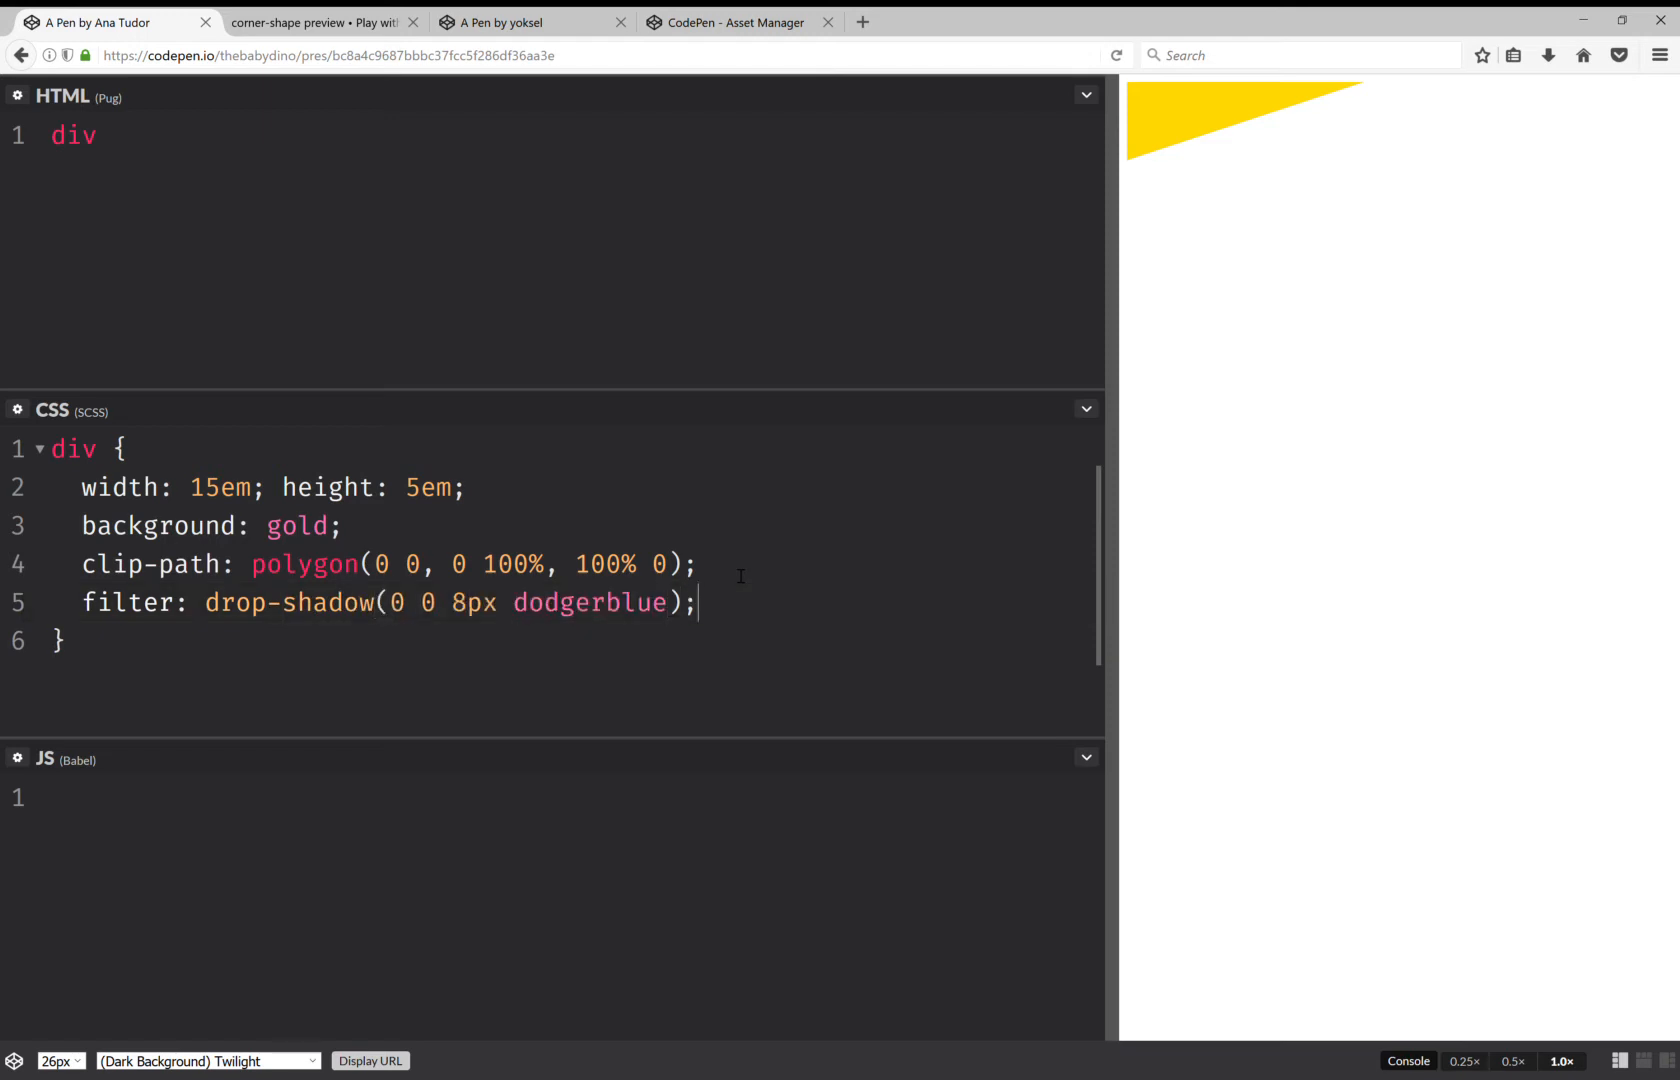
click(84, 564)
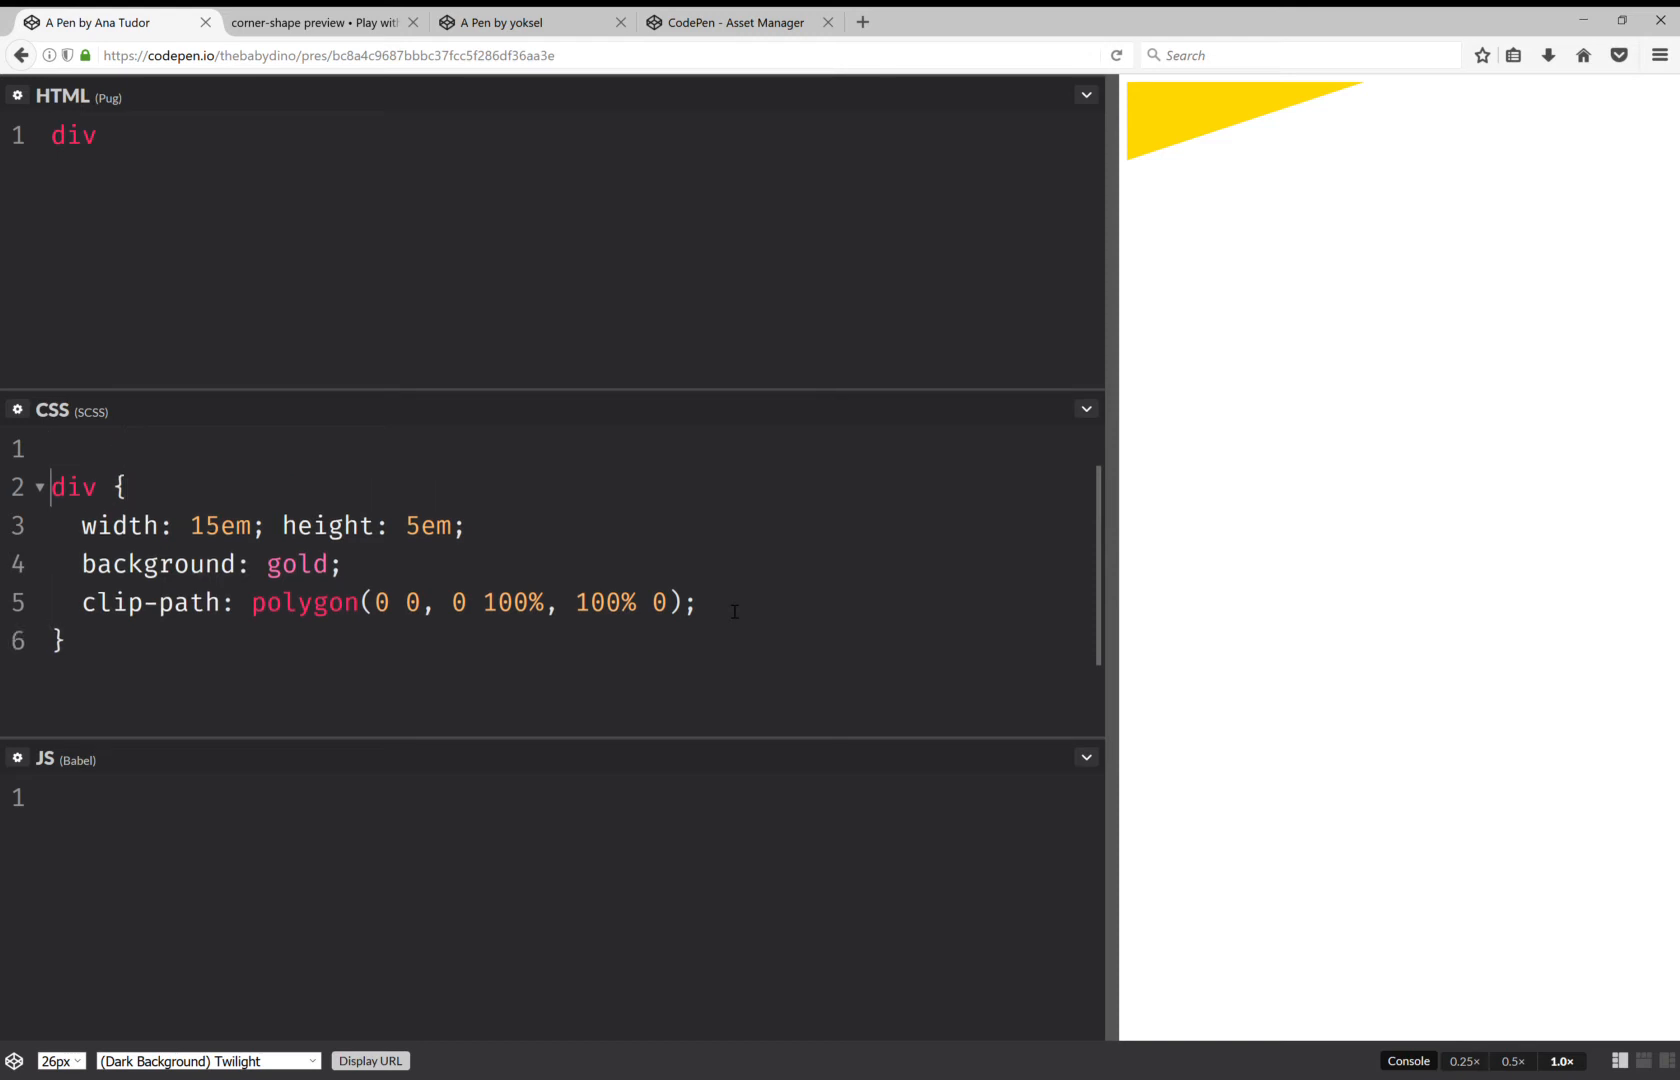
- Change the Pug markup to a .blurred element wrapping a .bitten element
text(b)
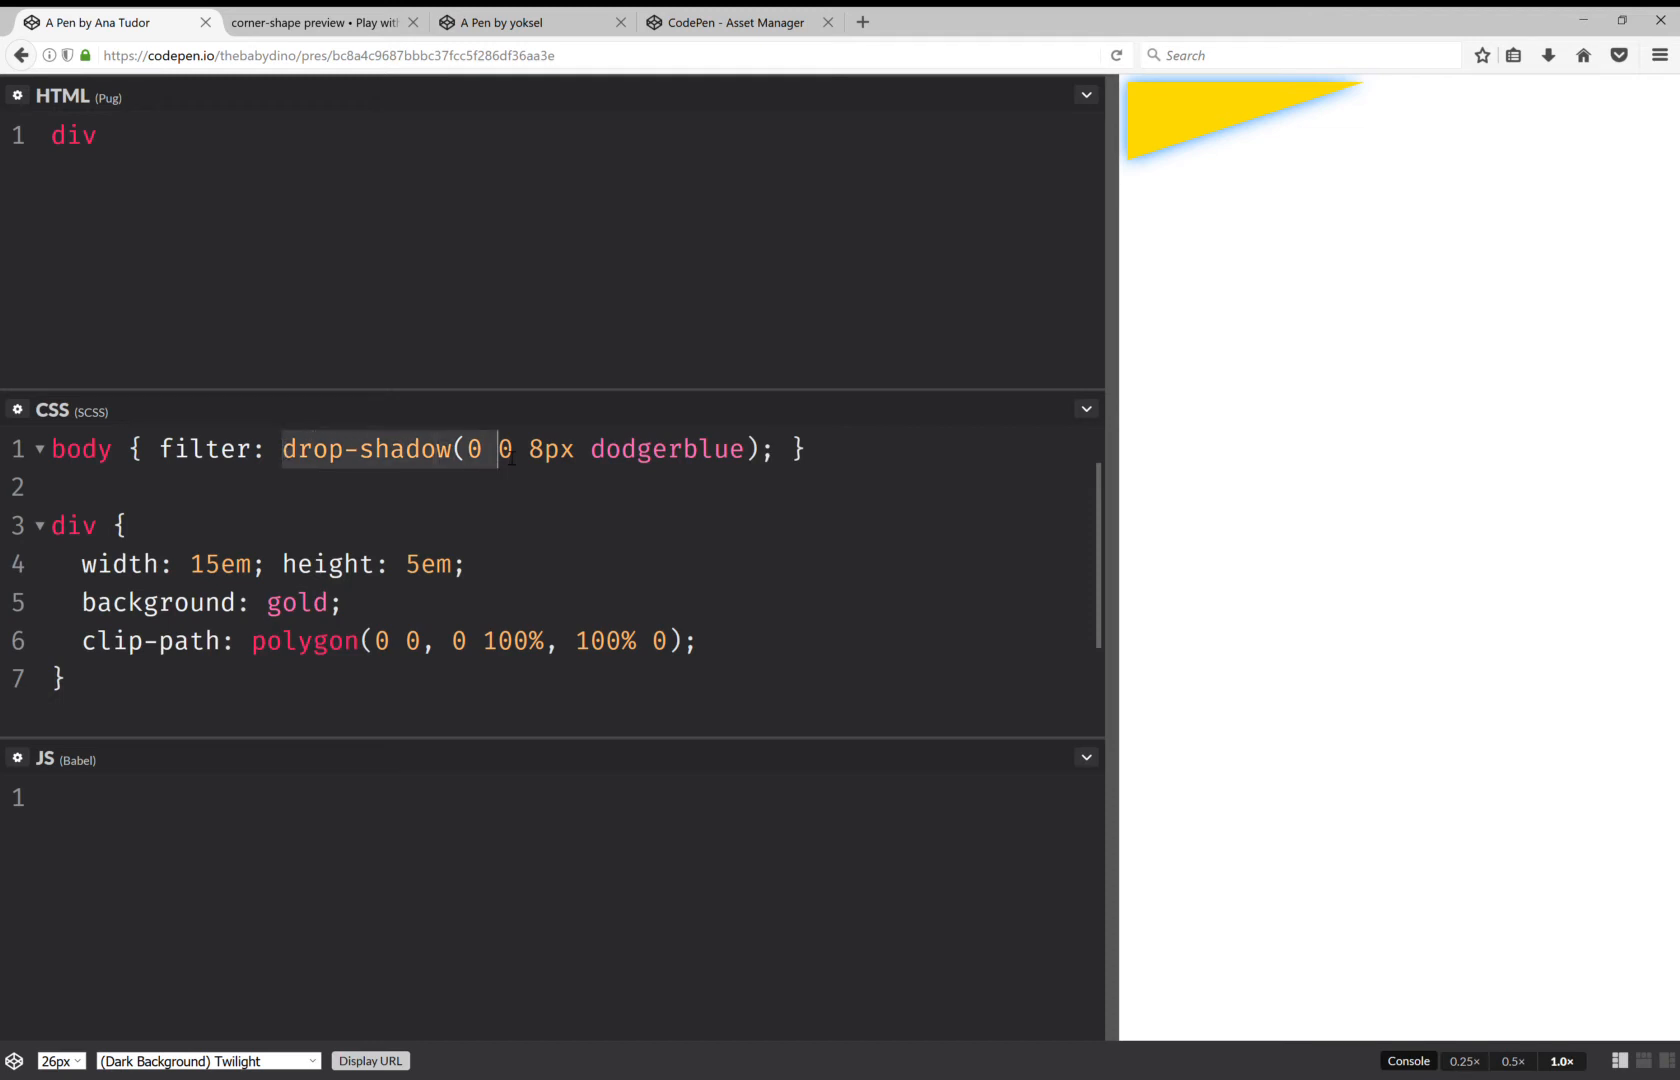
text(blu)
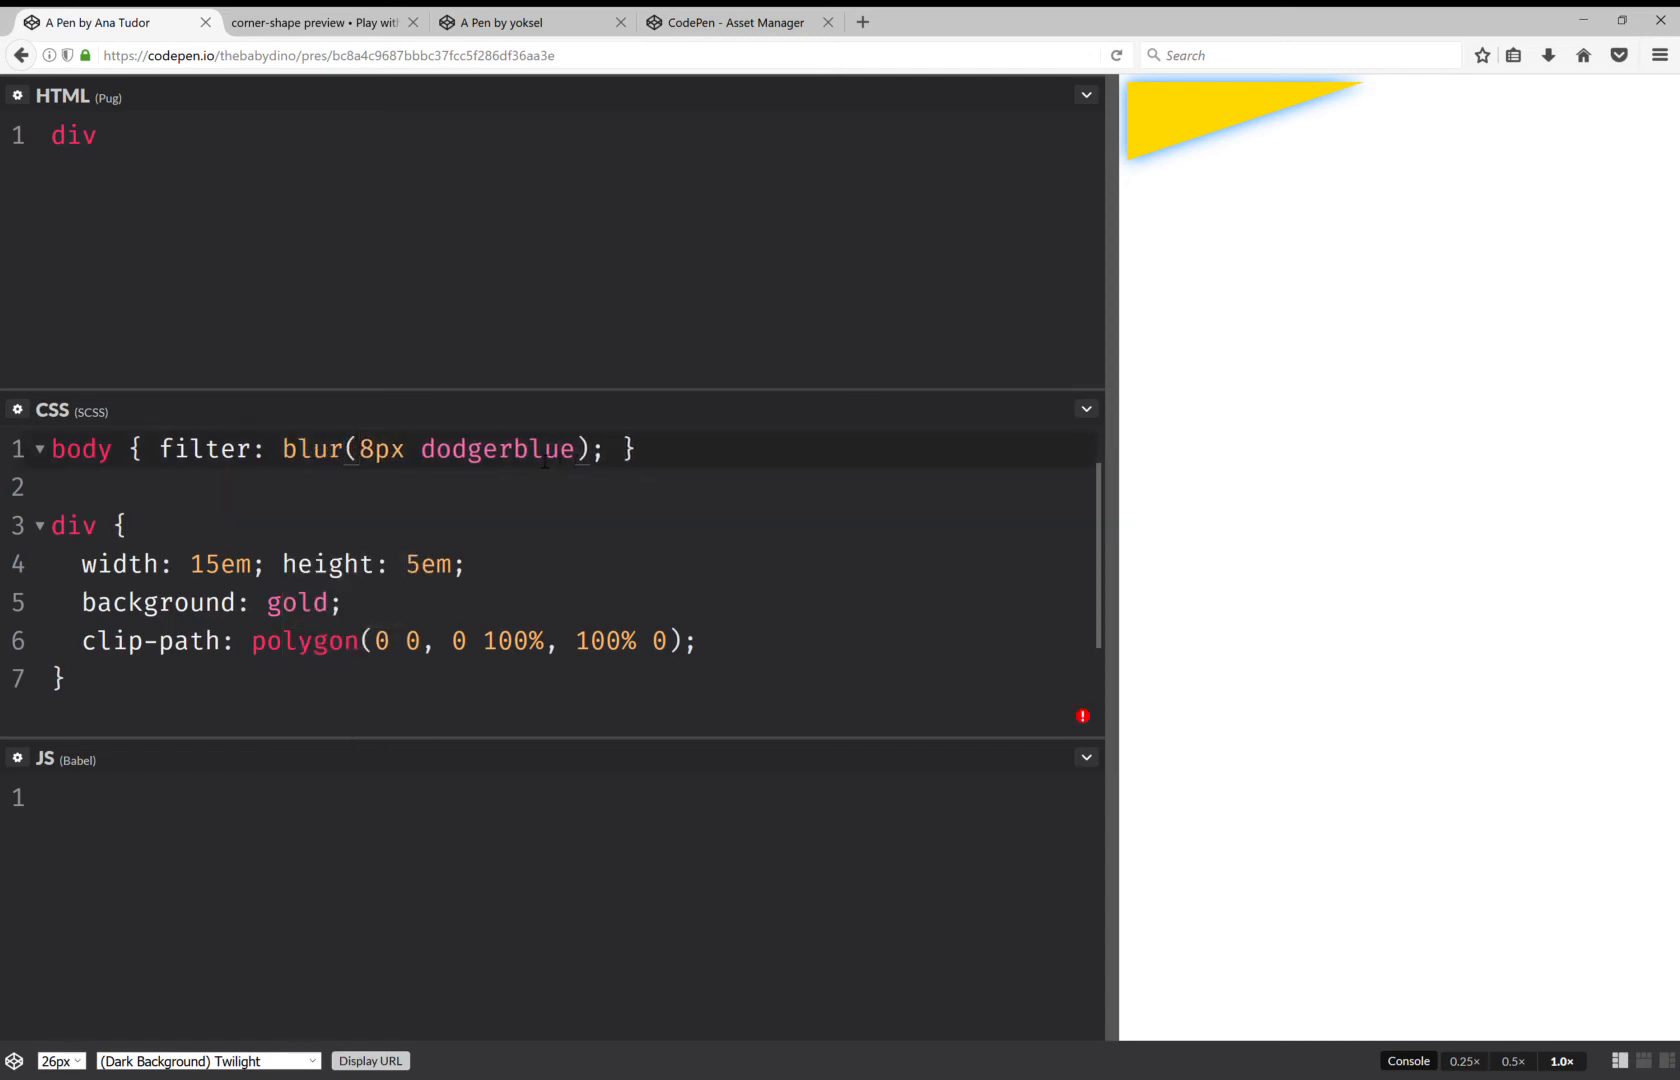
double_click(497, 448)
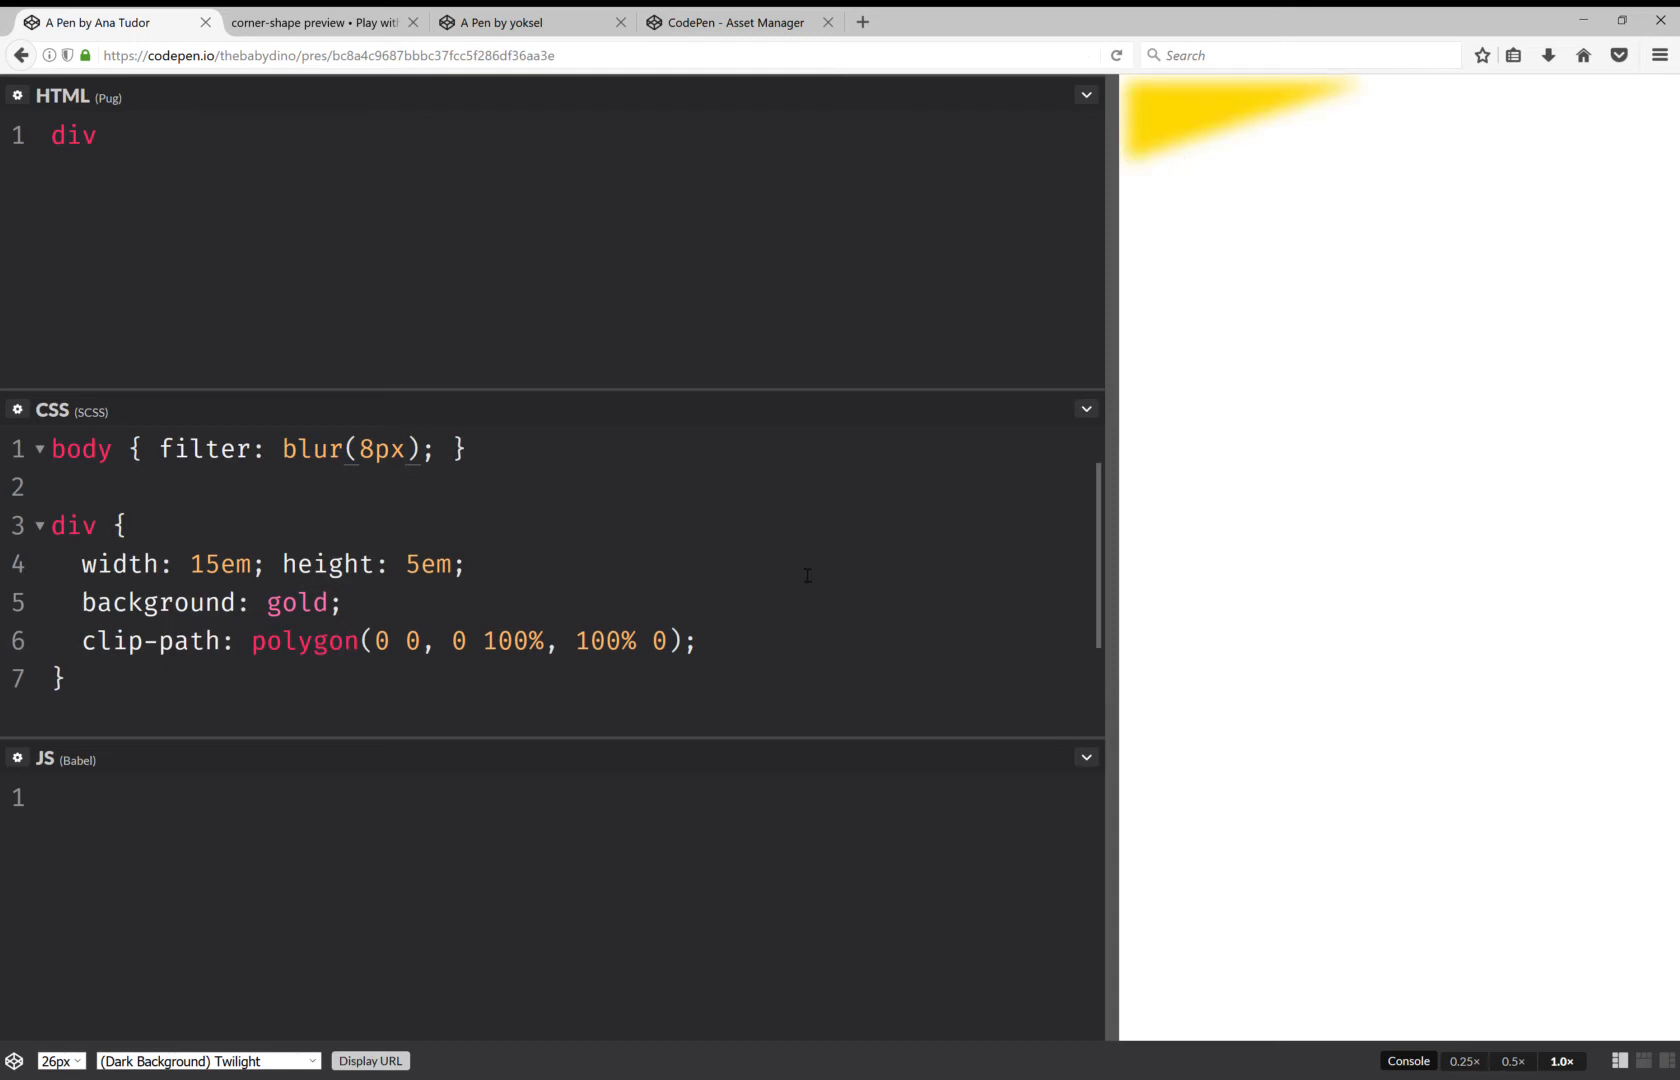
click(407, 448)
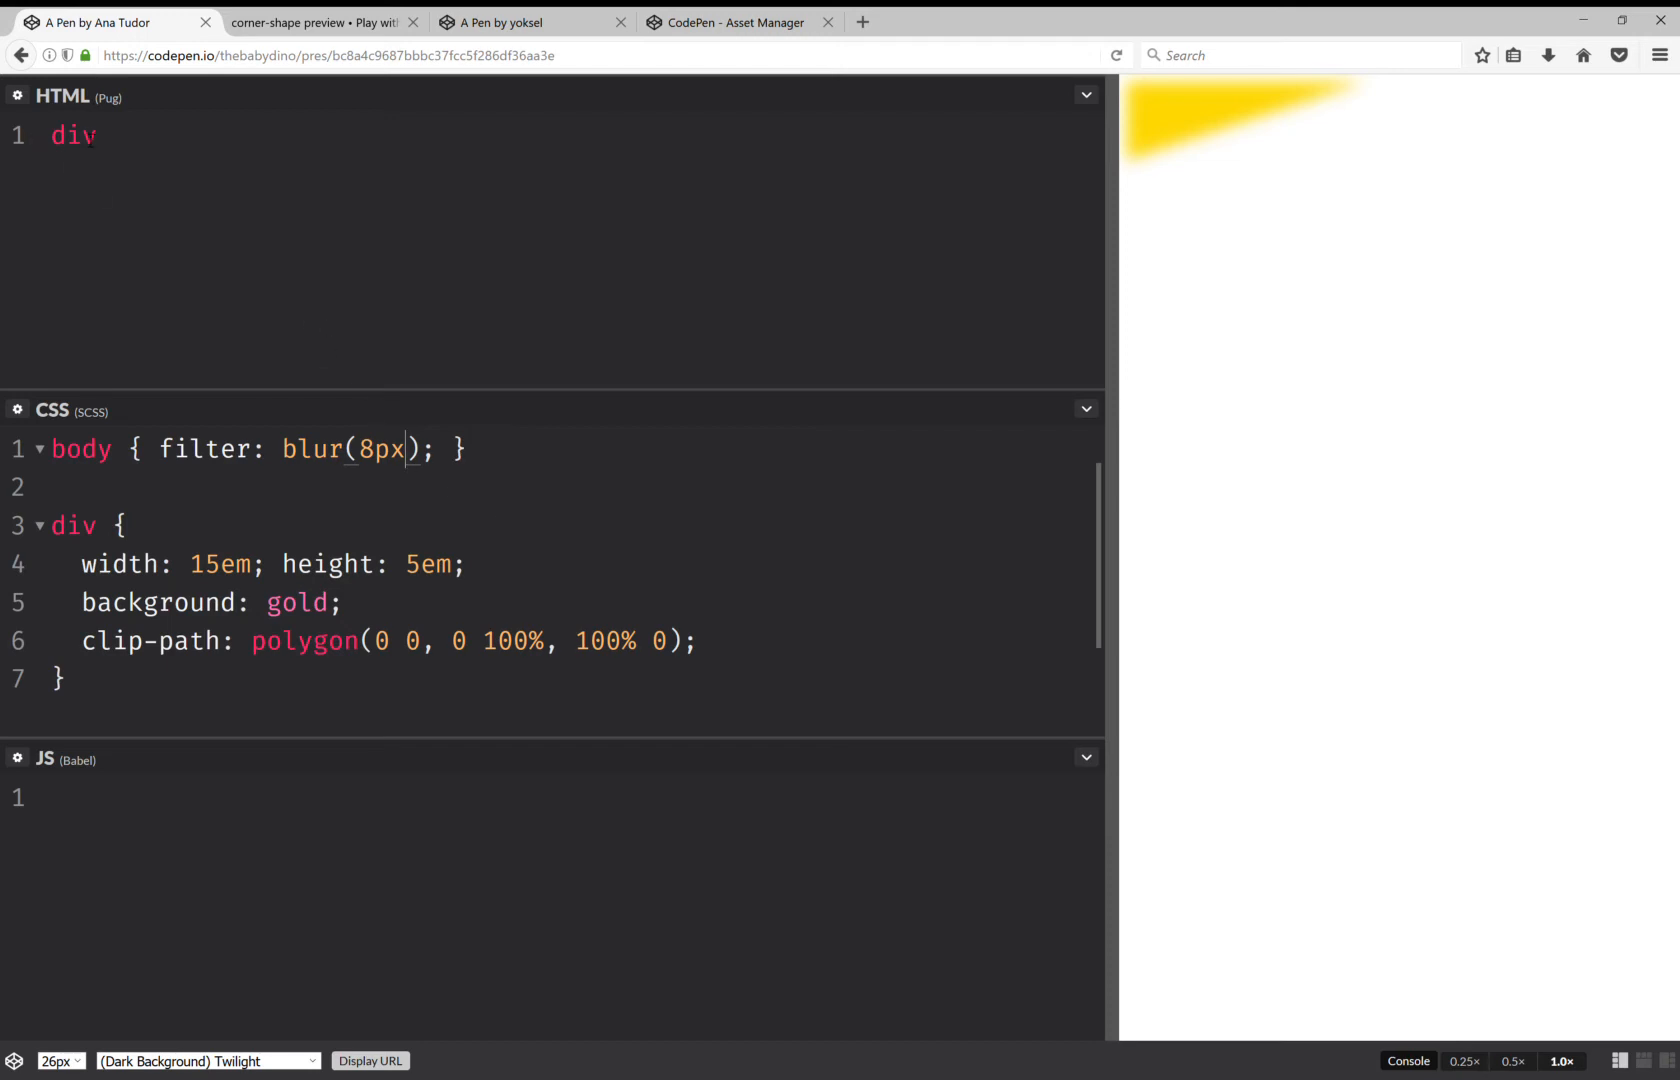
text(.)
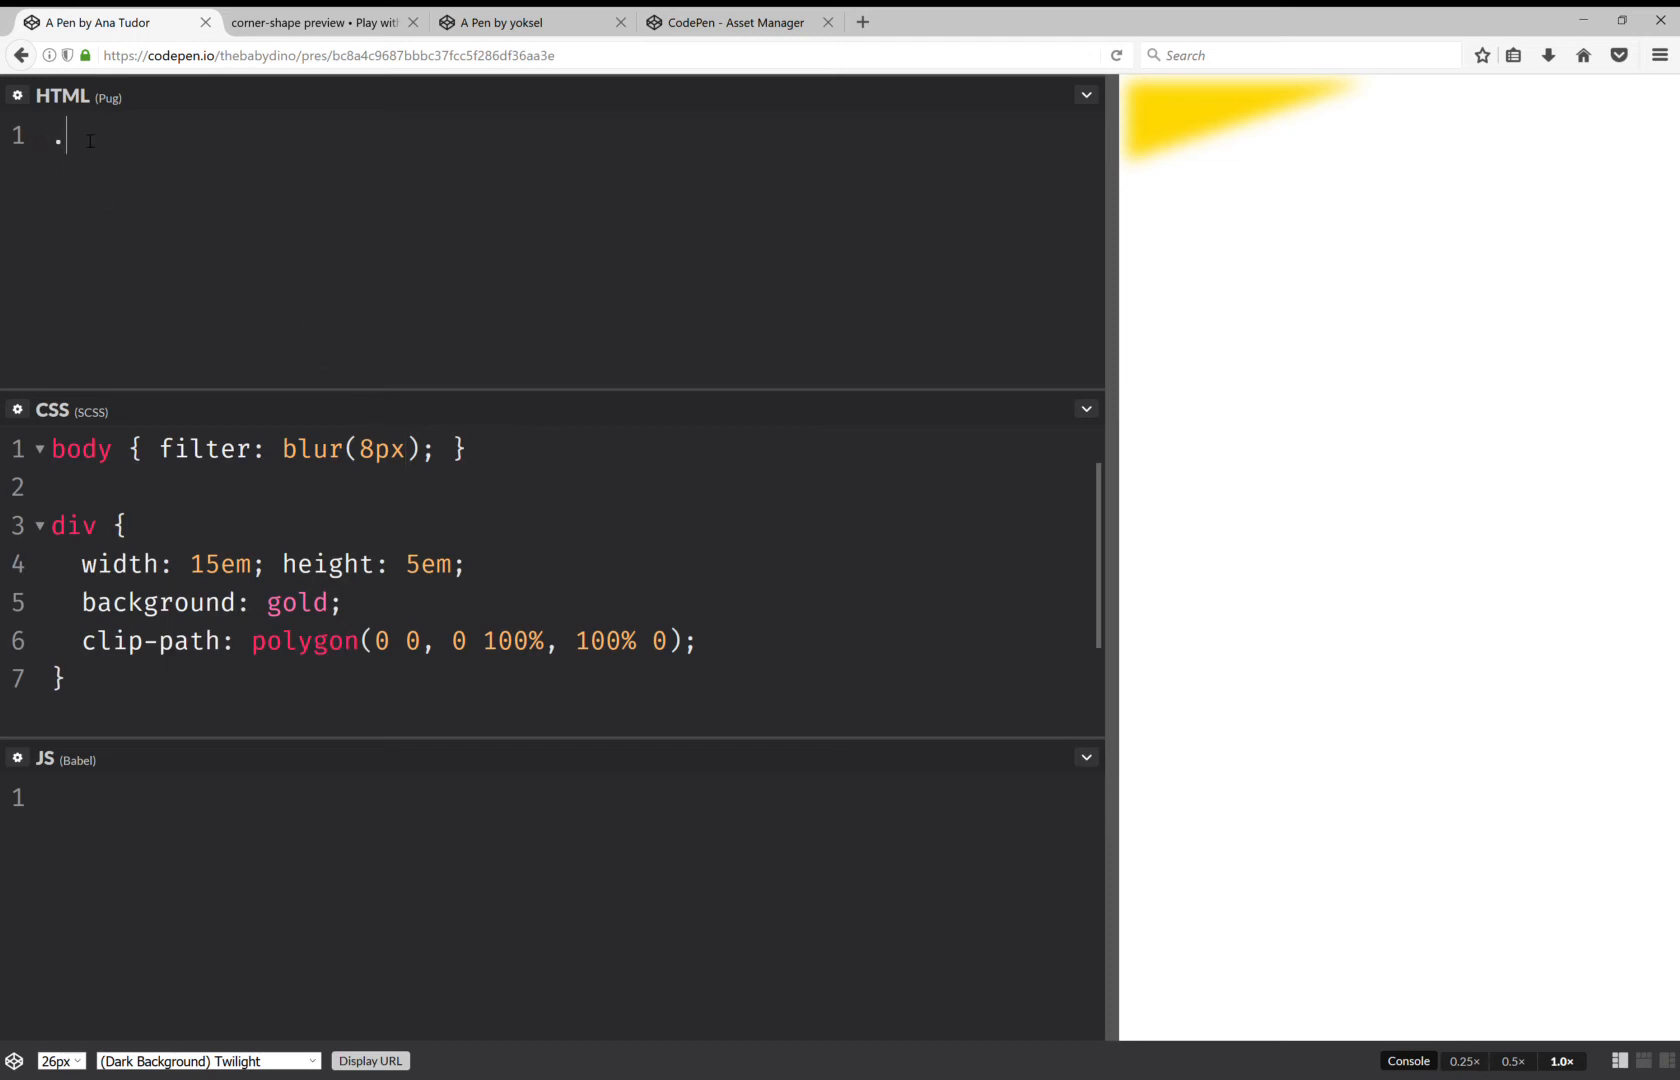
text(blurred)
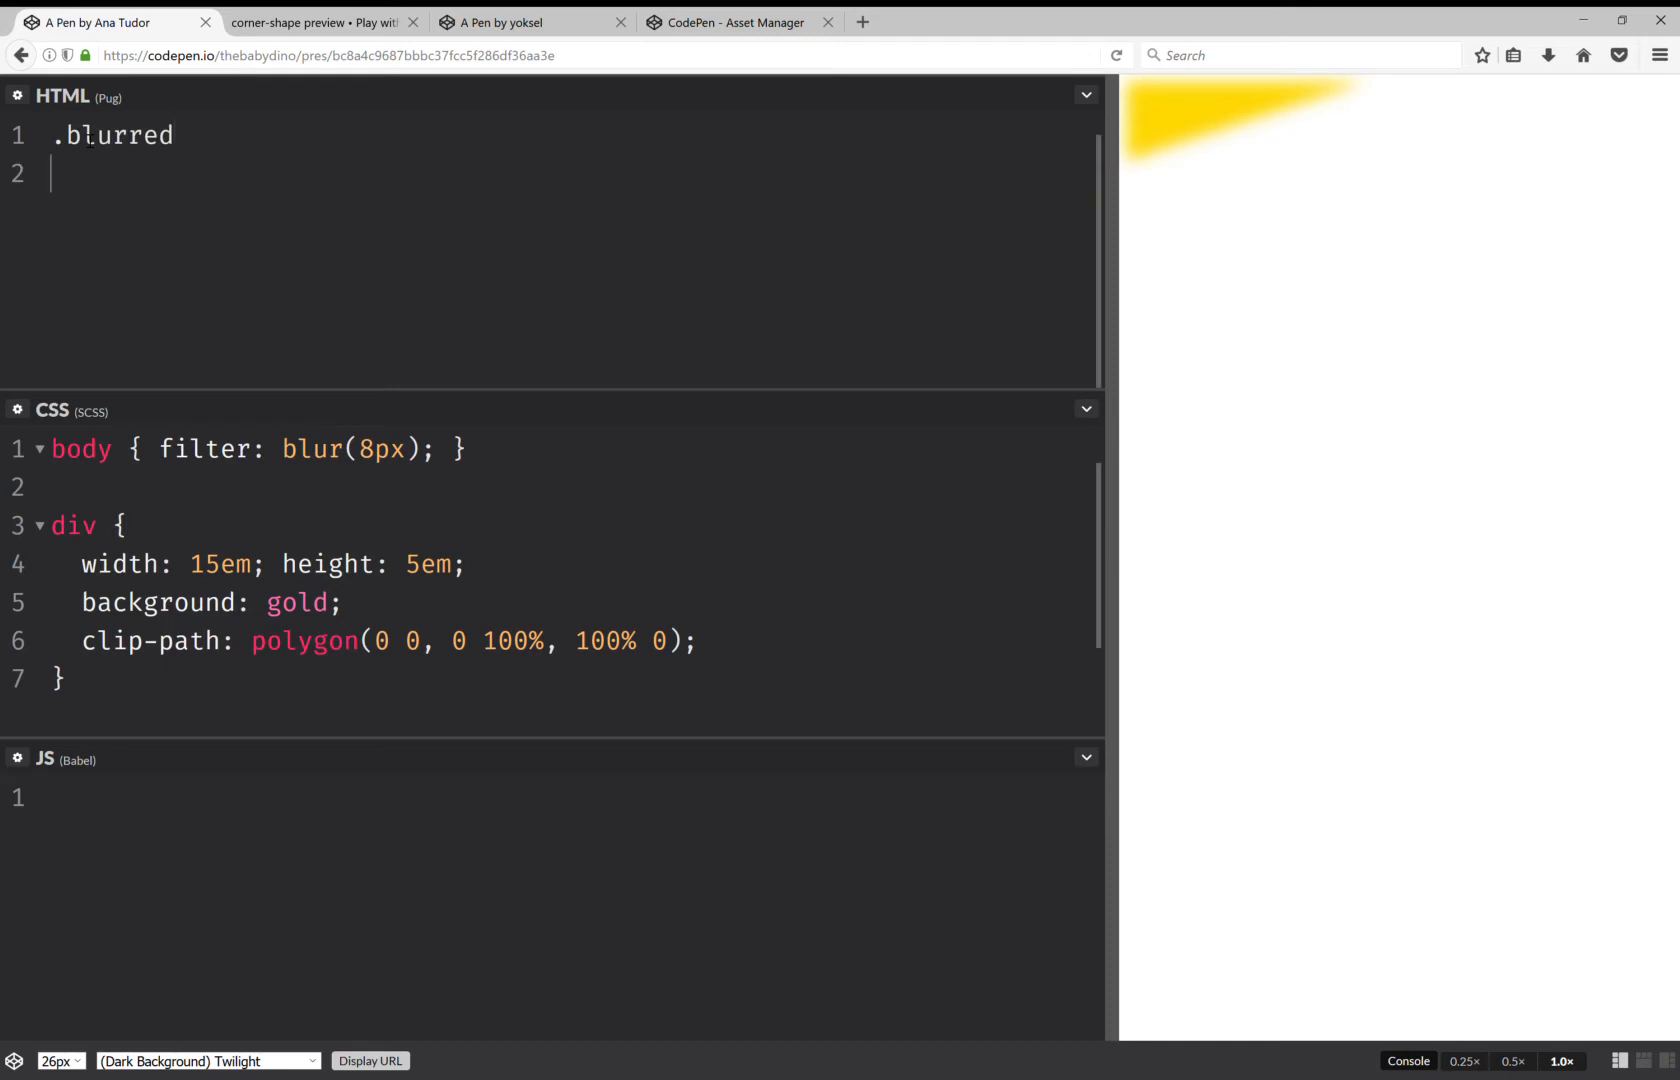
text(.bitt)
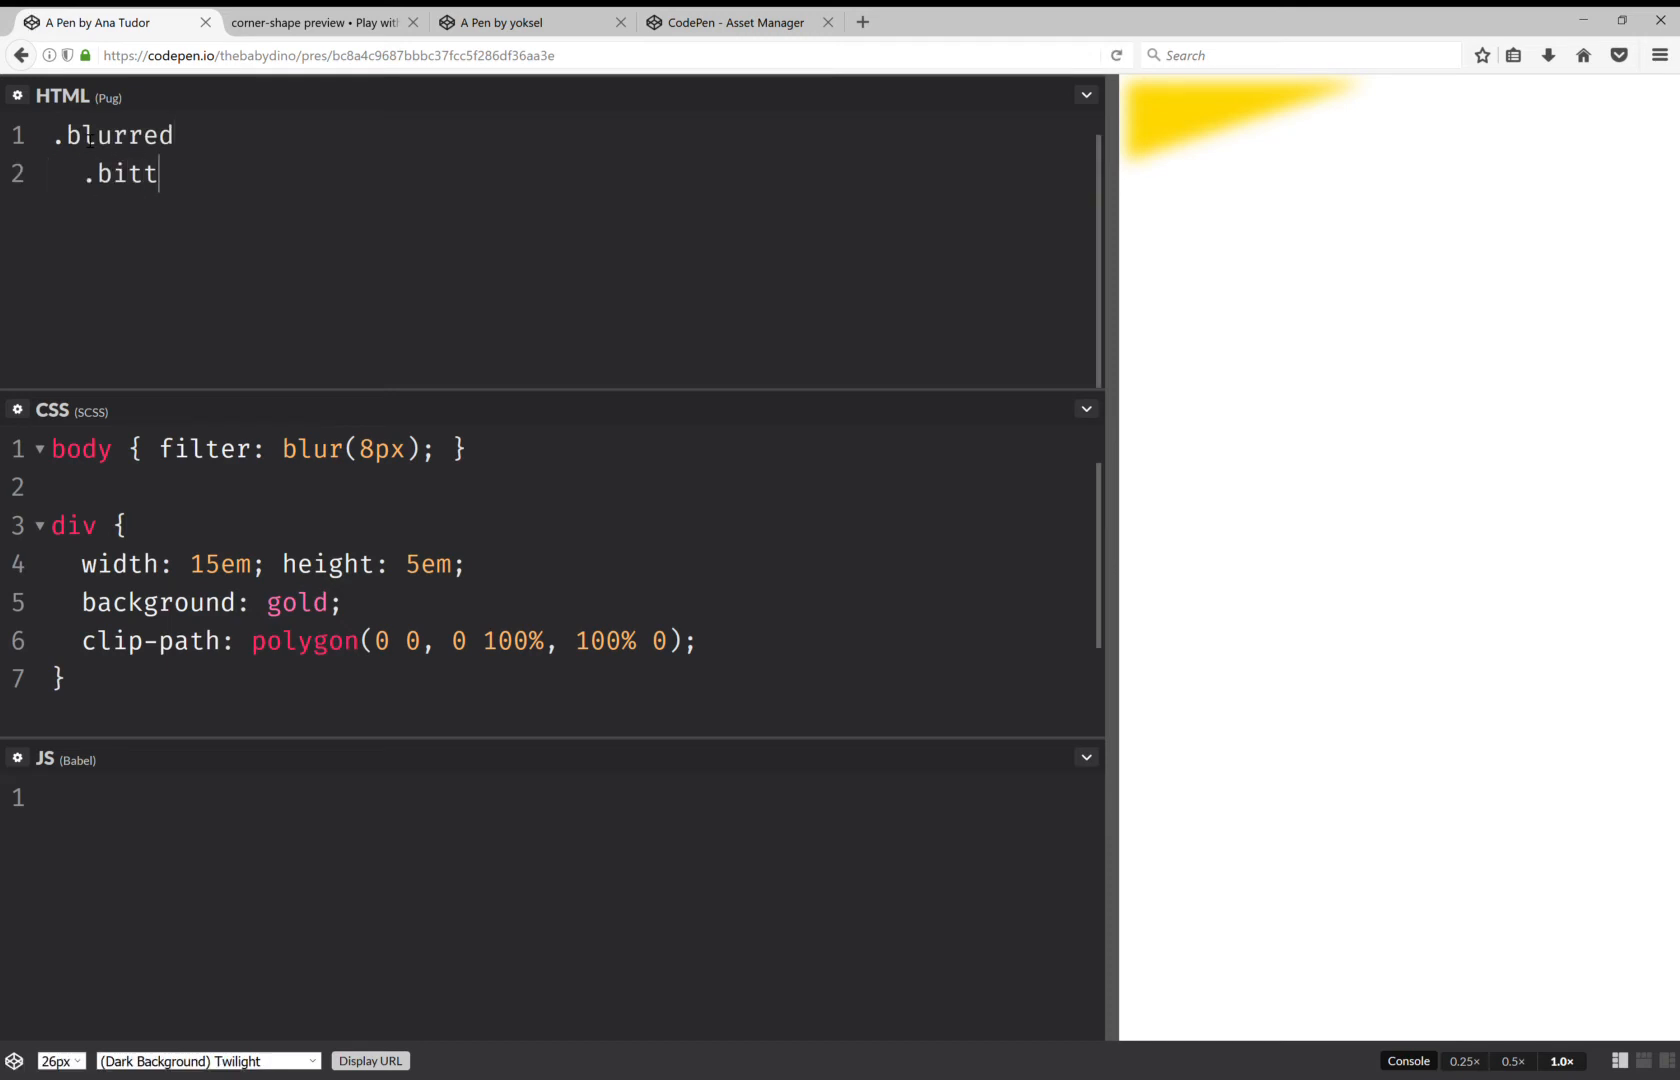
text(en)
click(551, 448)
text(.)
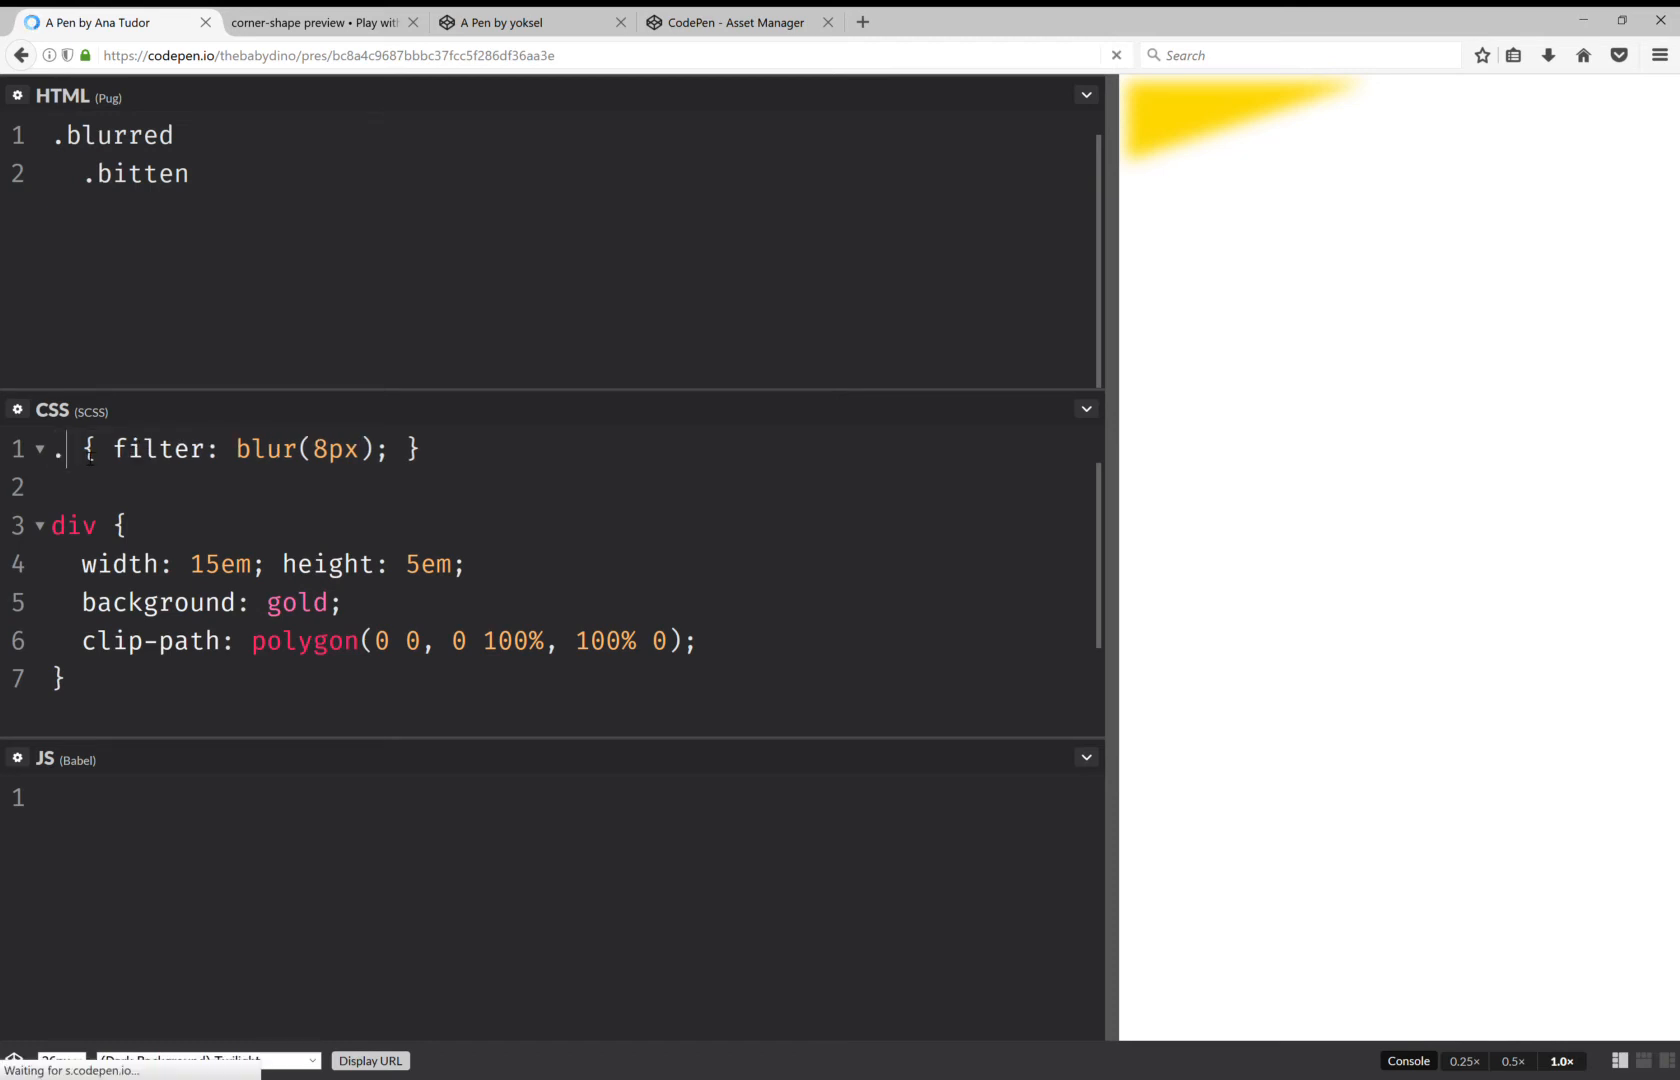
text(blurred)
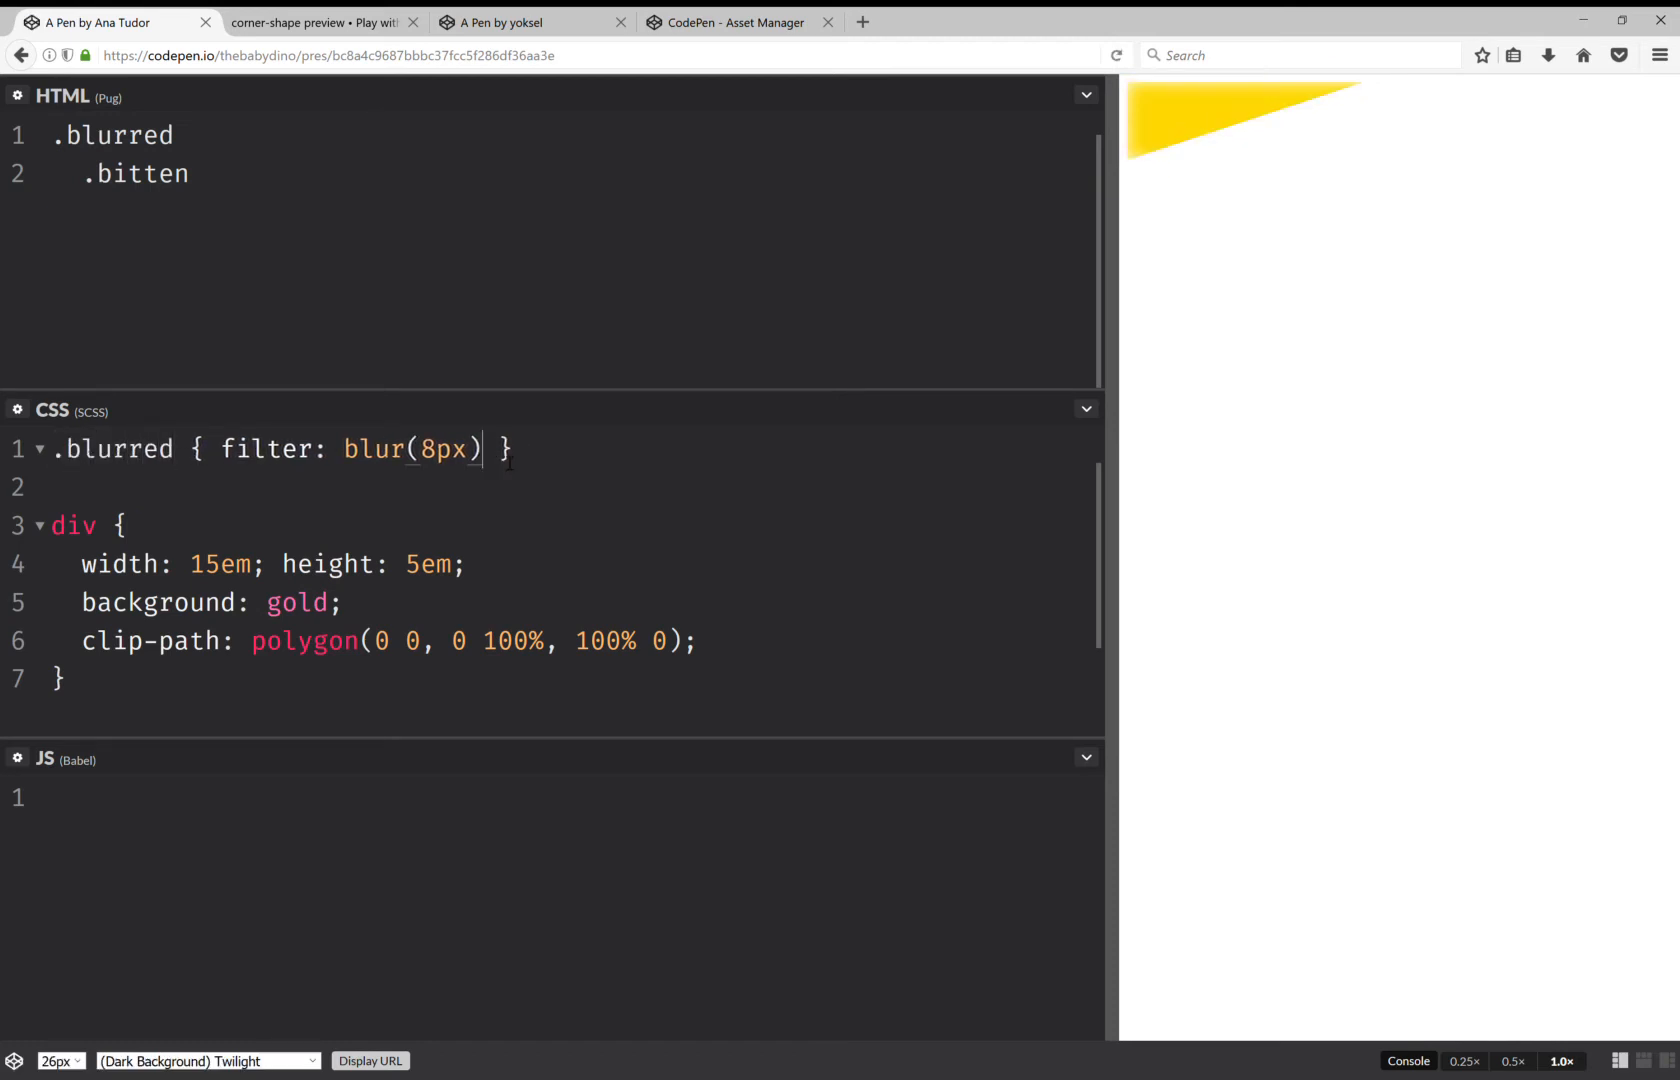
- Add a .blurred { filter: blur(8px) } rule and start an empty .bitten rule
triple_click(268, 448)
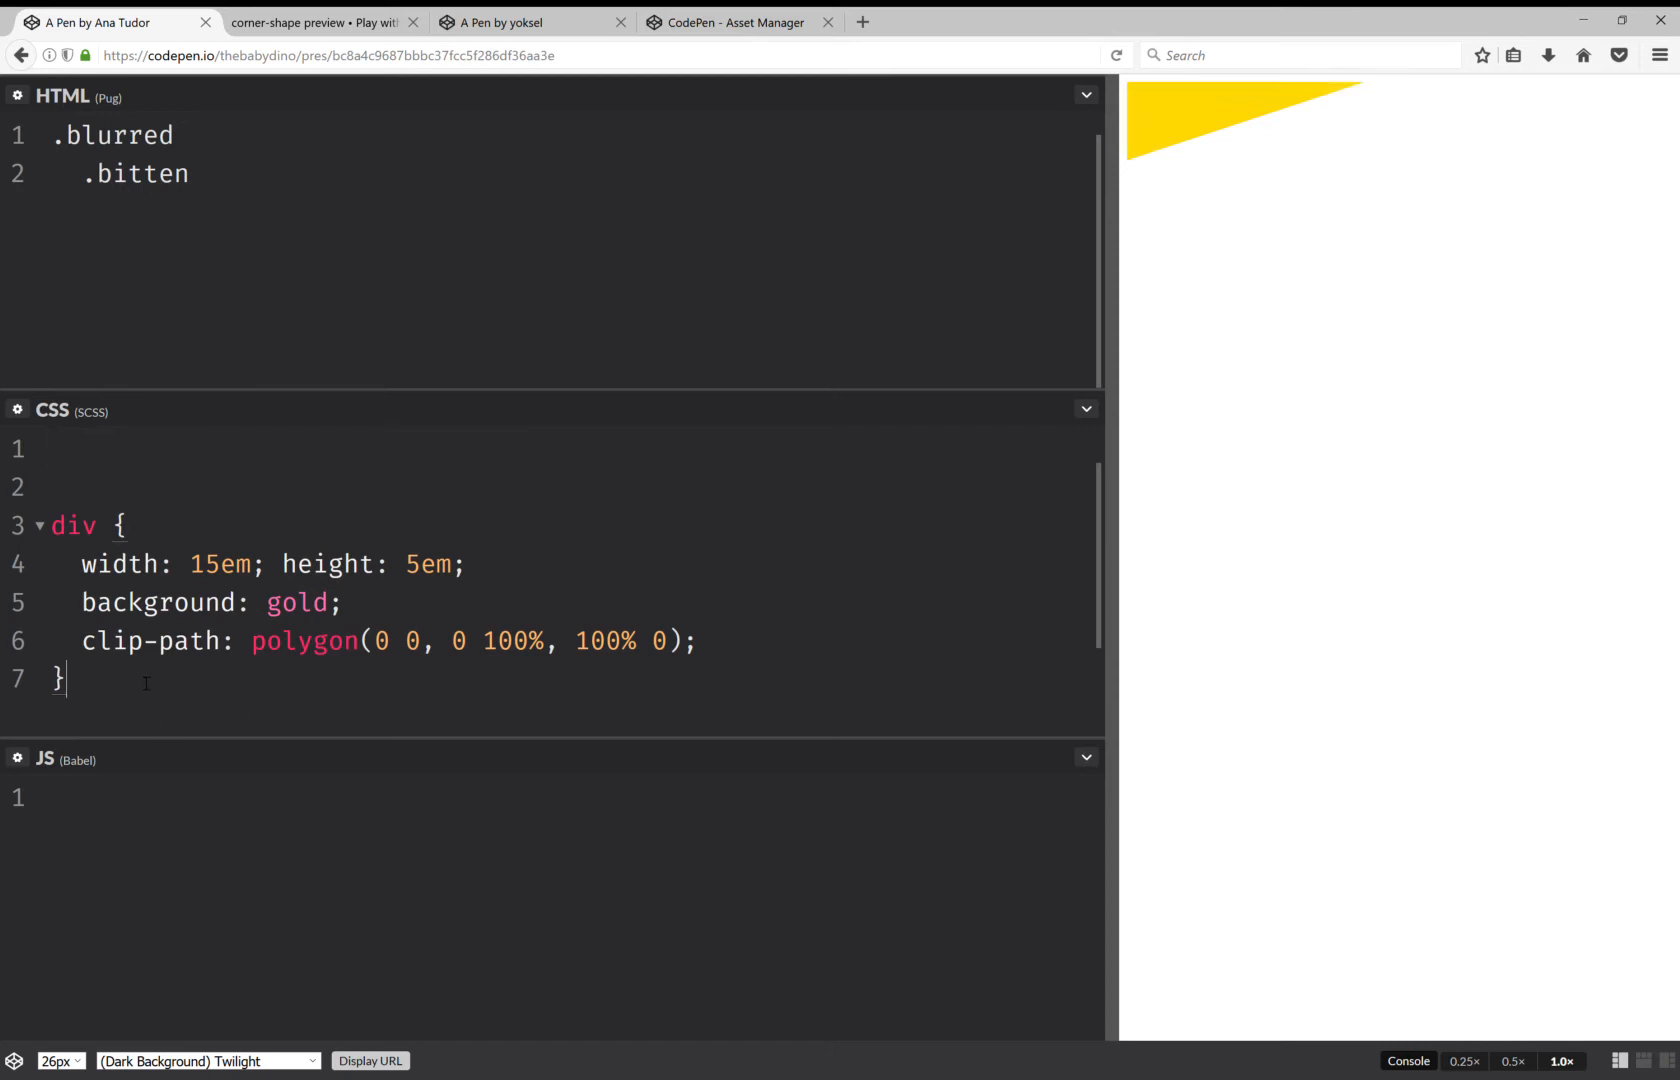
text(.blurred { filter: blur(8px) })
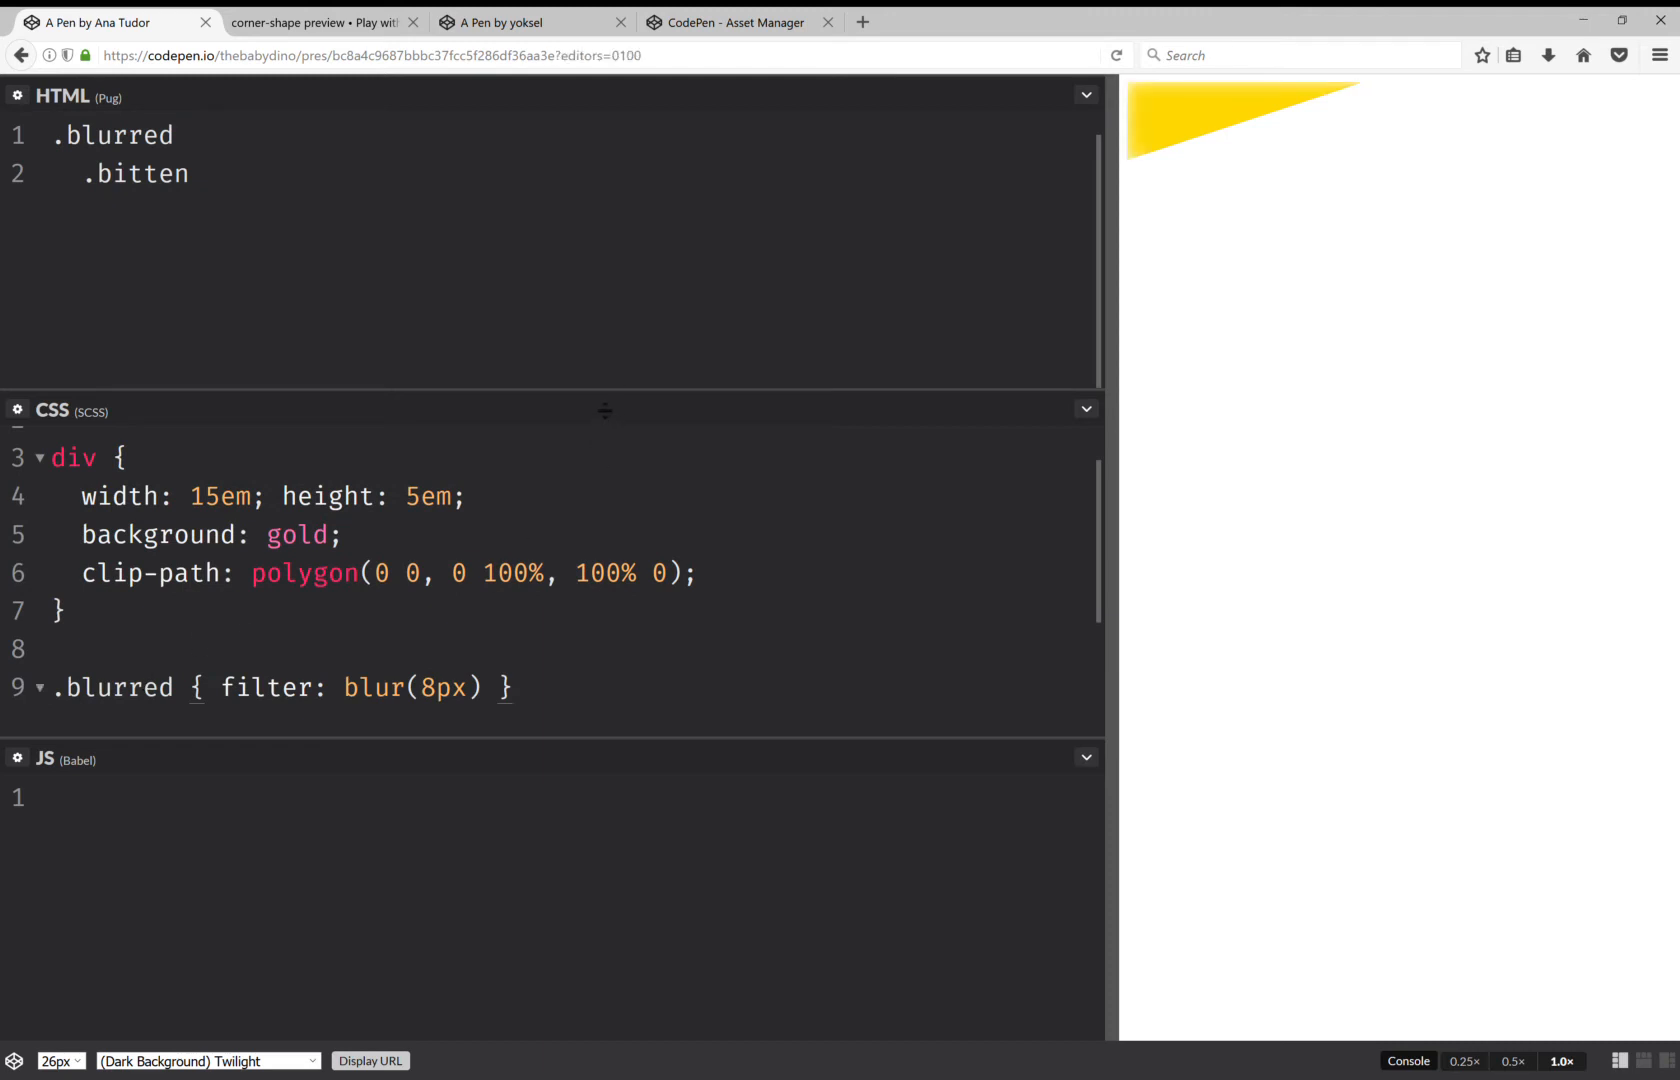
click(1084, 95)
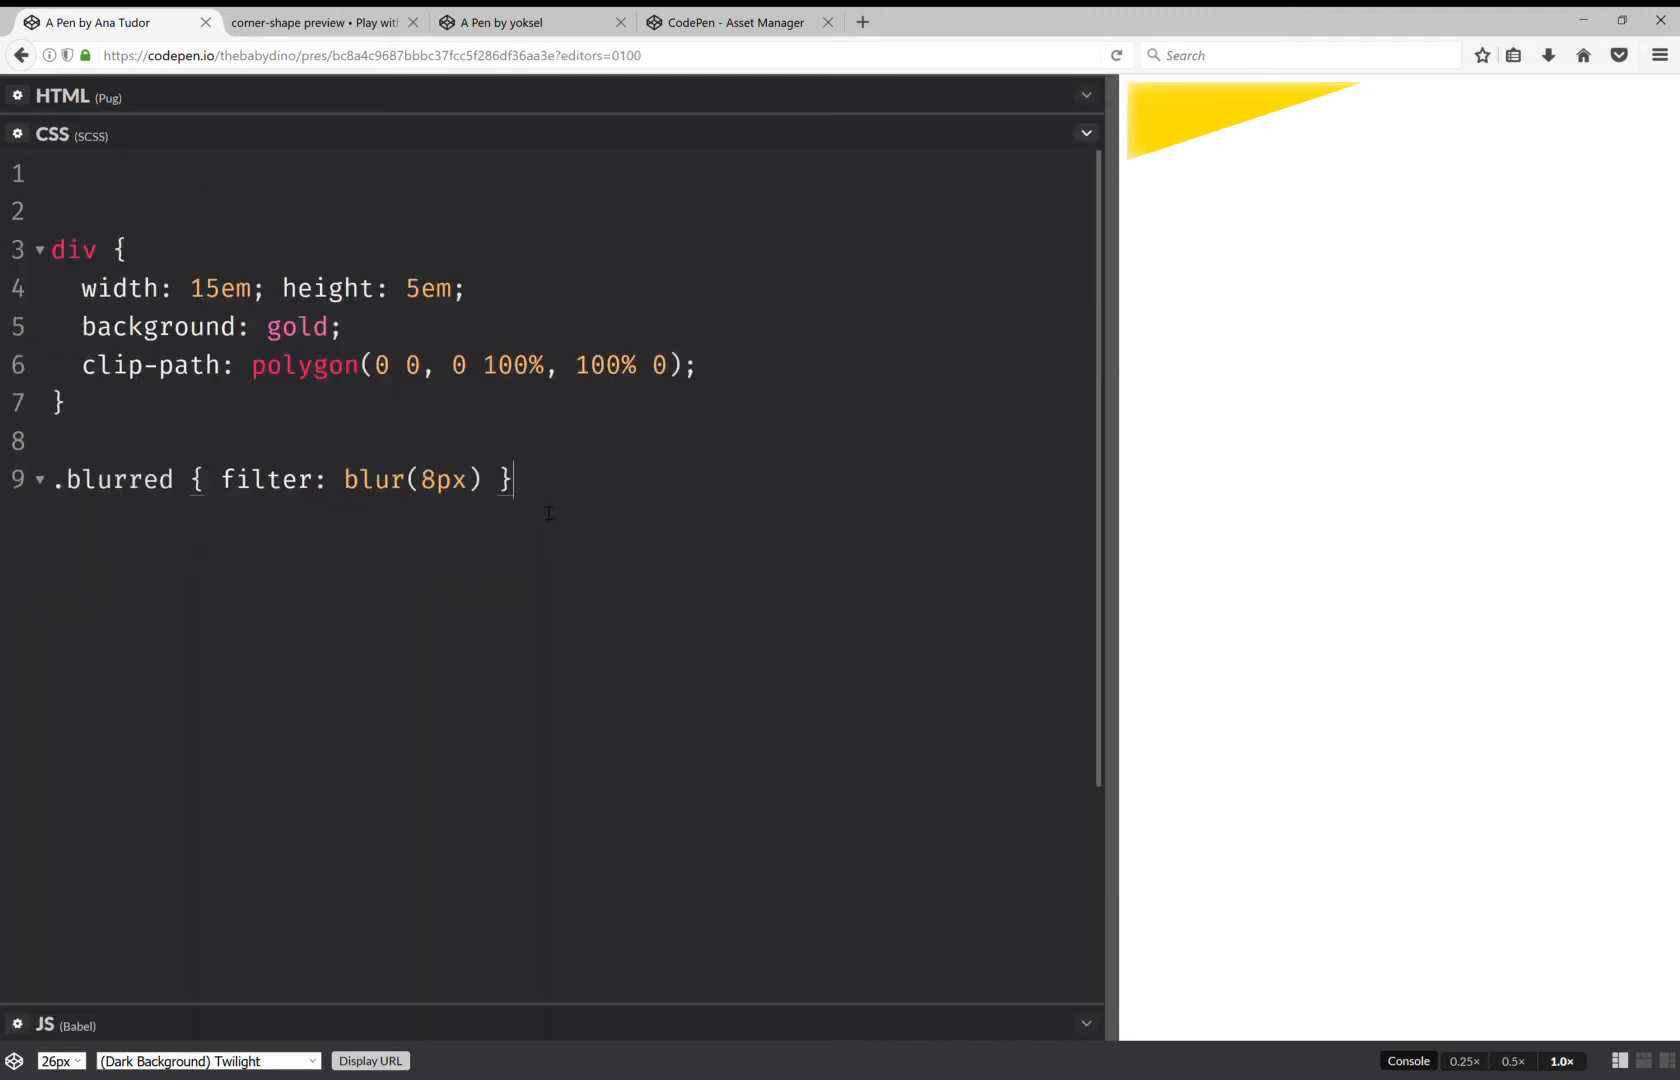
text(.b)
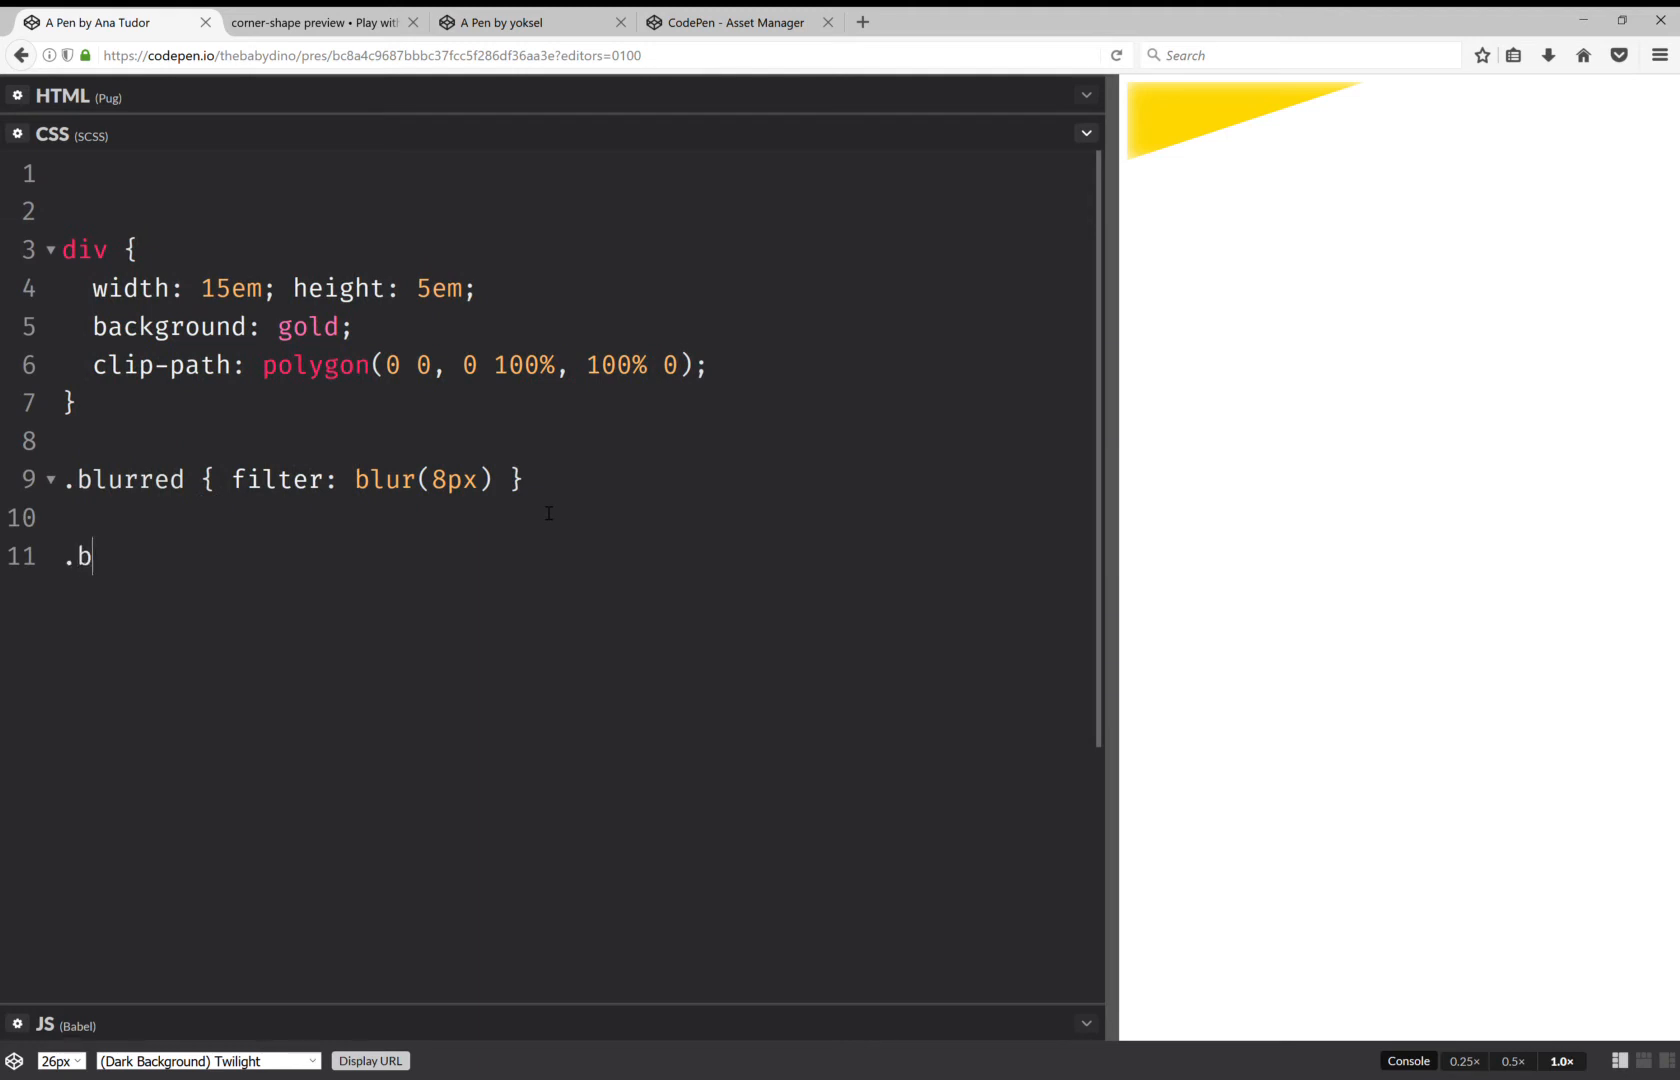
text(itten)
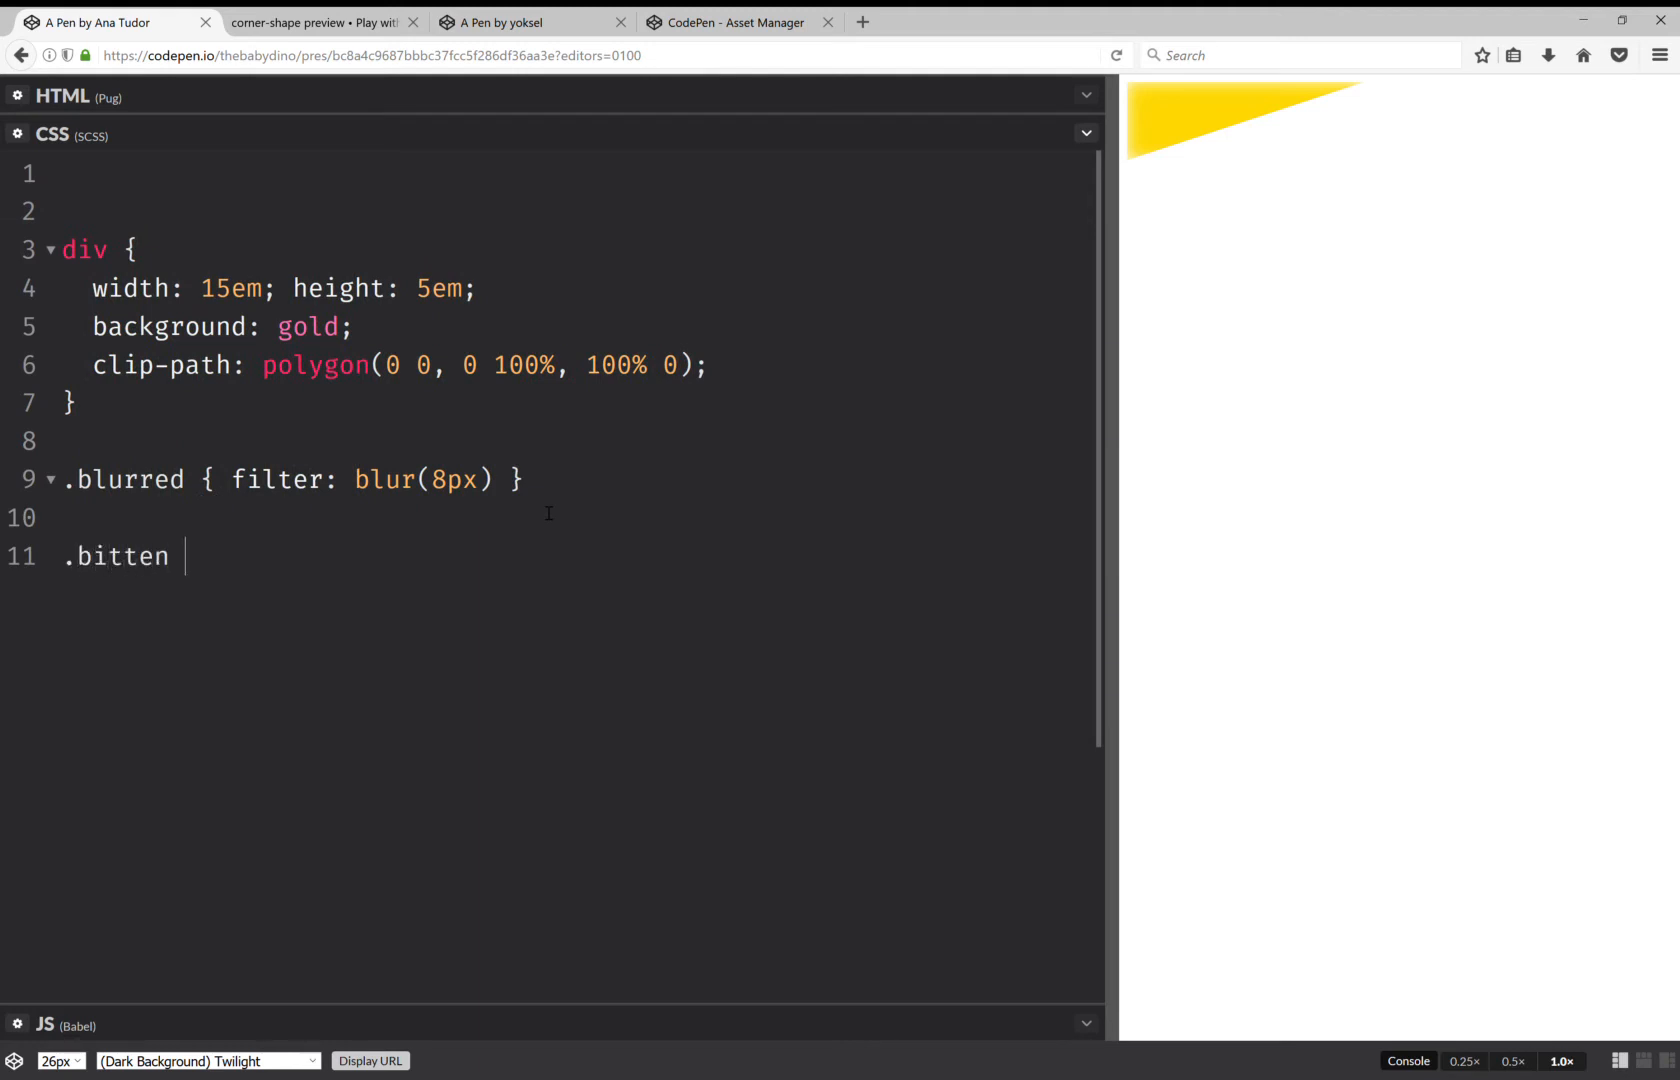
text({})
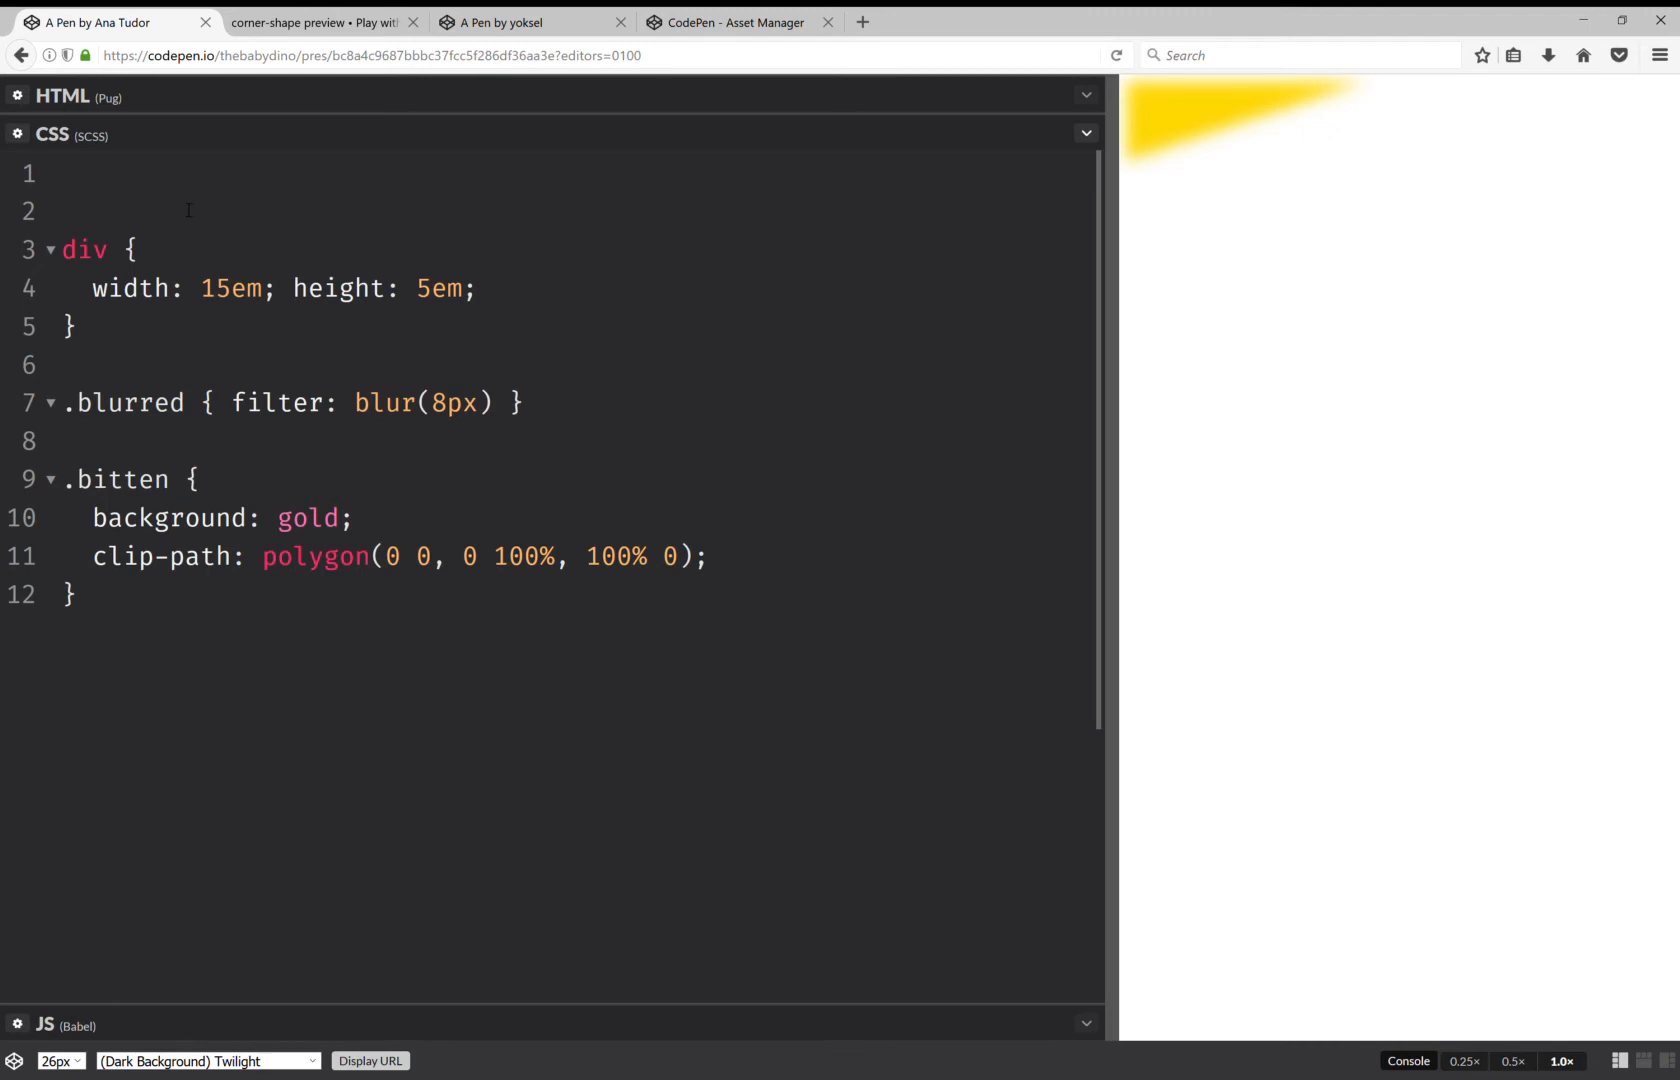
- Write a body rule giving the page a dodgerblue background
text(body)
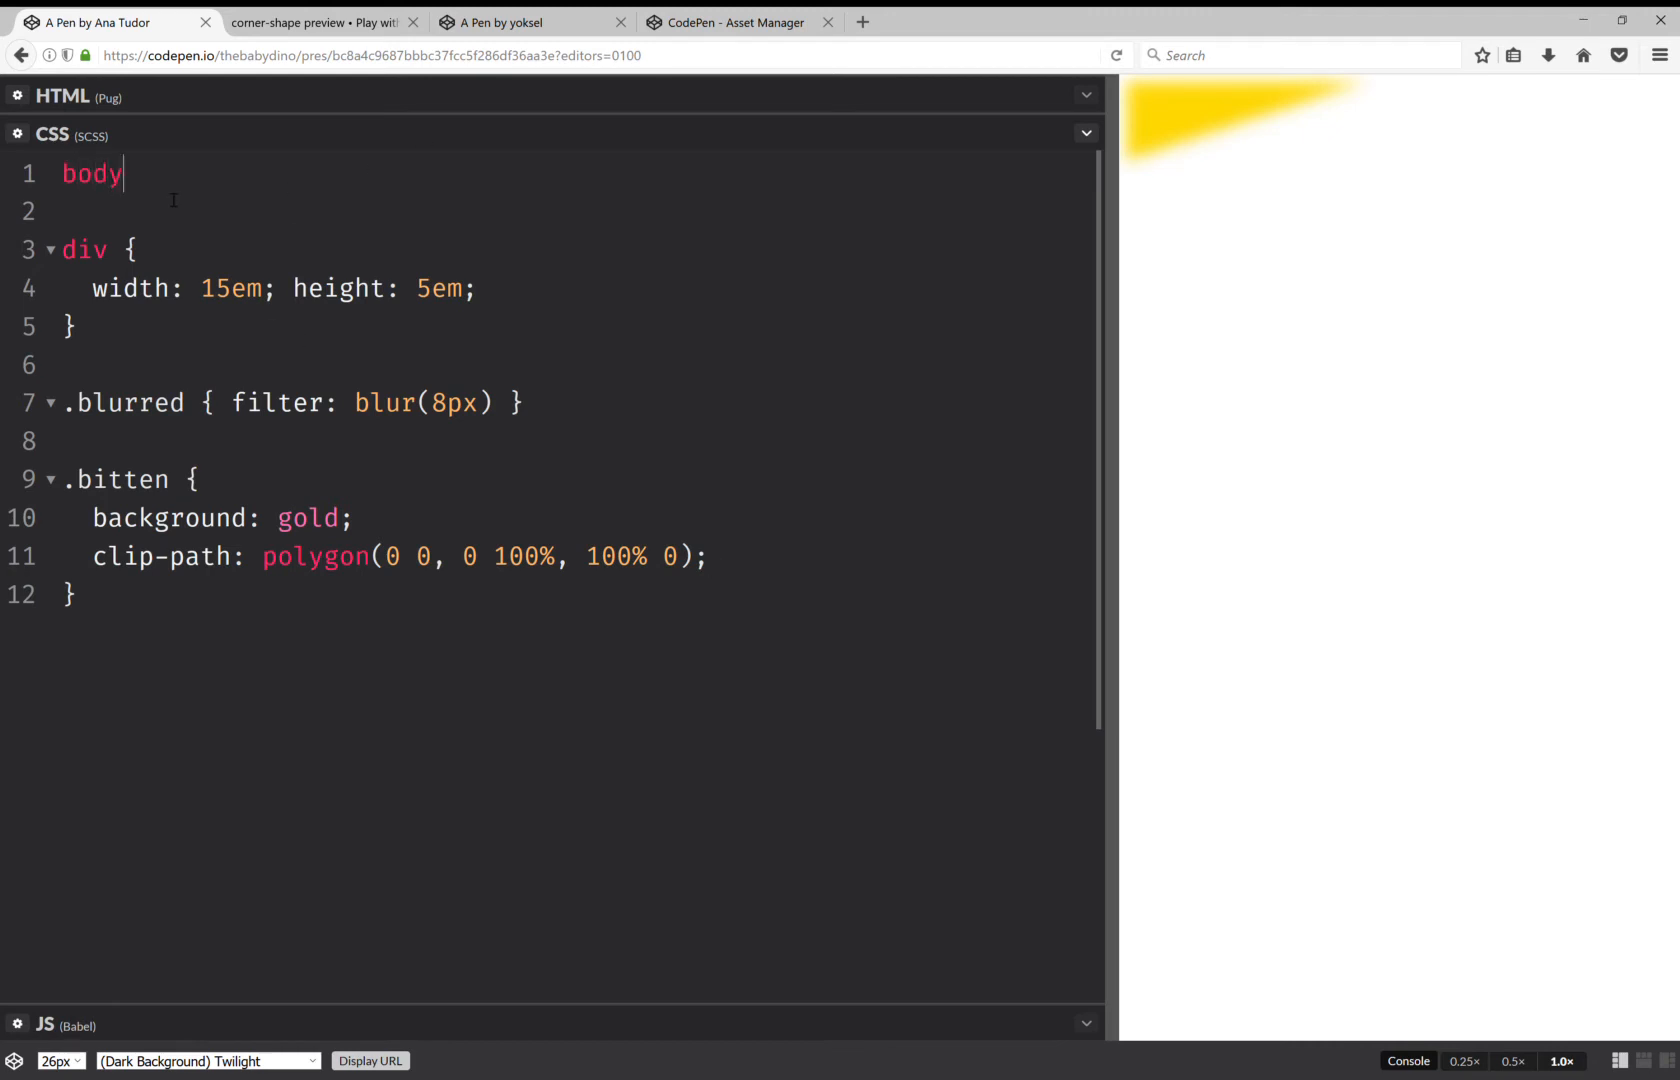
text({ background:)
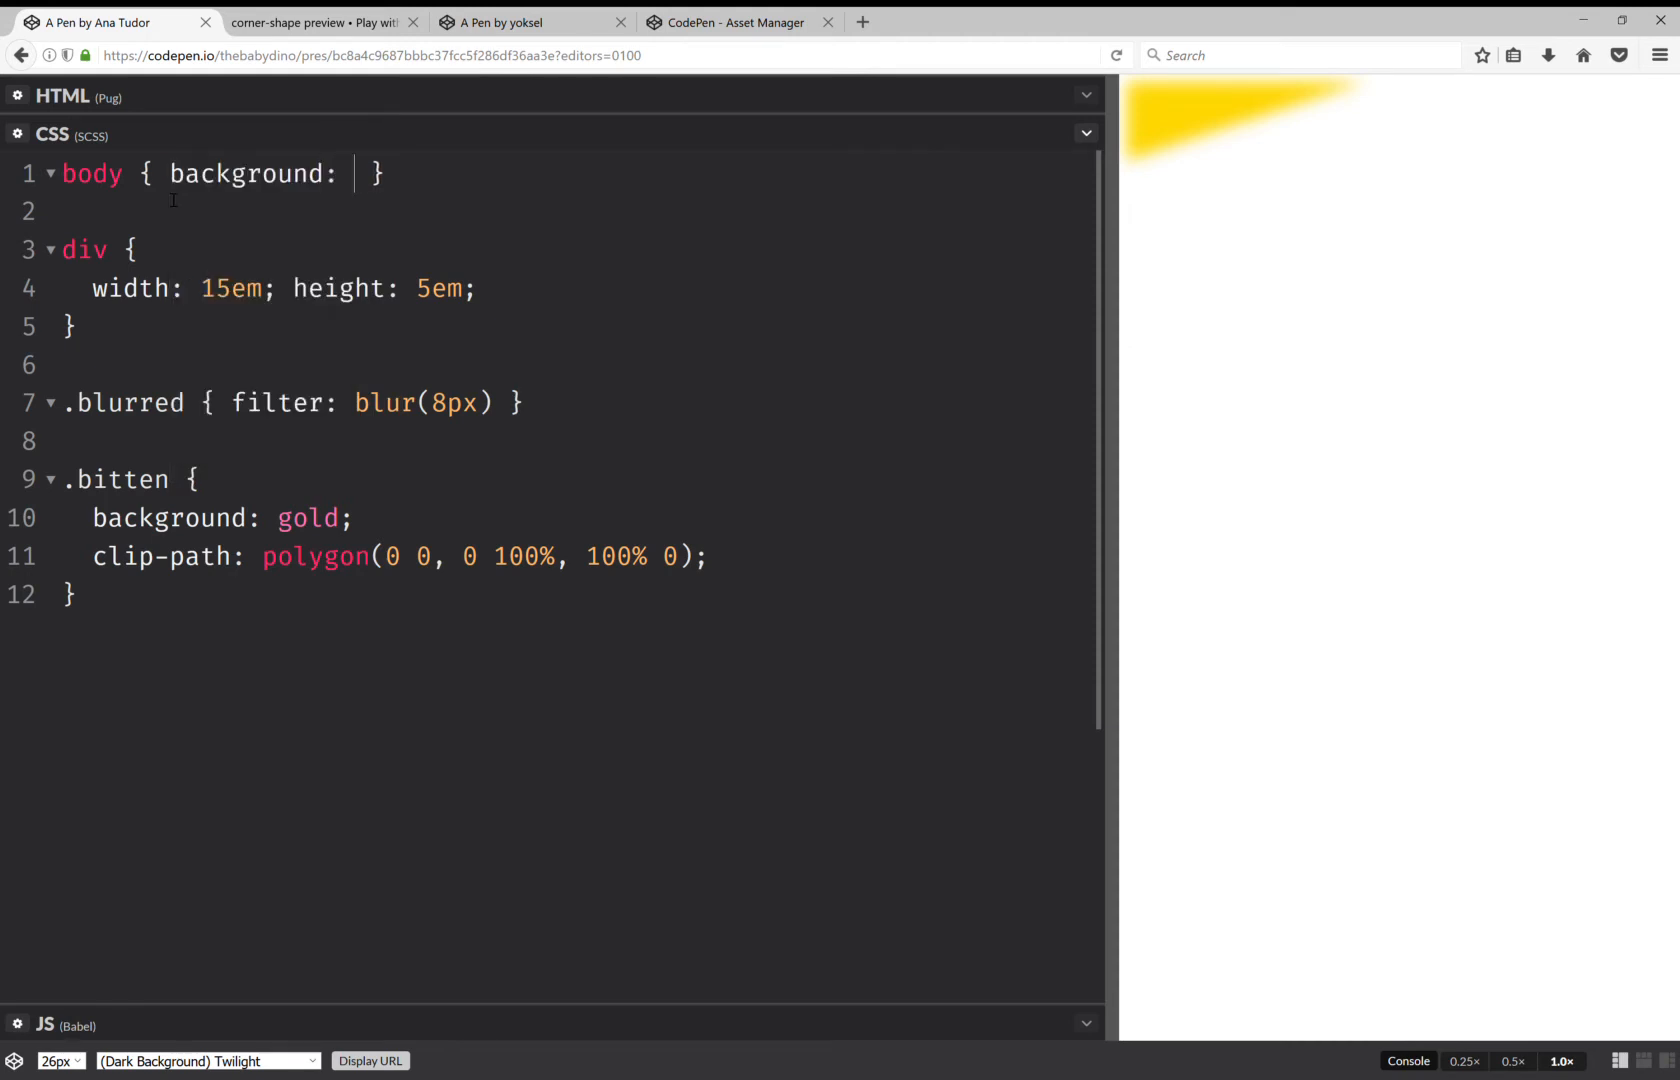
text(dodgerblue)
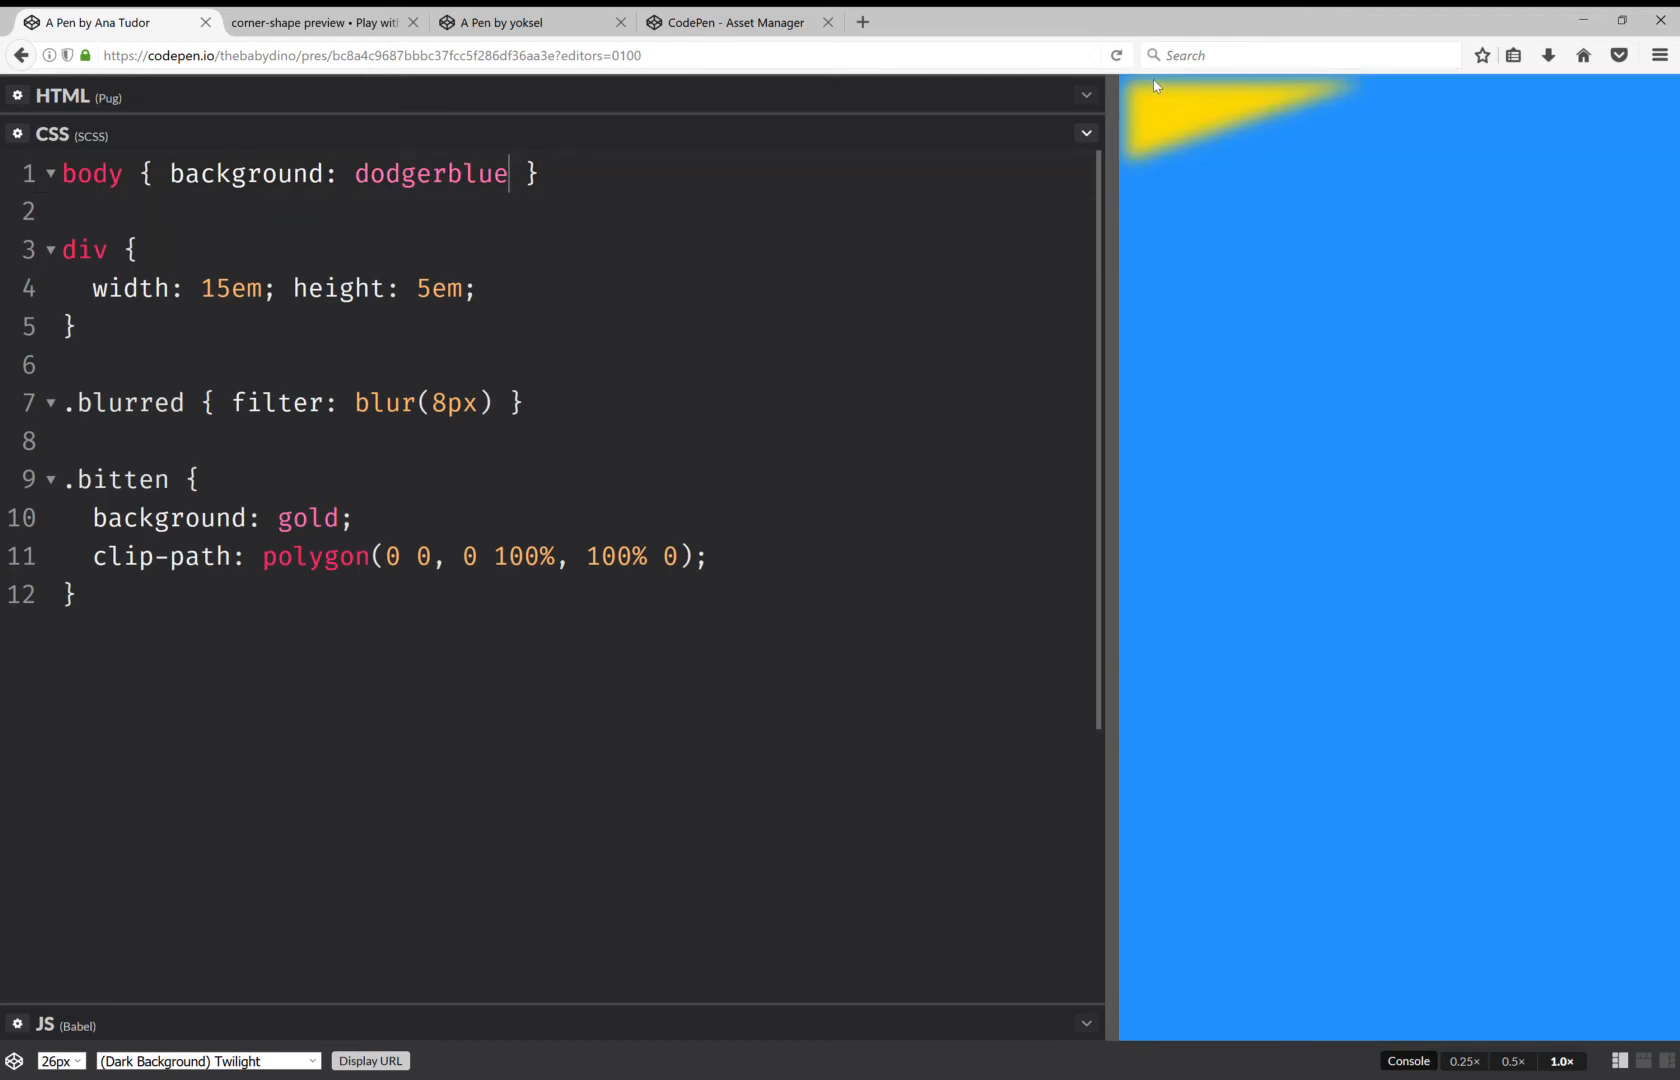
mouse_move(1198, 372)
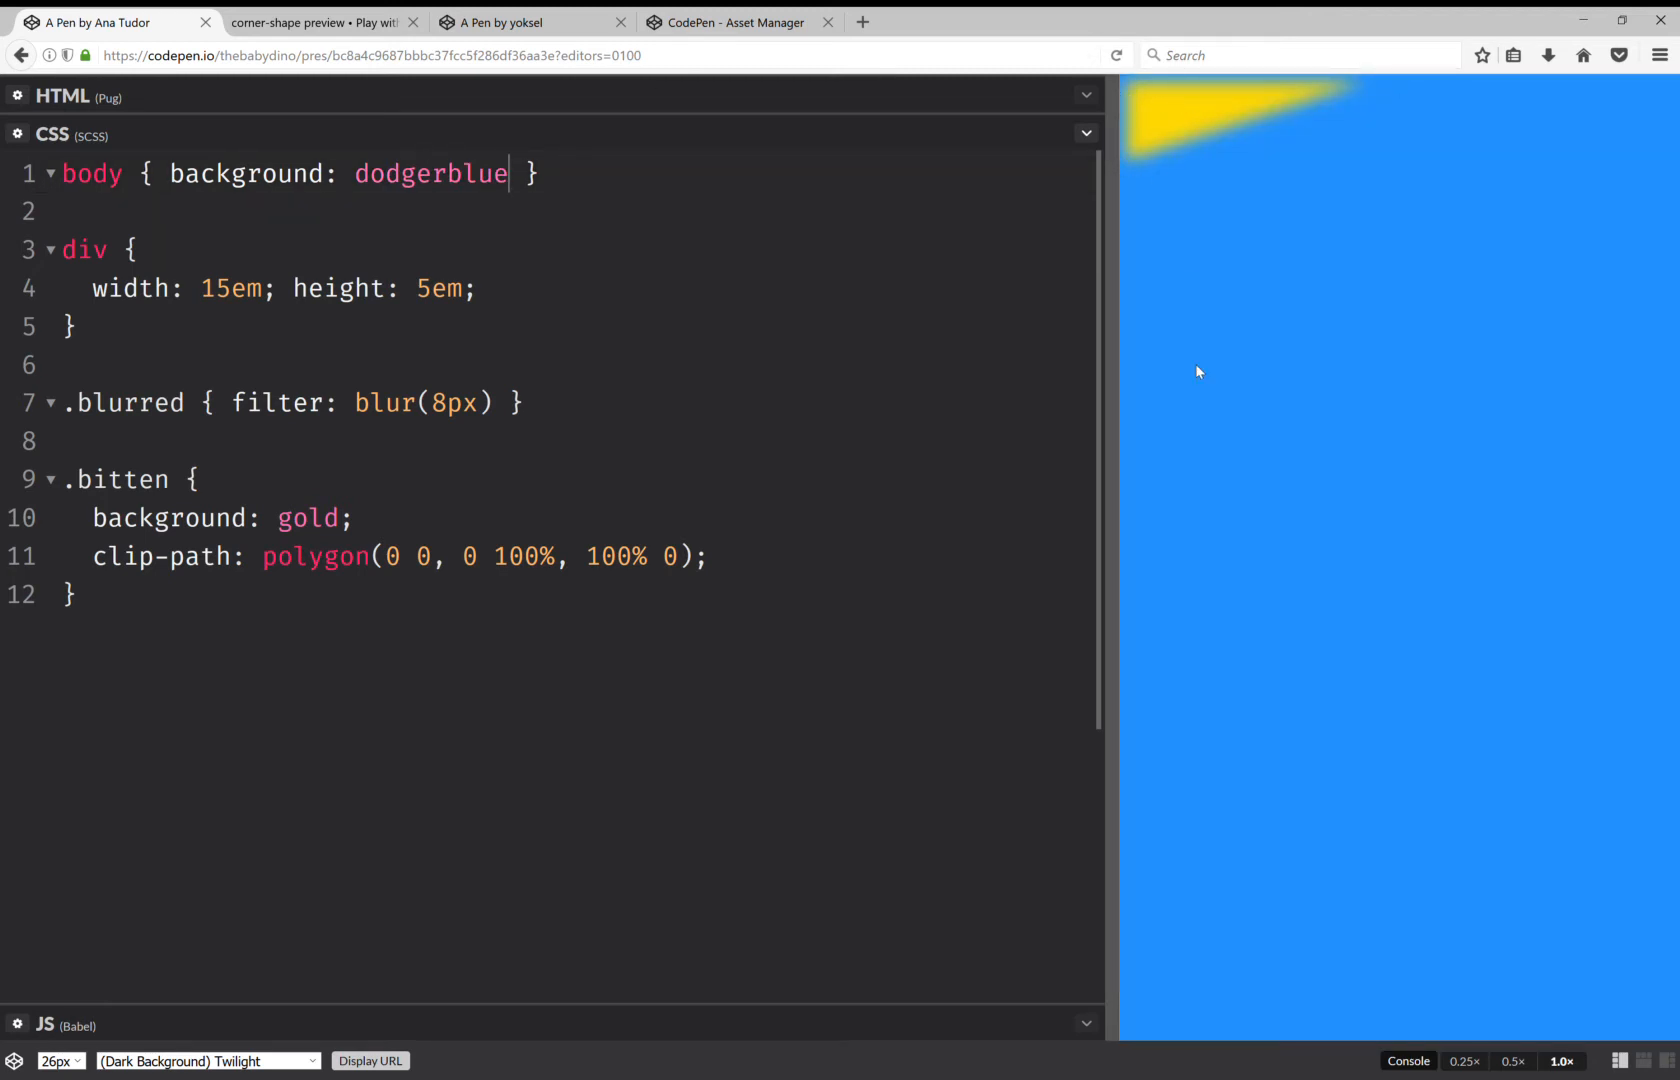
mouse_move(1125, 158)
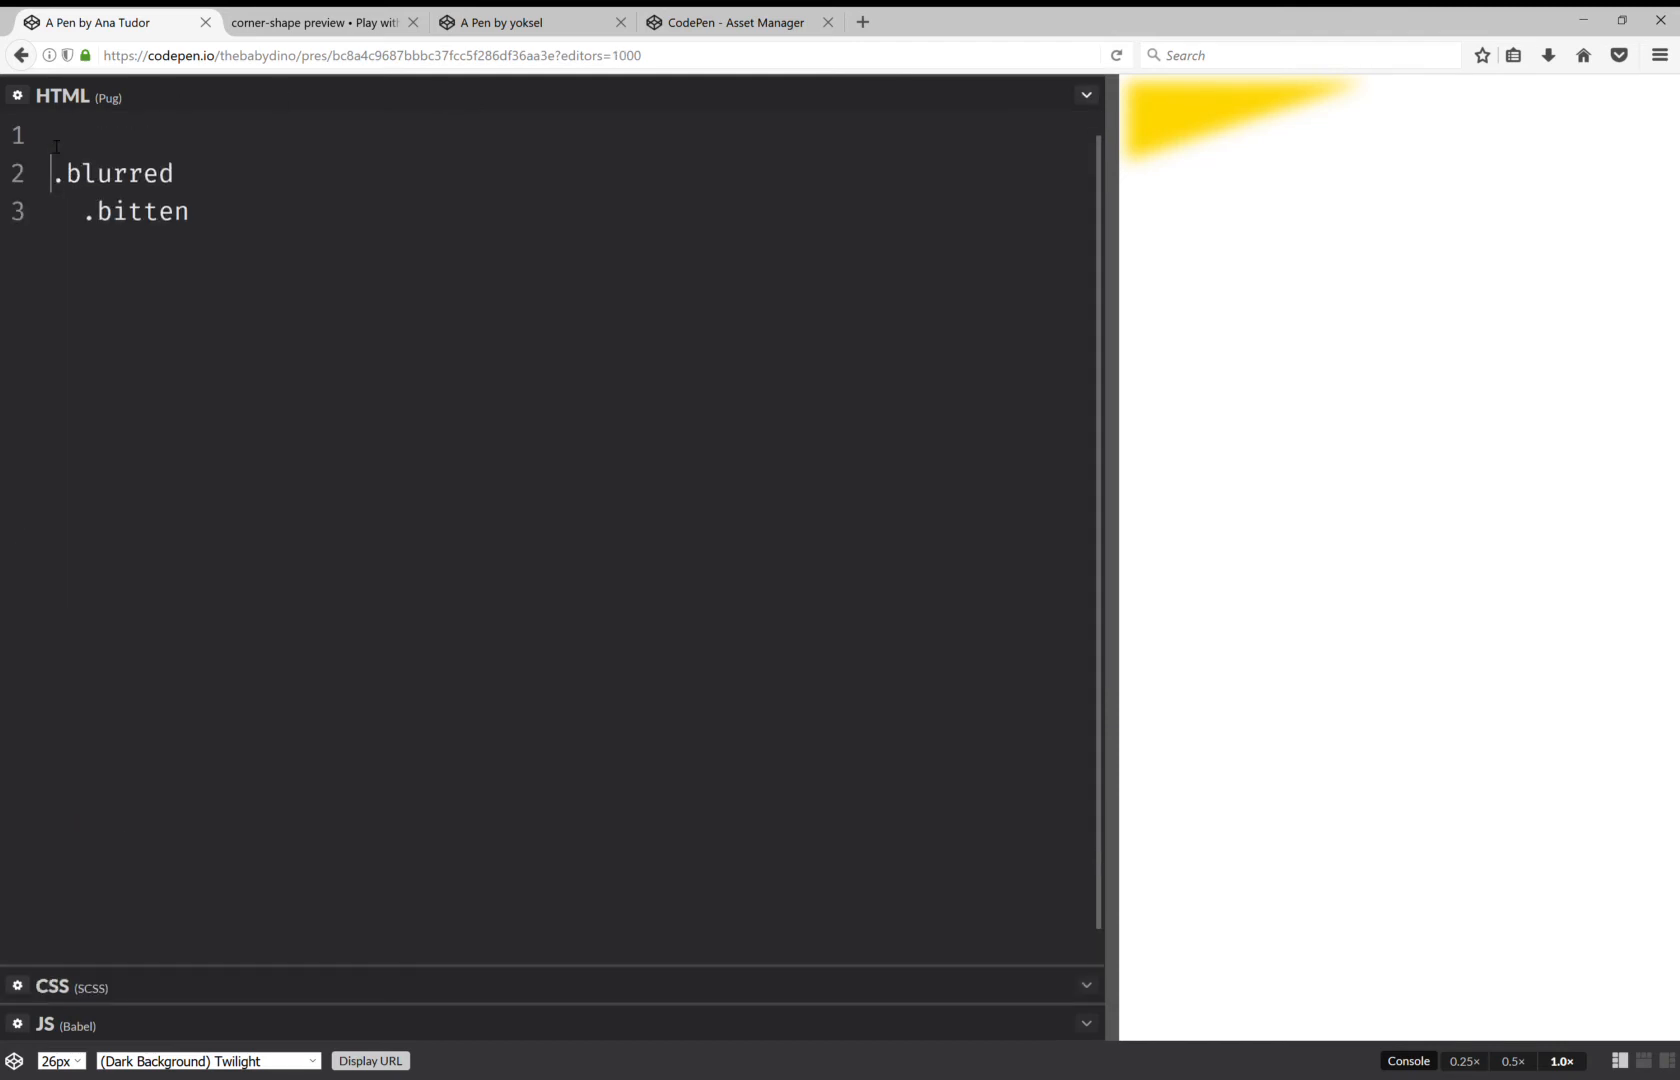
- Add a .bitten.outer element wrapping .blurred in the Pug
text(.bi)
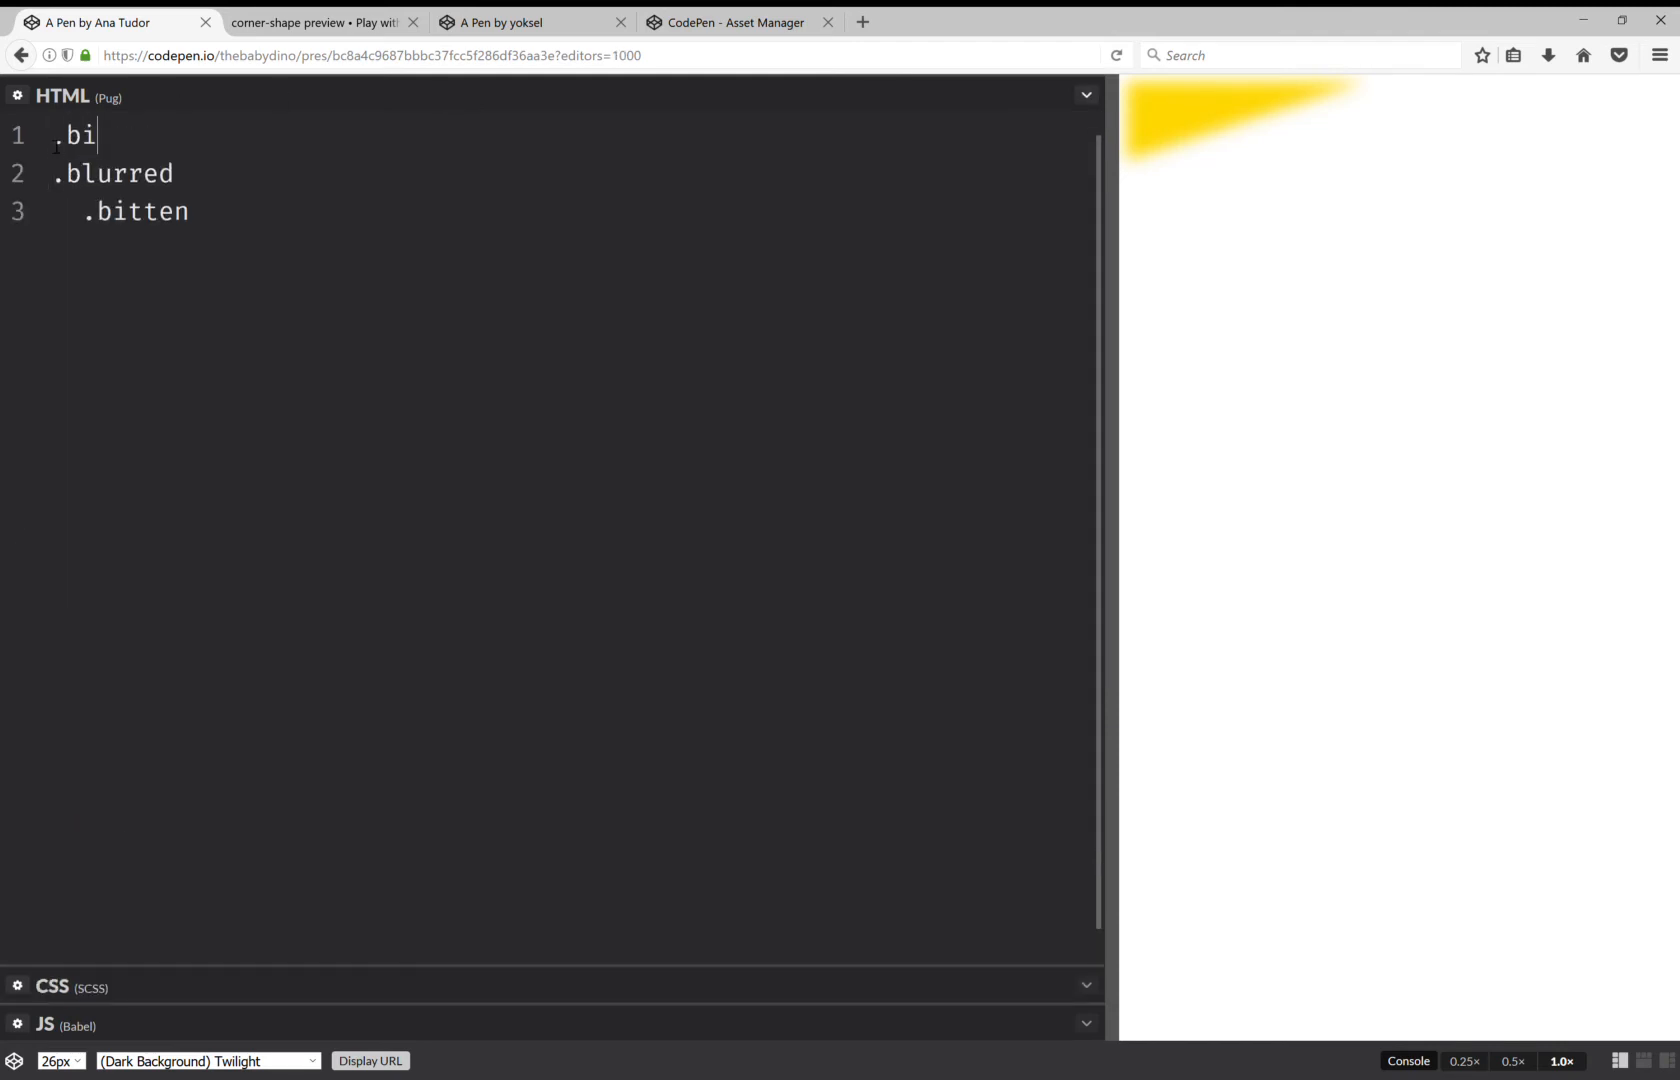
text(tten.out)
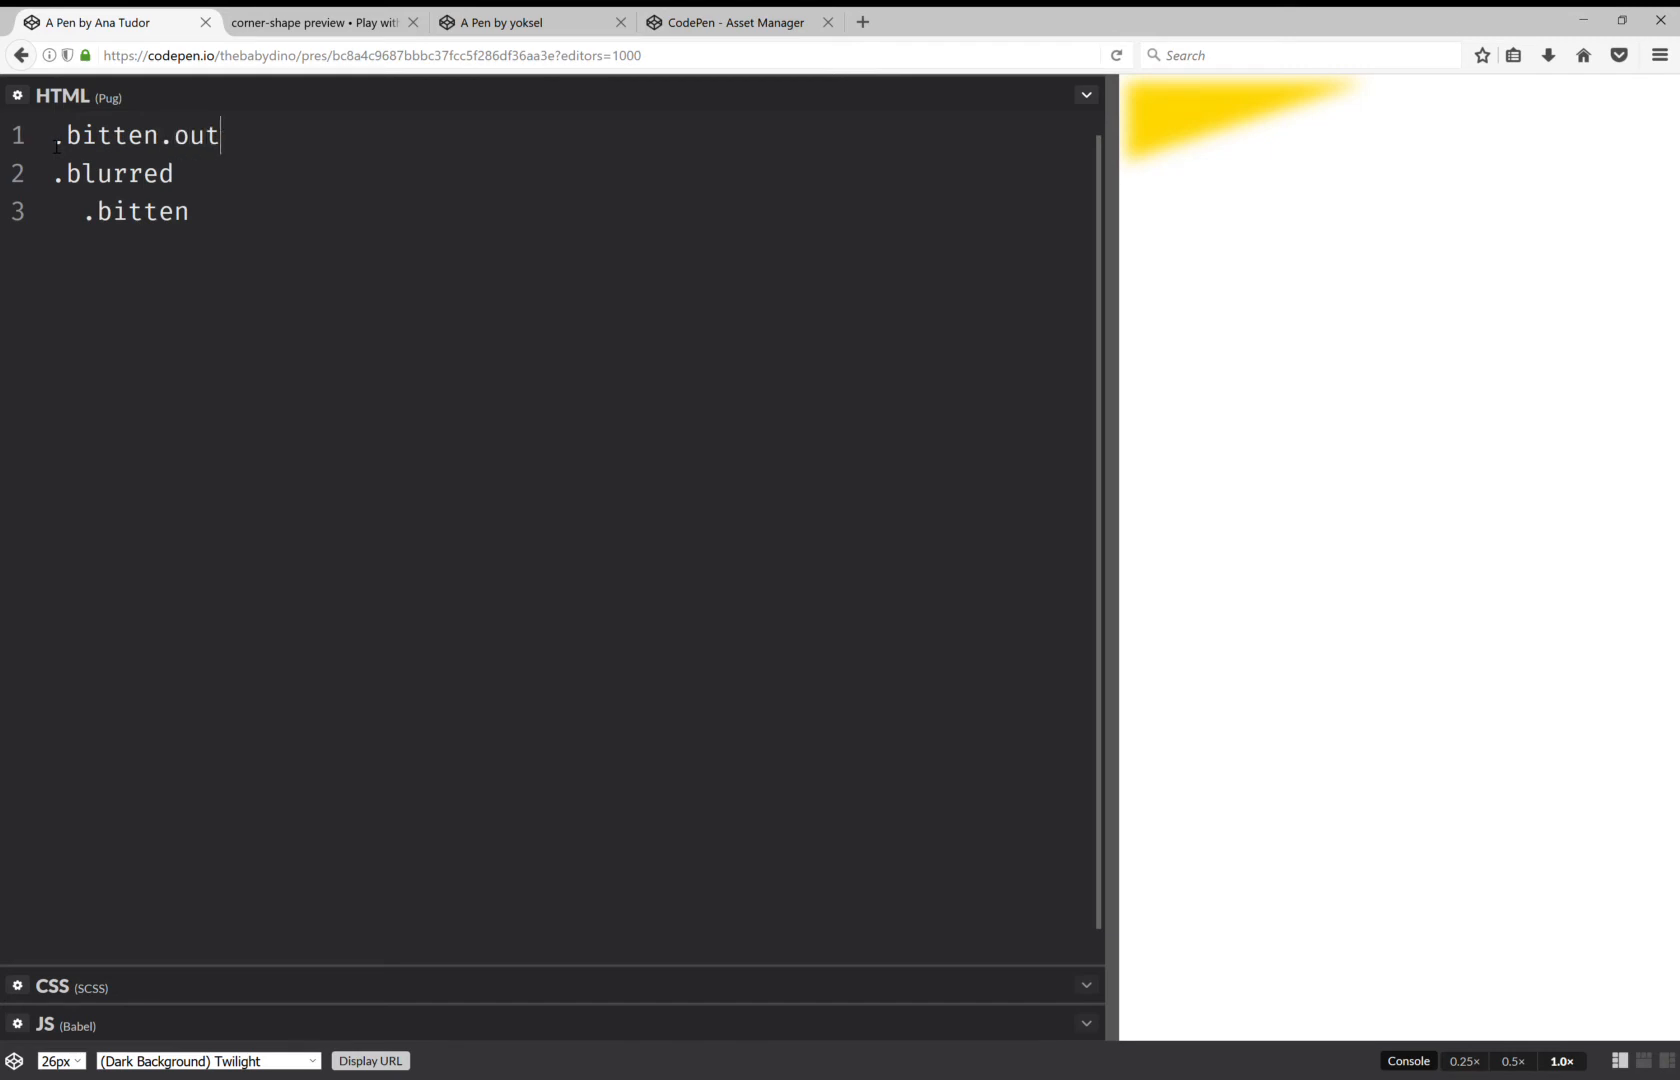
text(er)
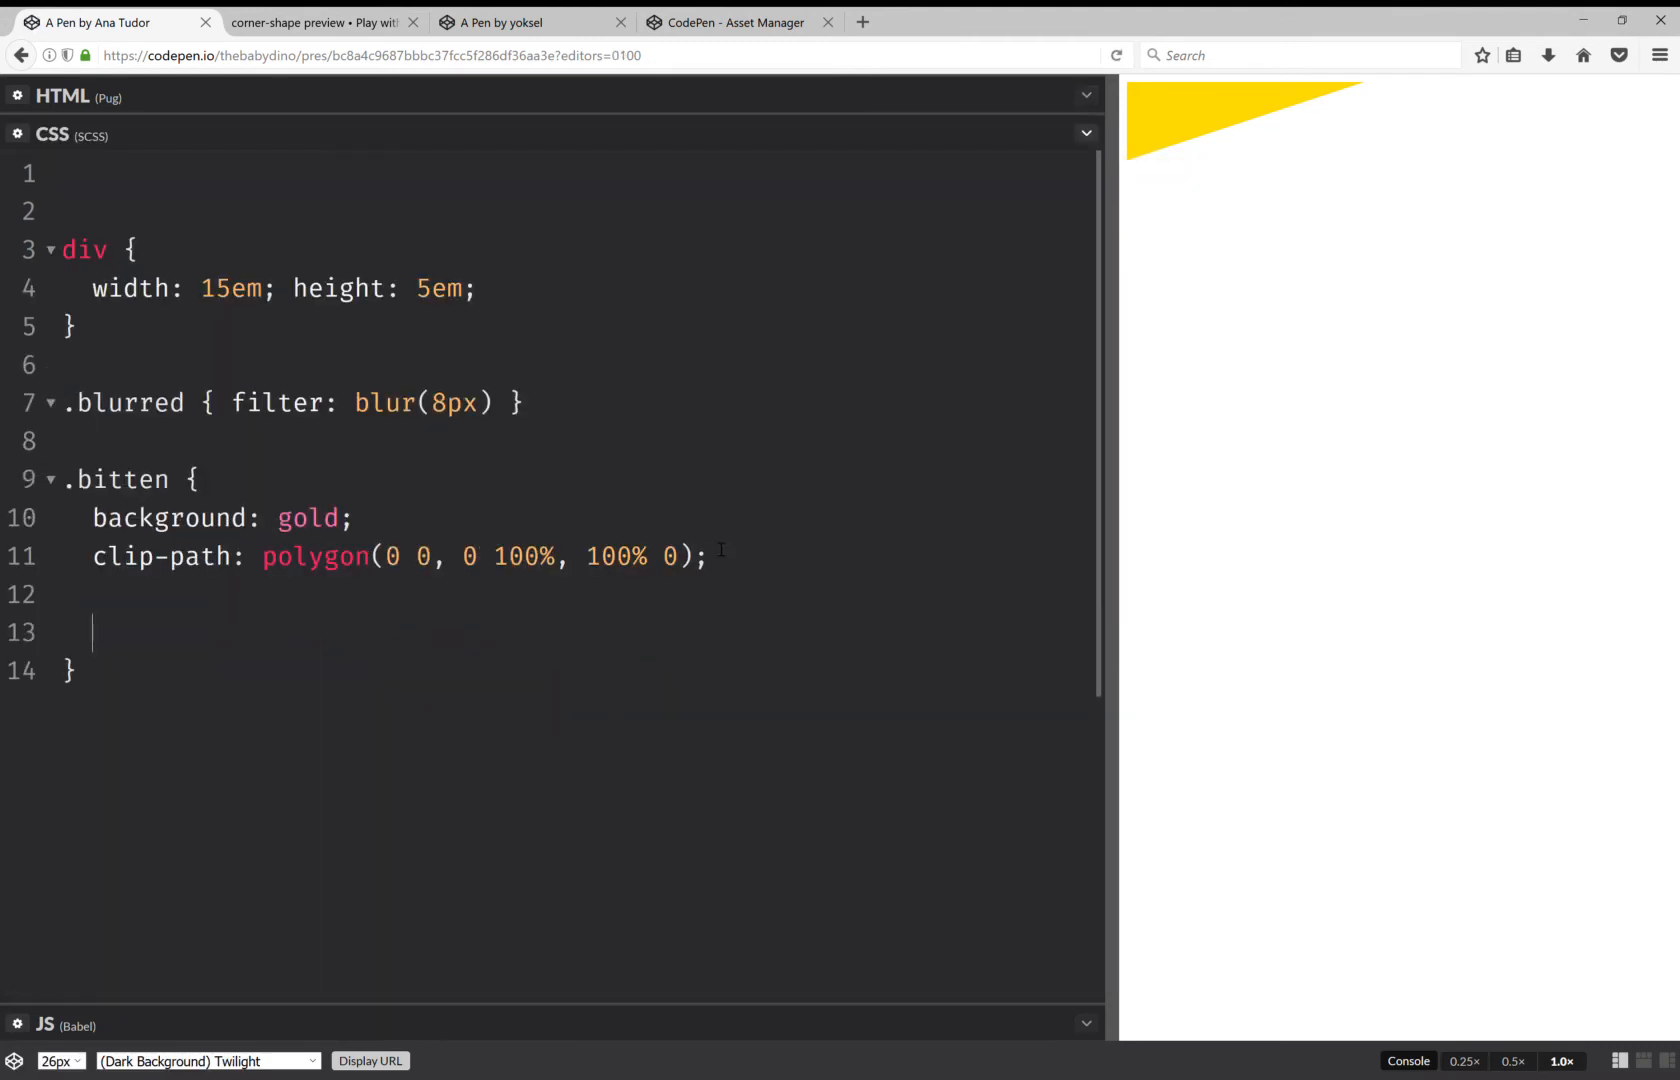
- Nest an &.outer rule with a dodgerblue background inside .bitten
text(body { background: dodgerblue })
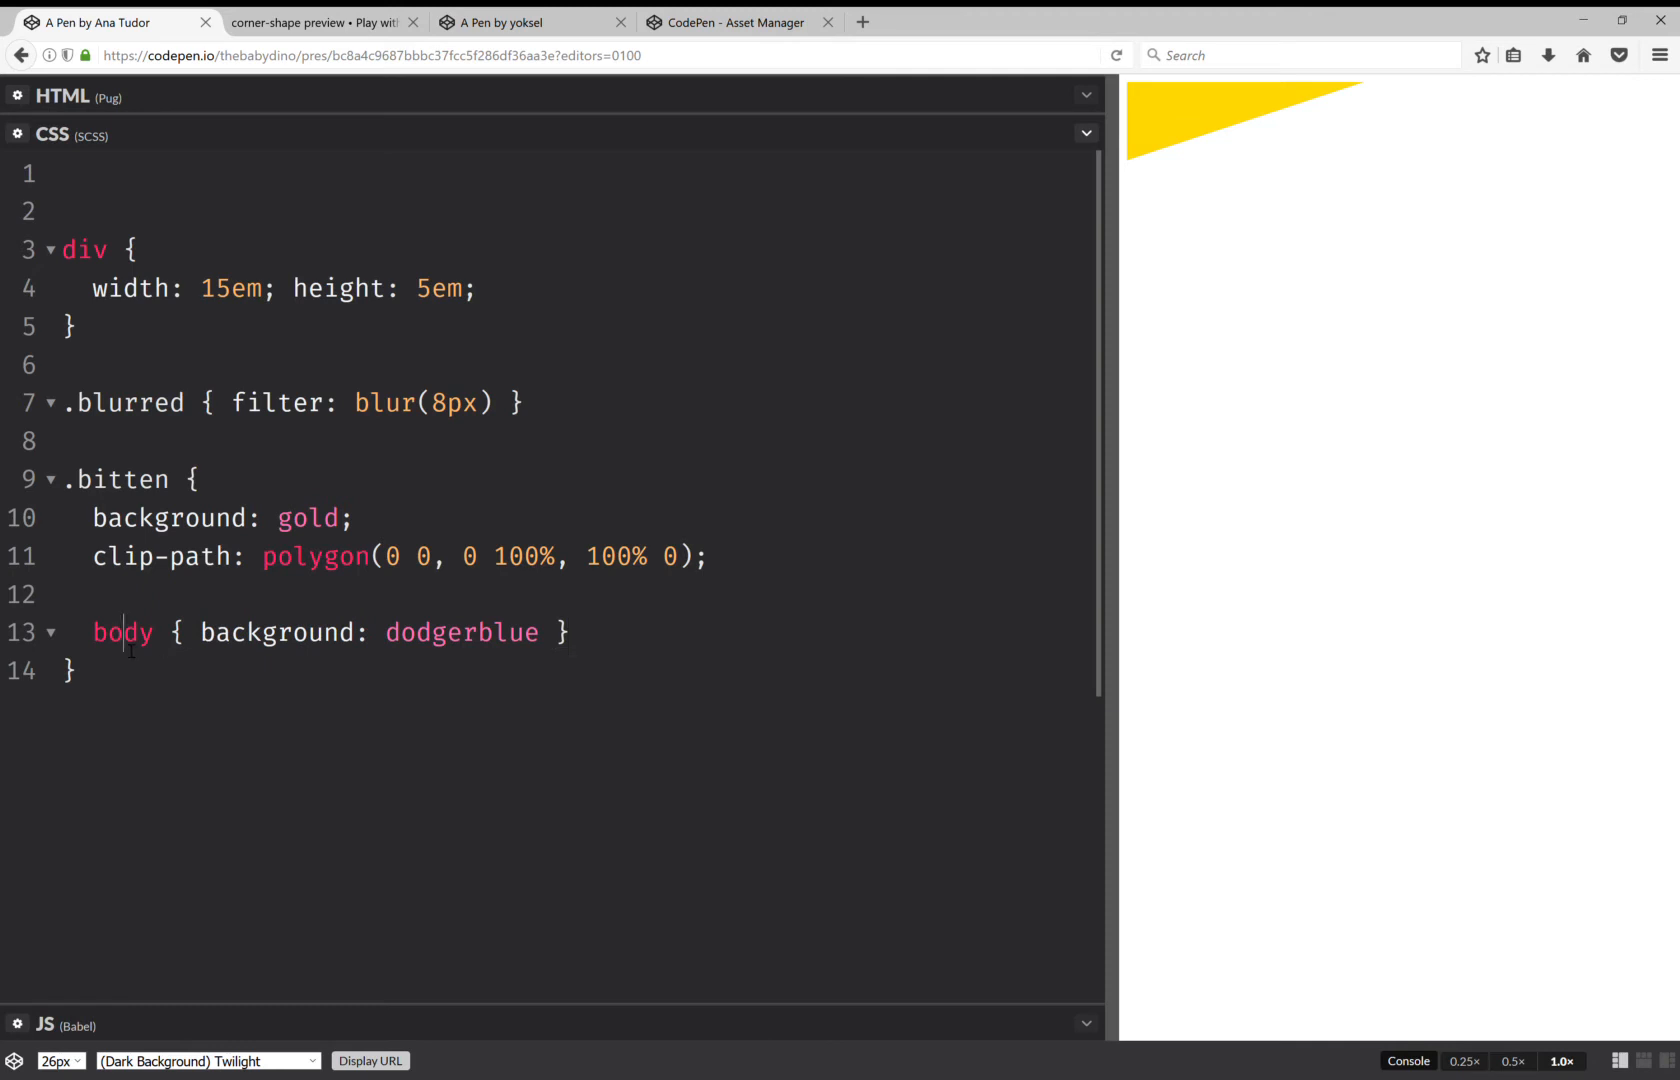
text(&.ou)
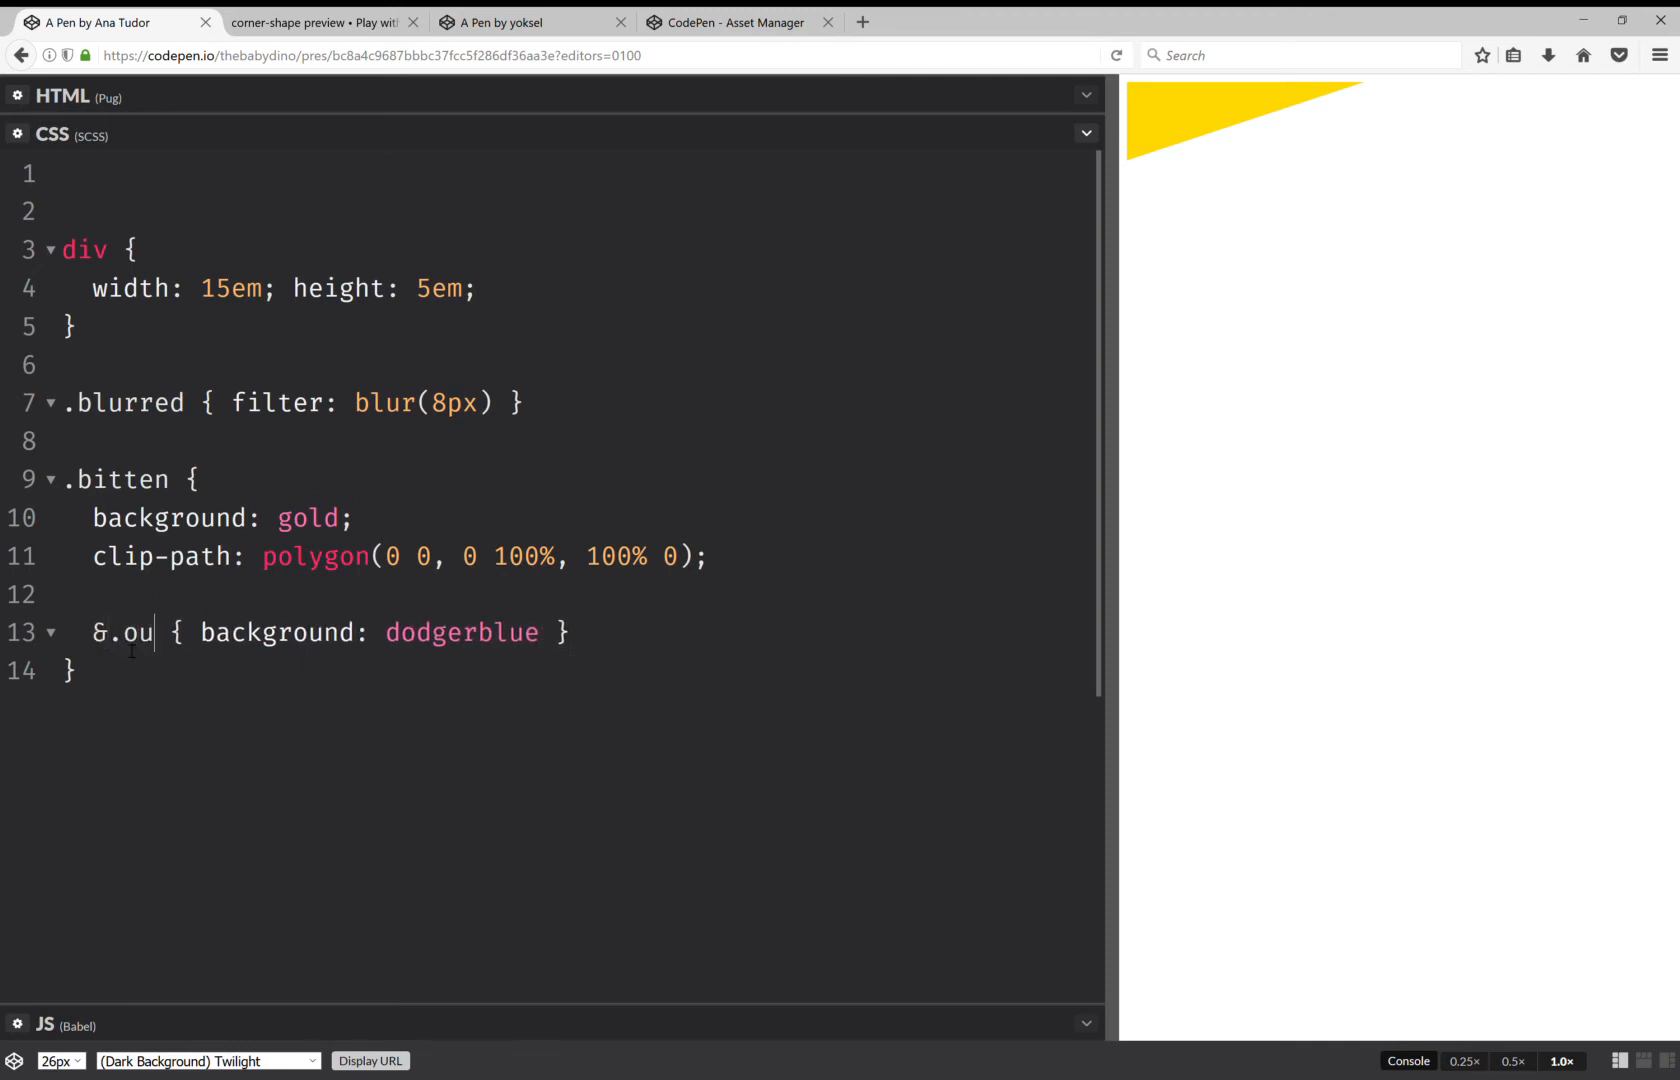
text(ter)
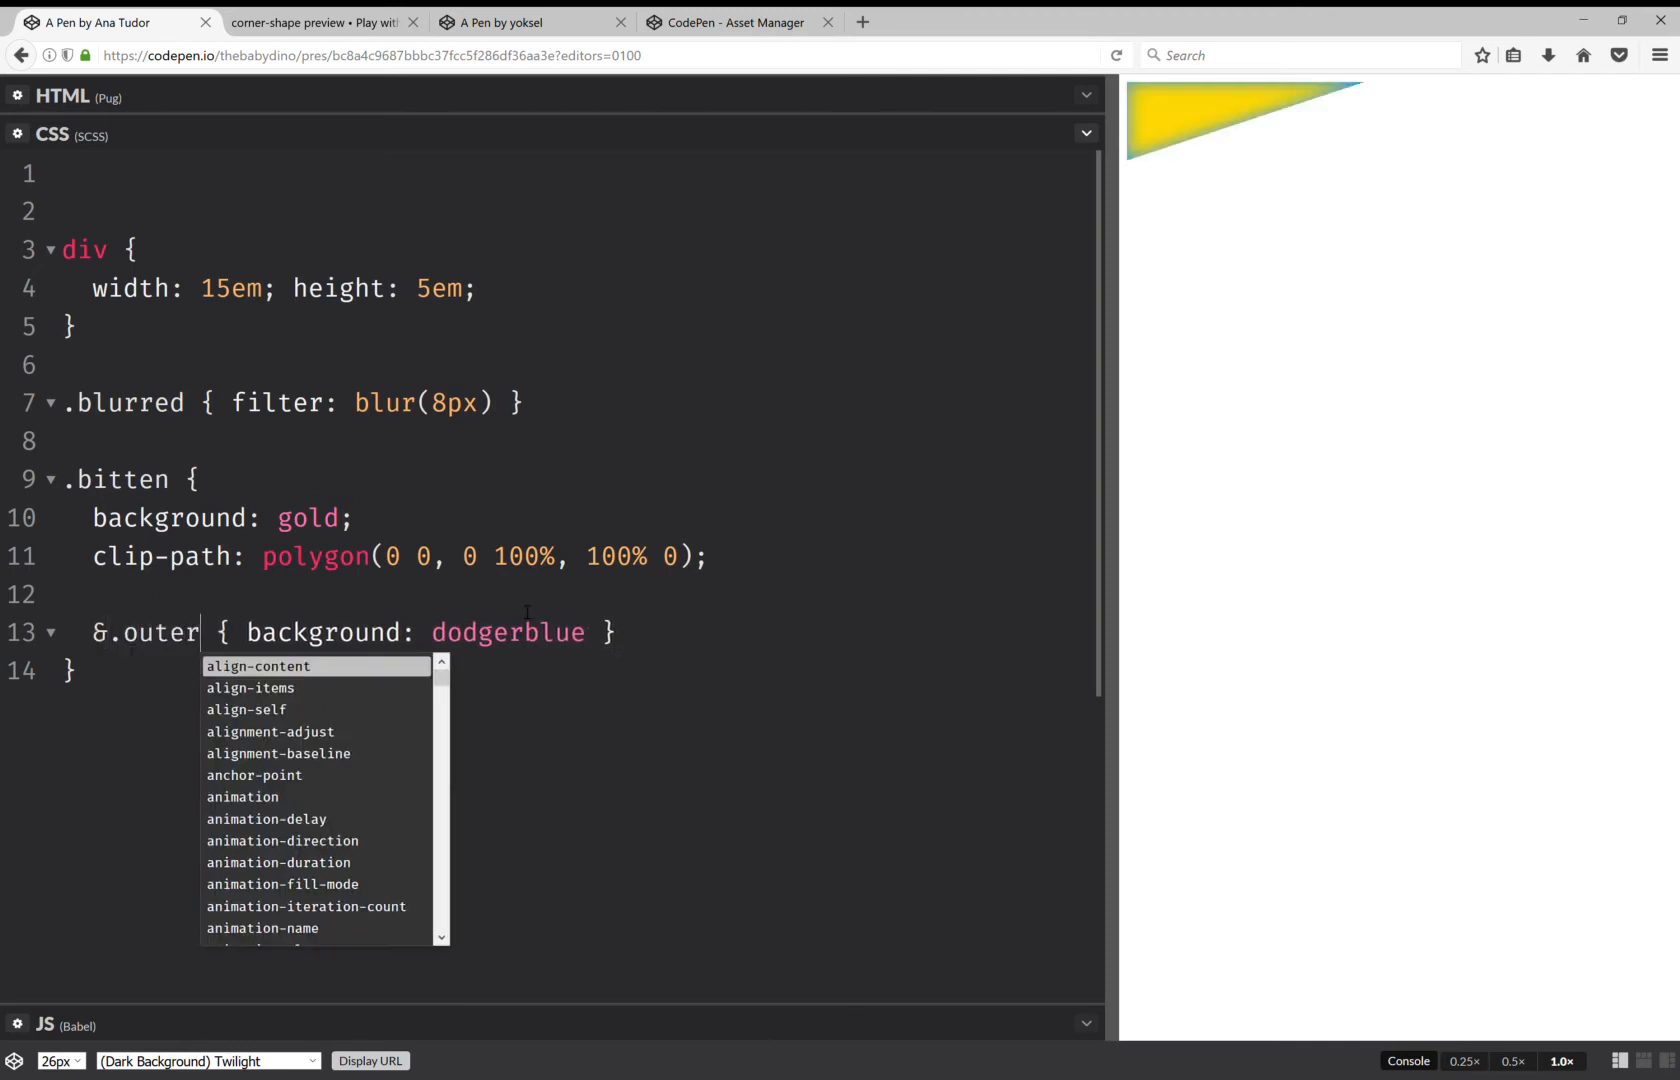
mouse_move(1172, 137)
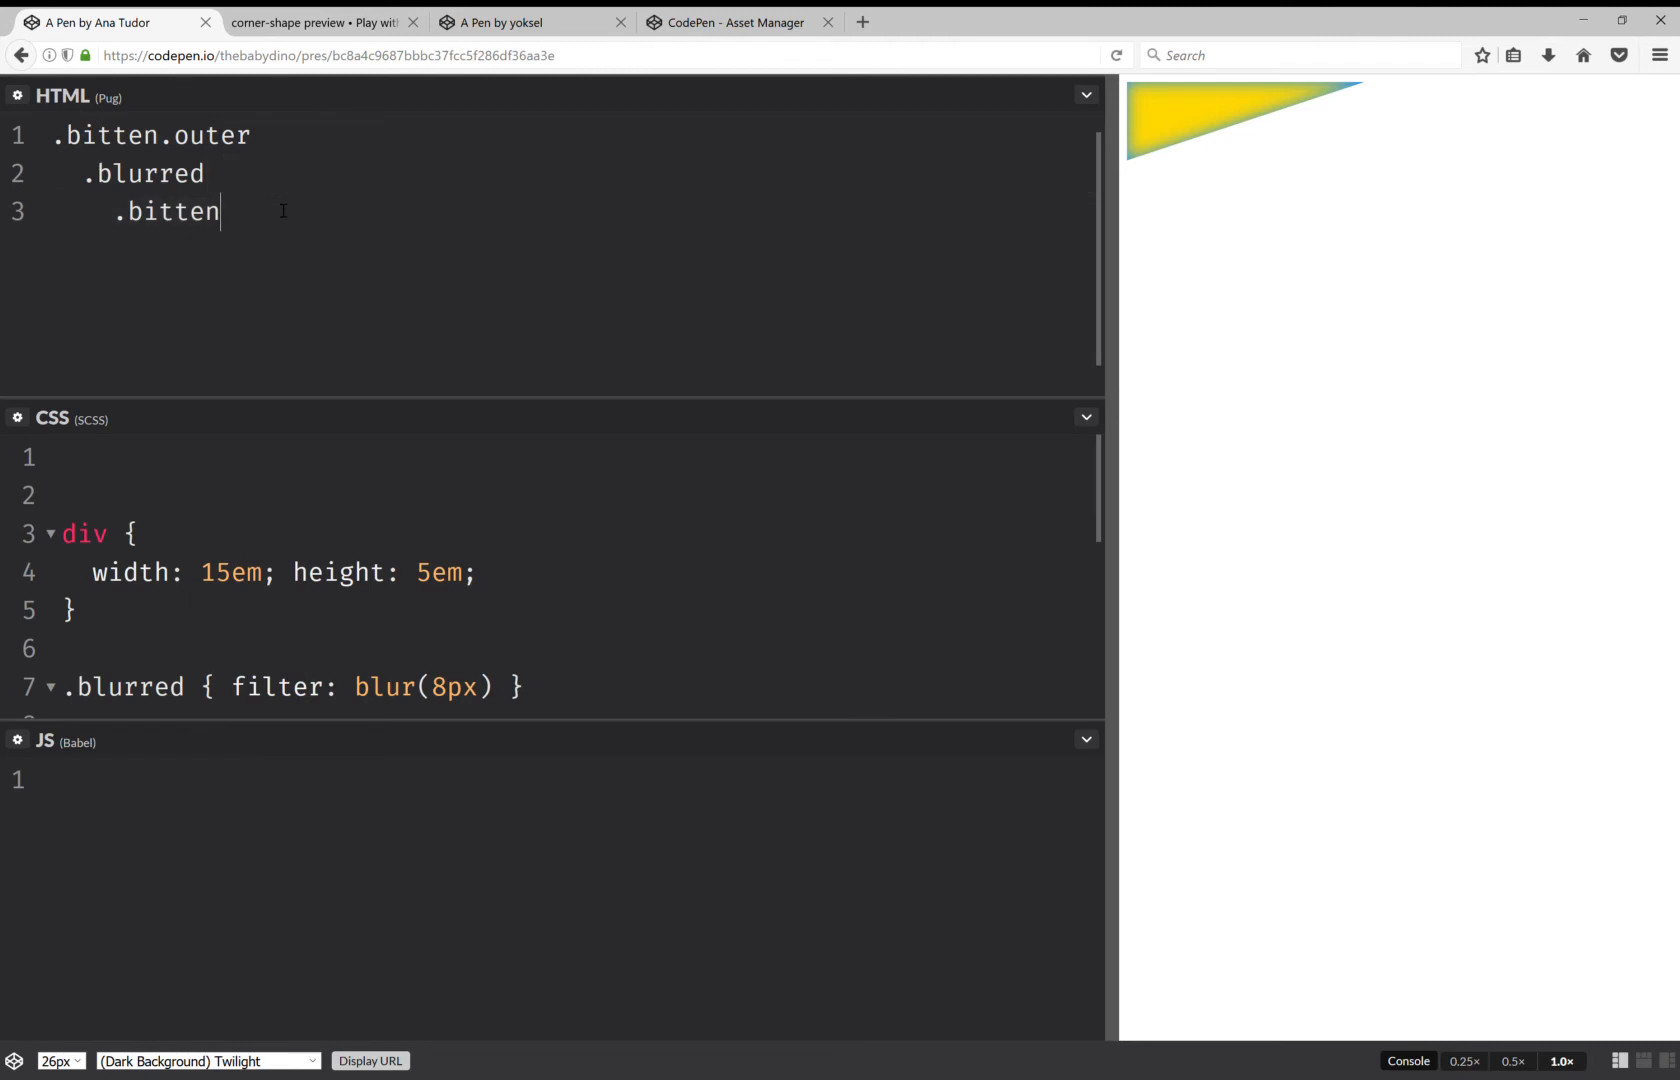
- Type 'What about text?' inside the inner .bitten element, then delete it
text(What ab)
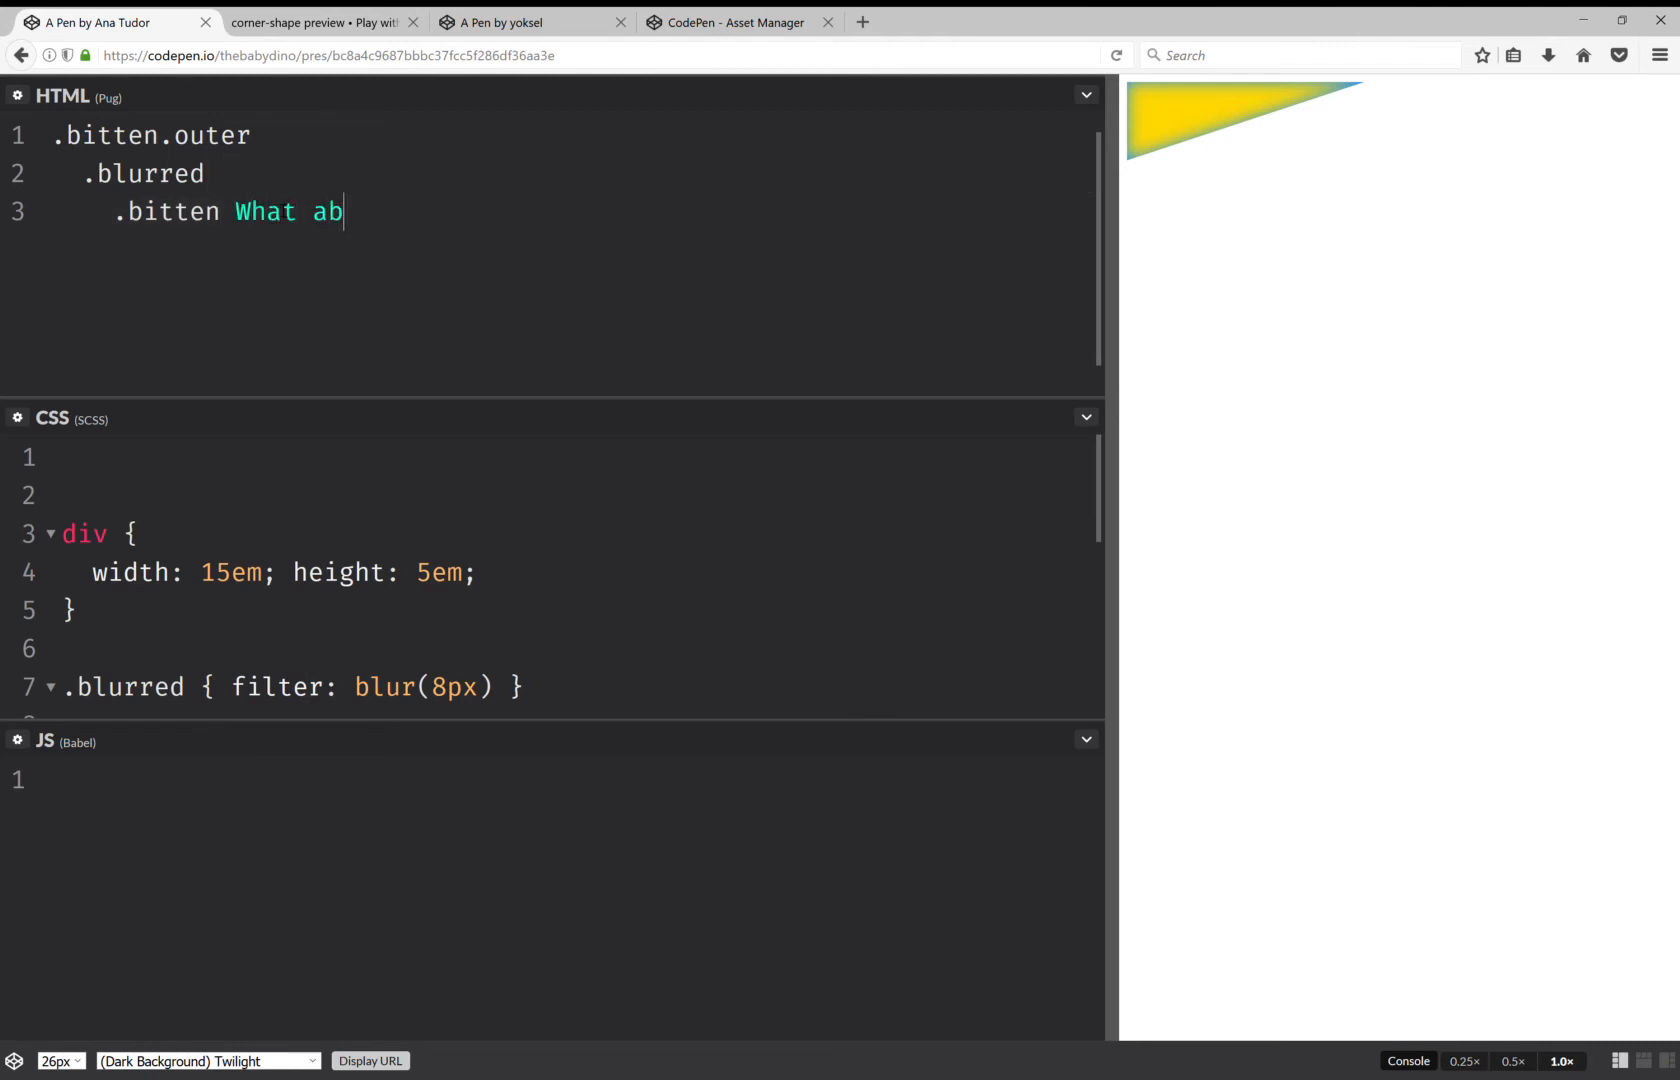
text(out)
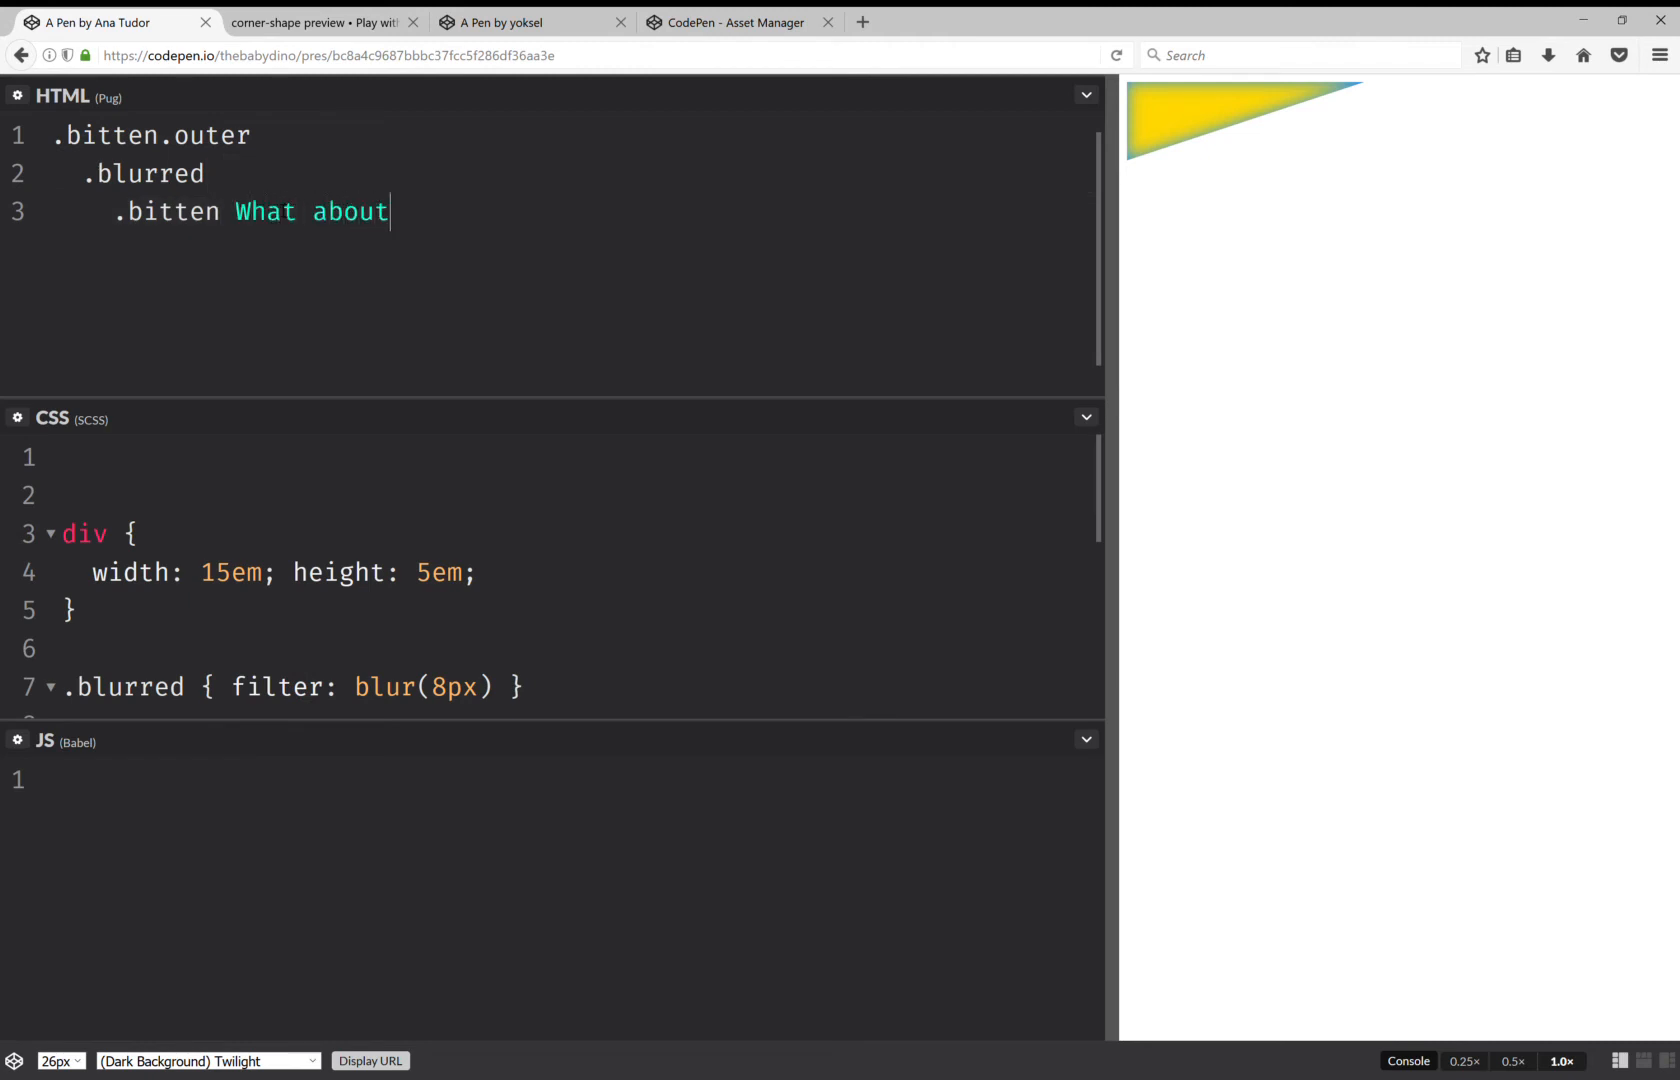
text(text?)
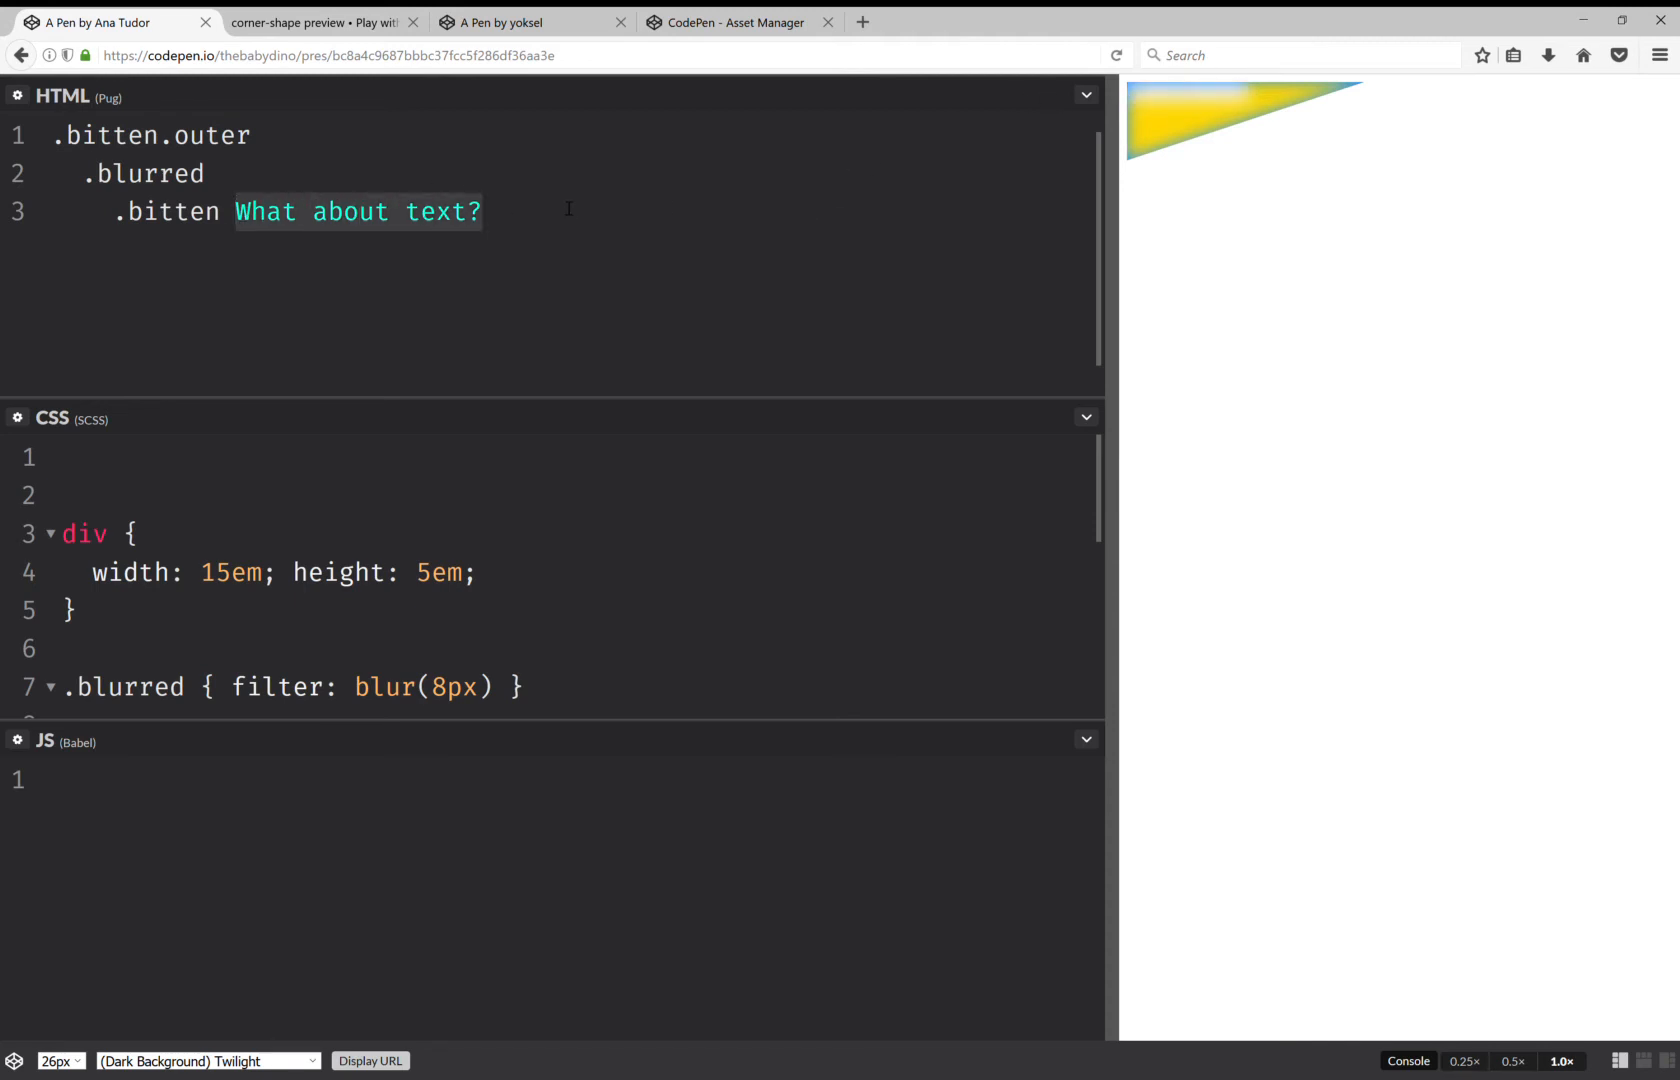
key(Delete)
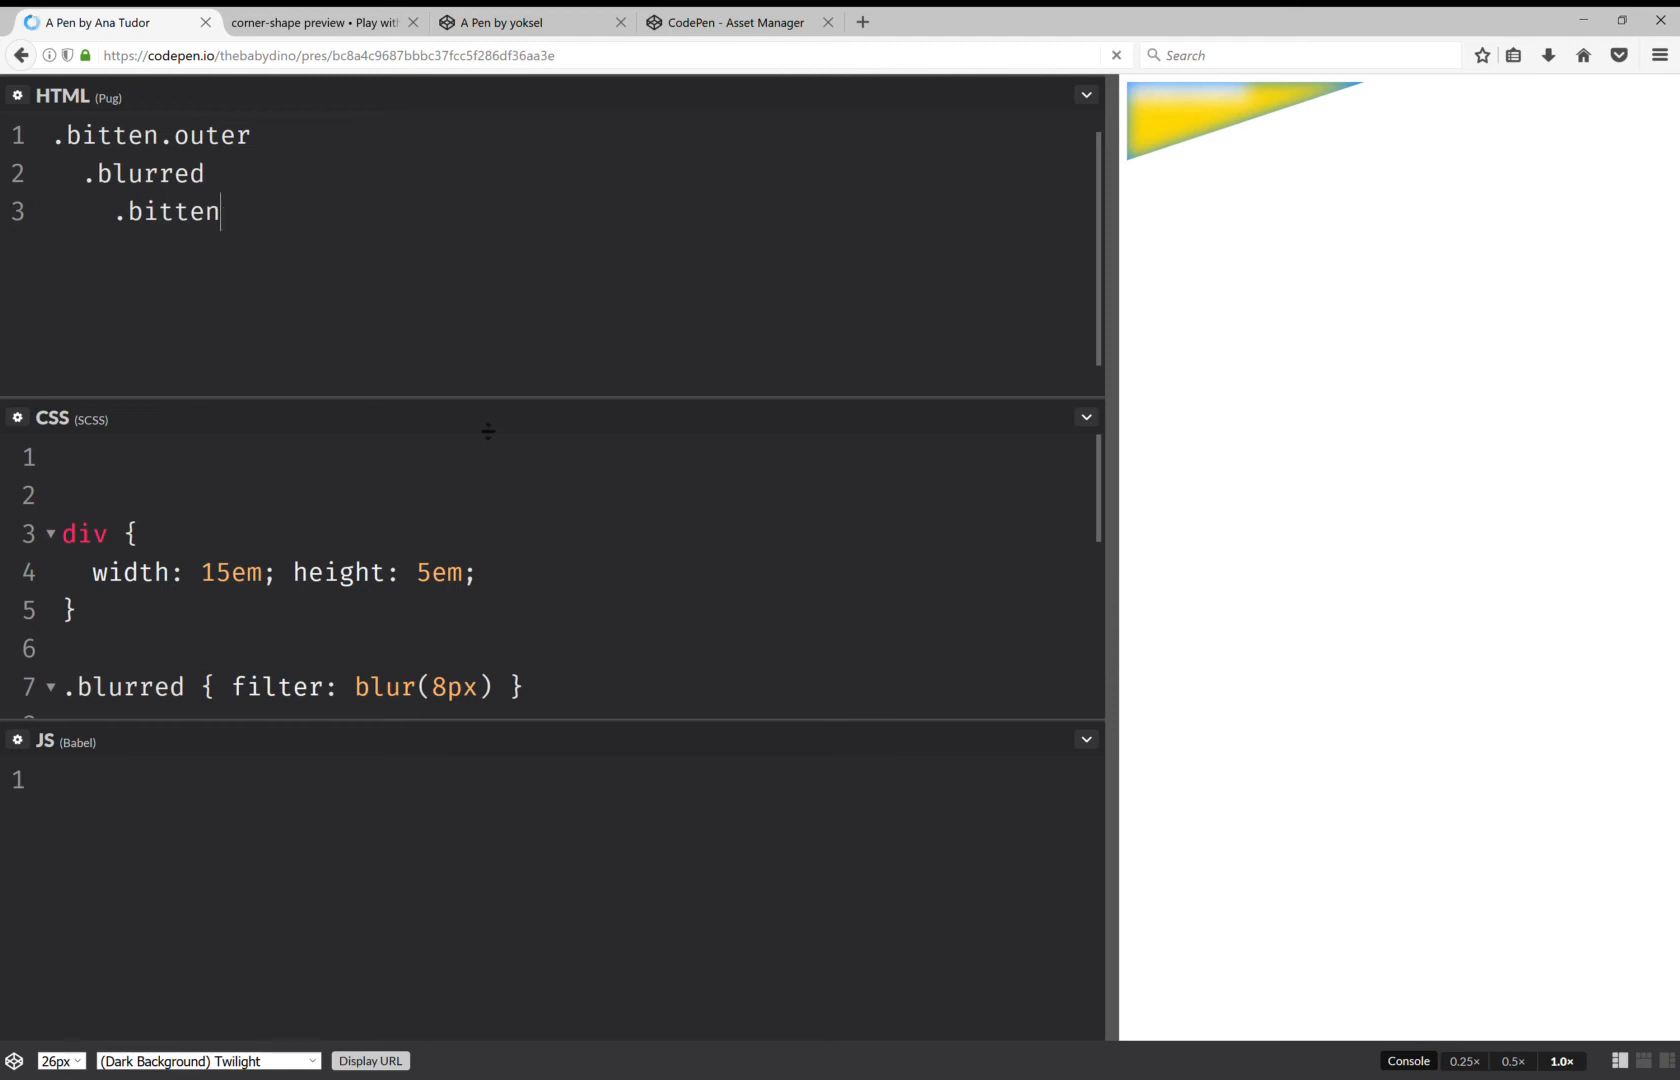
click(1084, 95)
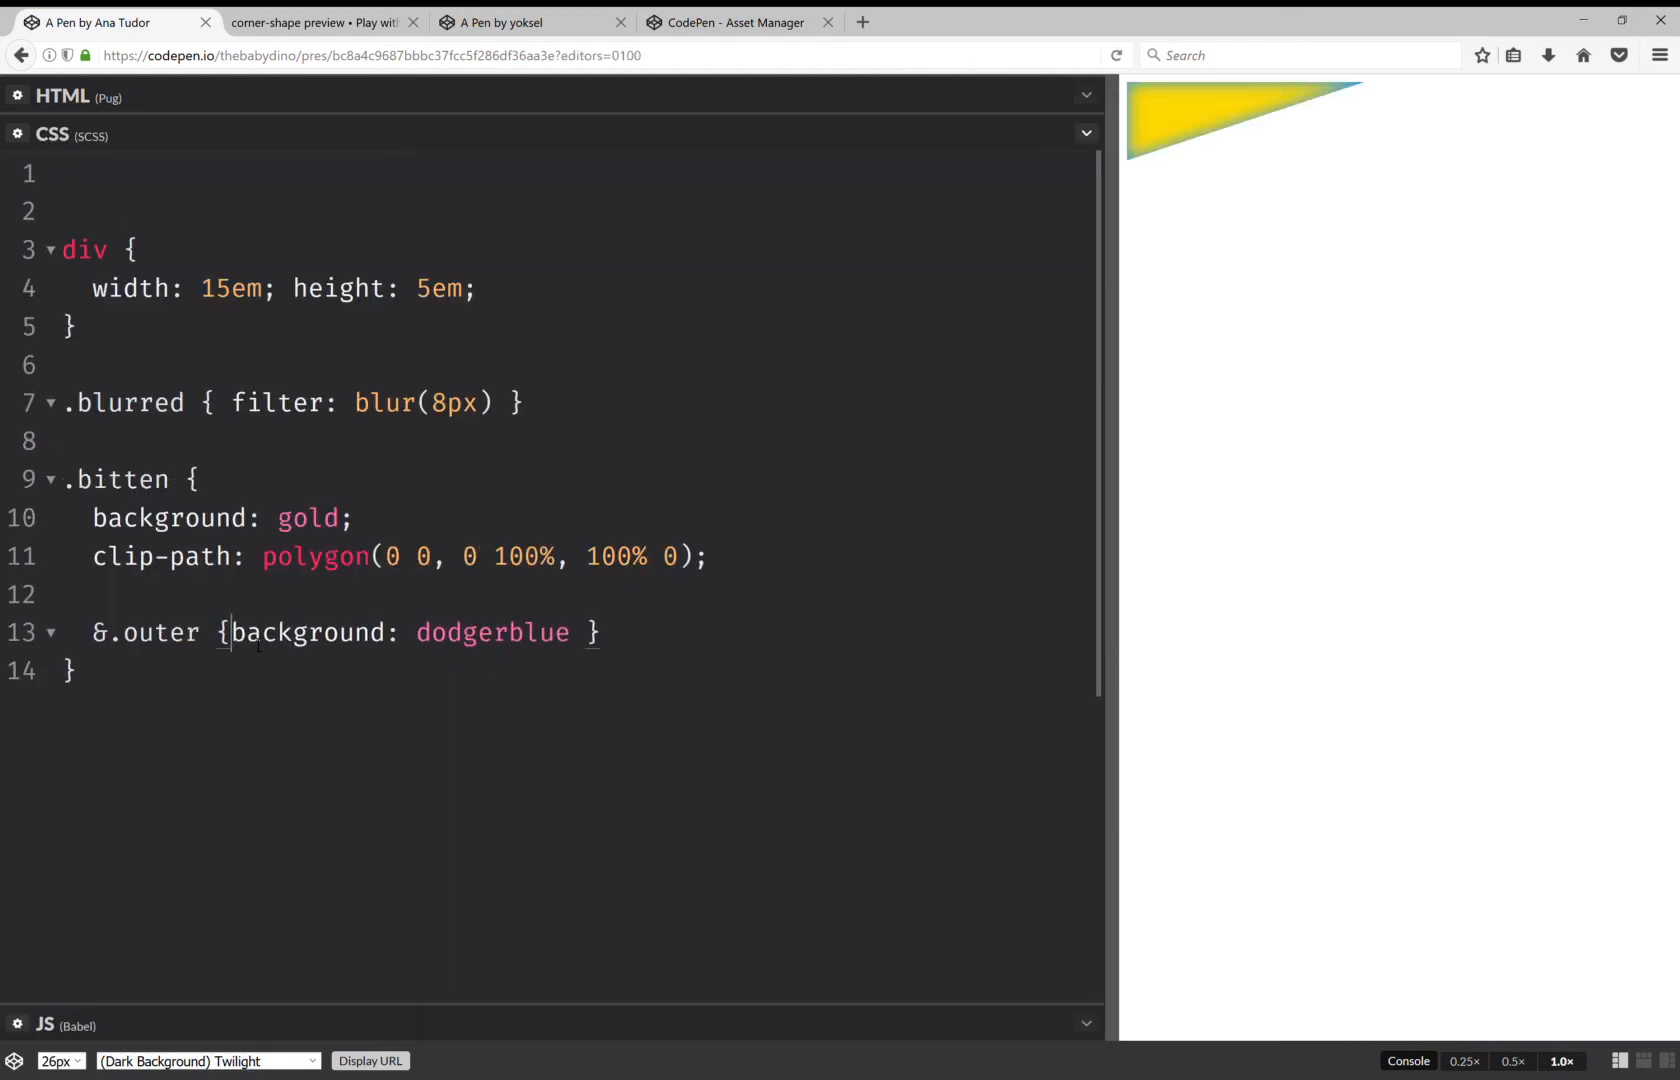
- Add an &:after pseudo-element to &.outer with content 'What about text?'
key(Enter)
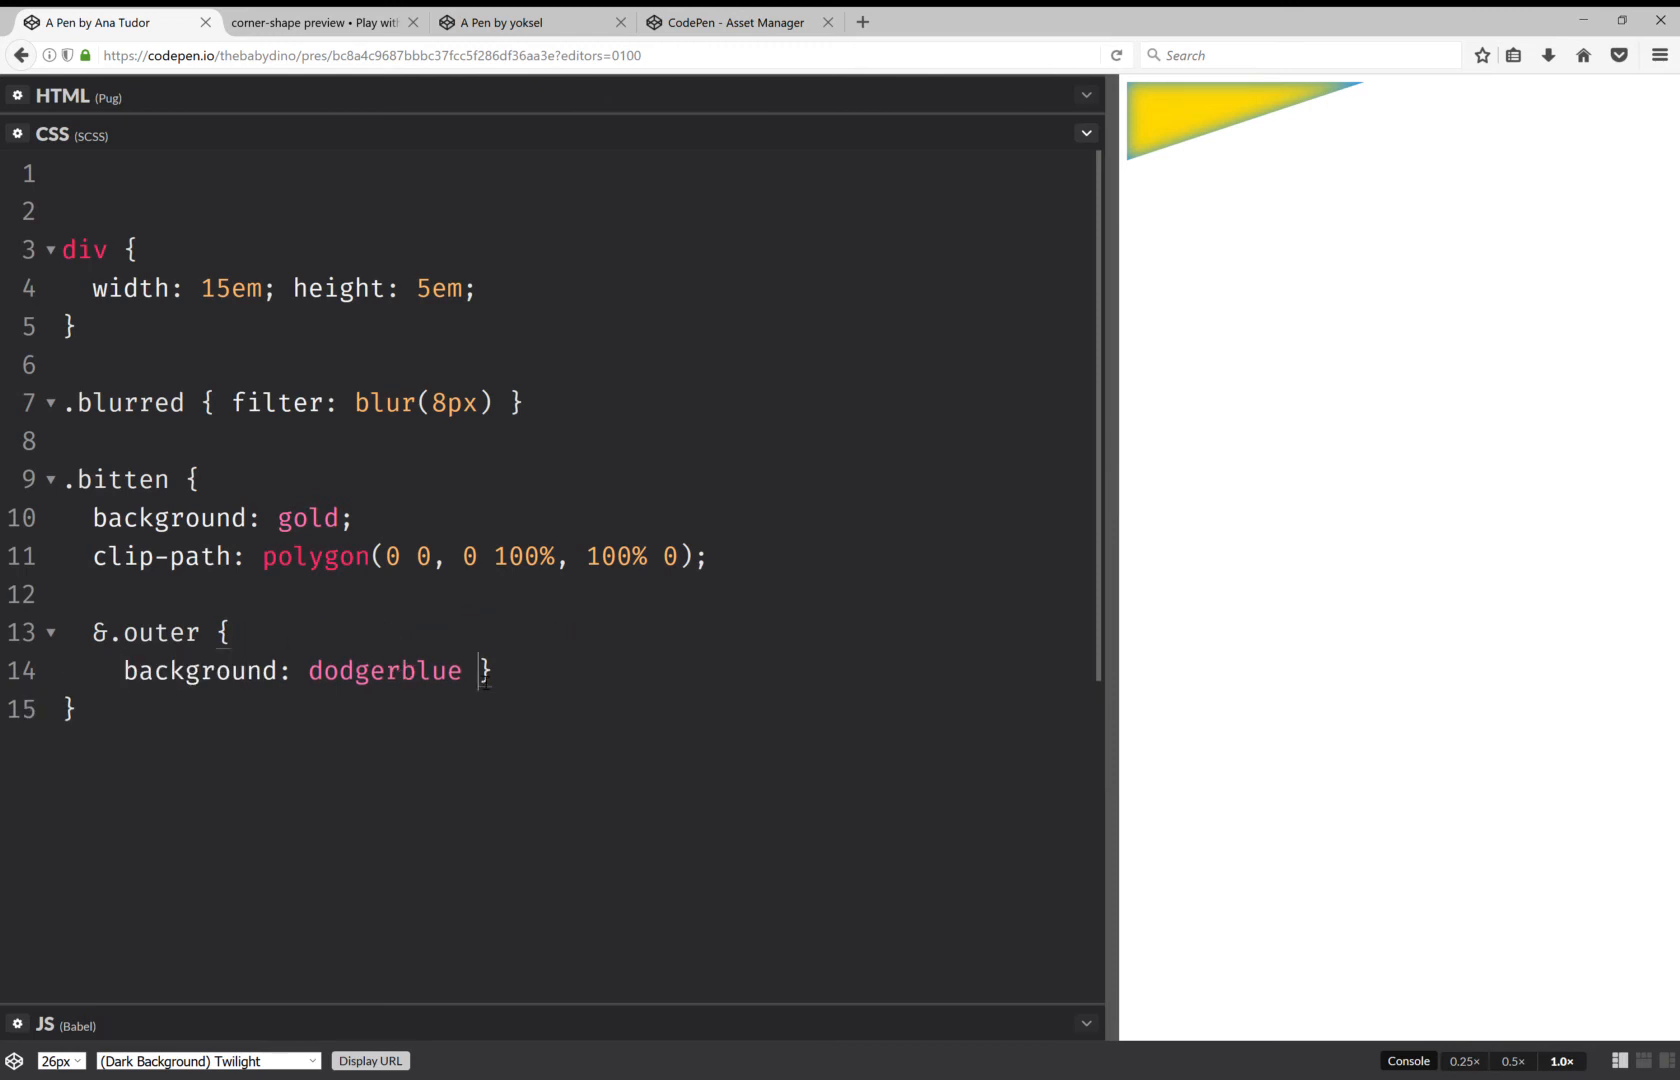
text(;)
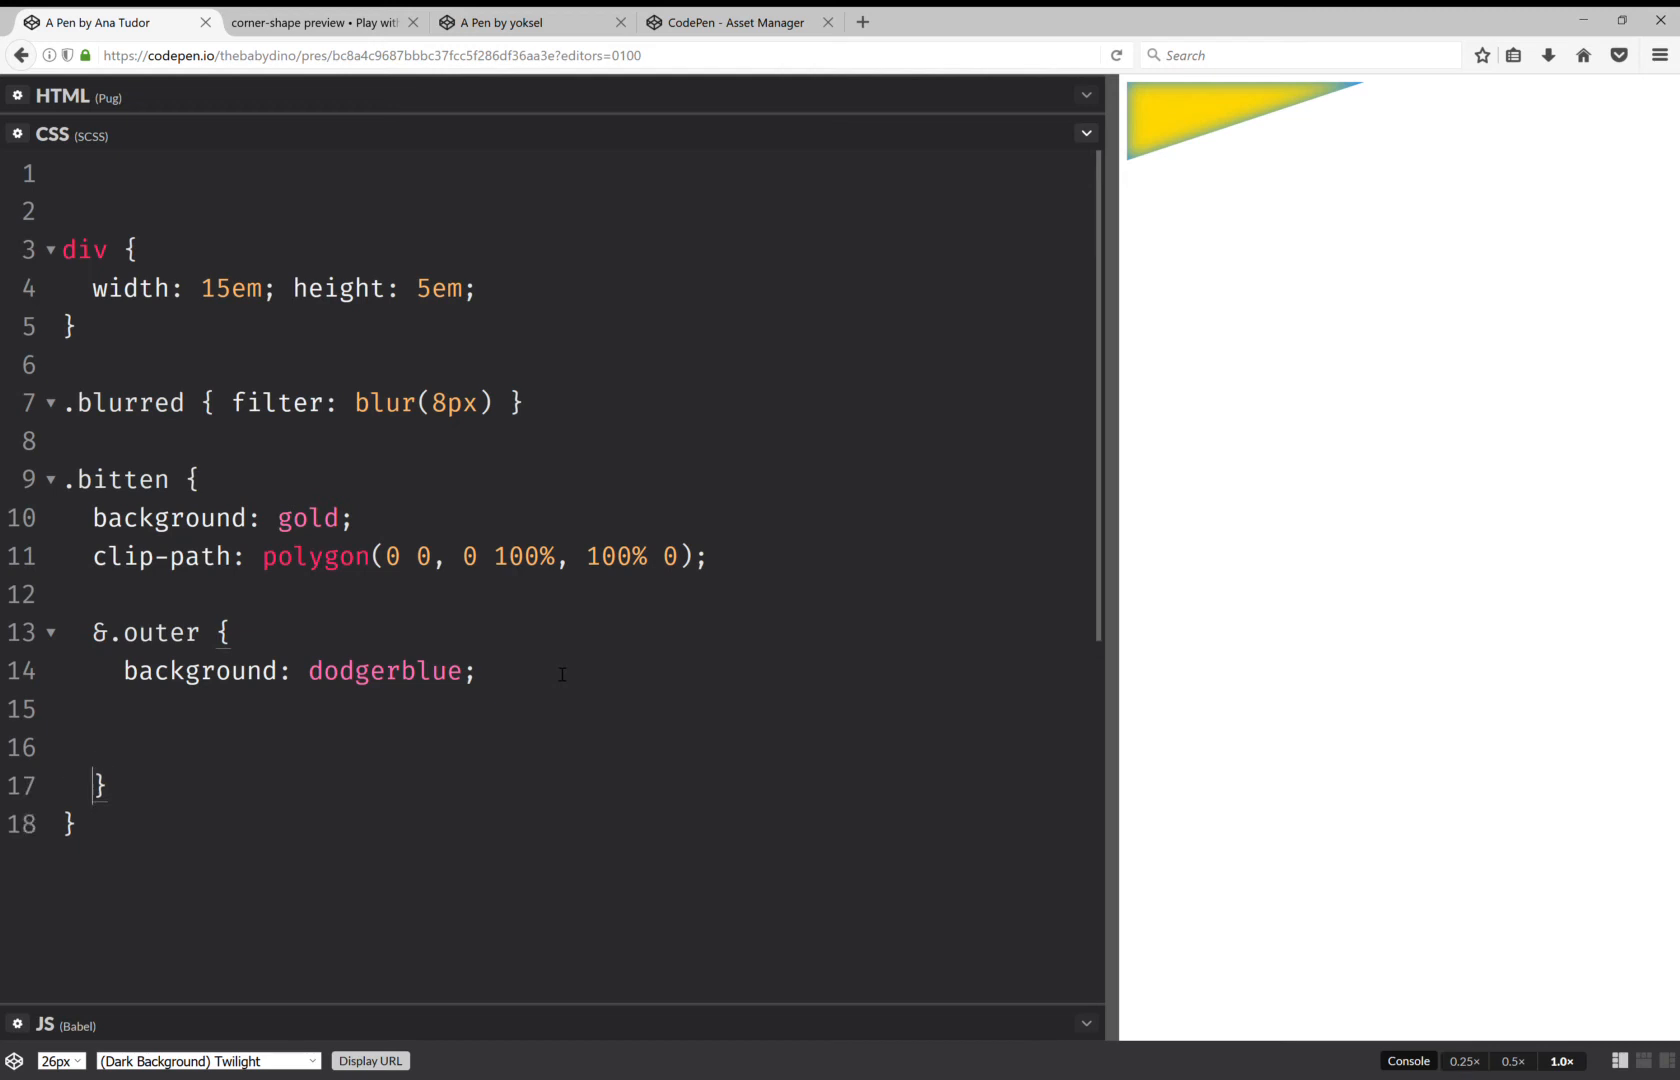
text(&:)
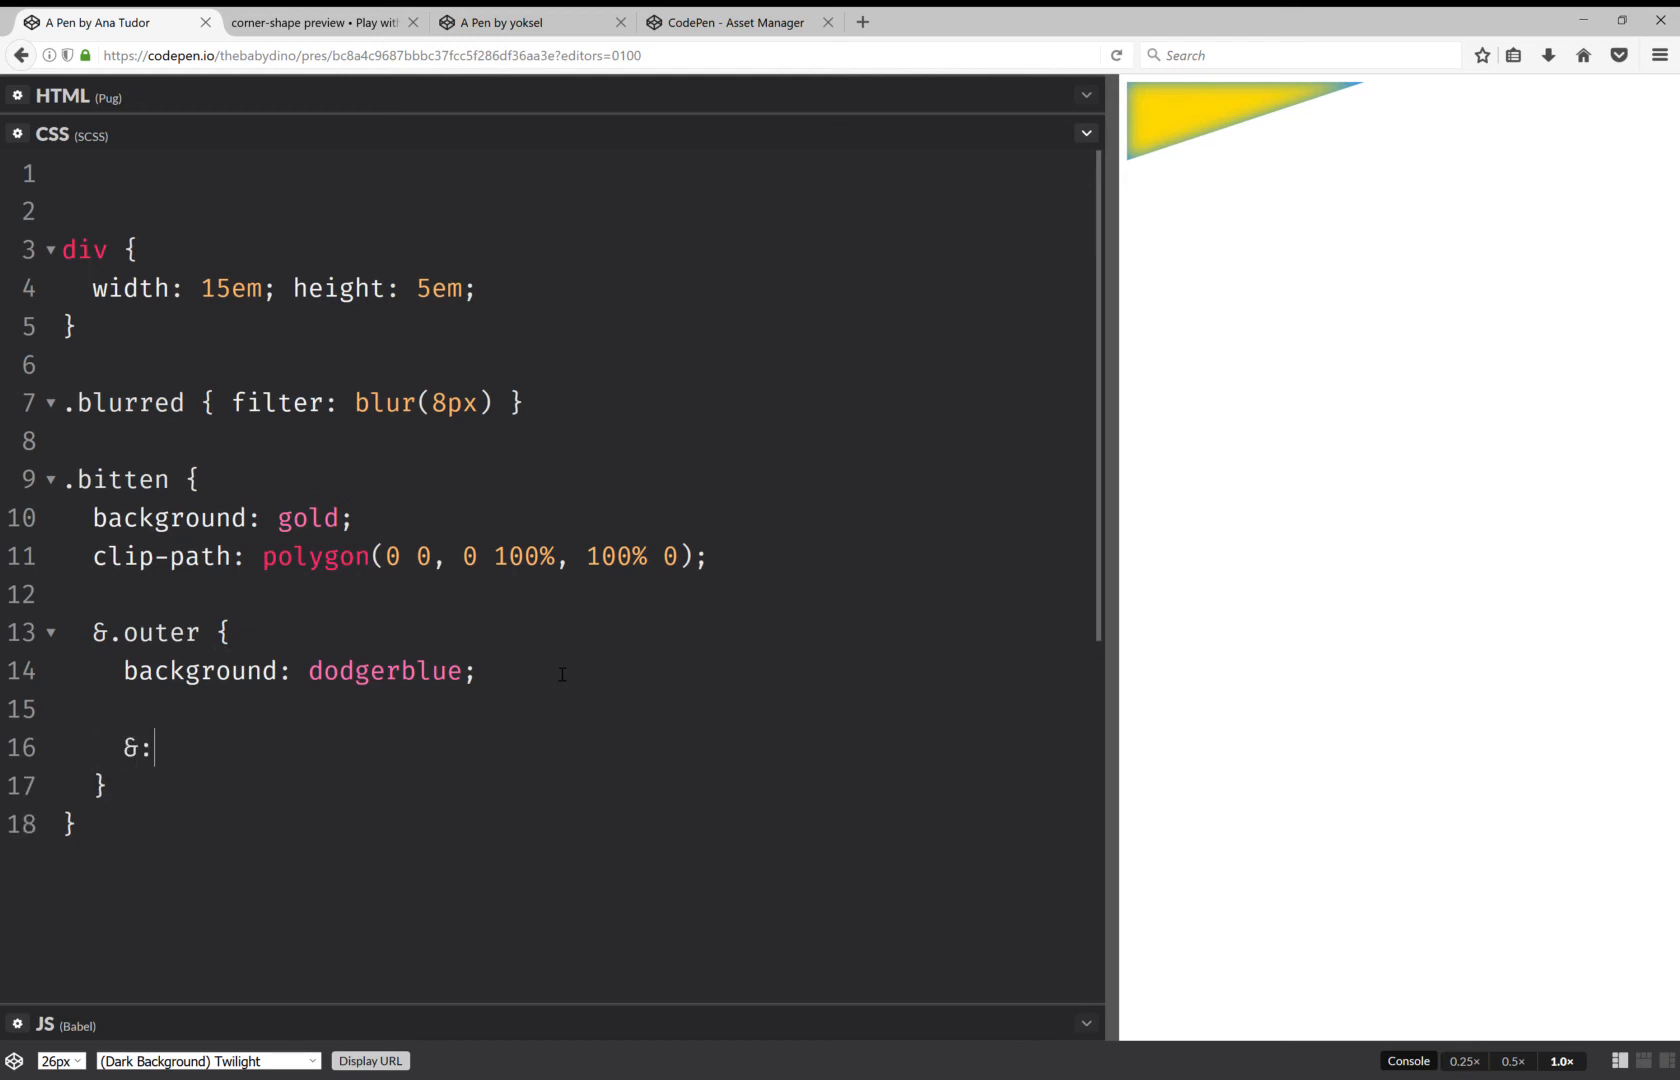
text(after {)
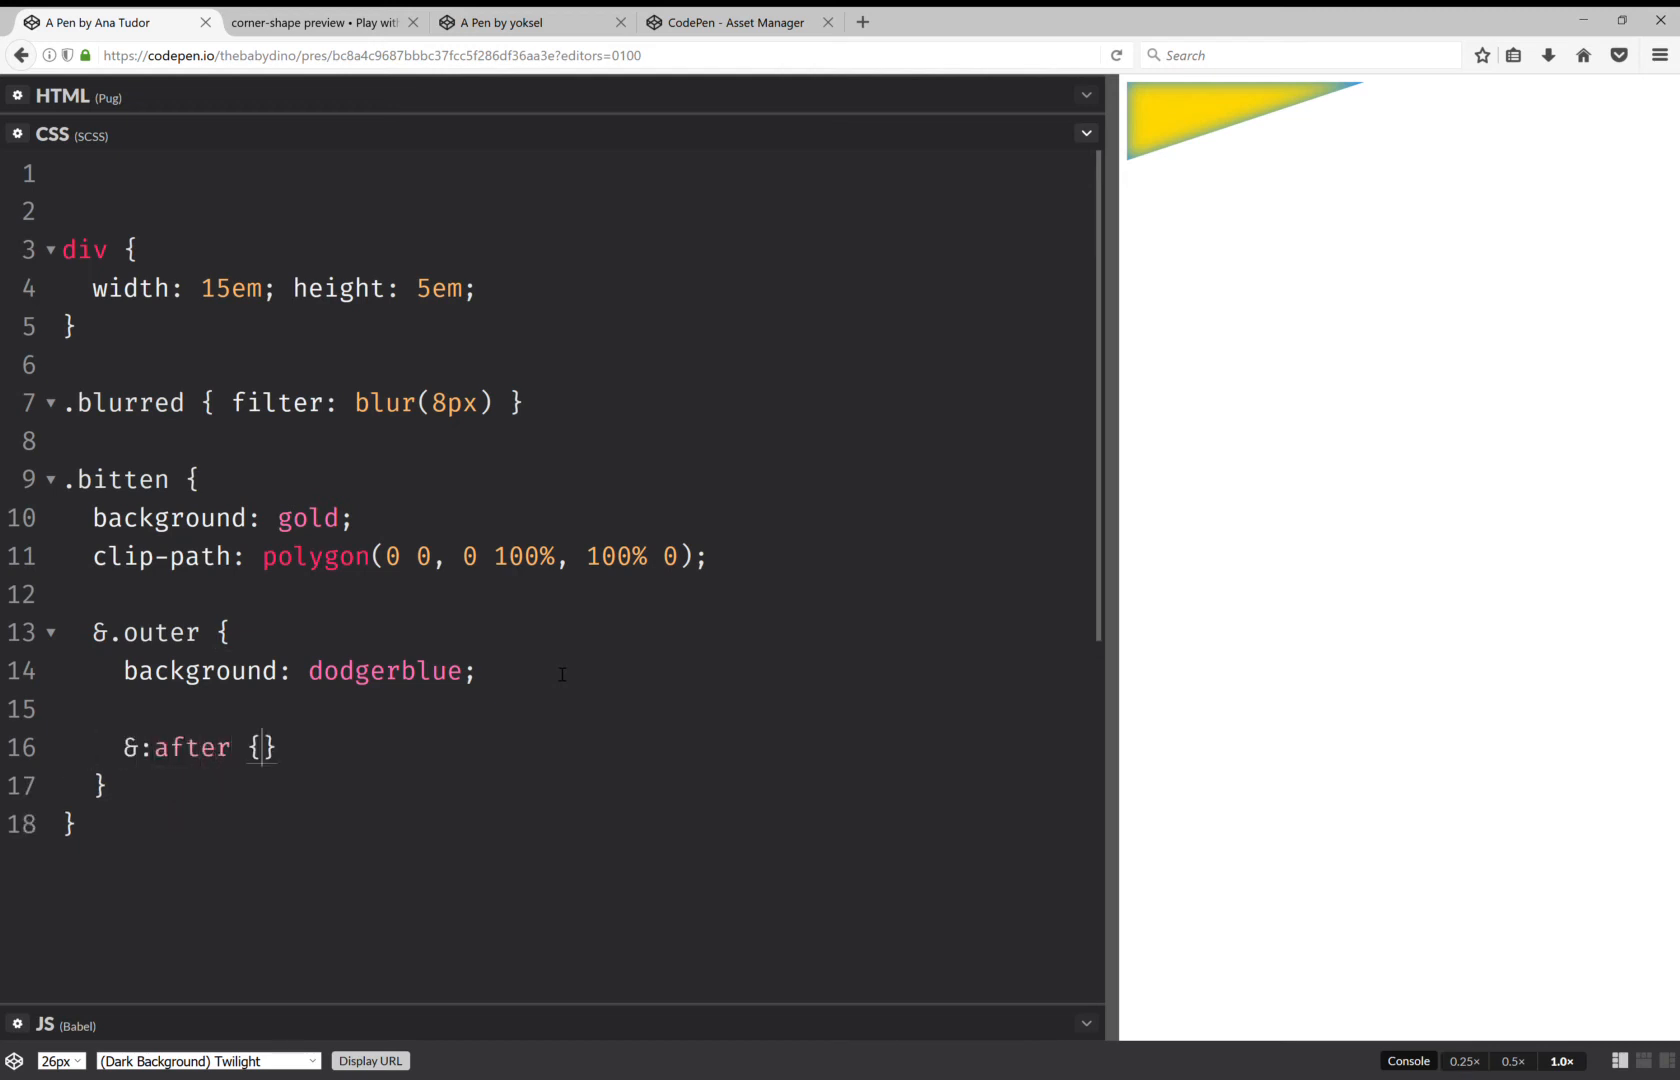
text(content)
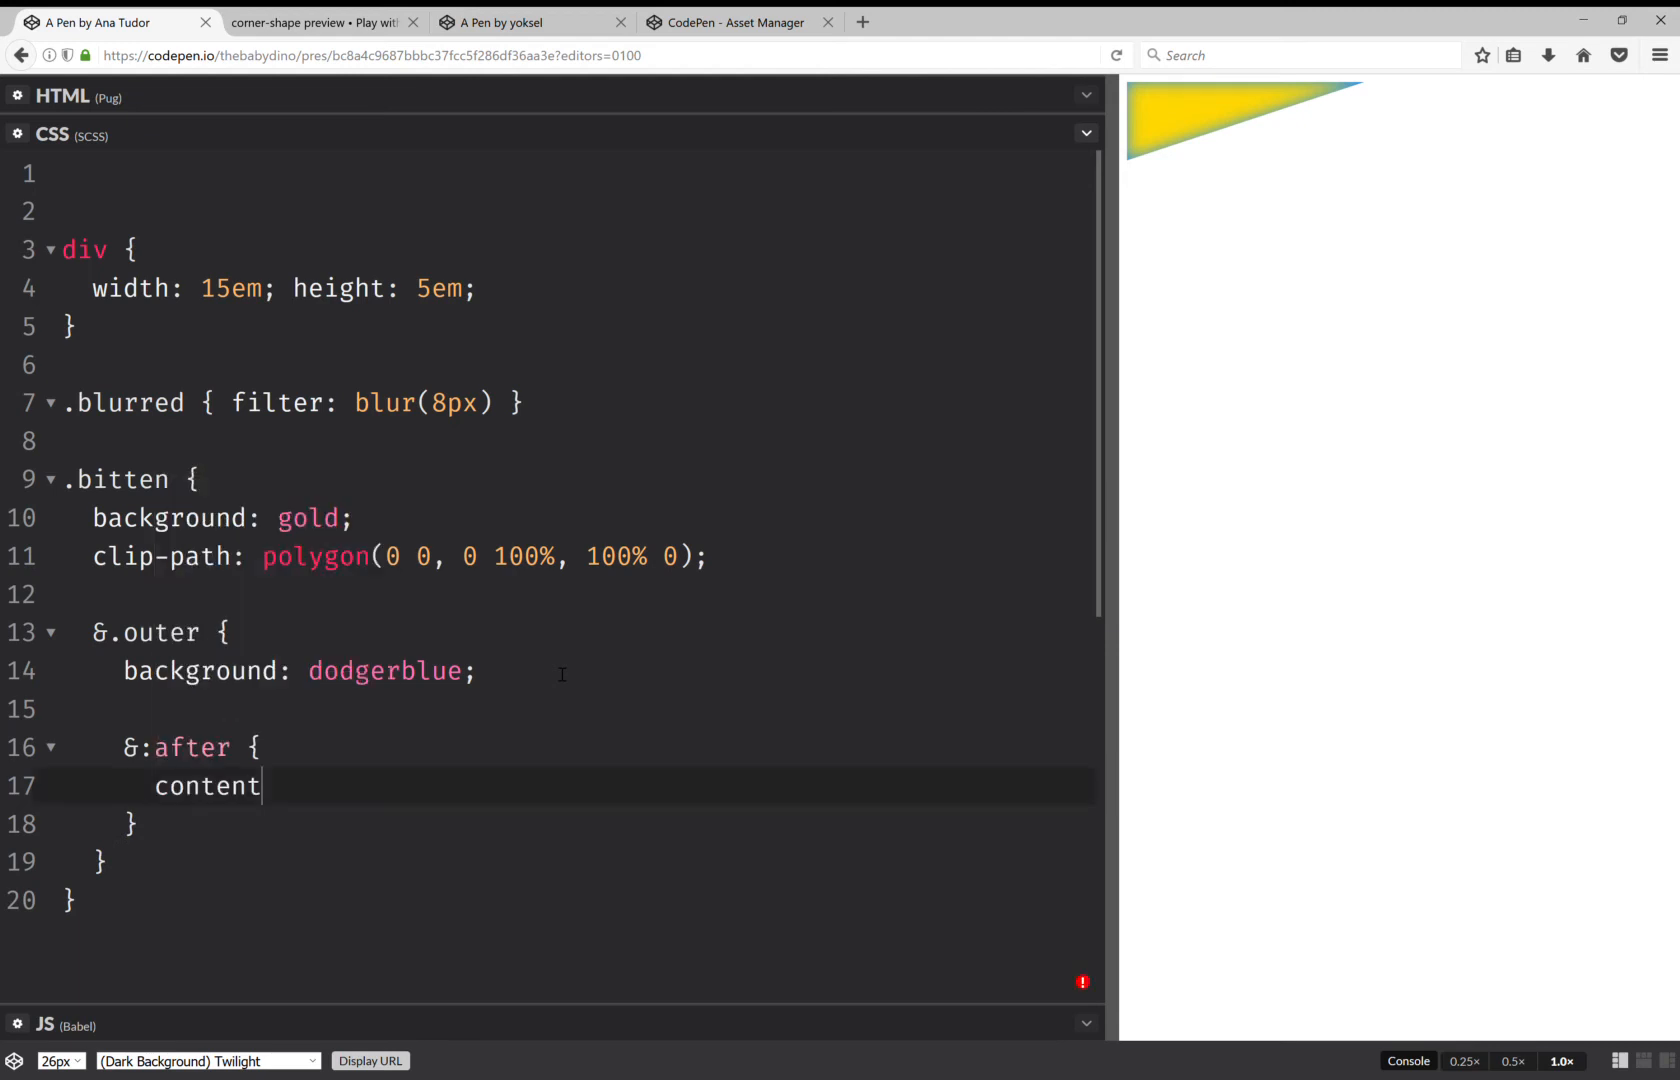
text(: 'What about text?')
text(pos)
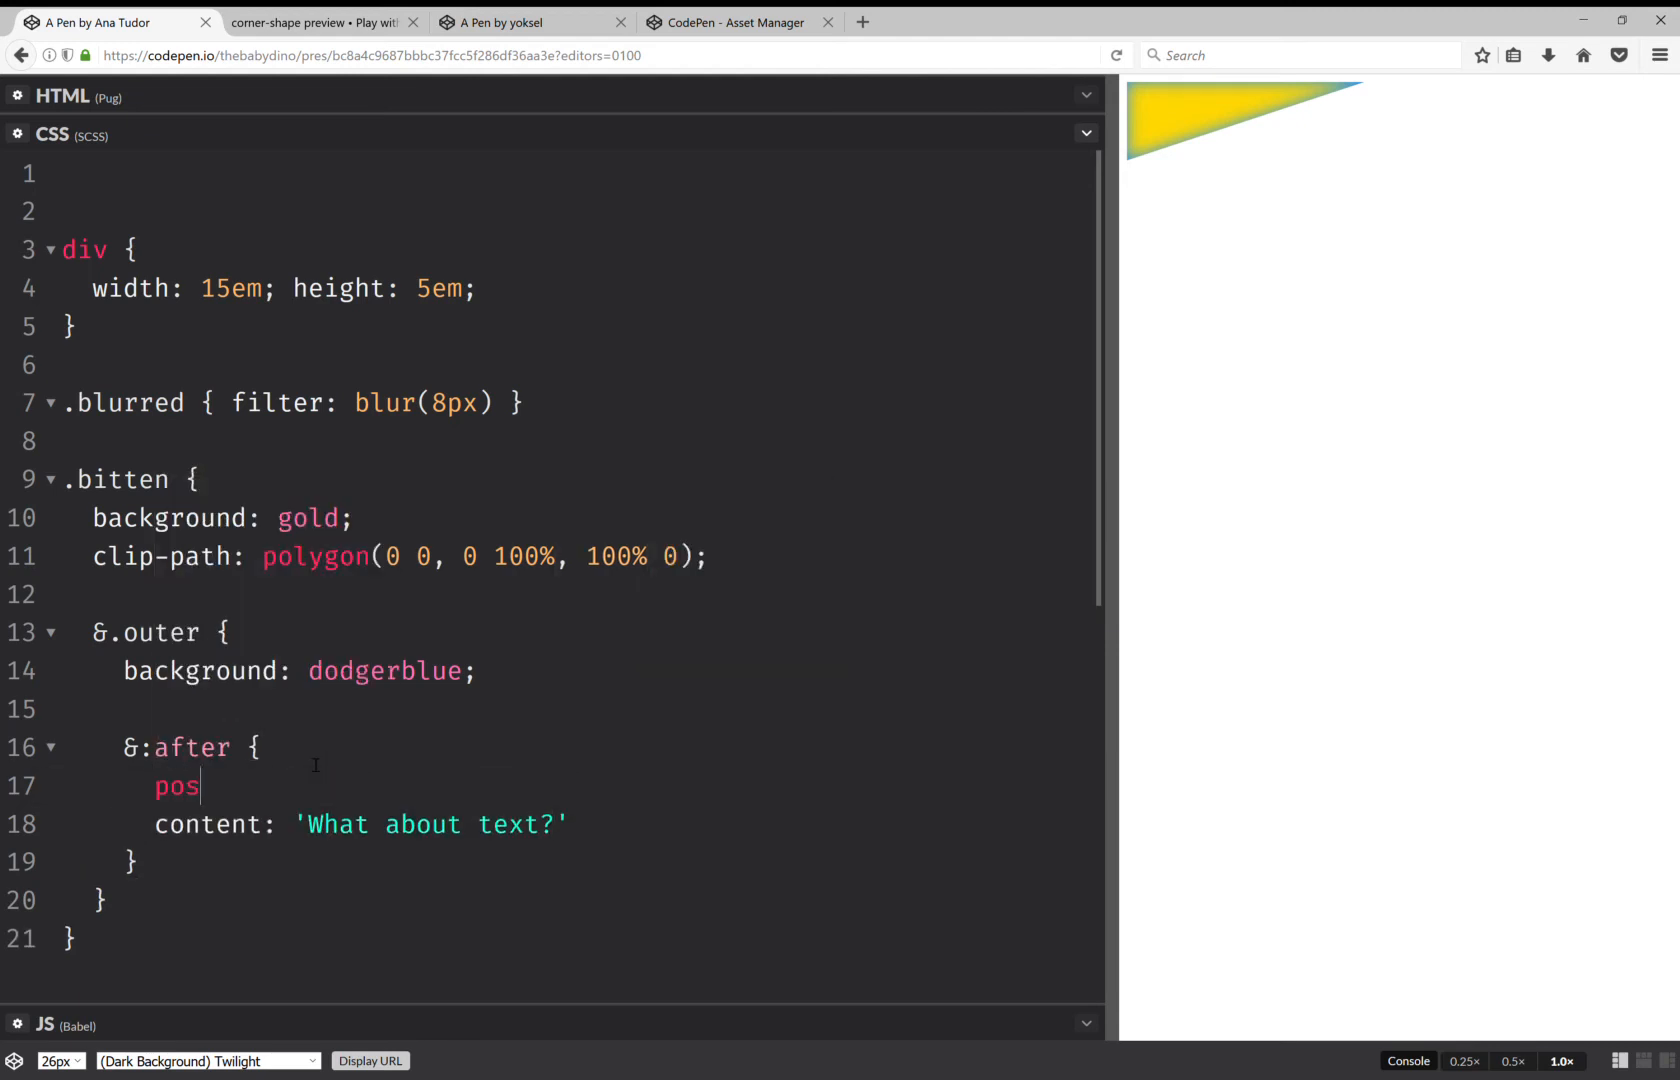
- Position the caption absolutely at top 0, left 0
text(ition: absolute;)
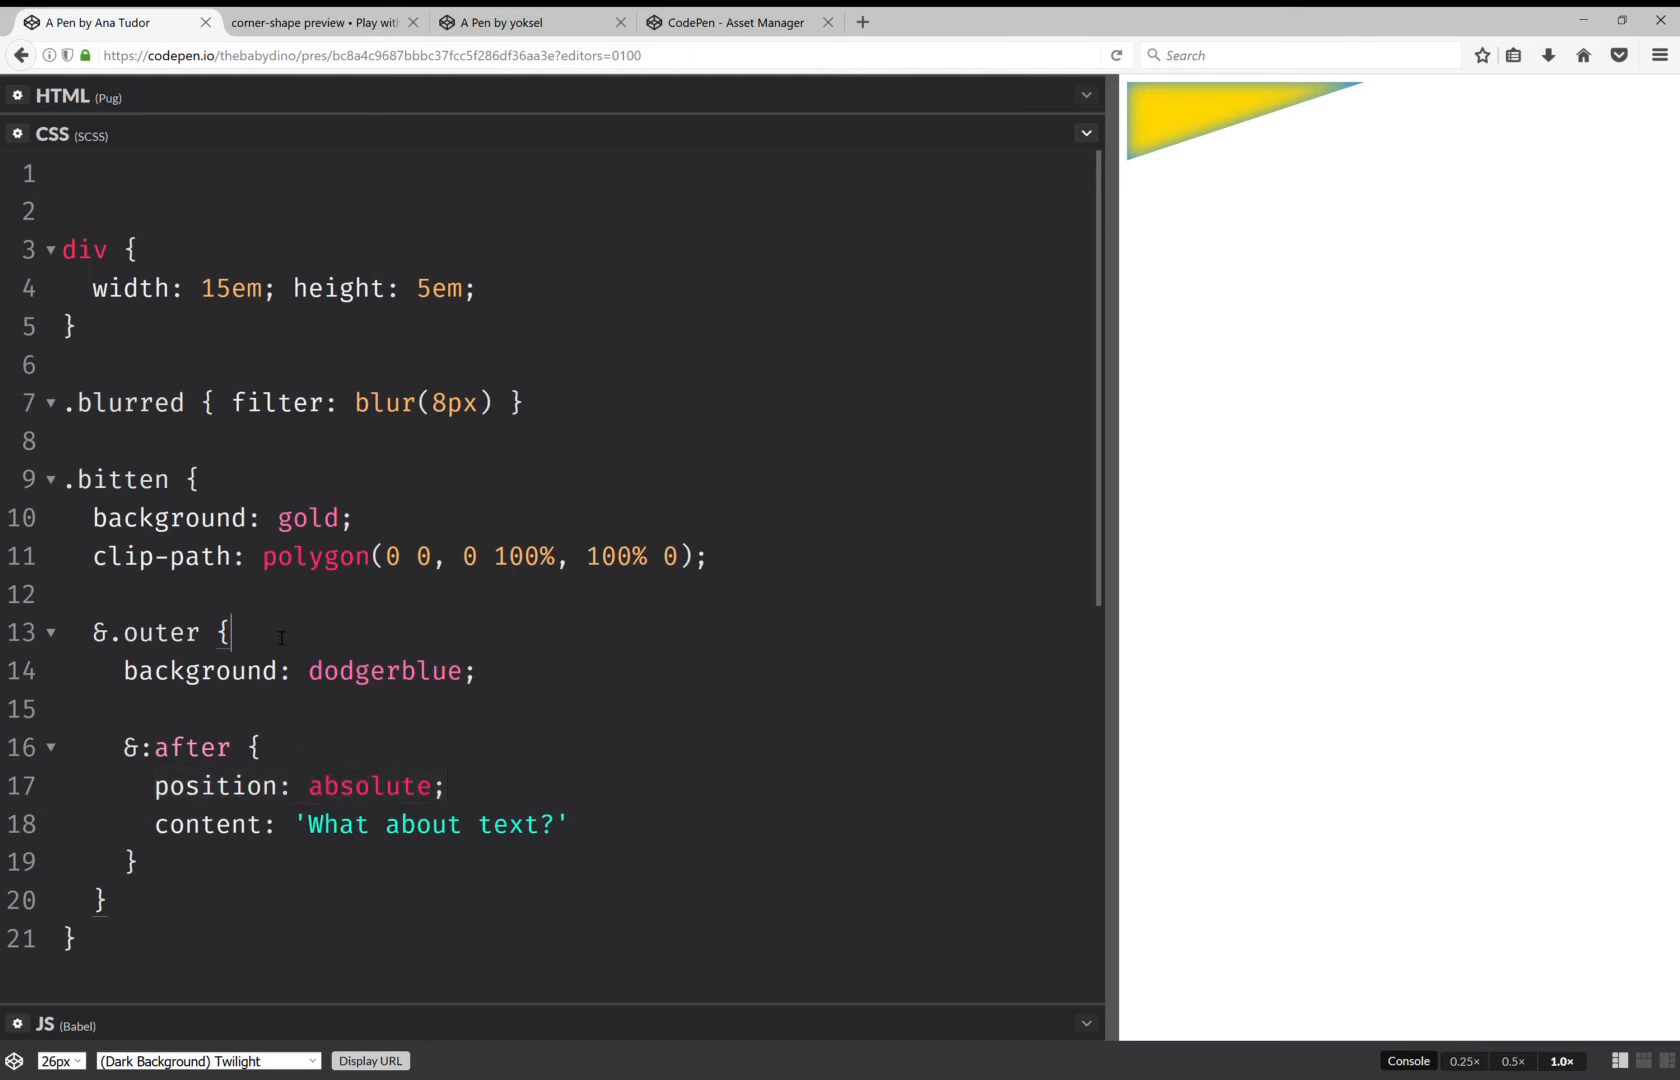
text(position: absolute;)
text(position: relative;)
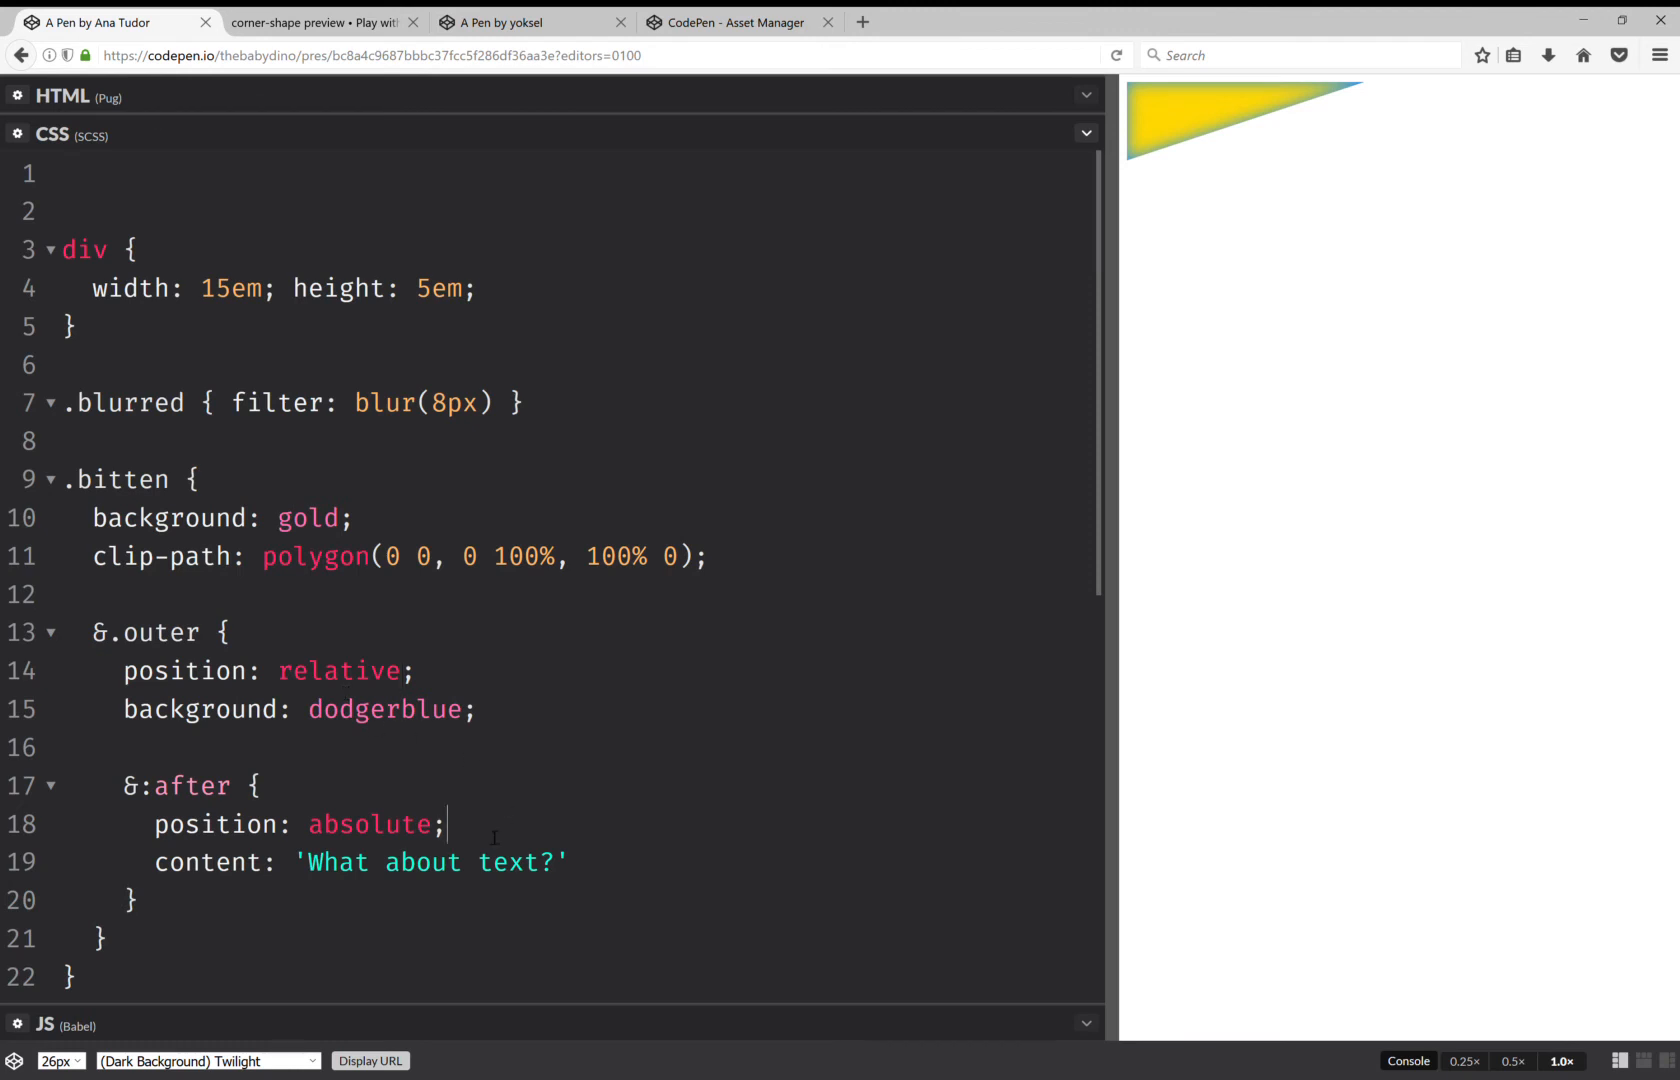
text(t)
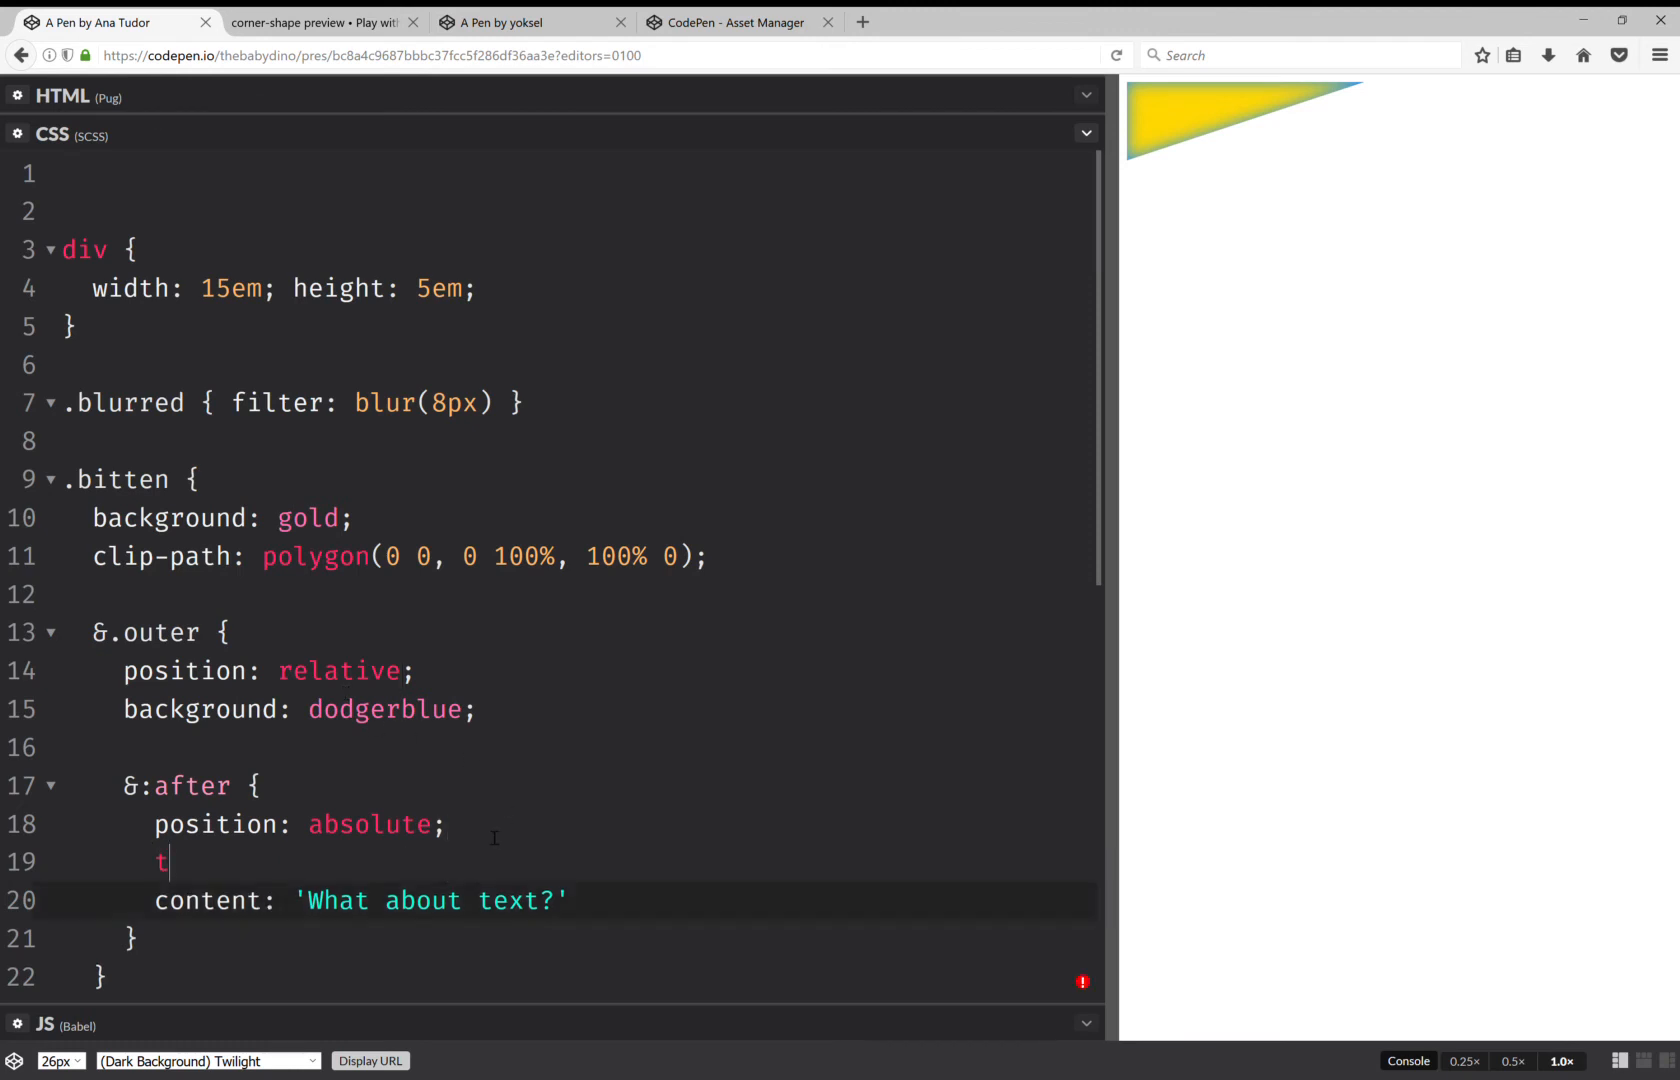
text(op: 0)
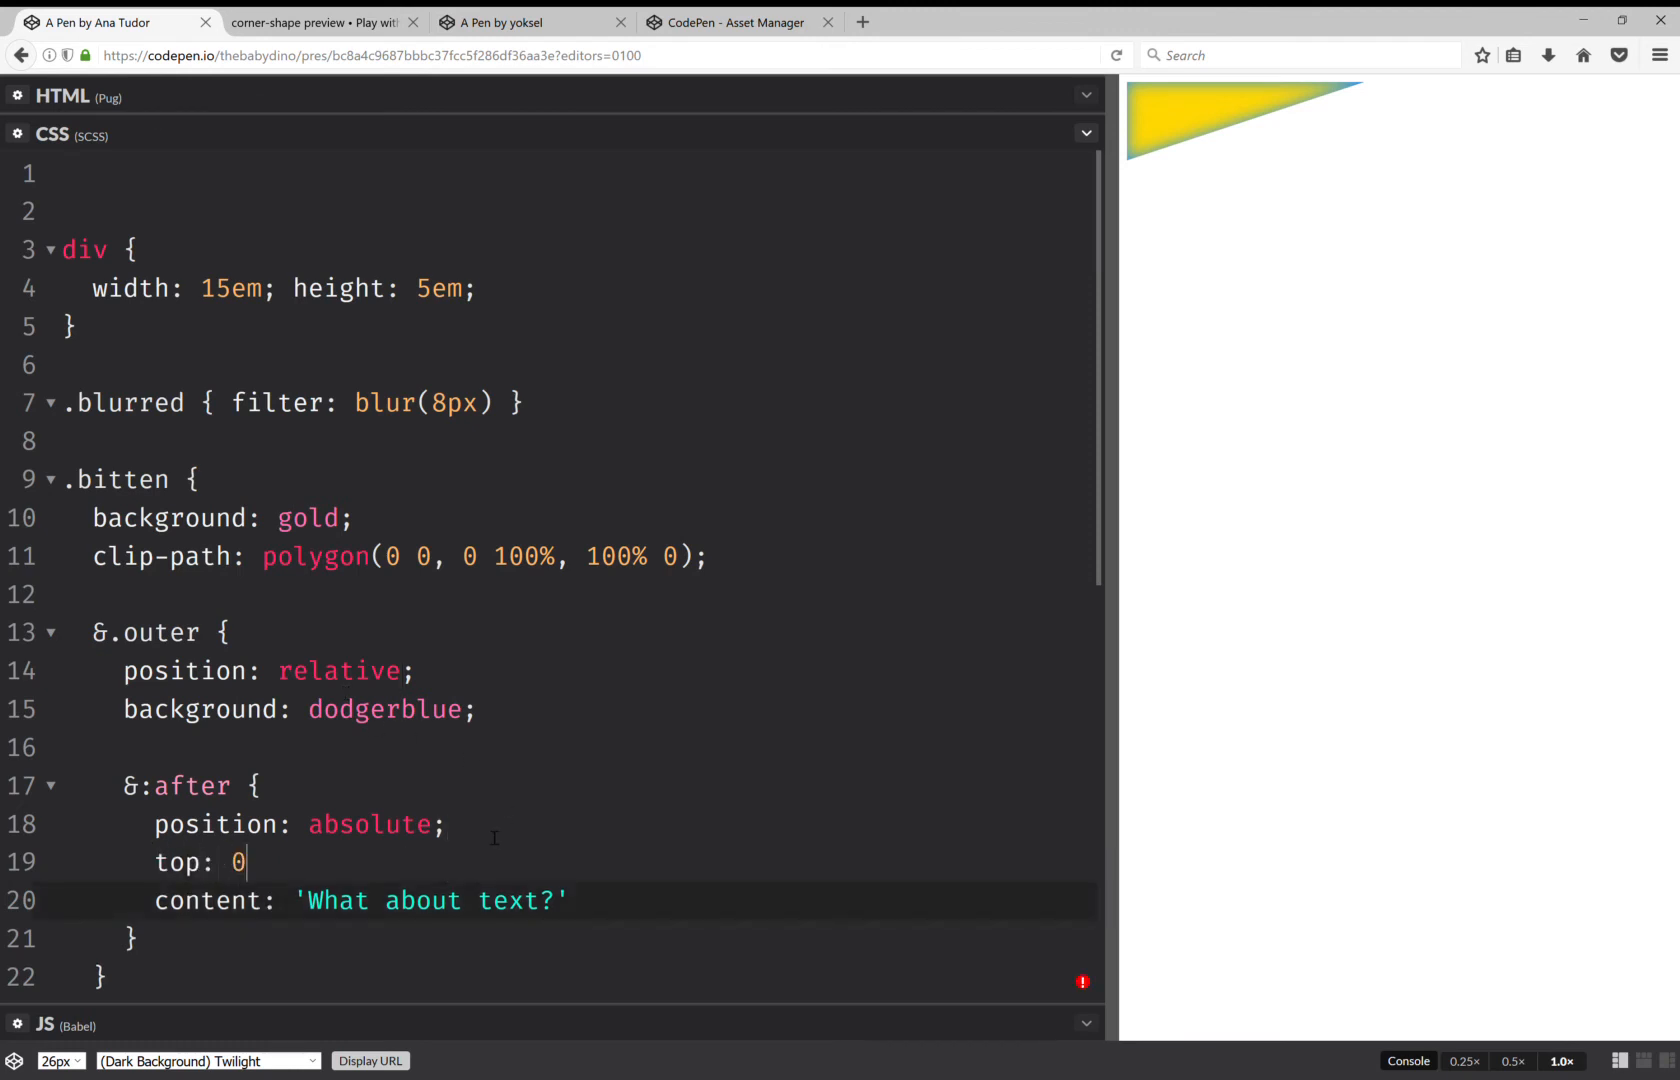
text(; left:)
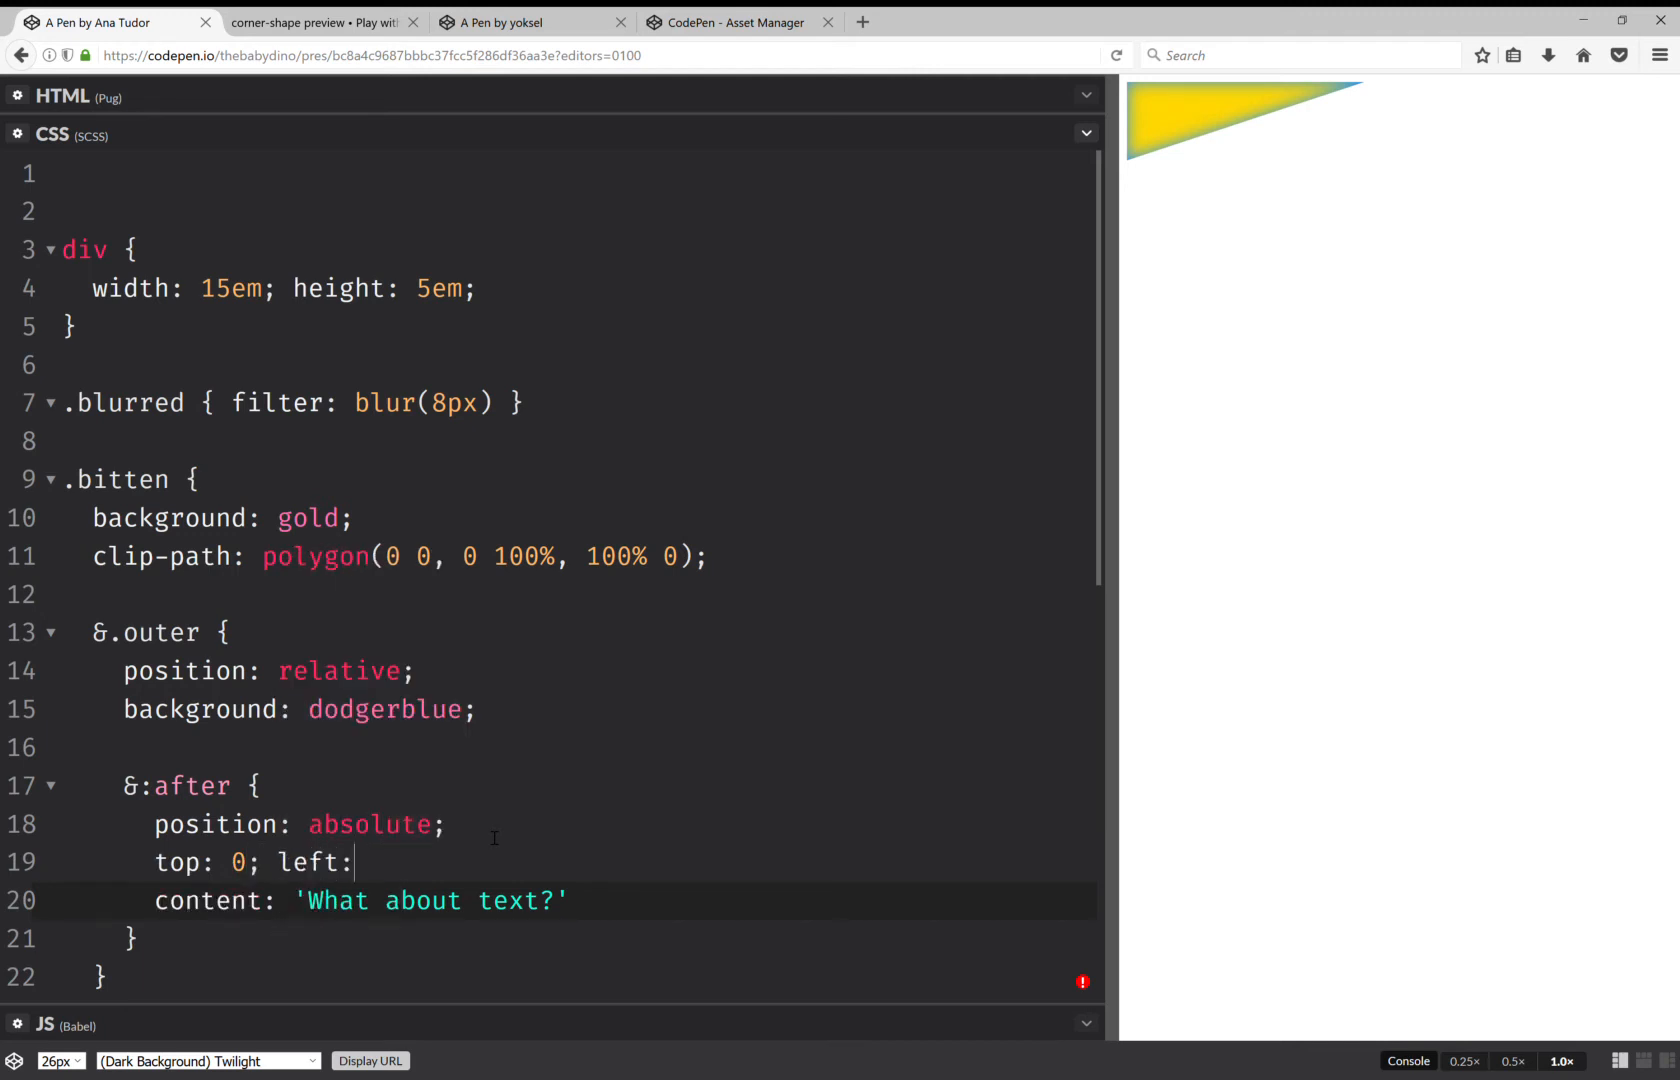
text(0;)
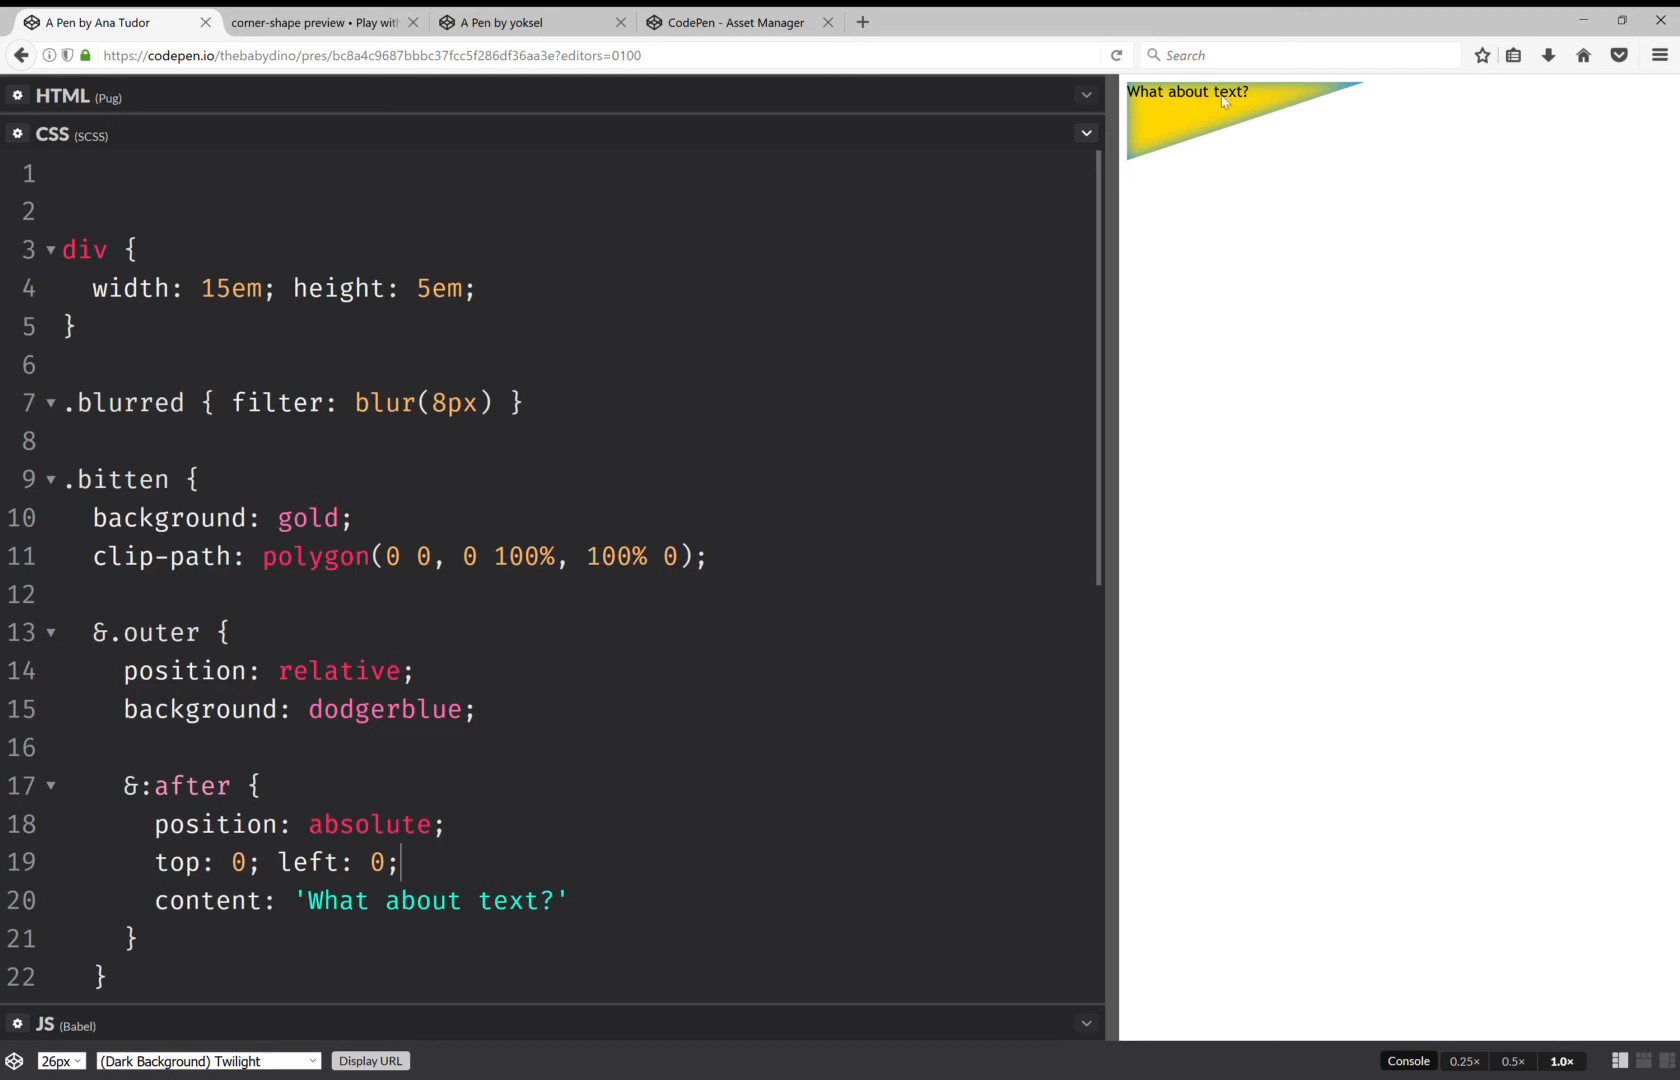
mouse_move(887, 102)
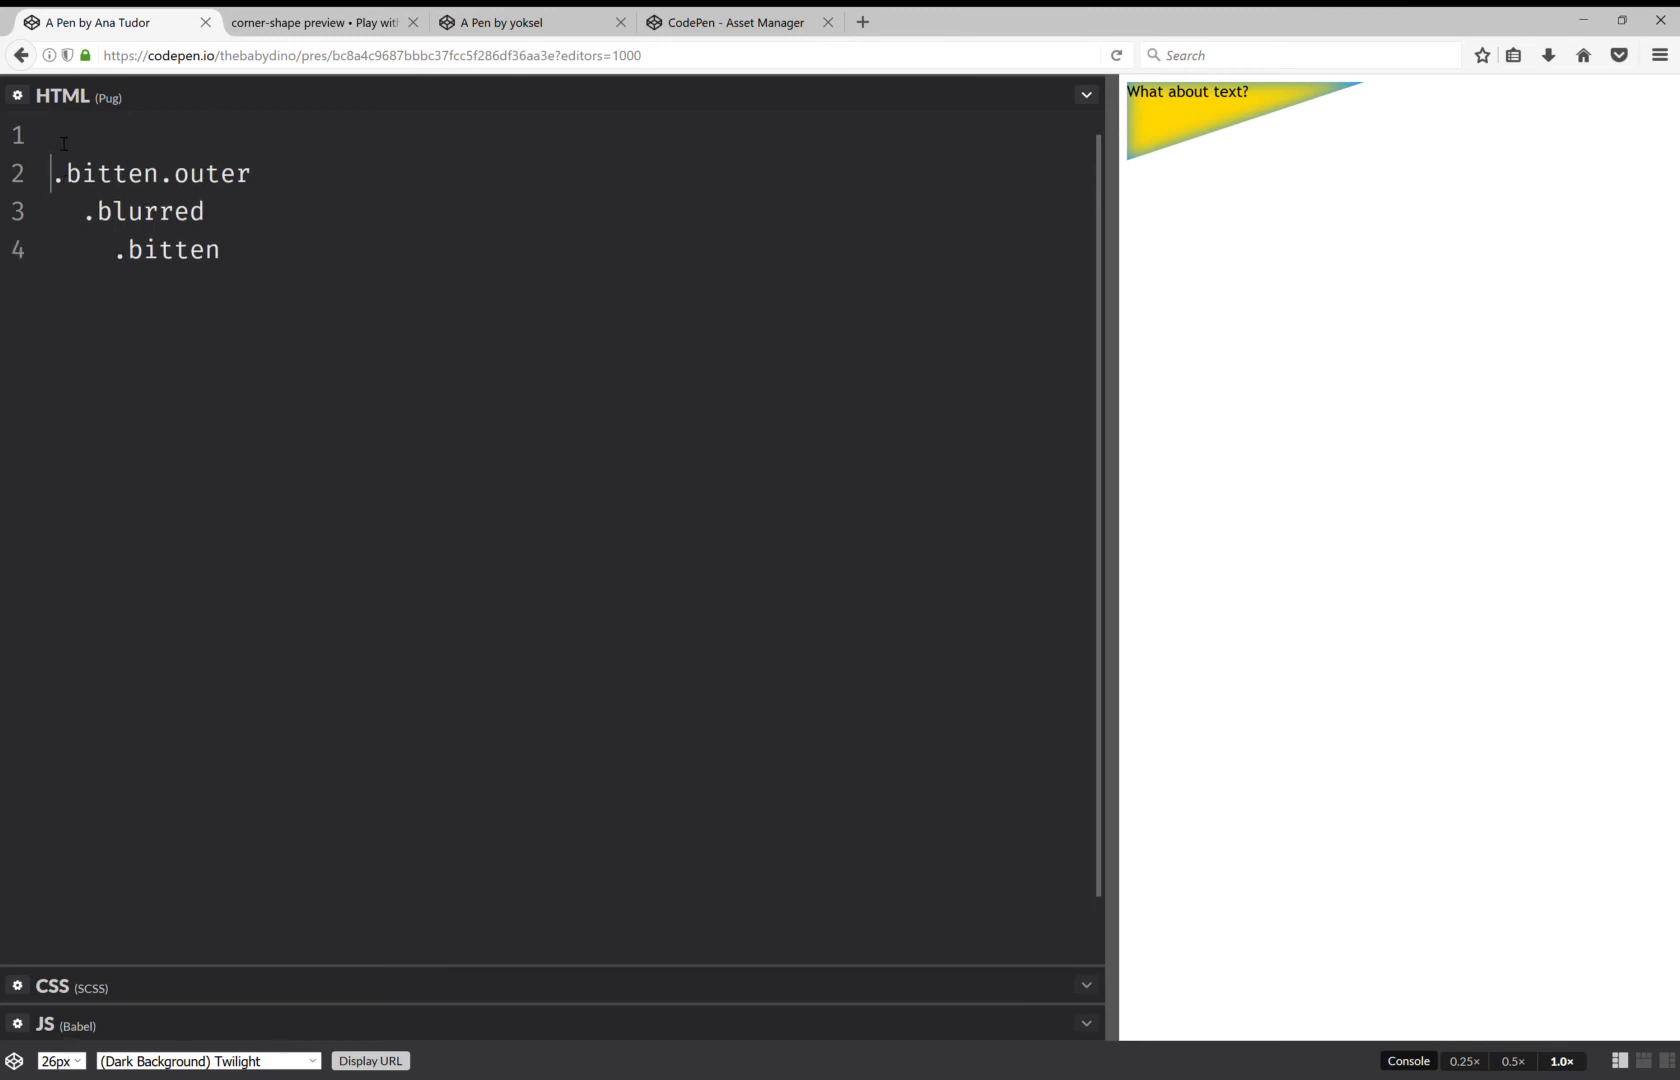
- Add a new section in Pug holding an svg with filter#shadow-in
text(section)
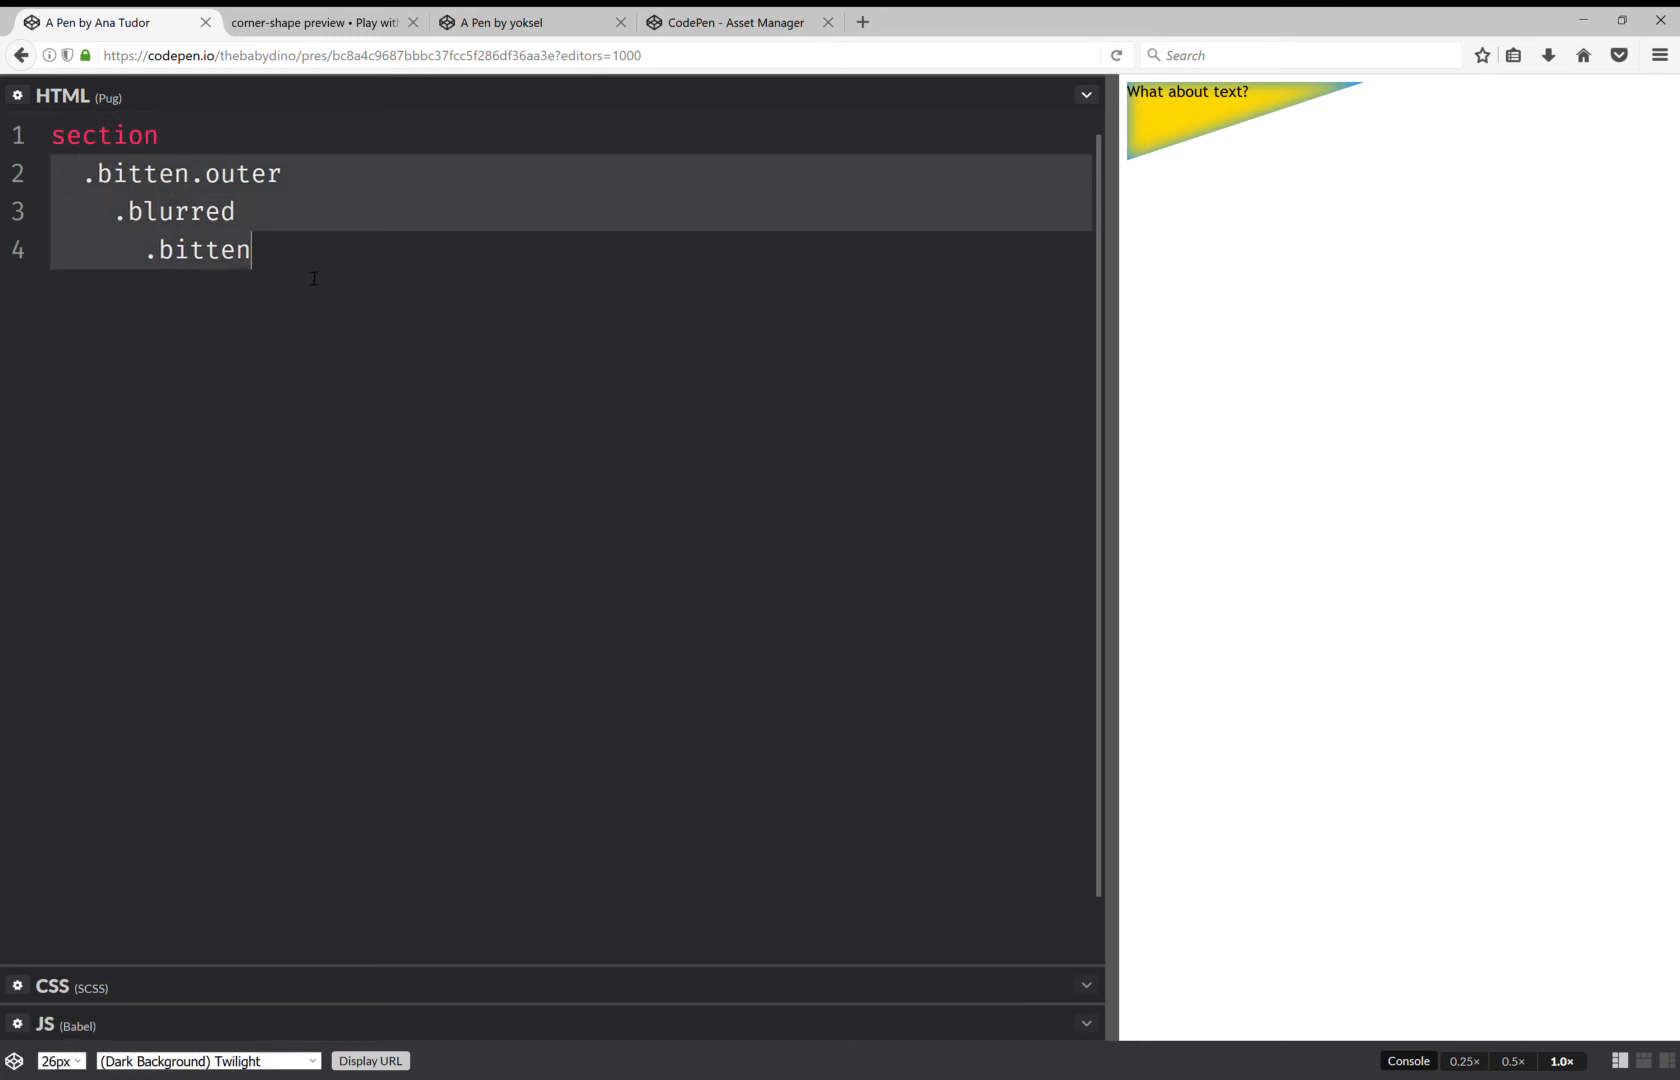
key(Enter)
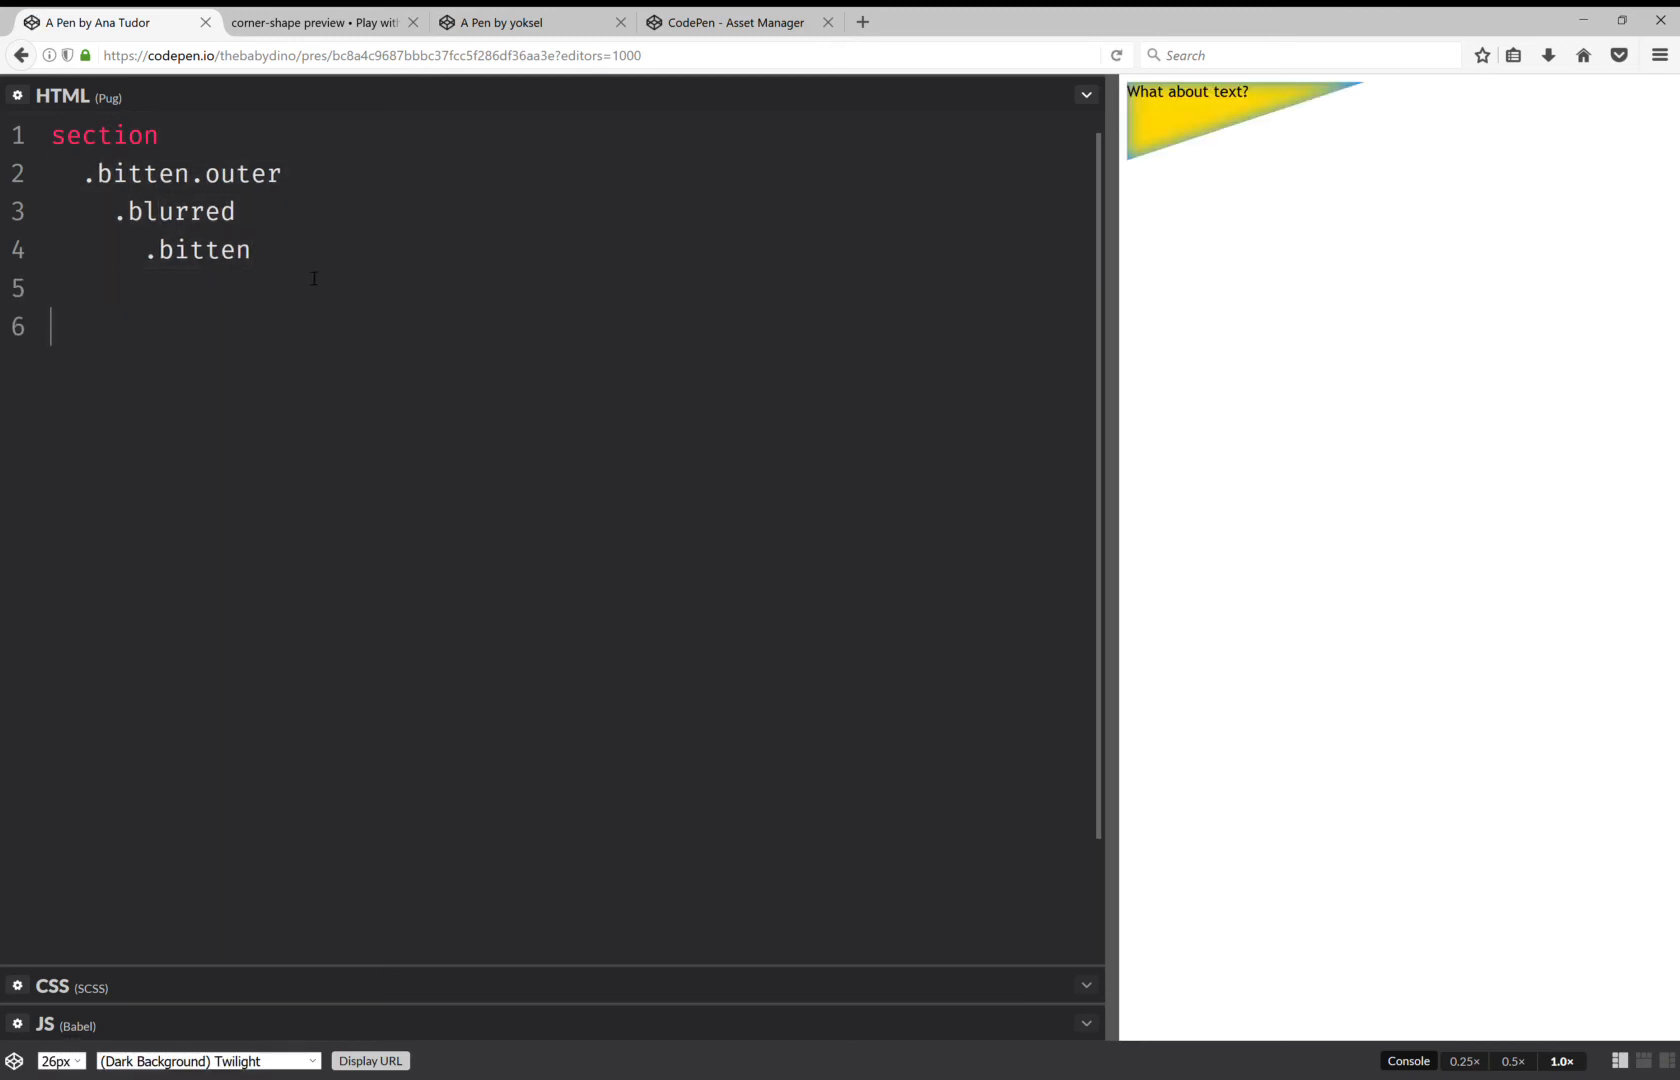
text(sect)
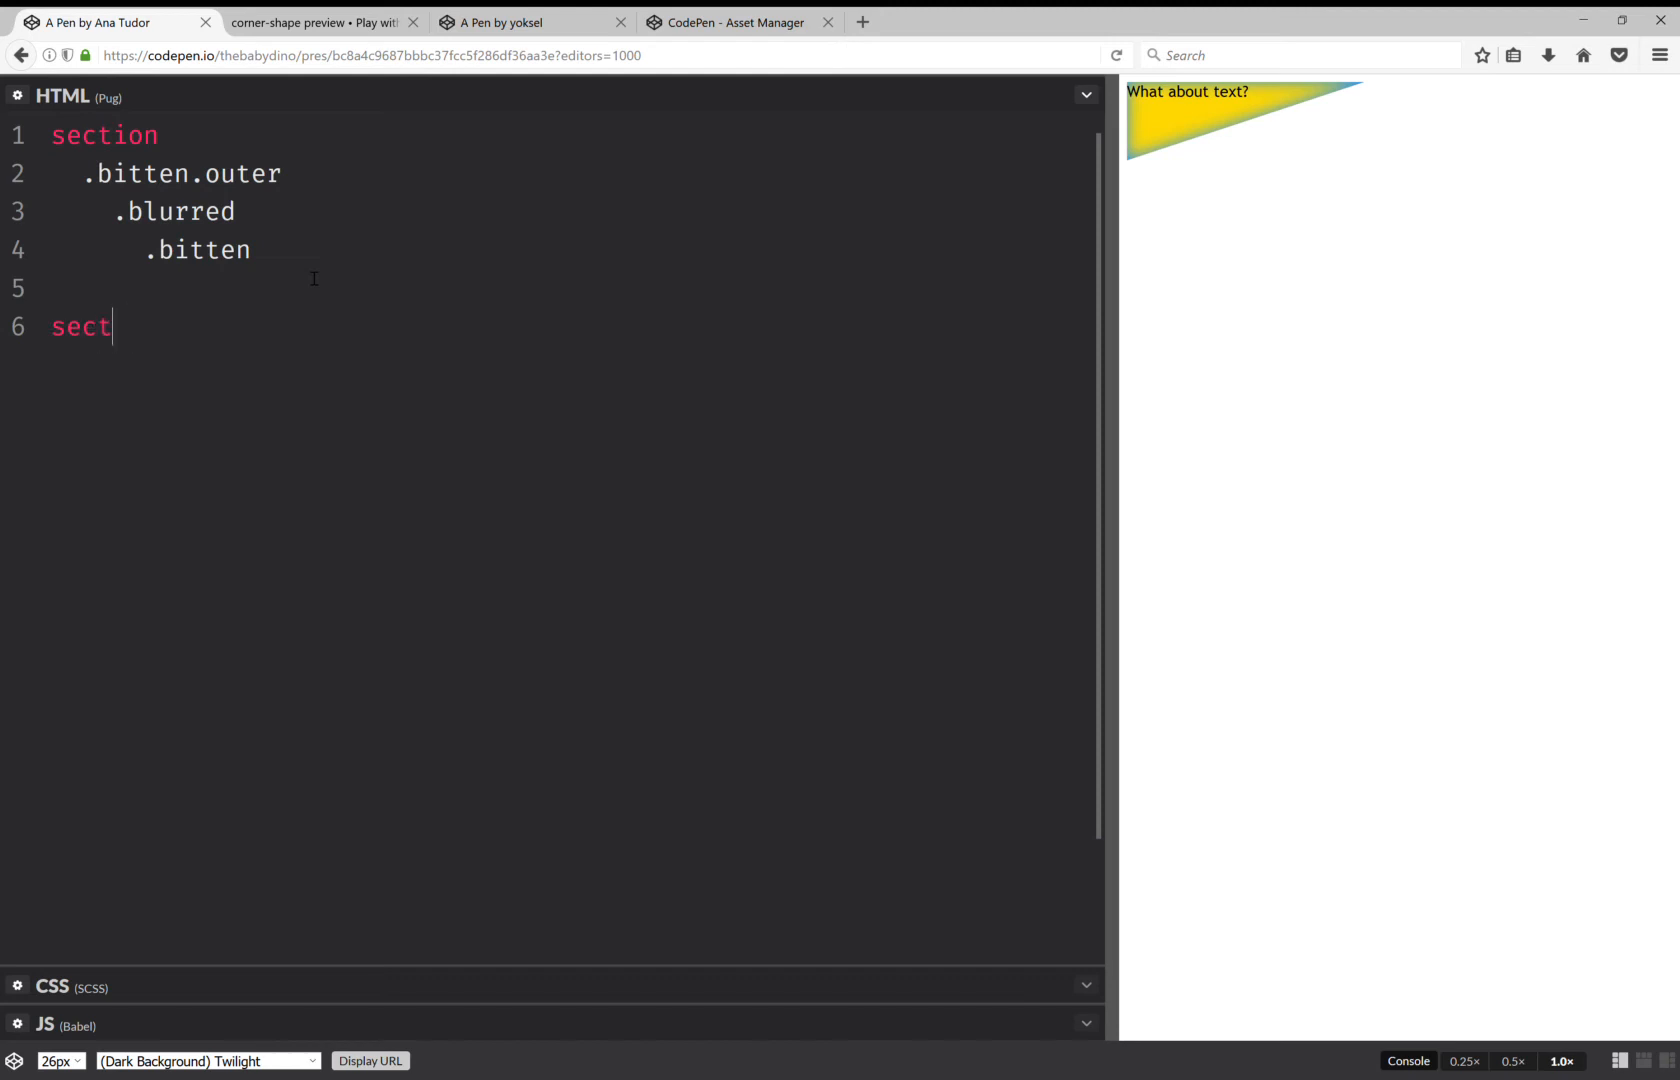
text(ion)
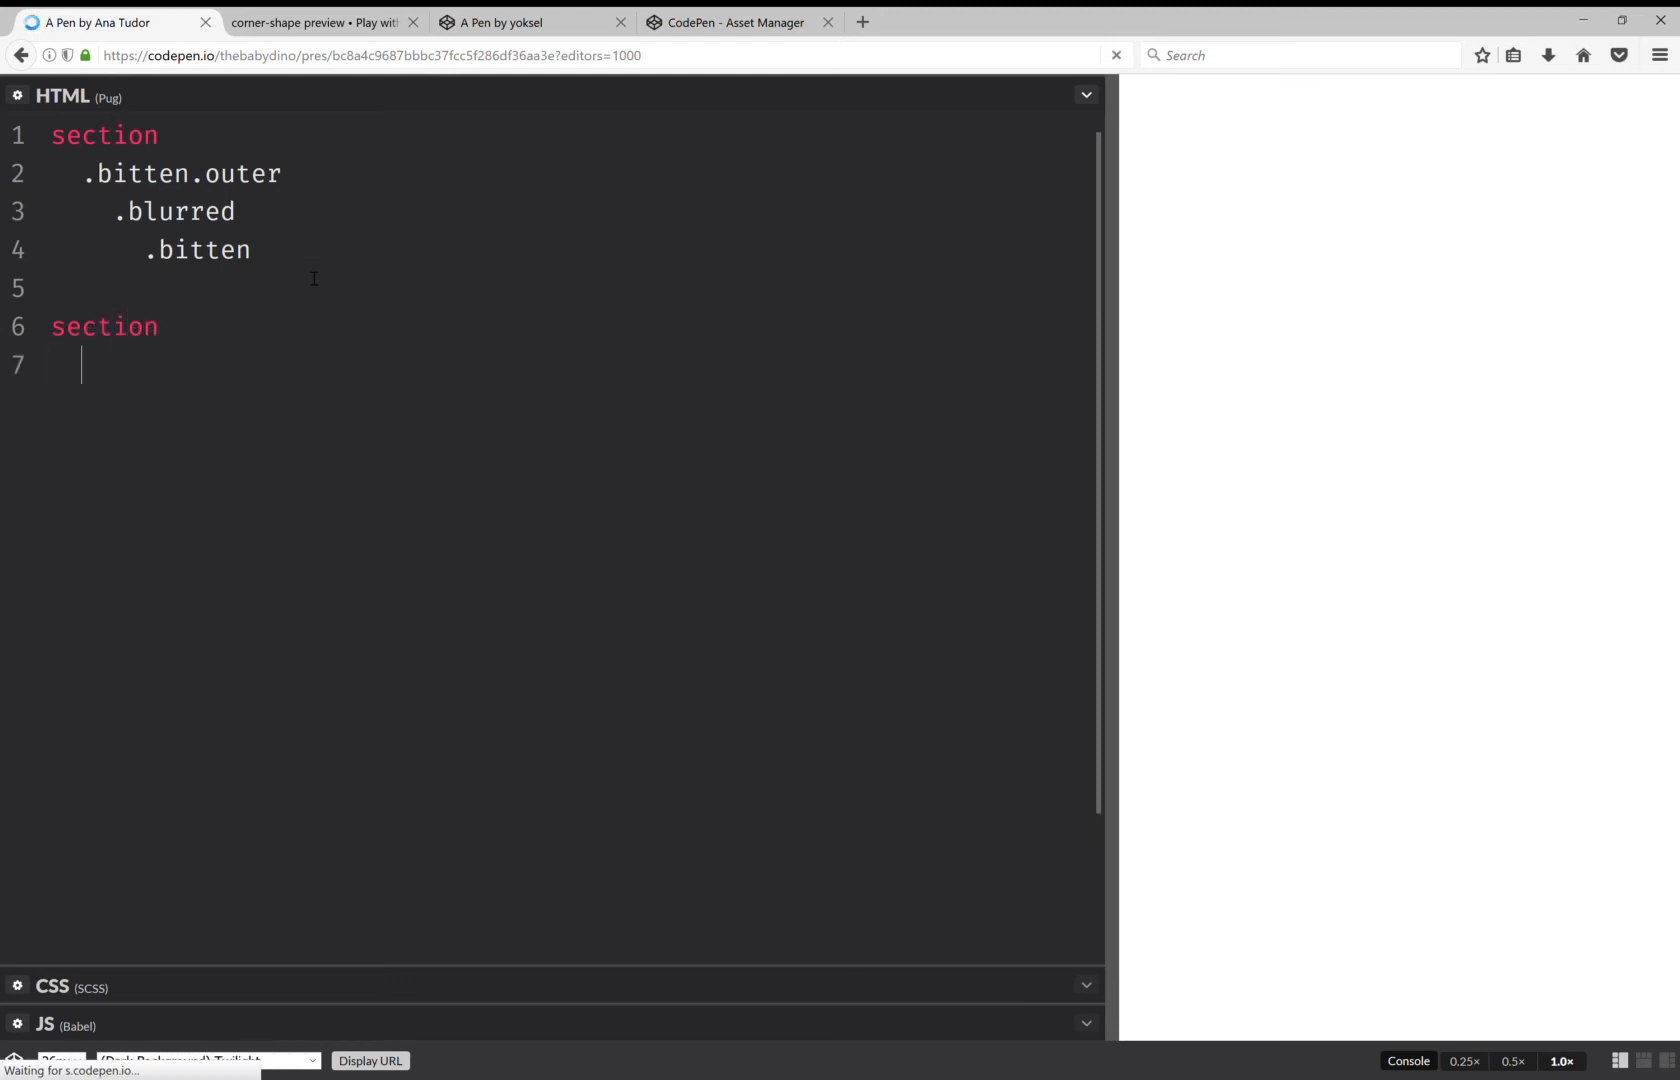
text(svg)
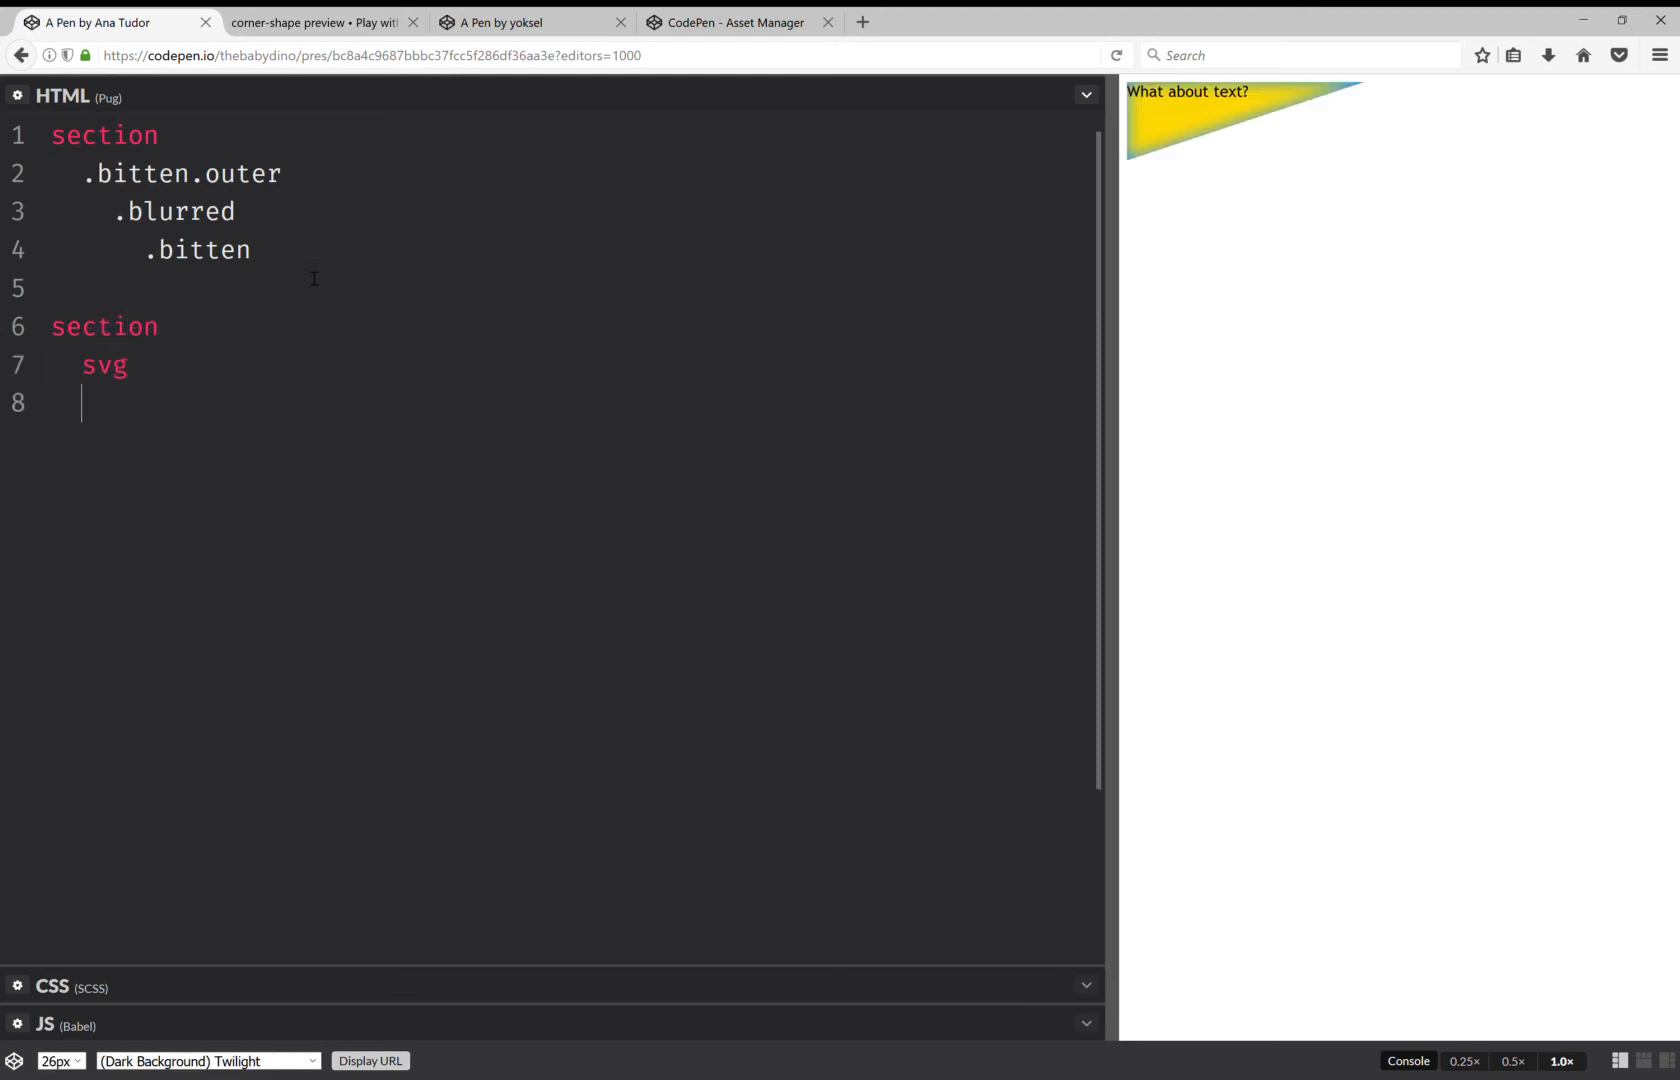
text(filter)
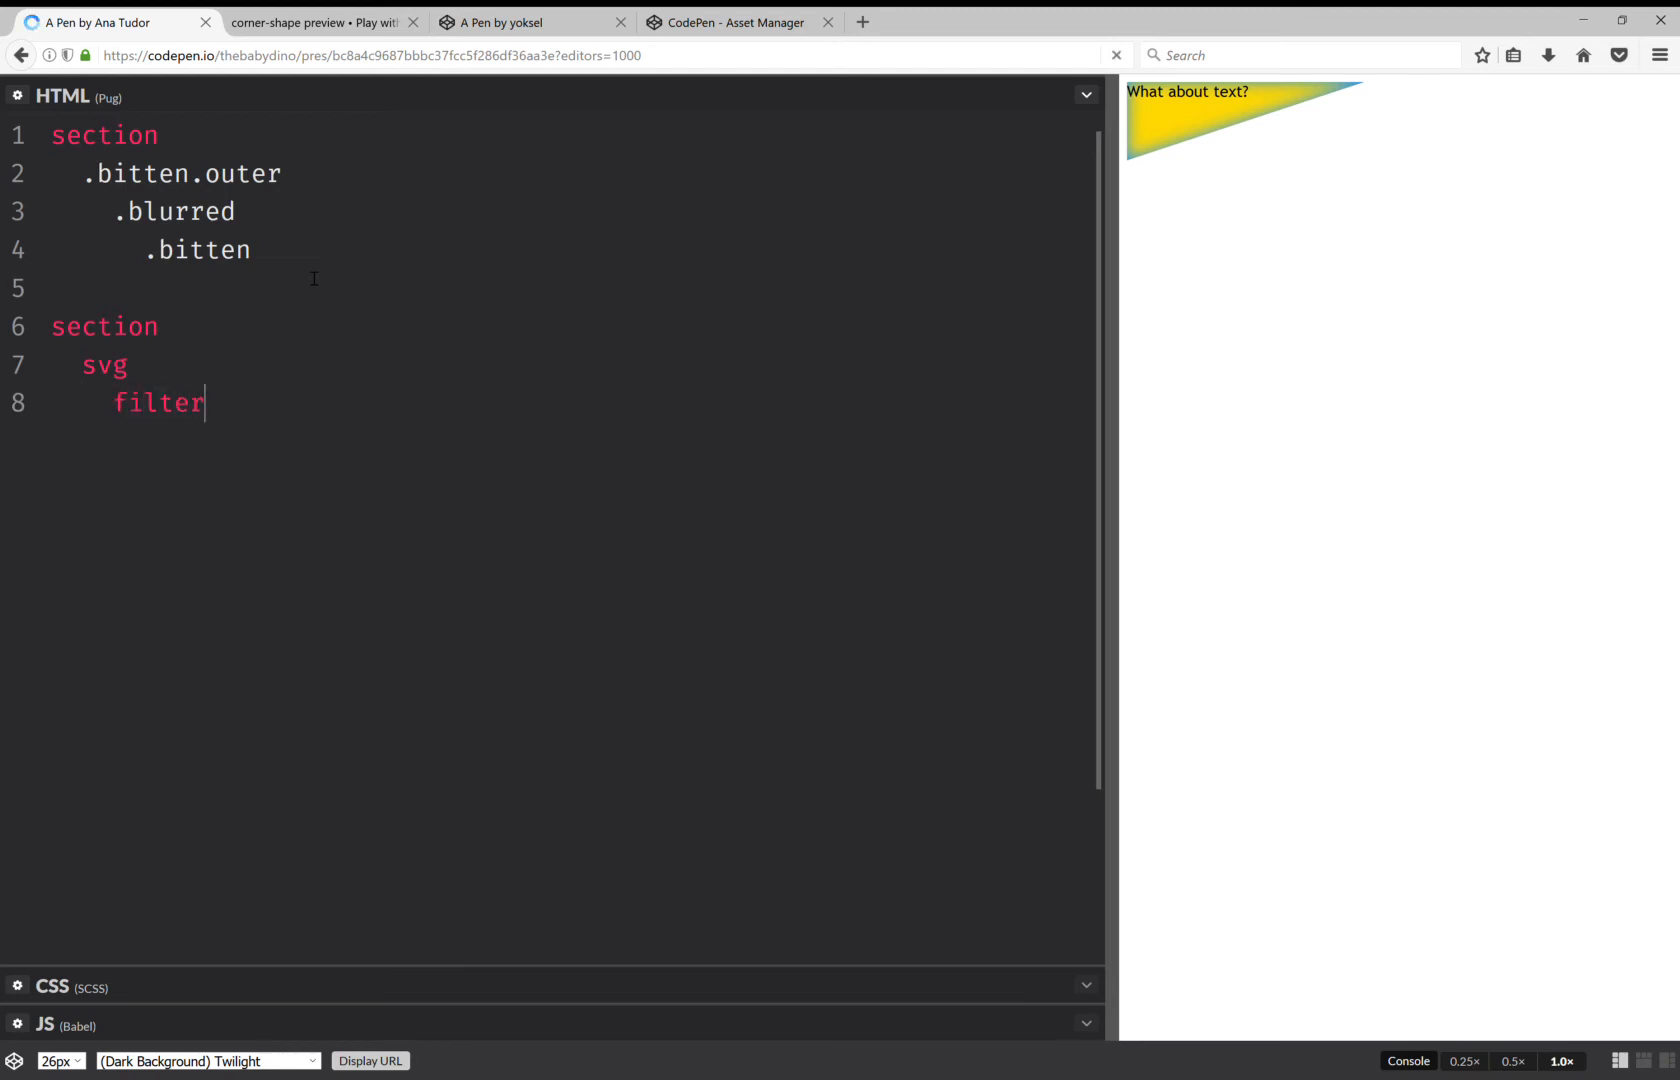
text(#shad)
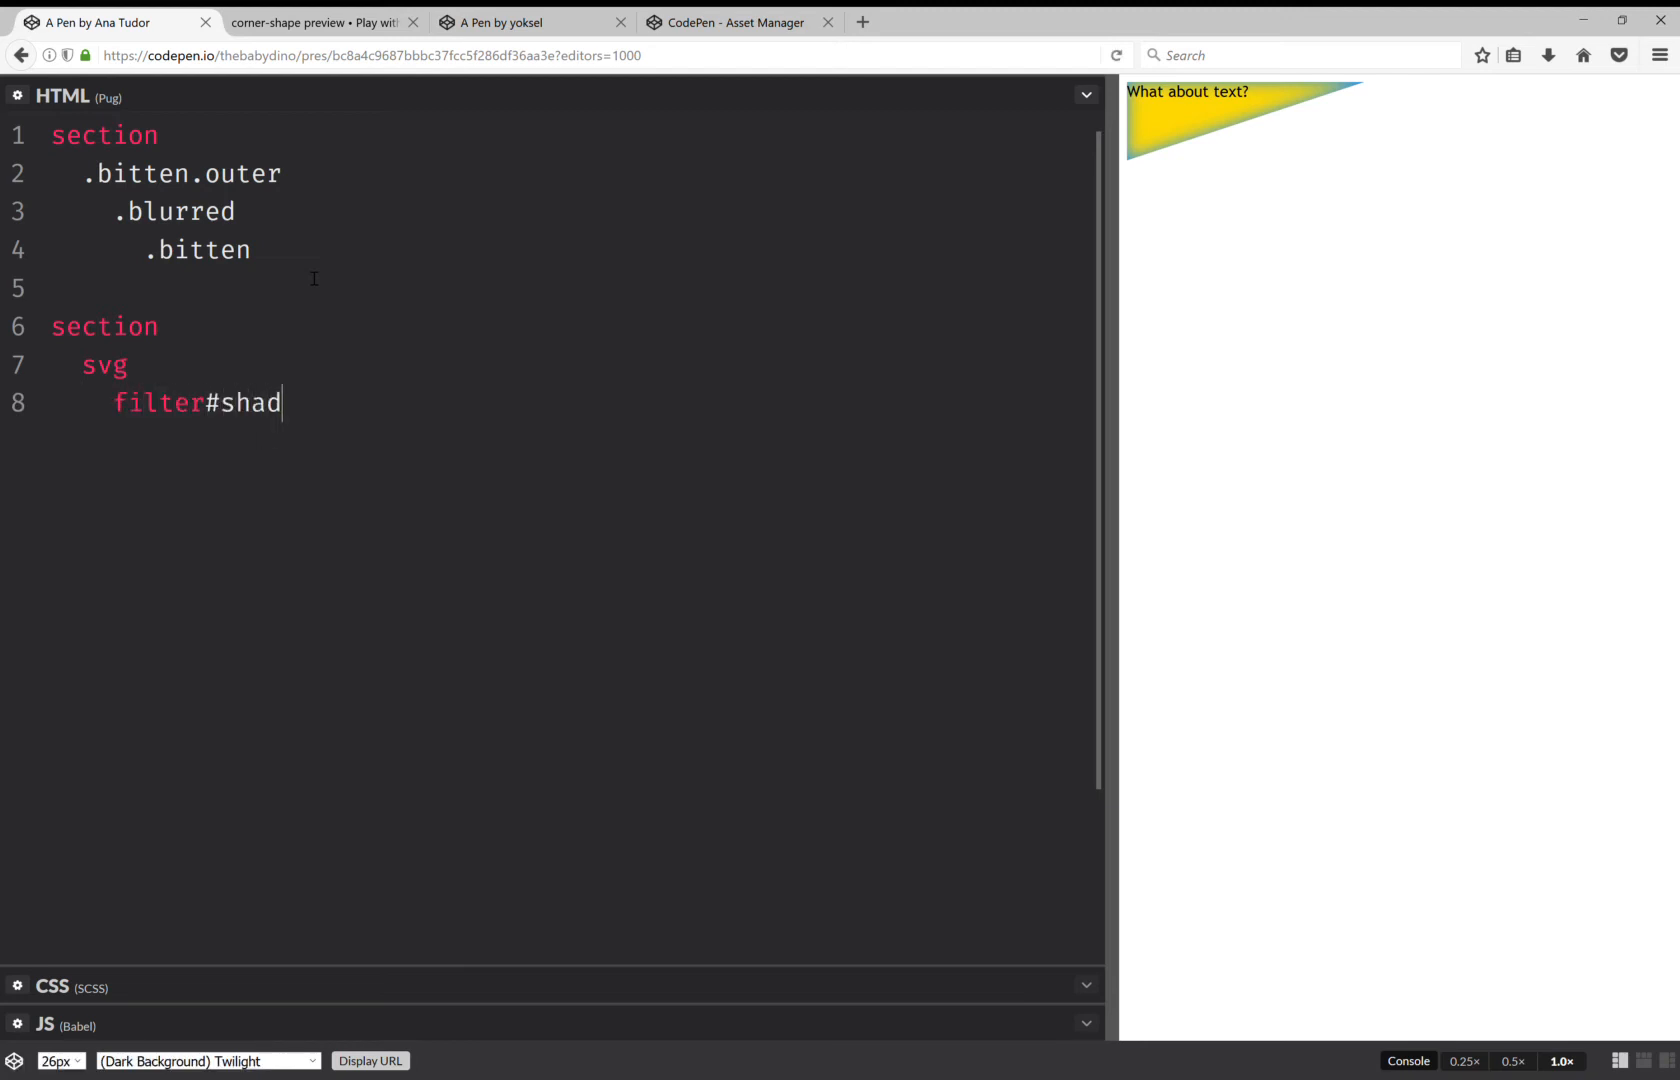
text(ow-)
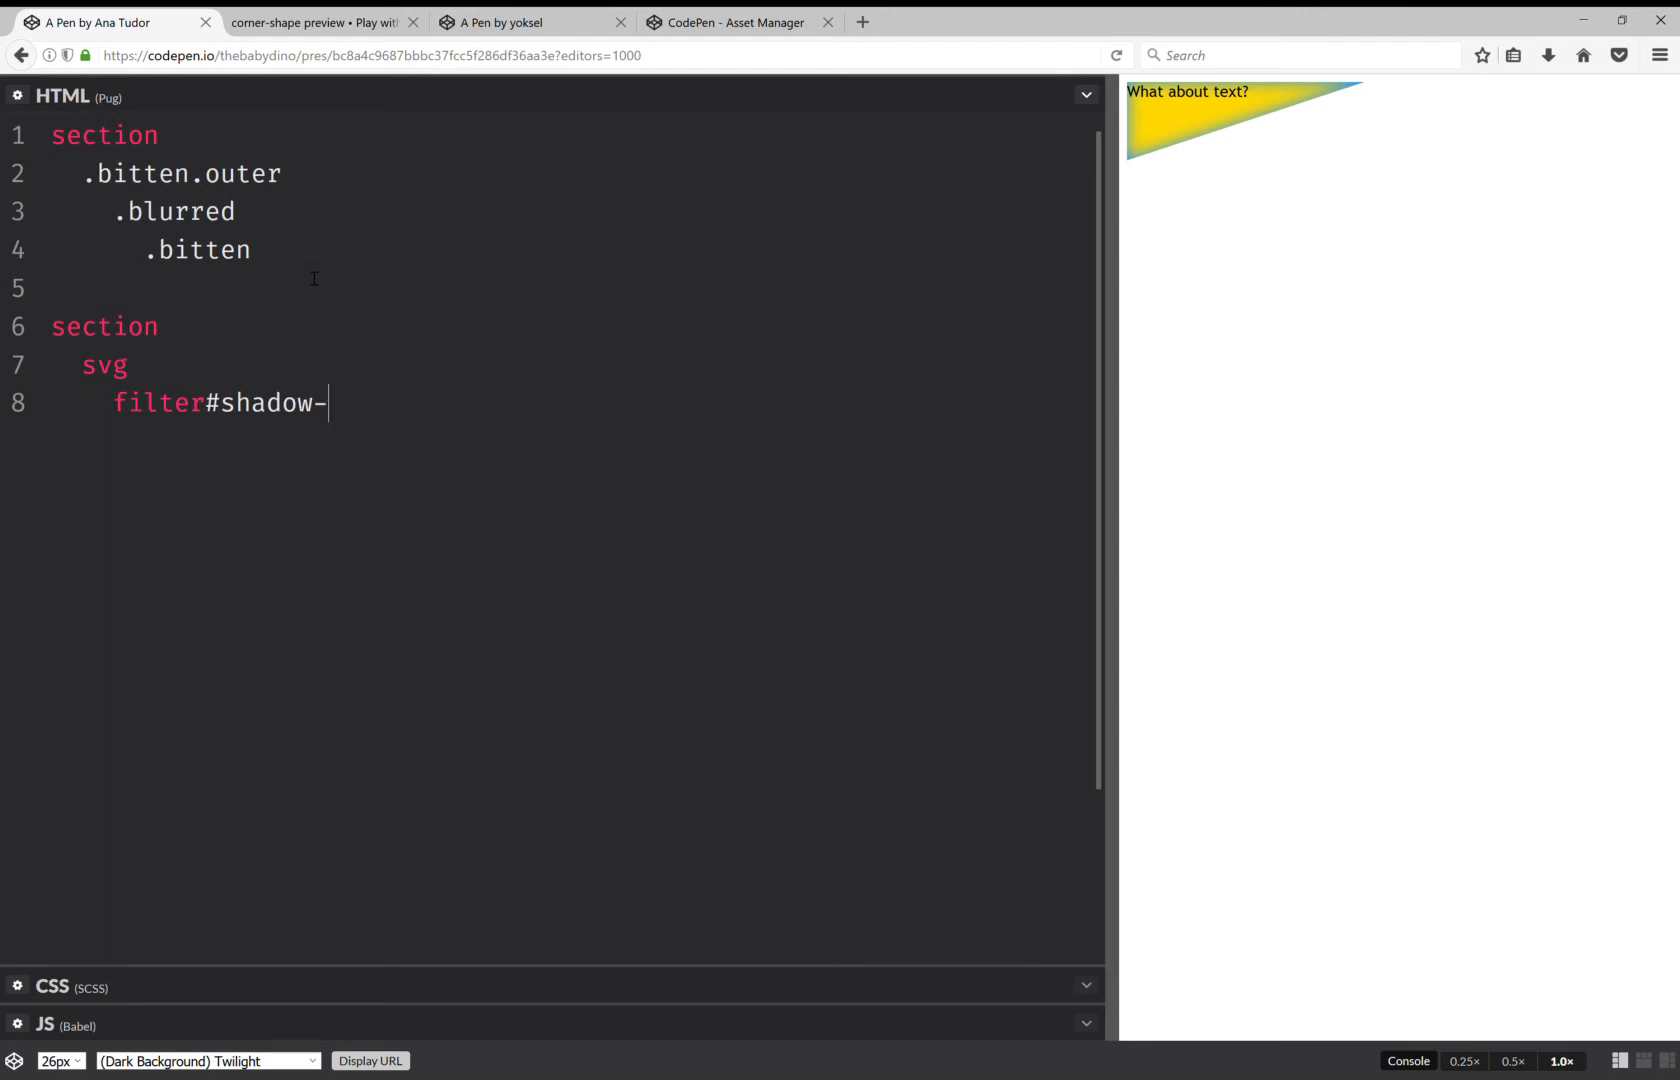
text(in)
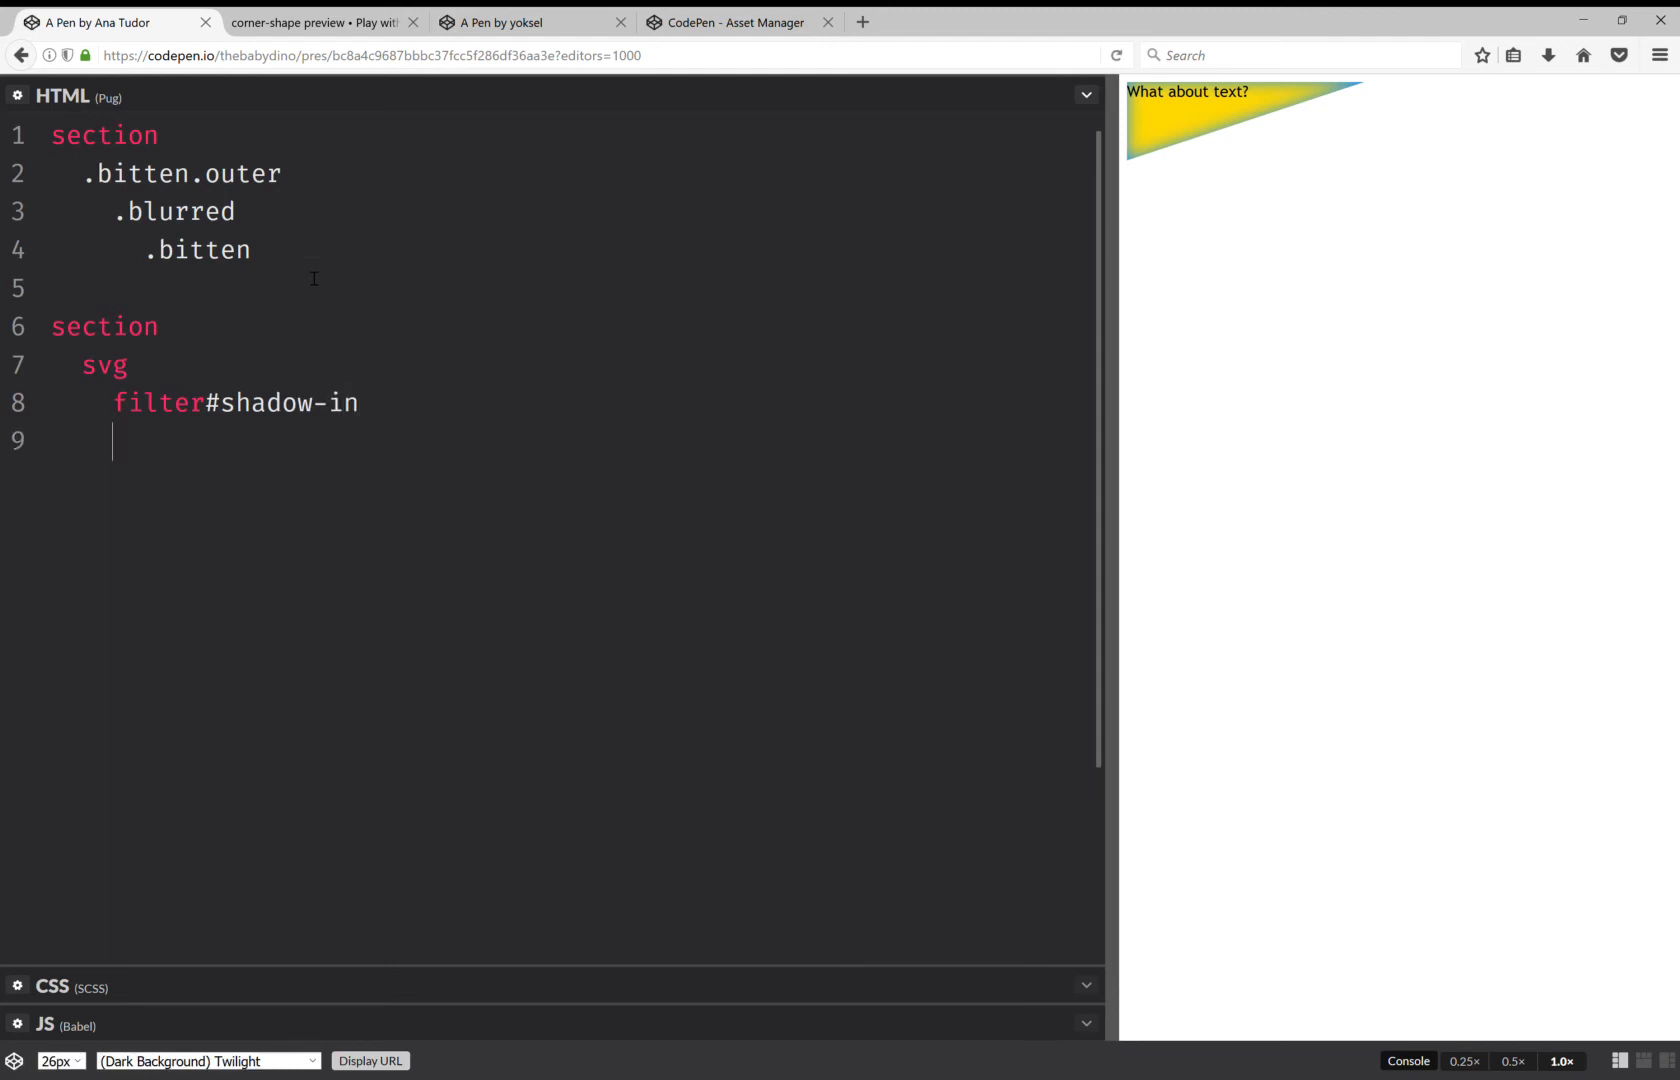
- Add the .outer > .bitten gold triangle inside the new section
text(.b)
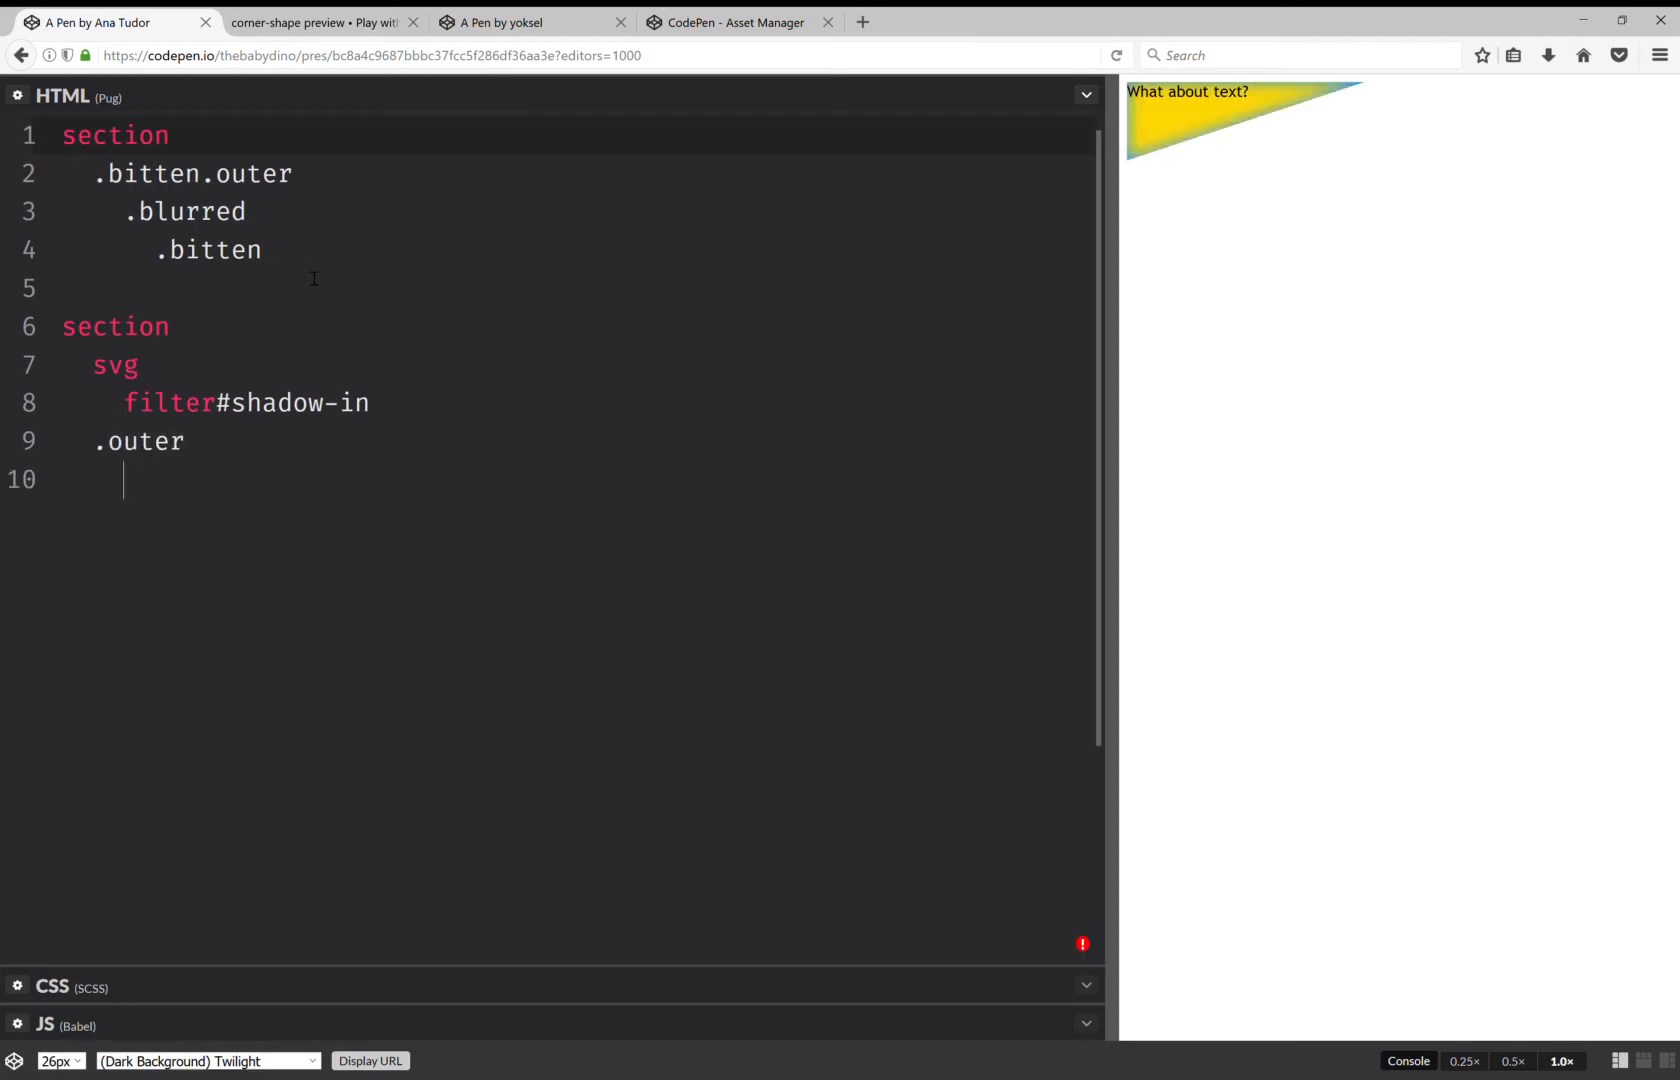
text(.bitt)
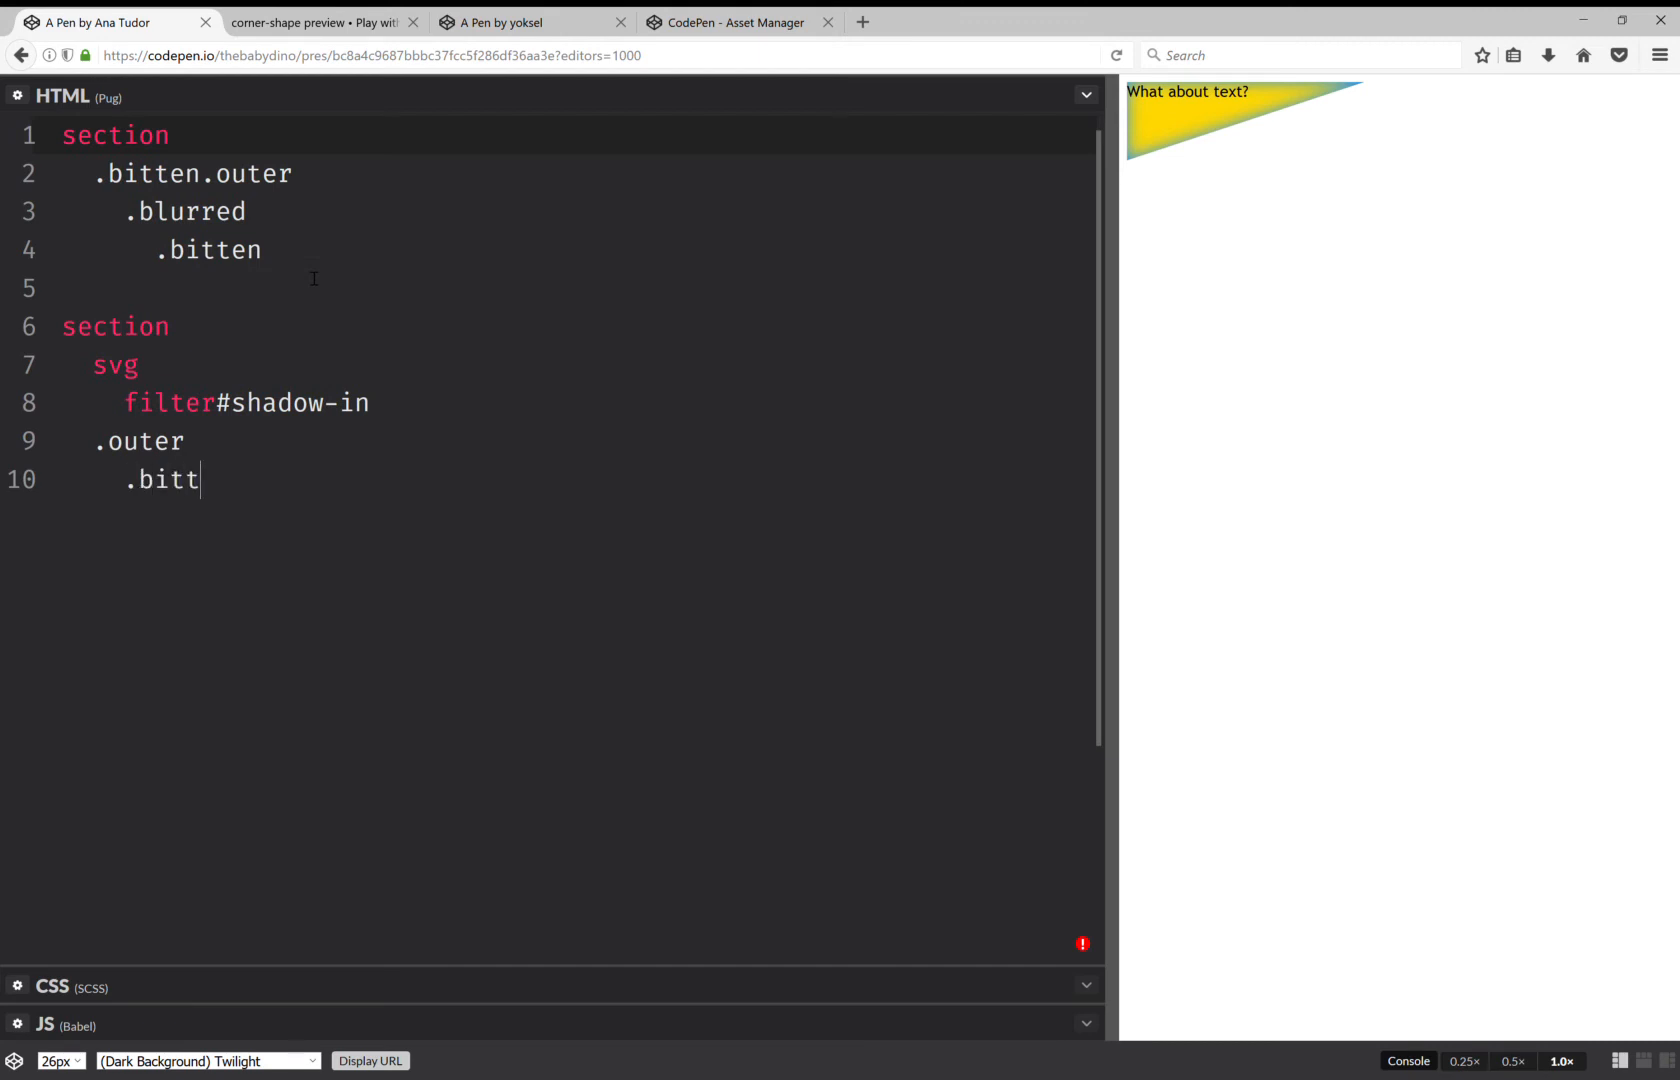
text(en)
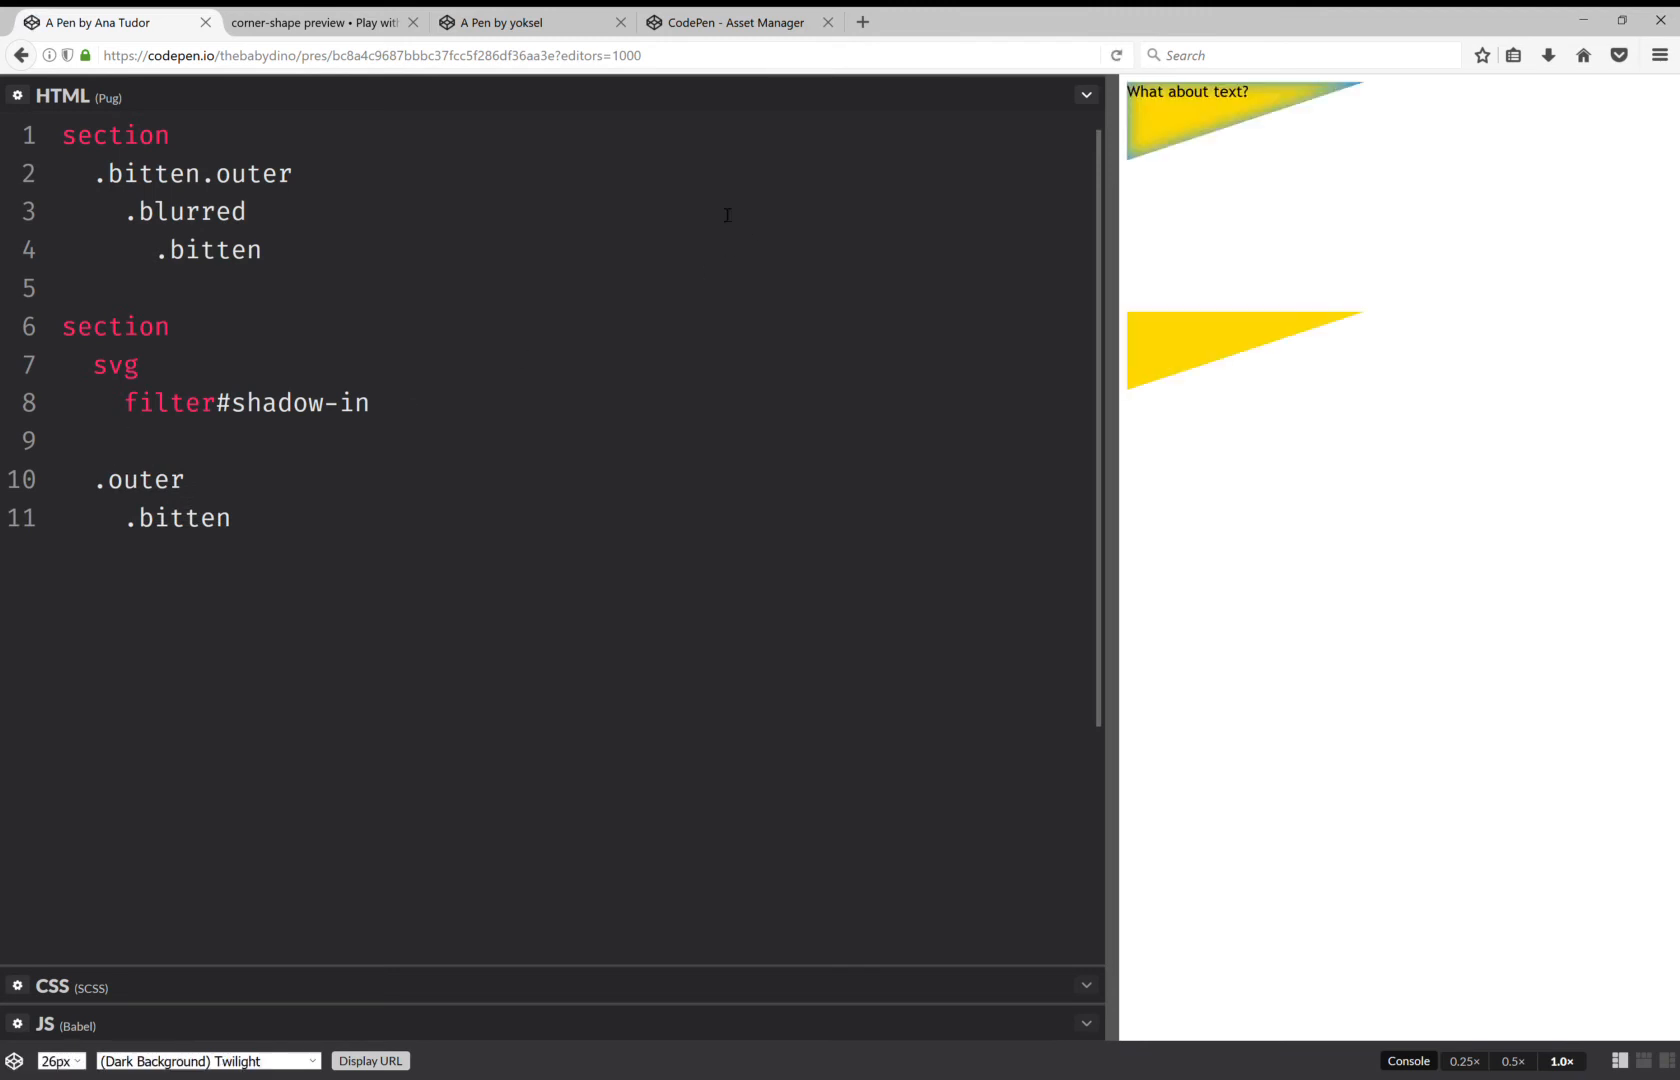
- In the yoksel reference pen, delete the feOffset step and the scale(.5) transforms
click(734, 21)
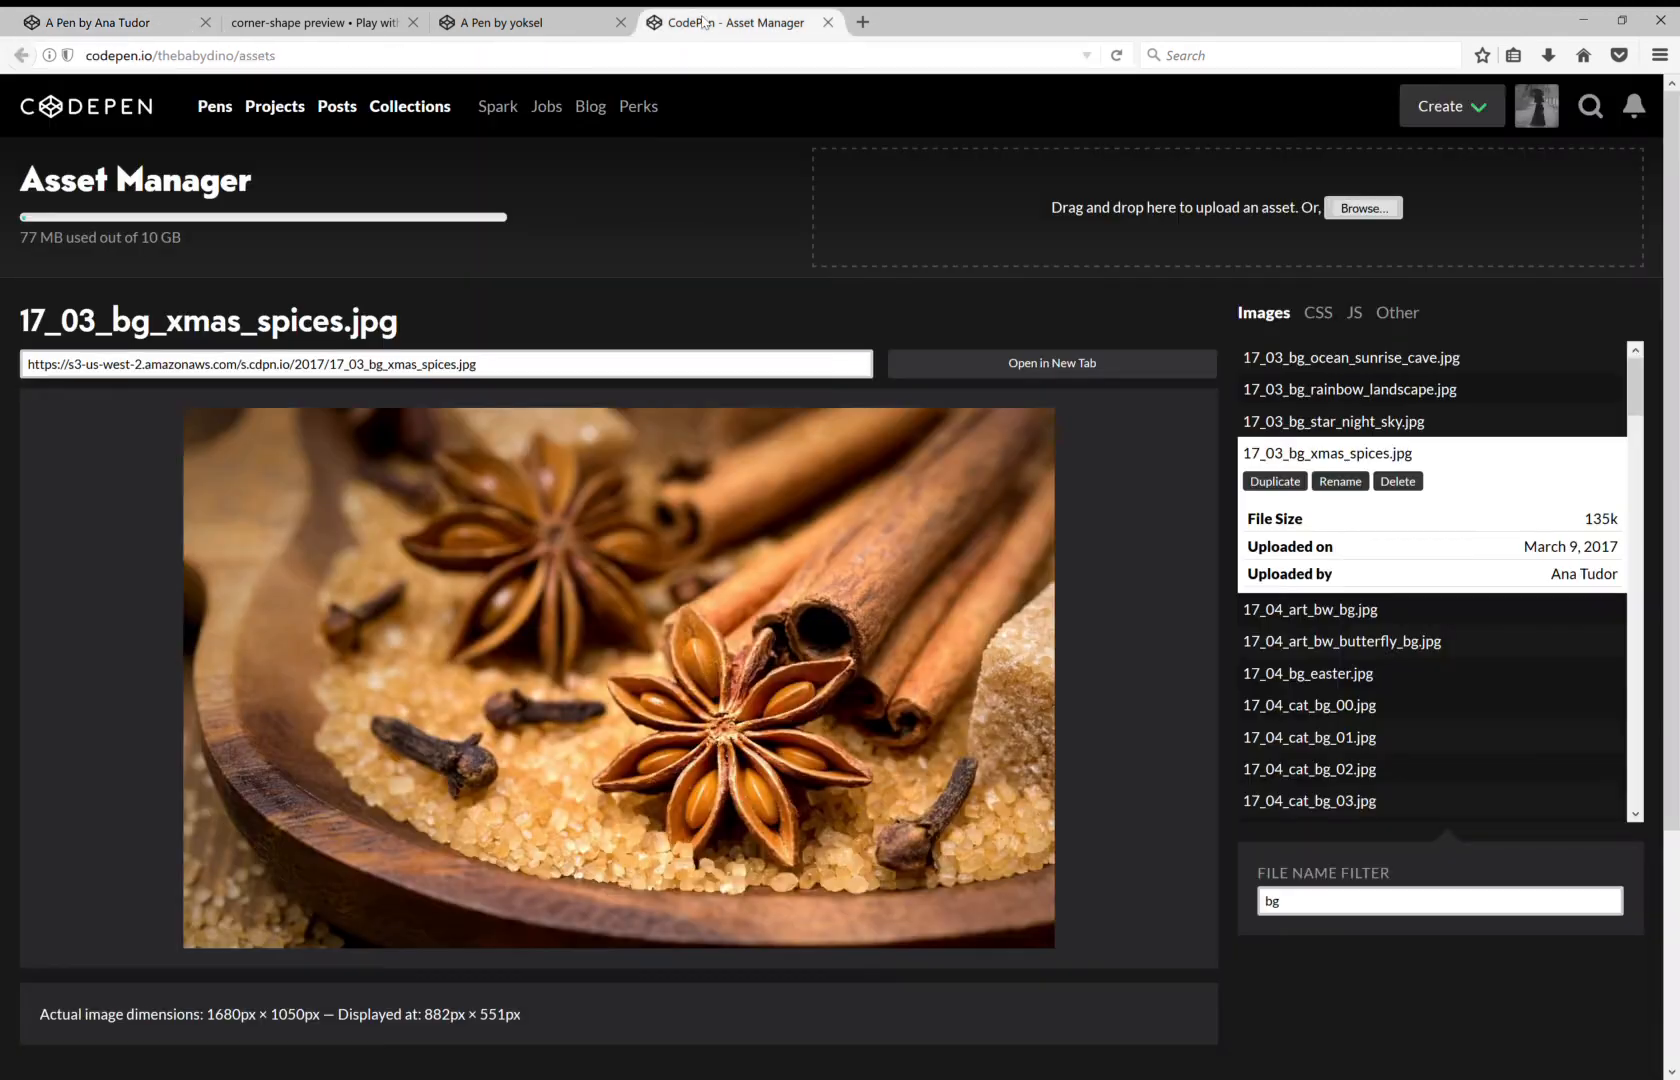
click(504, 21)
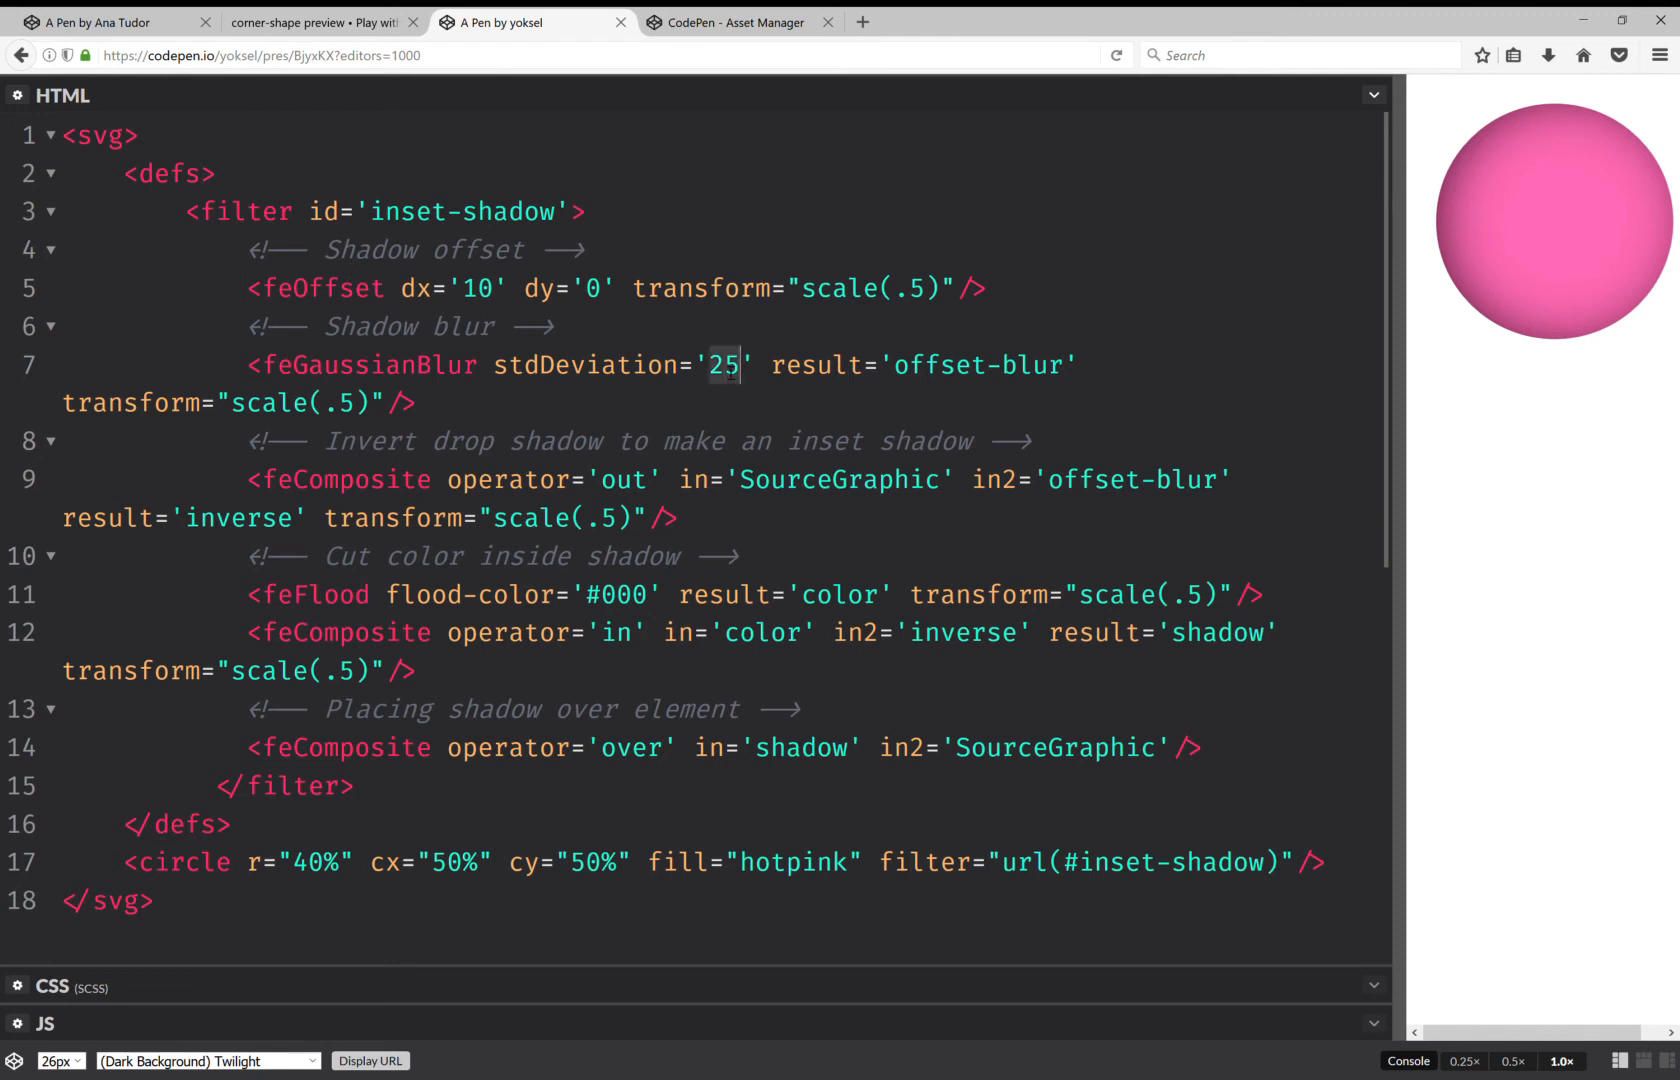
text(0)
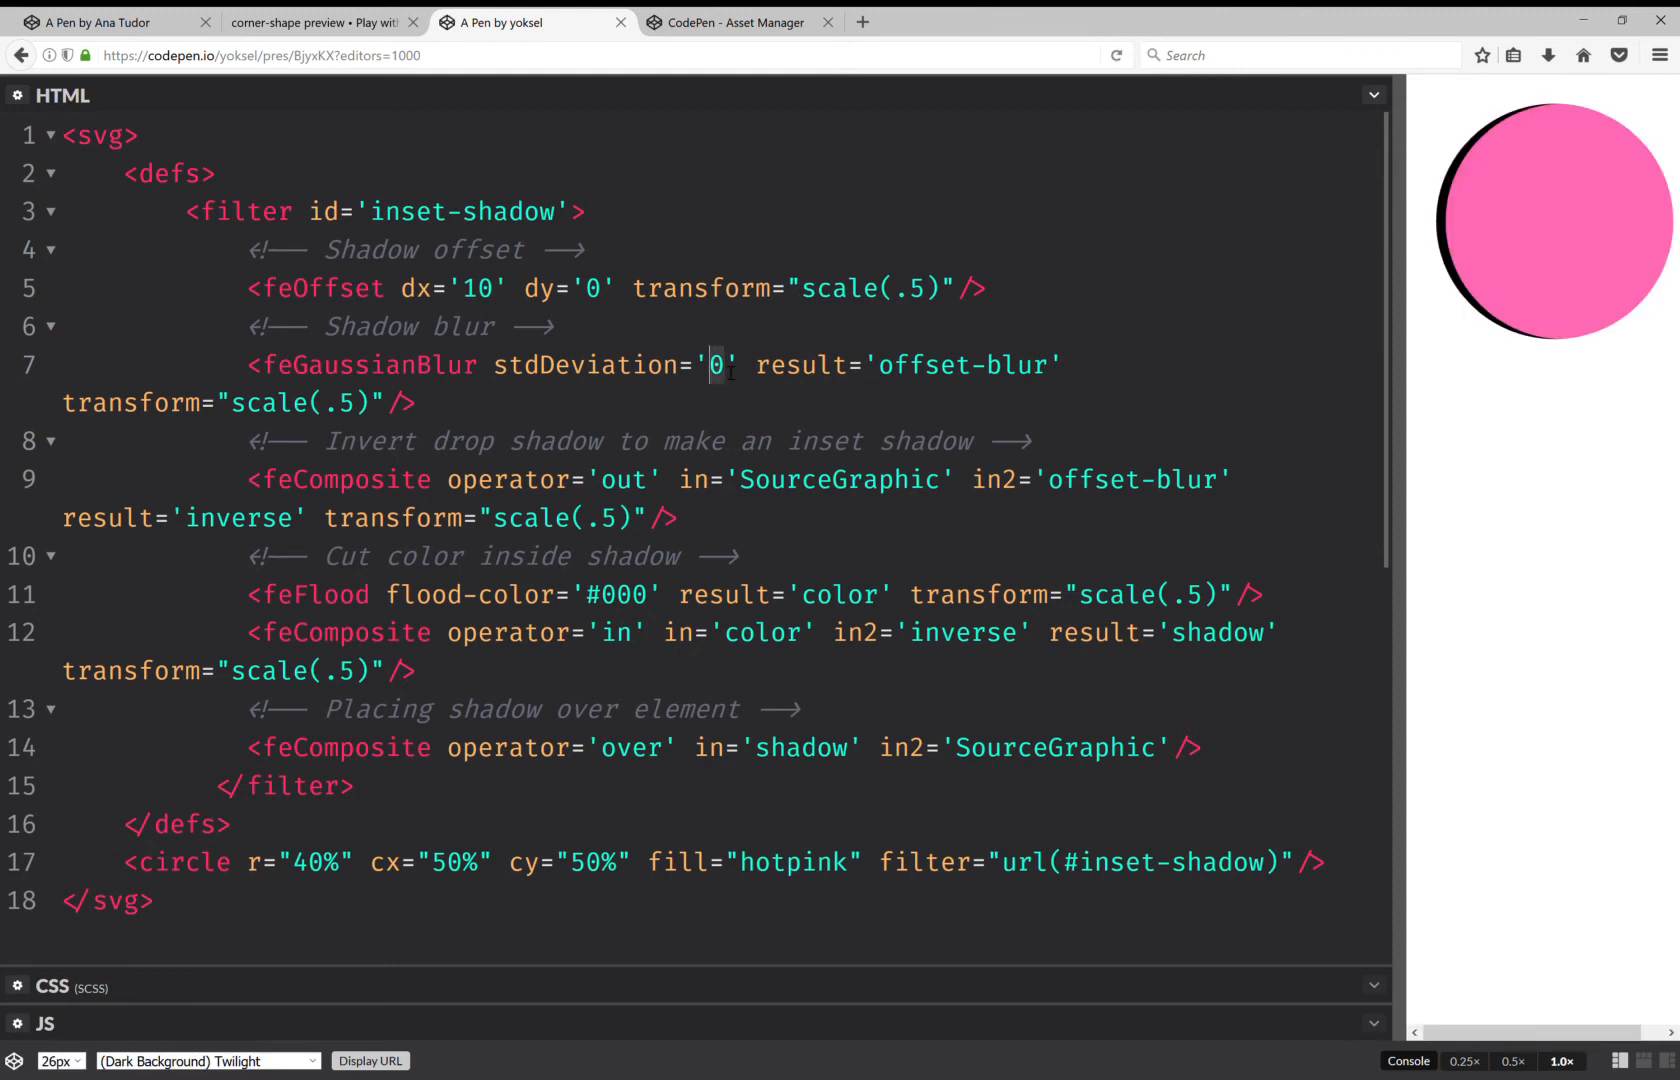
text(25)
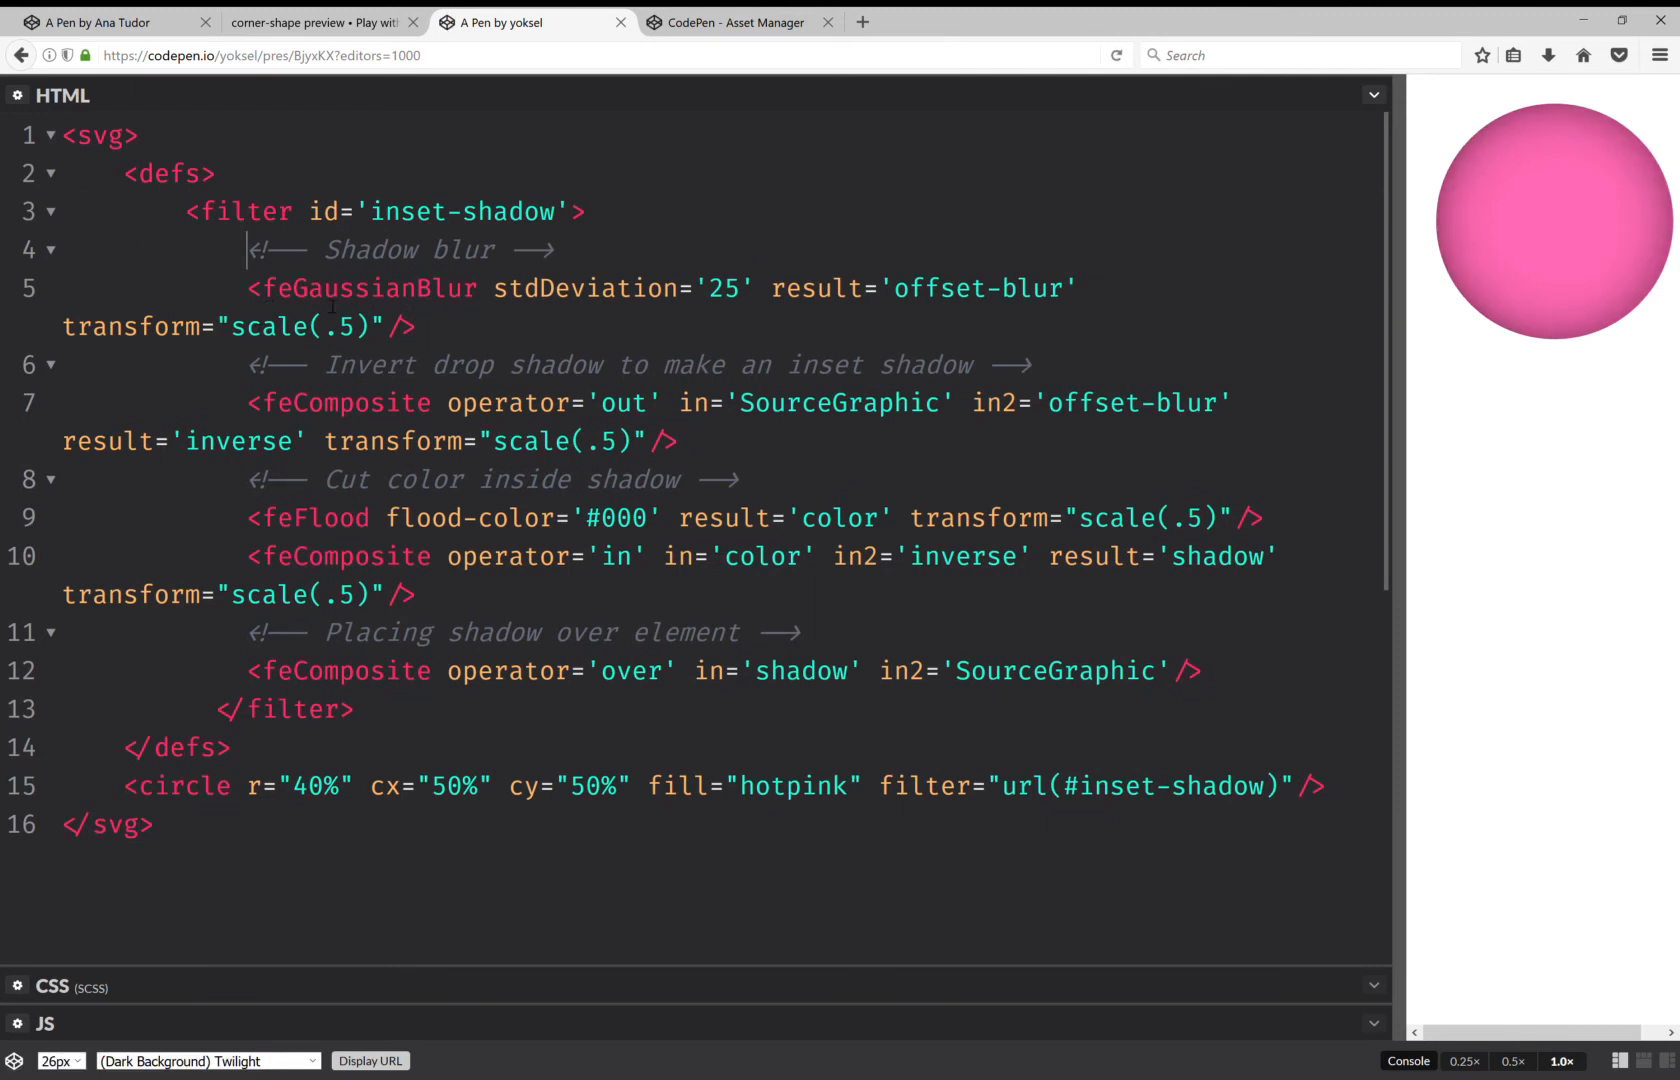
double_click(225, 327)
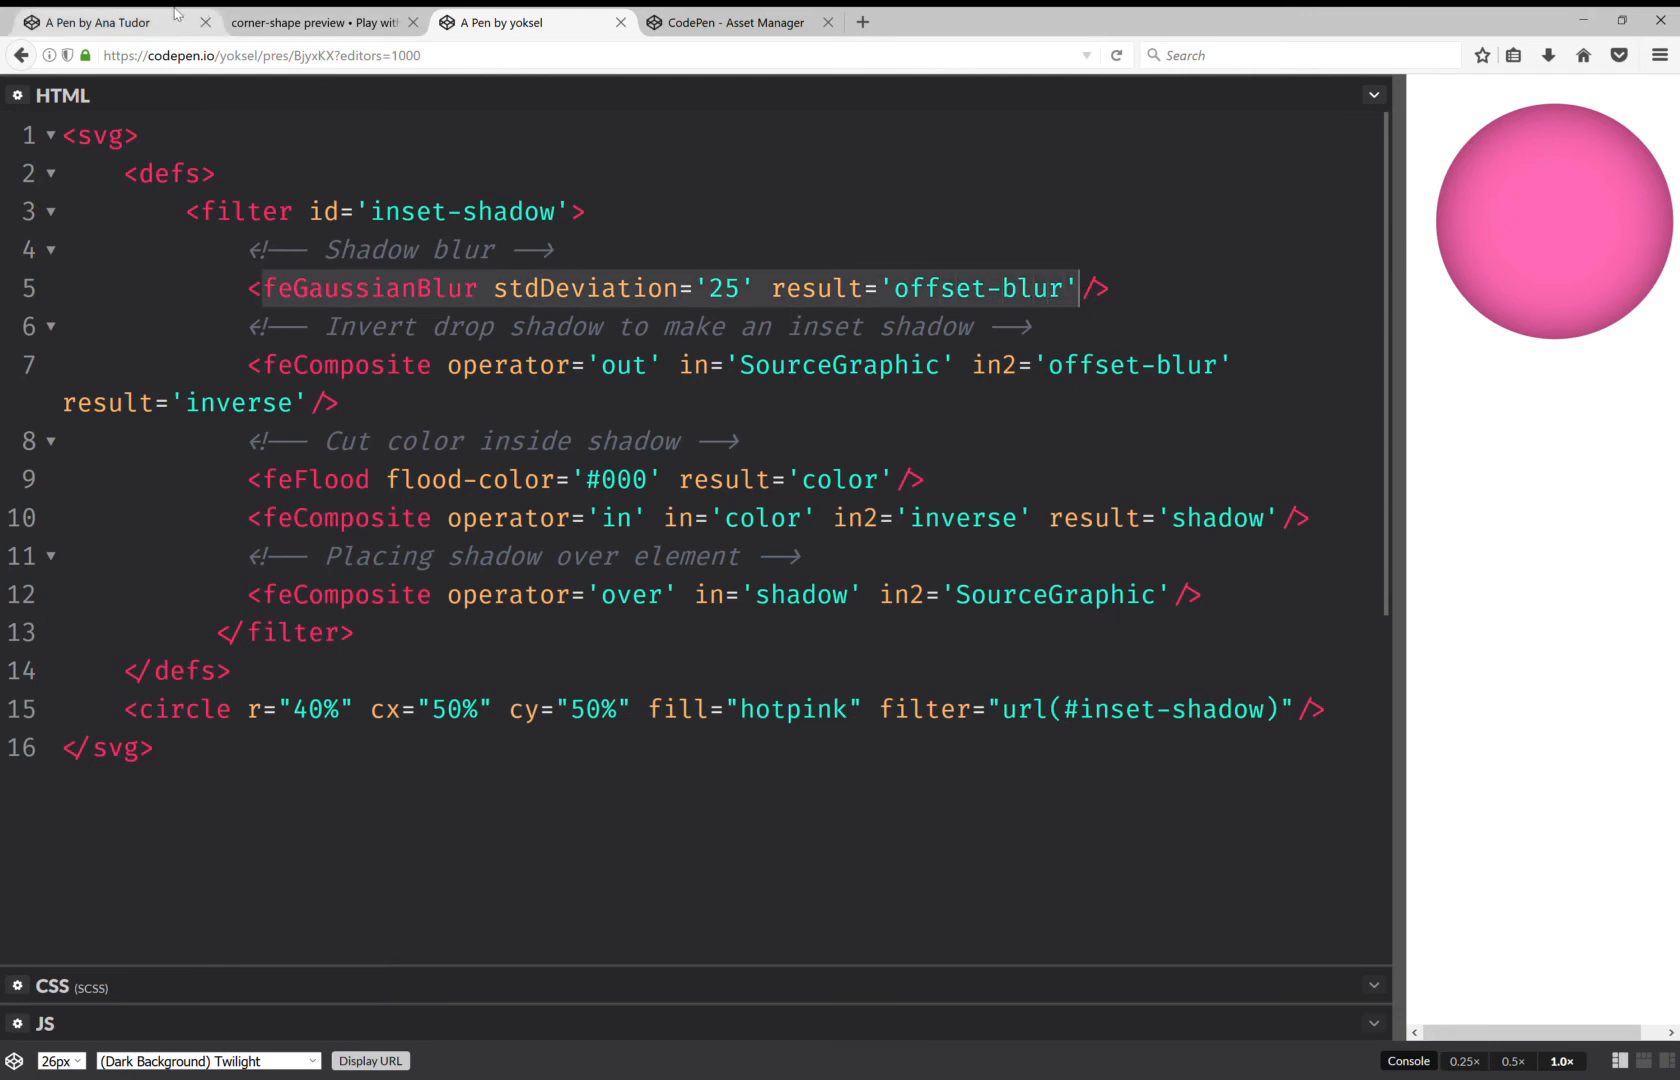
- Add feGaussianBlur stdDeviation 25 (offset-blur) and feComposite 'out' with SourceGraphic as 'inverse'
click(91, 21)
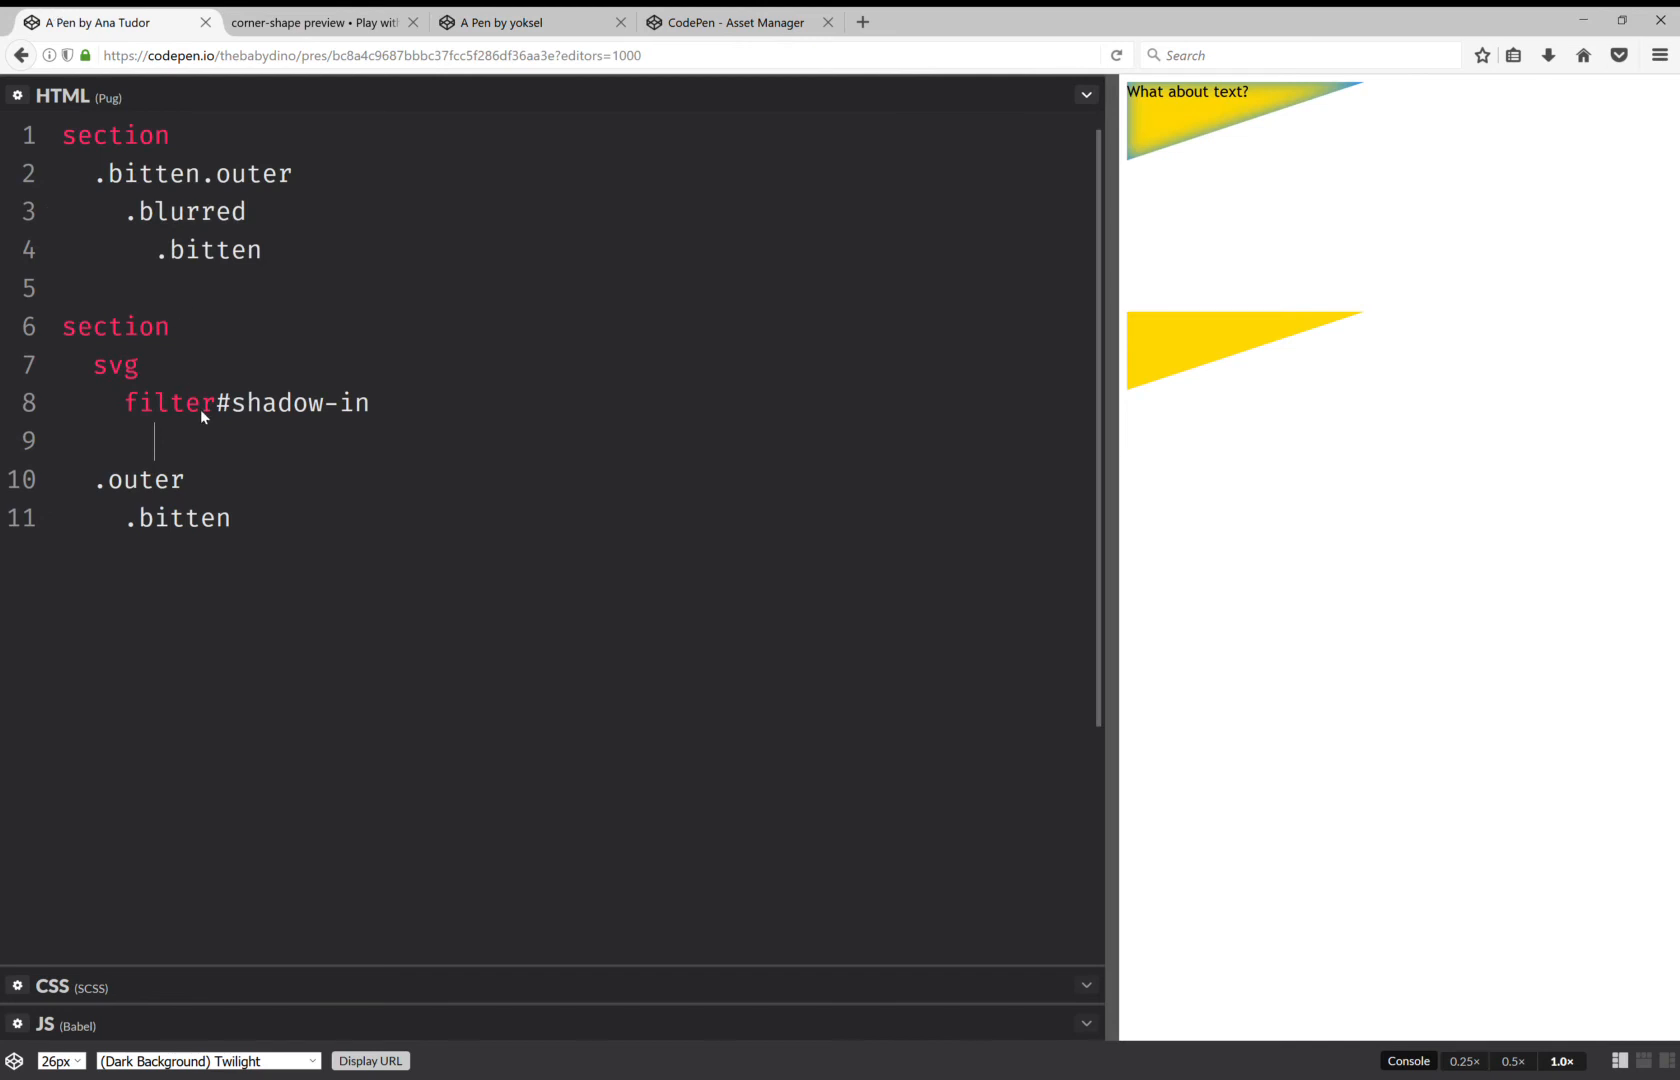
text(feGaussianBlur stdDeviation='25' result='offset-blur')
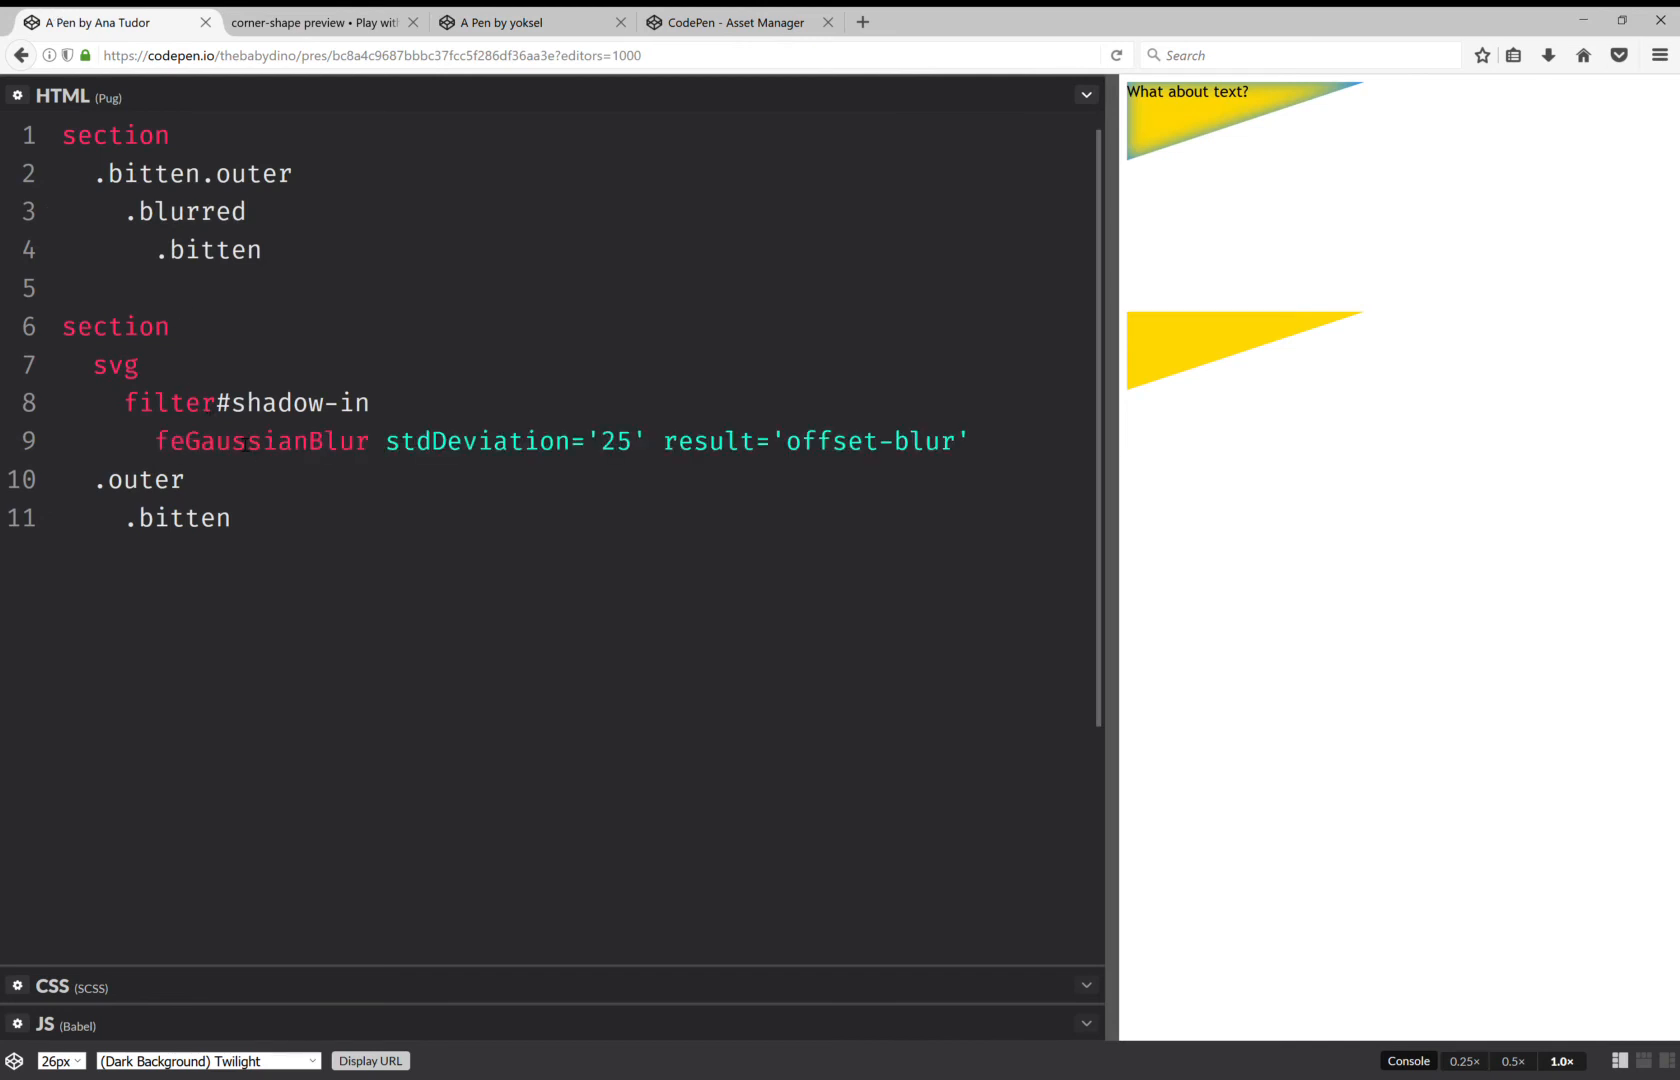
drag(386, 440, 865, 440)
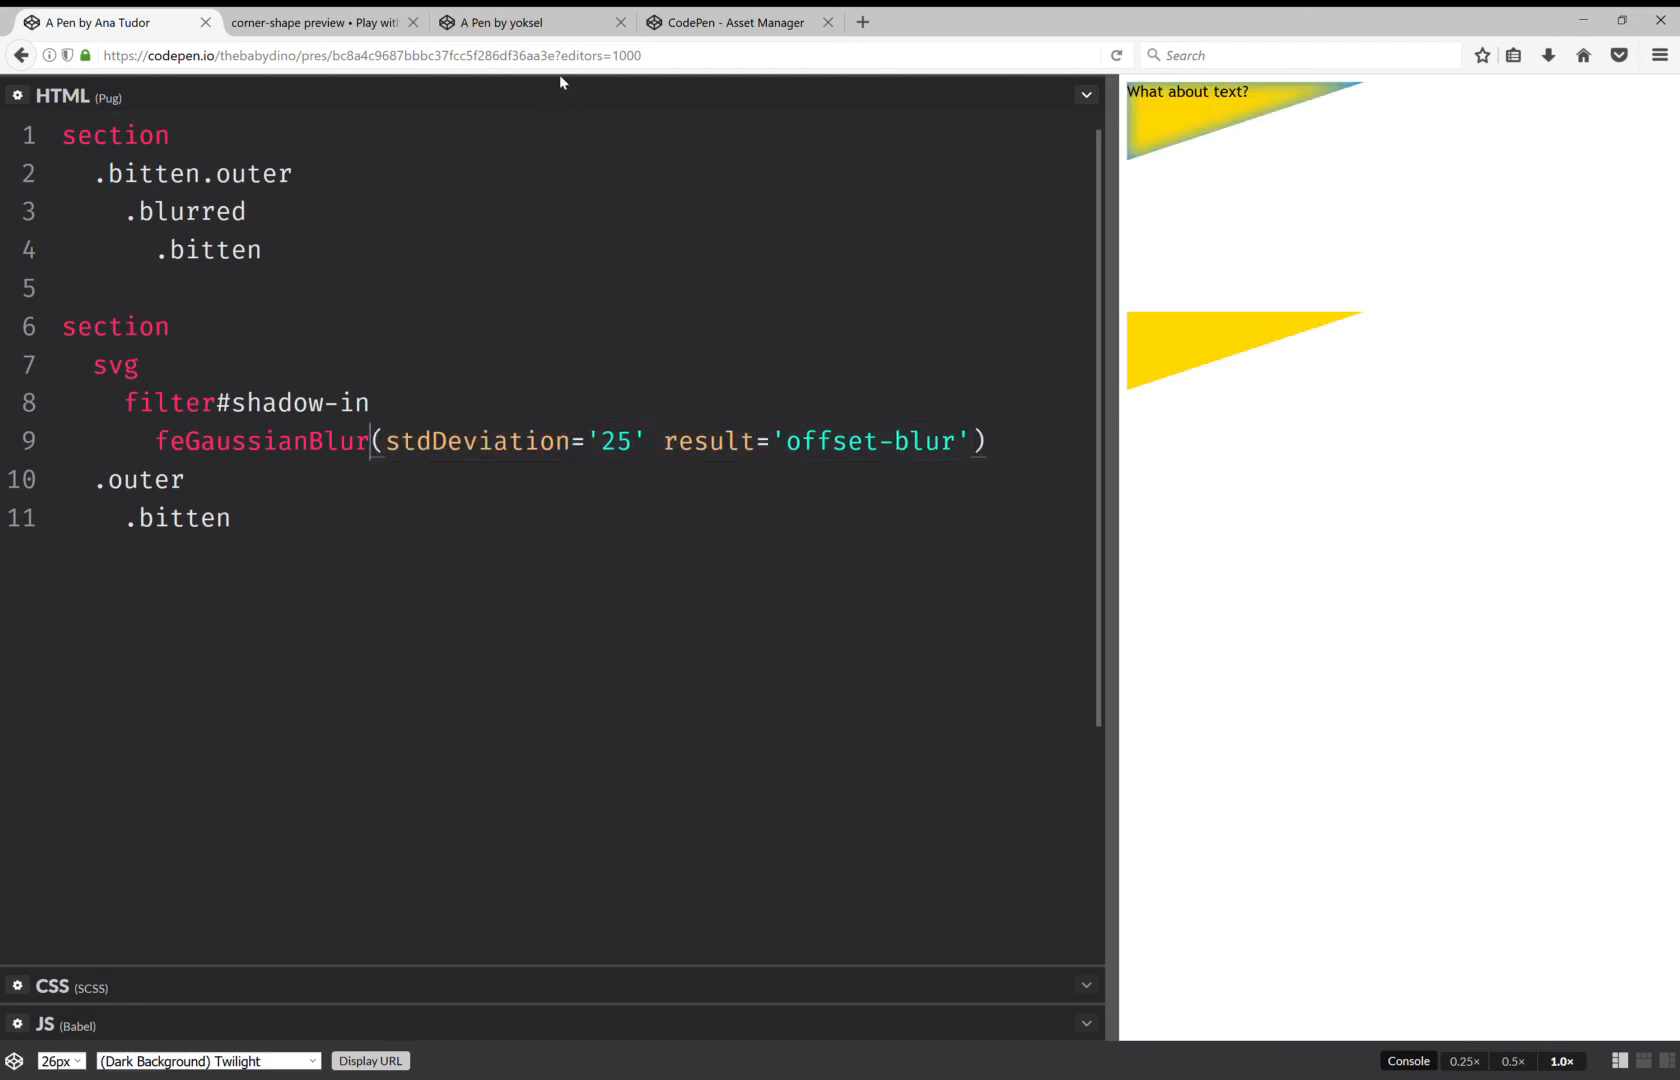
click(512, 21)
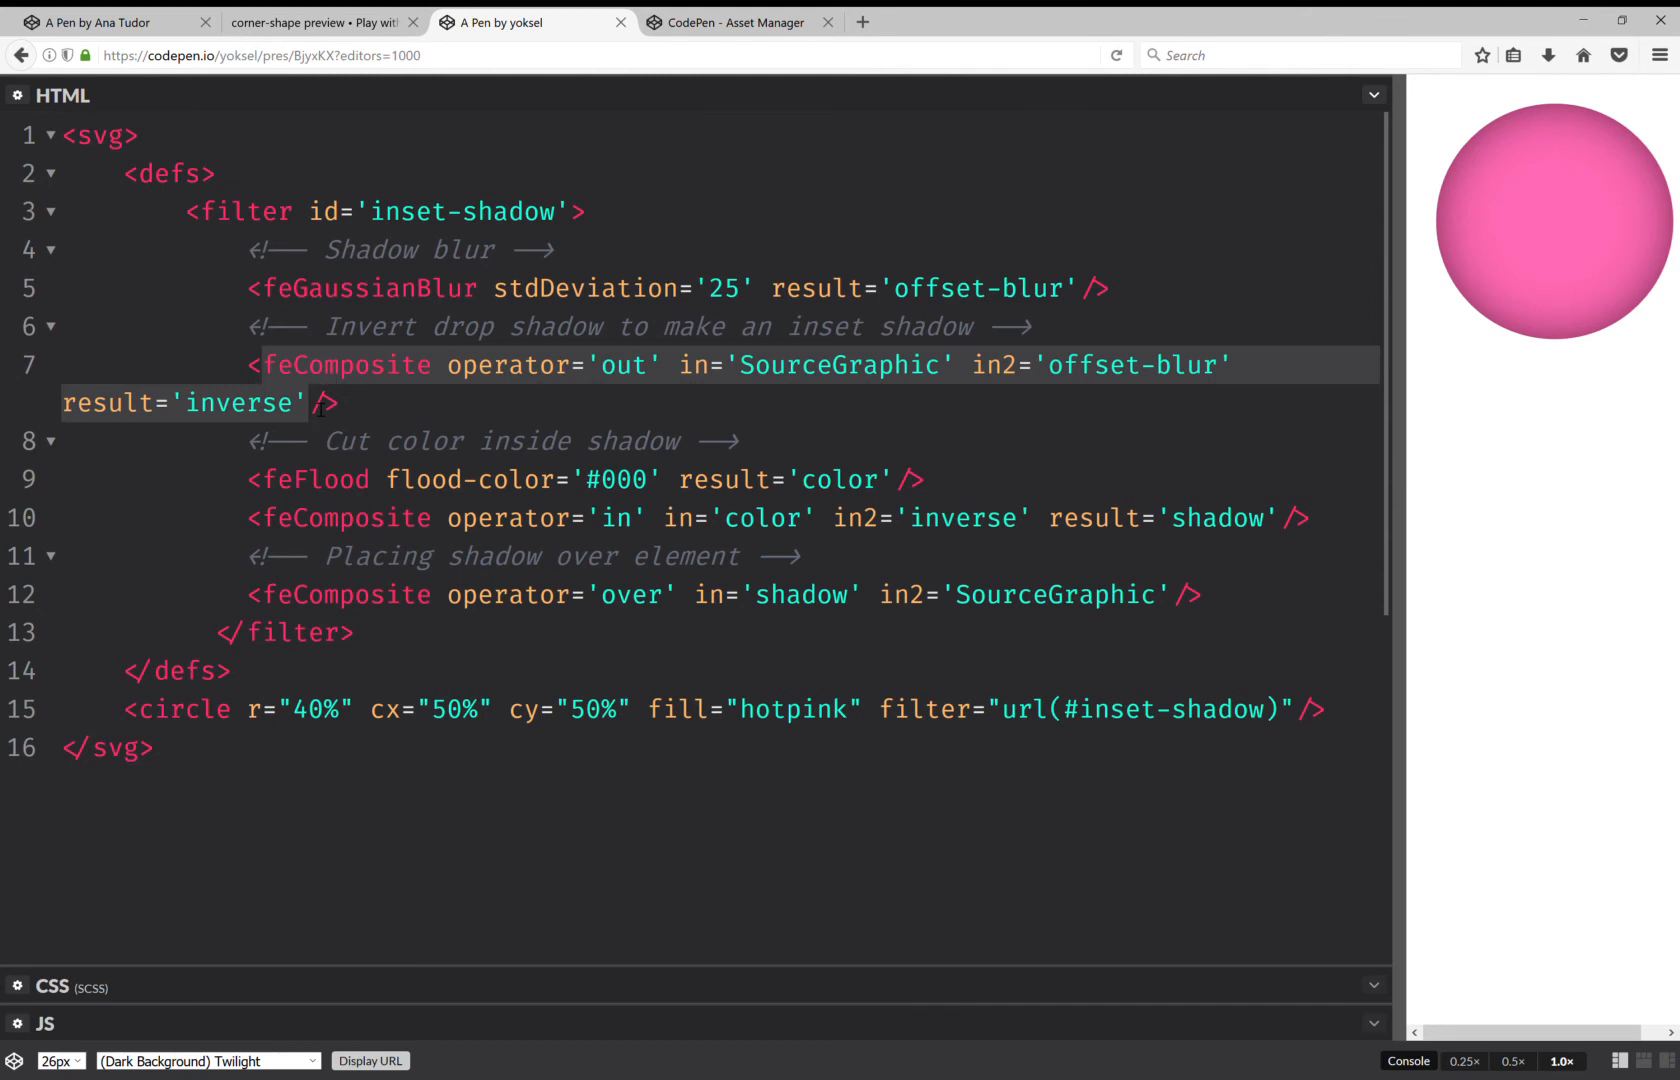
click(96, 21)
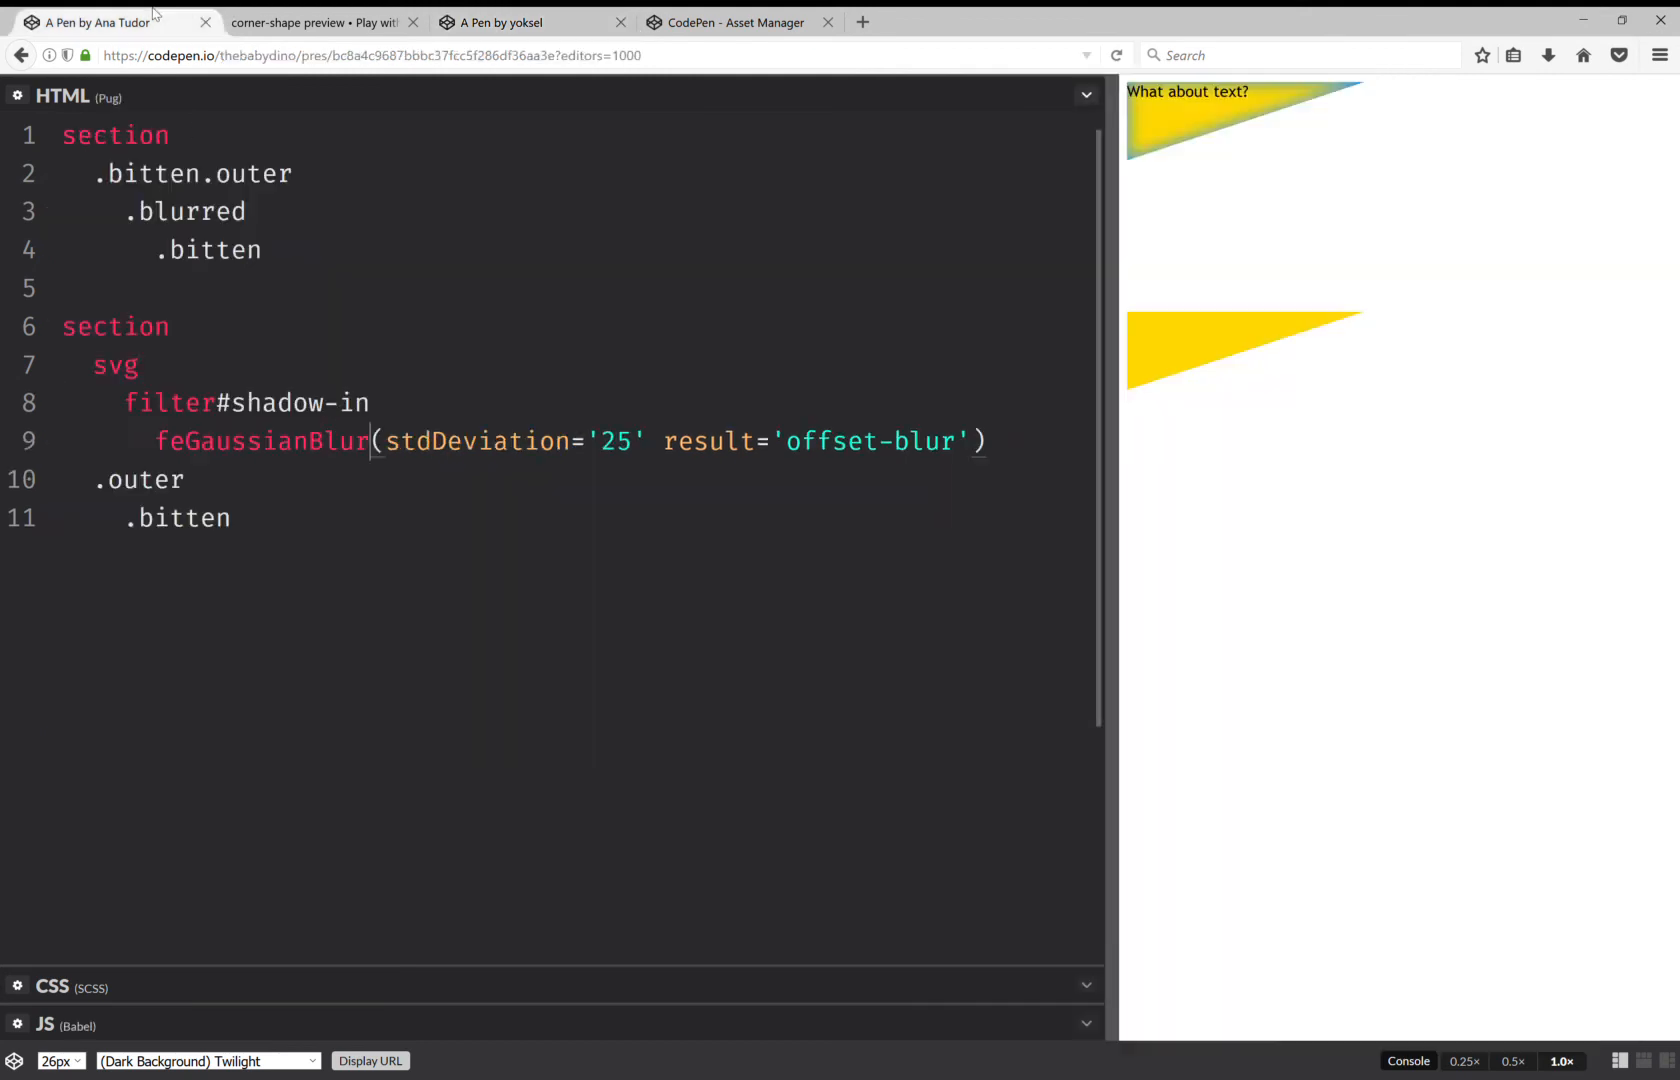
click(984, 441)
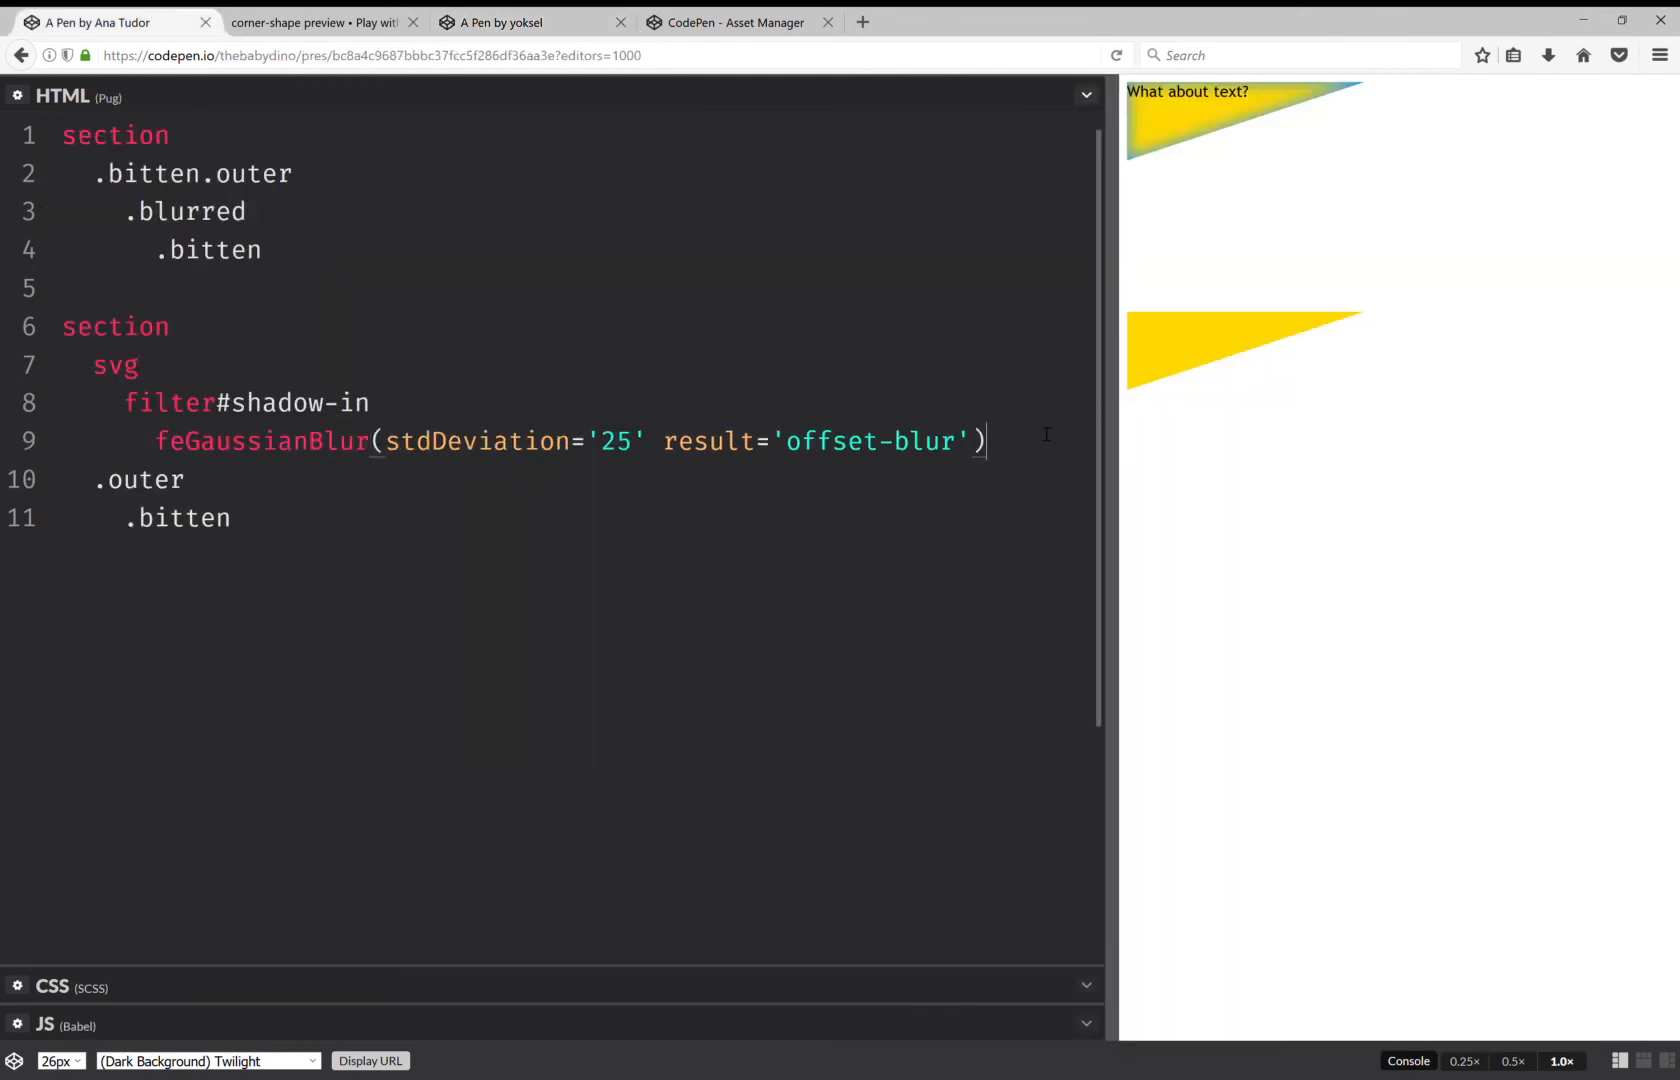
text(feComposite operator='out' in='SourceGraphic' in2='offset-blur' result='inverse'))
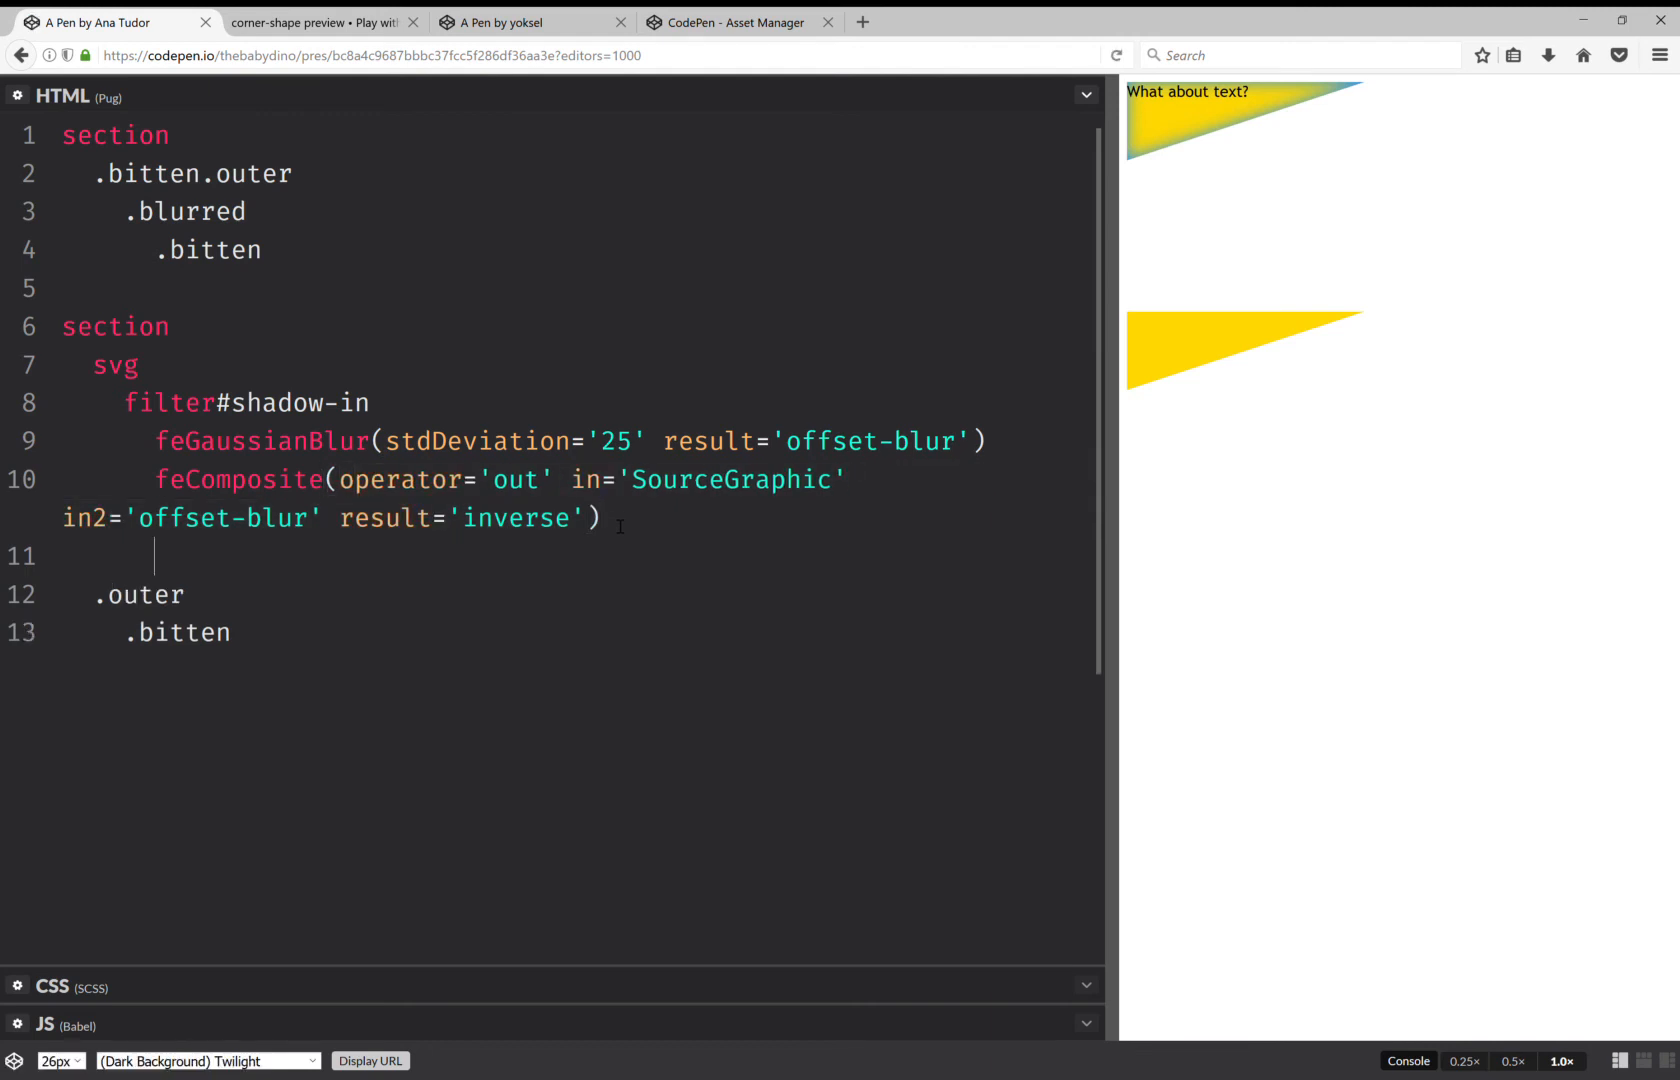
- Tint the reference shadow dodgerblue and add feFlood flood-color='dodgerblue' result='color' in Pug
click(500, 21)
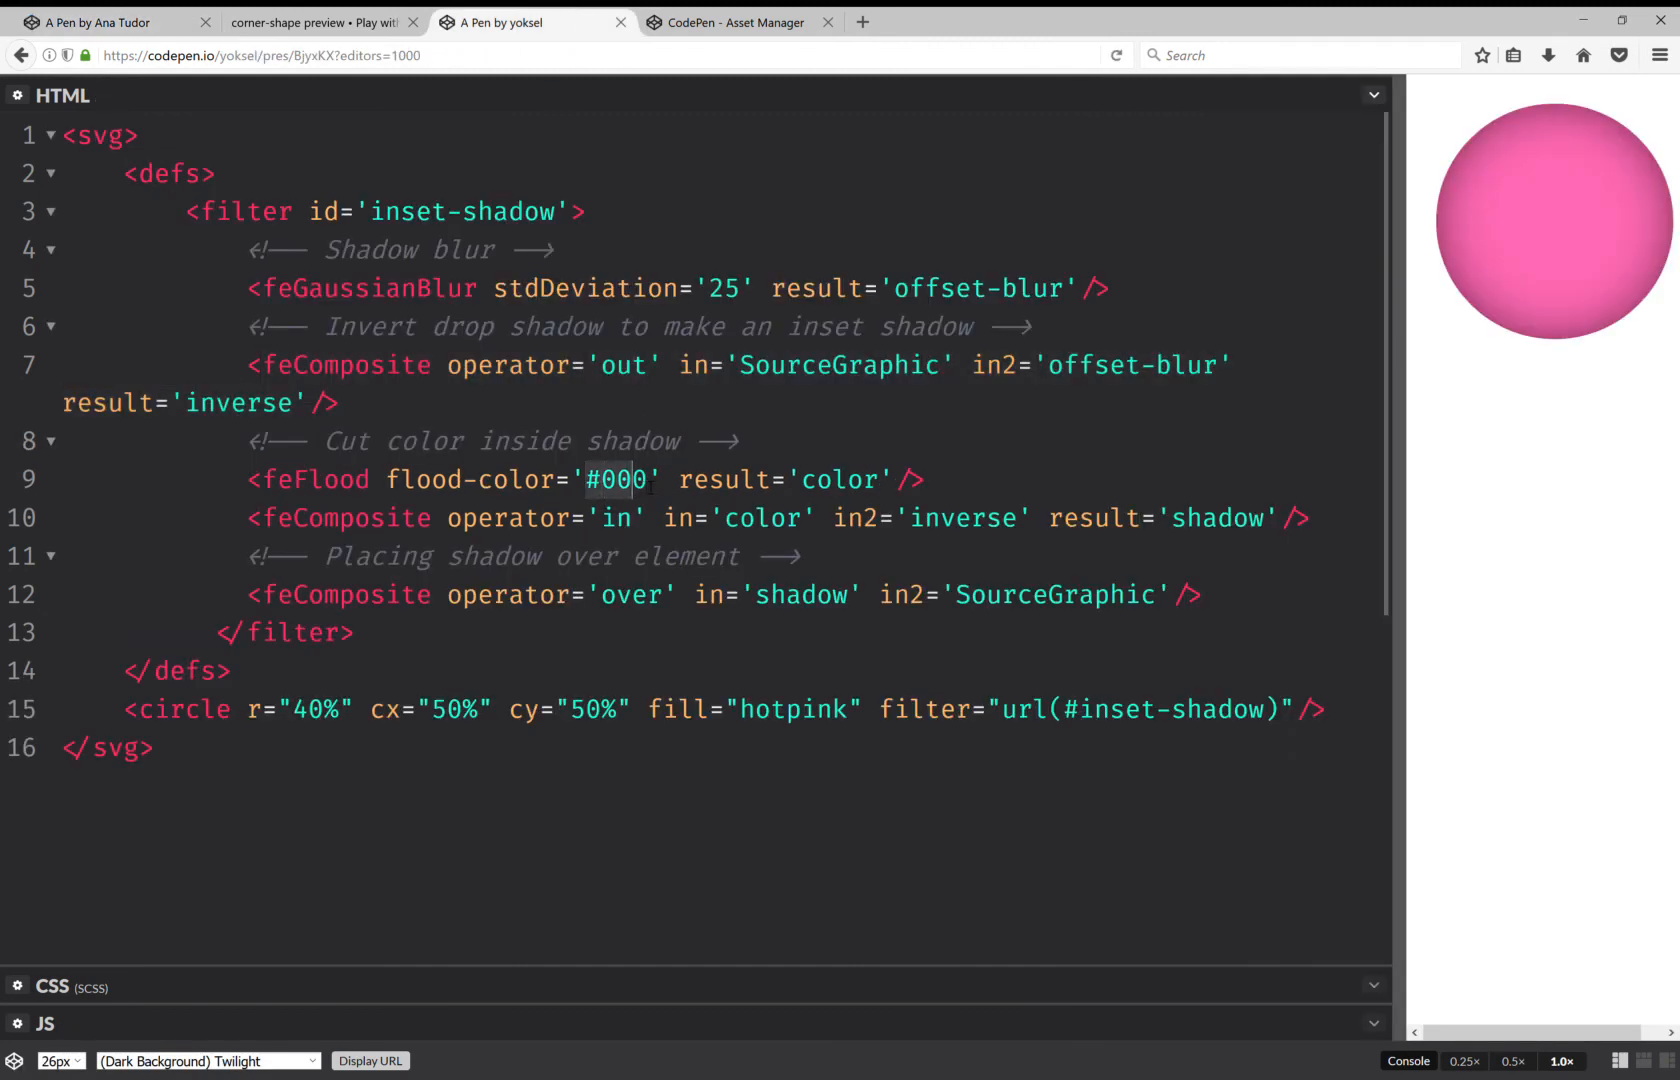
text(d)
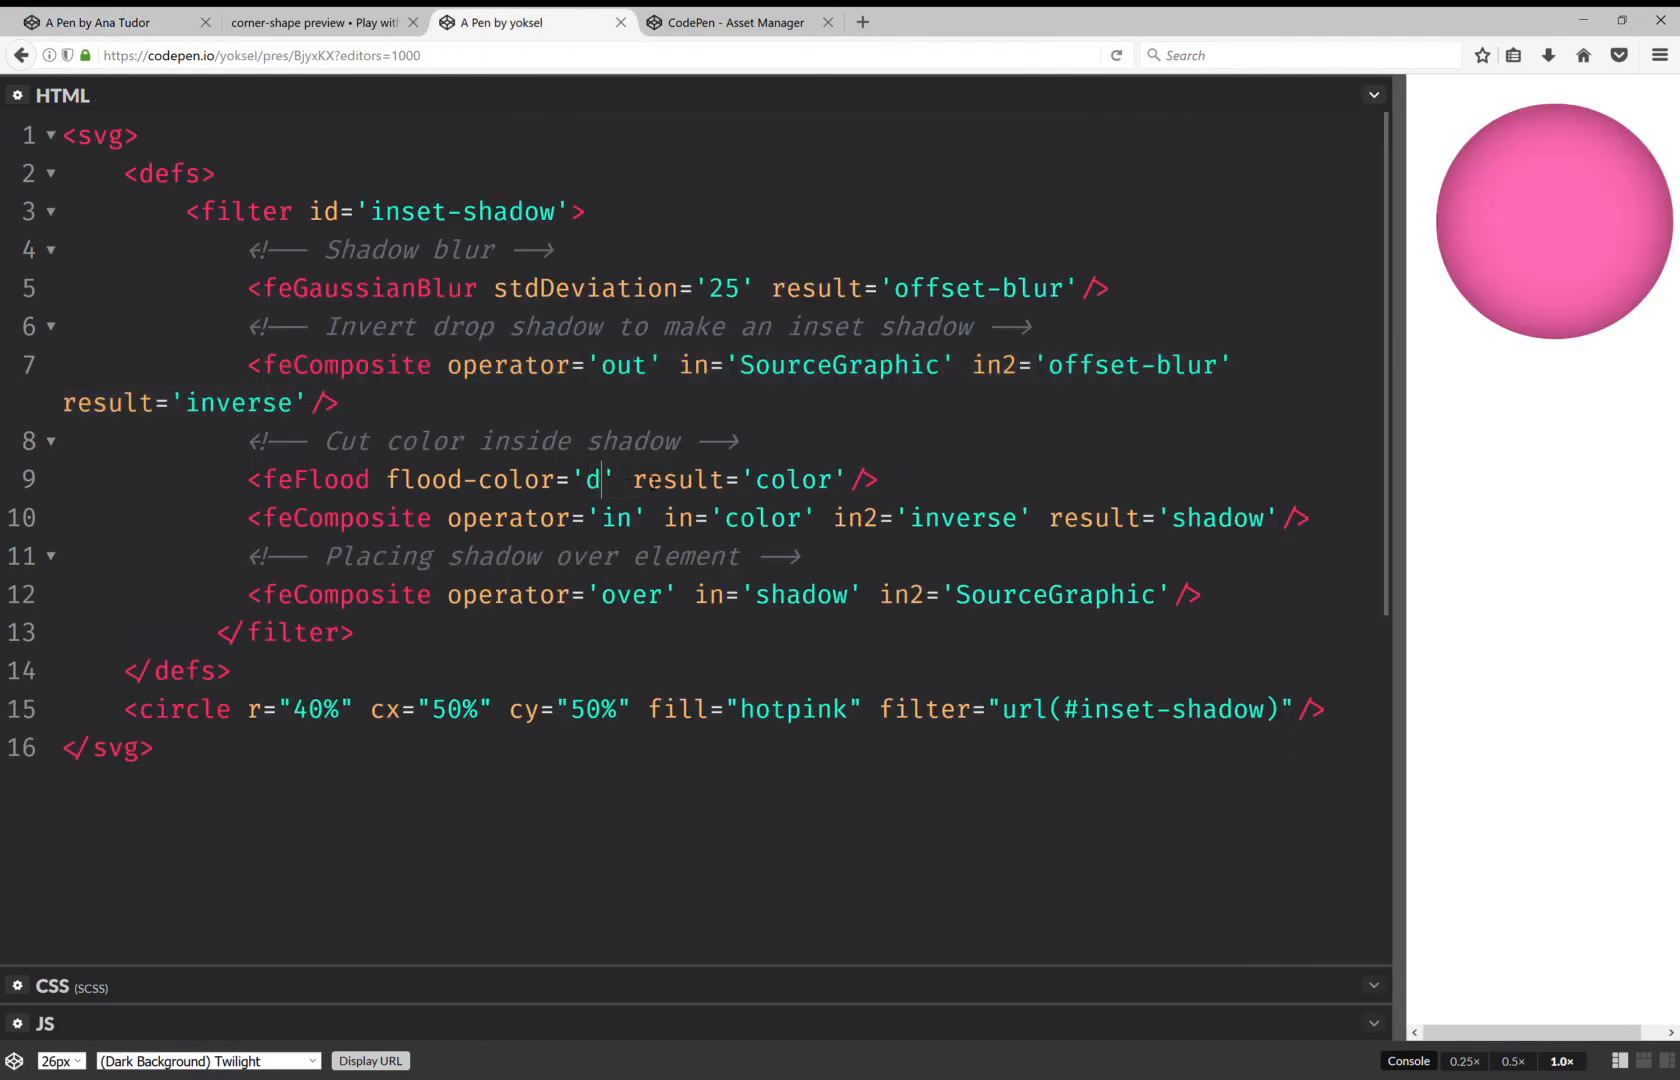
text(odgerbl)
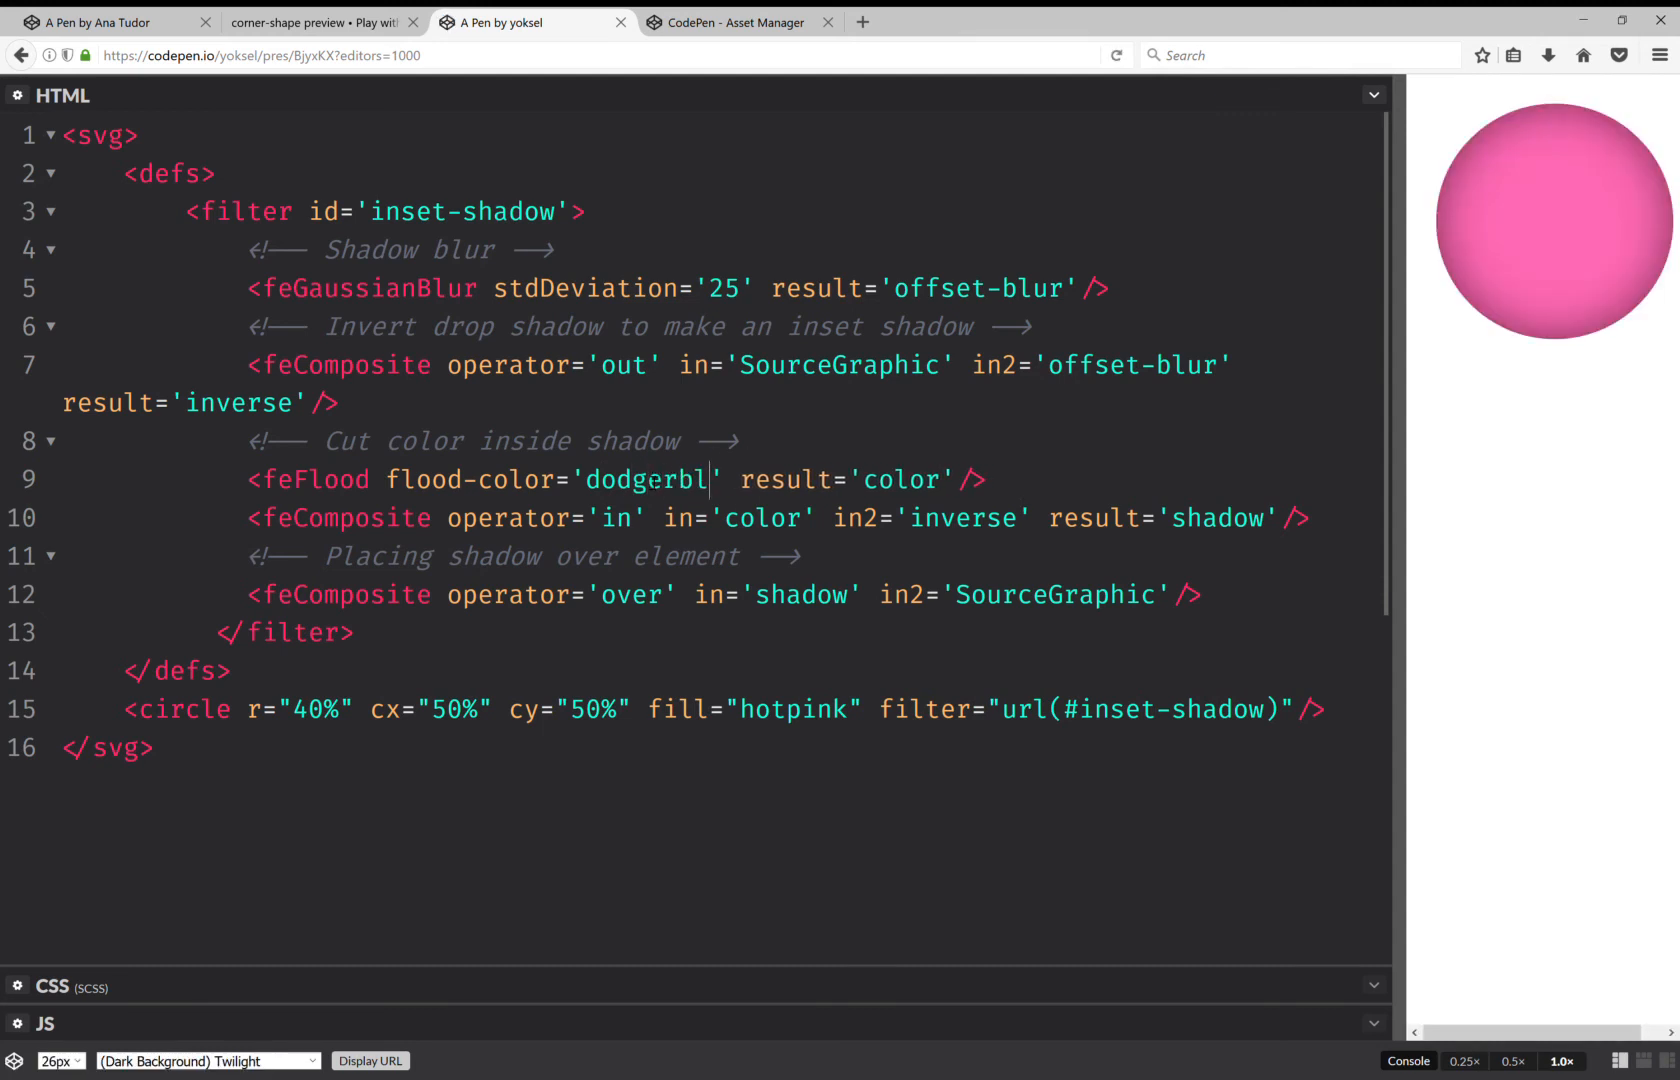
text(ue)
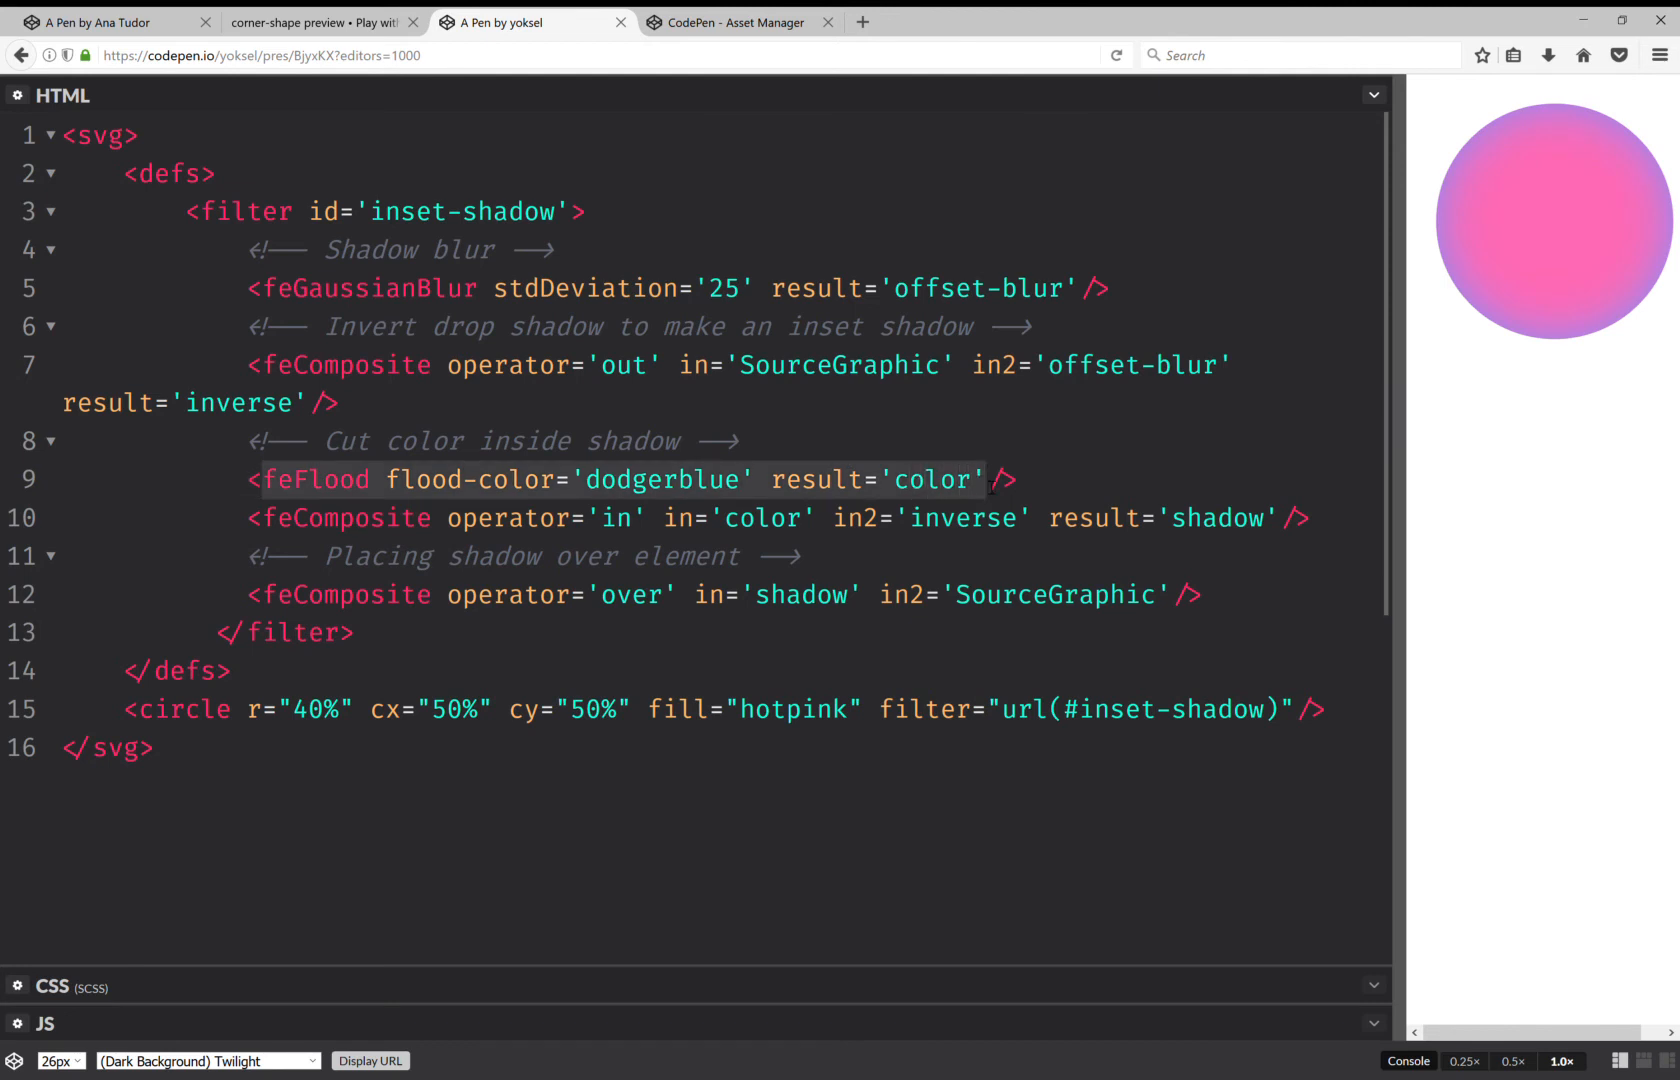
click(107, 22)
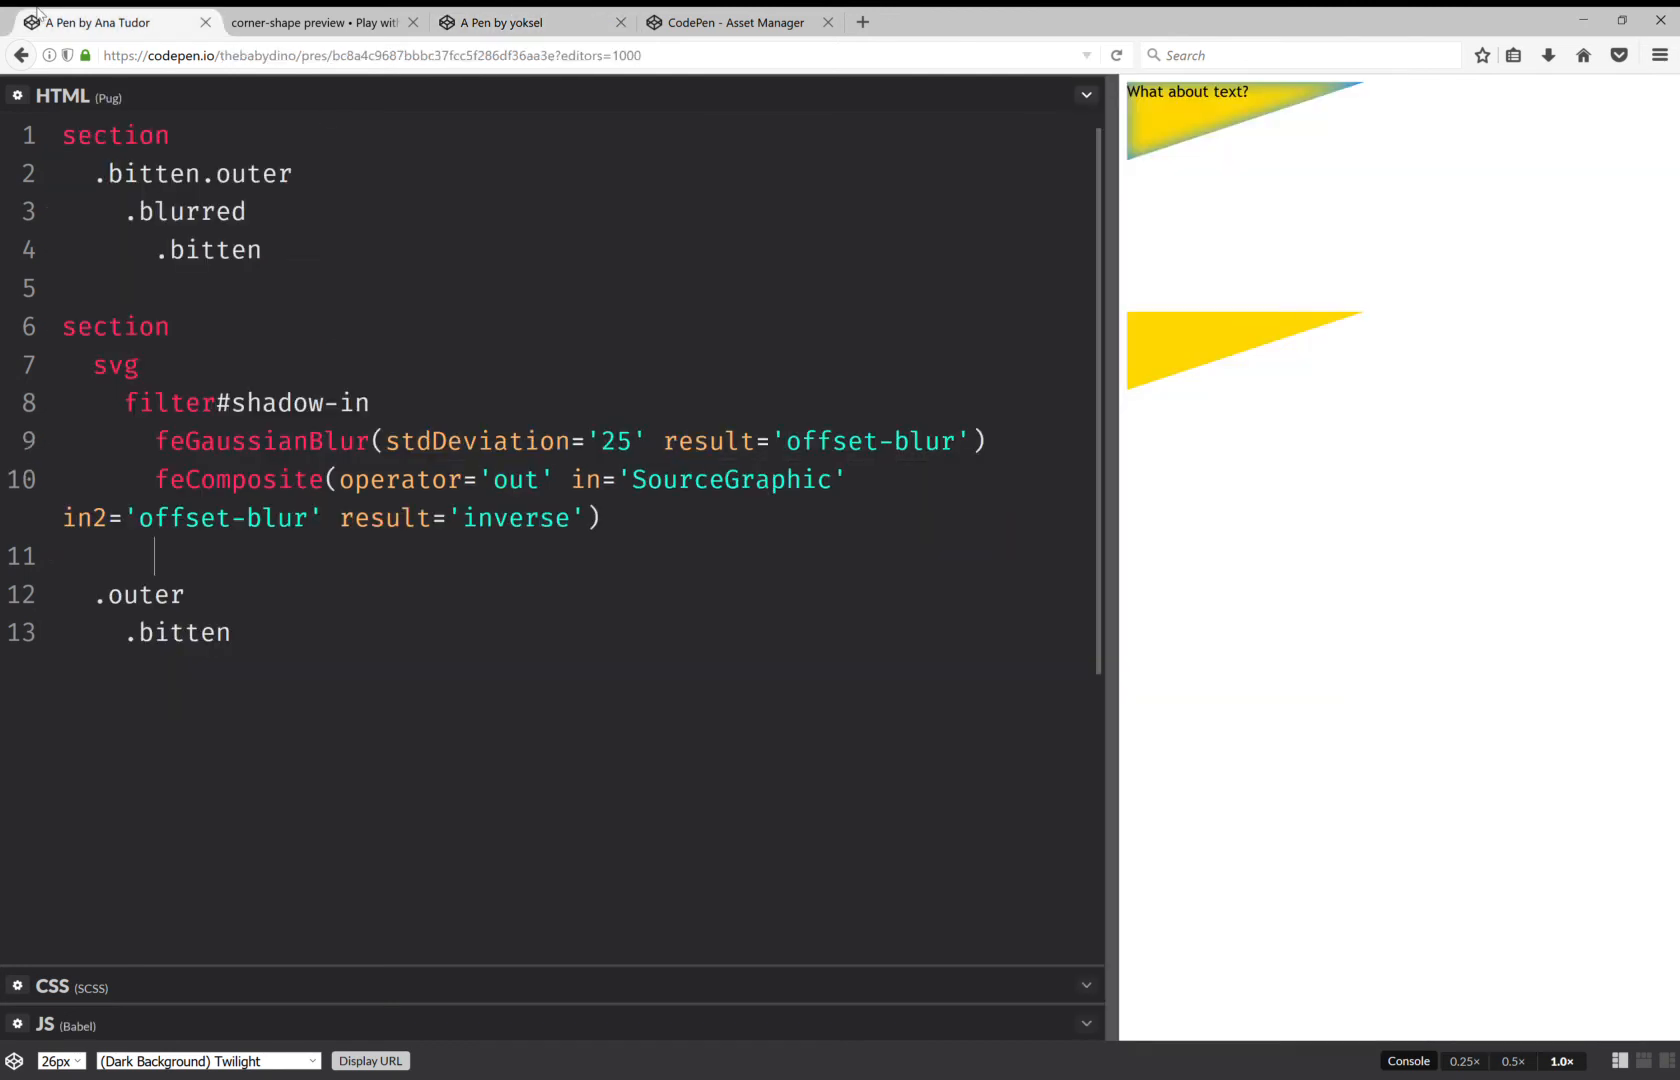
text(feFlood flood-color='dodgerblue' result='color')
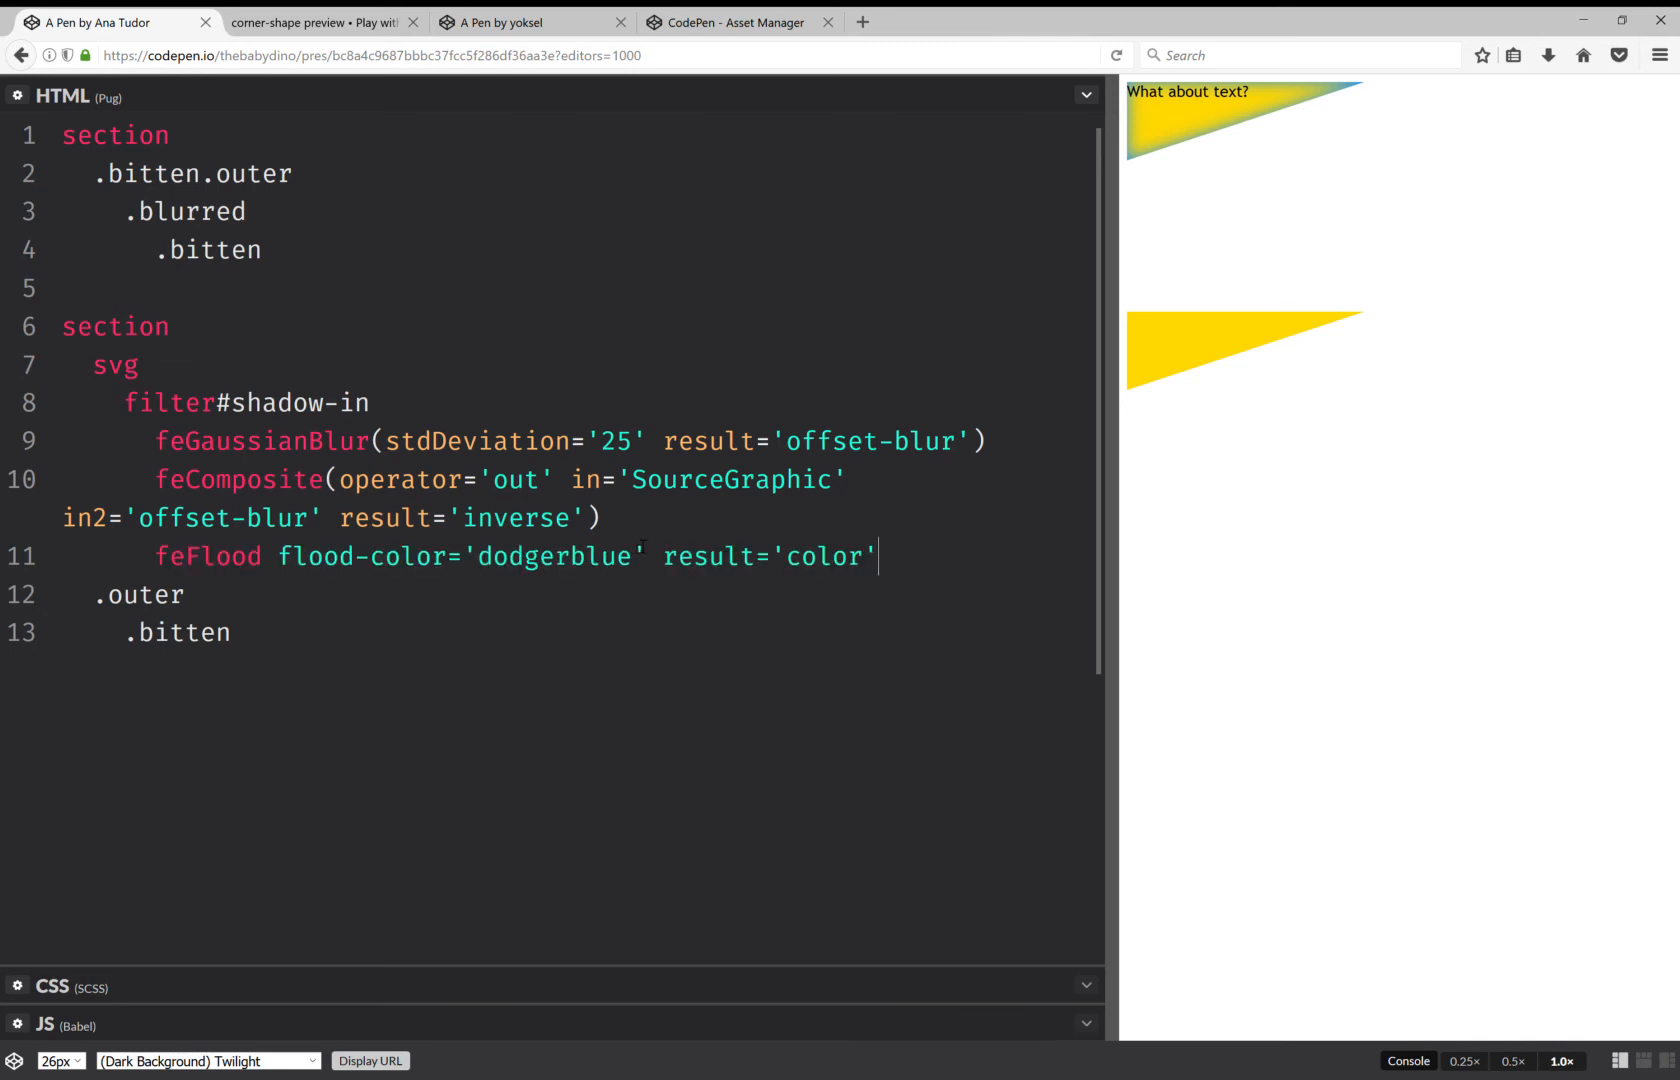
drag(276, 556, 876, 556)
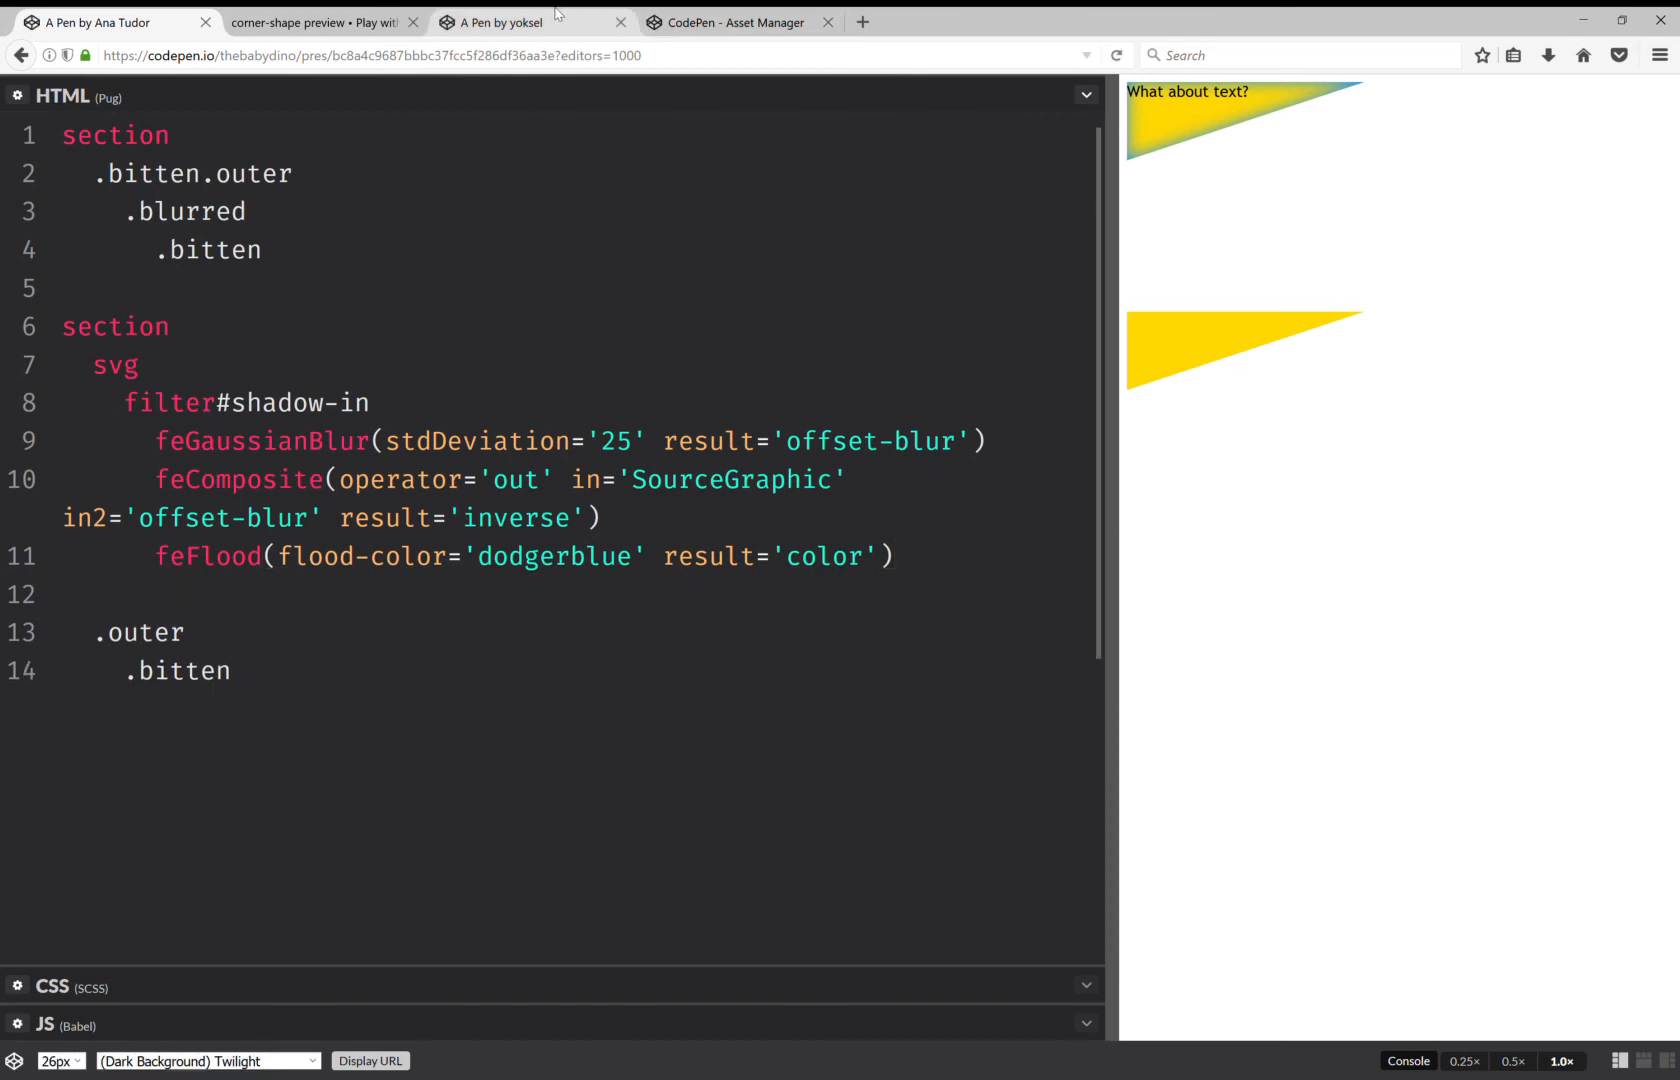
- Add feComposite 'in' (color into inverse as 'shadow') and 'over' SourceGraphic steps, and save
click(504, 21)
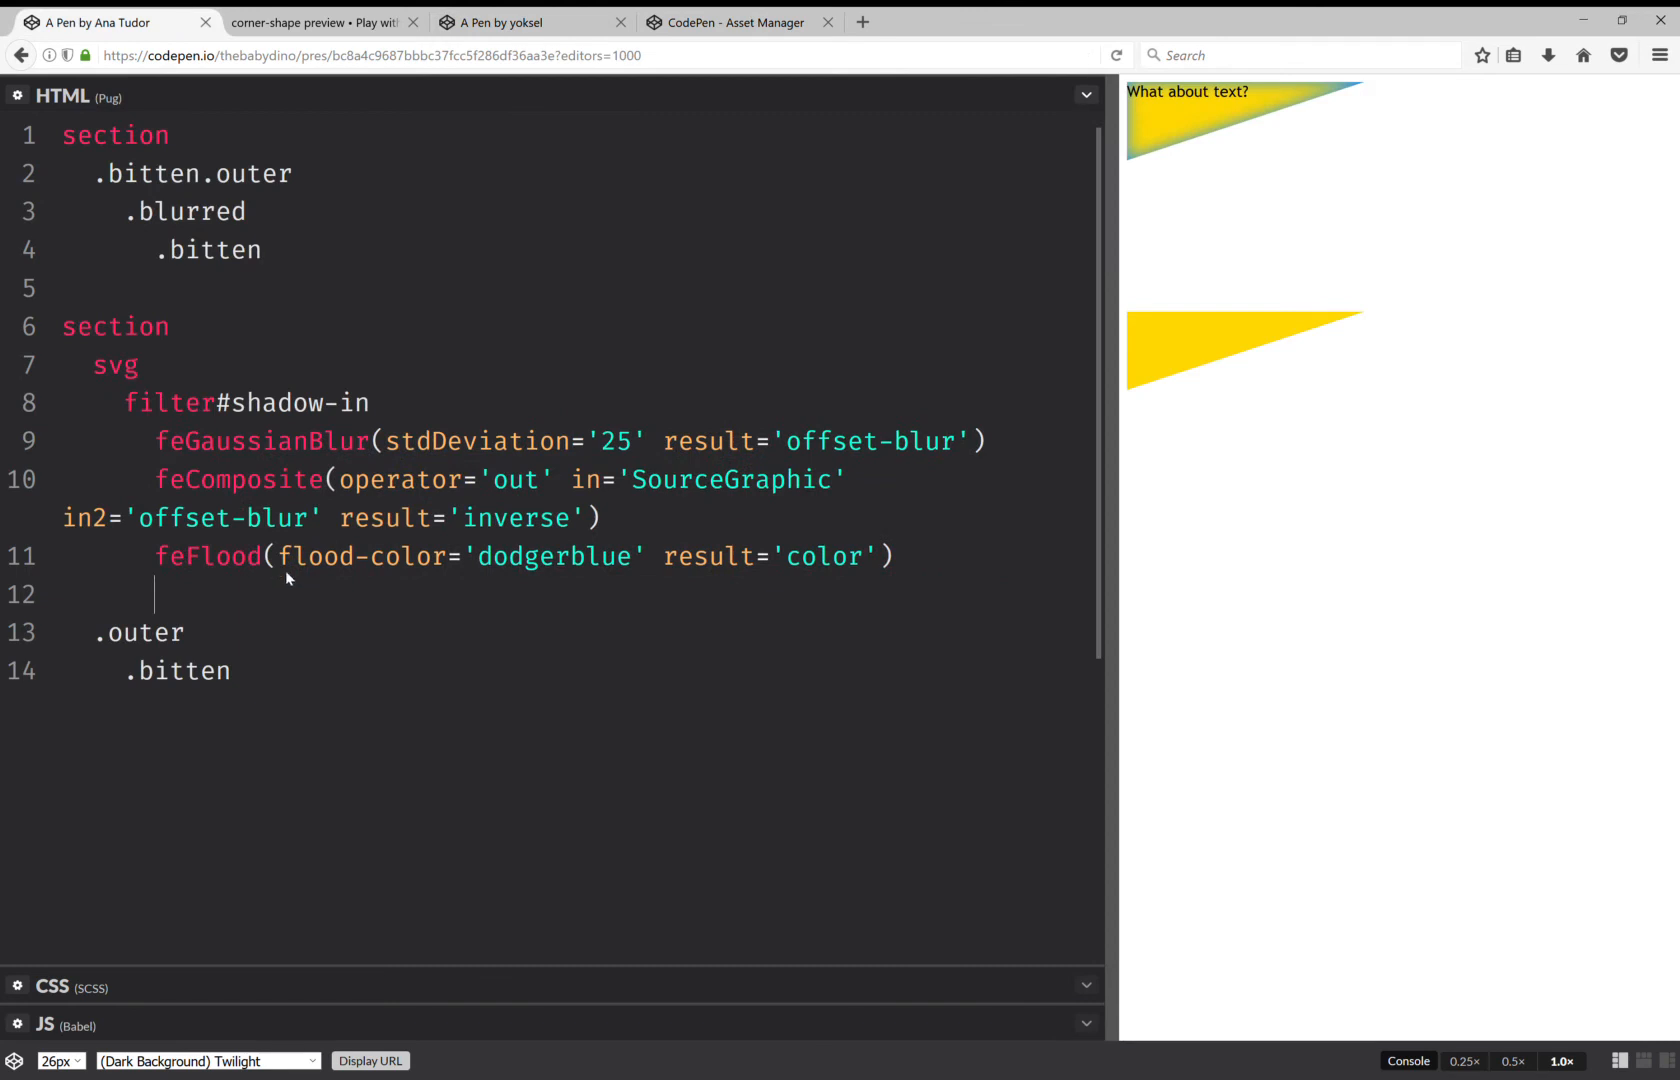
text(feComposite(operator='in' in='color' in2='inverse' result='shadow')
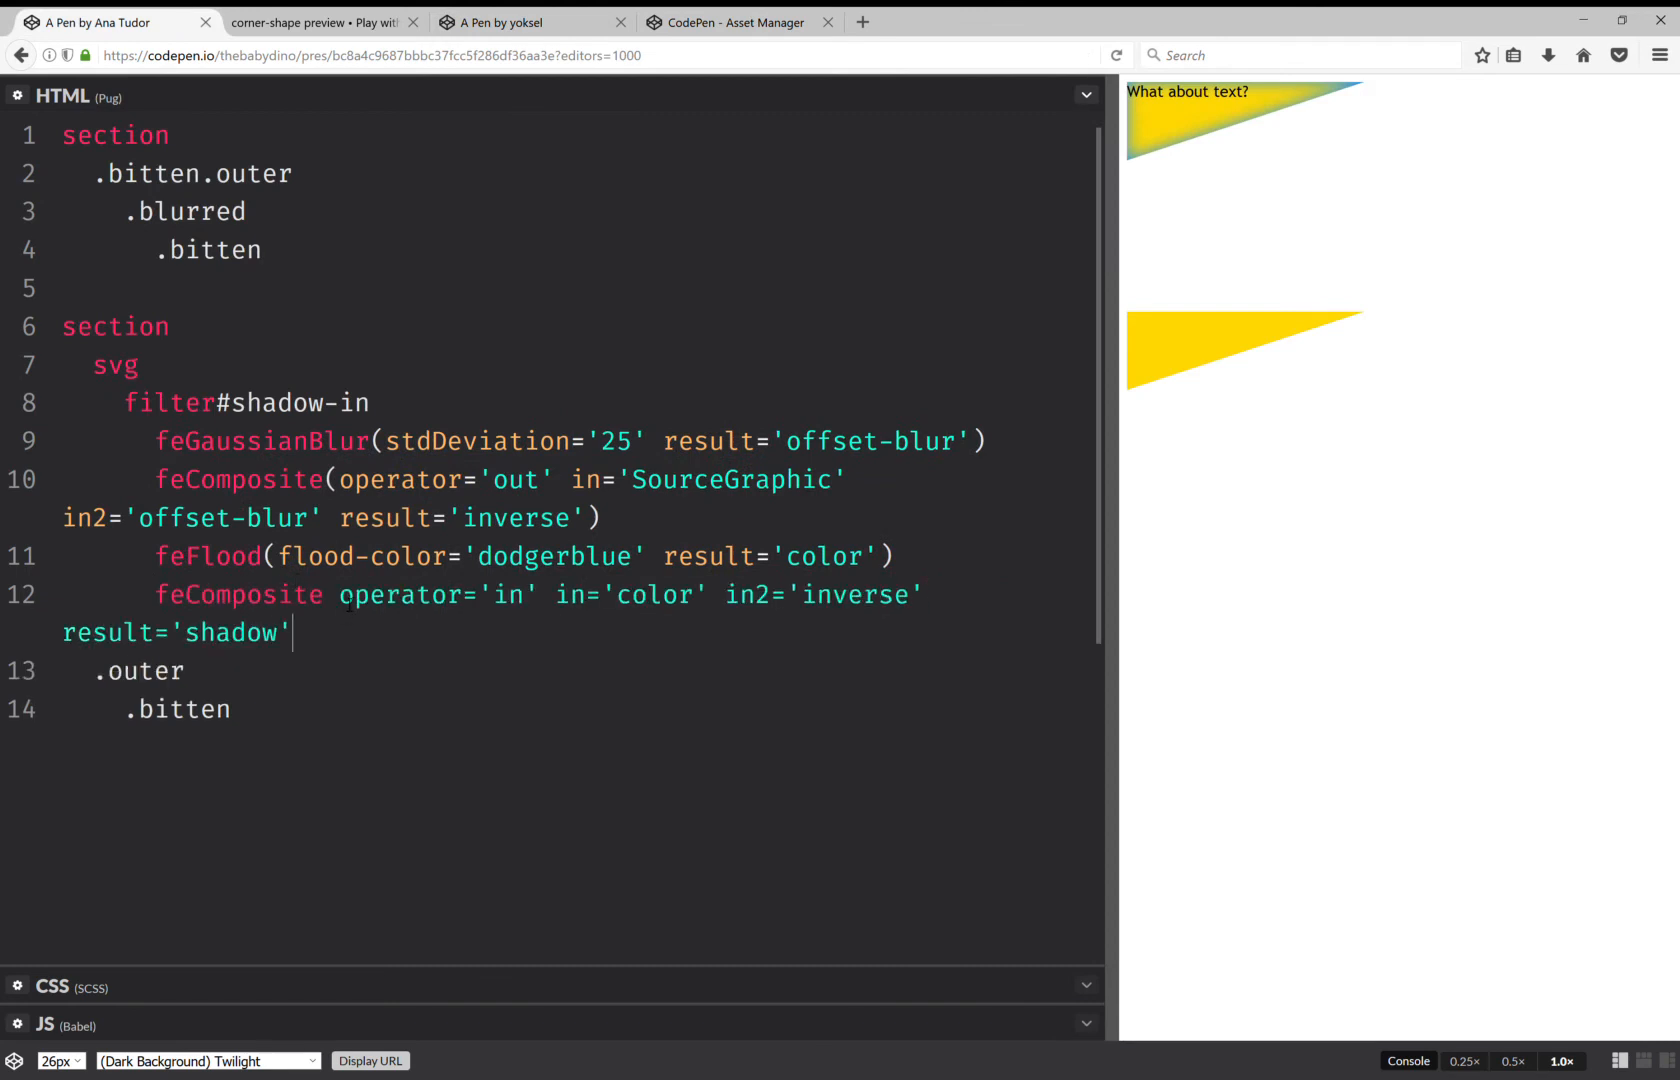
text(()
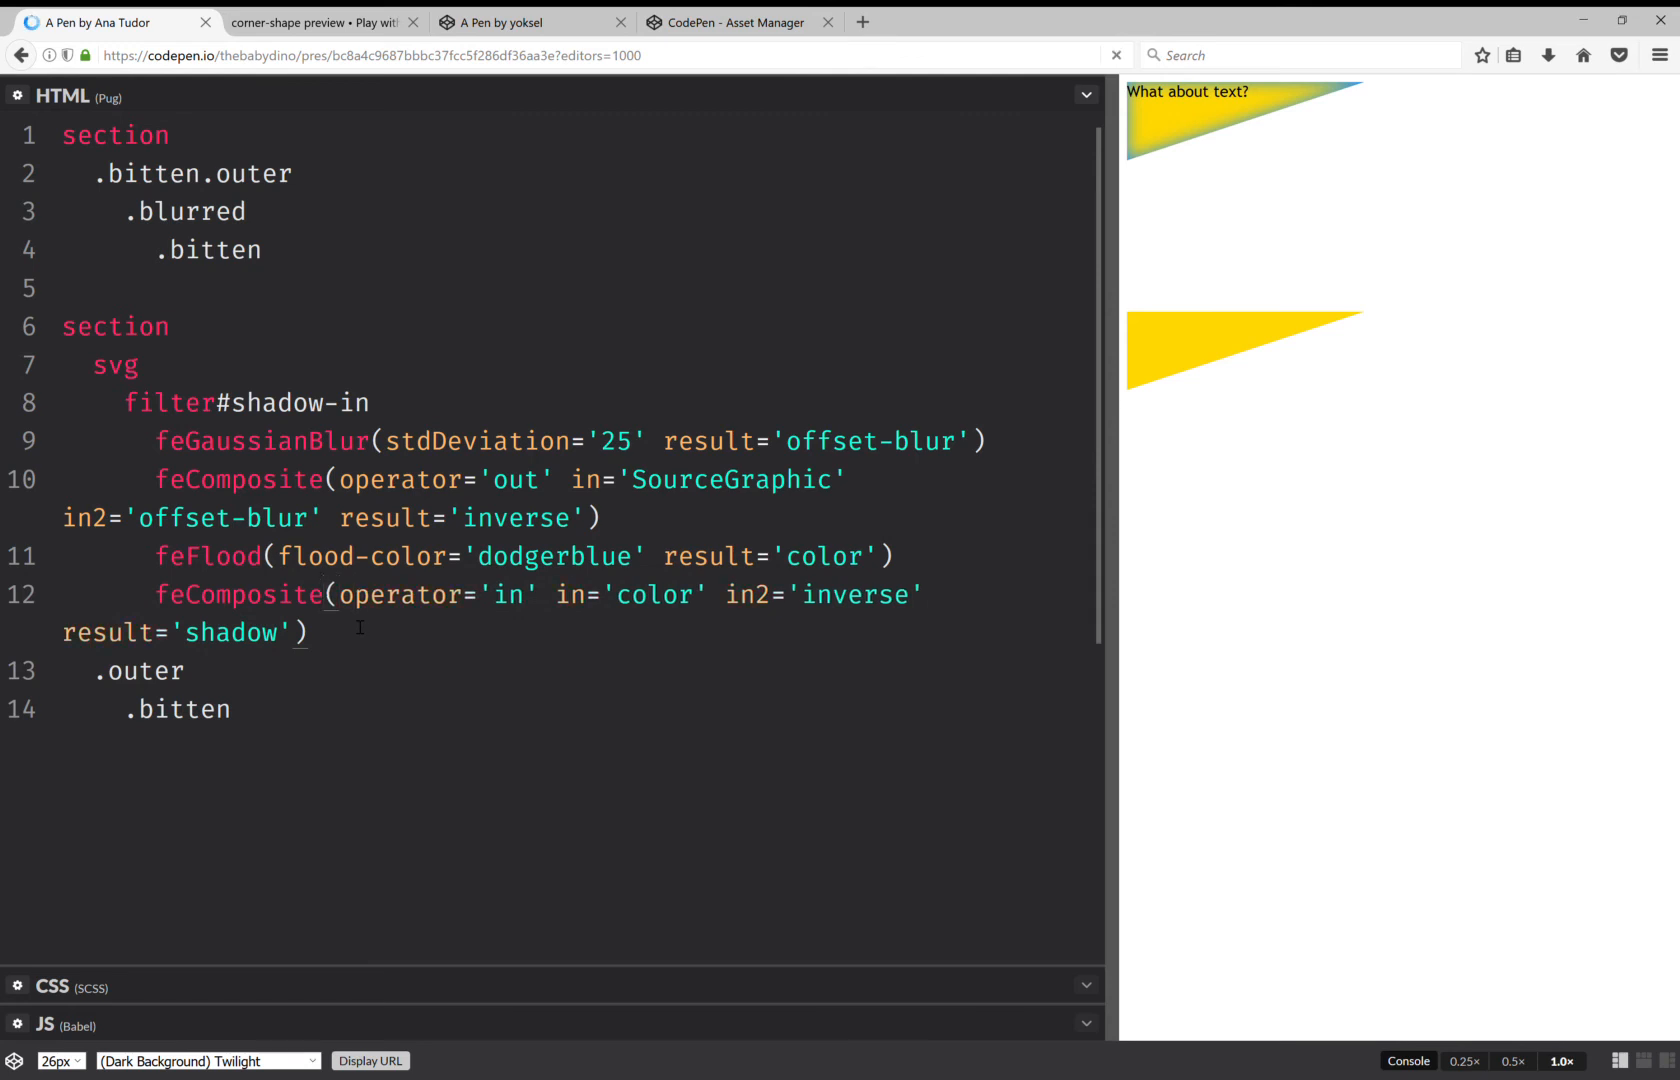
key(ctrl+s)
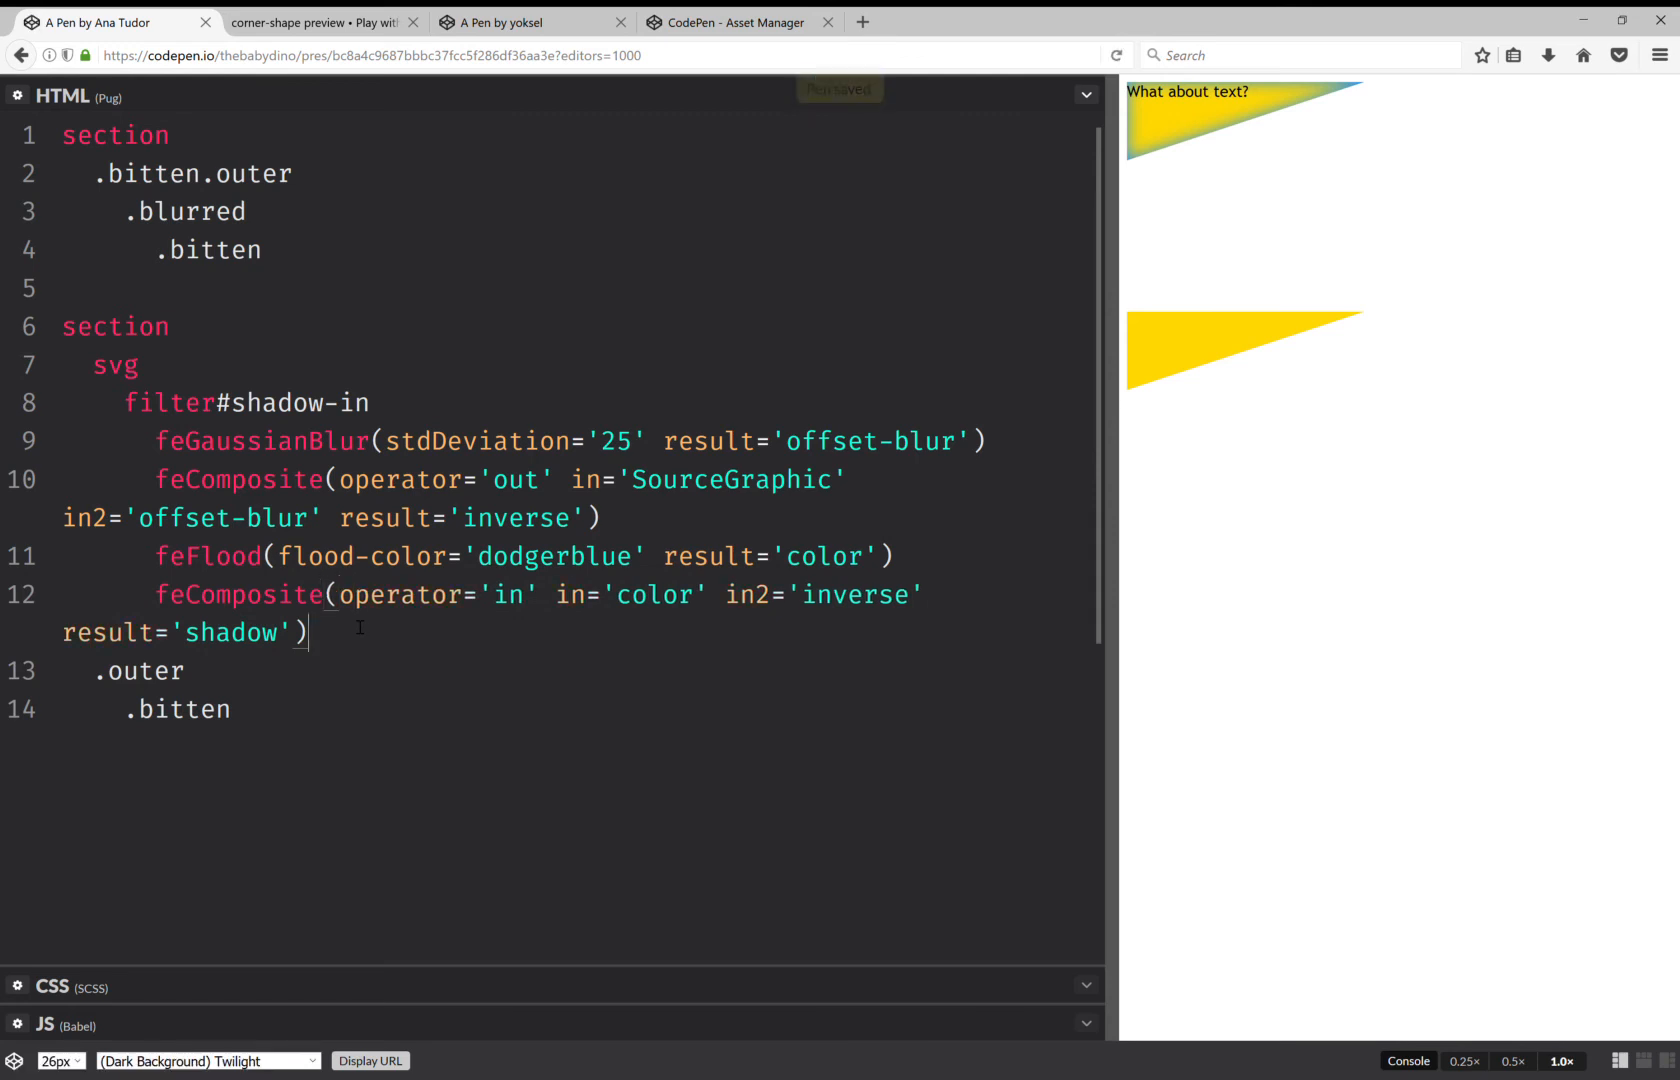
key(enter)
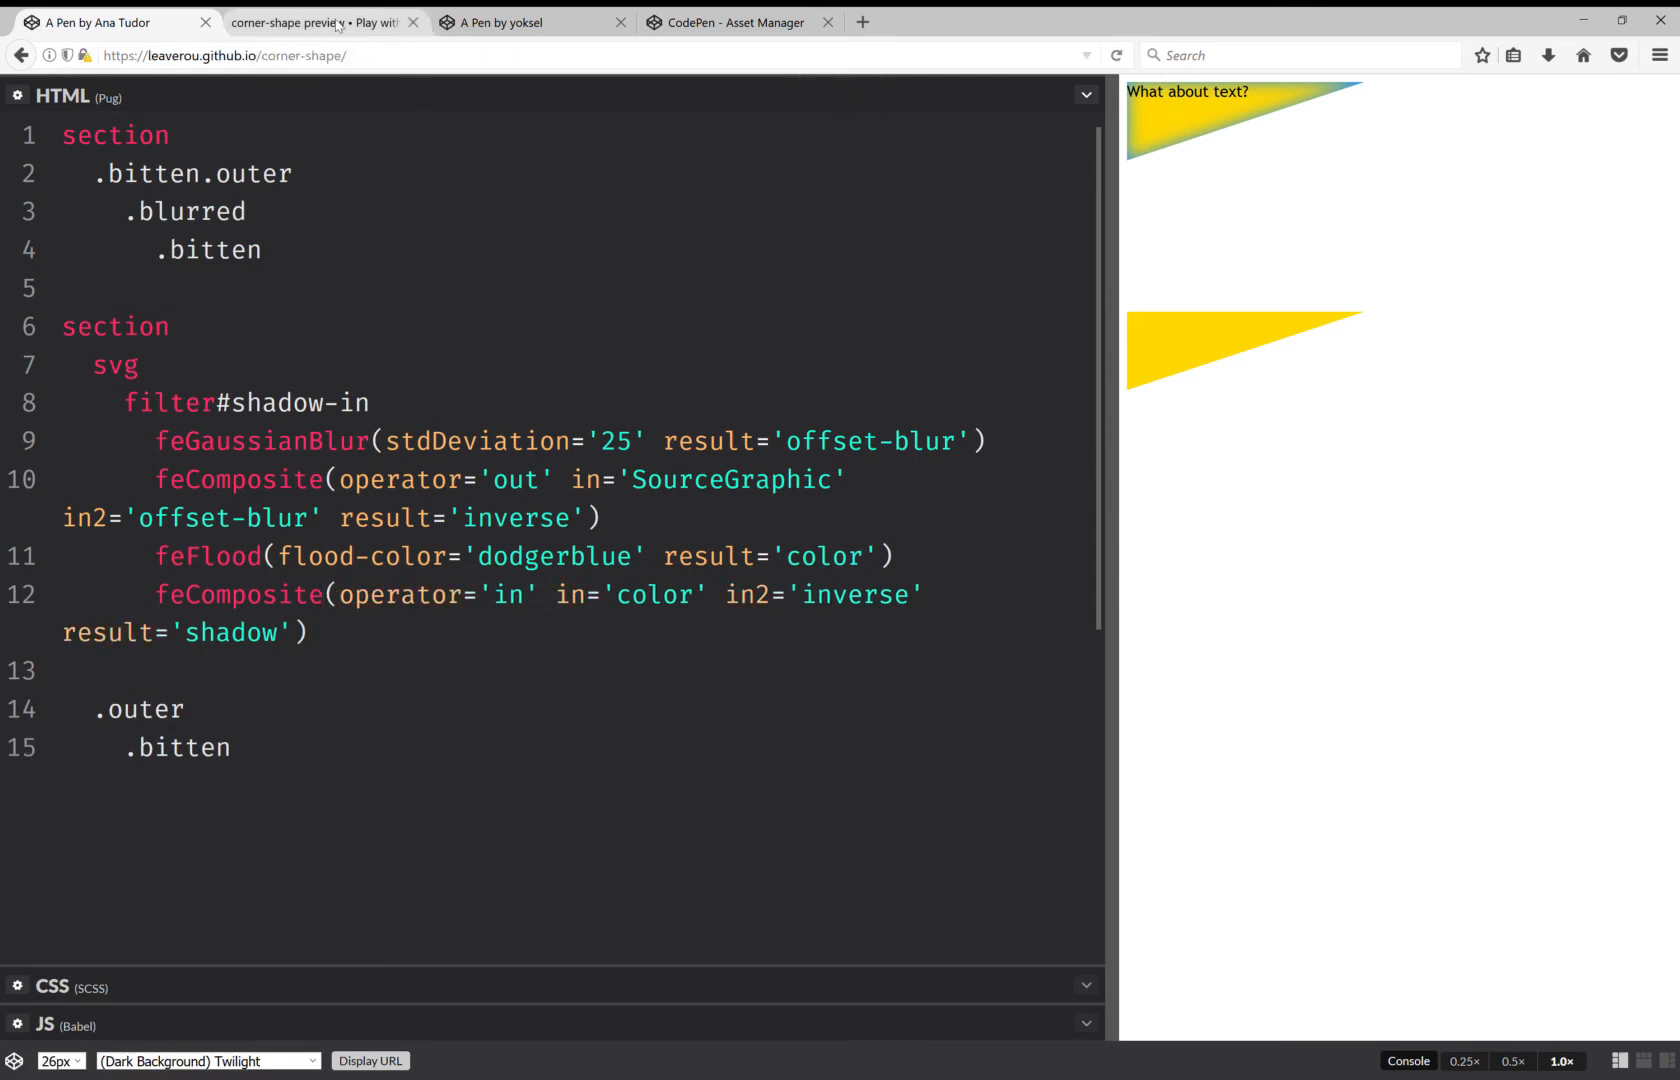
click(504, 21)
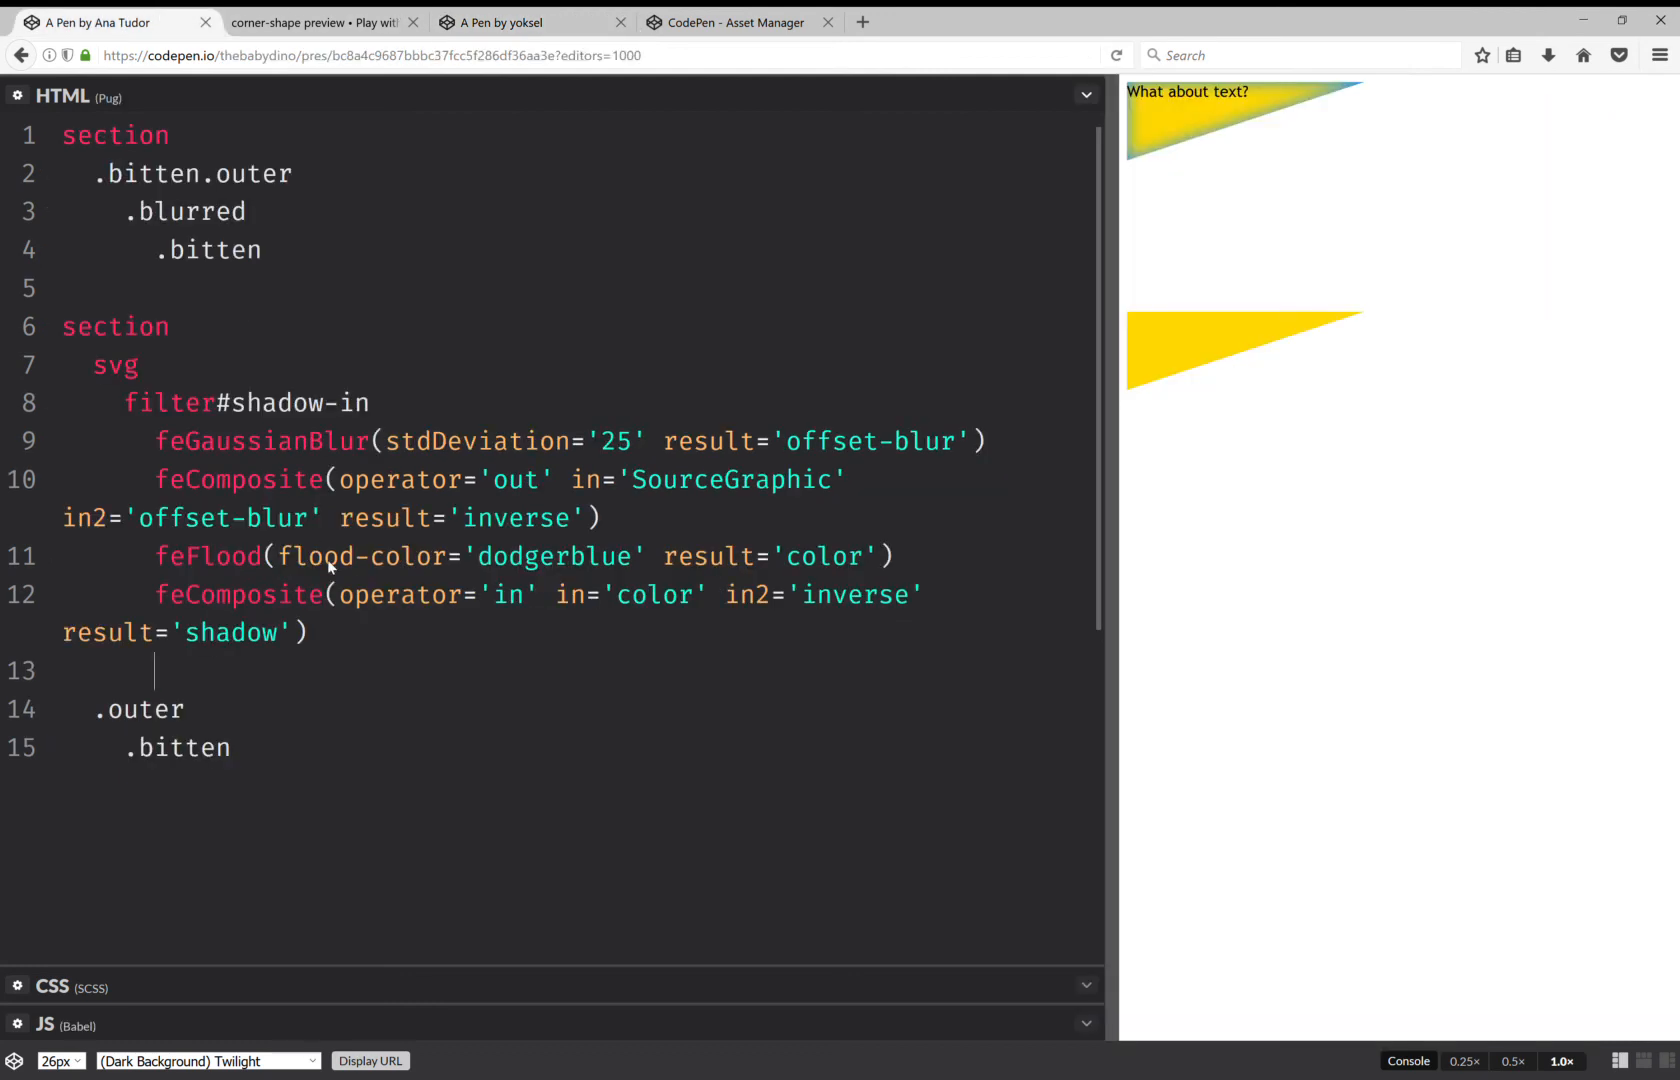
text(feComposite(operator='over' in='shadow' in2='SourceGraphic')
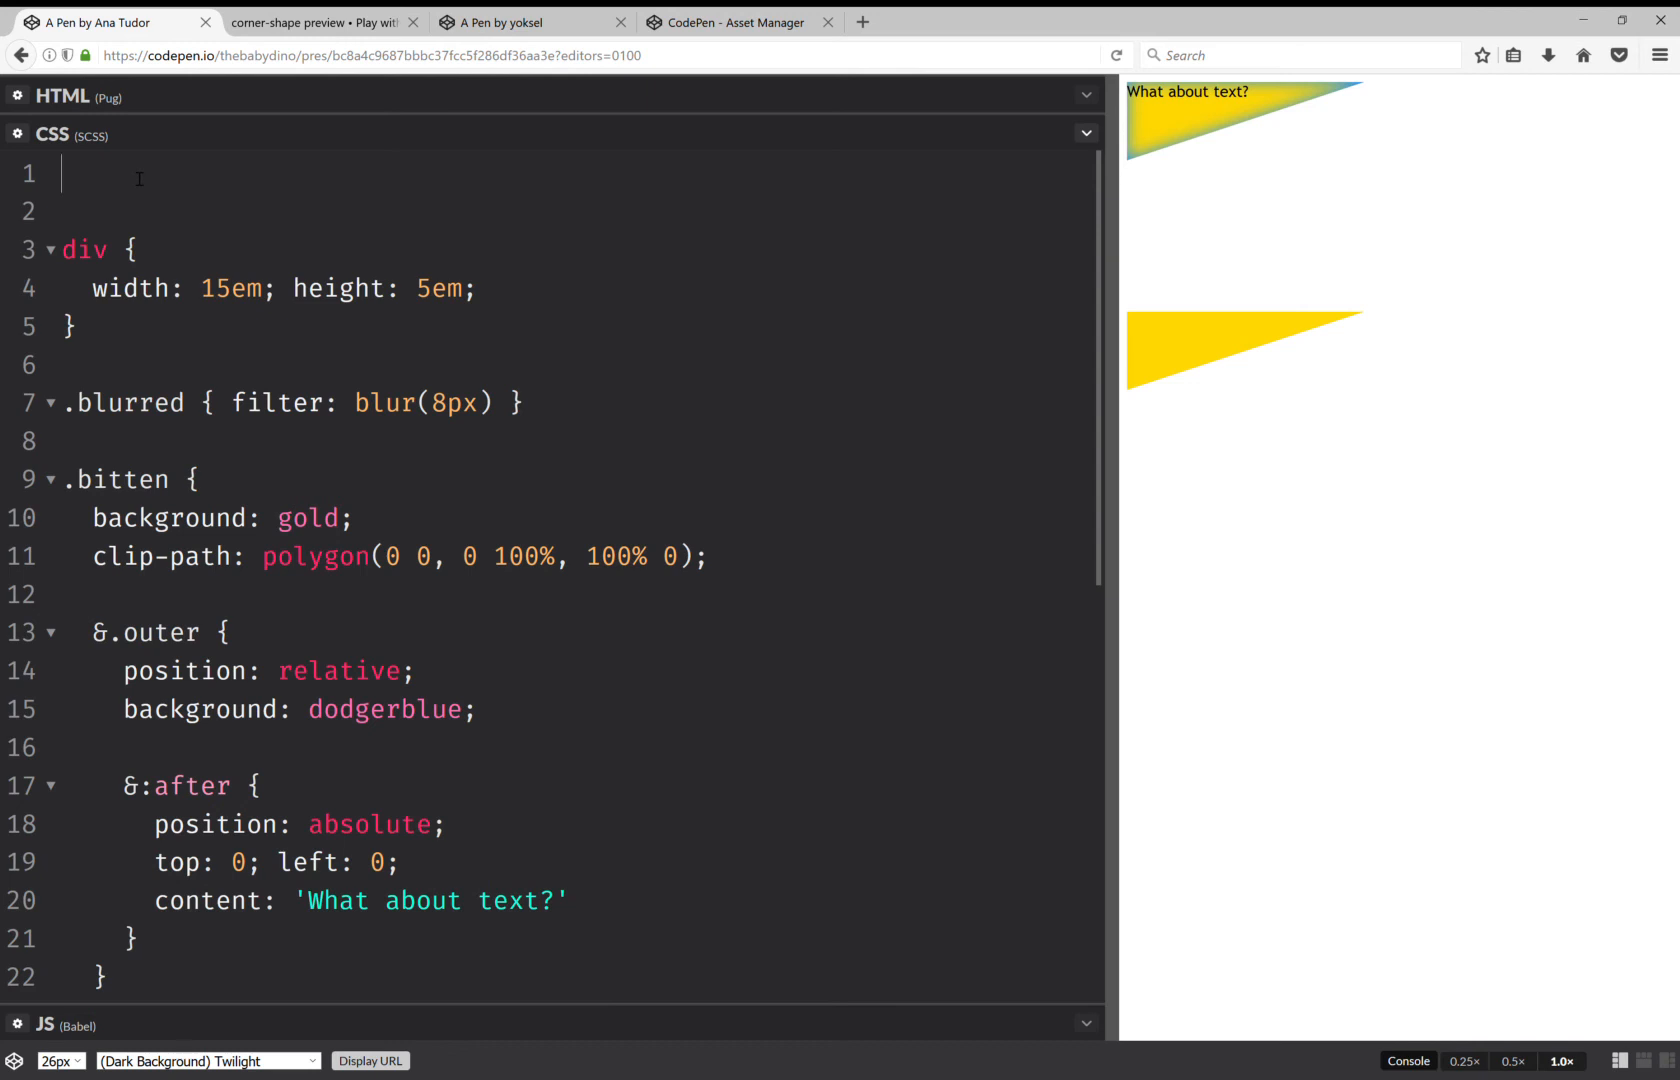
- Hide the SVG with svg { height: 0 } in SCSS
text(s)
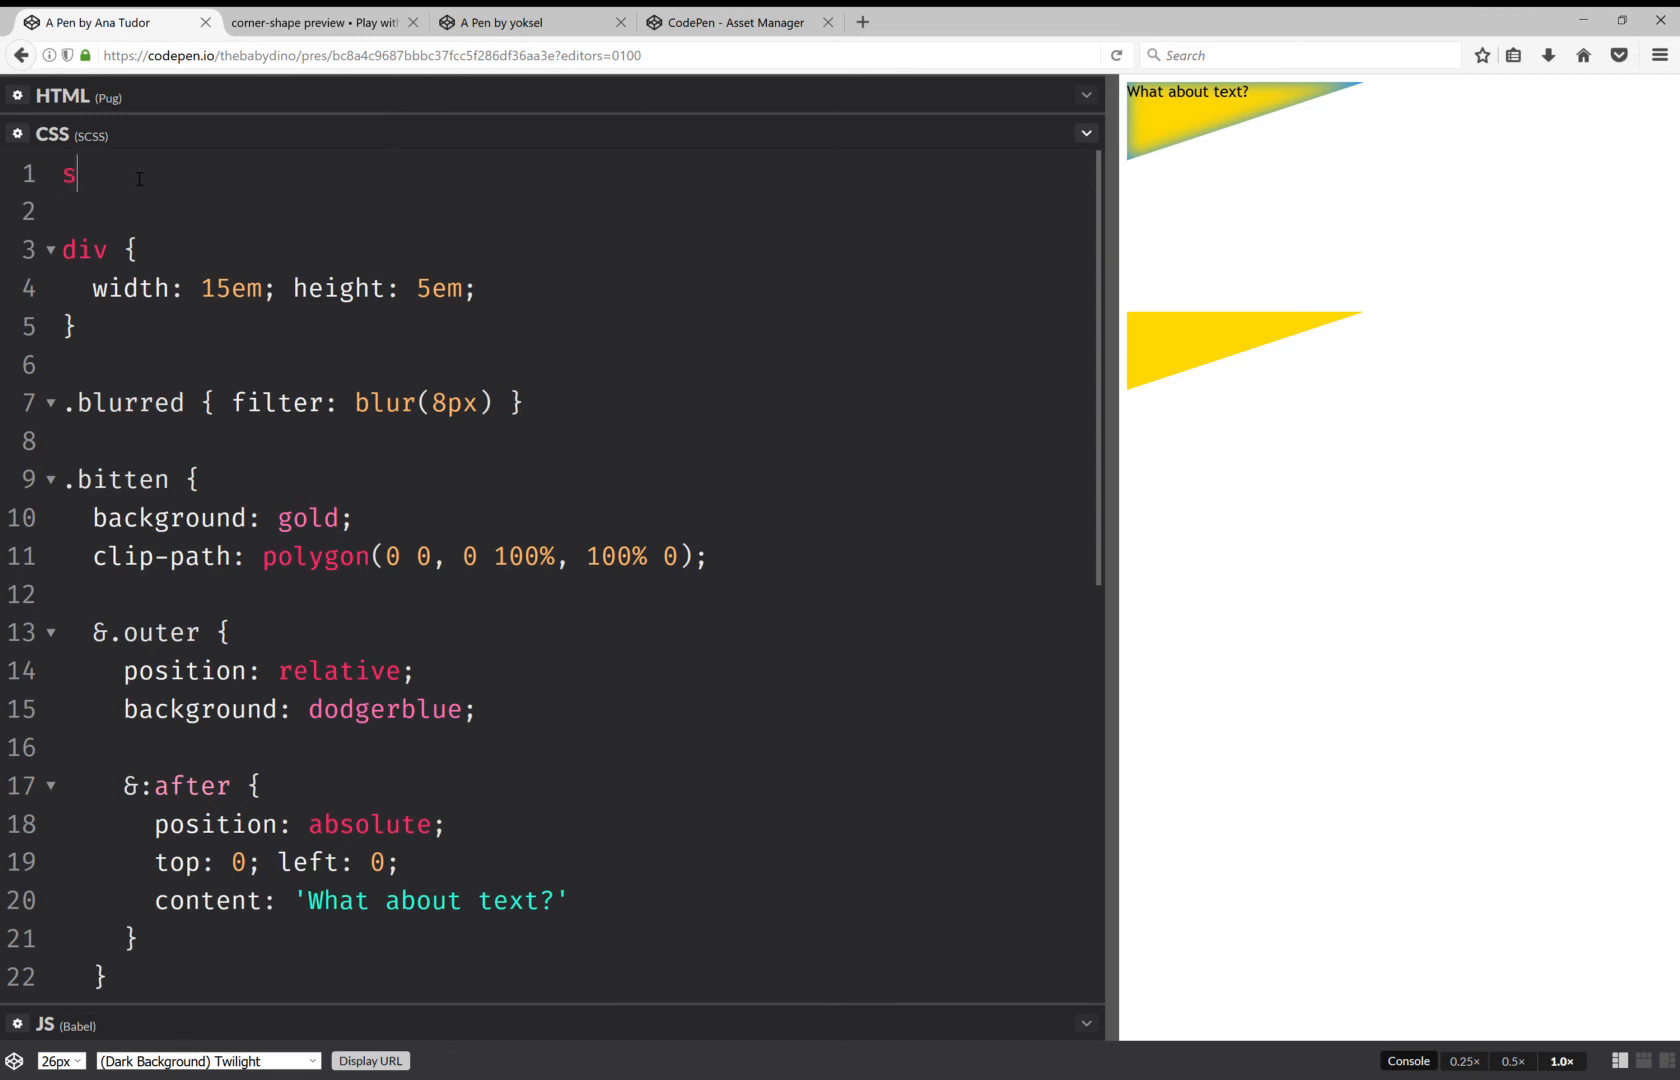
text(vg { })
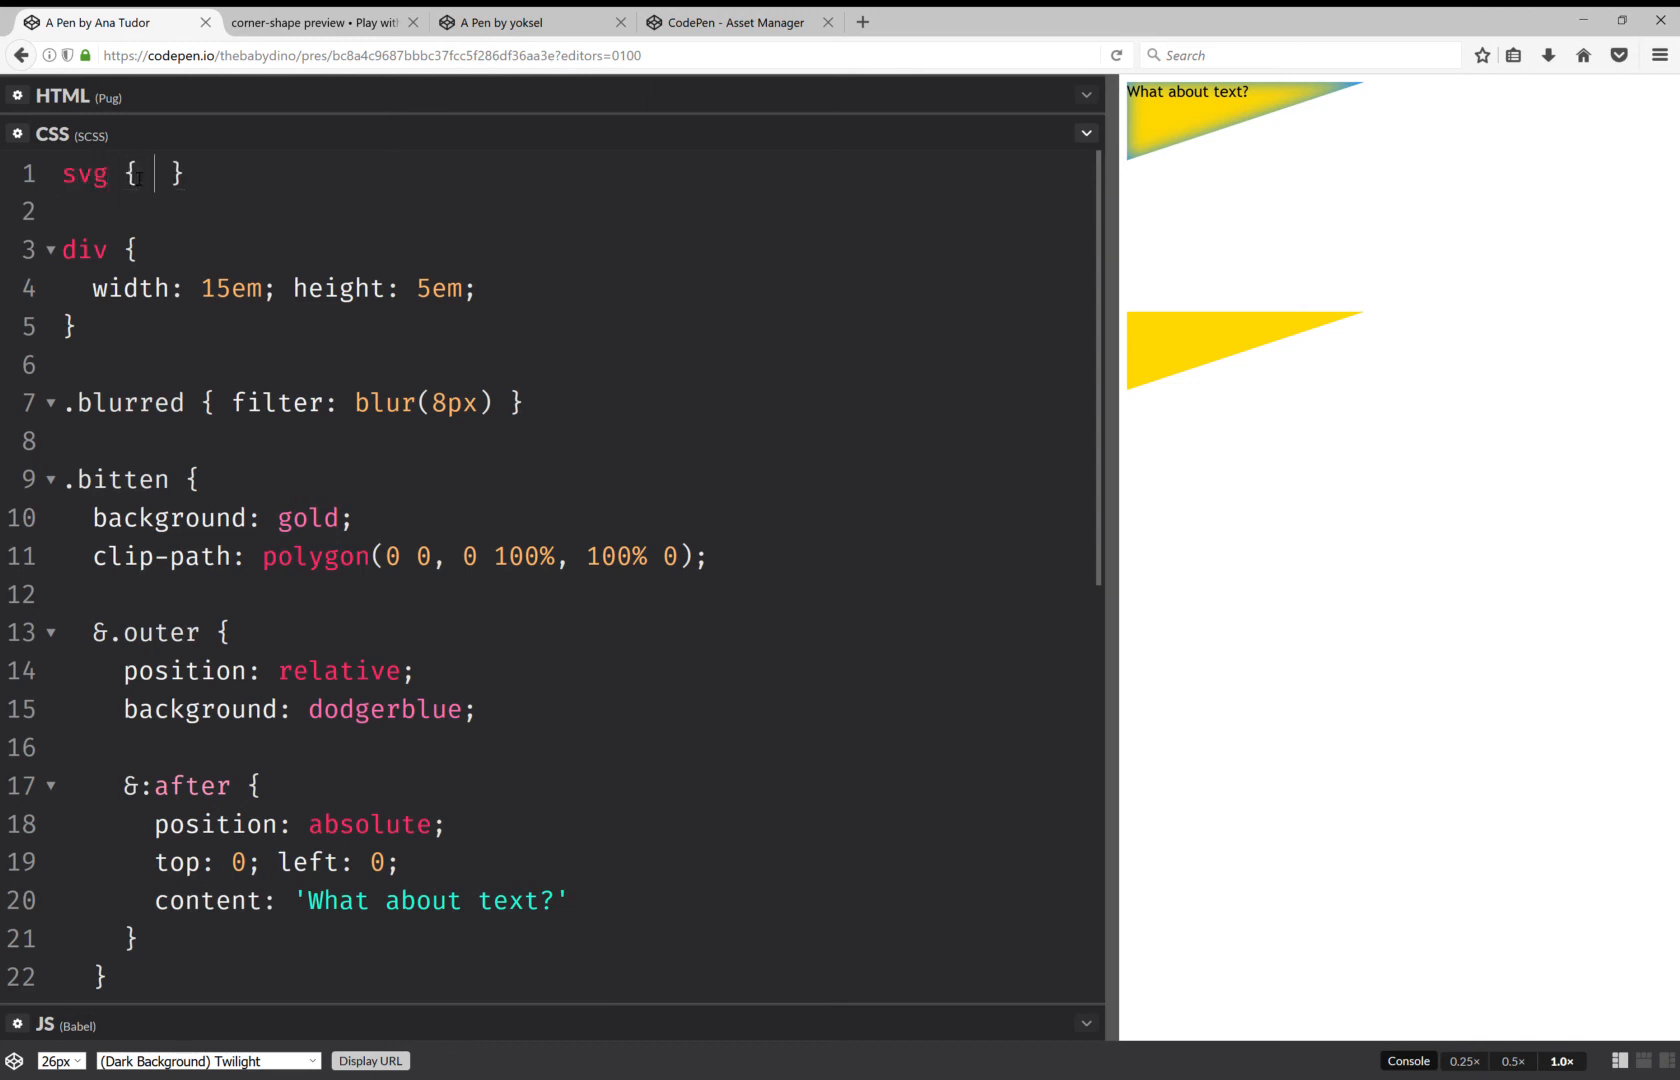
text(height:)
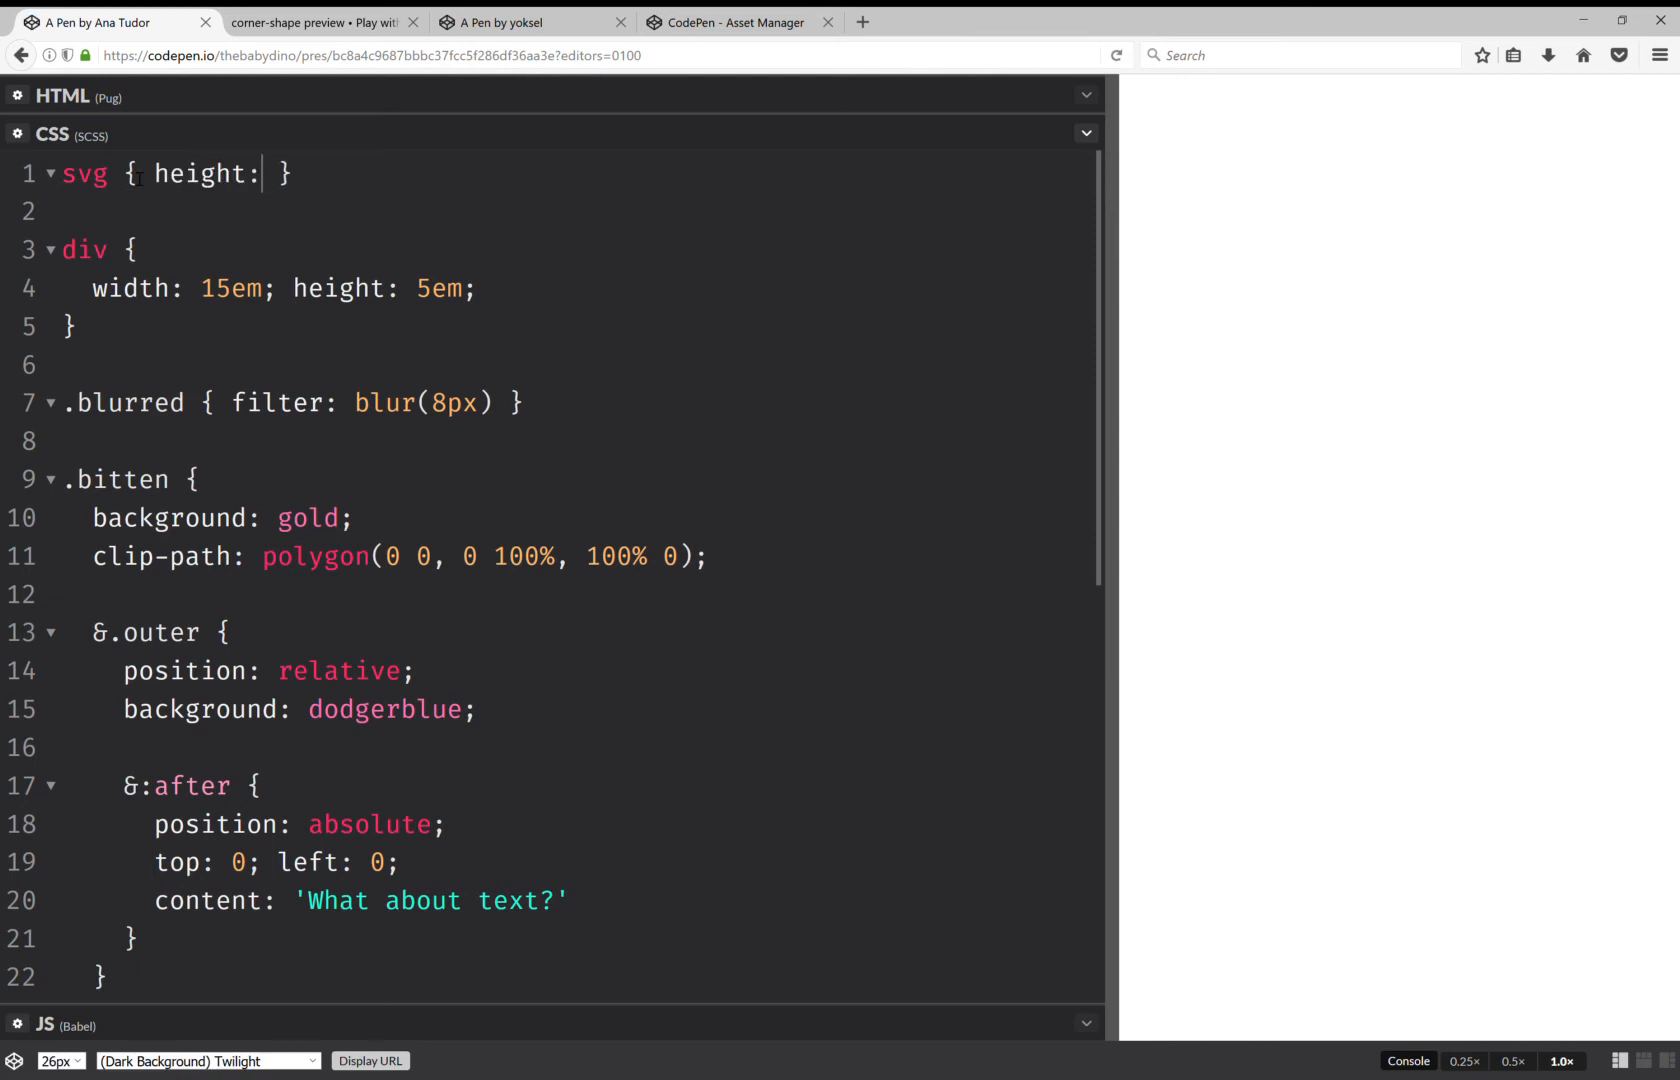
text(0;)
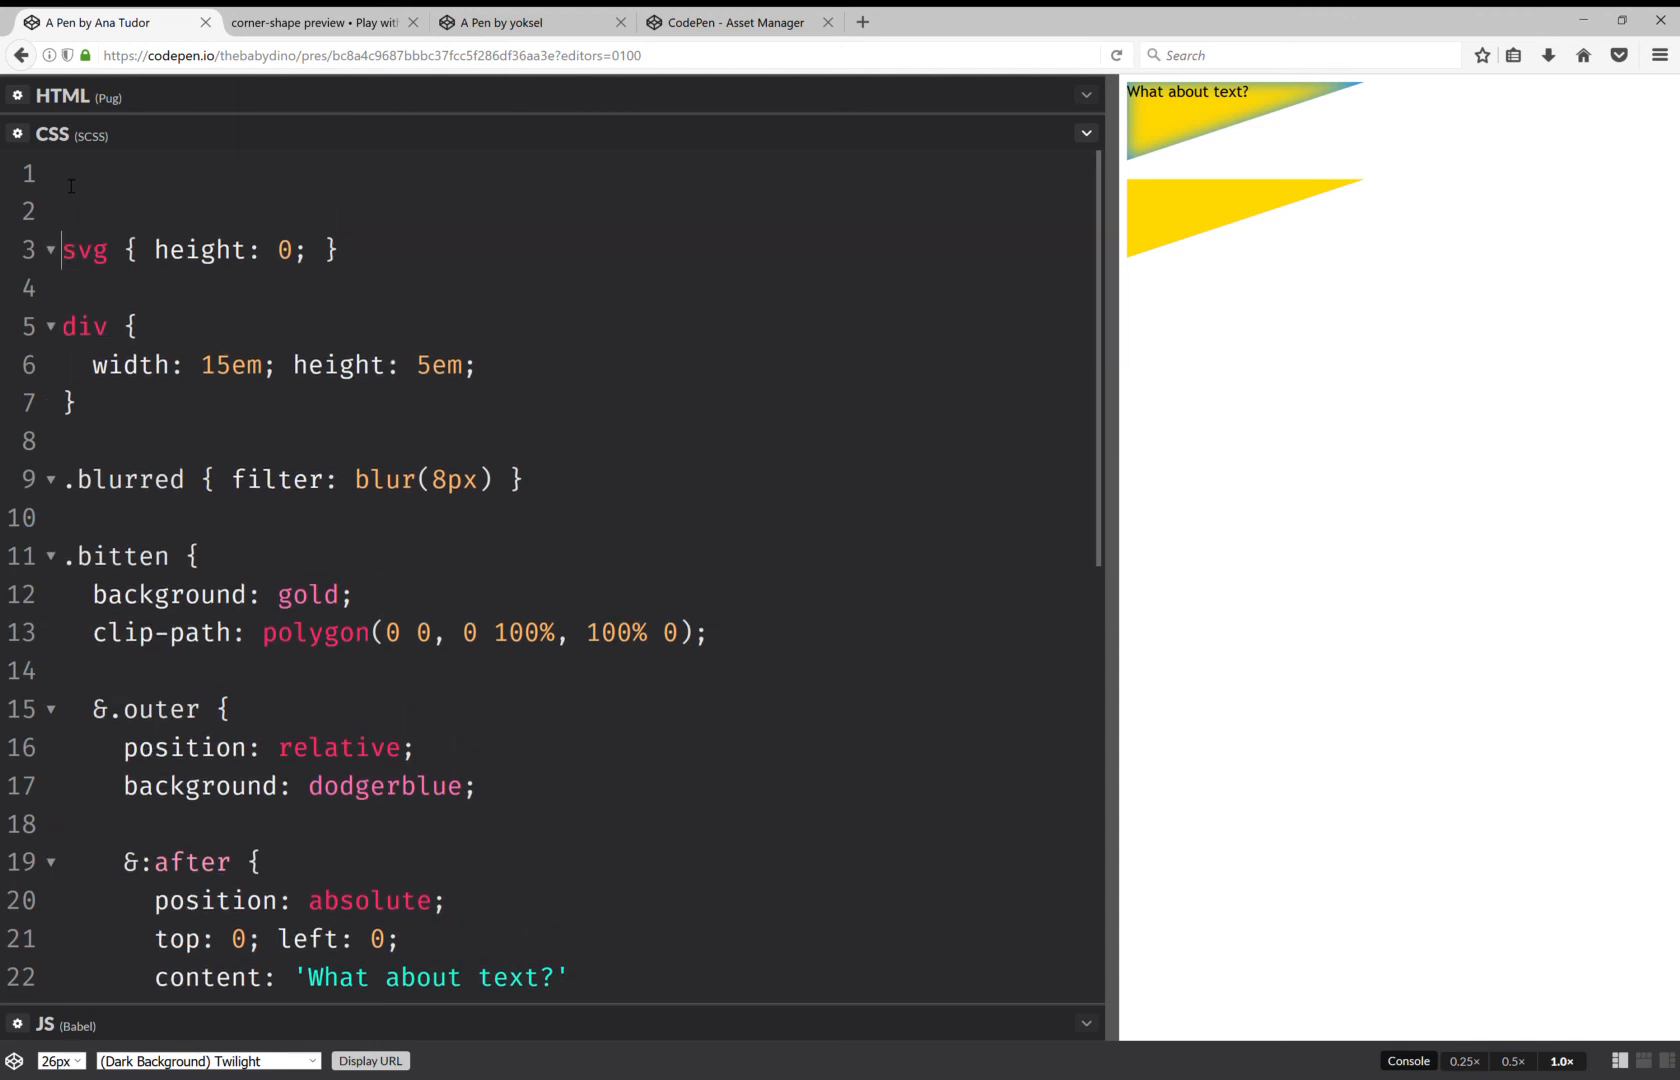
- Add section:nth-child(n + 2) .outer { filter: url(#shadow-in) } to the styles
text(section {)
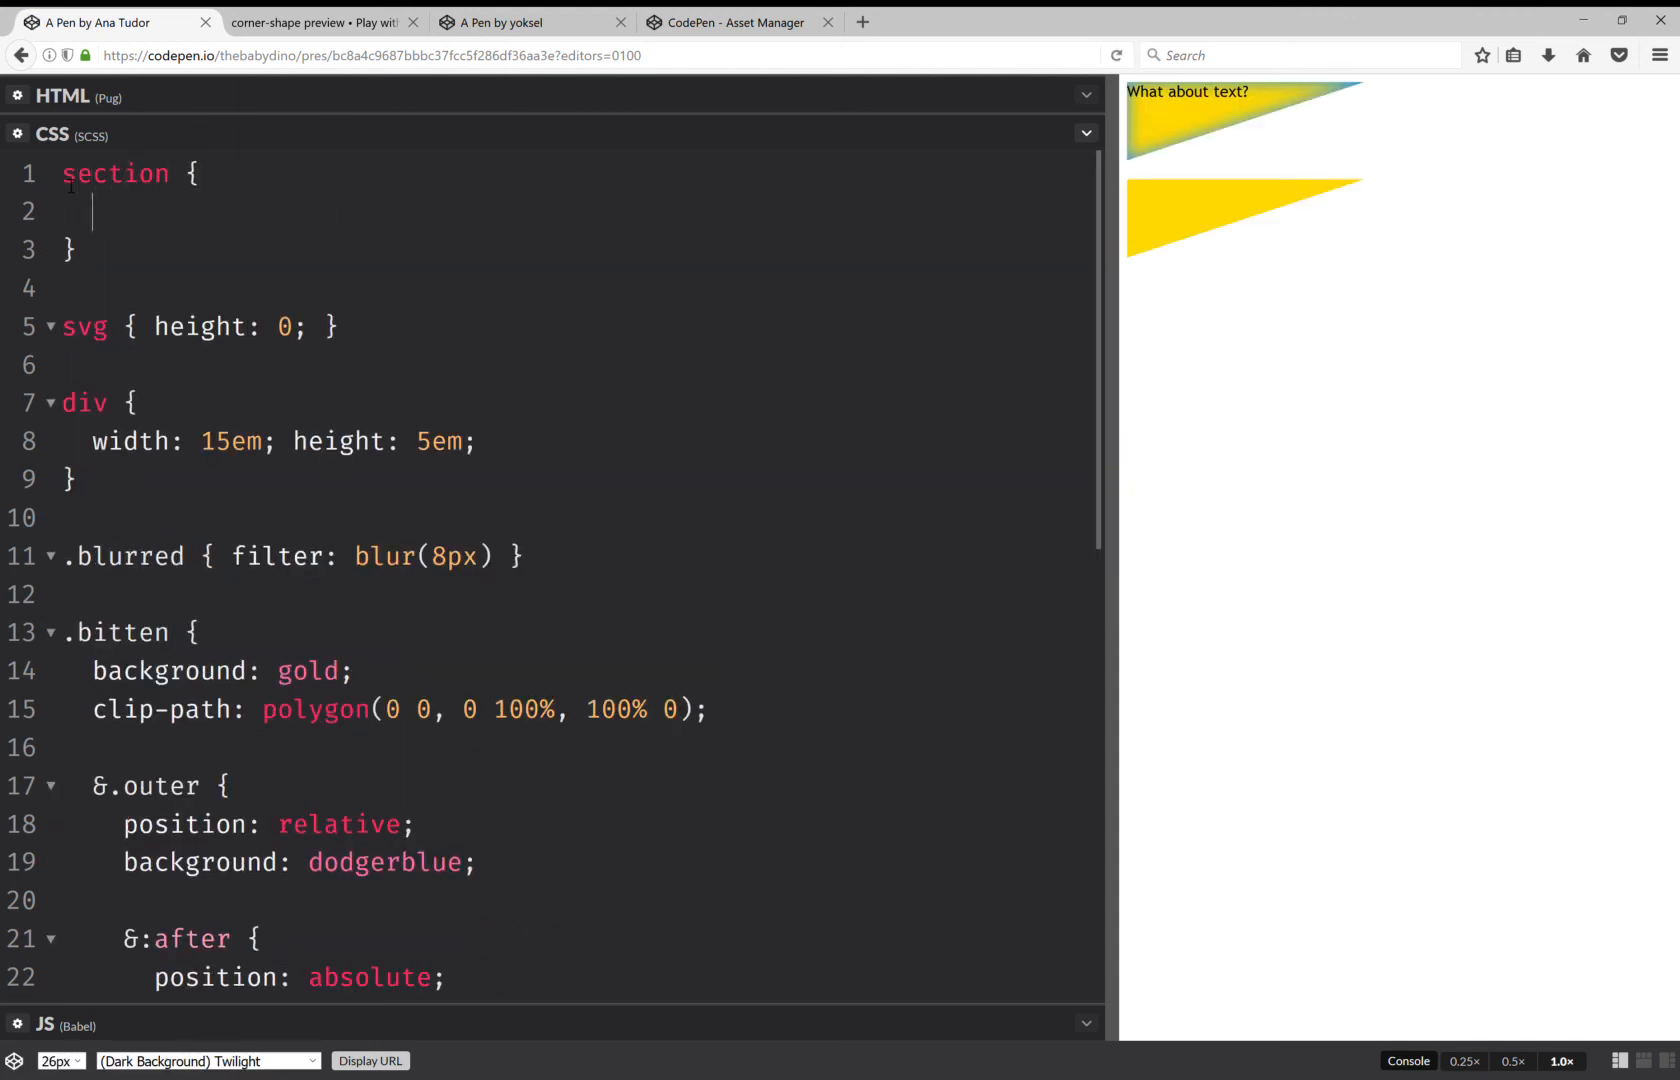
text(&:nth)
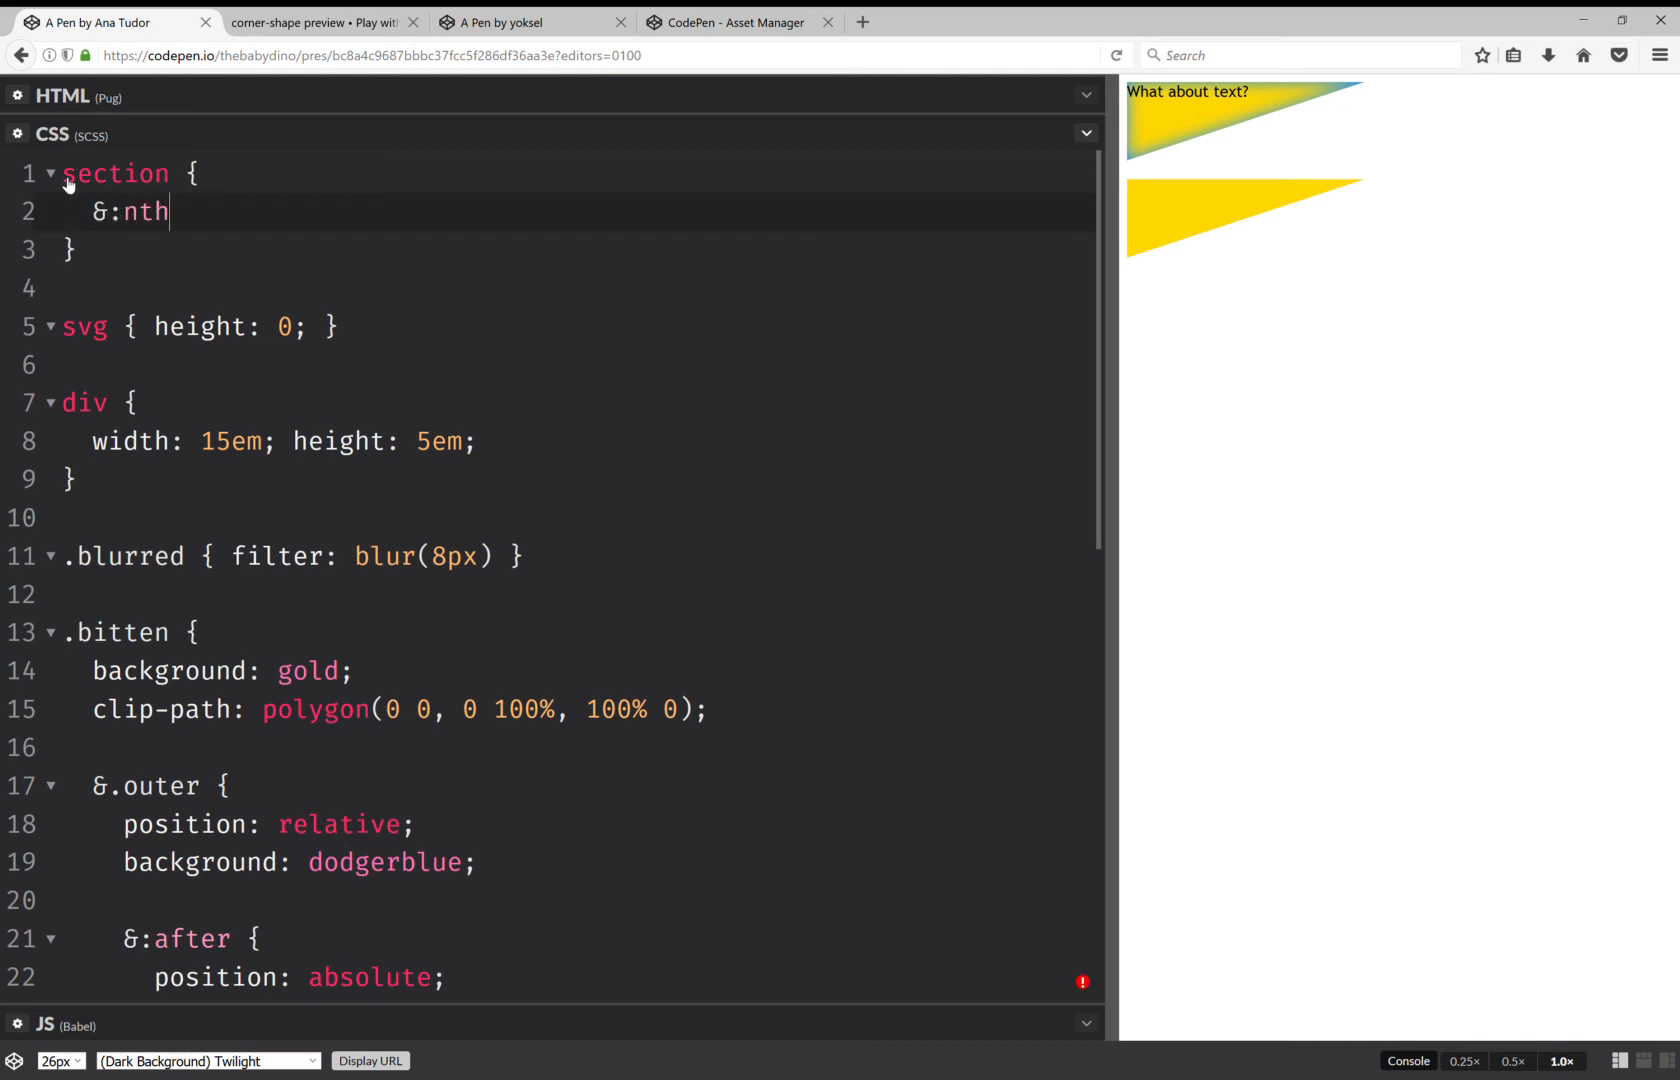
text(-child()
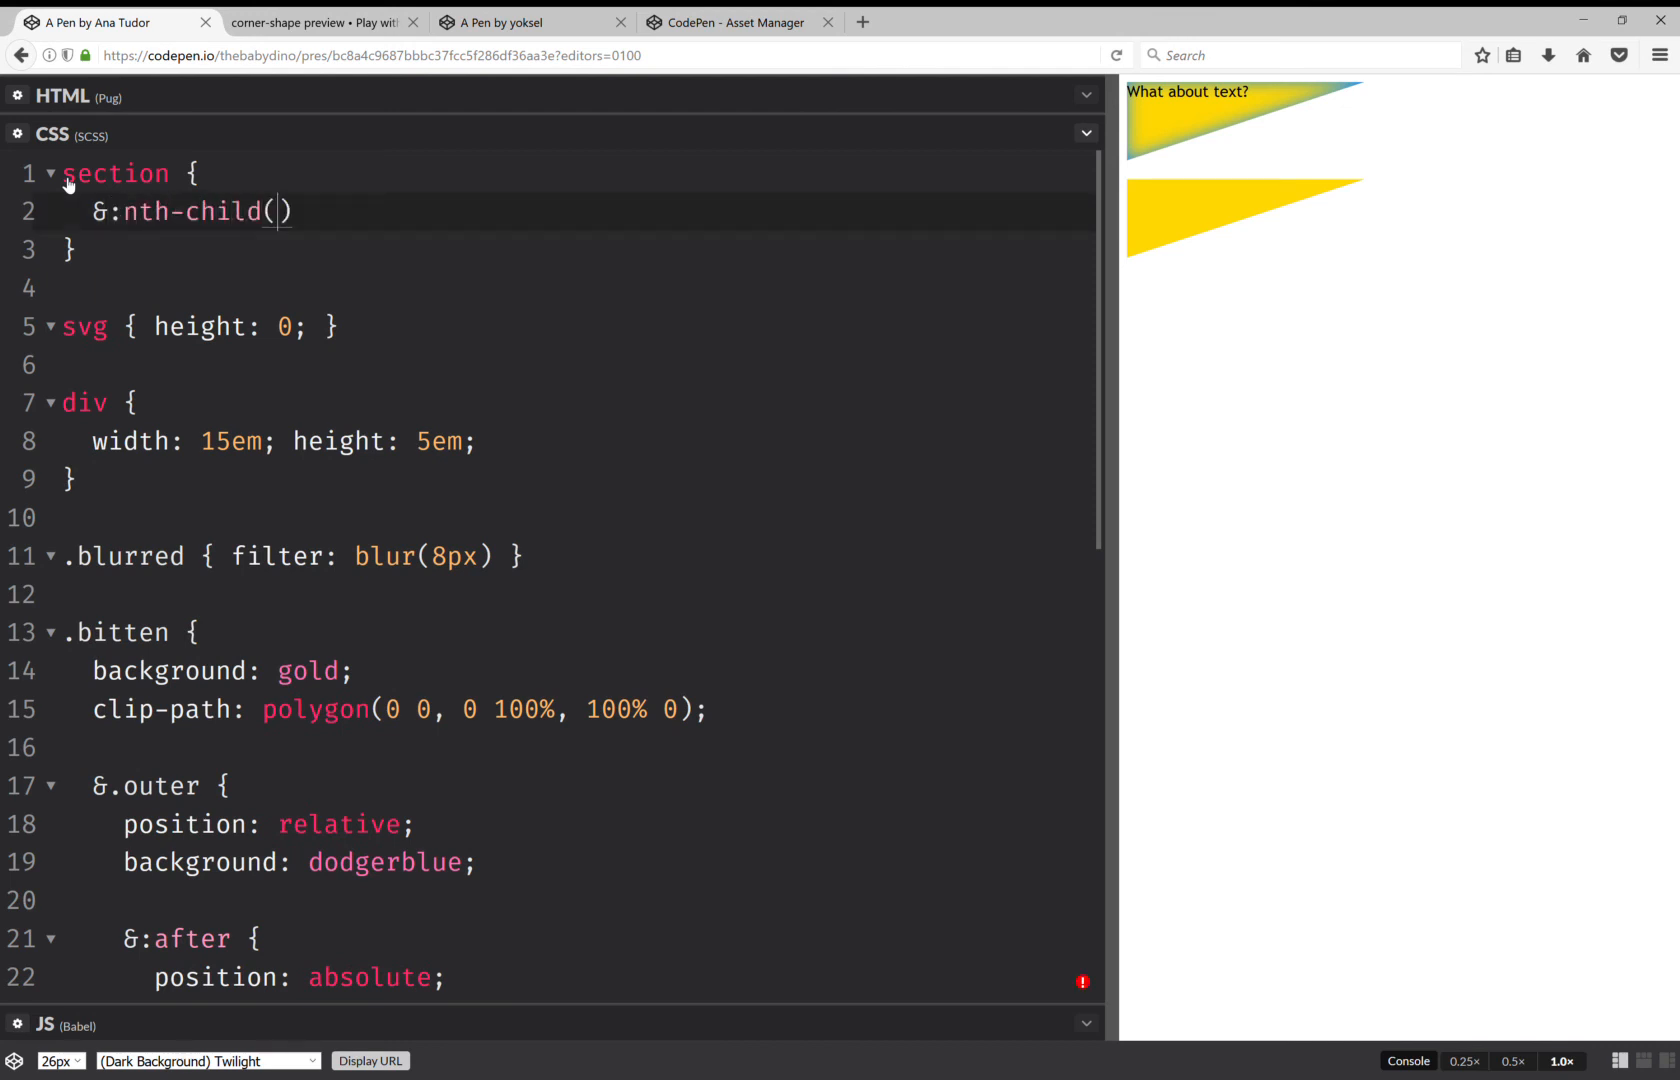
text(n + 2)
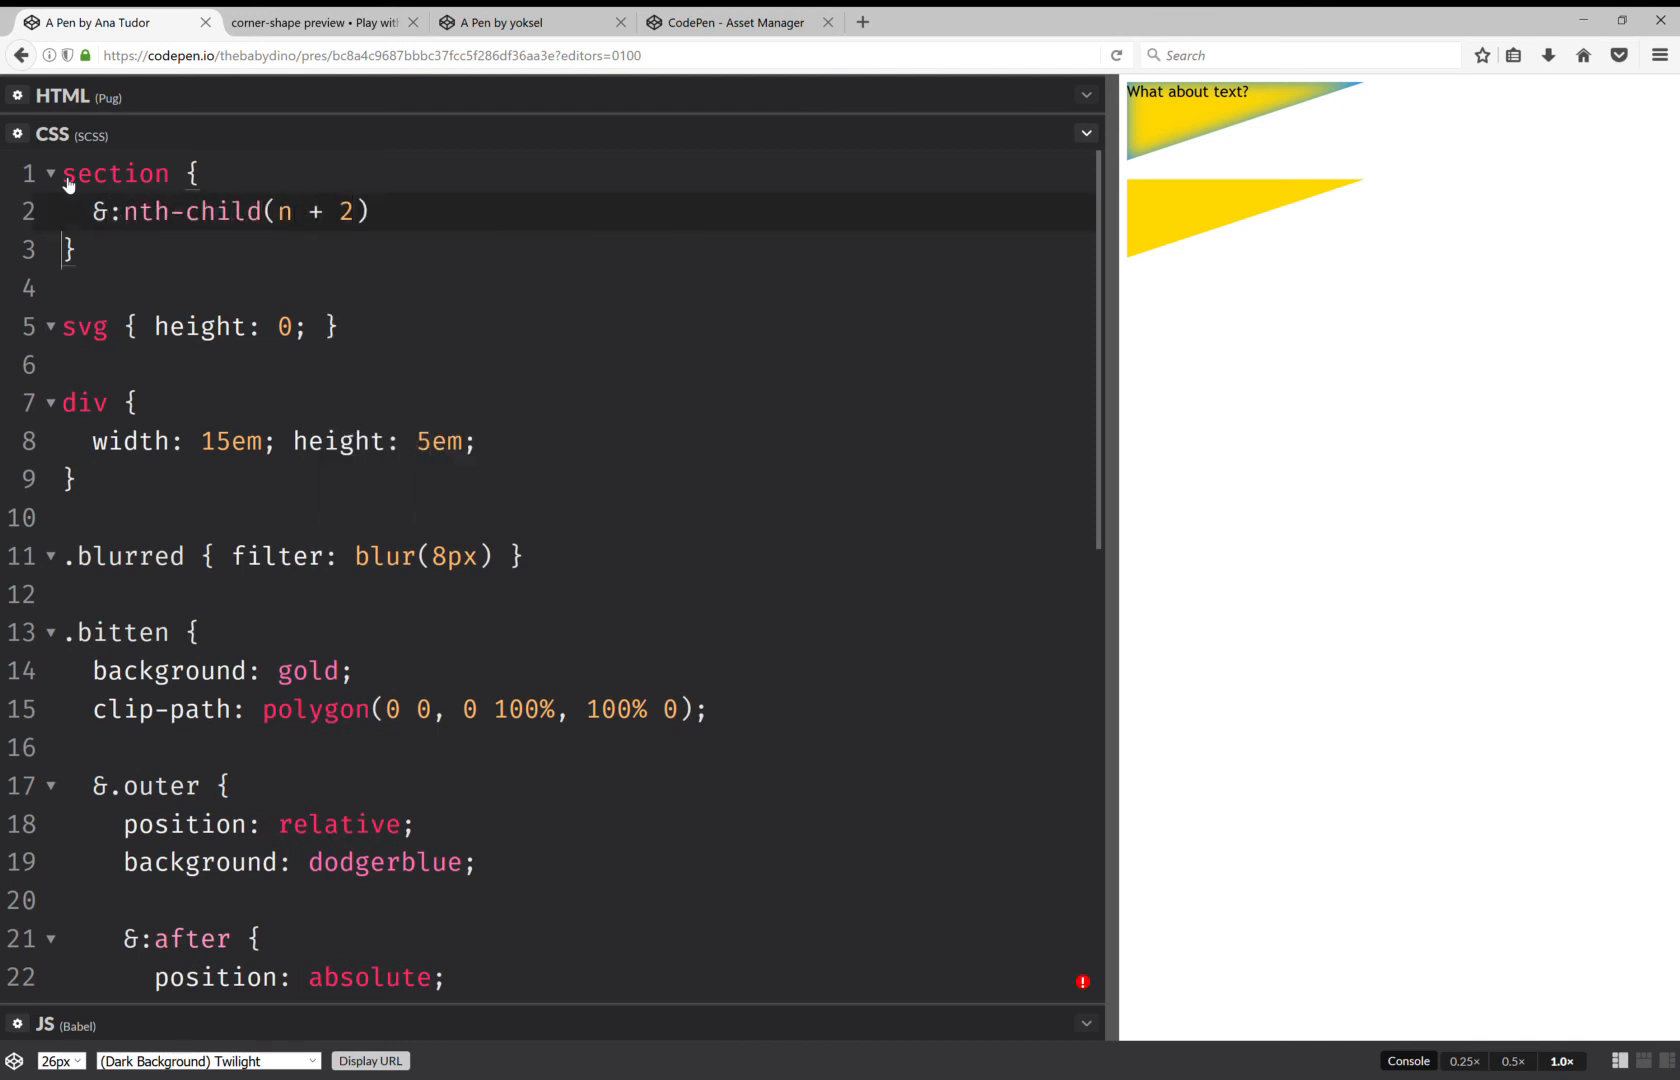
text({)
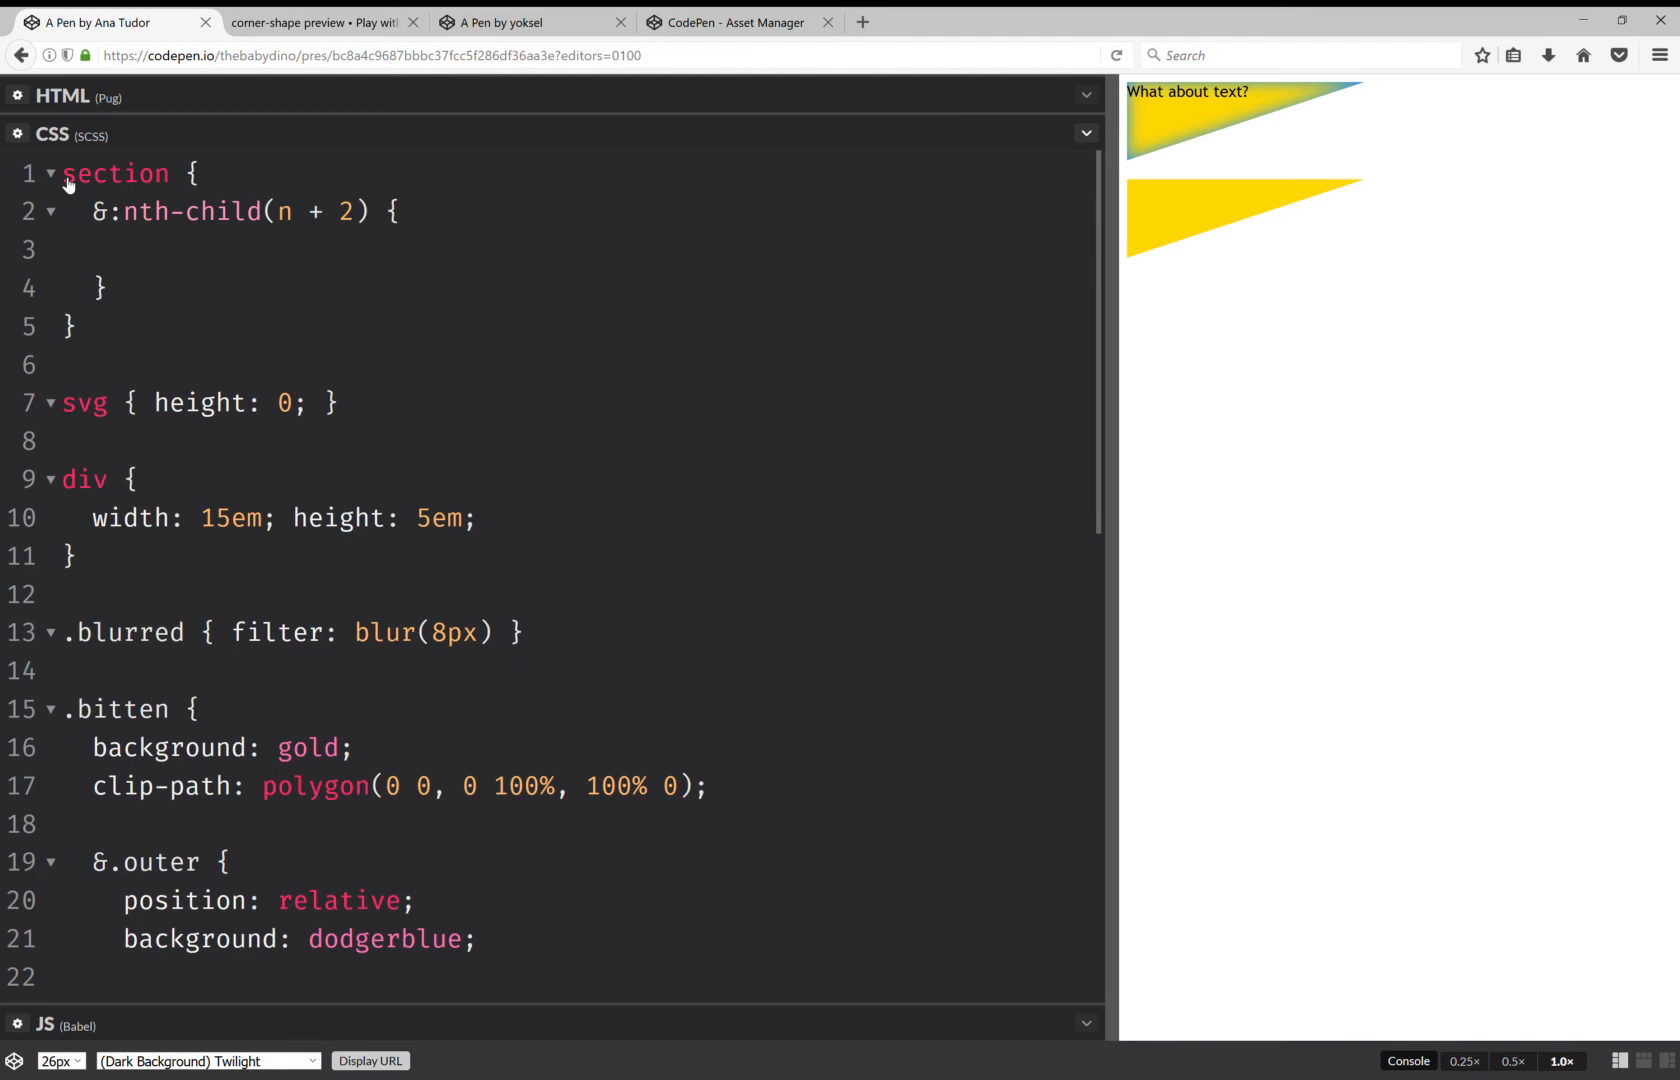
click(373, 211)
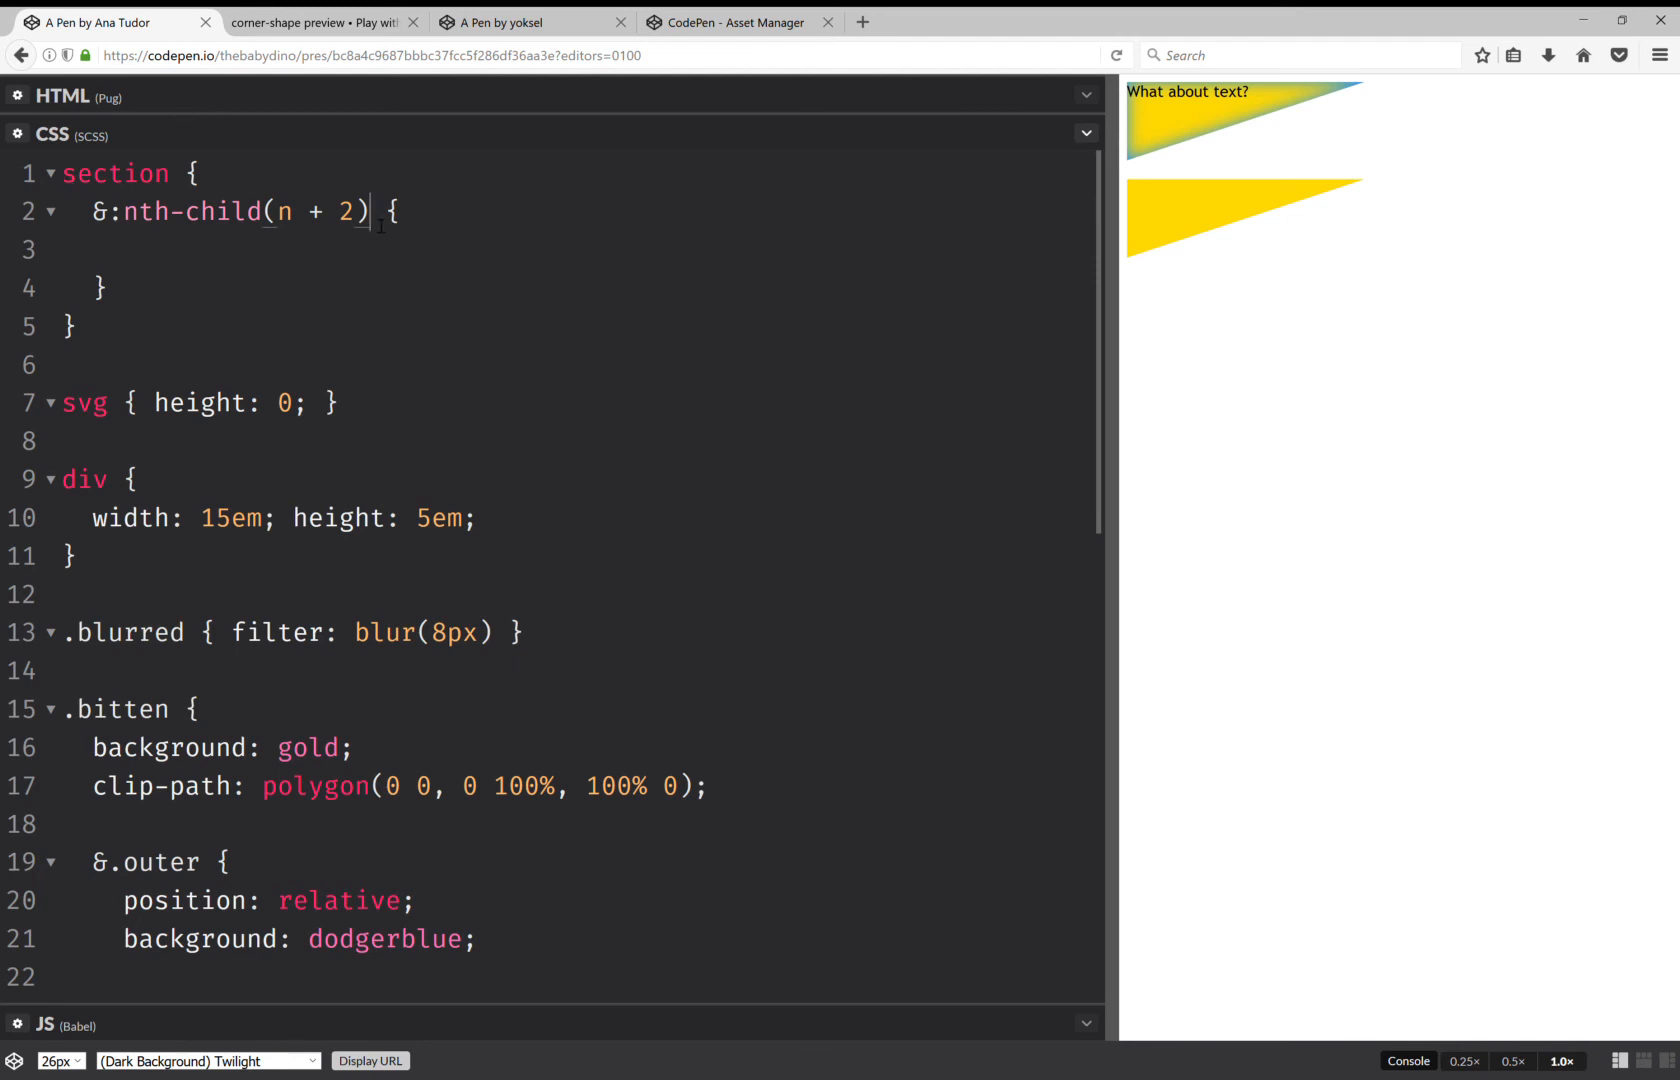
text(.outer)
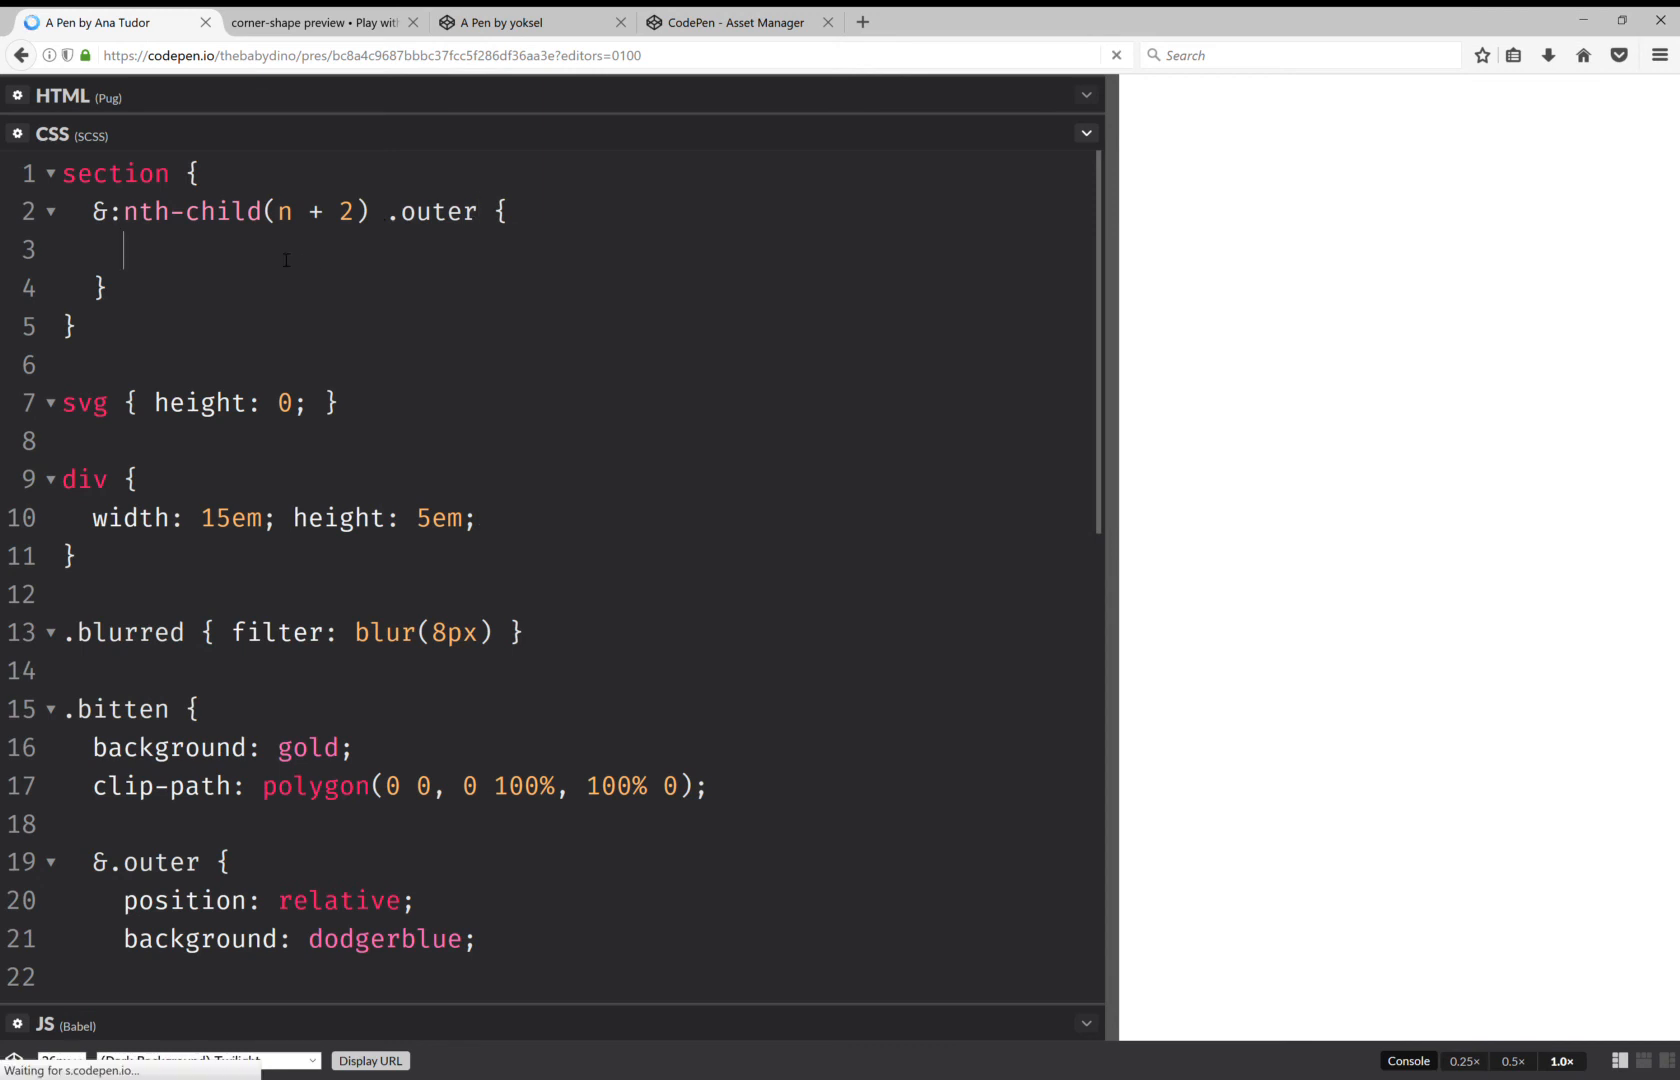
text(filter)
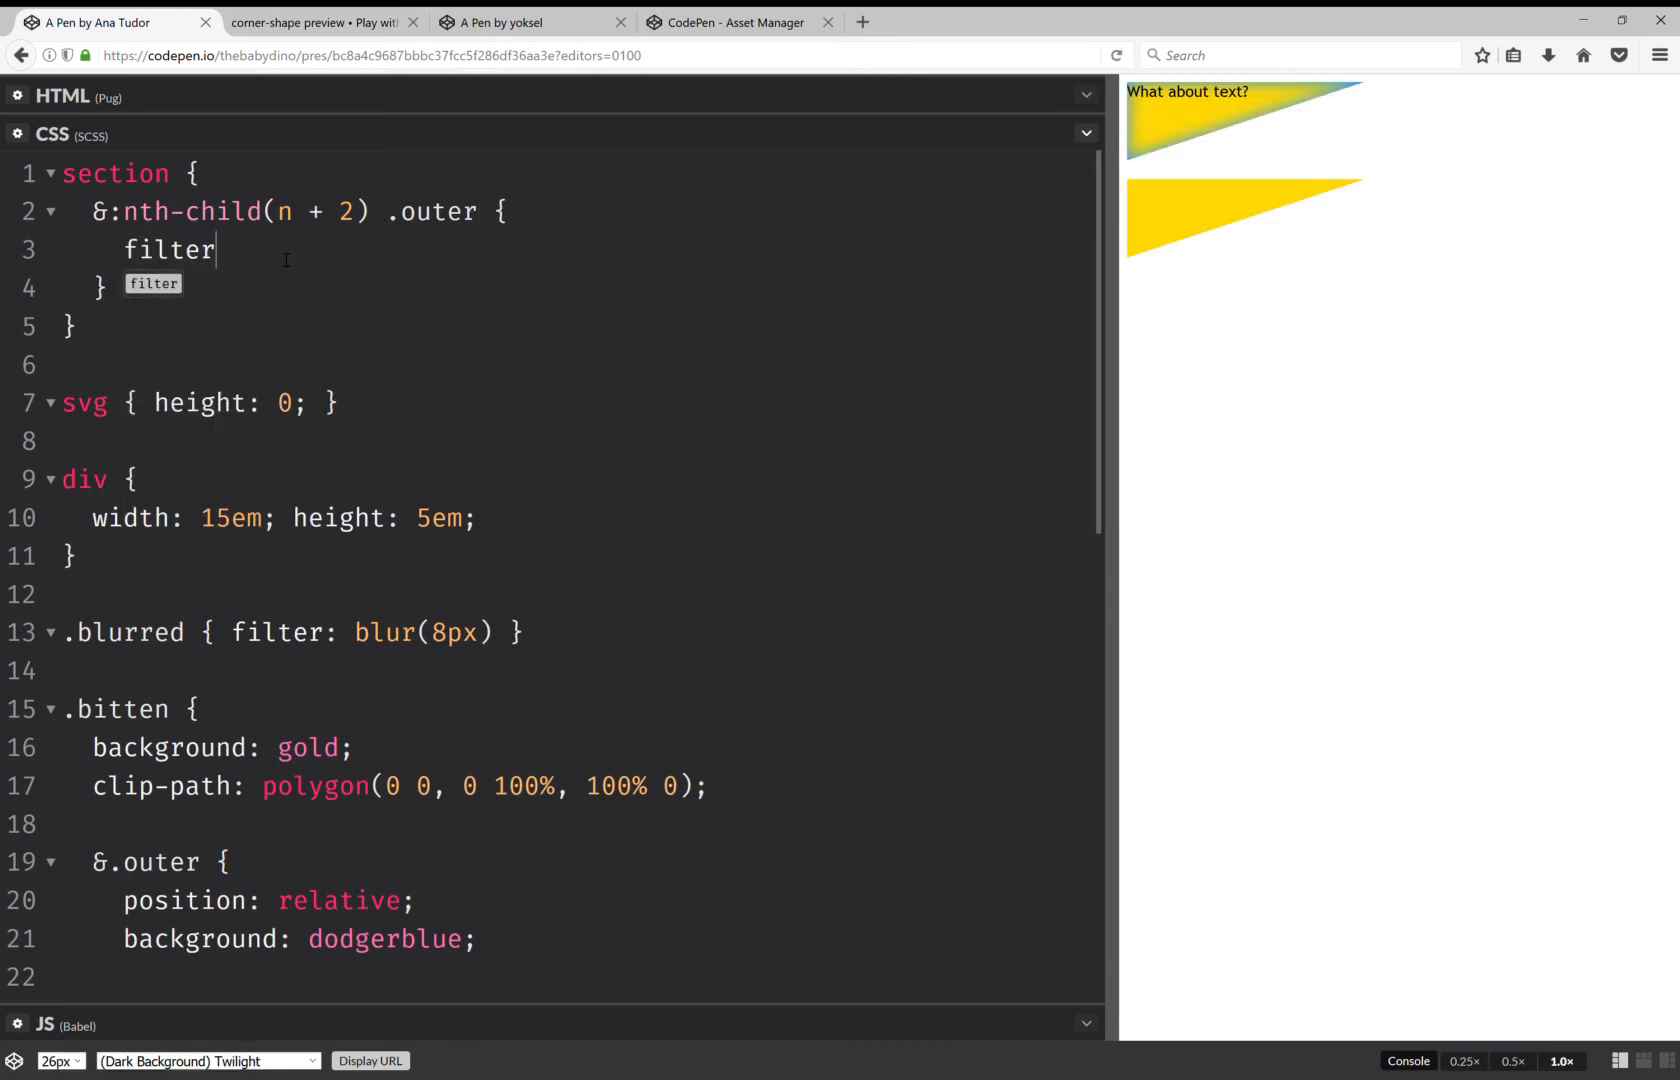
text(: url)
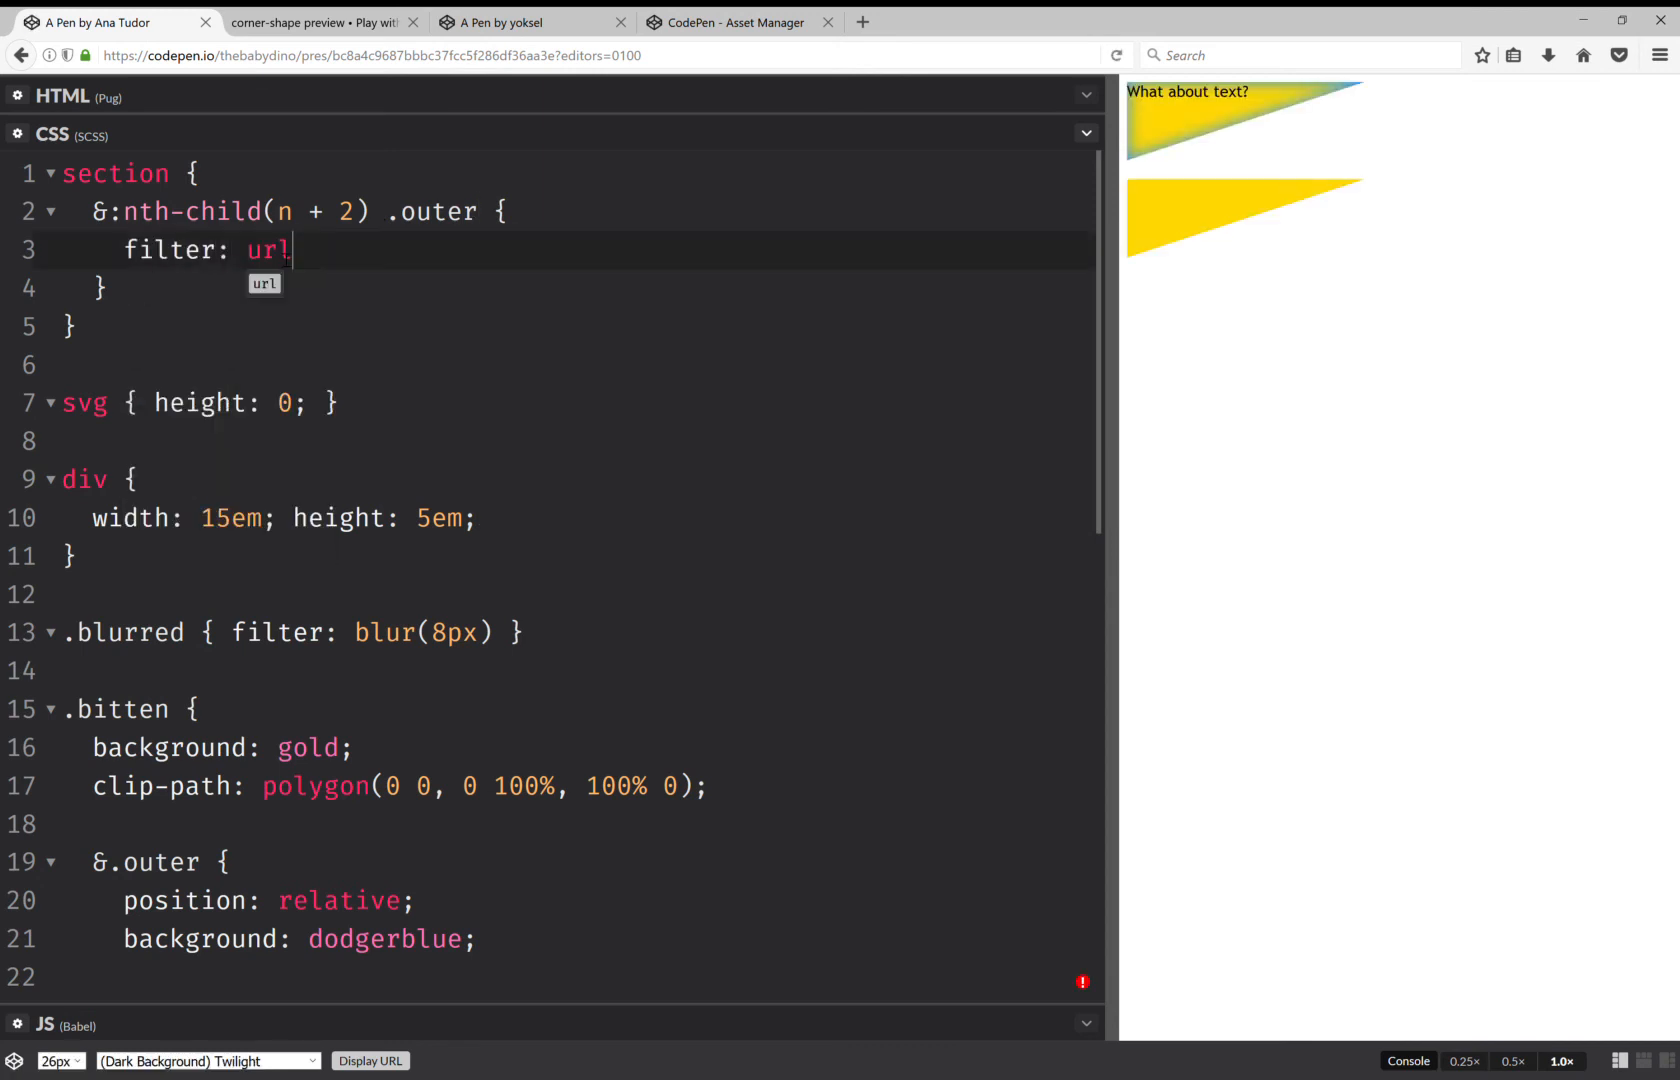
text((#sh)
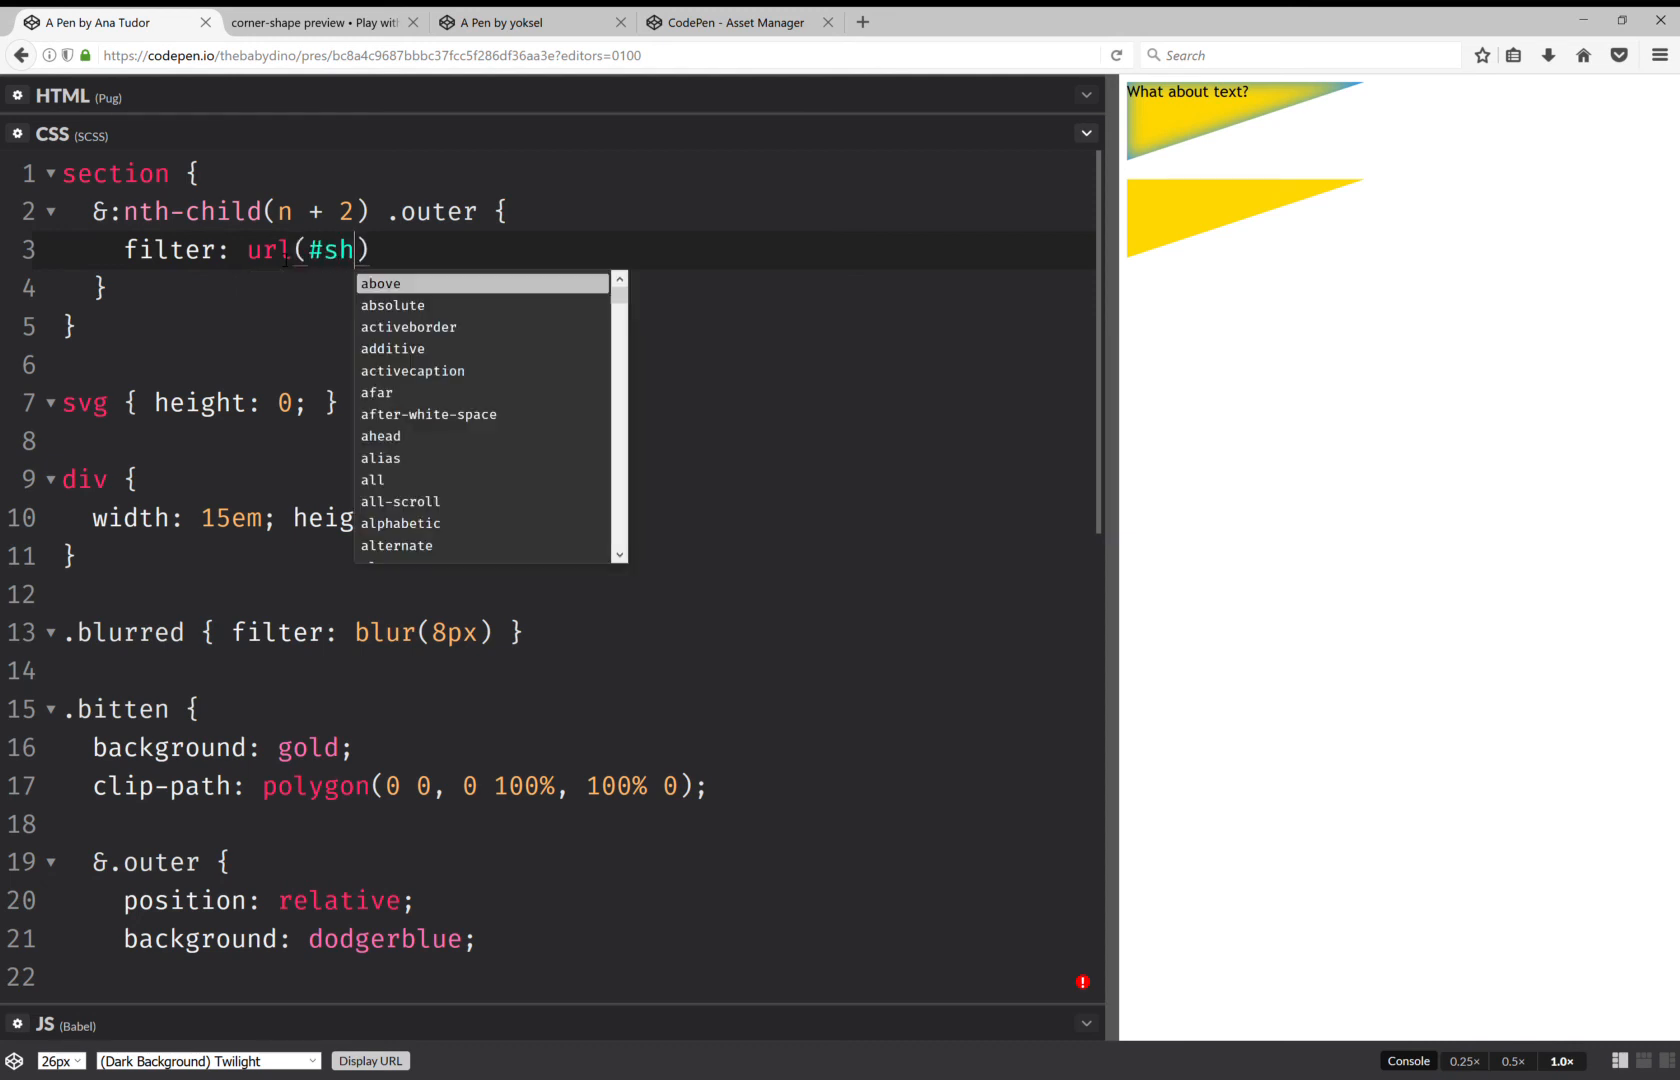
text(adow-i)
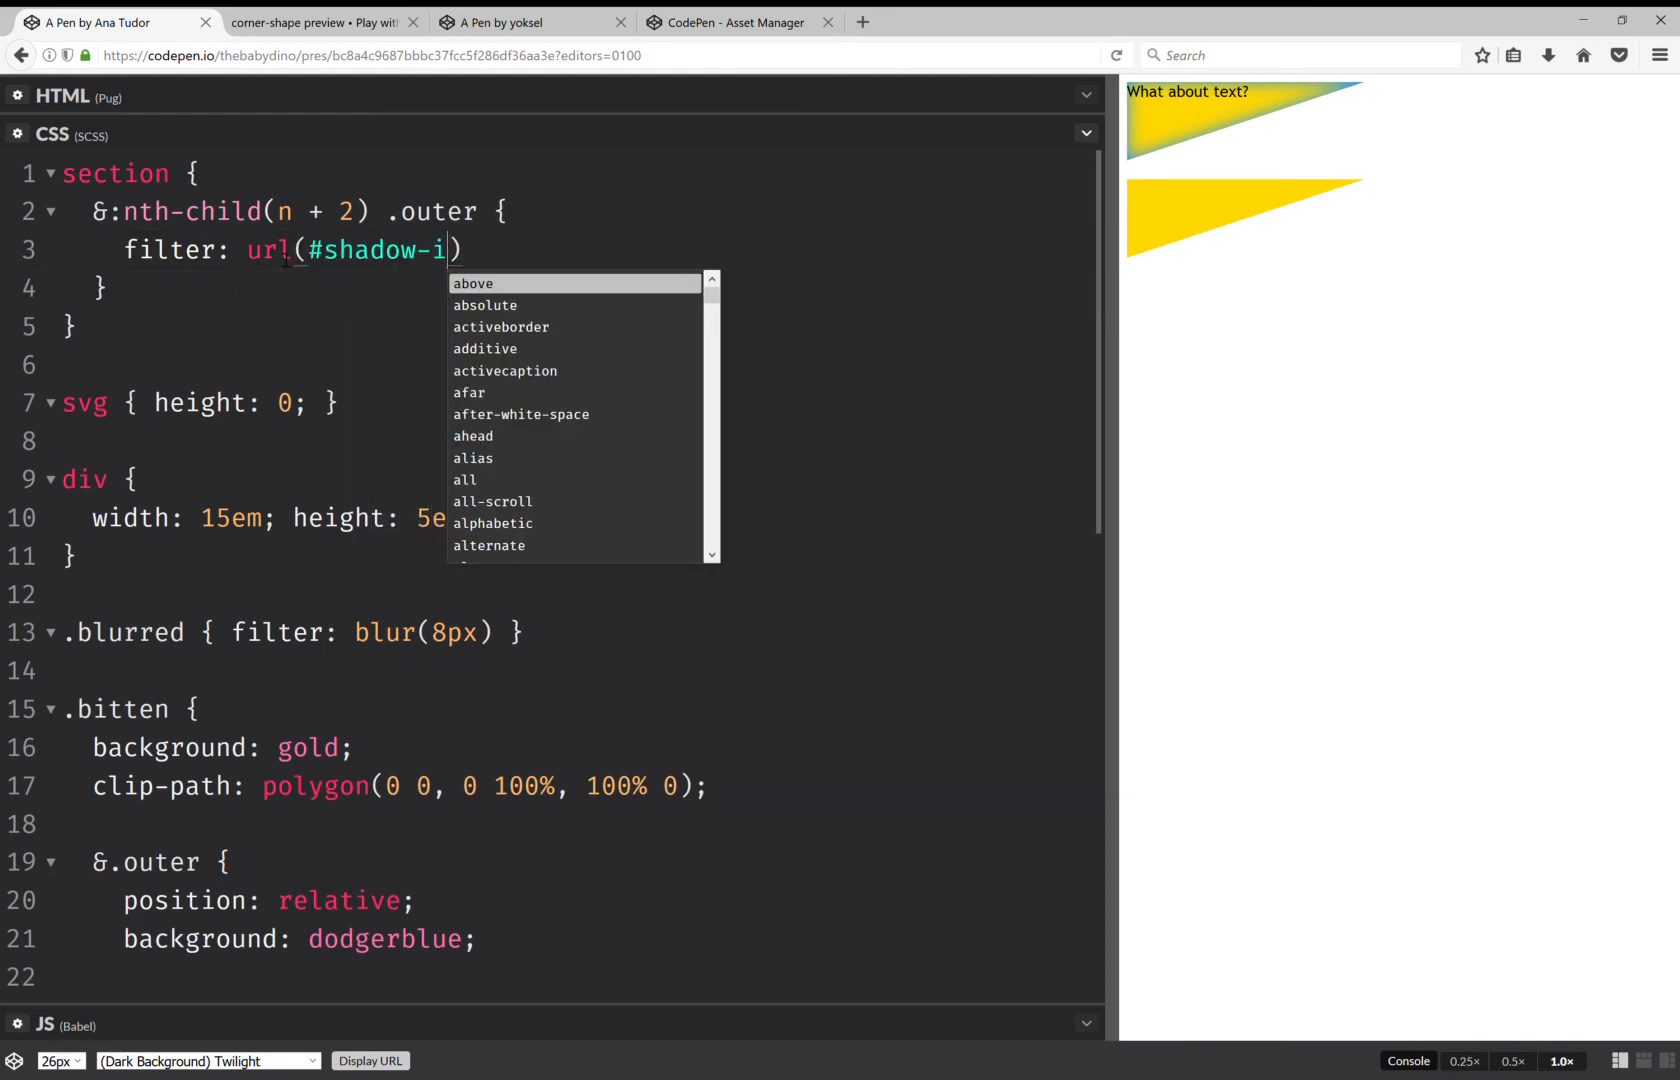
text(n)
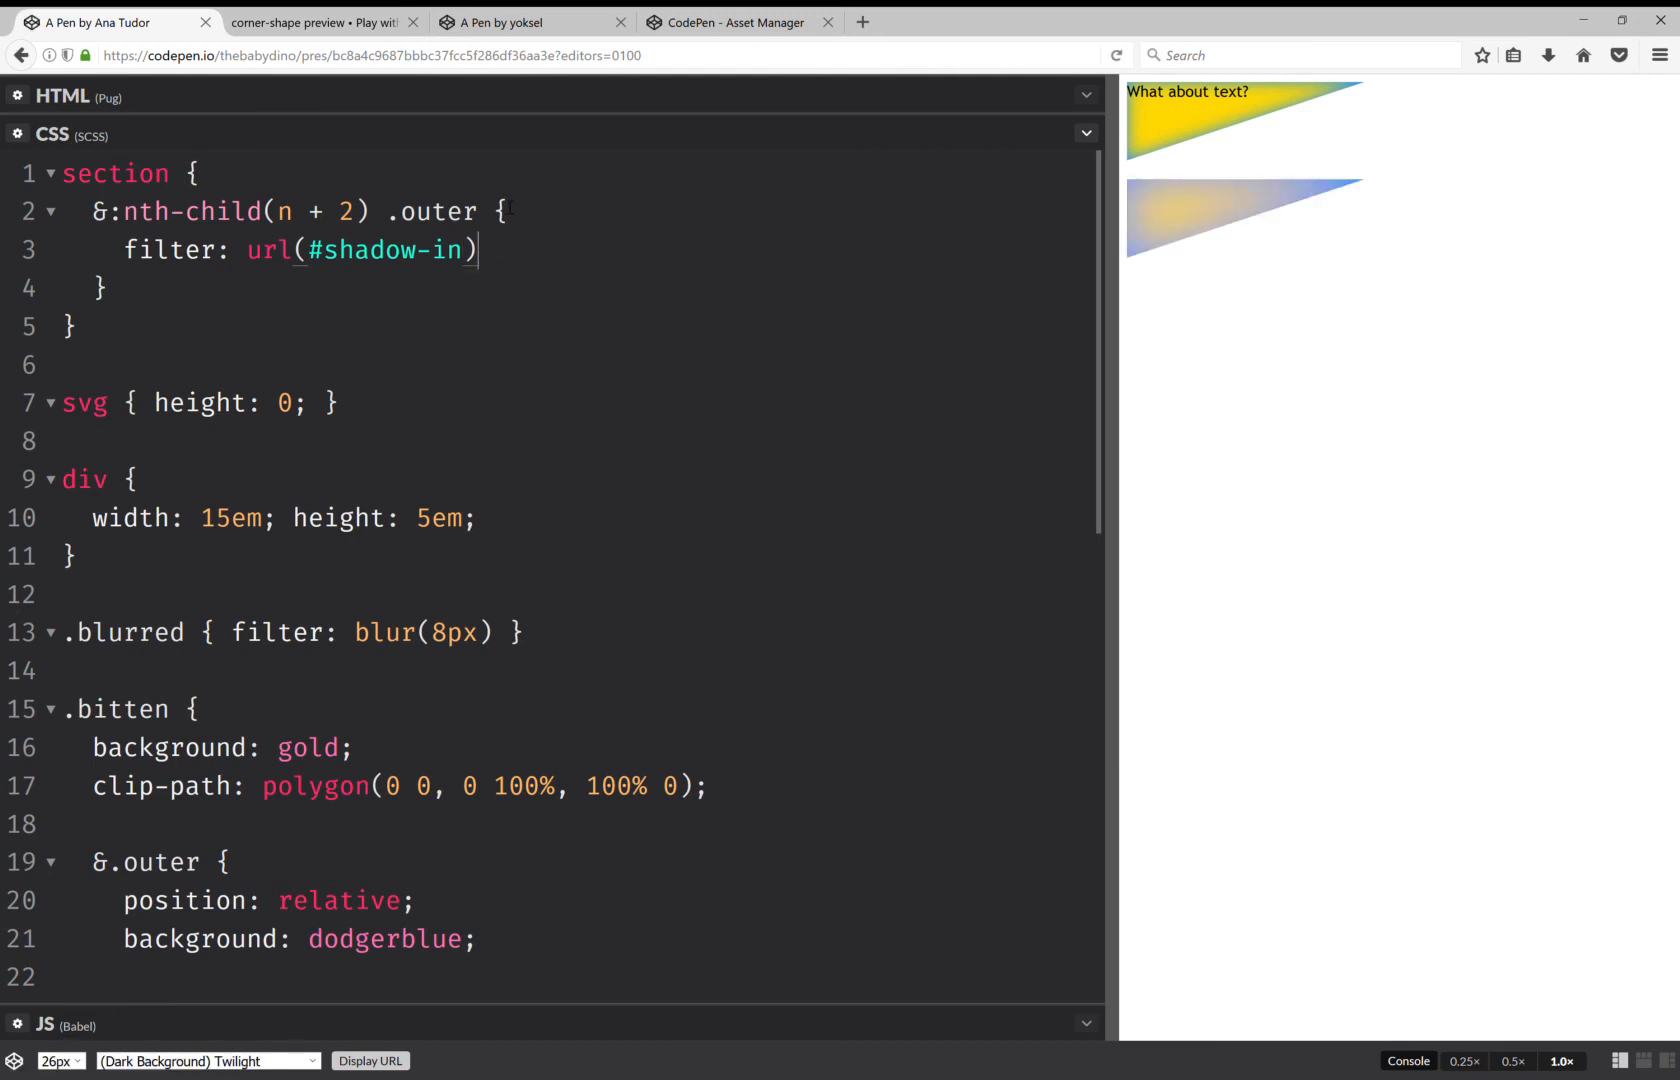
- Adjust the blur stdDeviation in Pug and apply url(#shadow-in) a second time
click(80, 95)
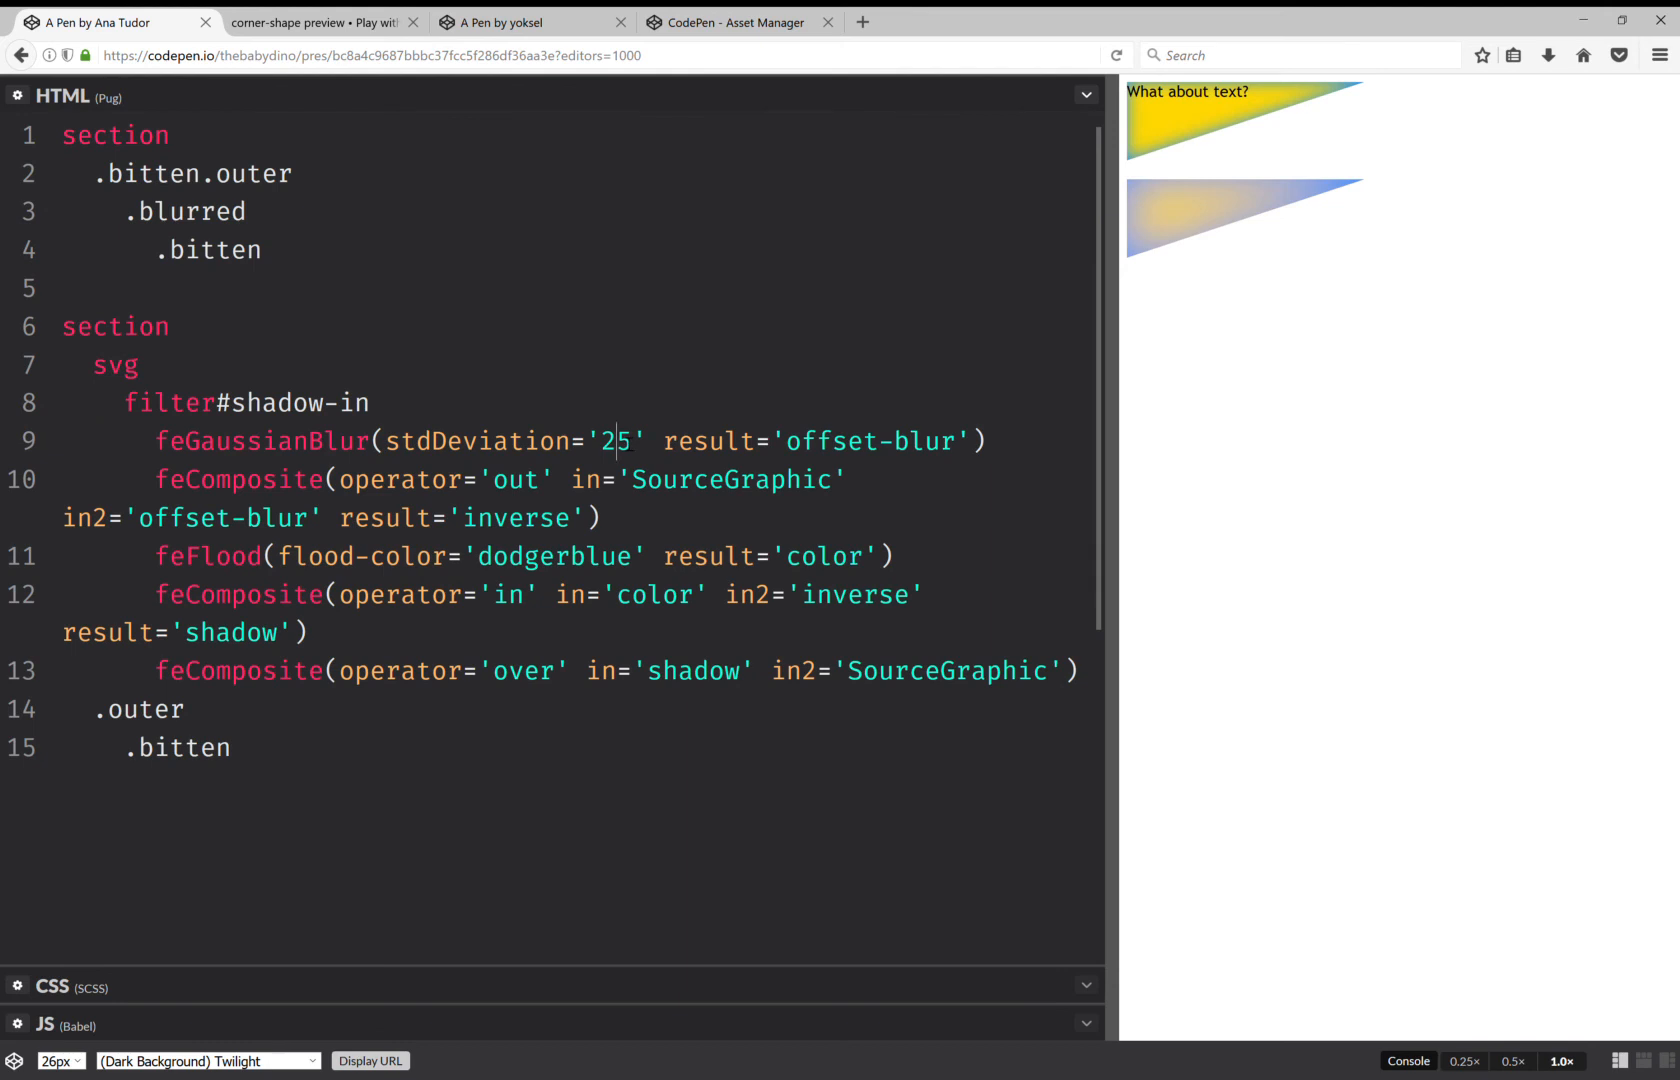
text(13)
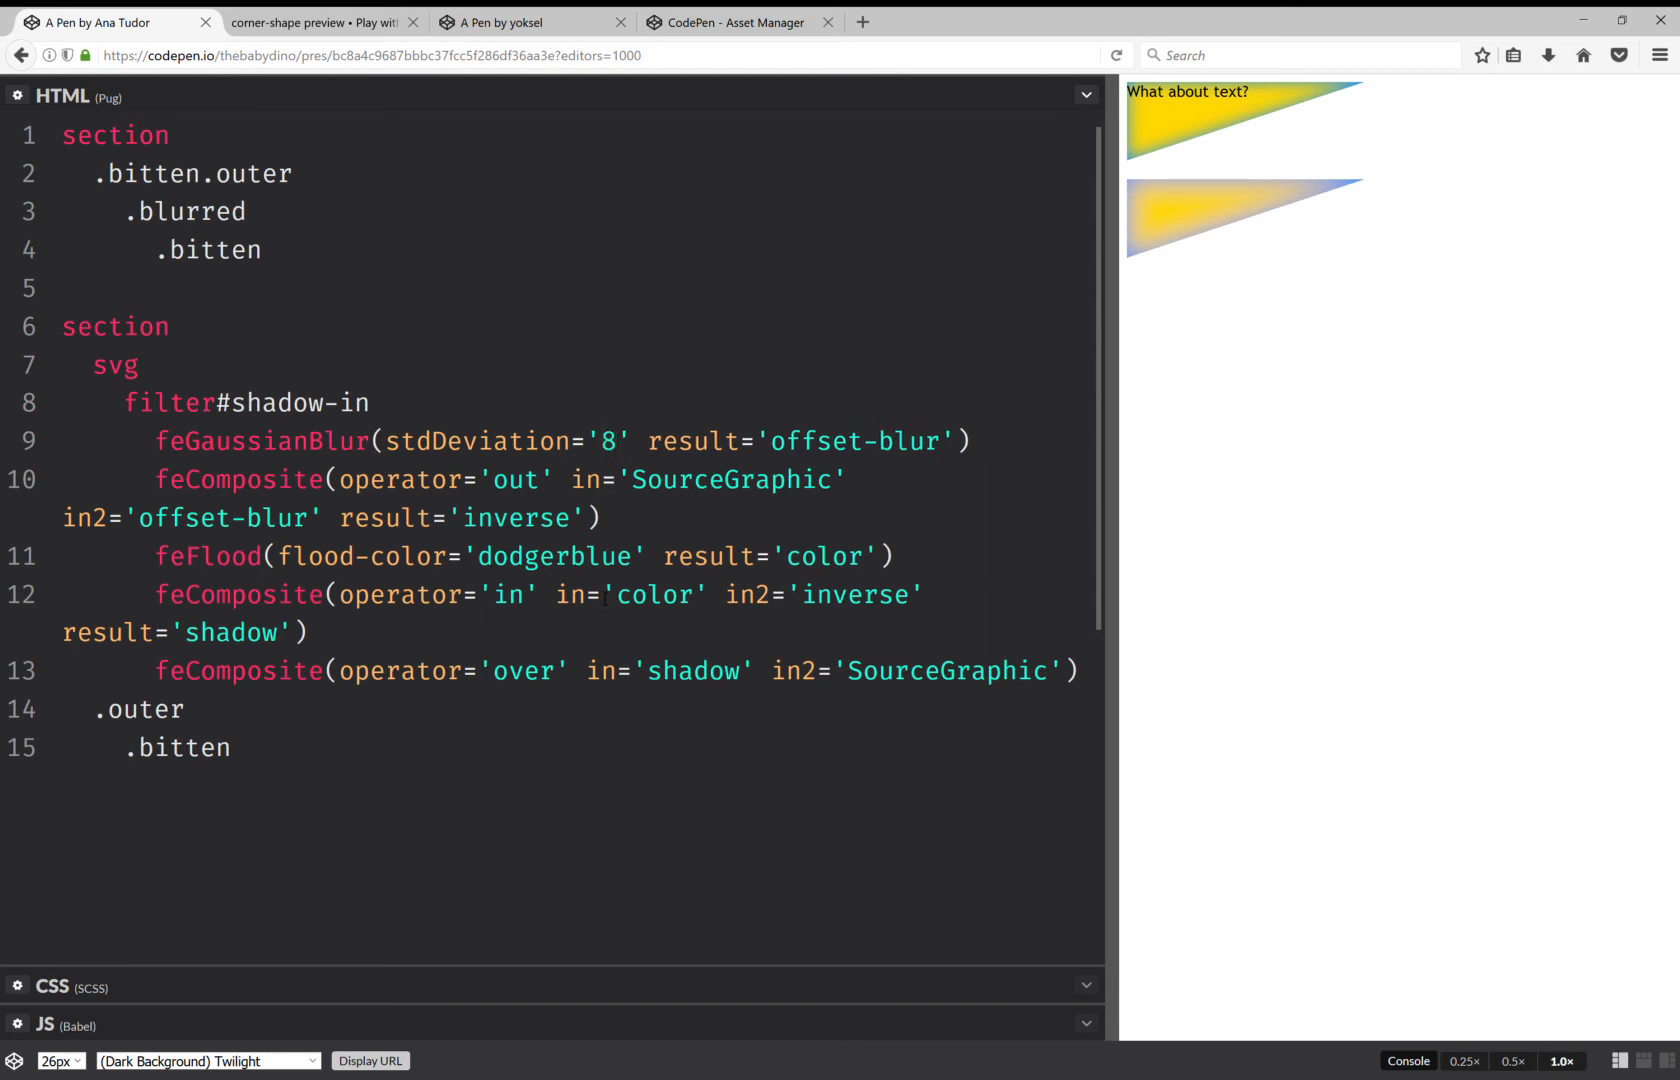
click(51, 986)
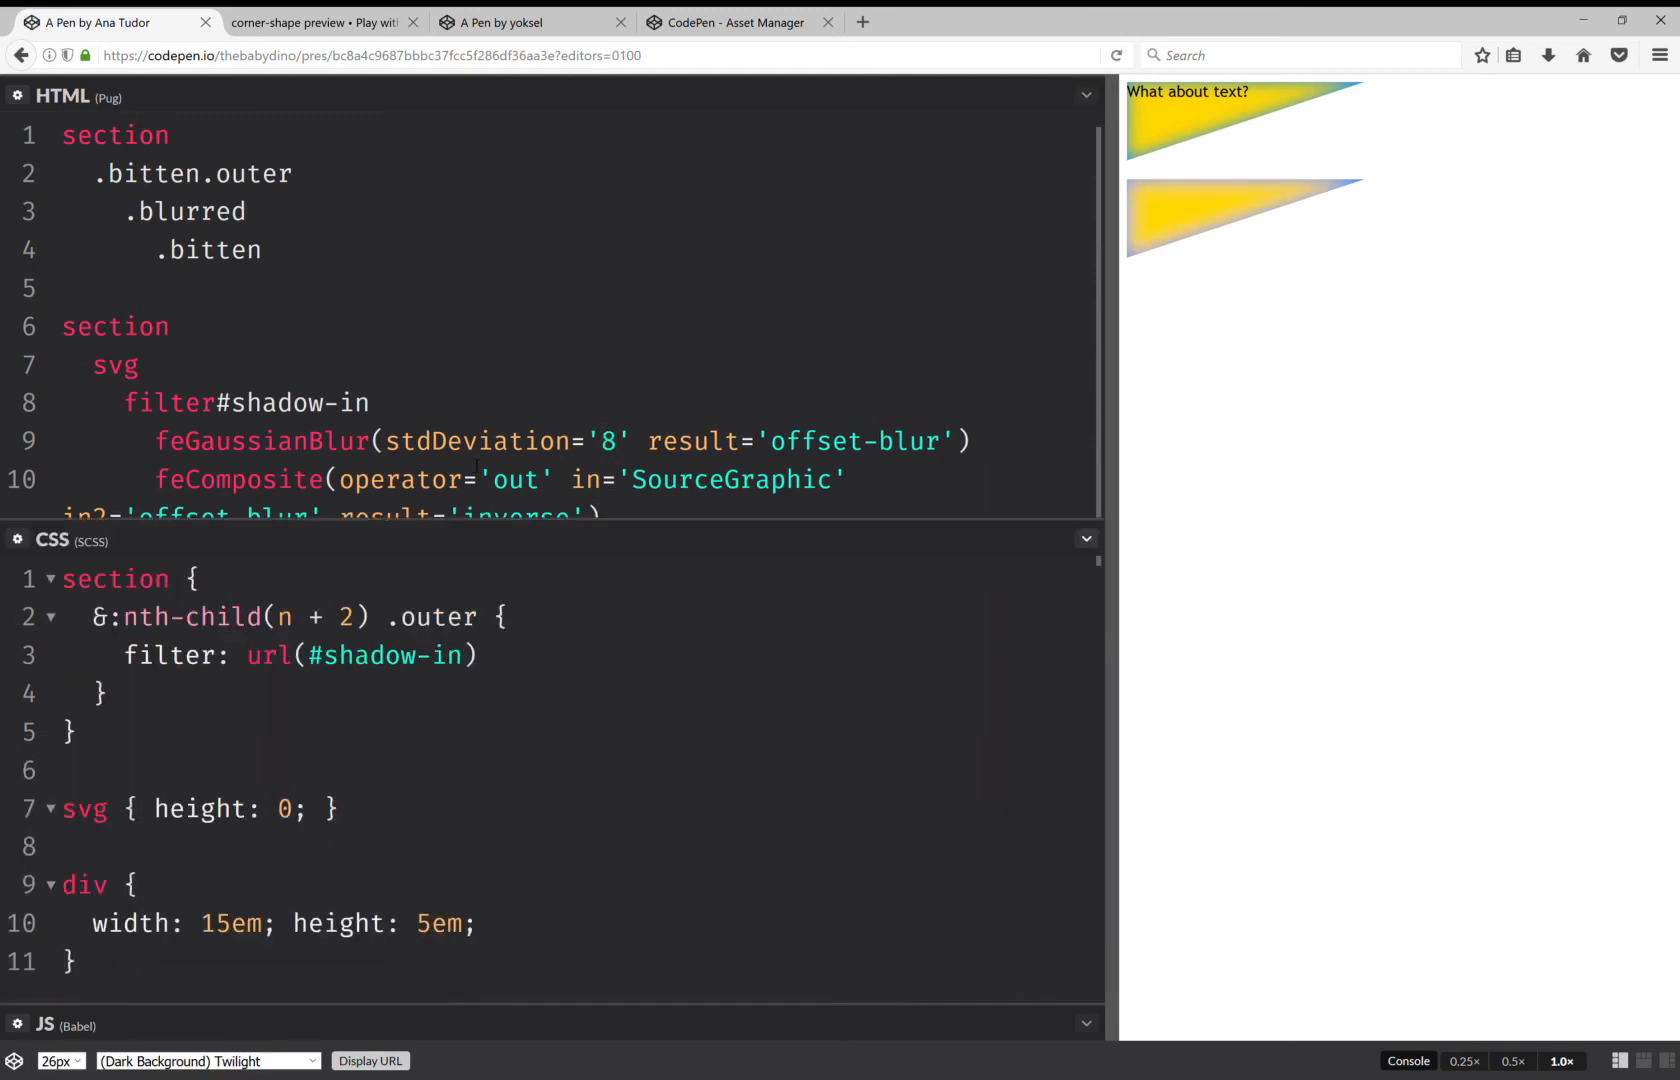
click(1084, 95)
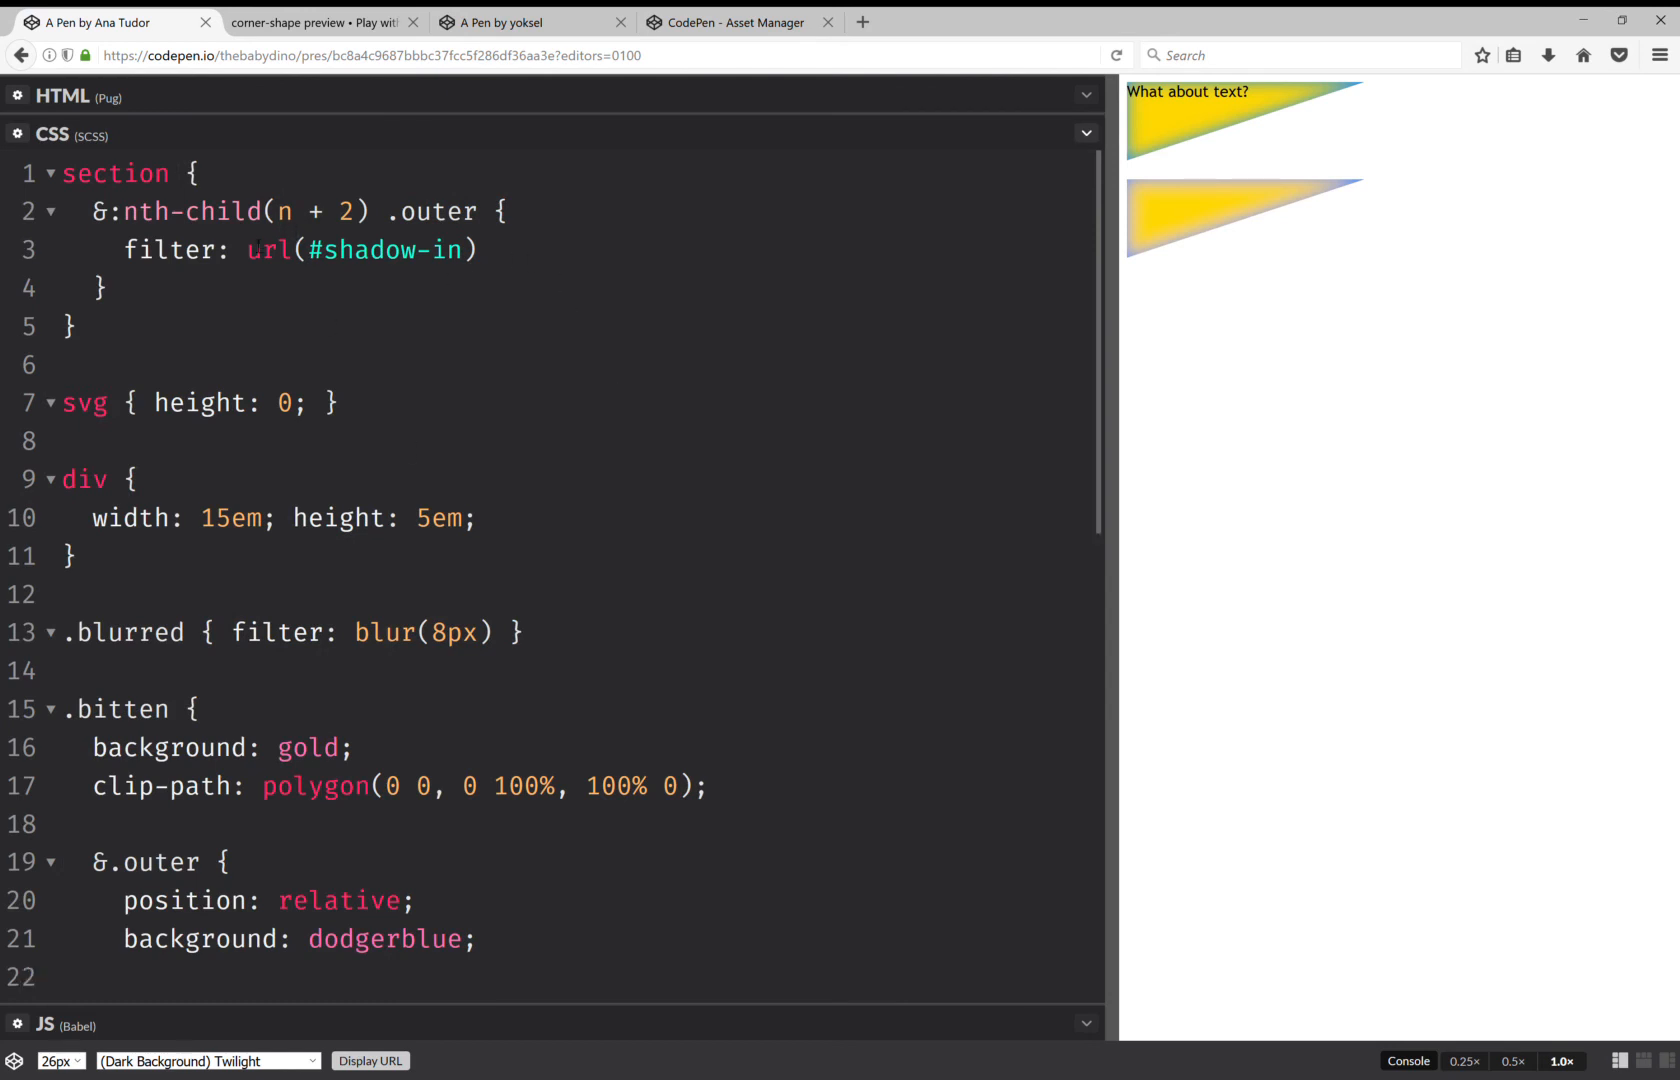
double_click(354, 250)
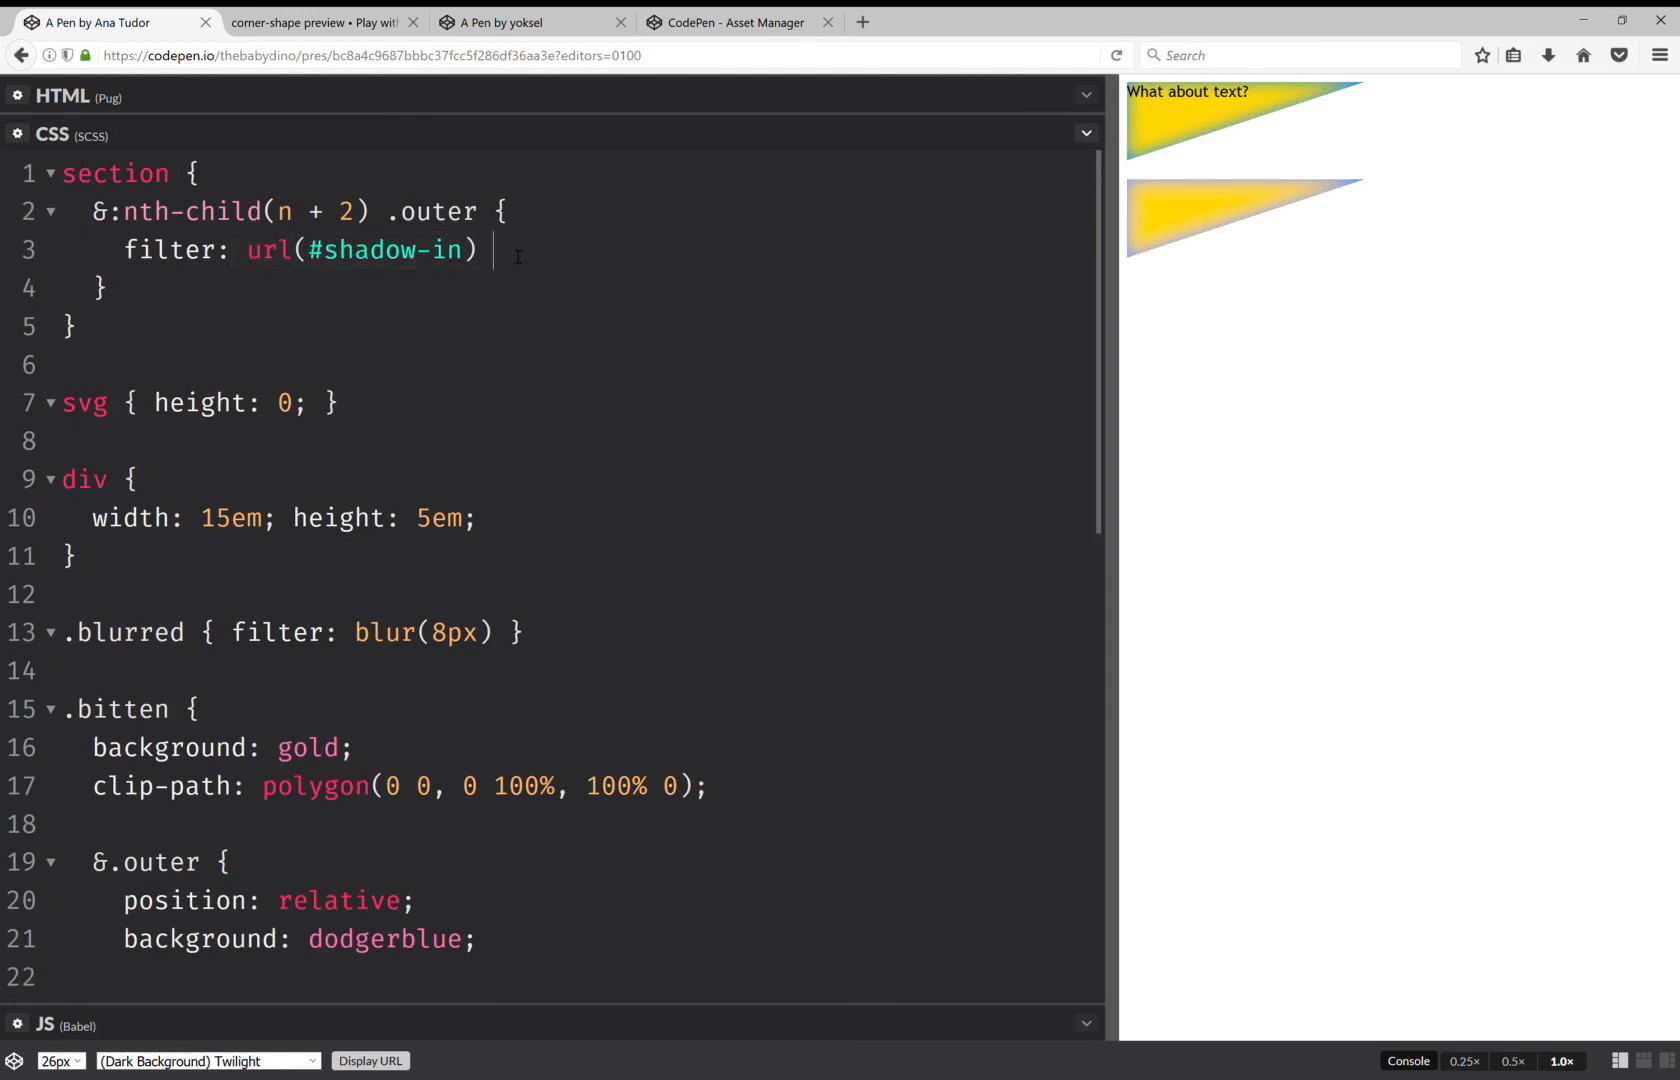
text(url(#shadow-in))
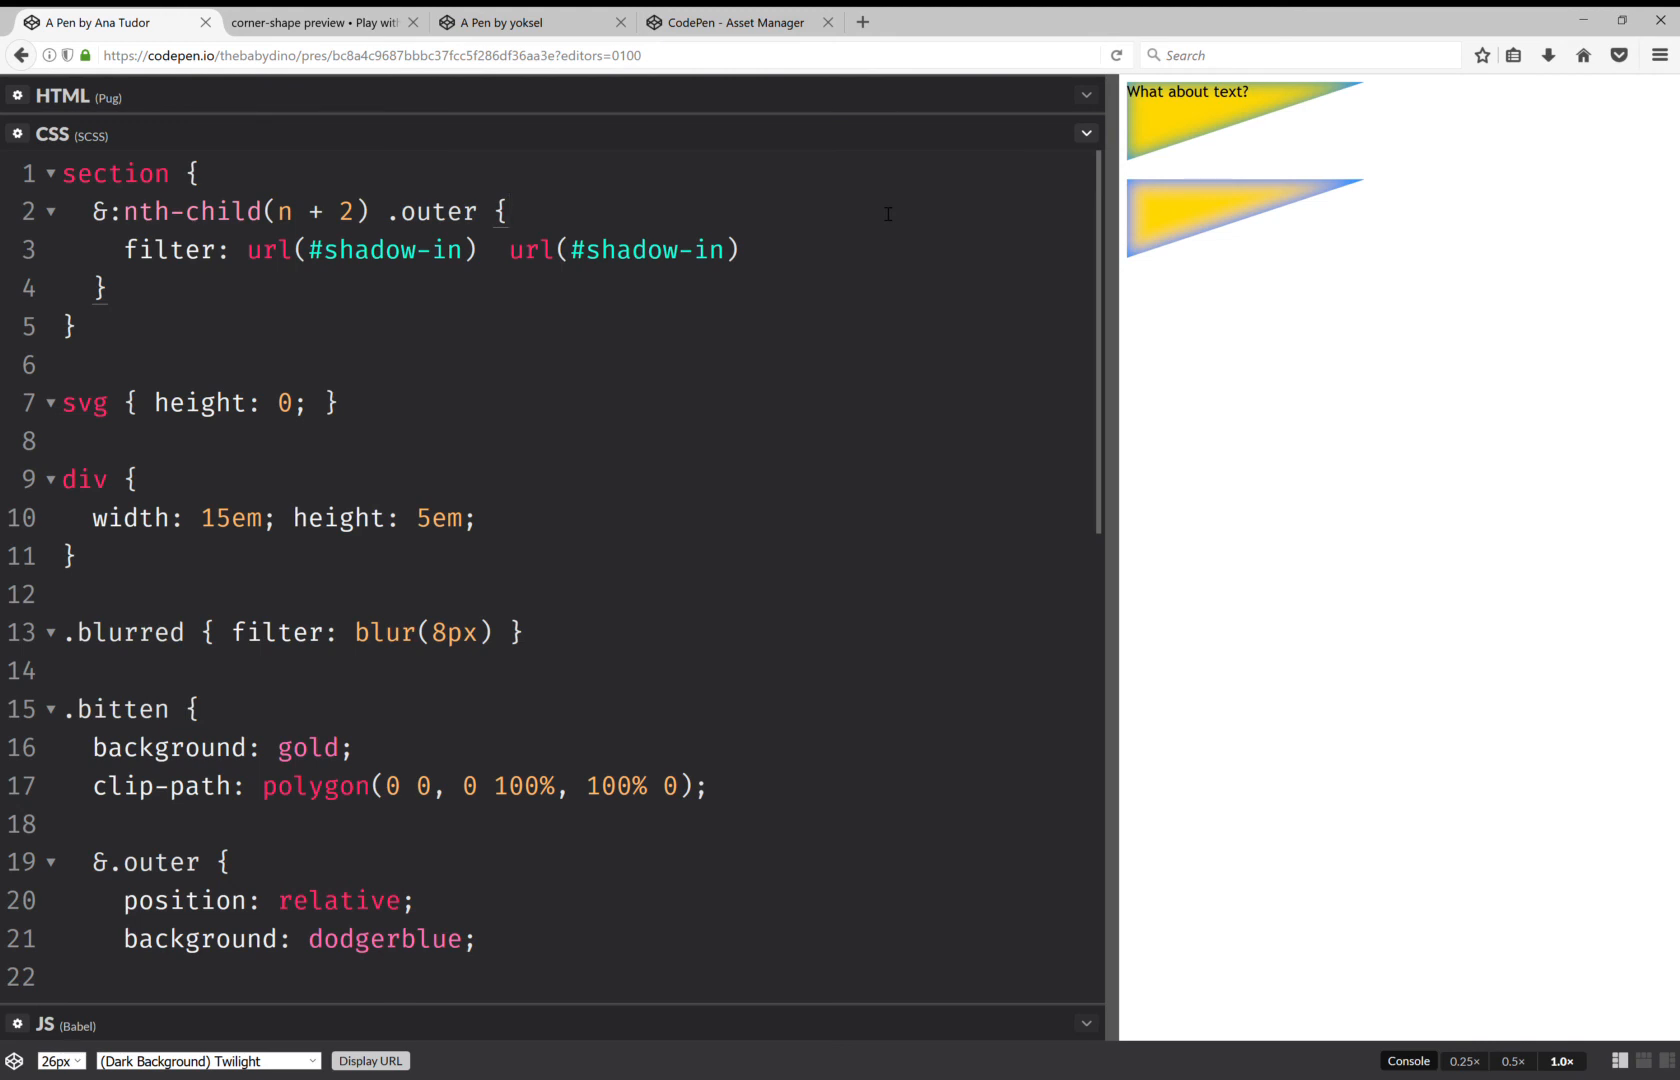
mouse_move(514, 271)
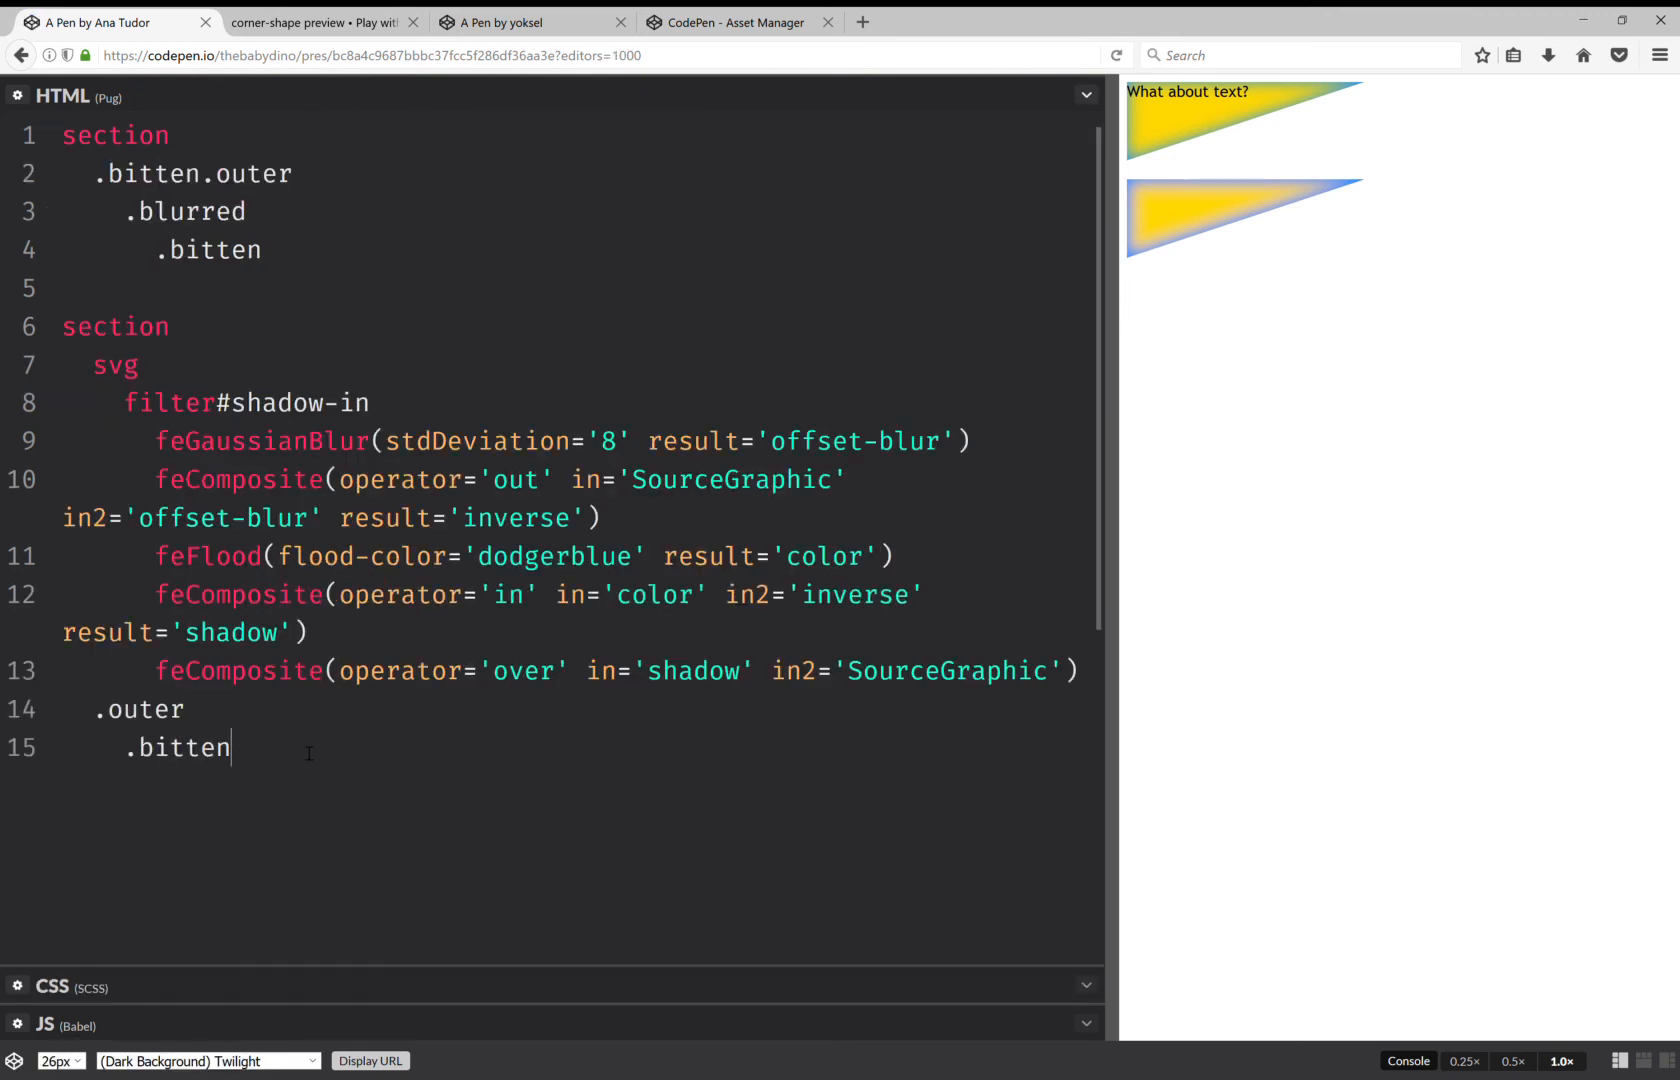
- Type 'What about text?' after .bitten and select it in the preview to check
text(W)
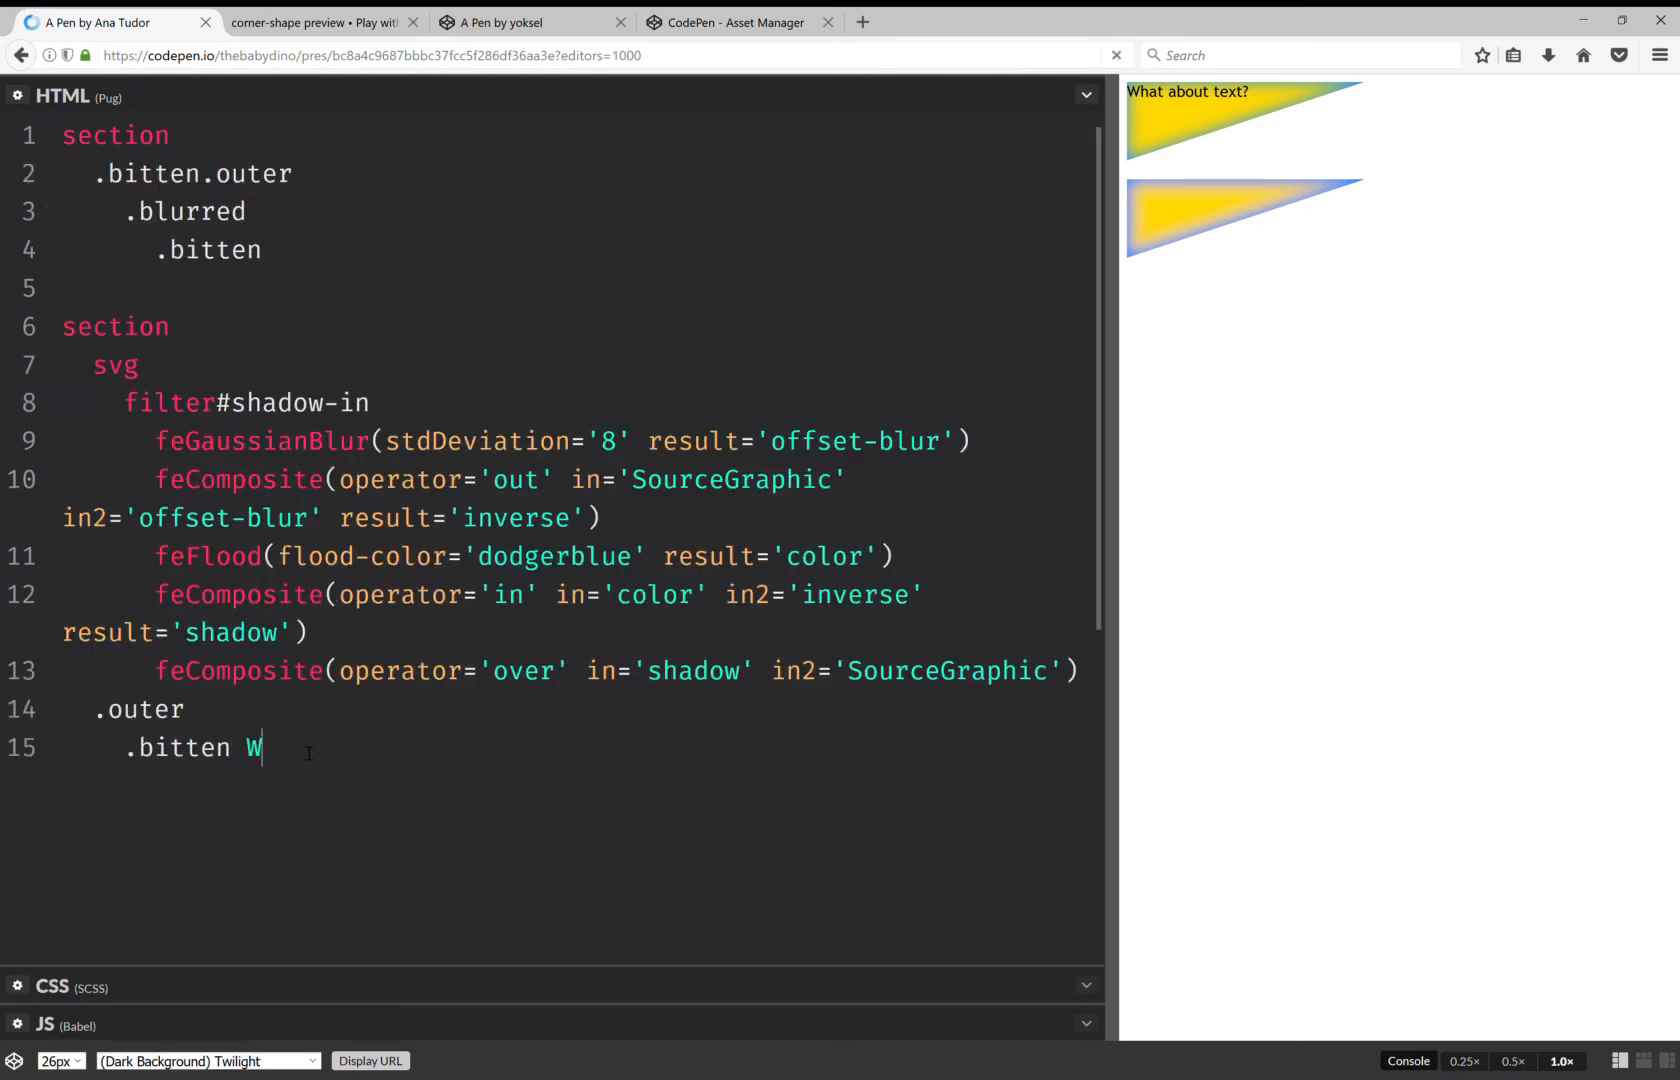
text(hat ab)
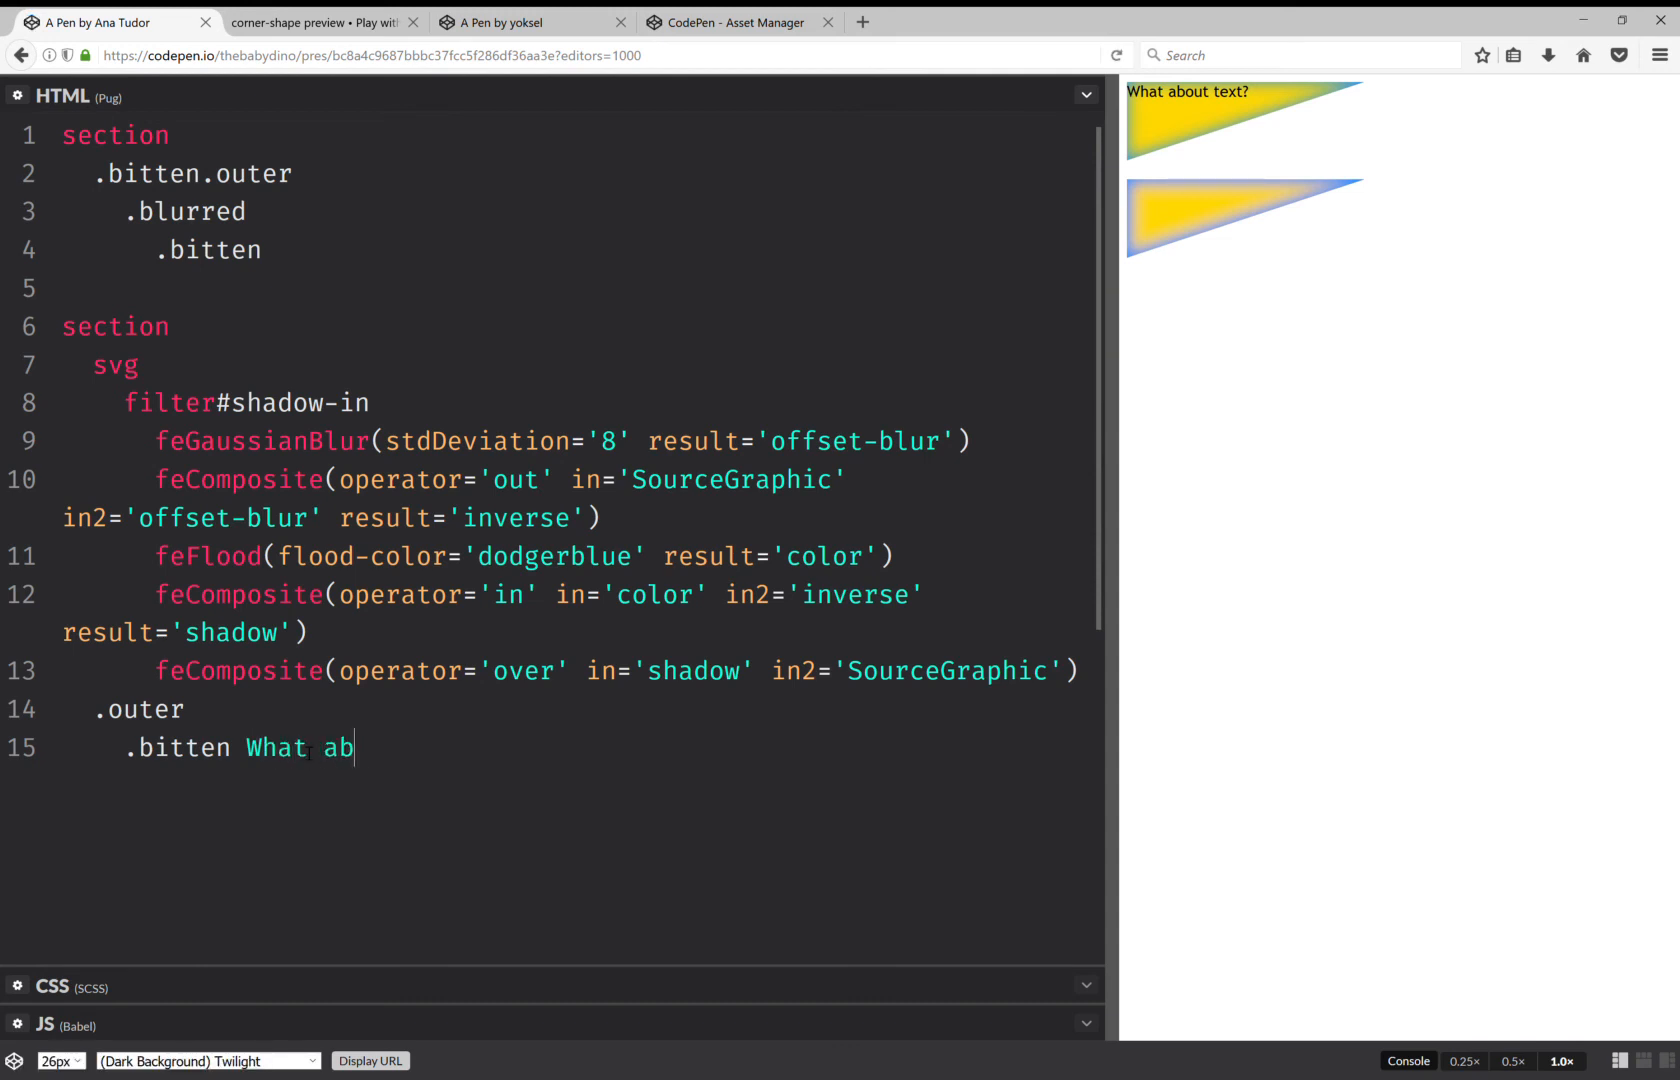
text(out te)
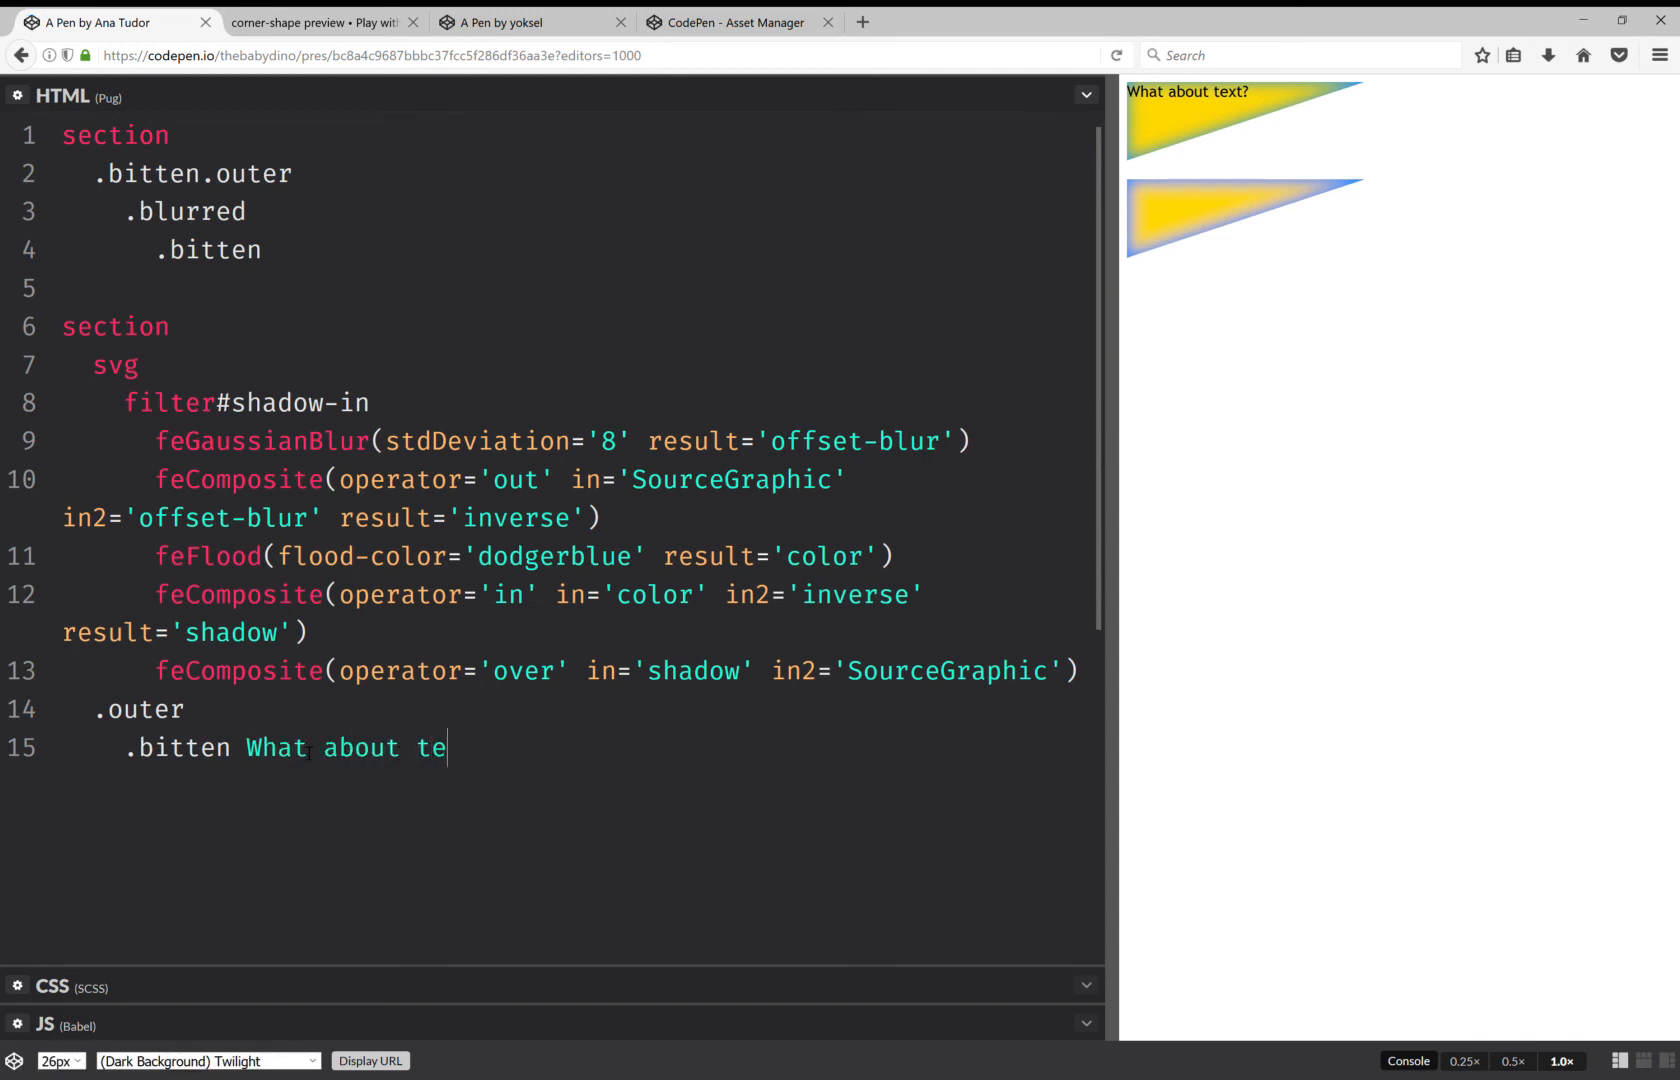
text(xt)
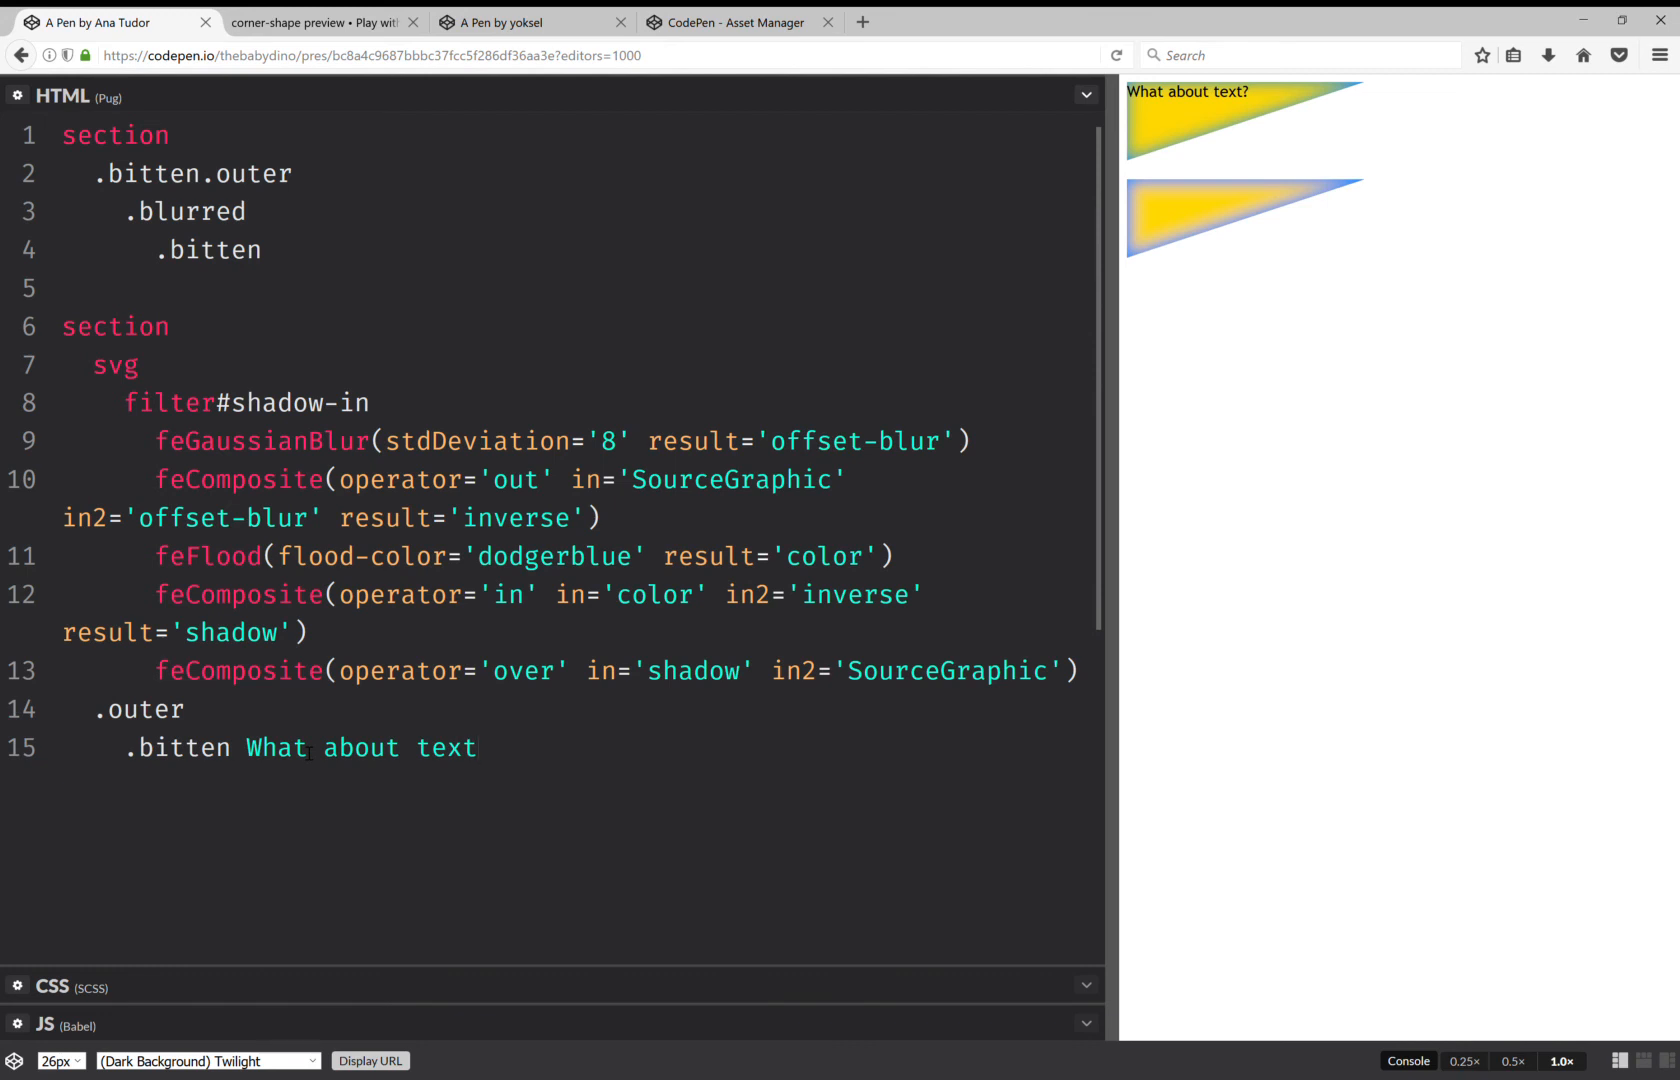
text(?)
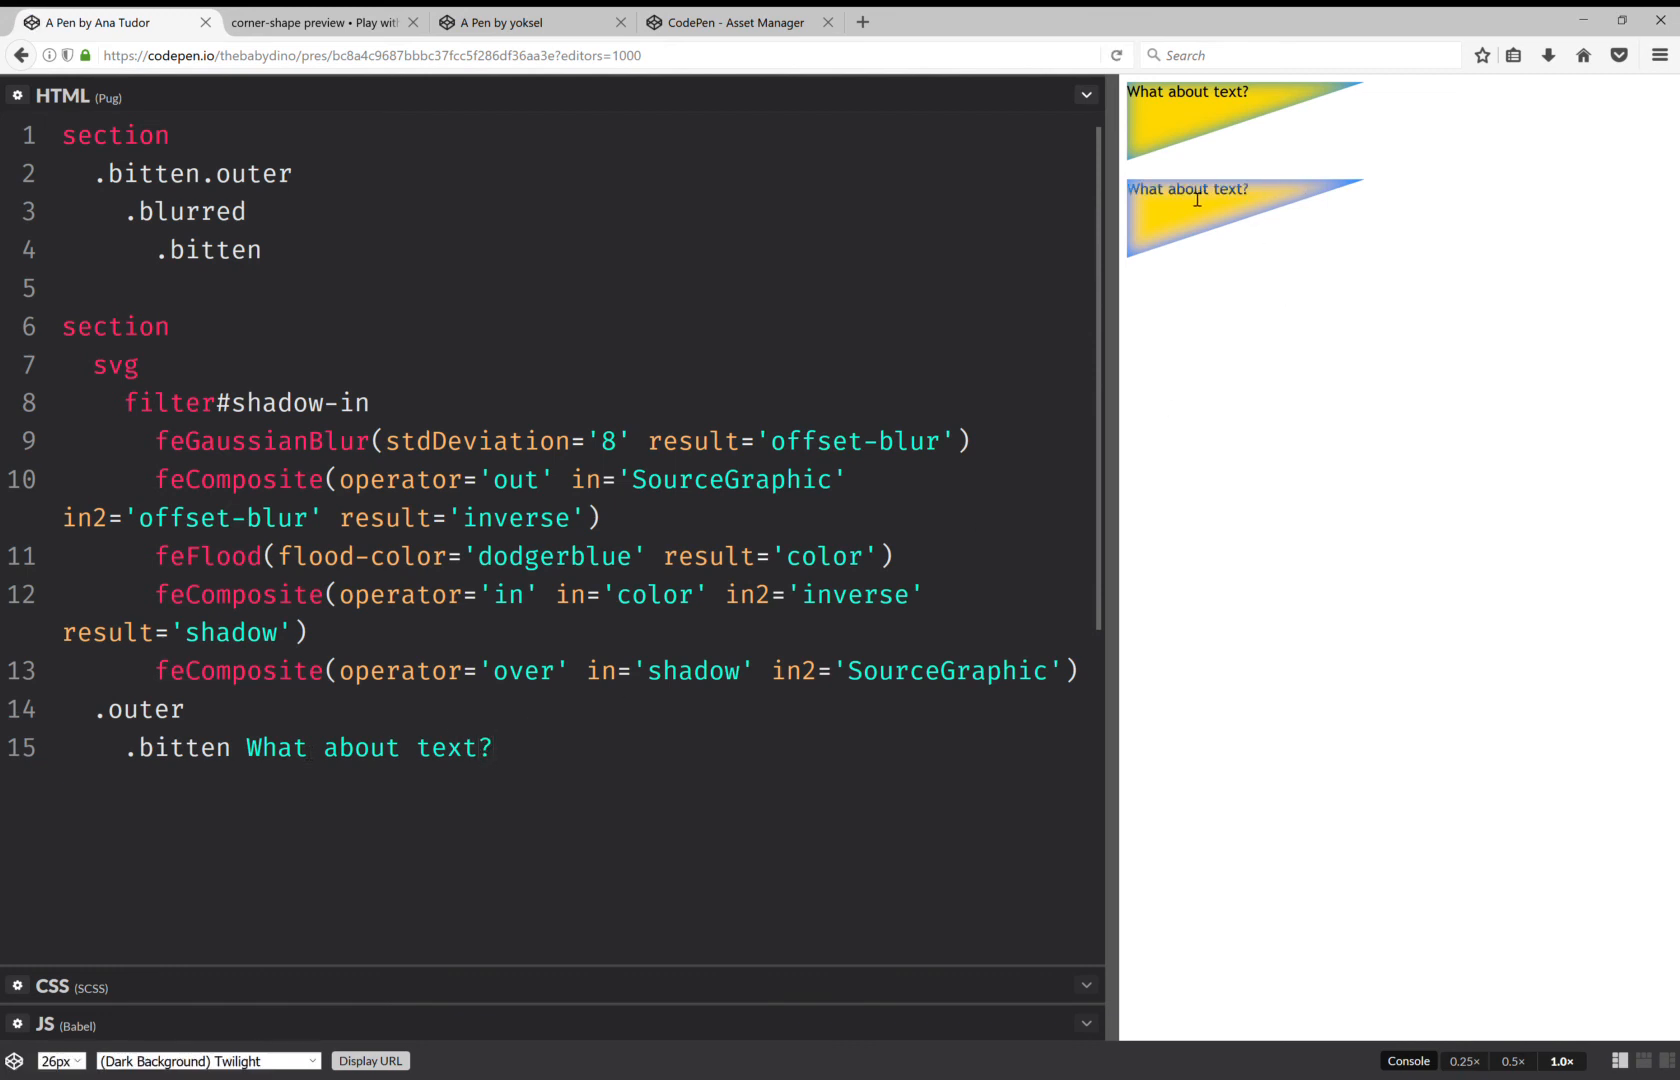
double_click(1187, 190)
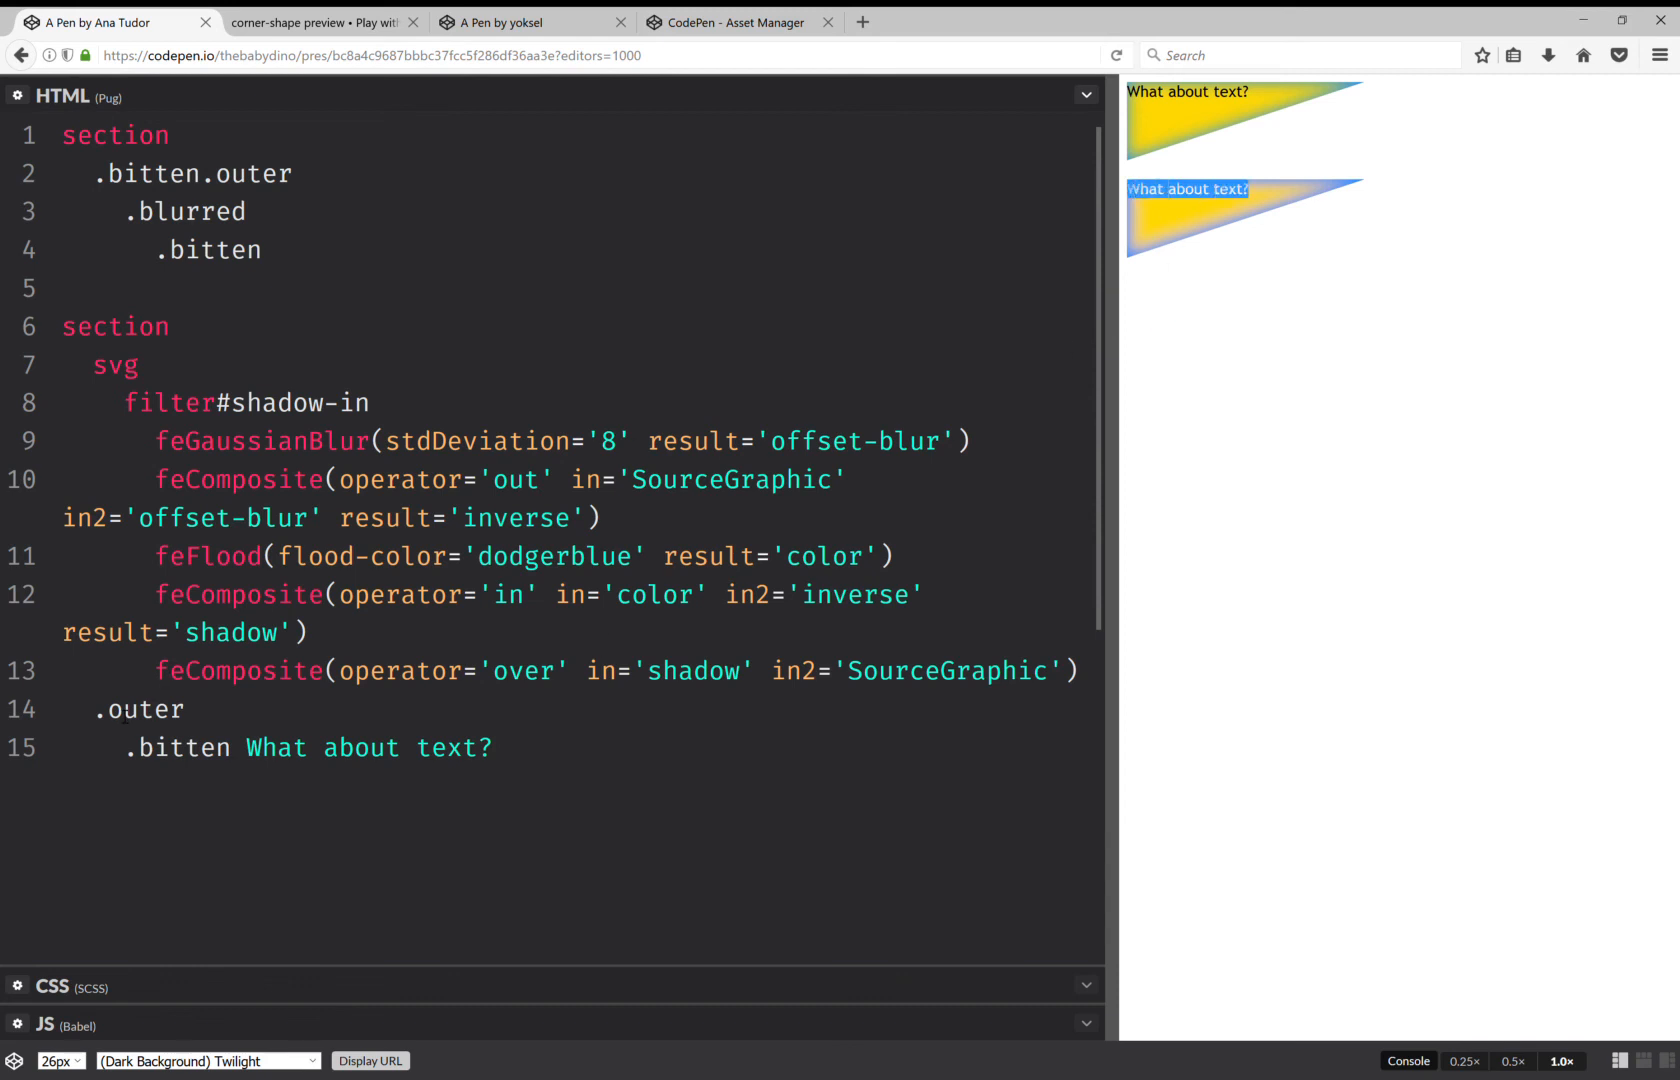
mouse_move(548, 747)
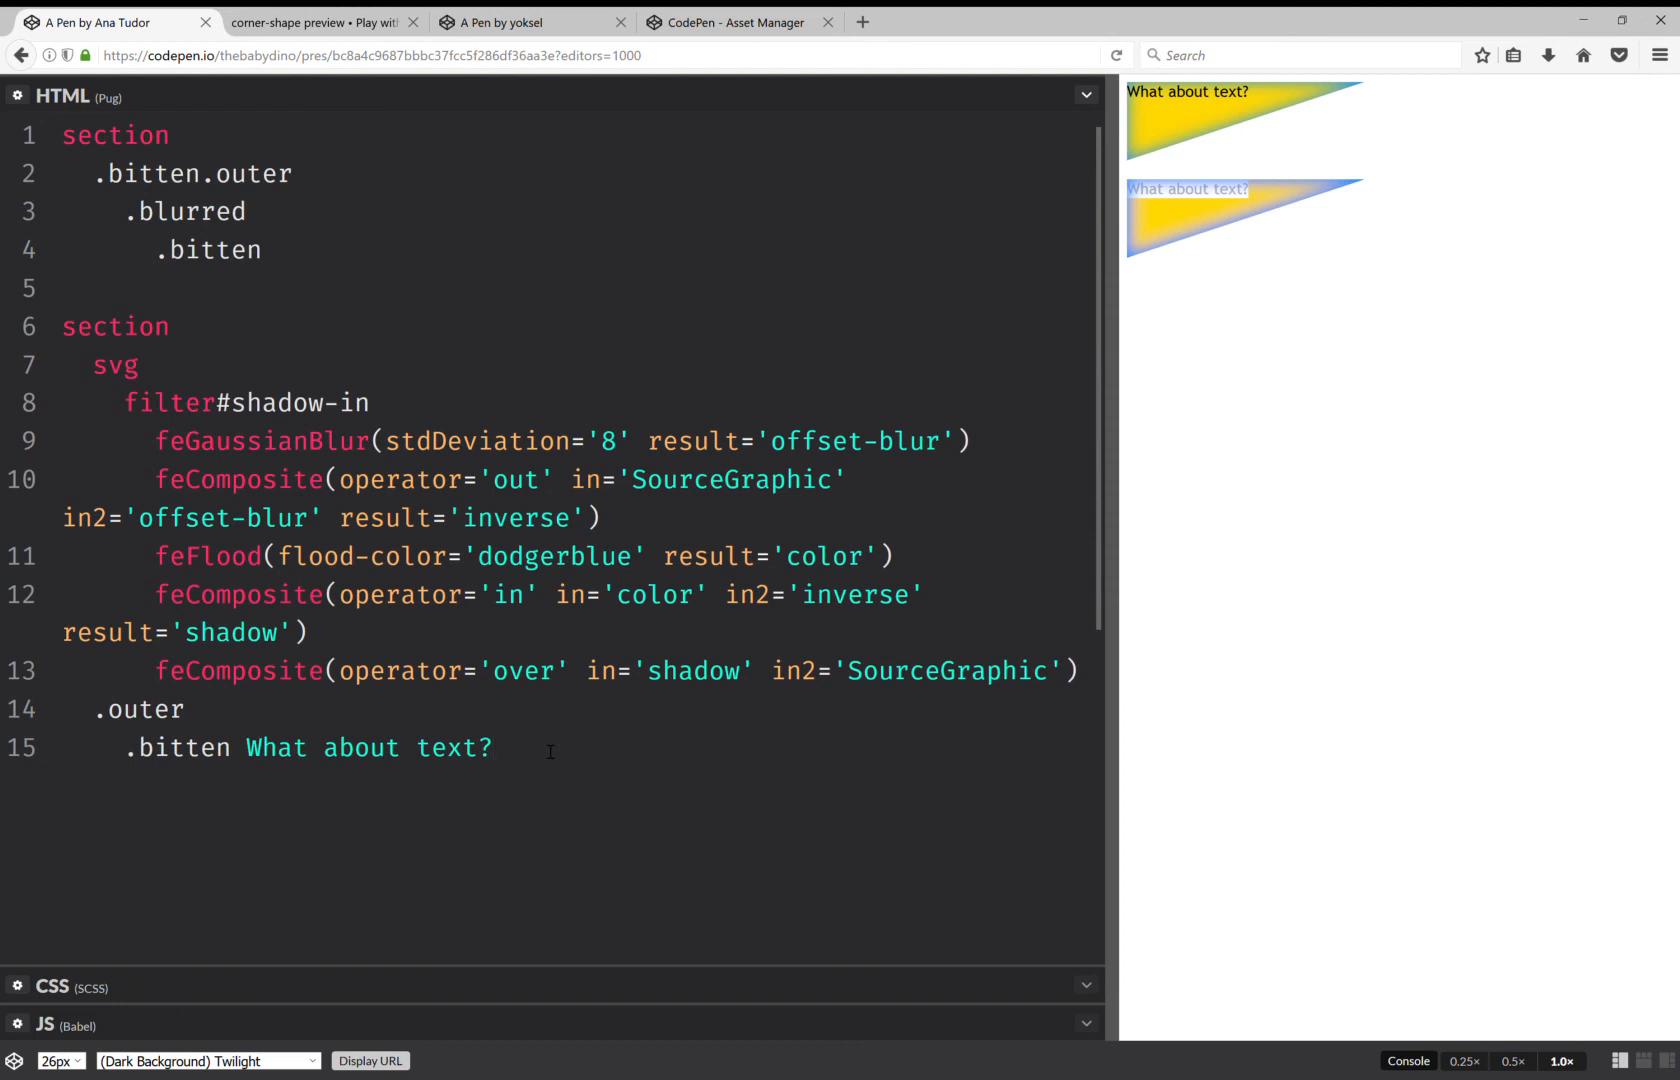
click(491, 747)
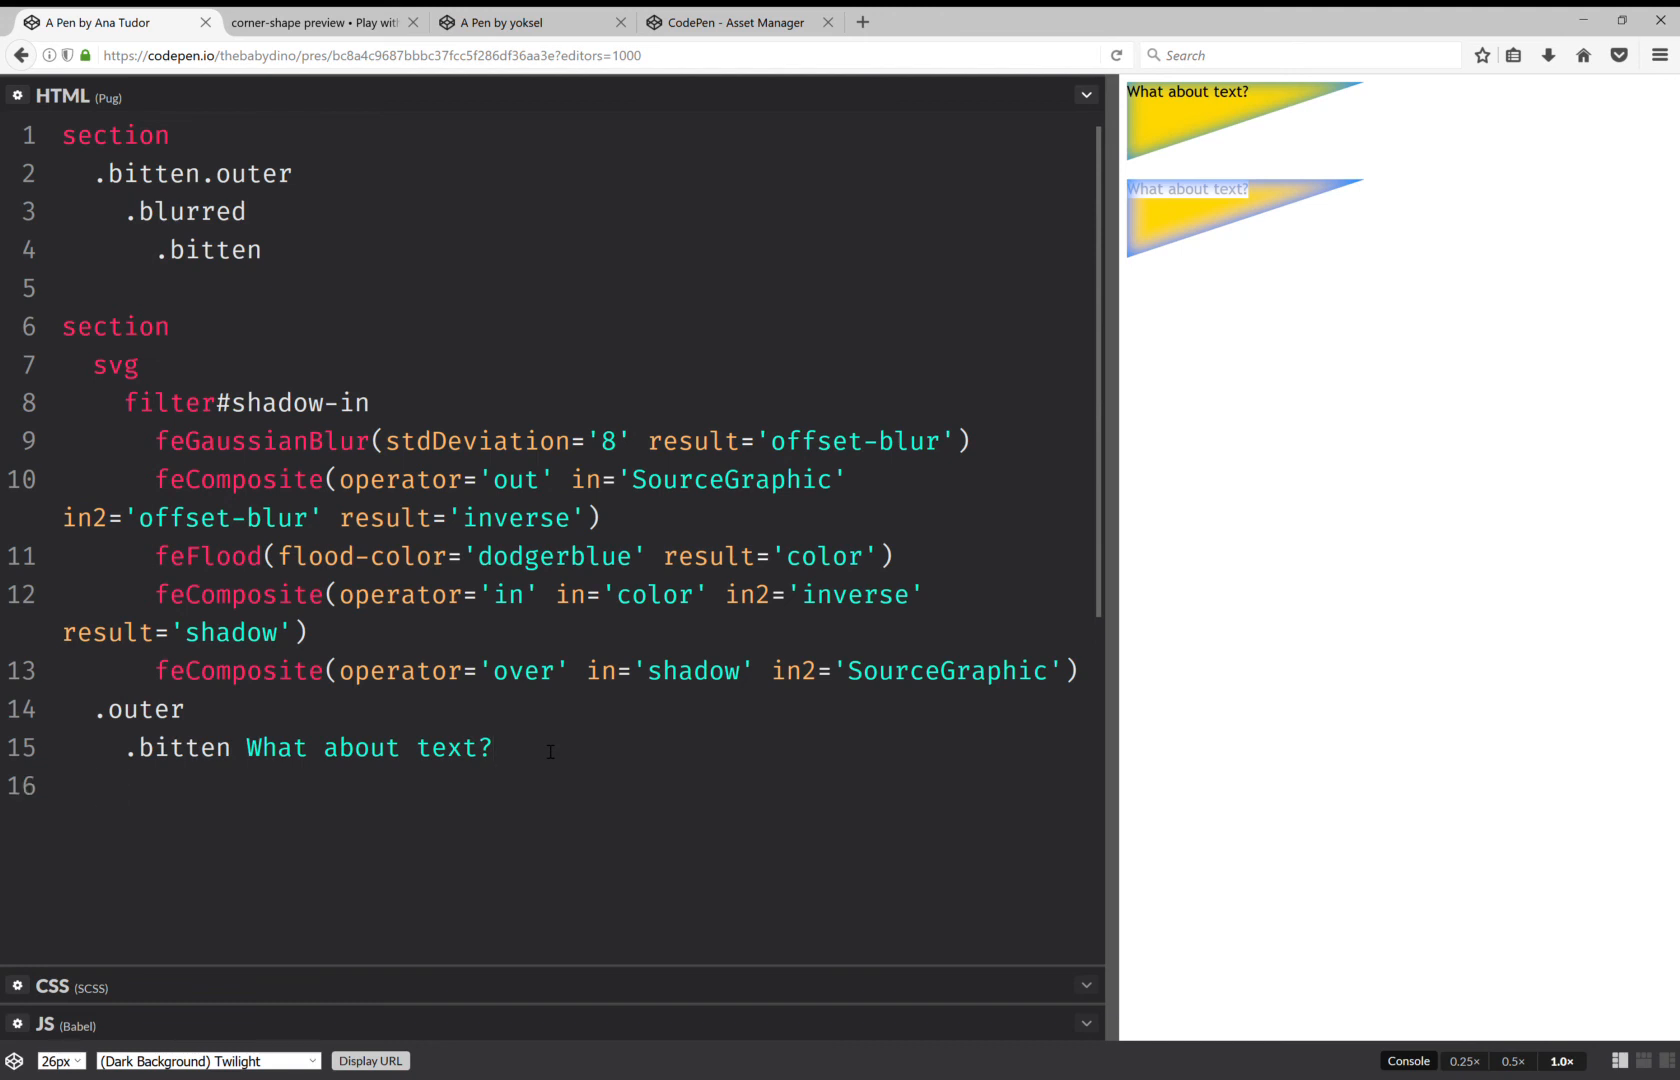
- Add a third section in Pug, then start &:nth-child(3) {} and a $bg variable in SCSS
text(sec)
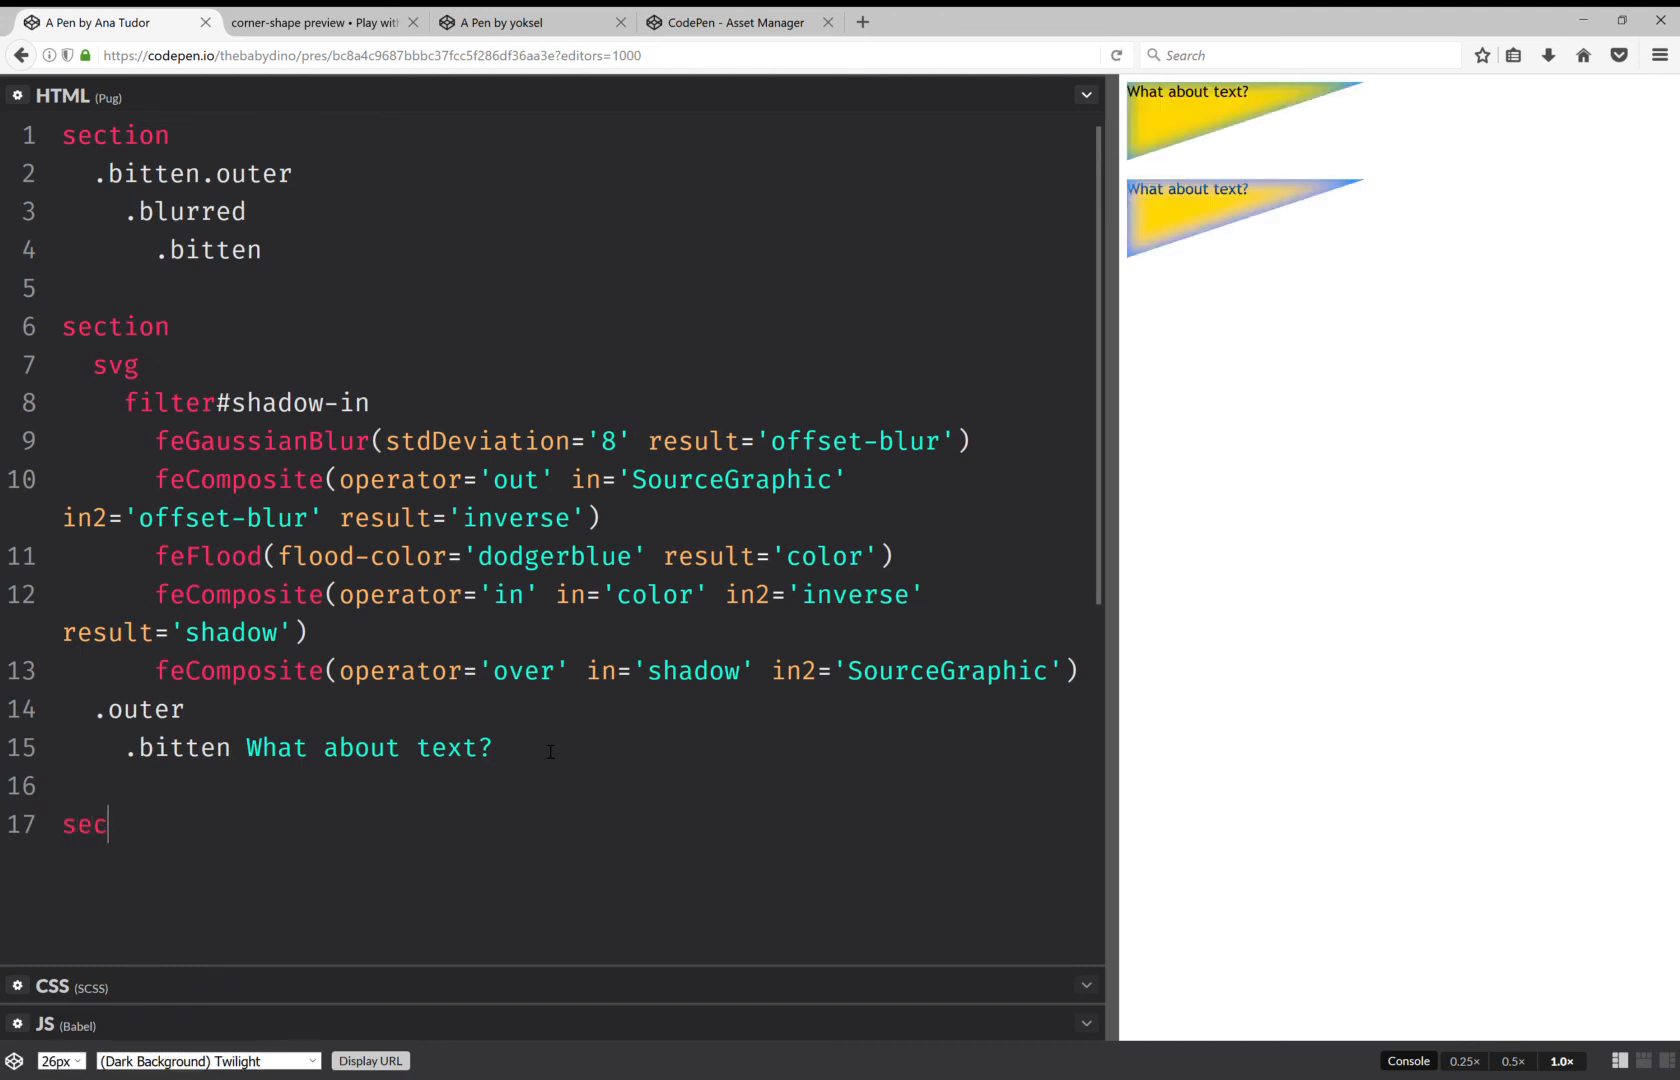
text(tion)
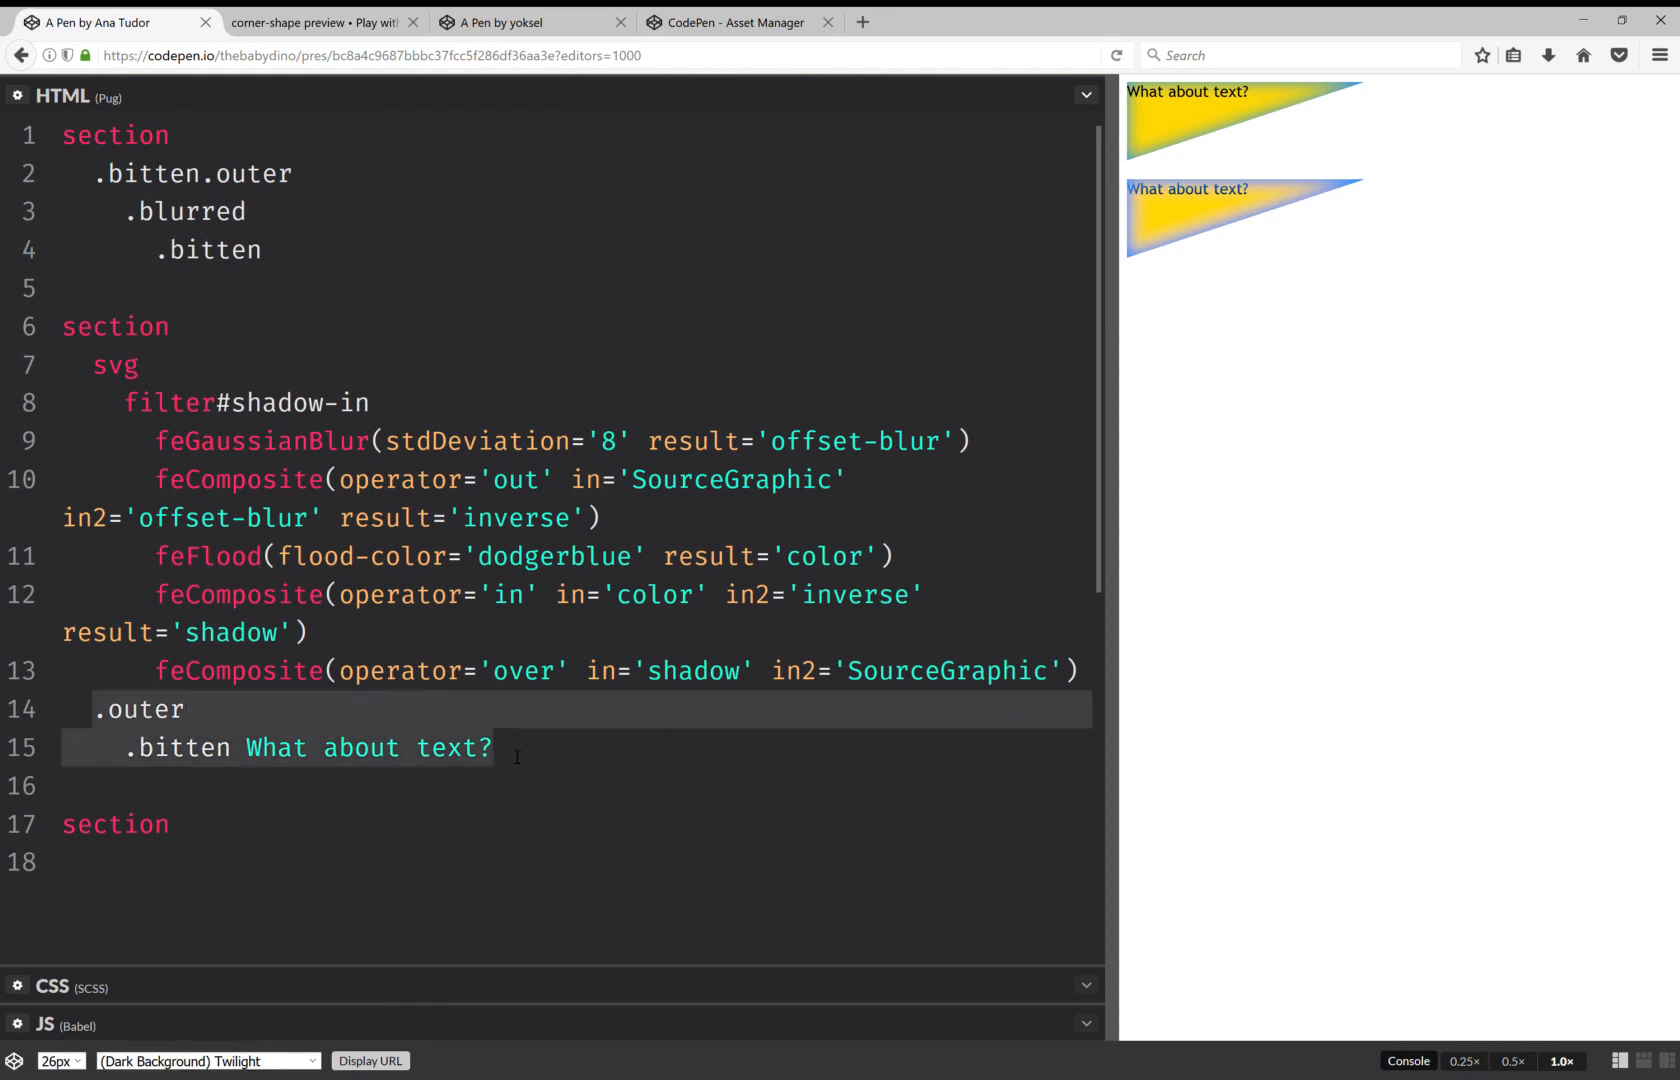
click(223, 862)
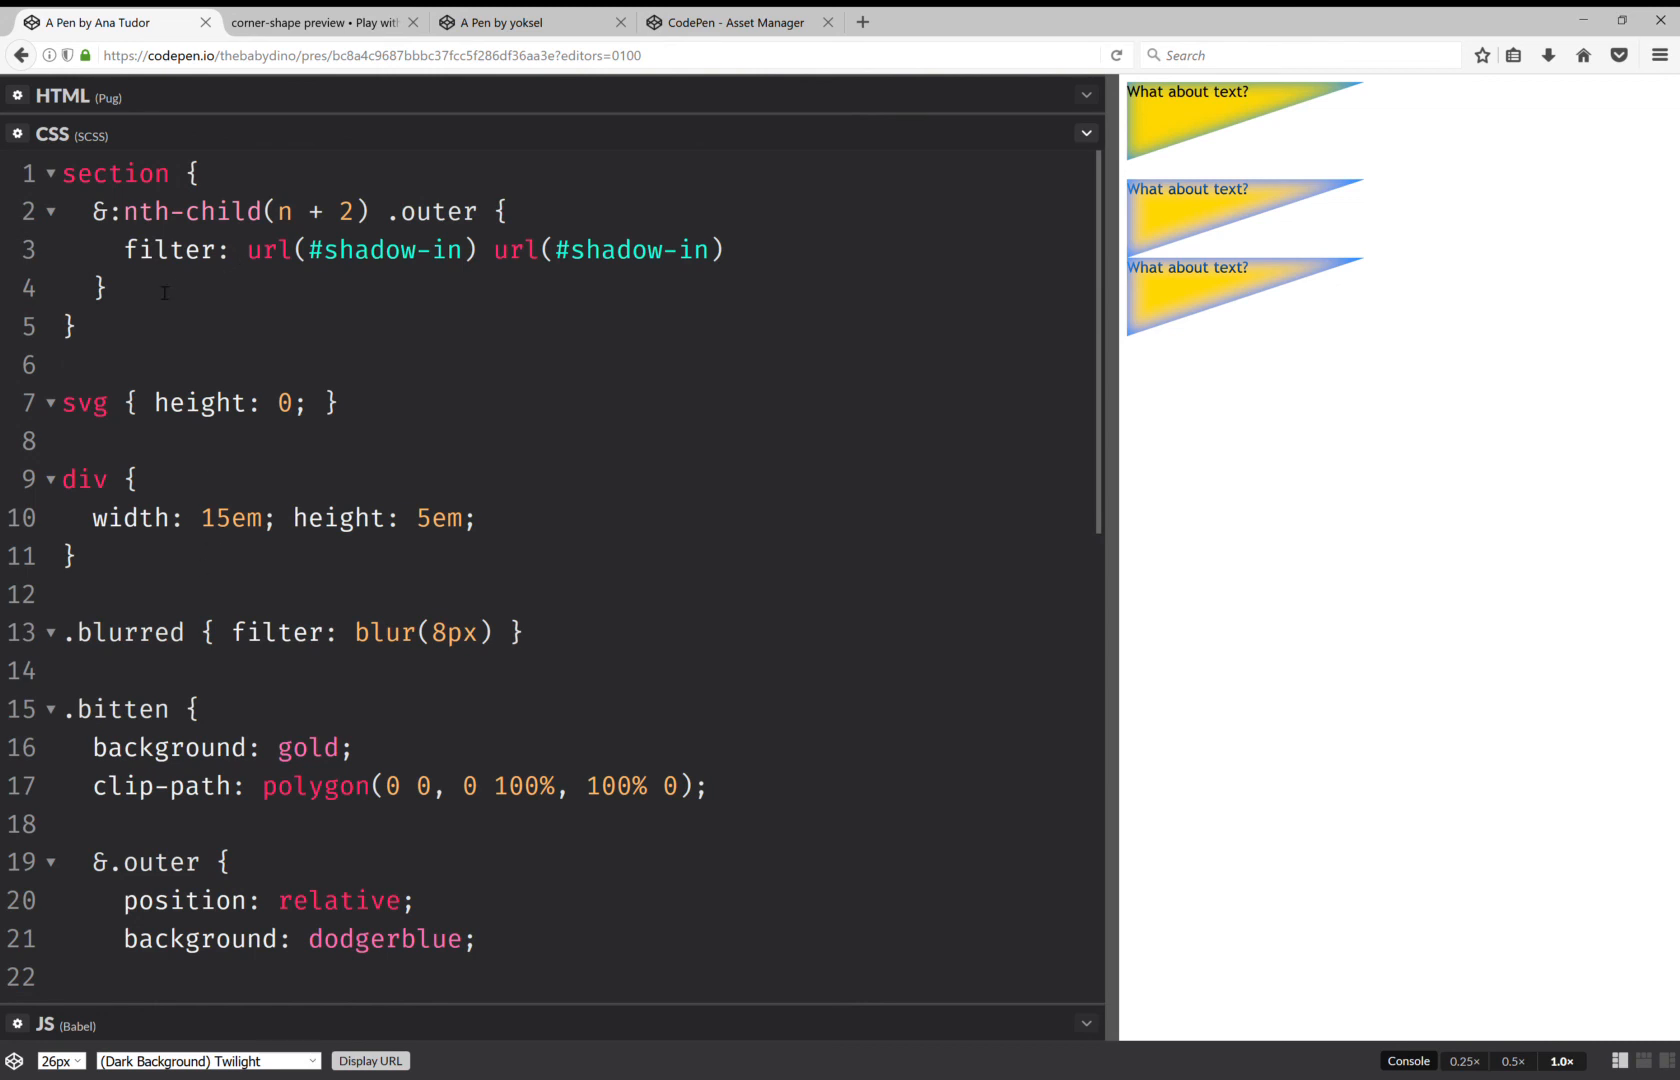
text(&)
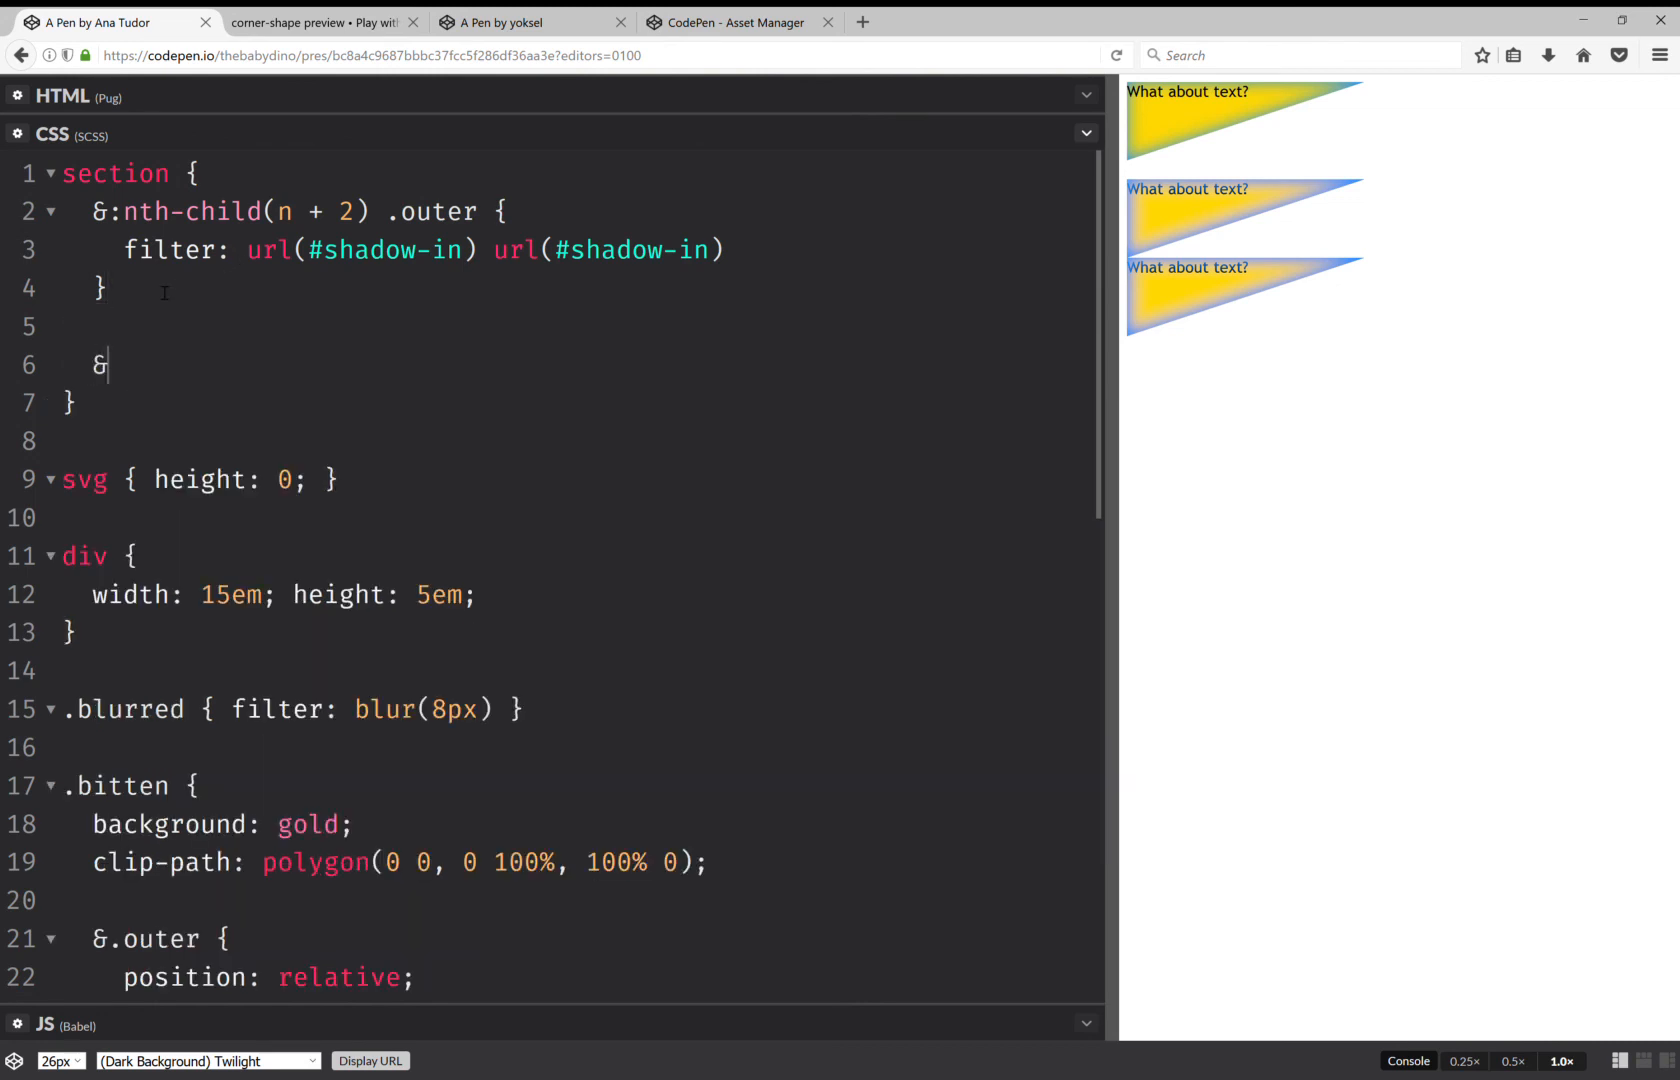
text(:nth-child)
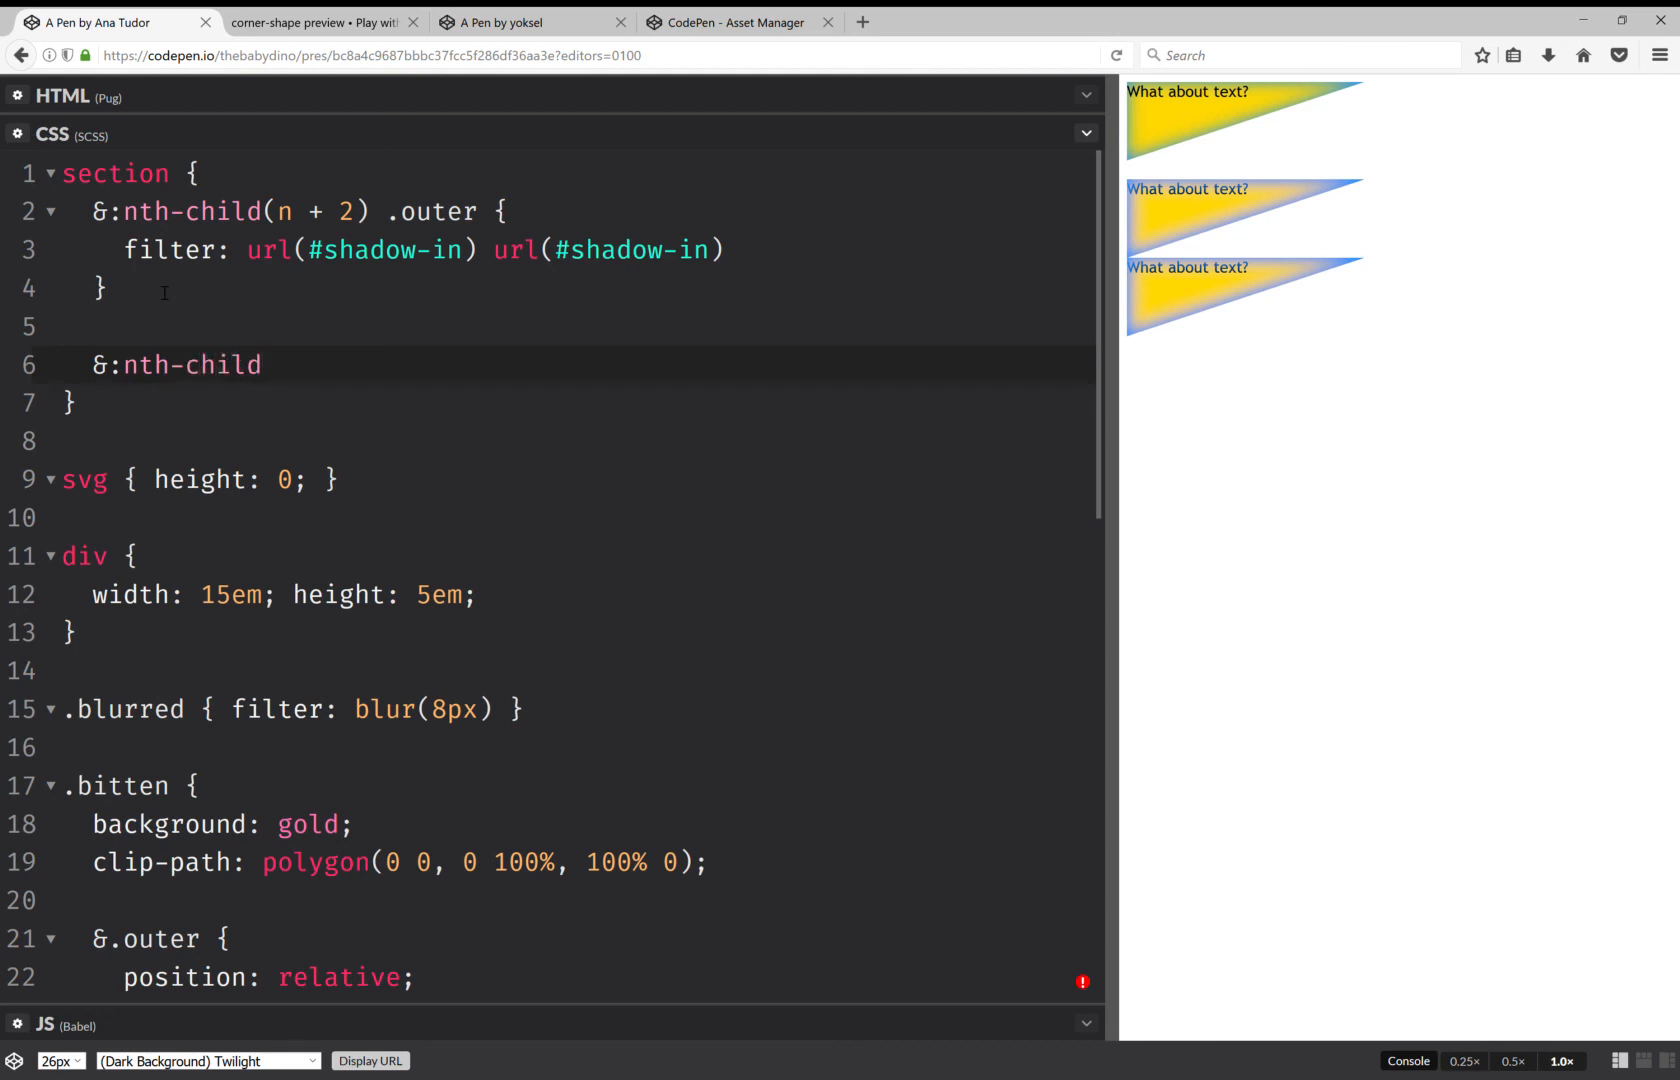
text((3))
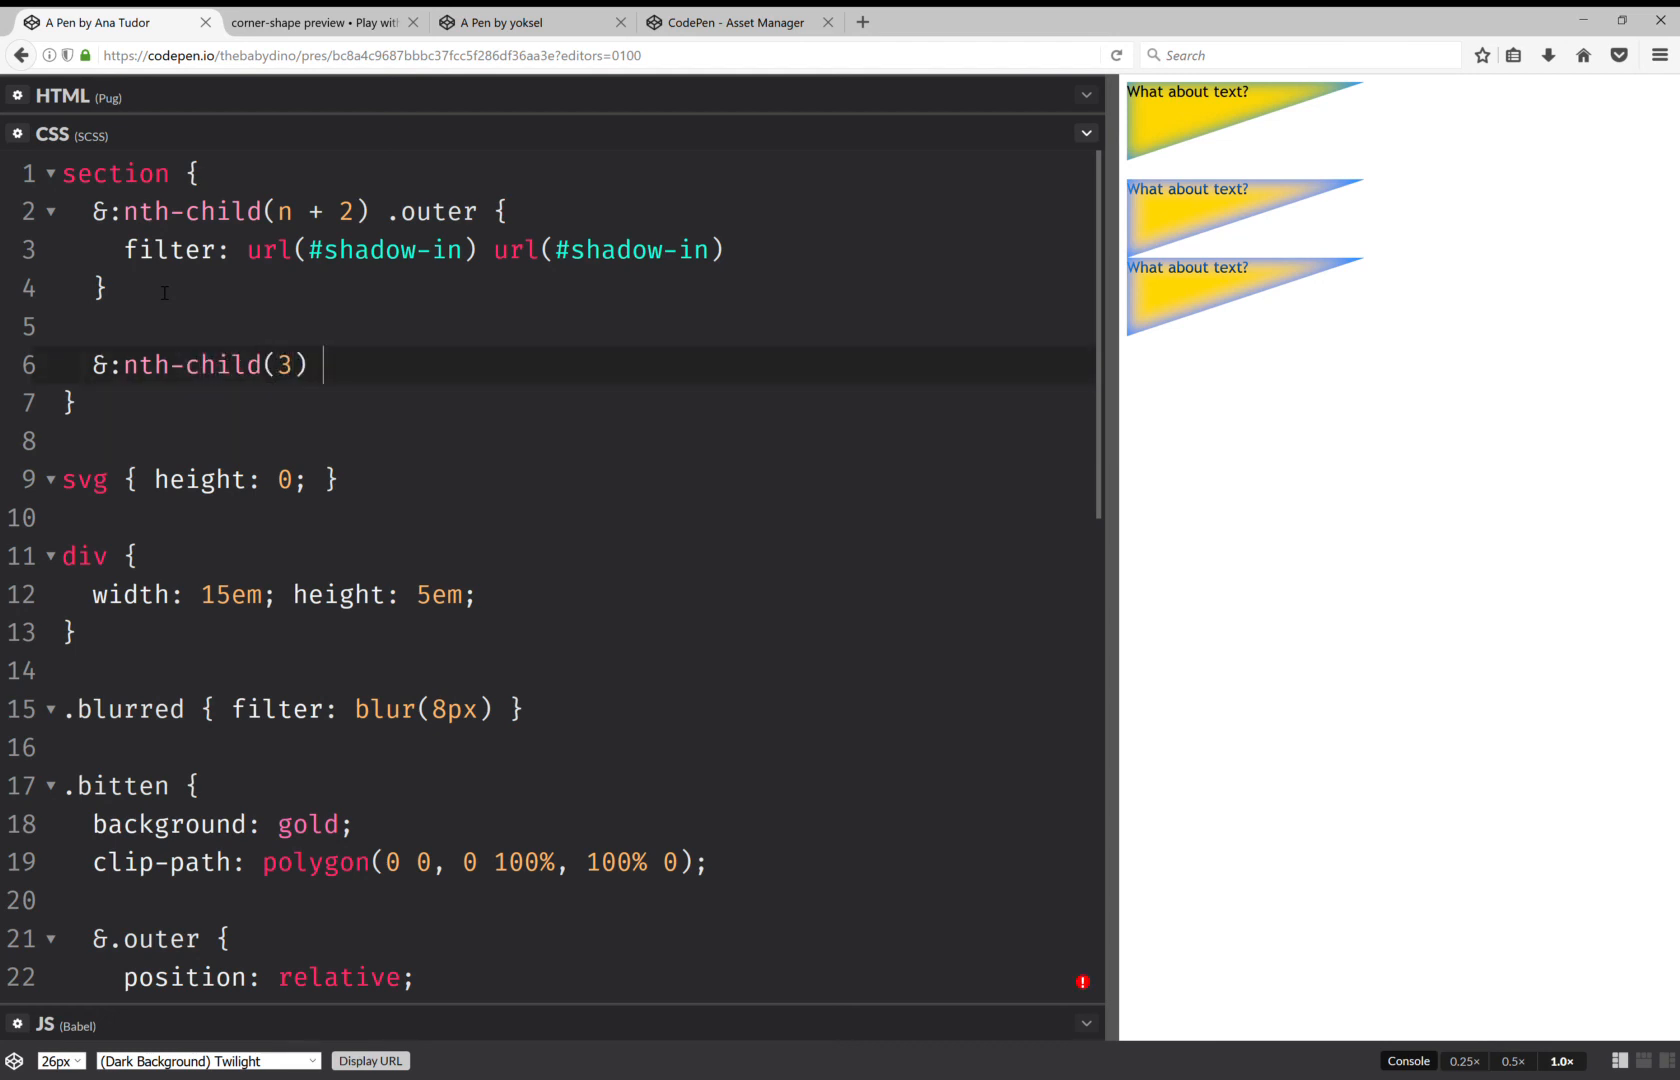
text({)
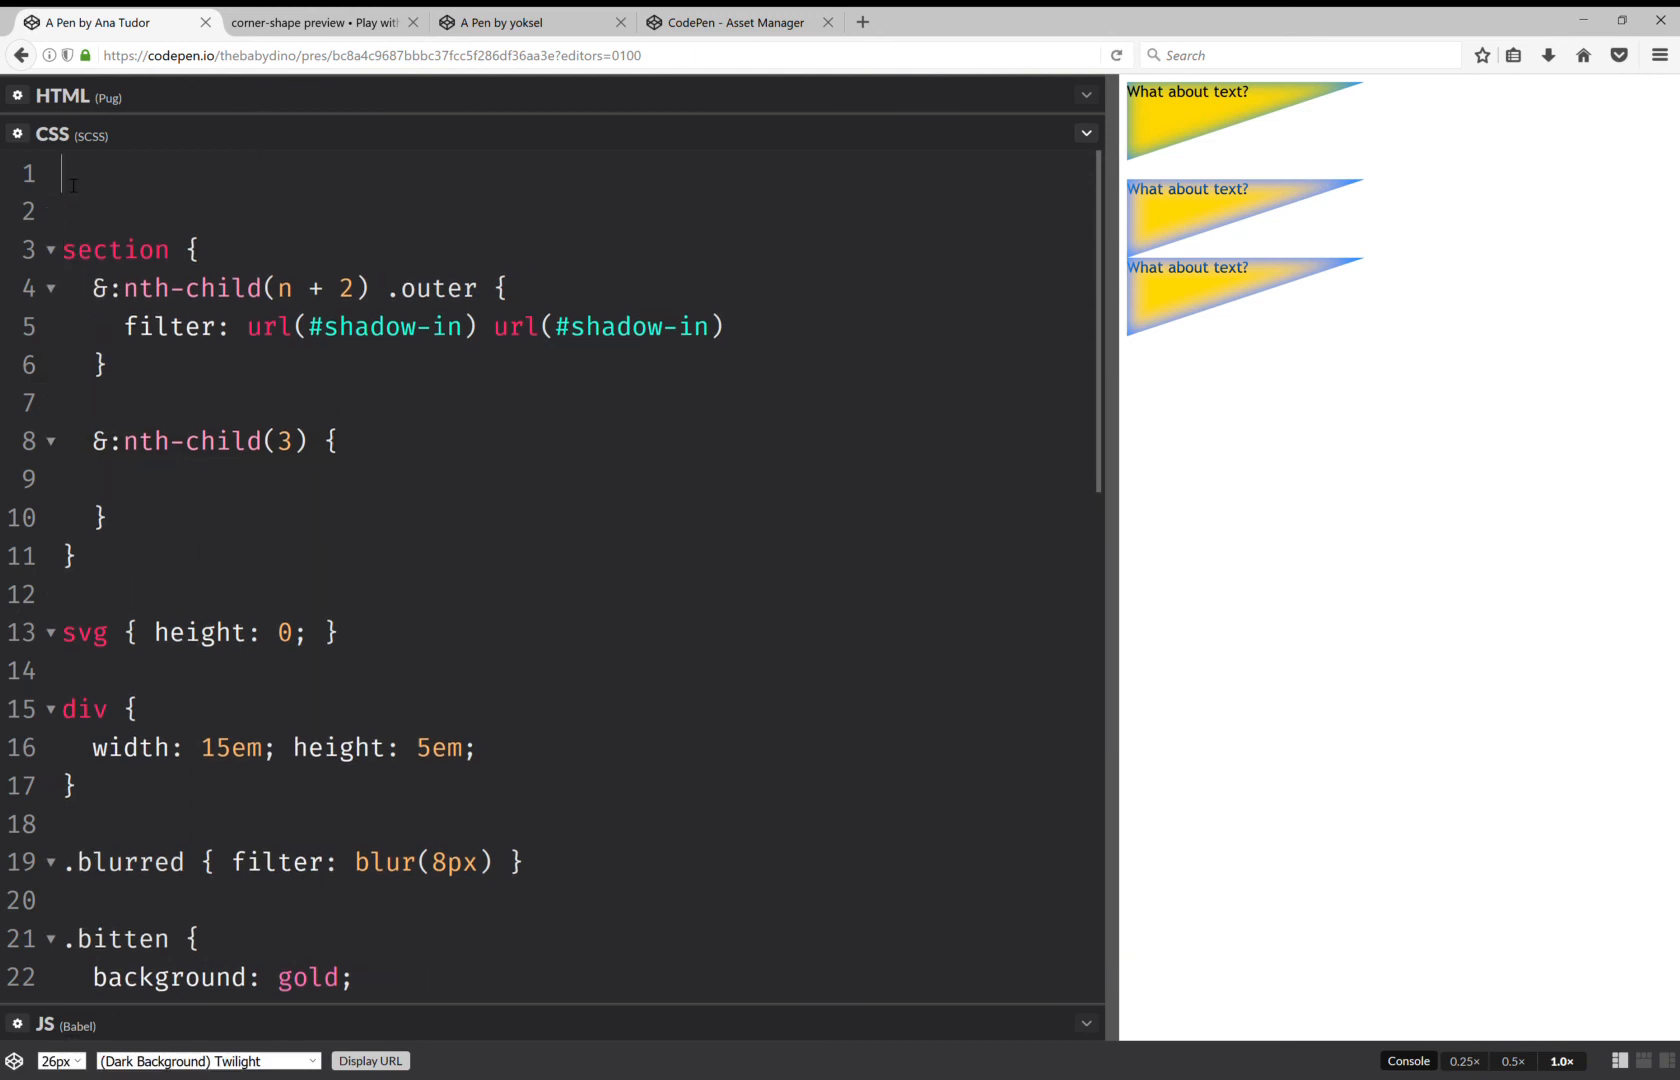
text($img)
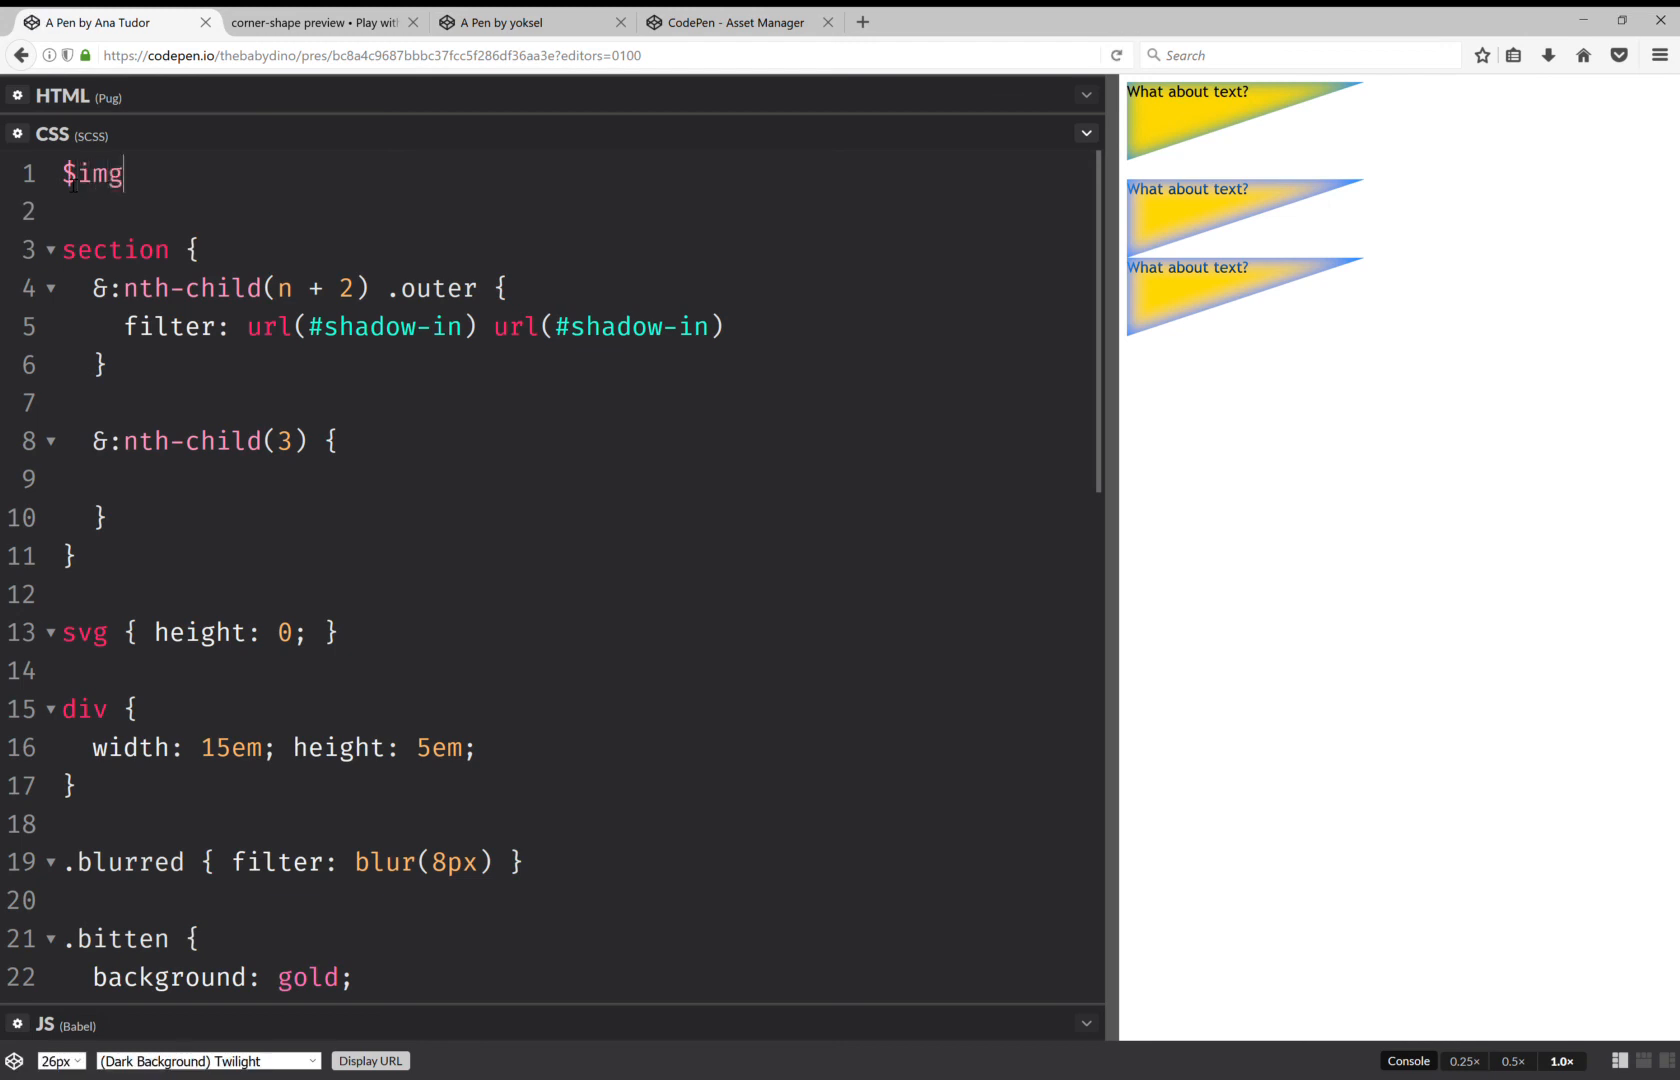
key(Backspace)
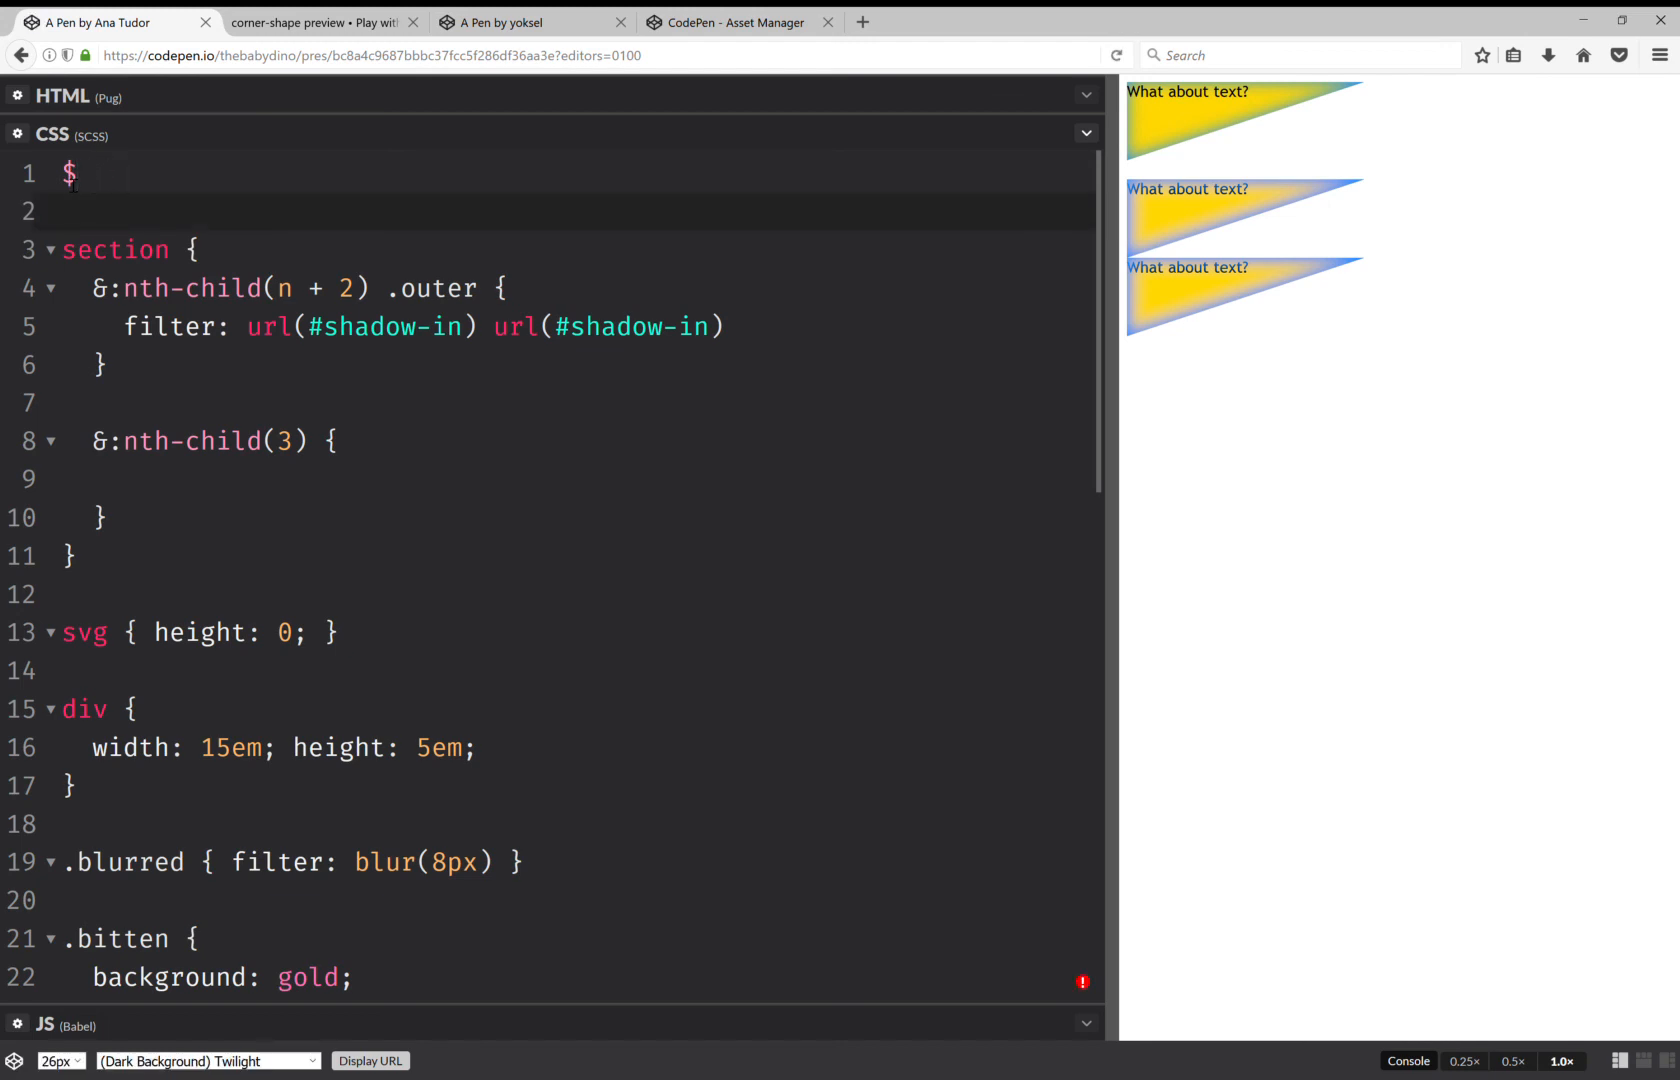
text(bg)
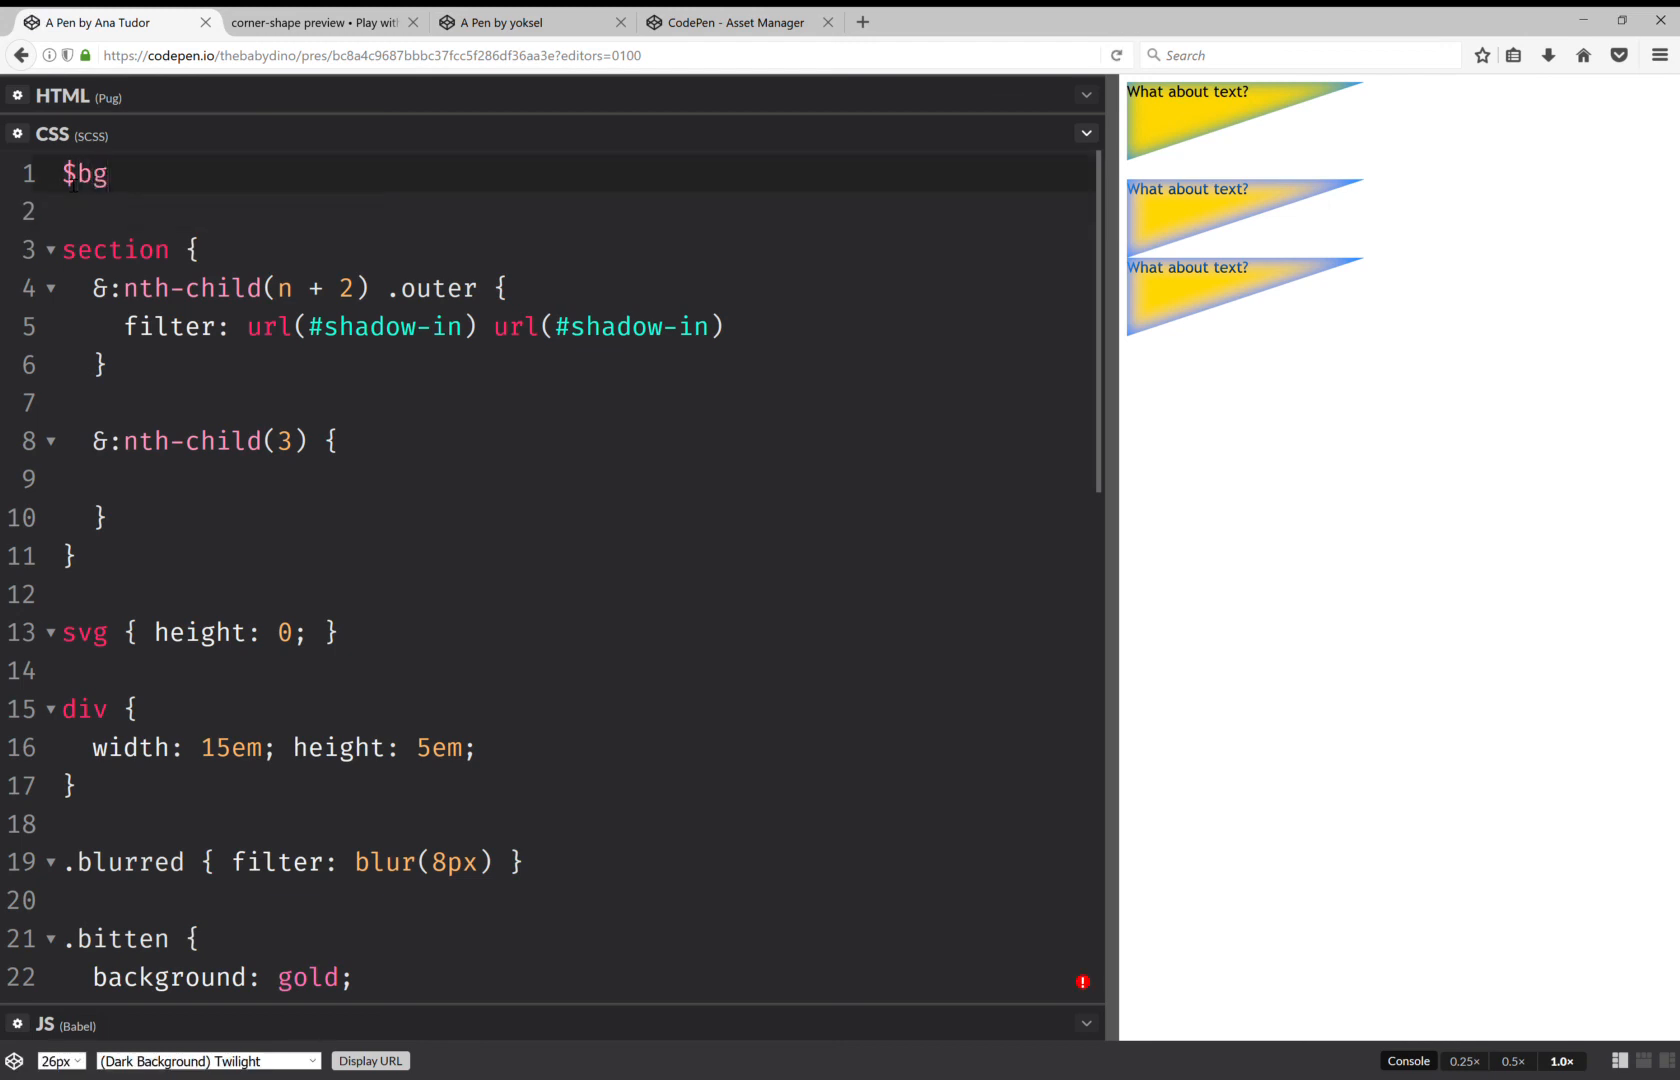
text(:)
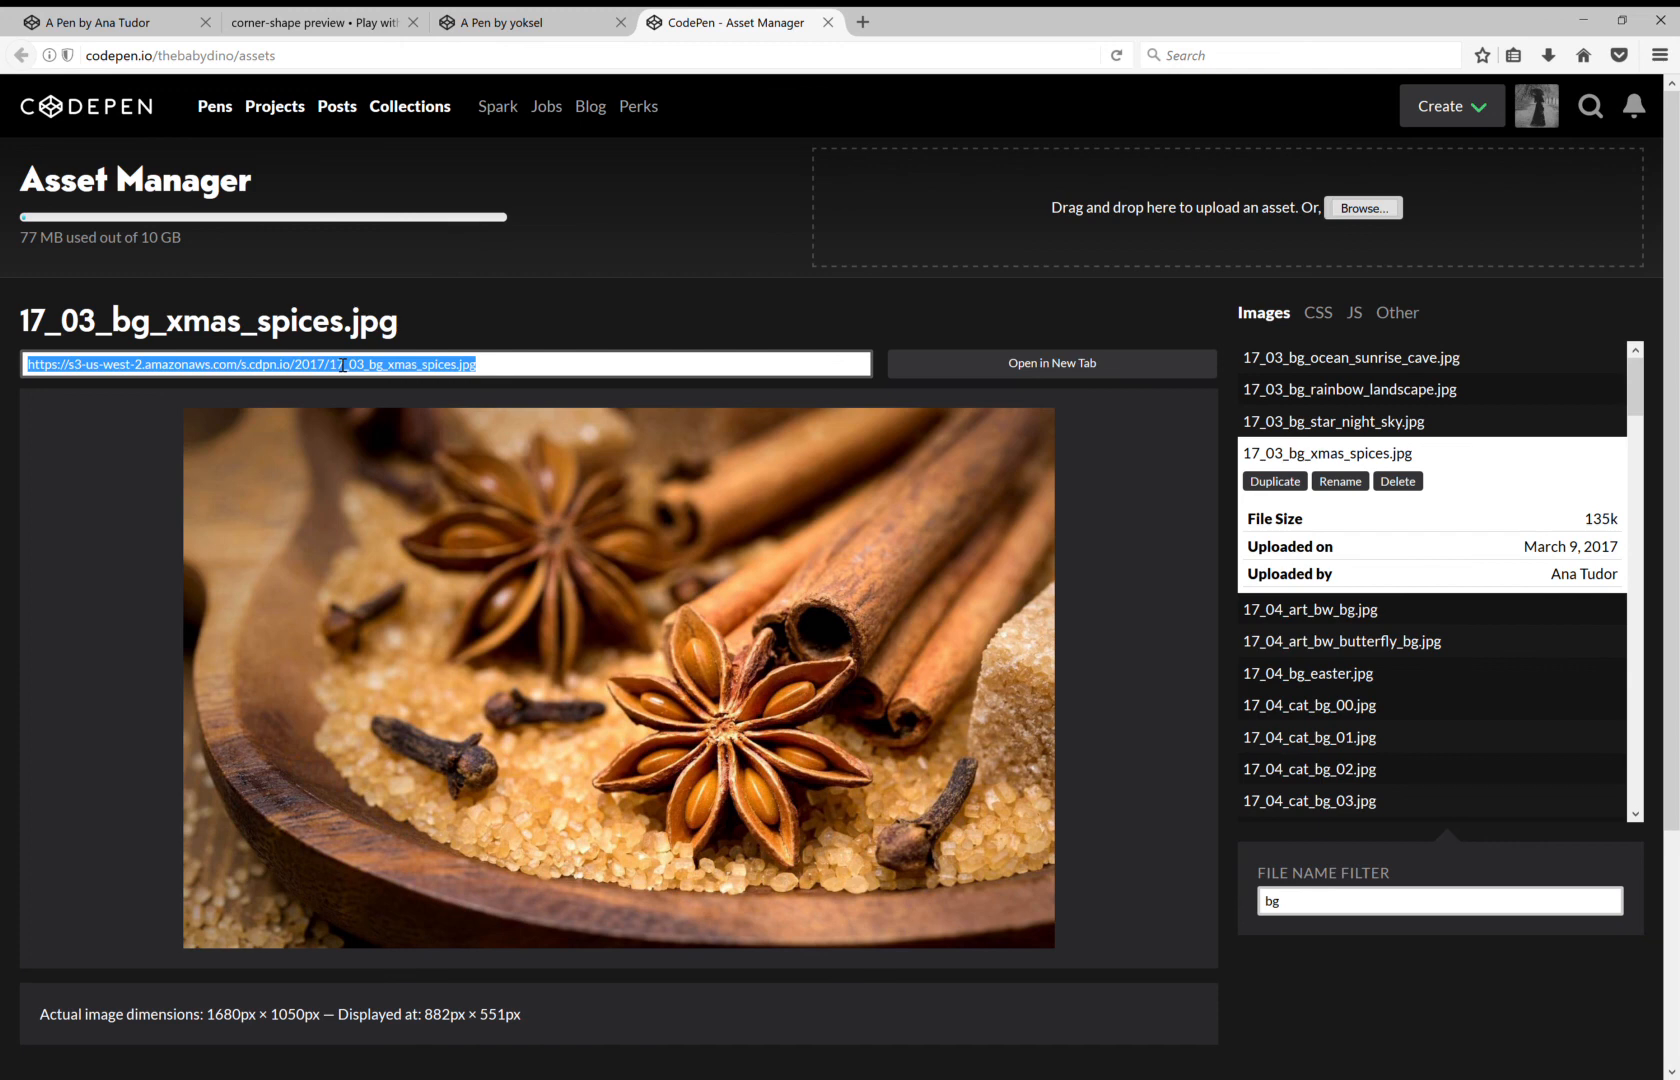
- Set $bg to the spice photo url with 50% cover fixed, used as nth-child(3) background
click(107, 21)
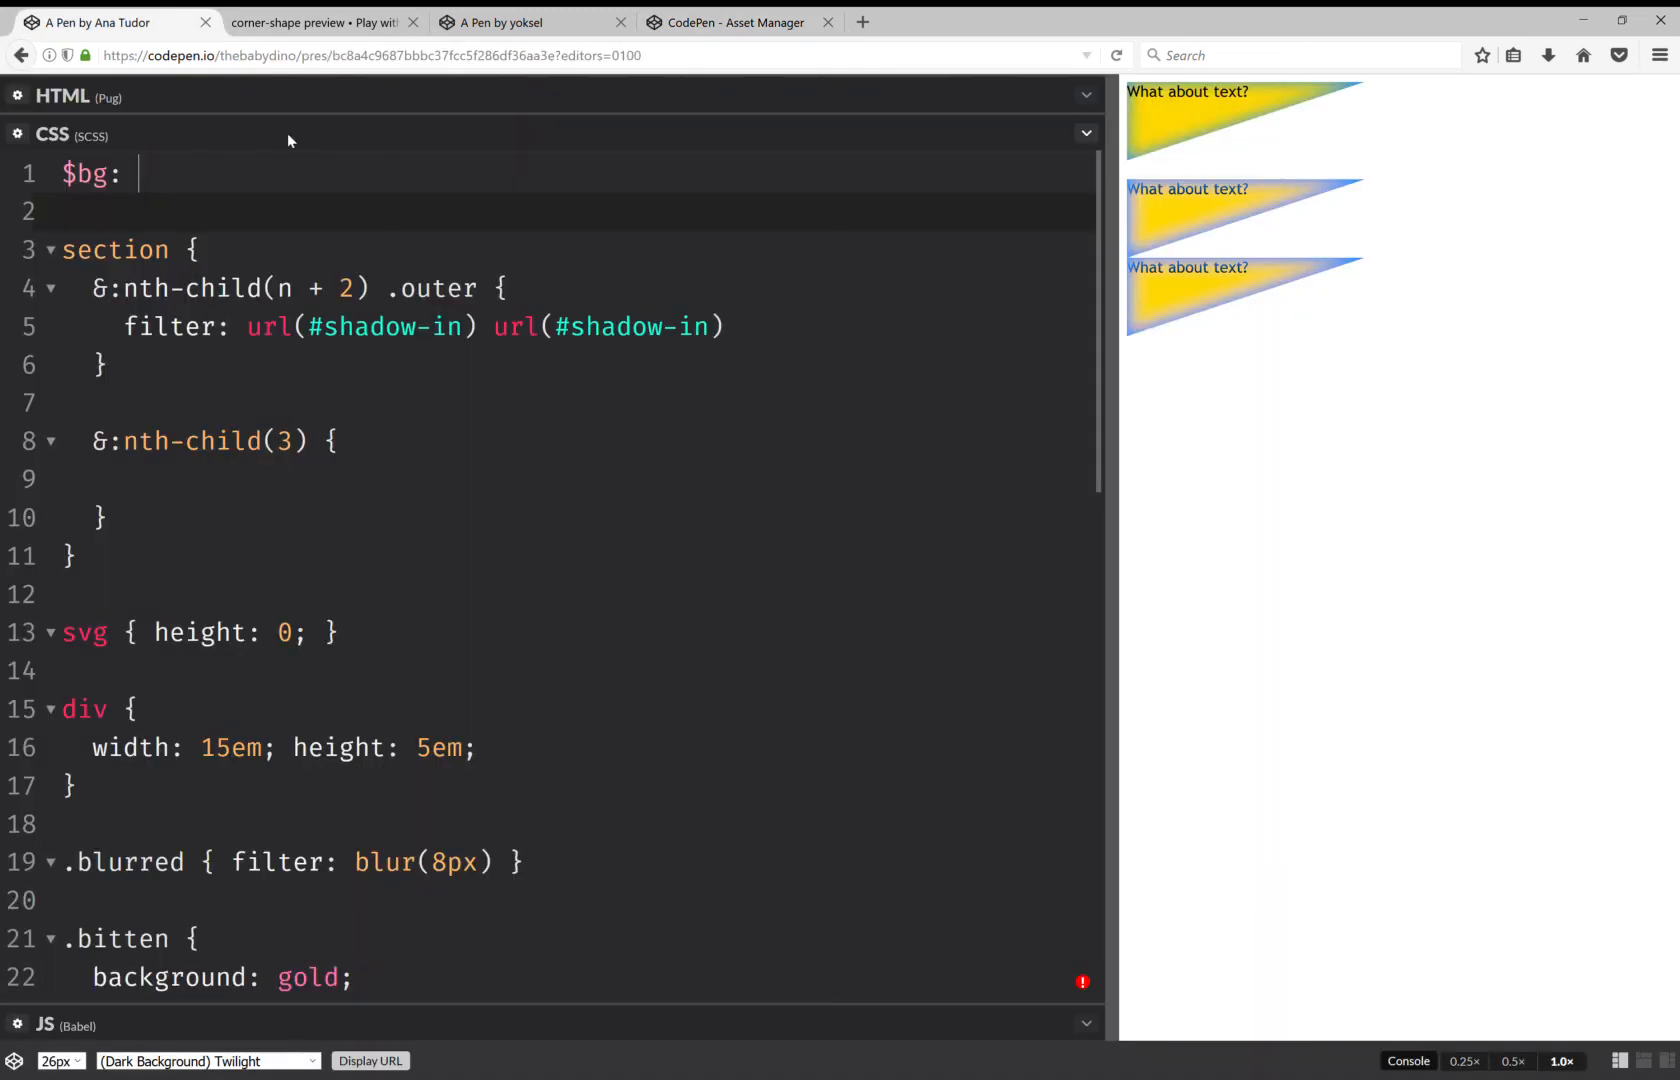
text(url)
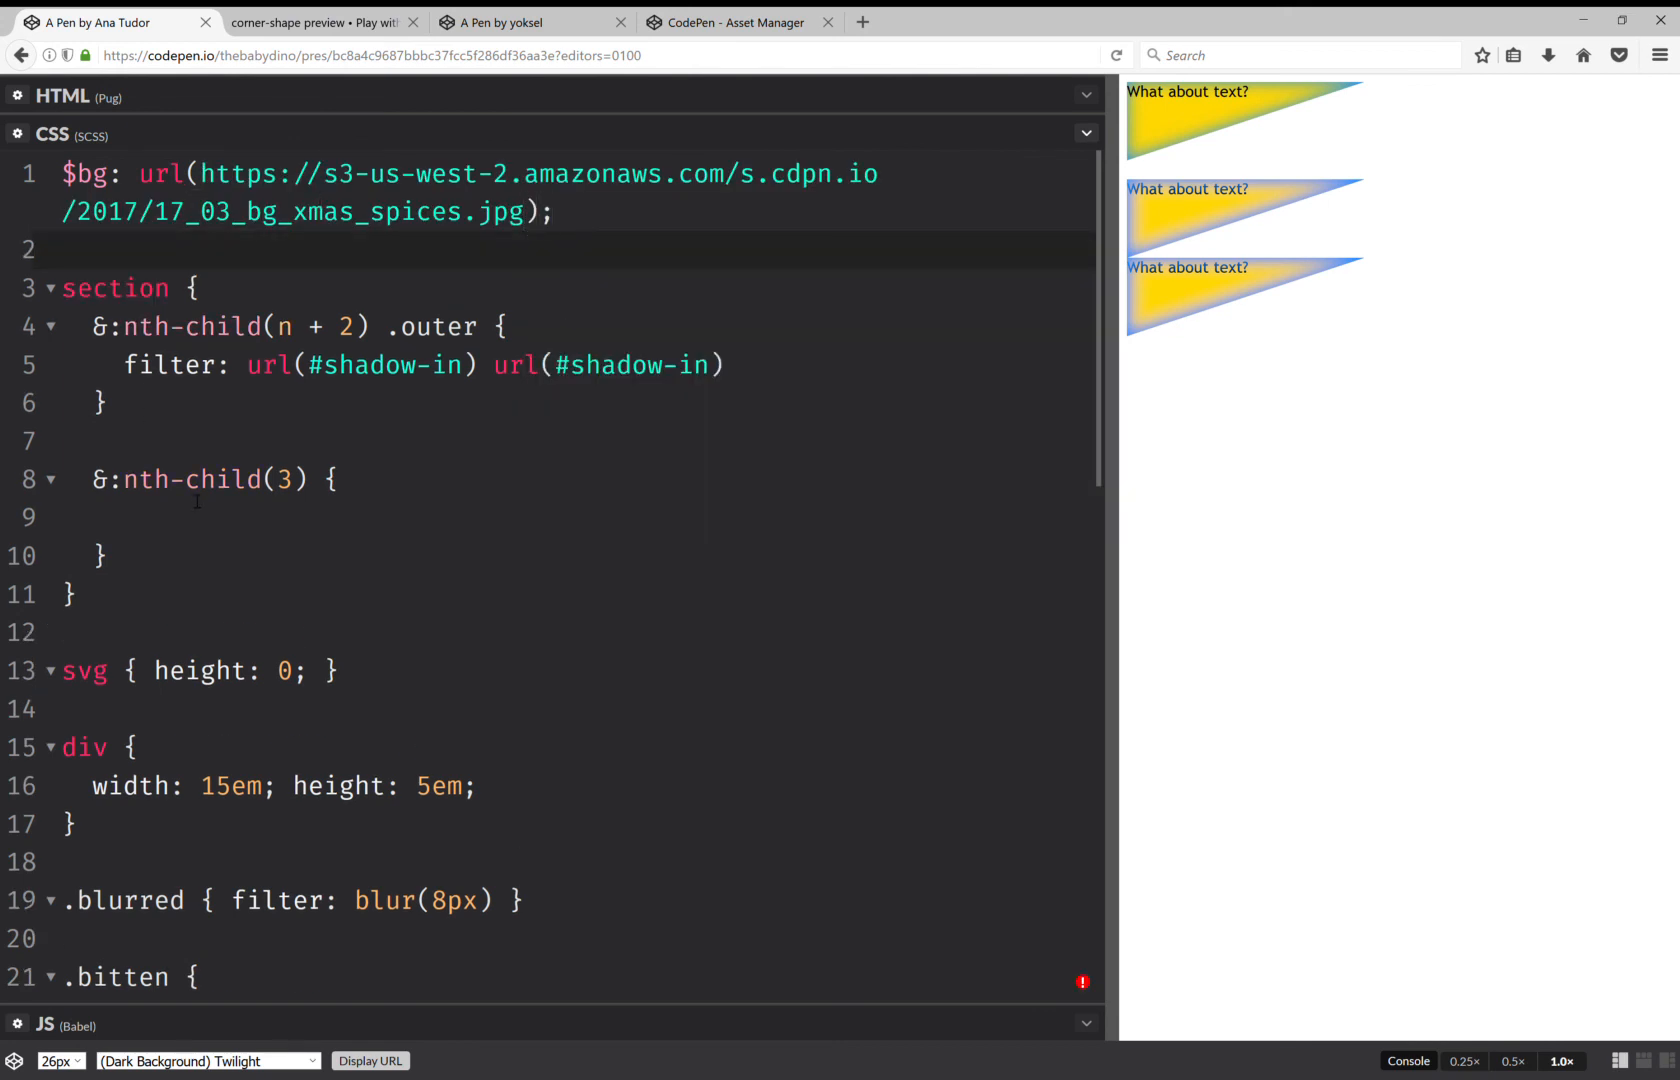
text(background:)
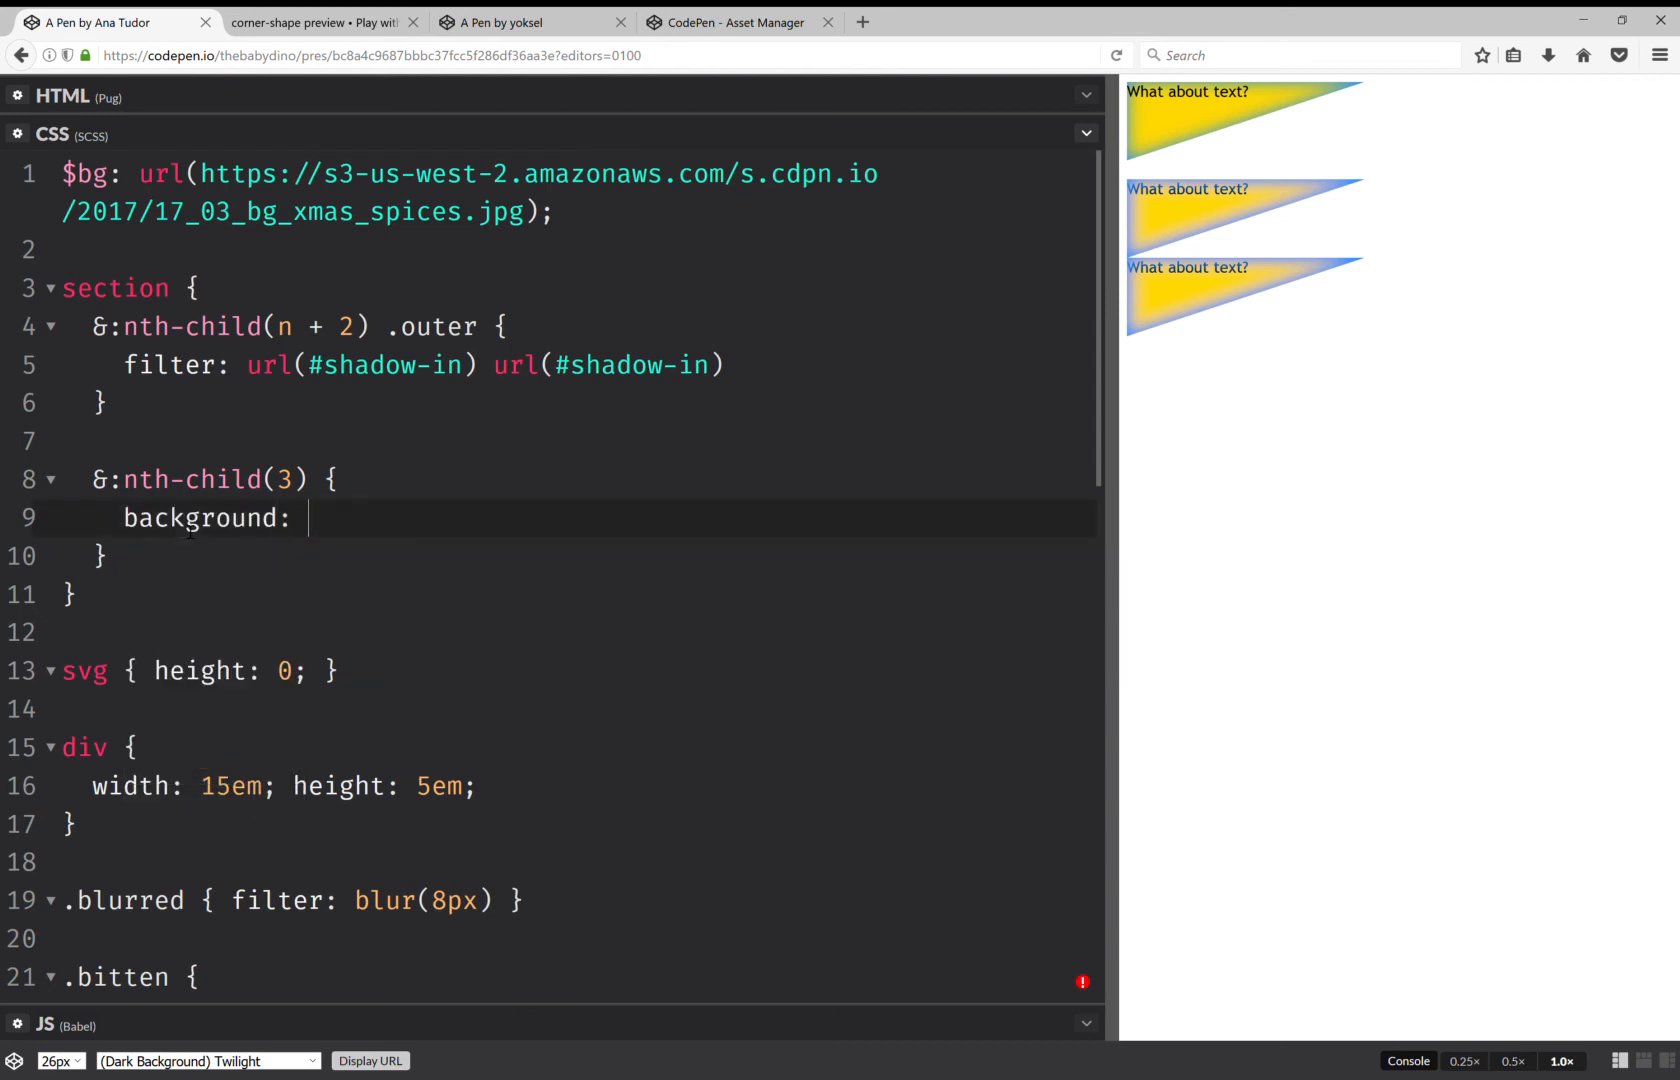
text($bg)
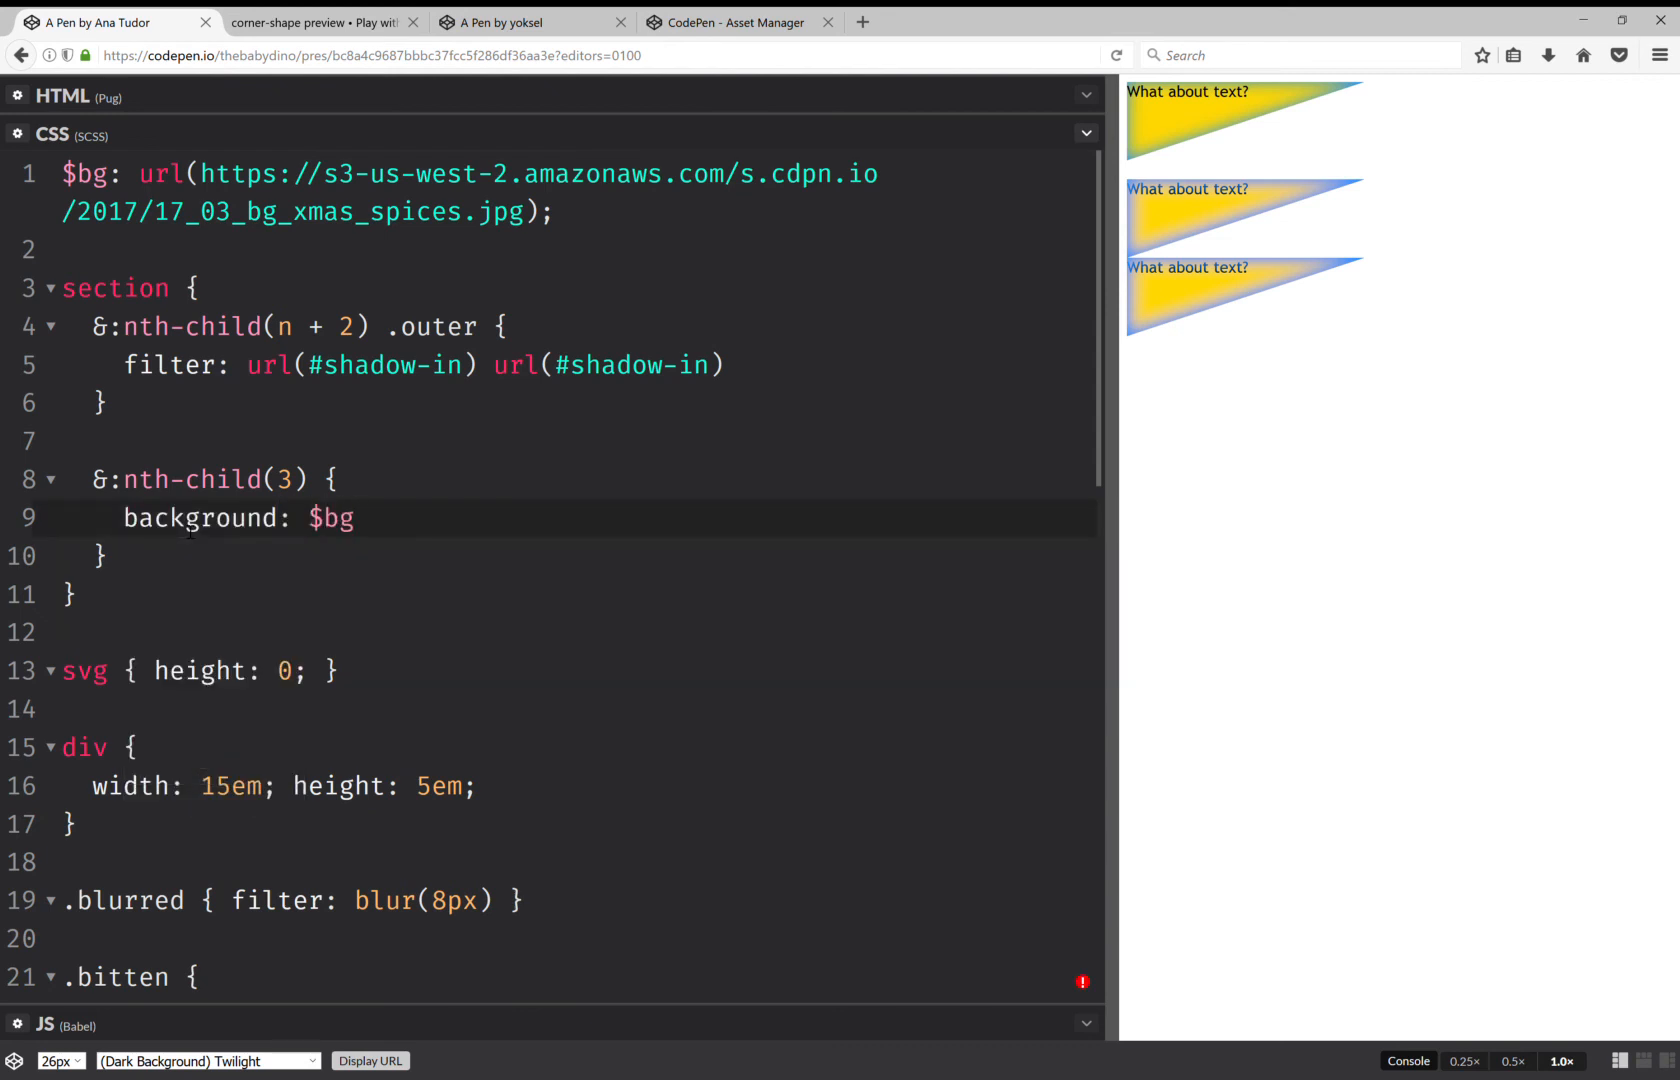
text(;)
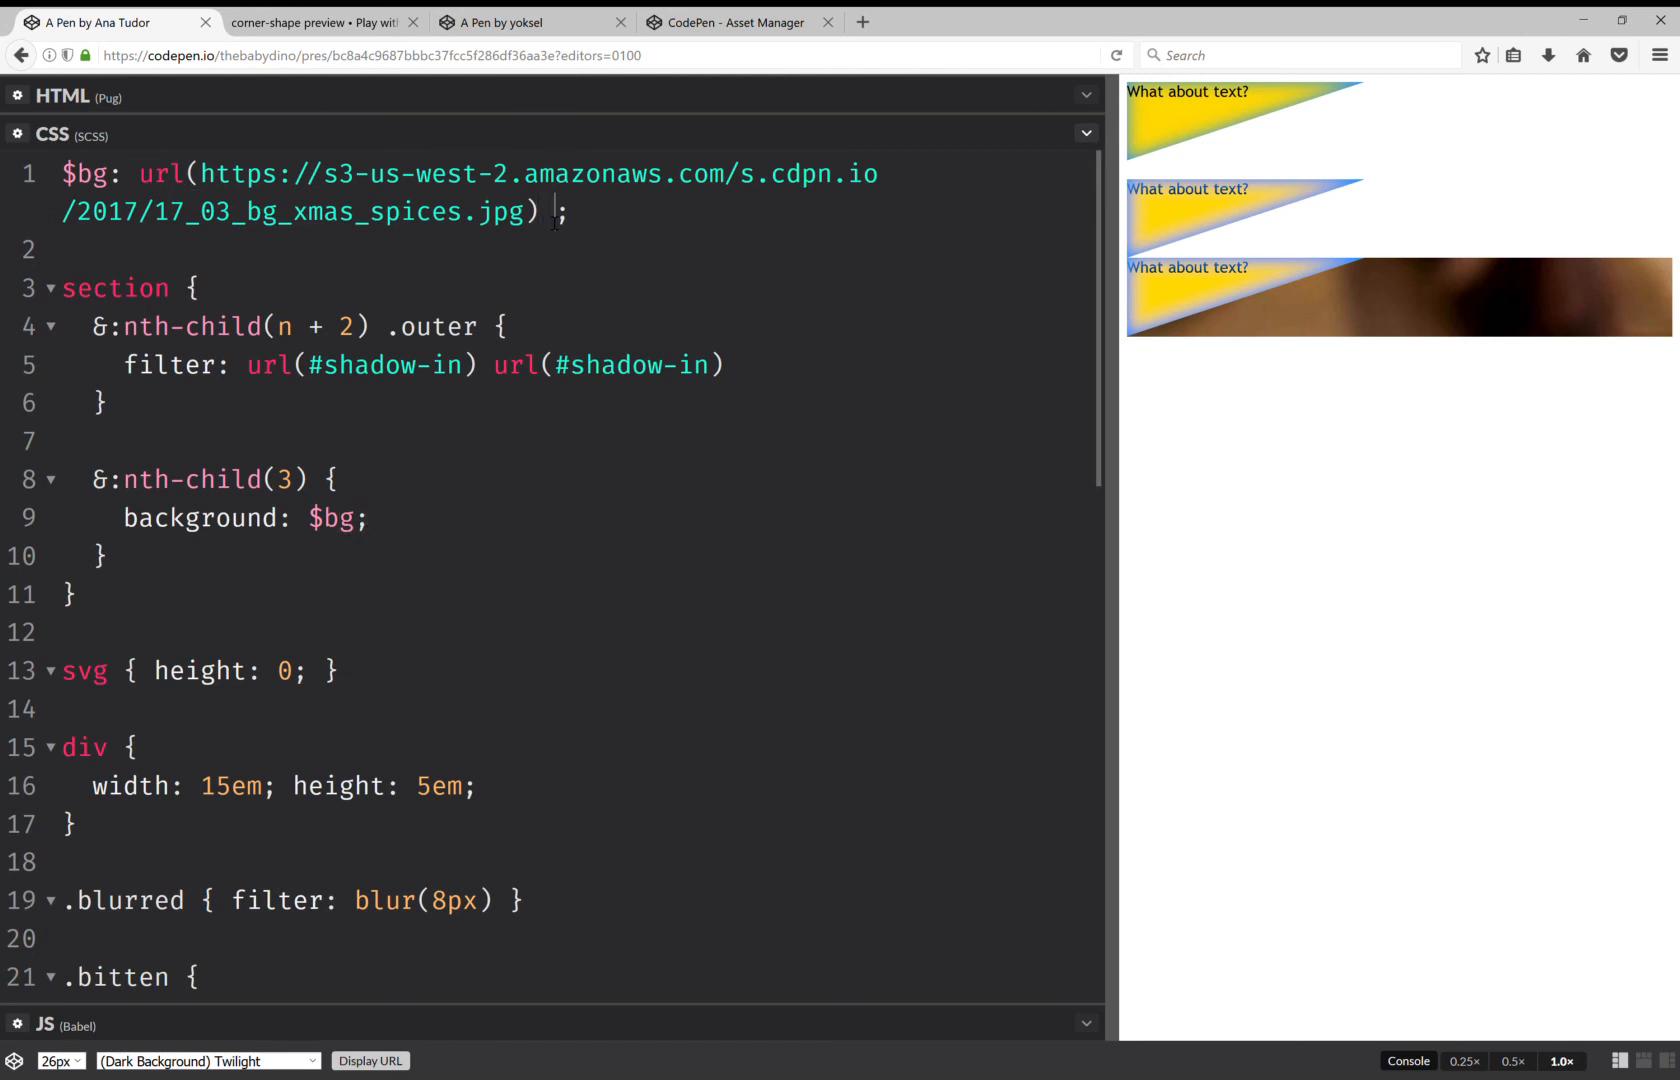
text(50% cover fixe)
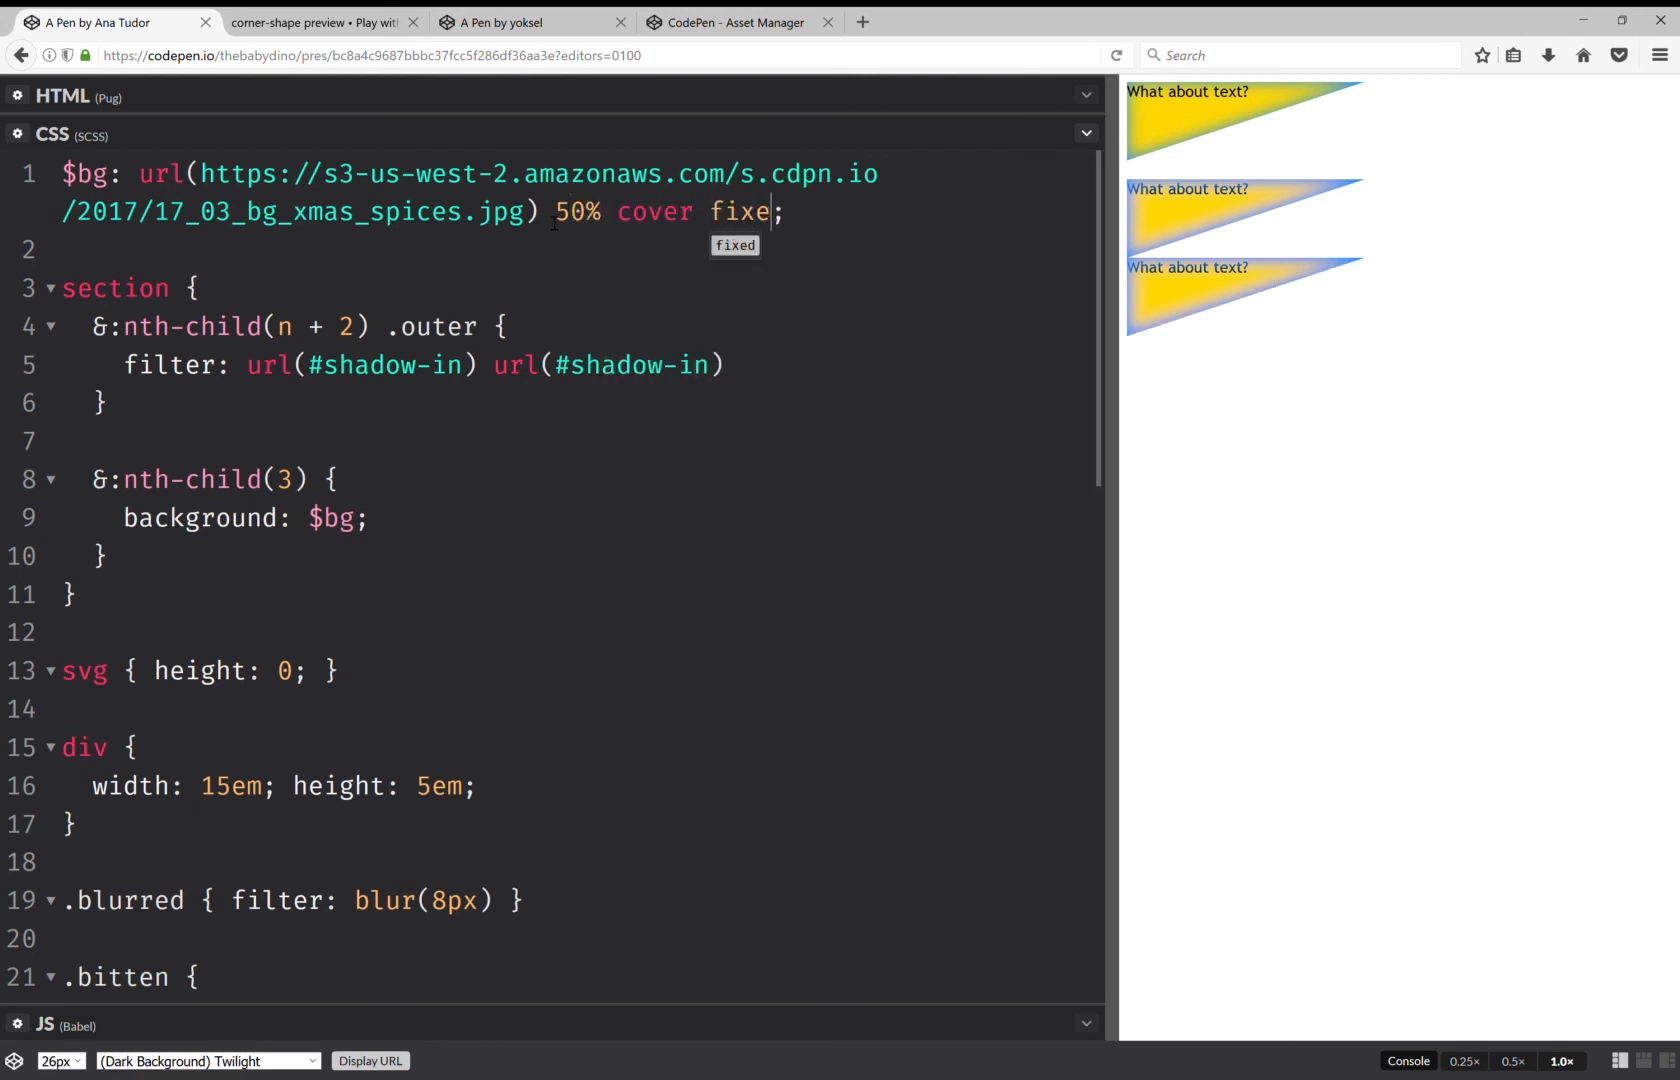
text(d)
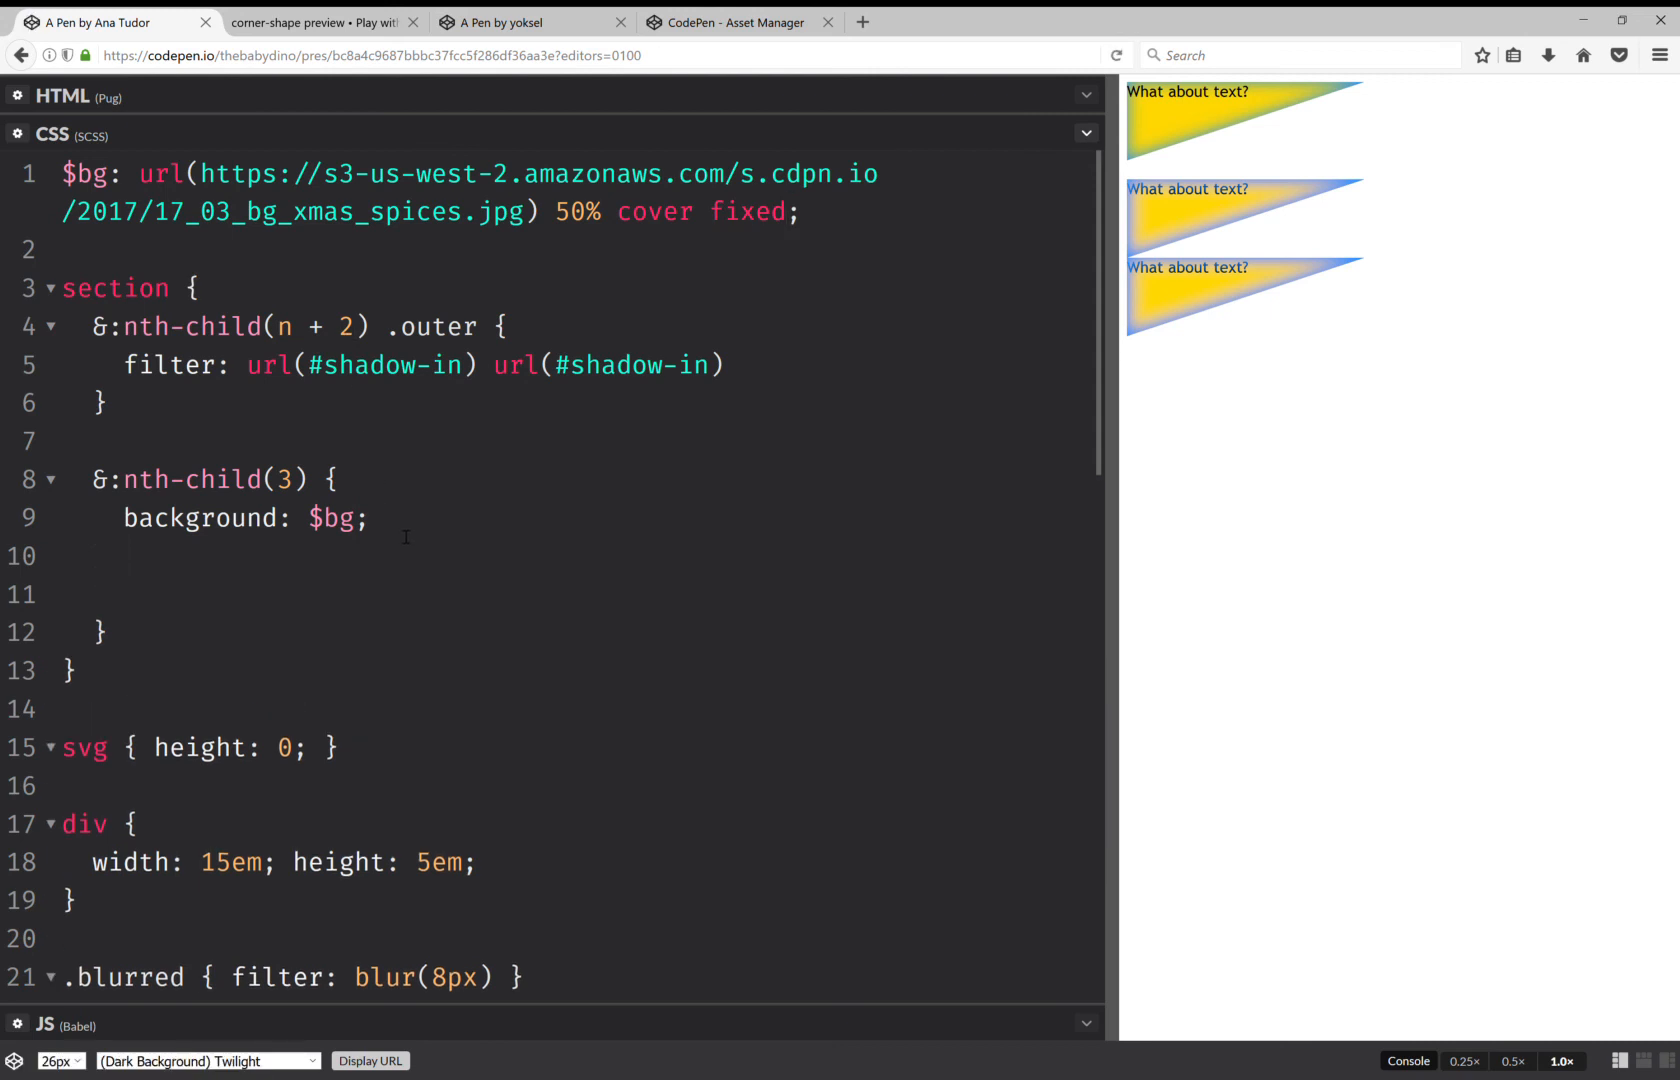
- Nest .bitten { background: $bg; } inside the nth-child(3) rule
text(.)
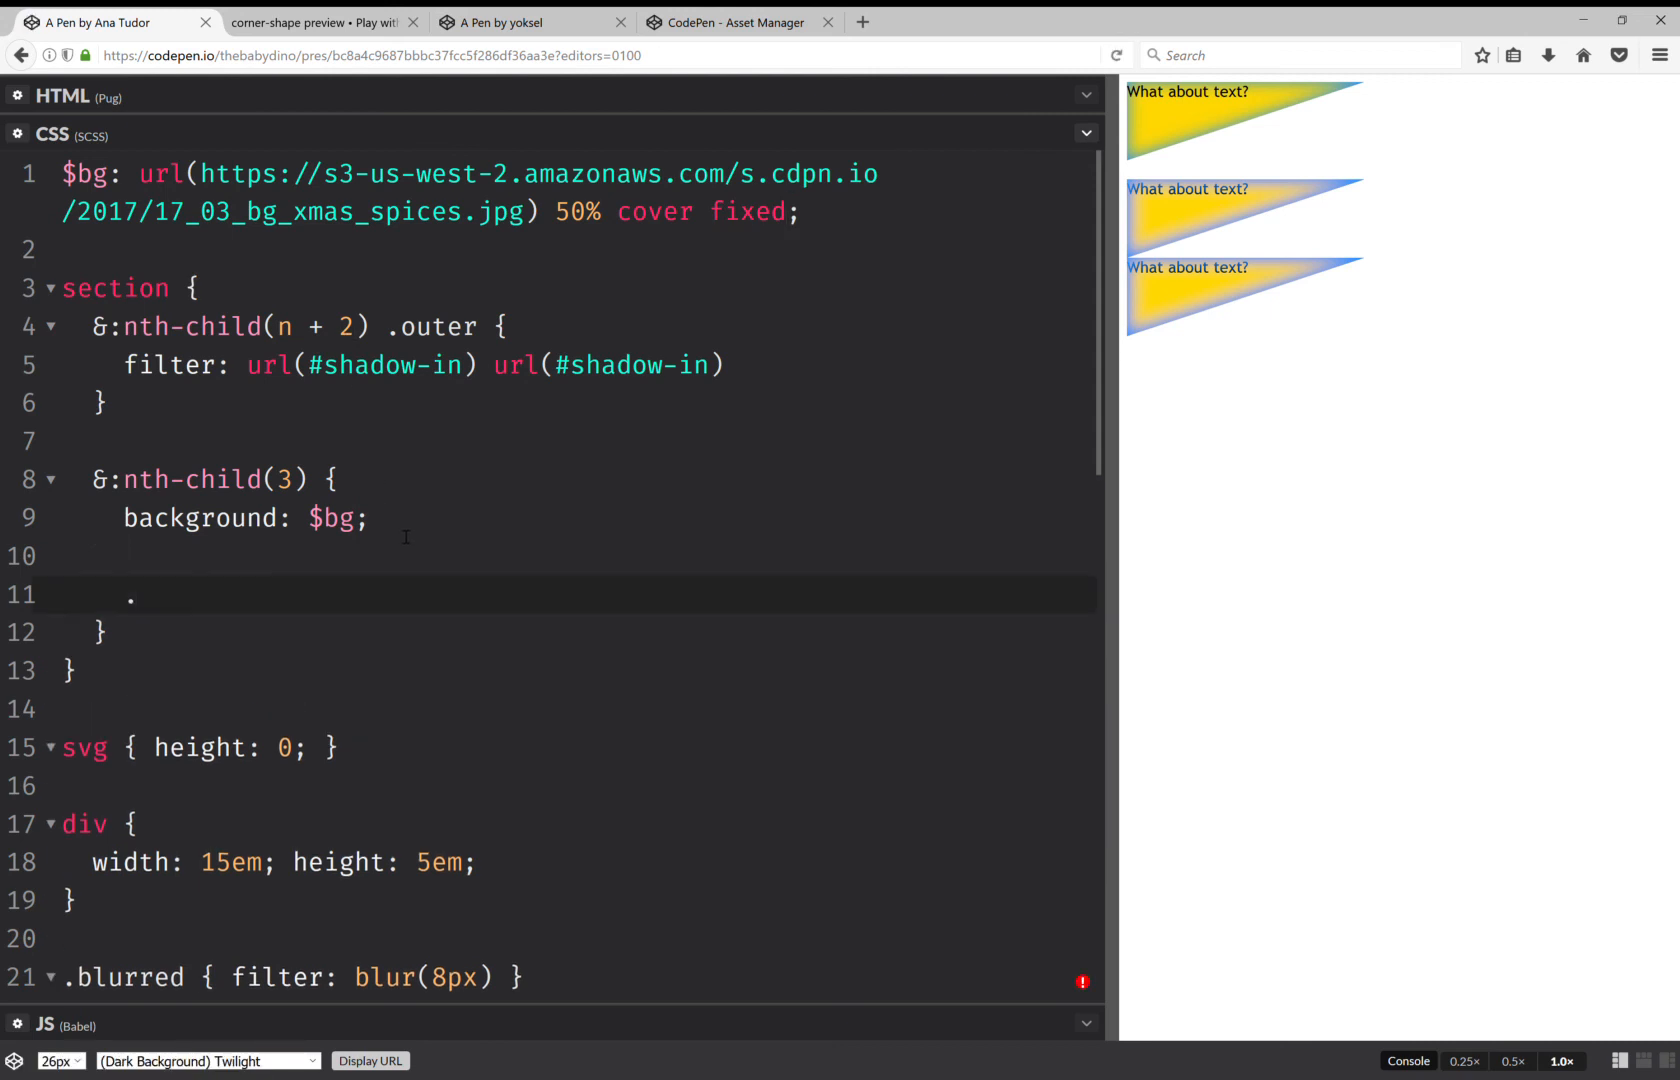
text(b)
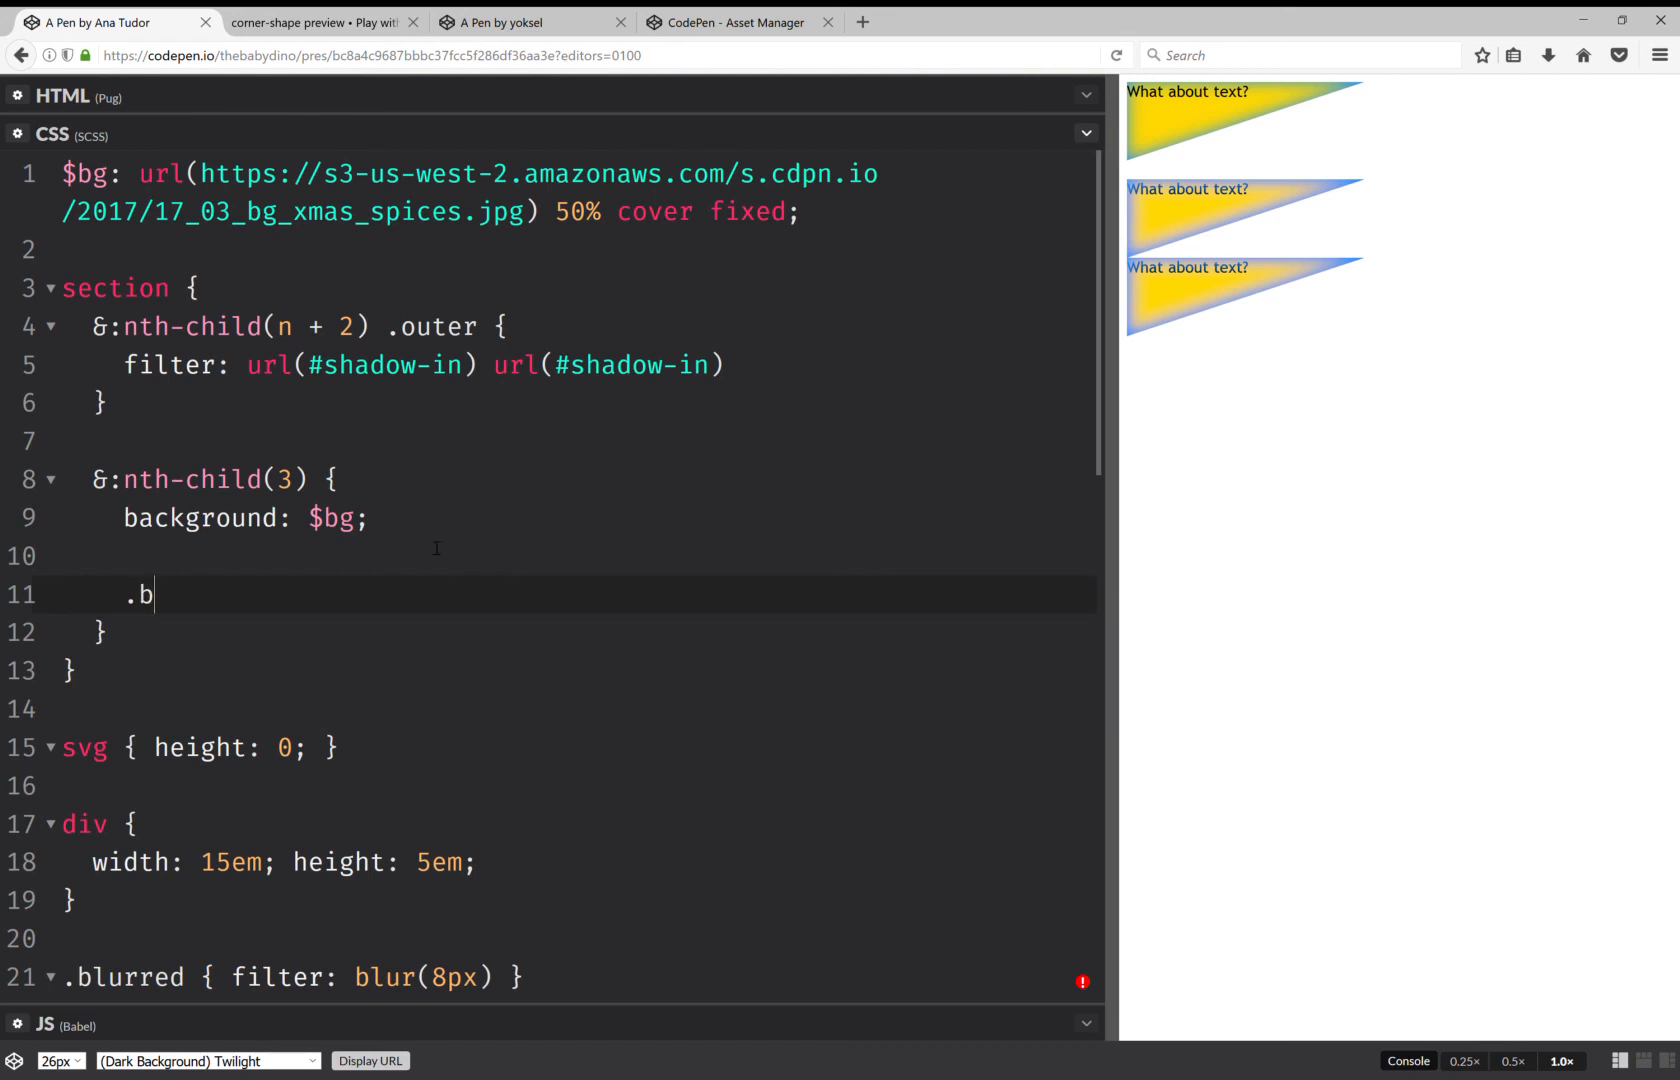
text(itten)
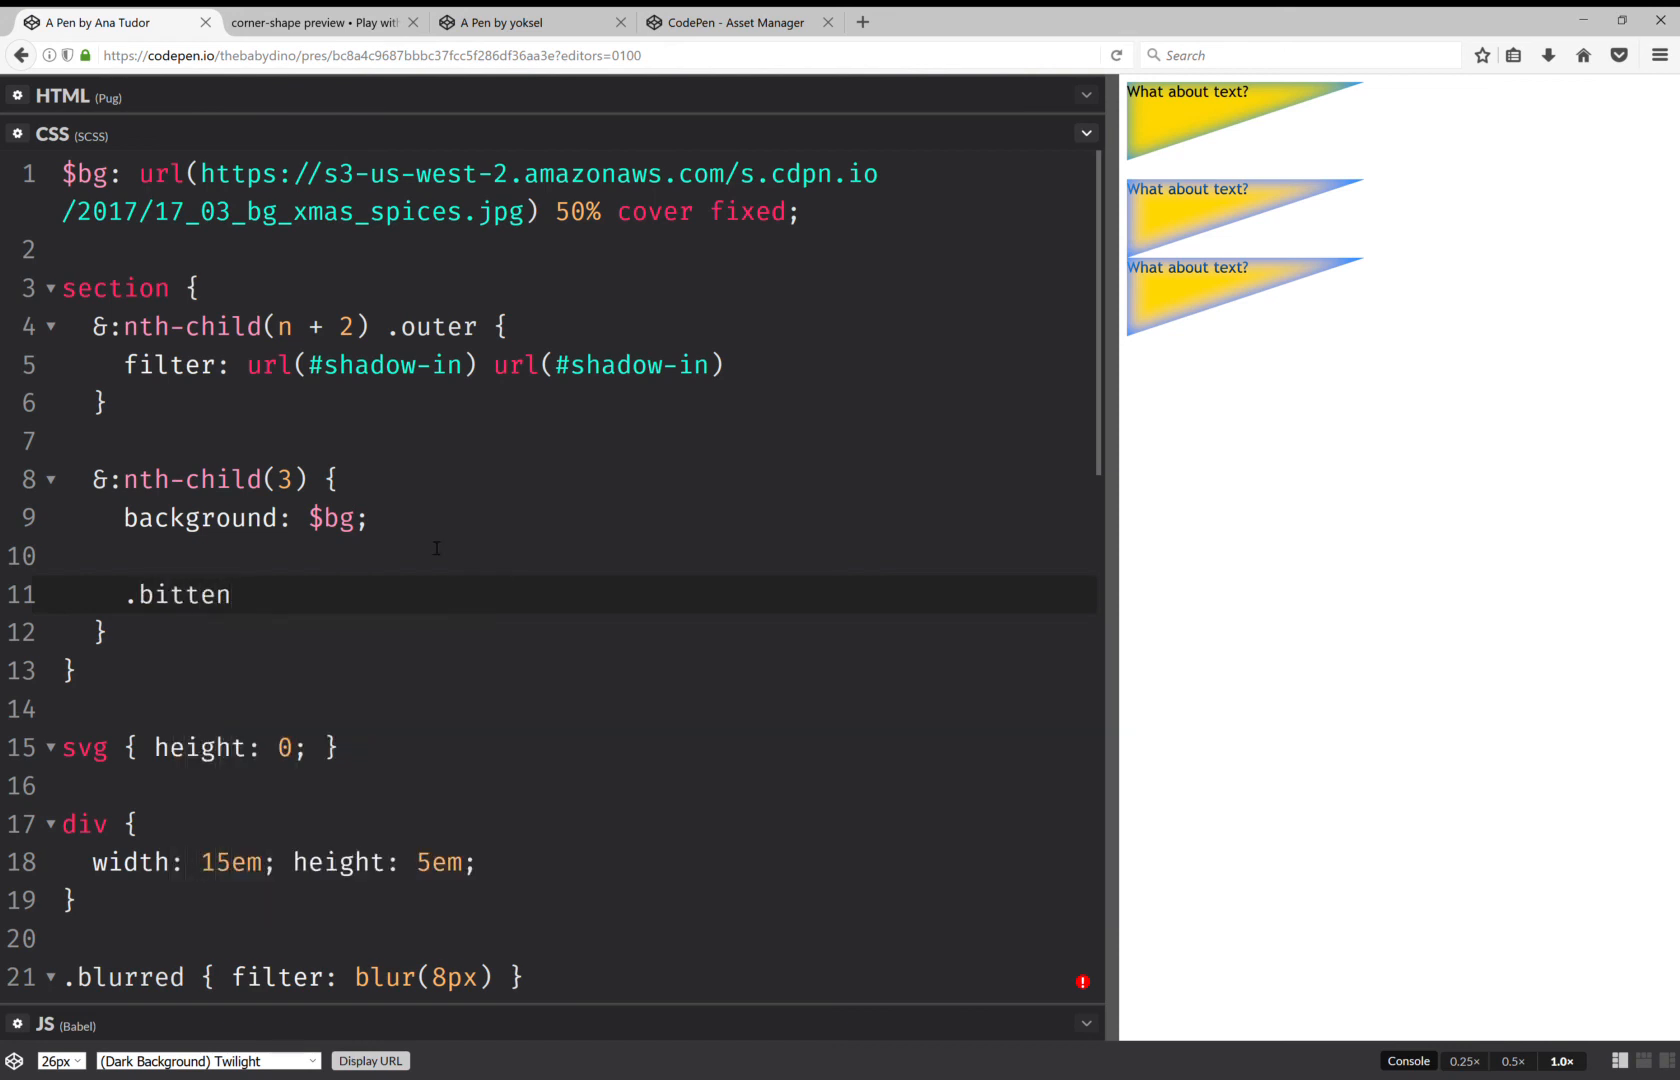
text({)
click(579, 193)
text(/)
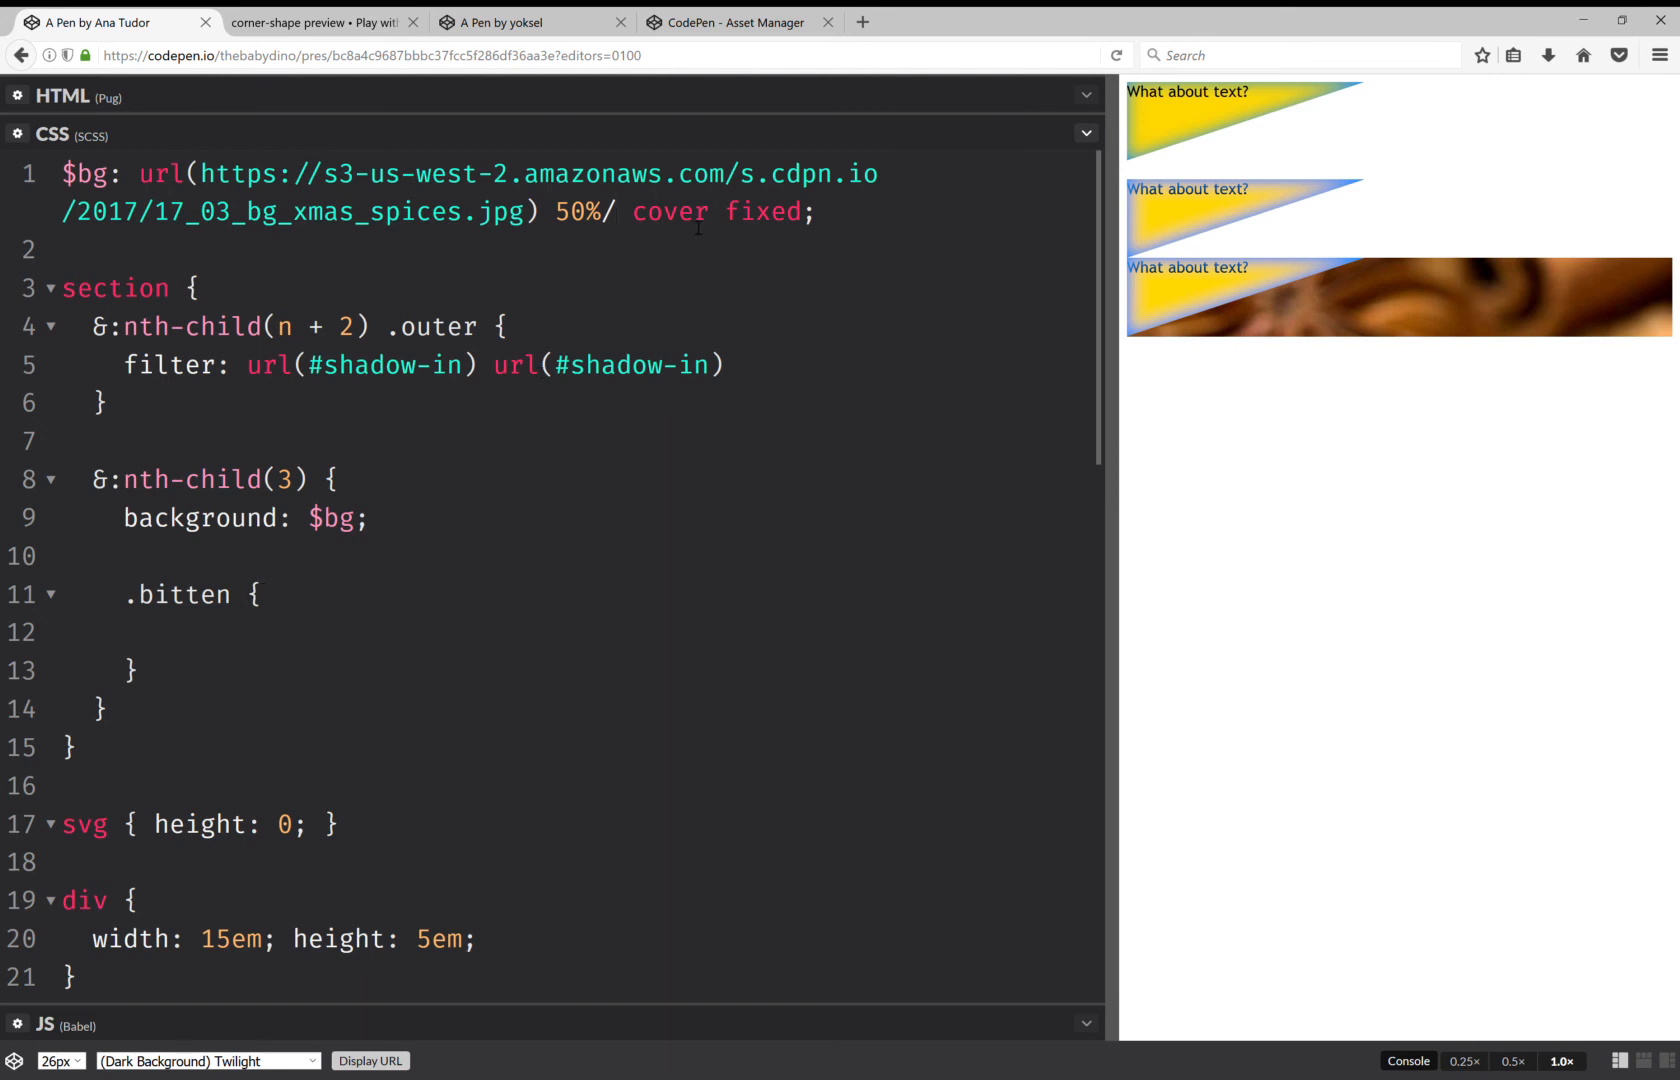
double_click(670, 211)
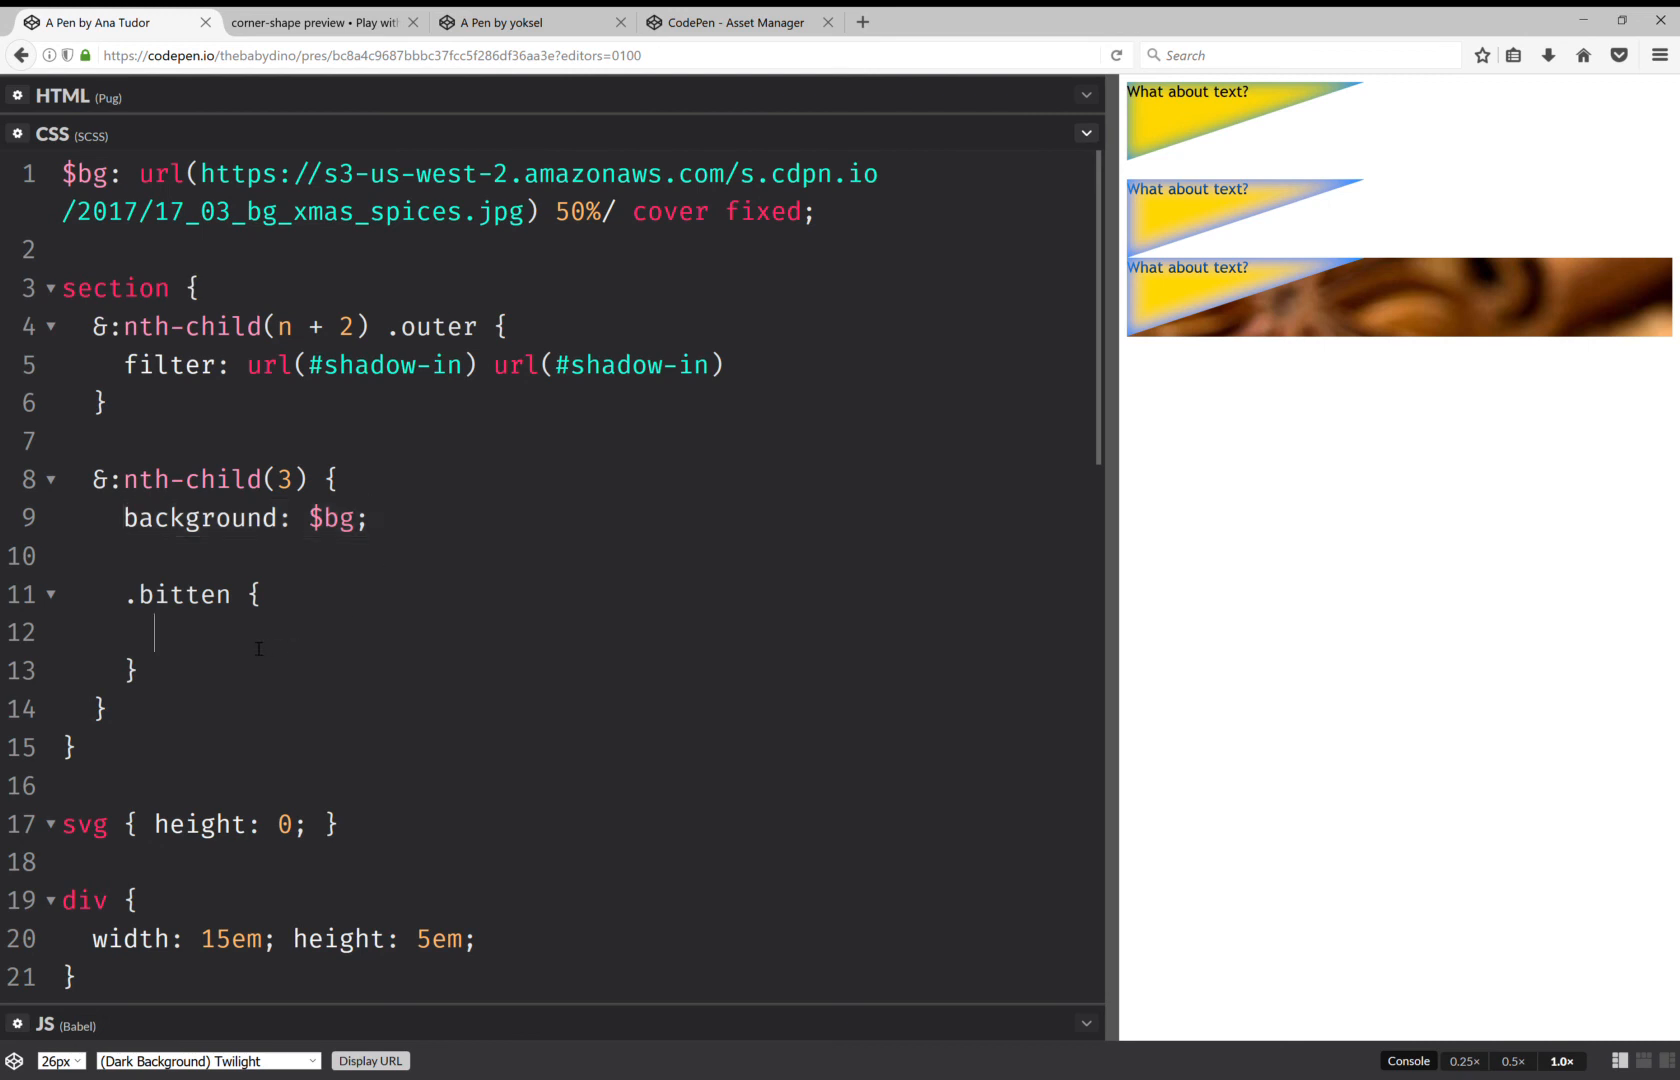
text(background: $bg;)
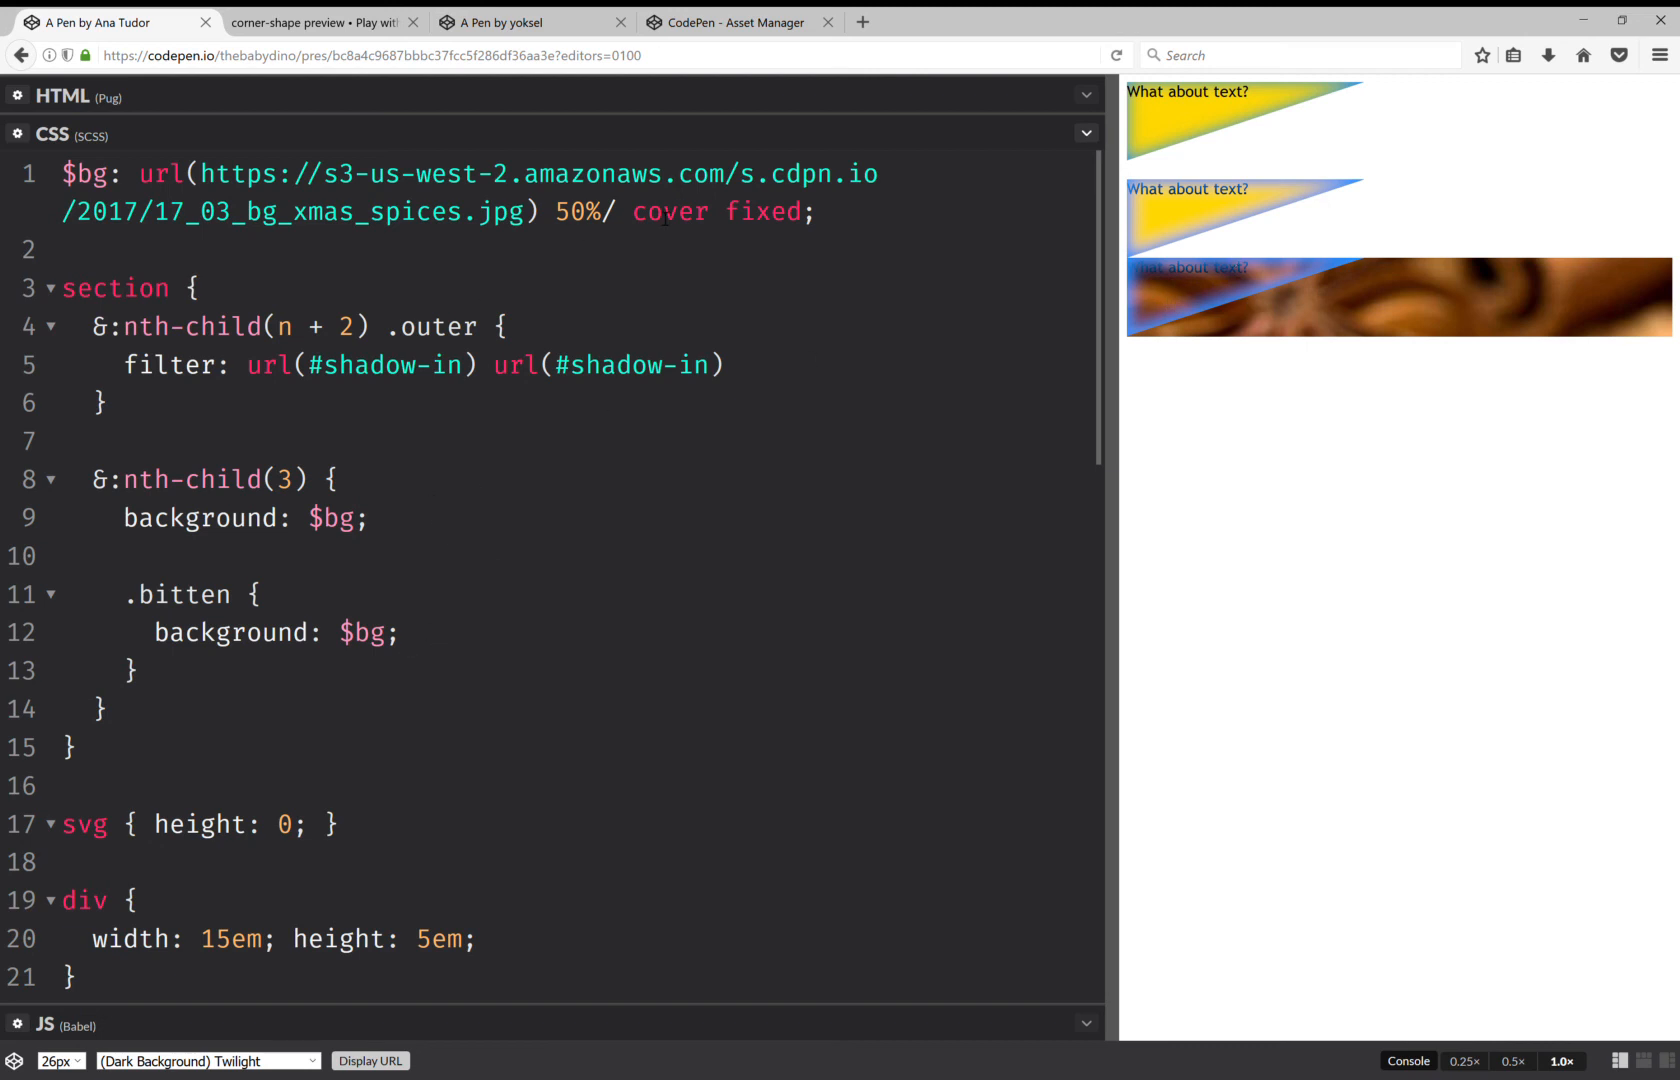
mouse_move(66, 300)
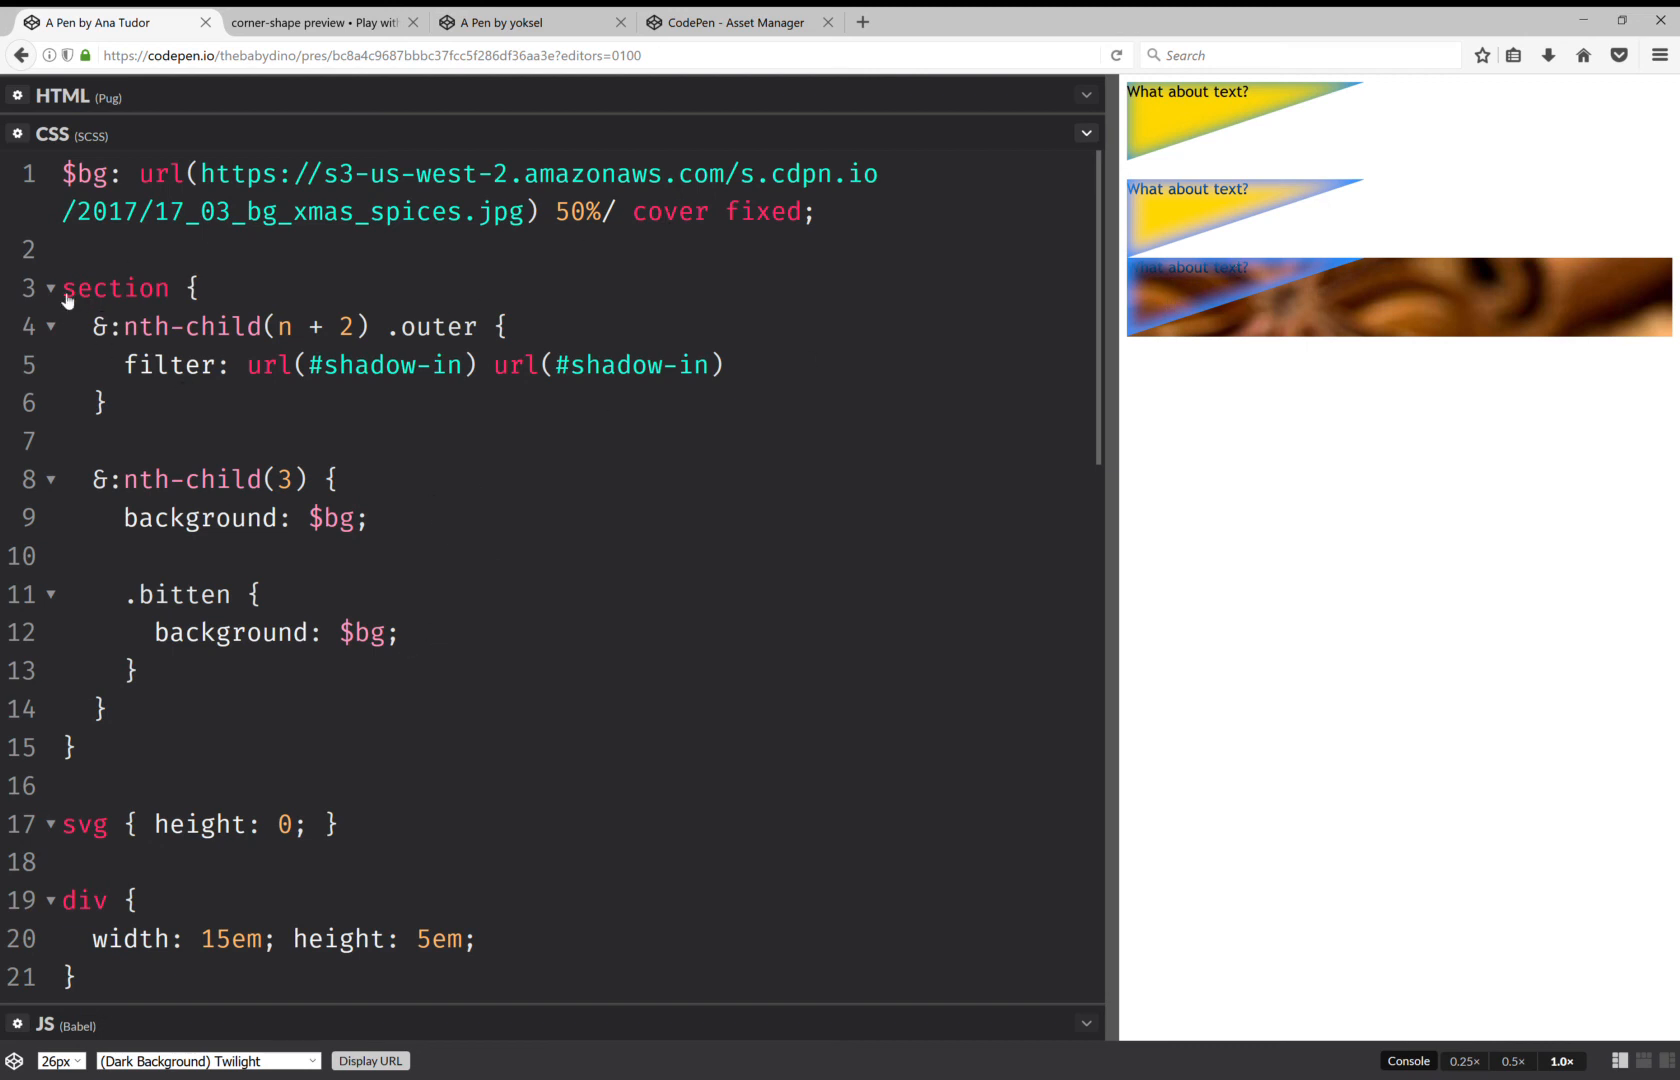
- Add color: white; after background: $bg in the nth-child(3) rule
click(49, 288)
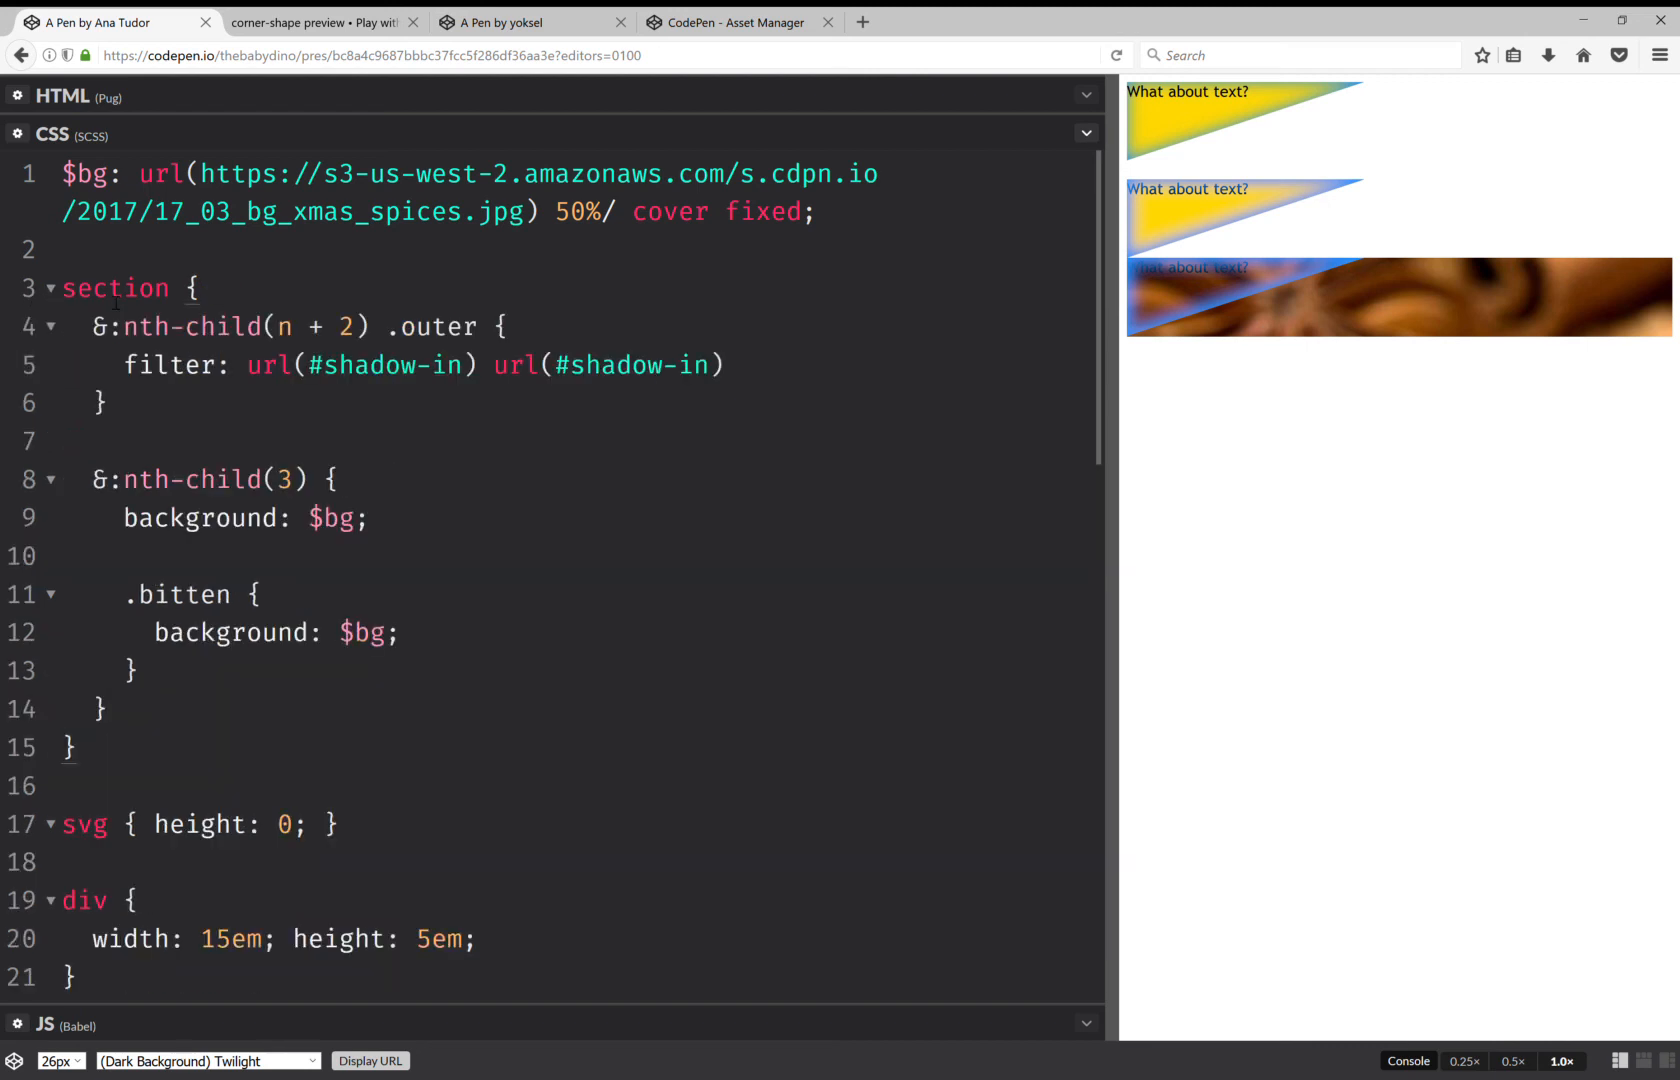
text(c)
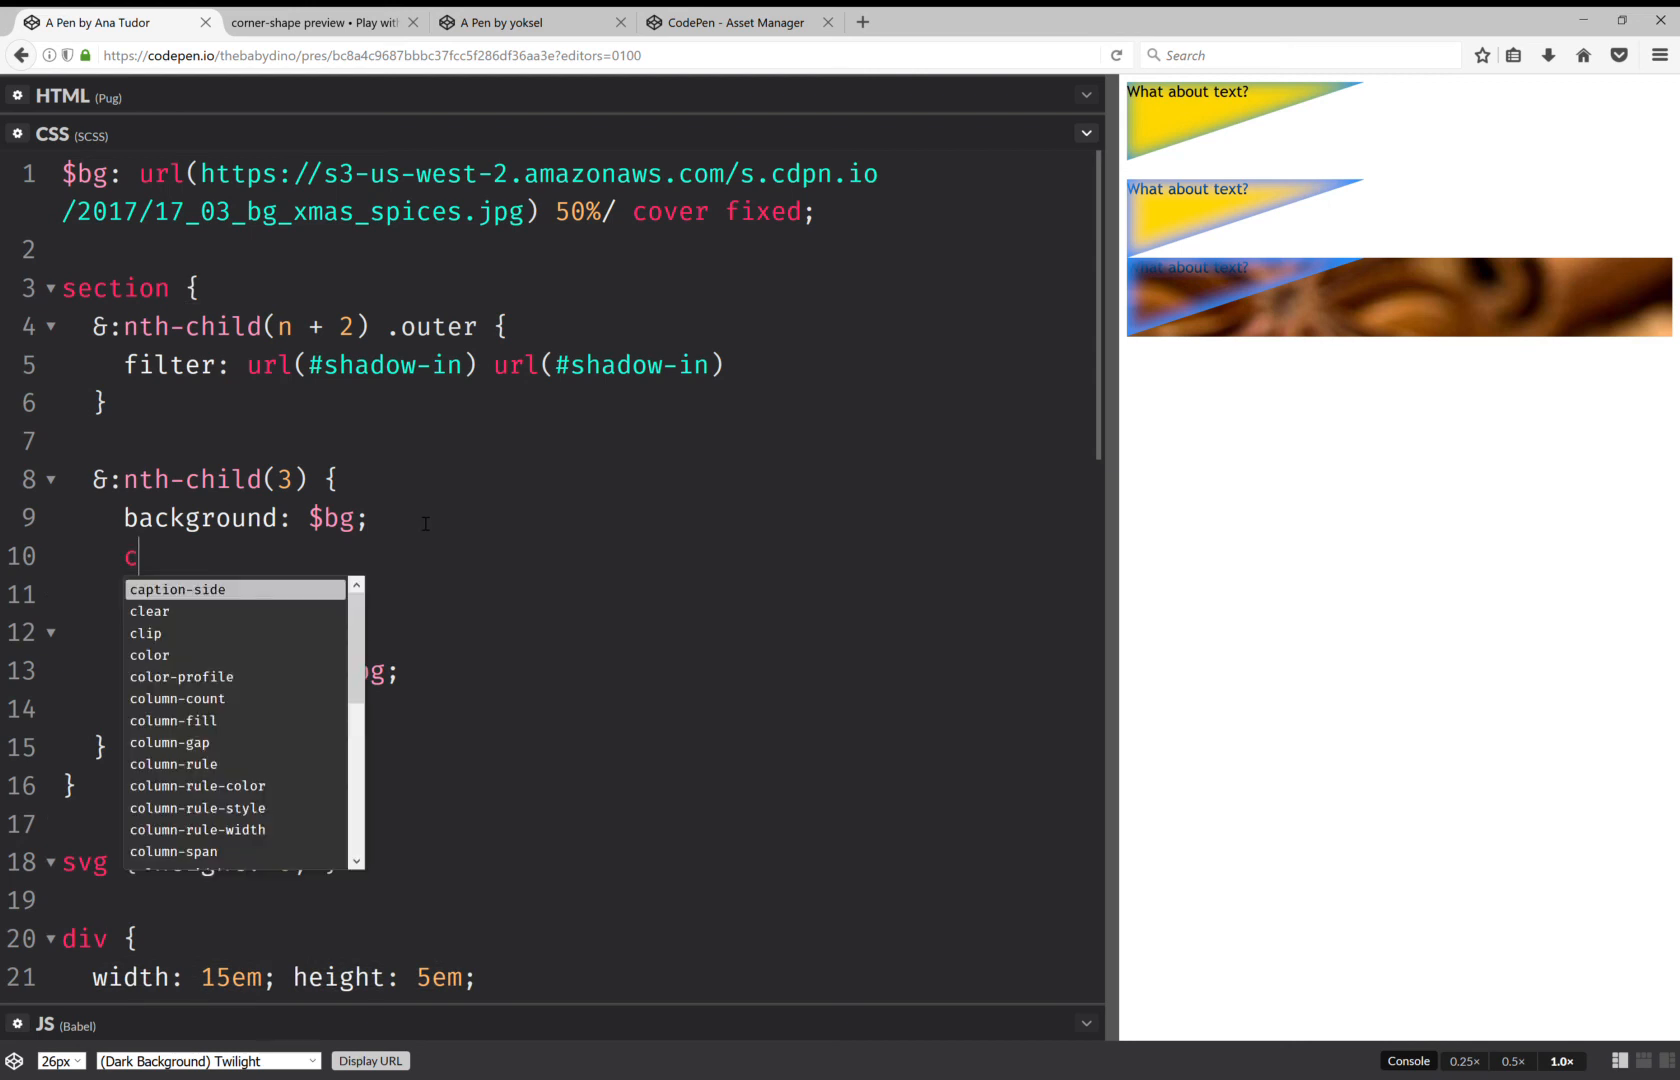
text(olor:)
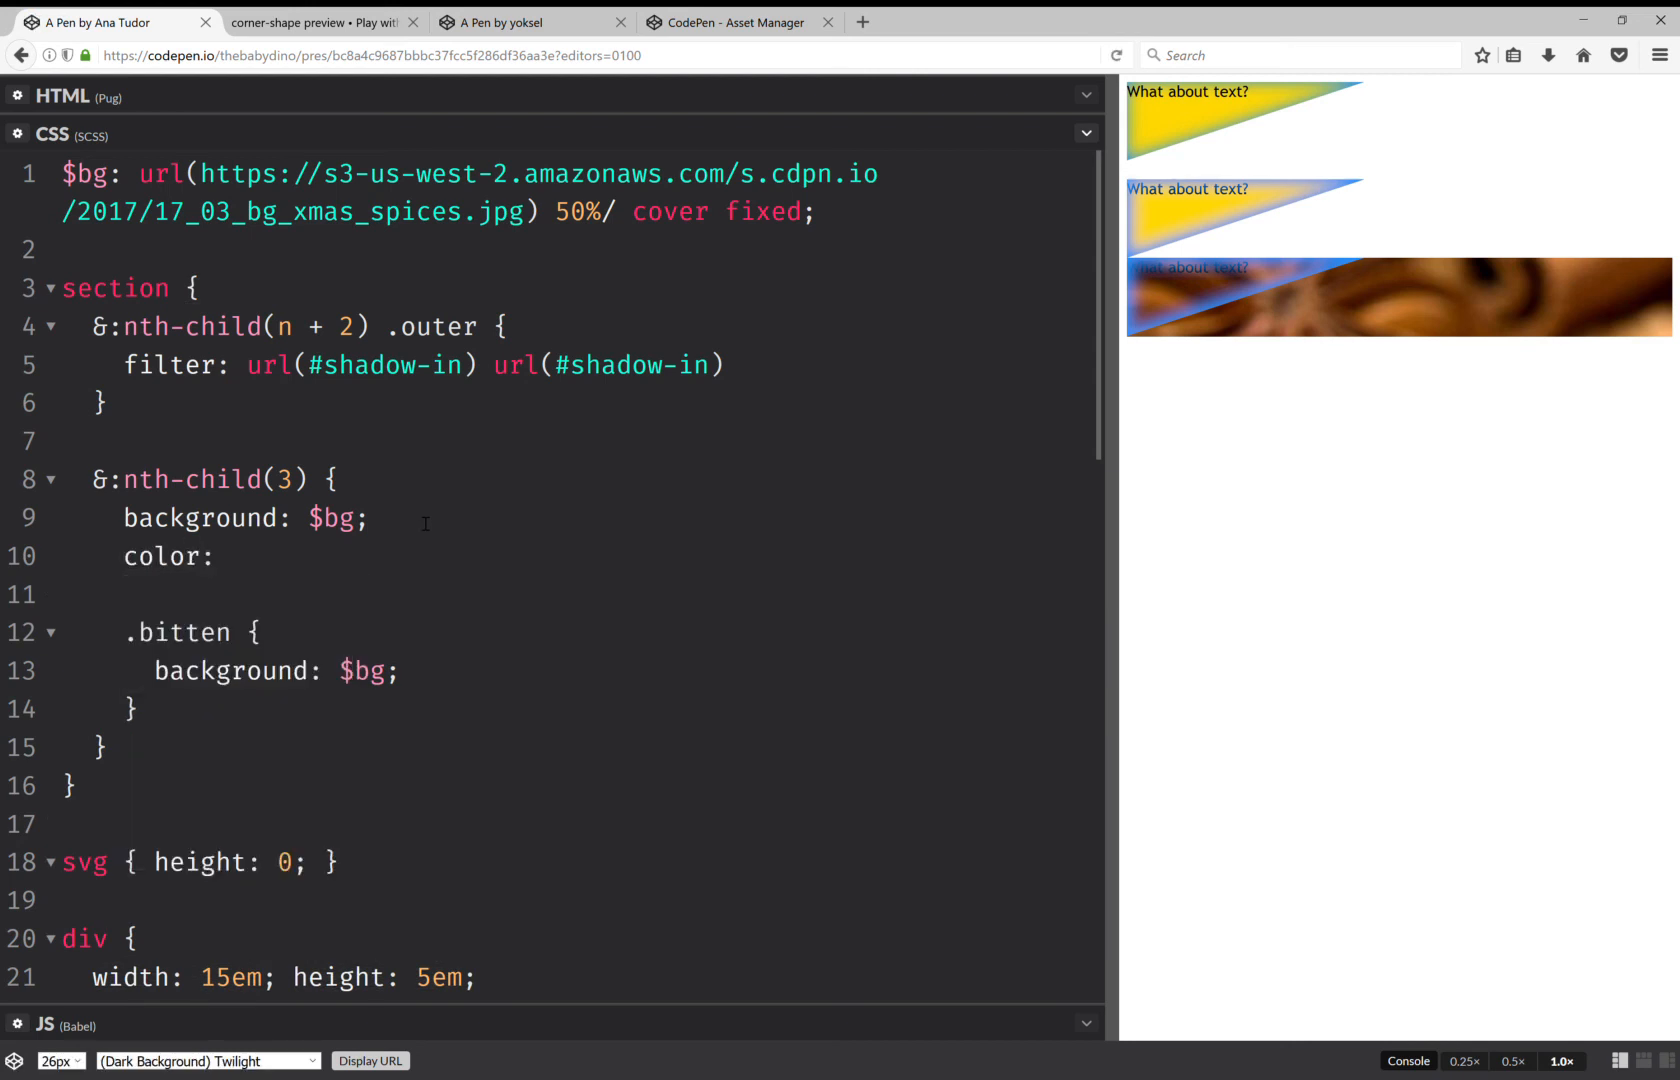
text(white;)
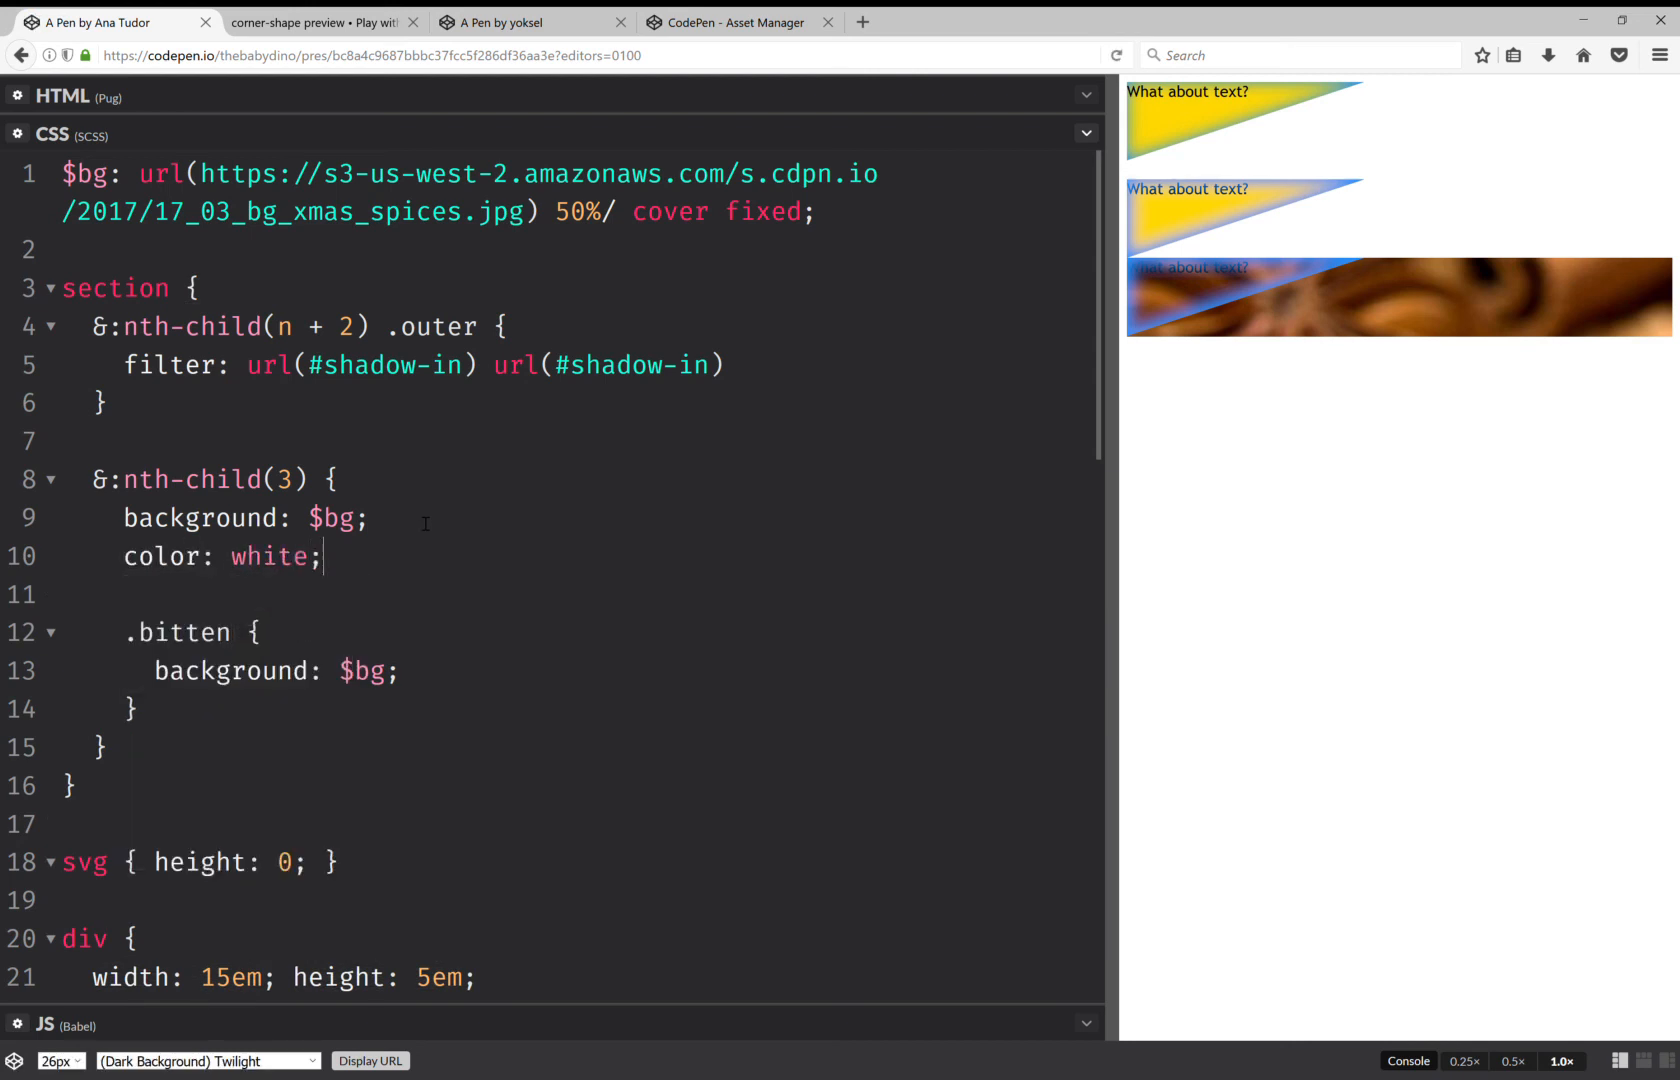
mouse_move(1264, 282)
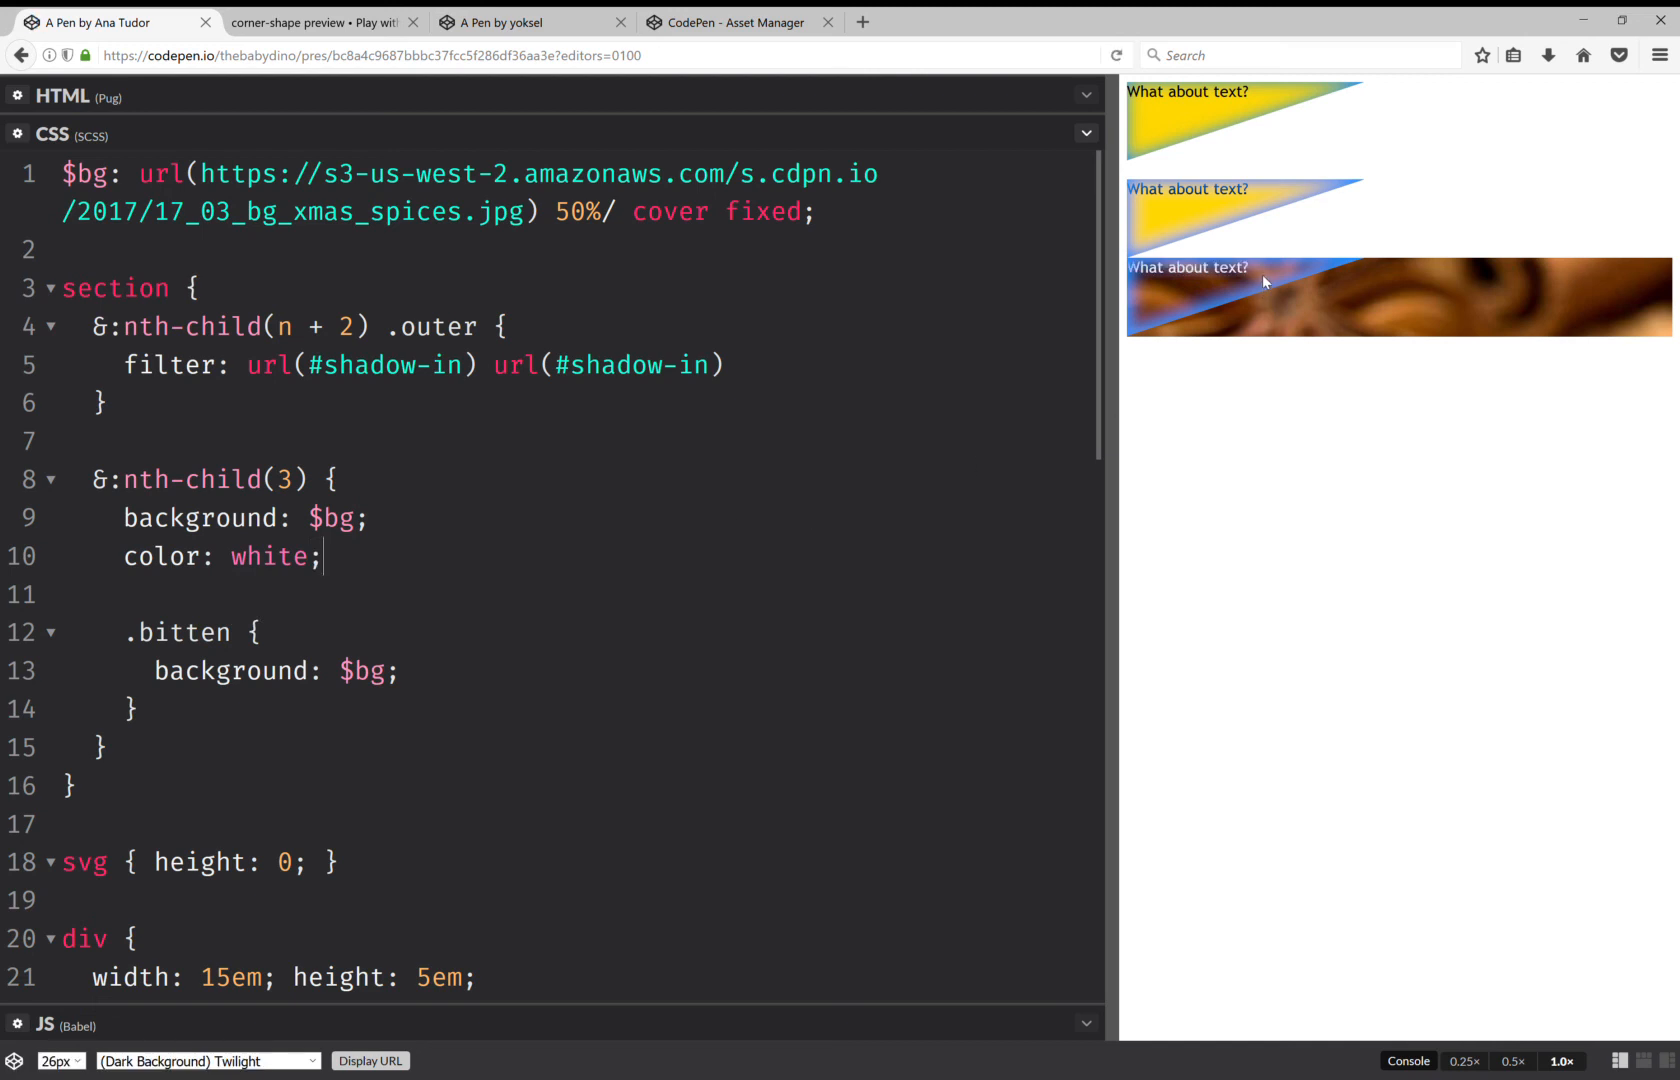
mouse_move(1380, 303)
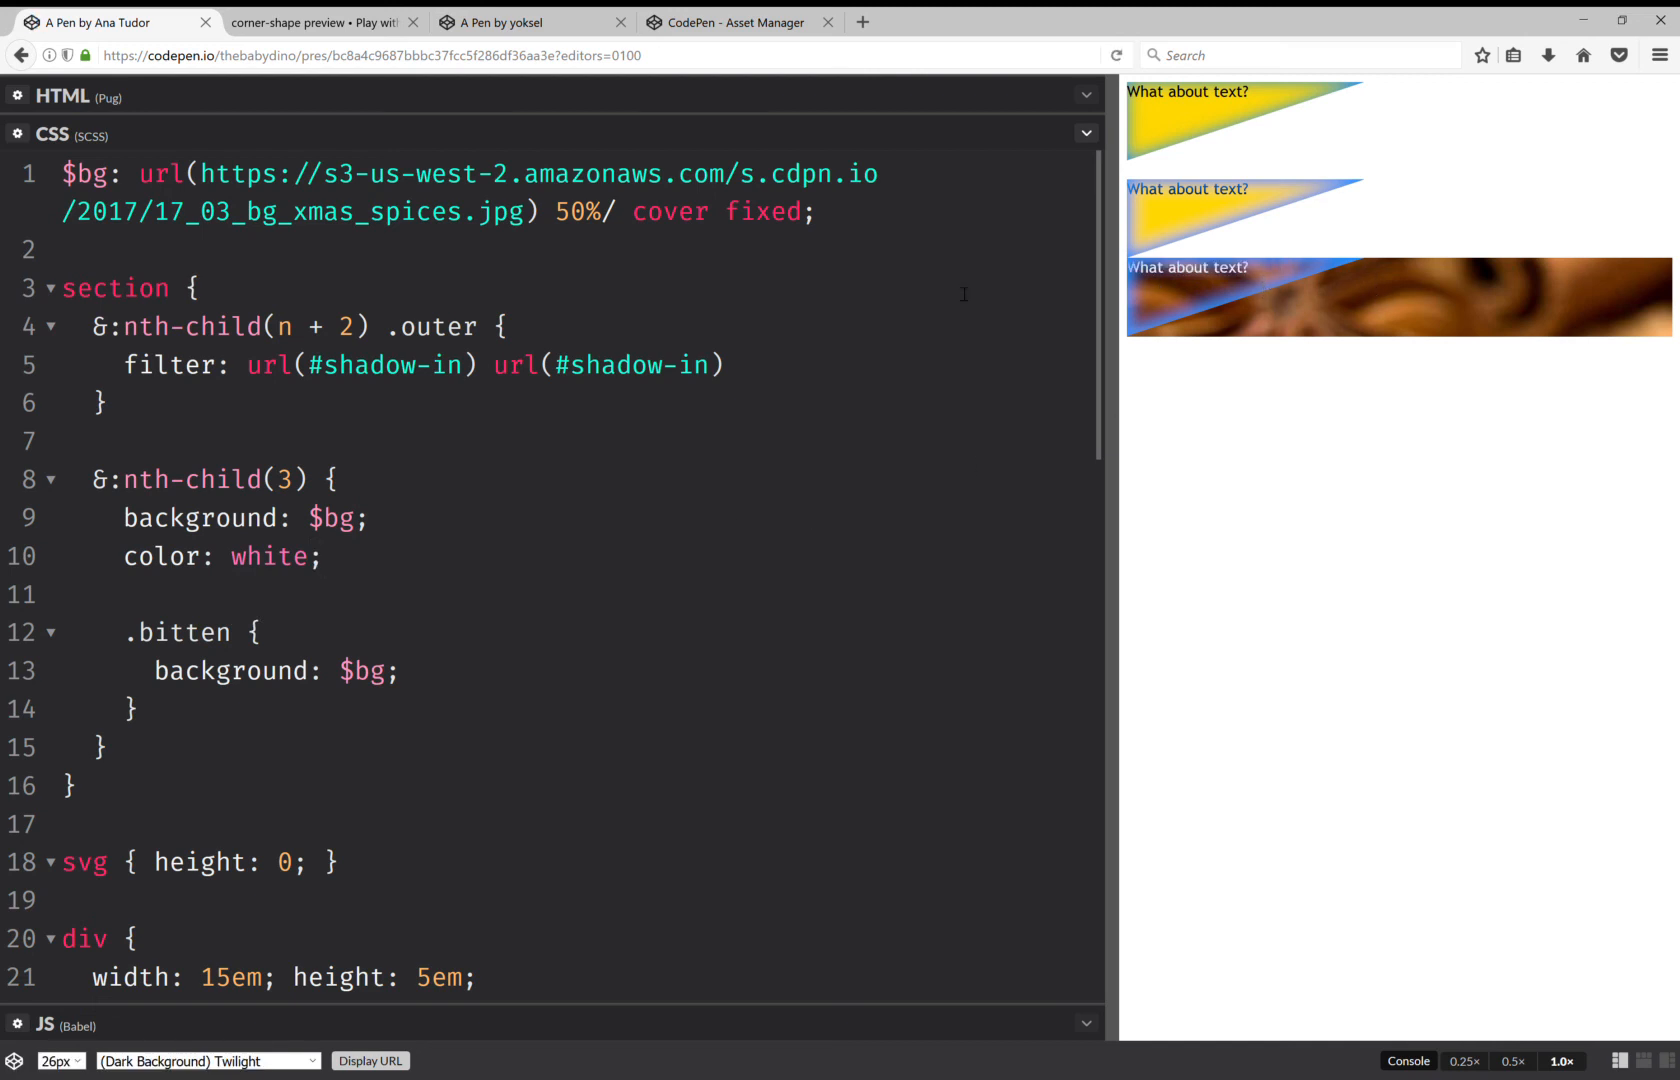
mouse_move(1195, 223)
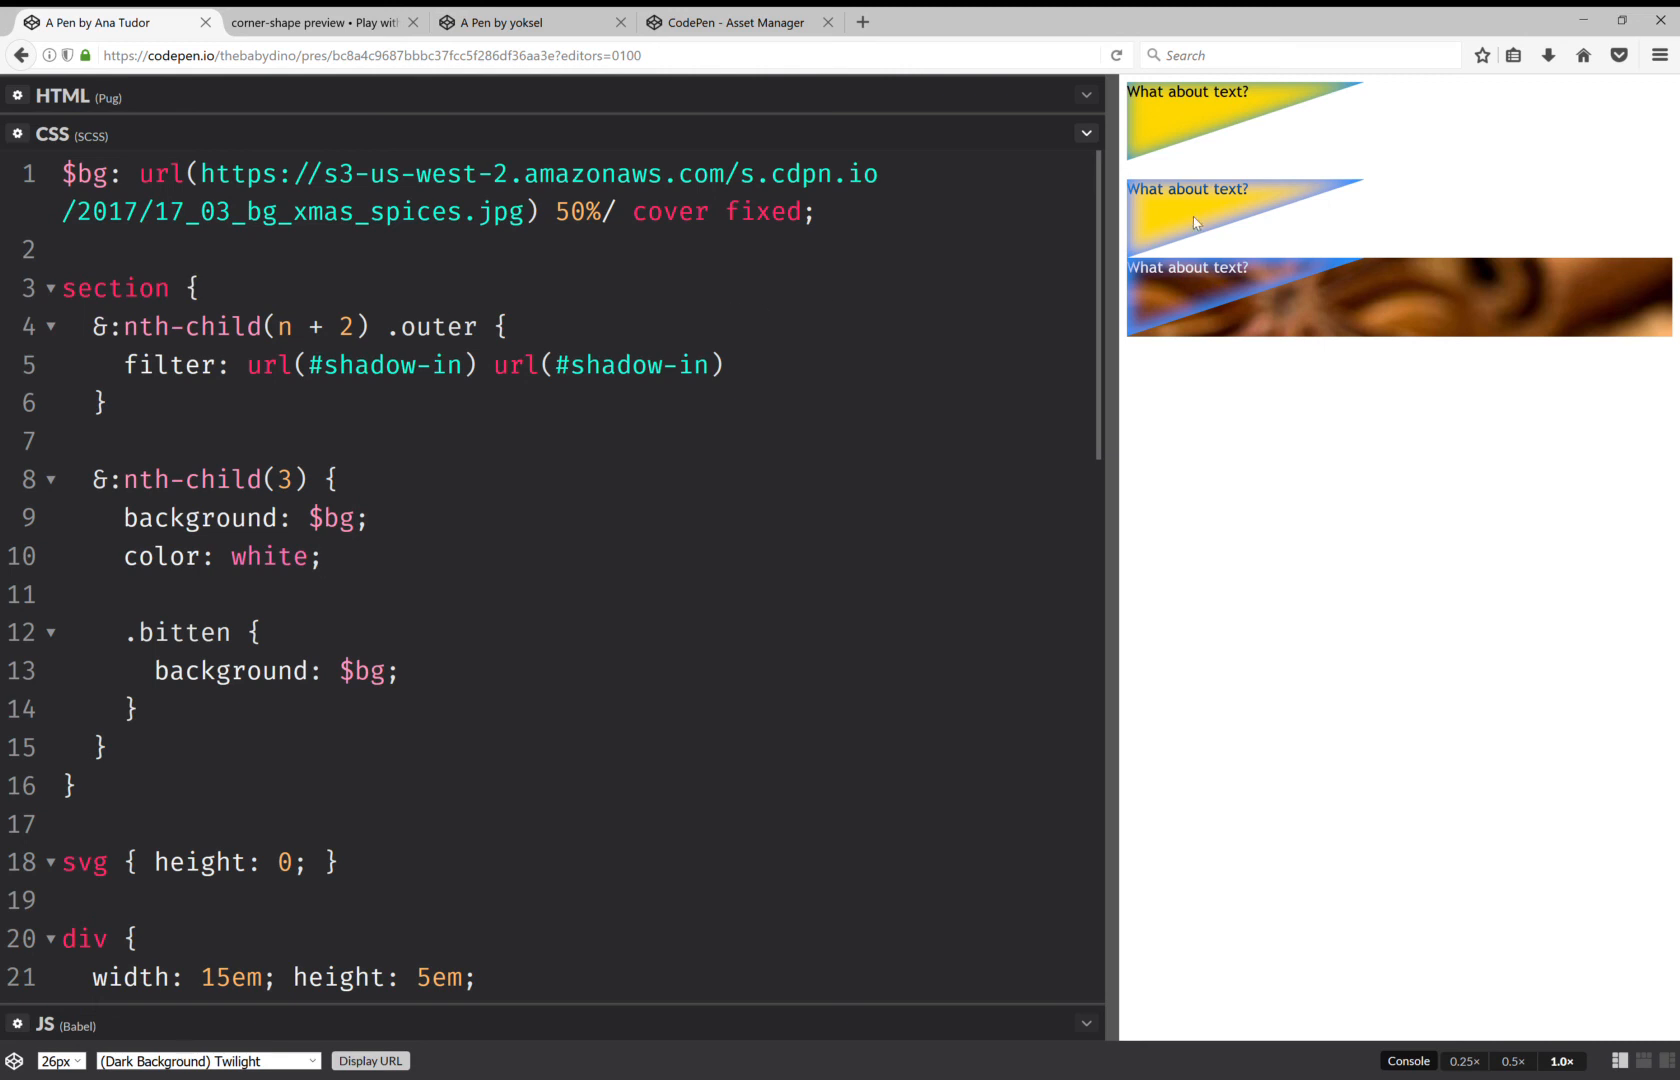